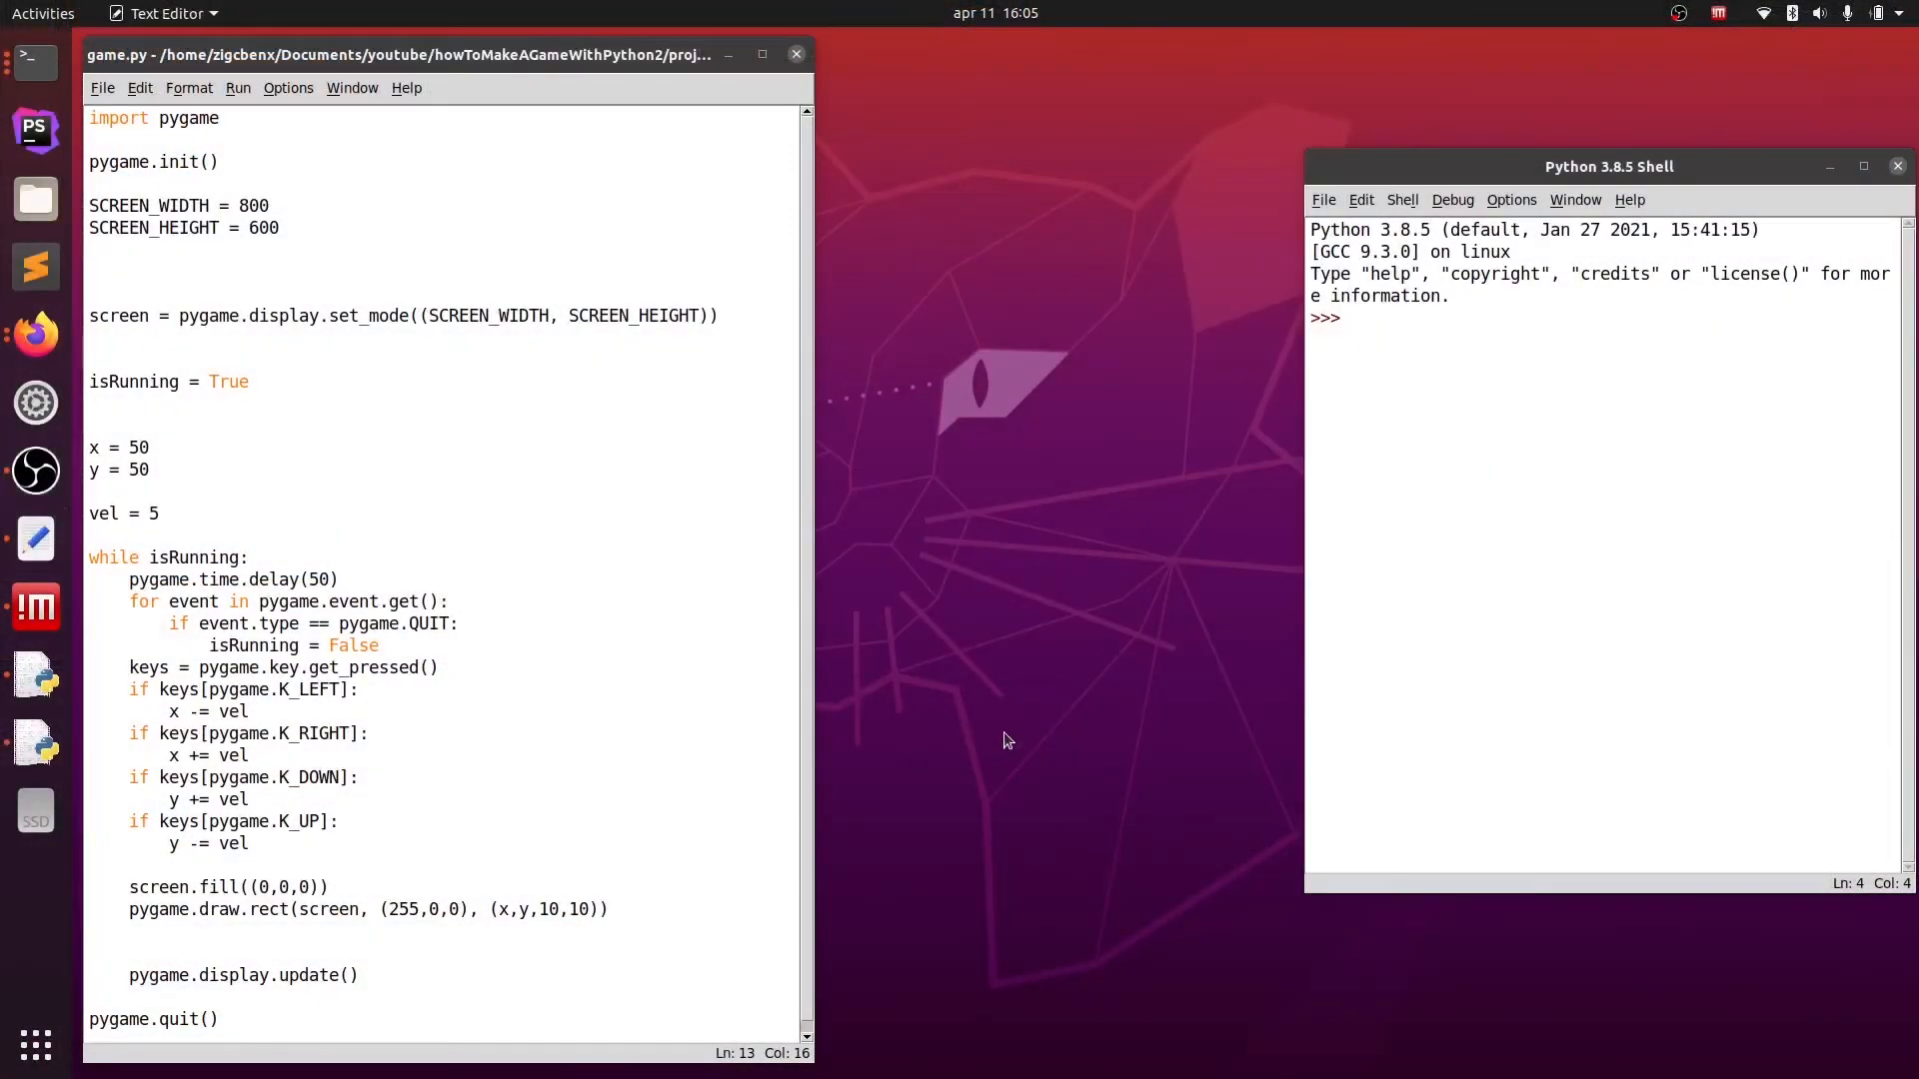
mouse_move(1012, 724)
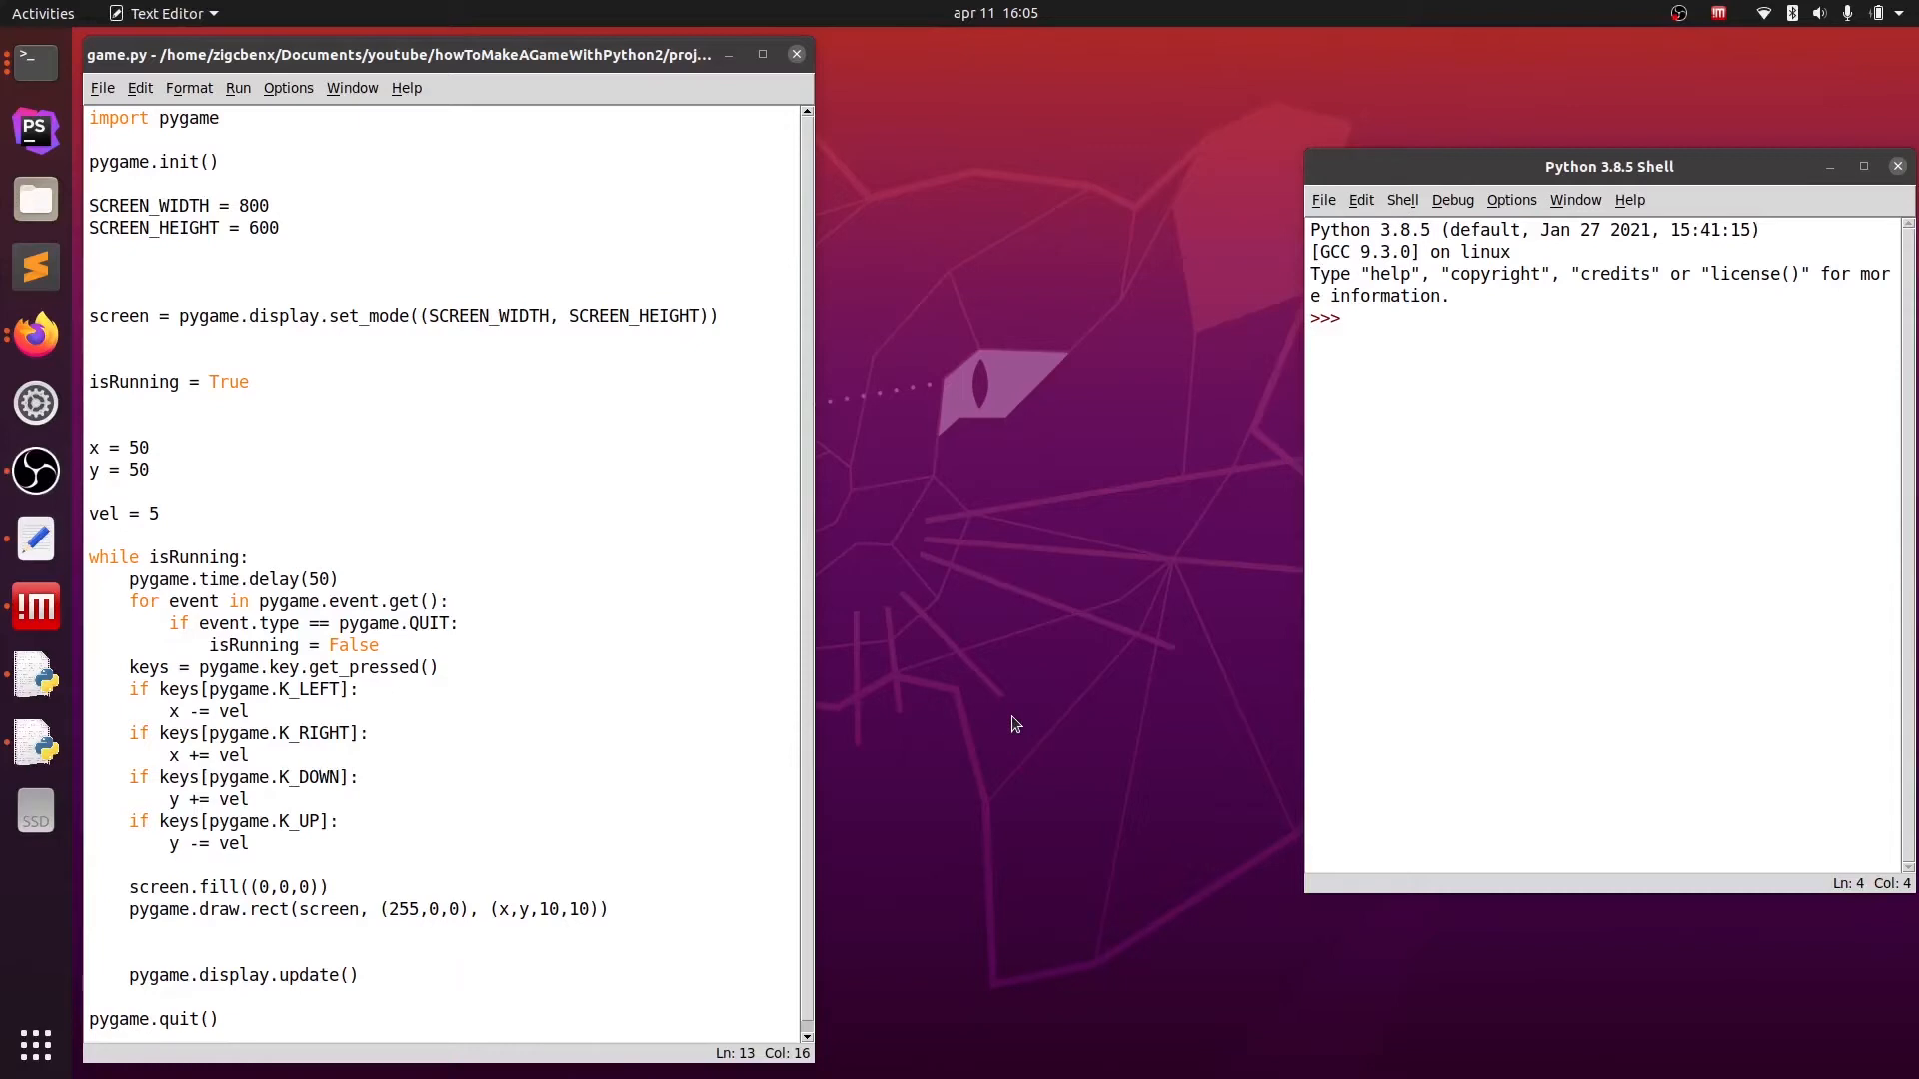
mouse_move(1056, 699)
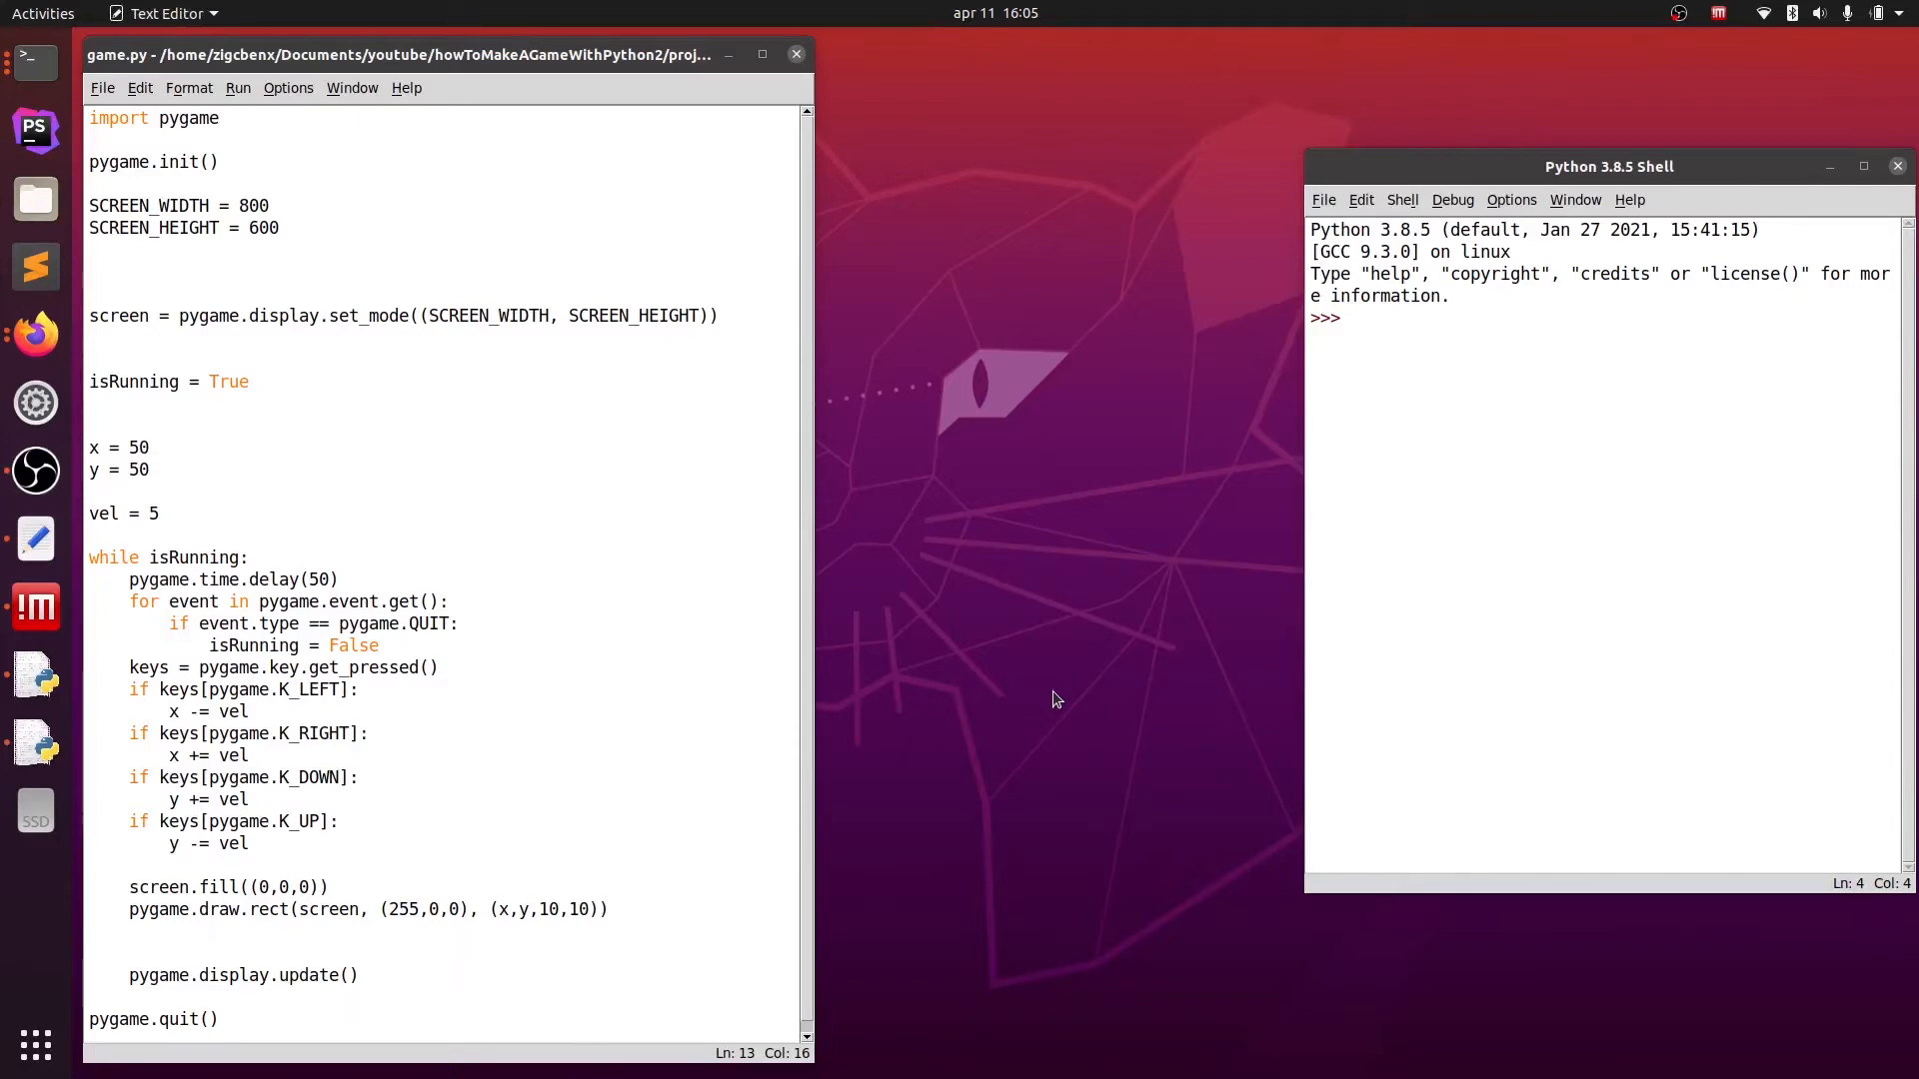
mouse_move(1012, 663)
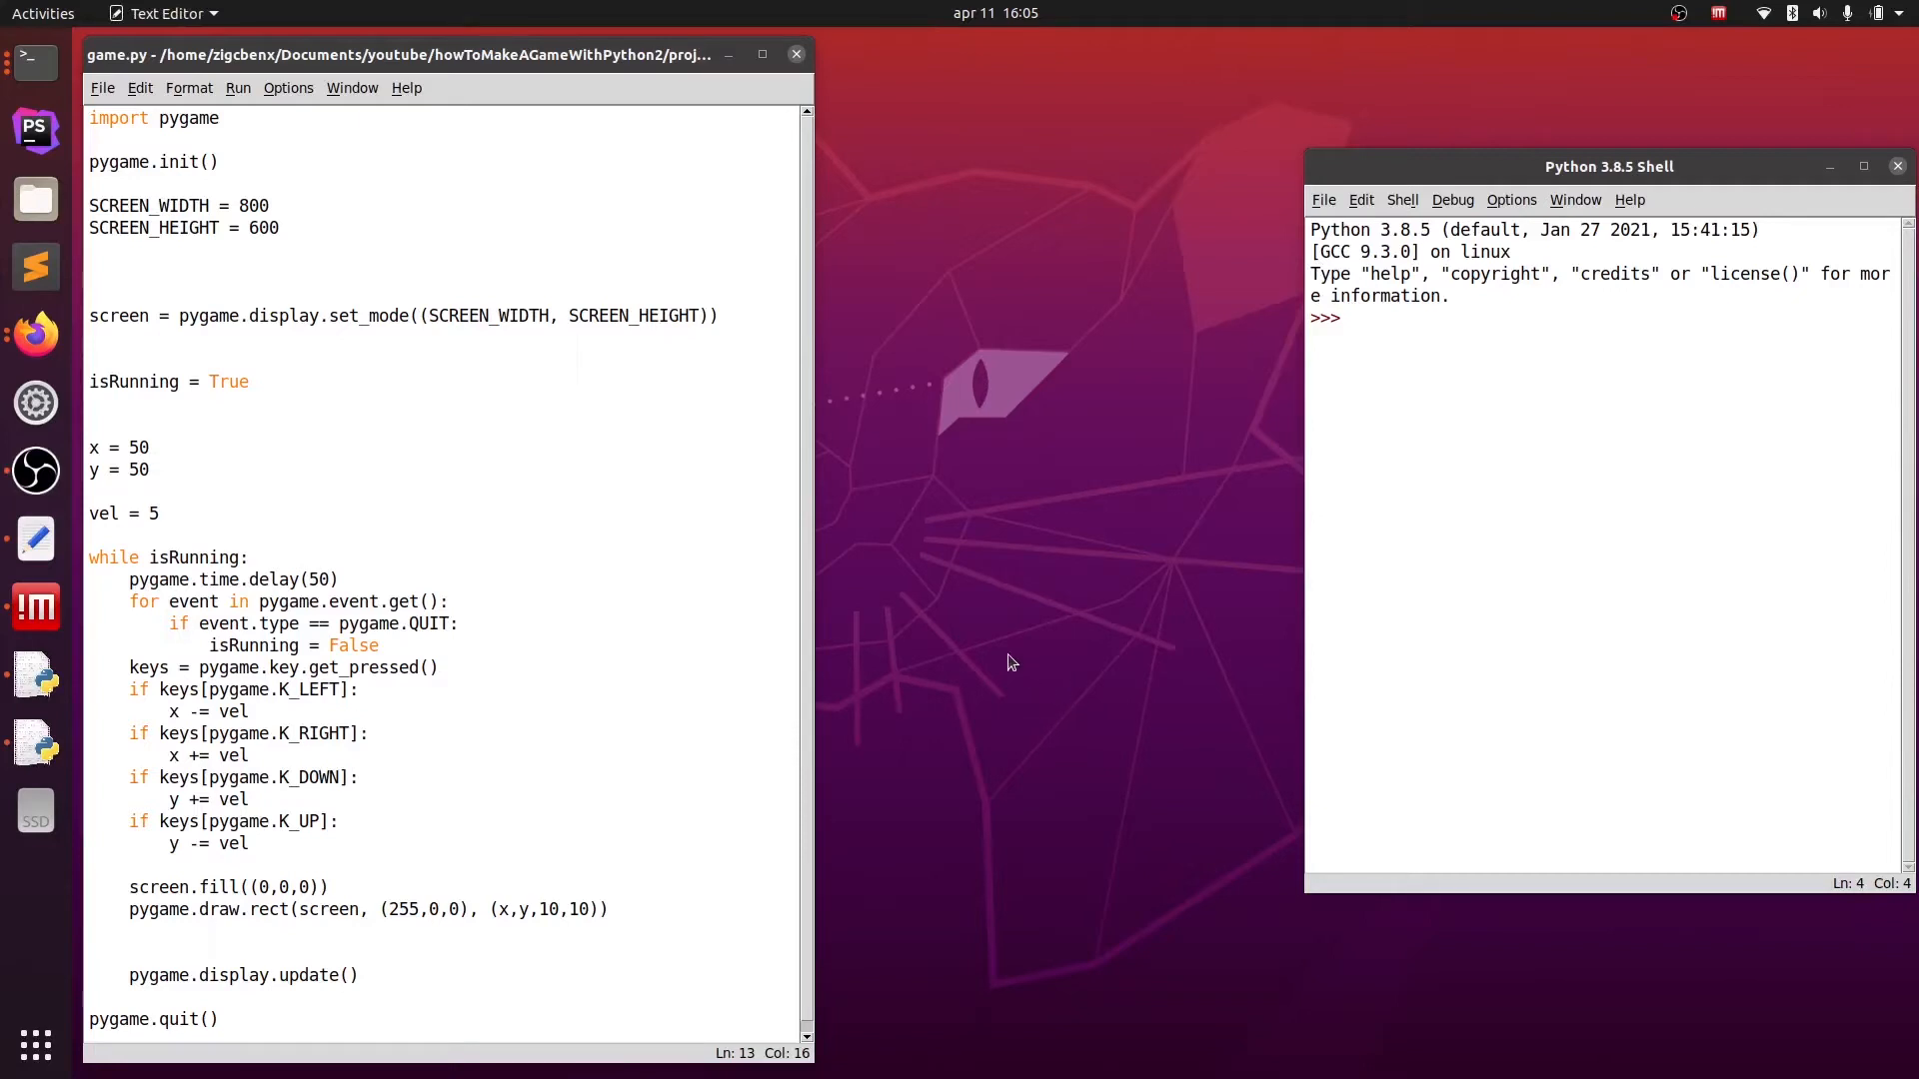
- Create a new empty script and save it as player.py in the project folder
left_click(102, 86)
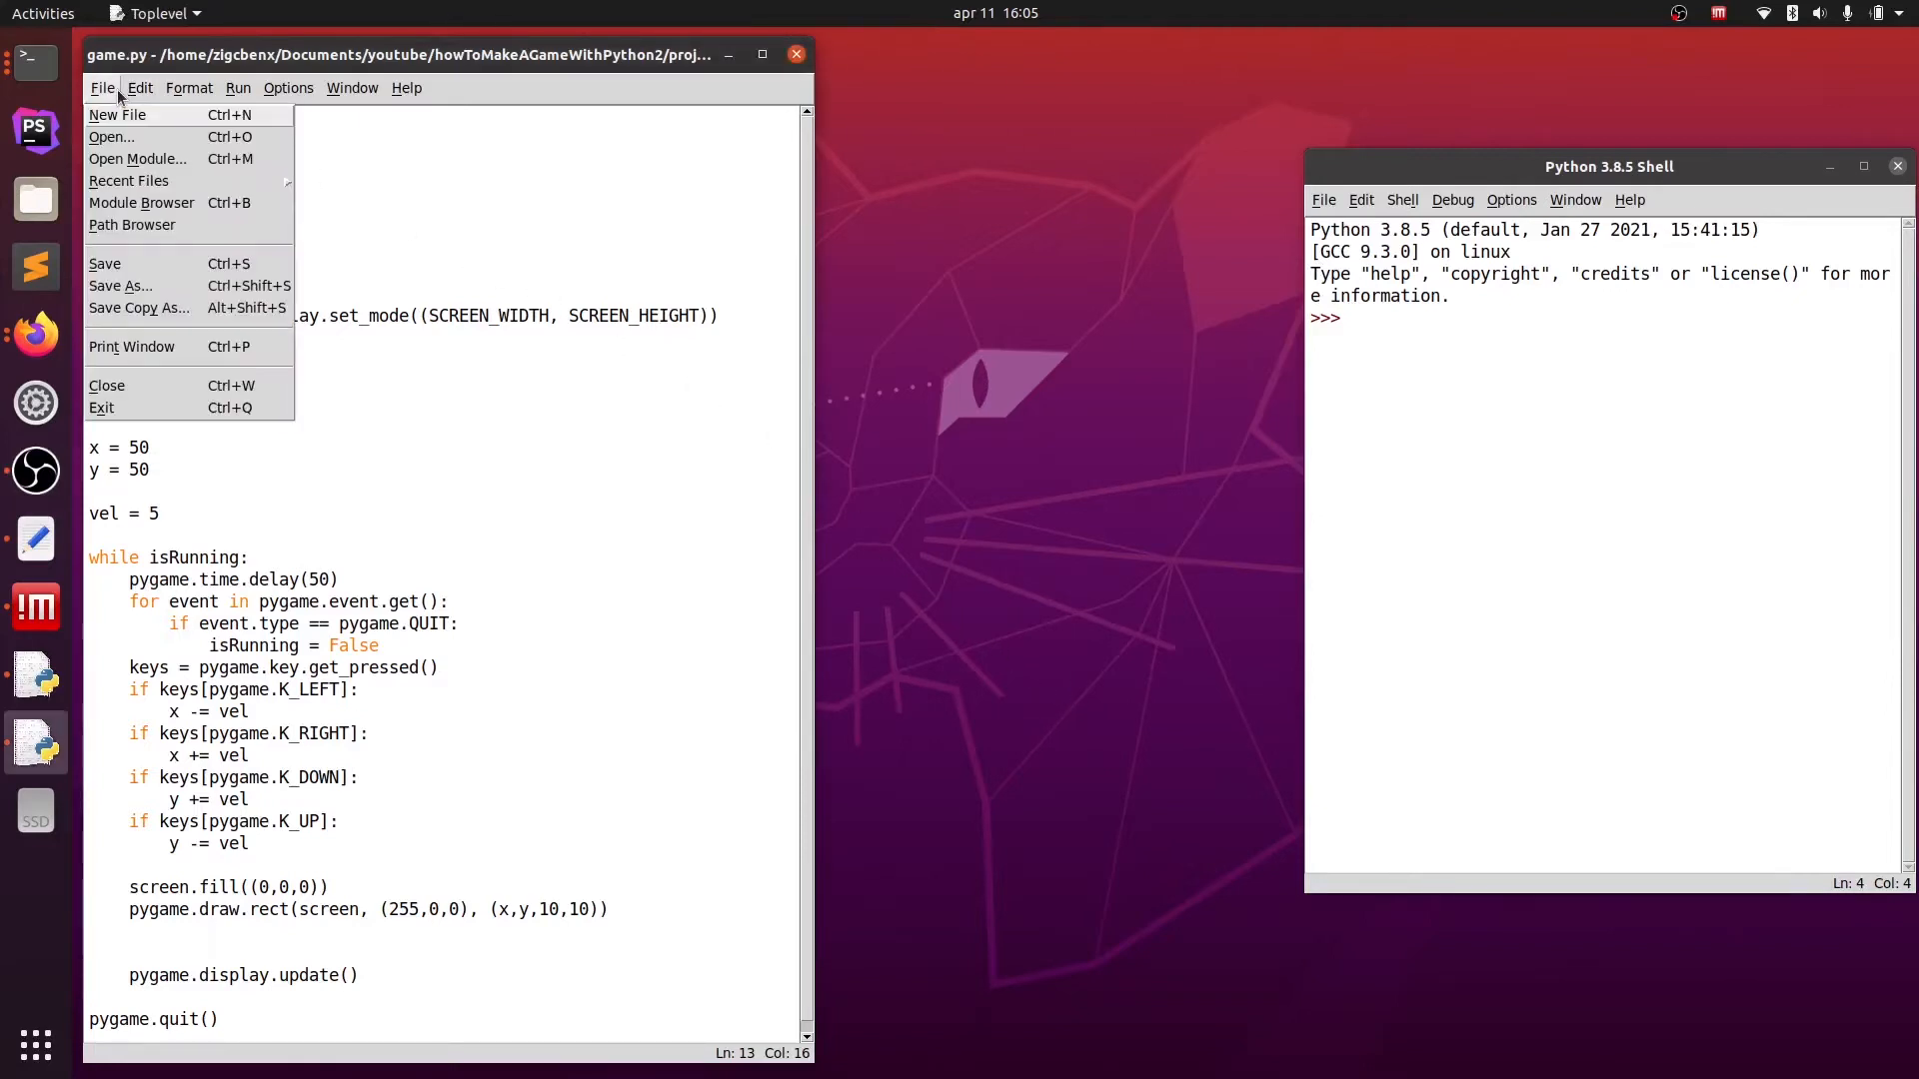
left_click(116, 114)
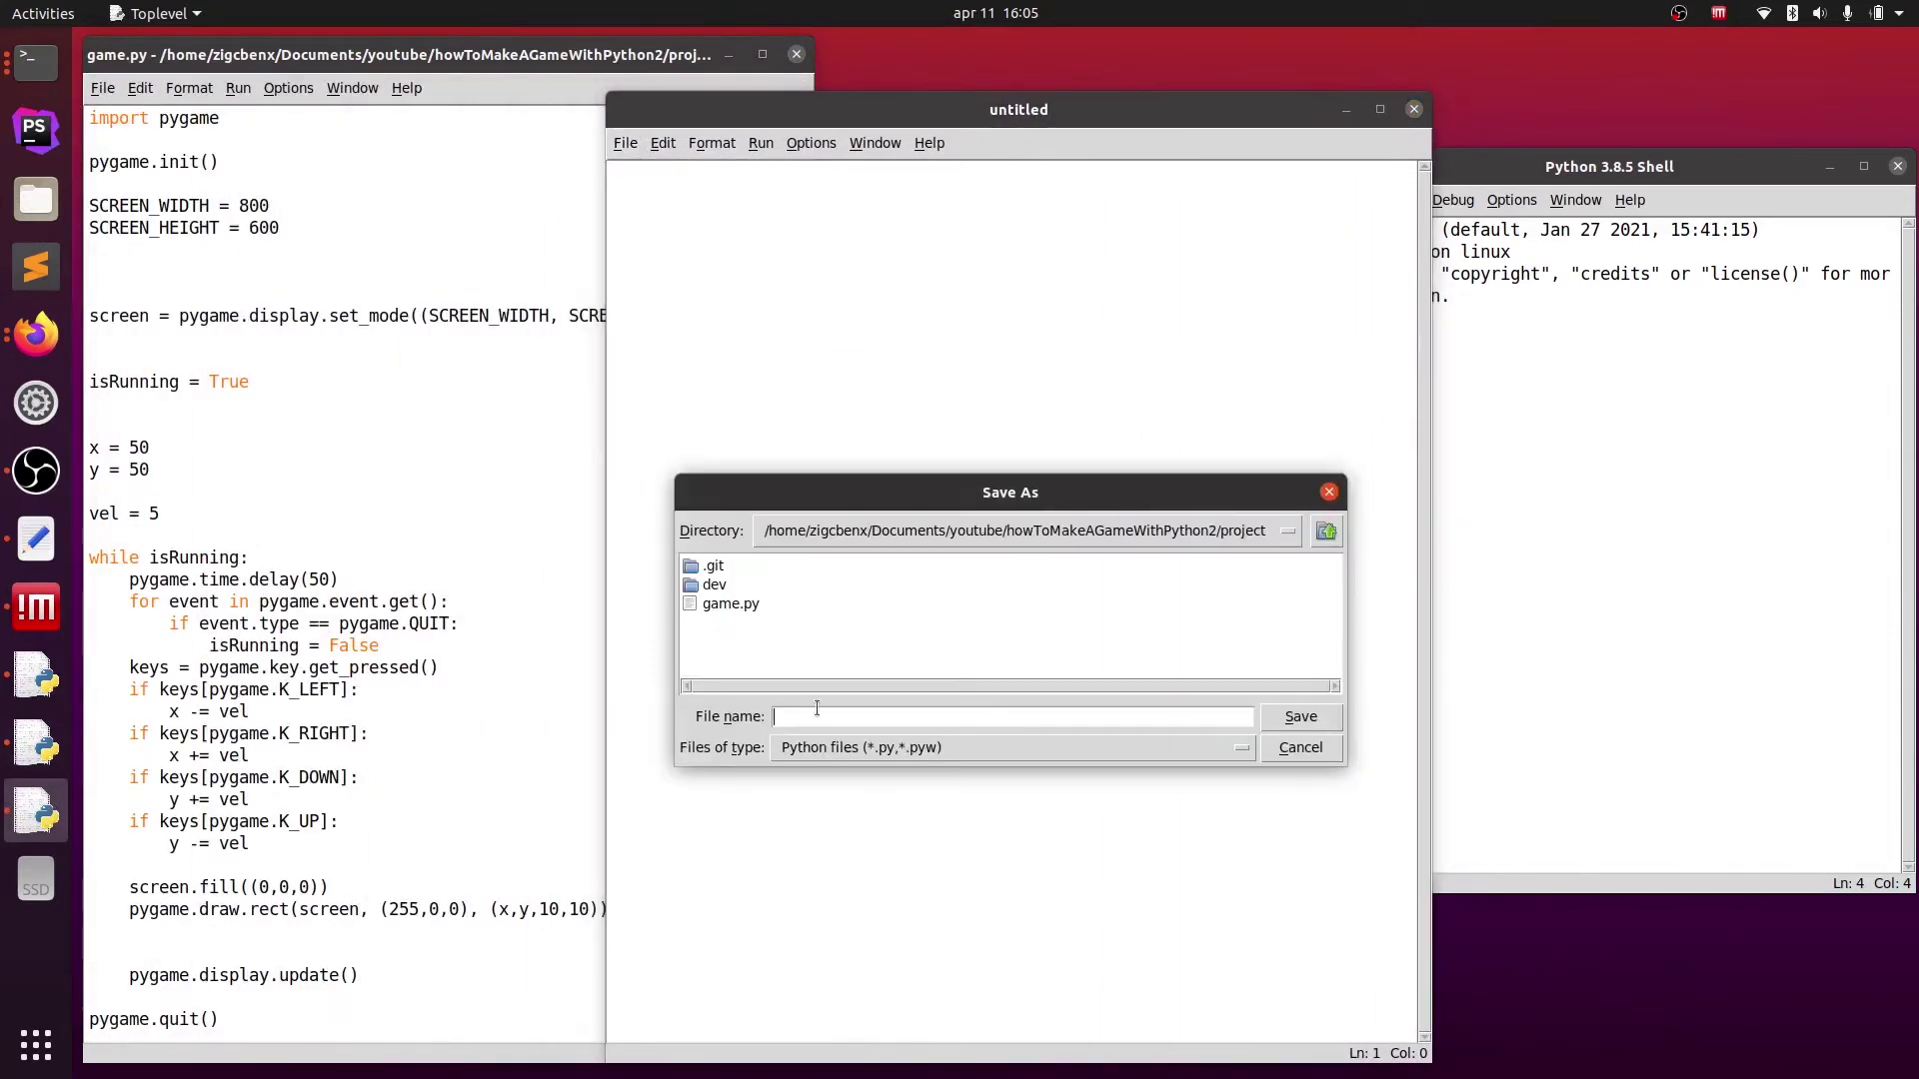
type("player.py")
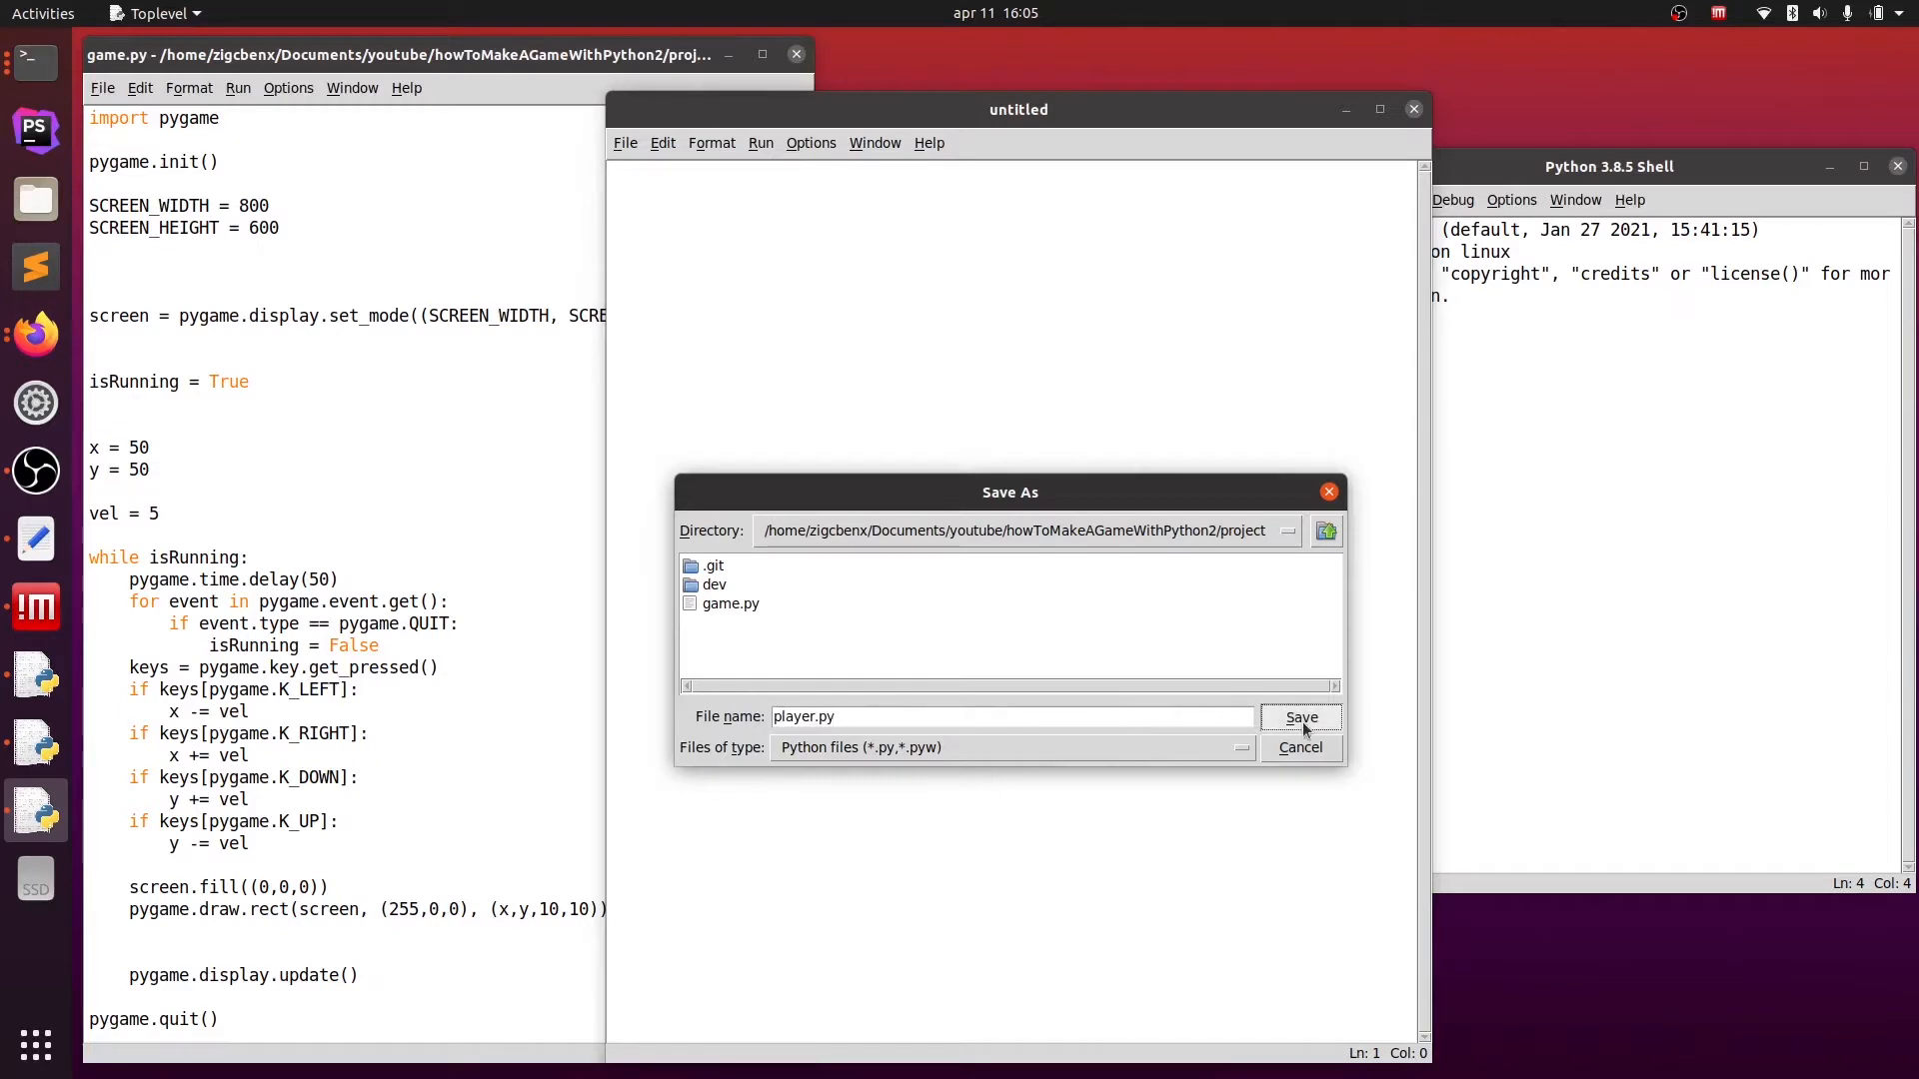
left_click(1300, 718)
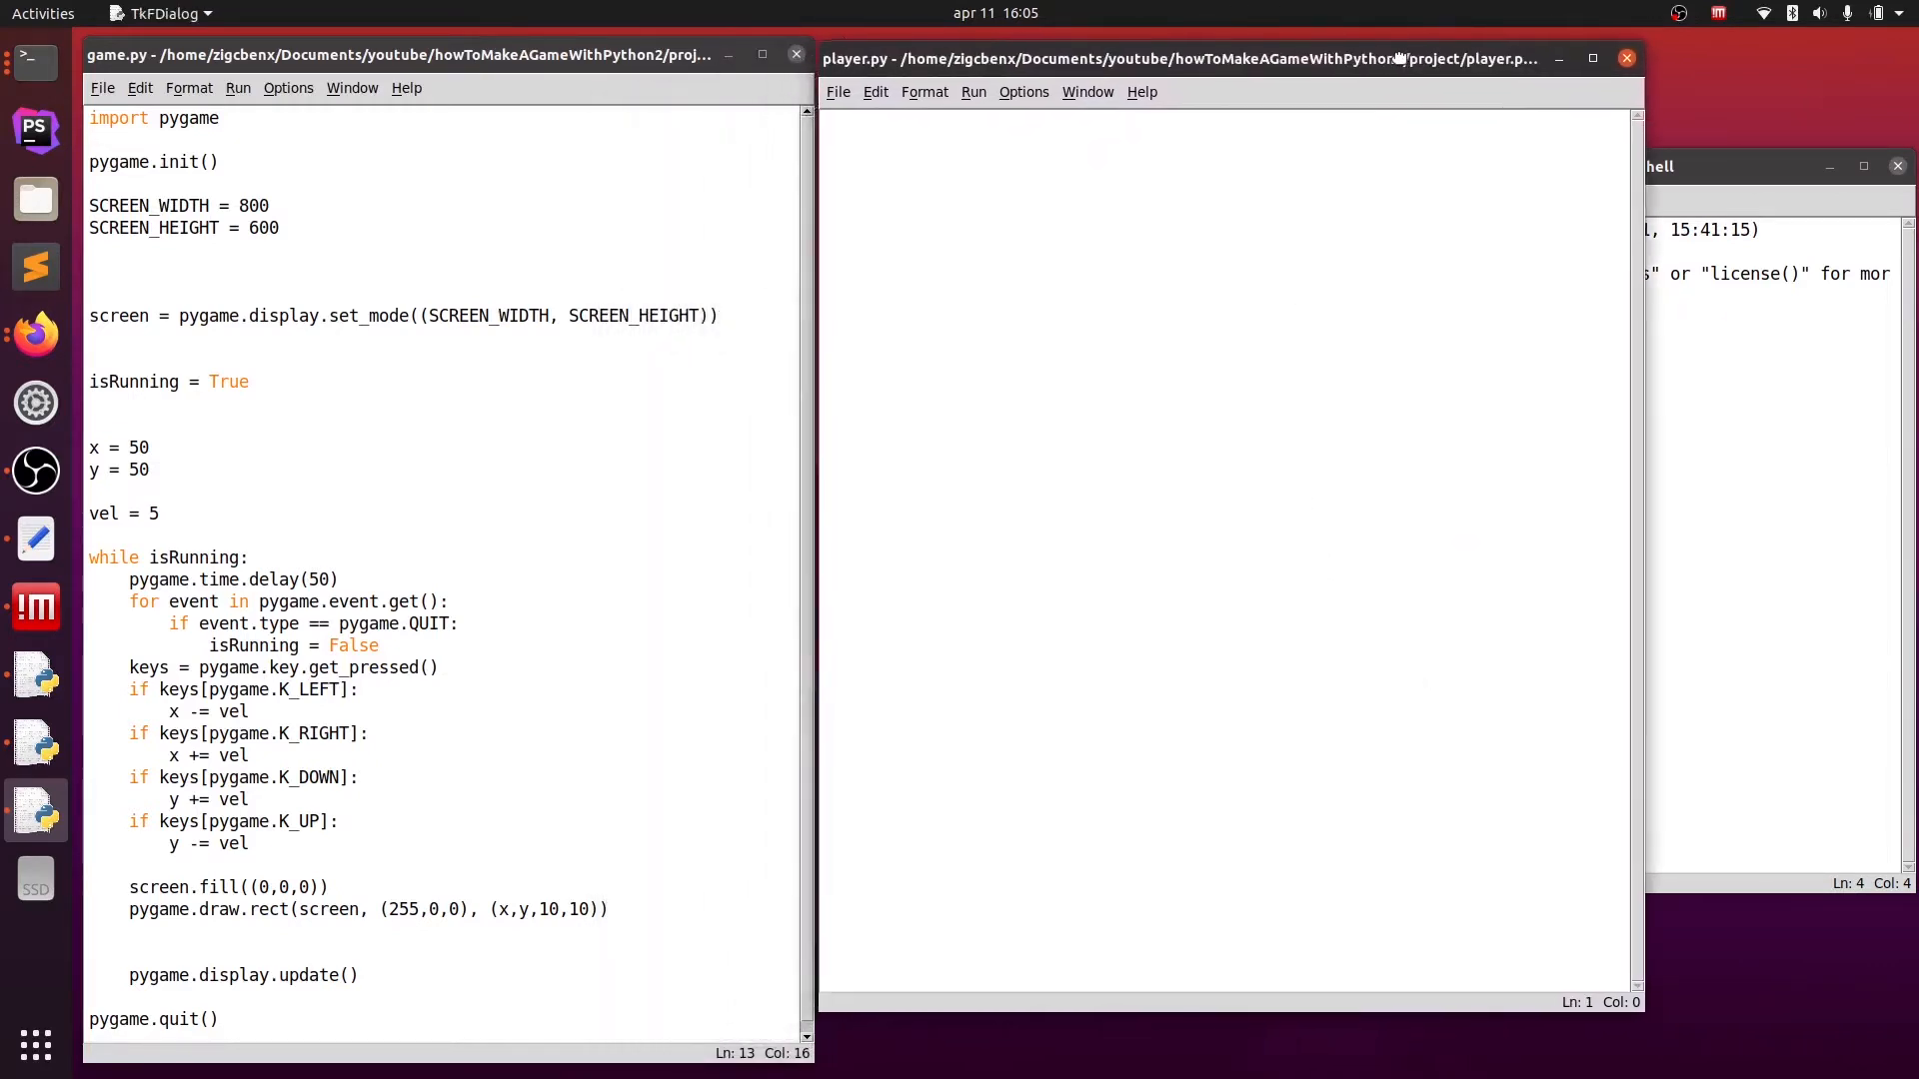
- Start player.py with import pygame above the class Player declaration
type("class Player:")
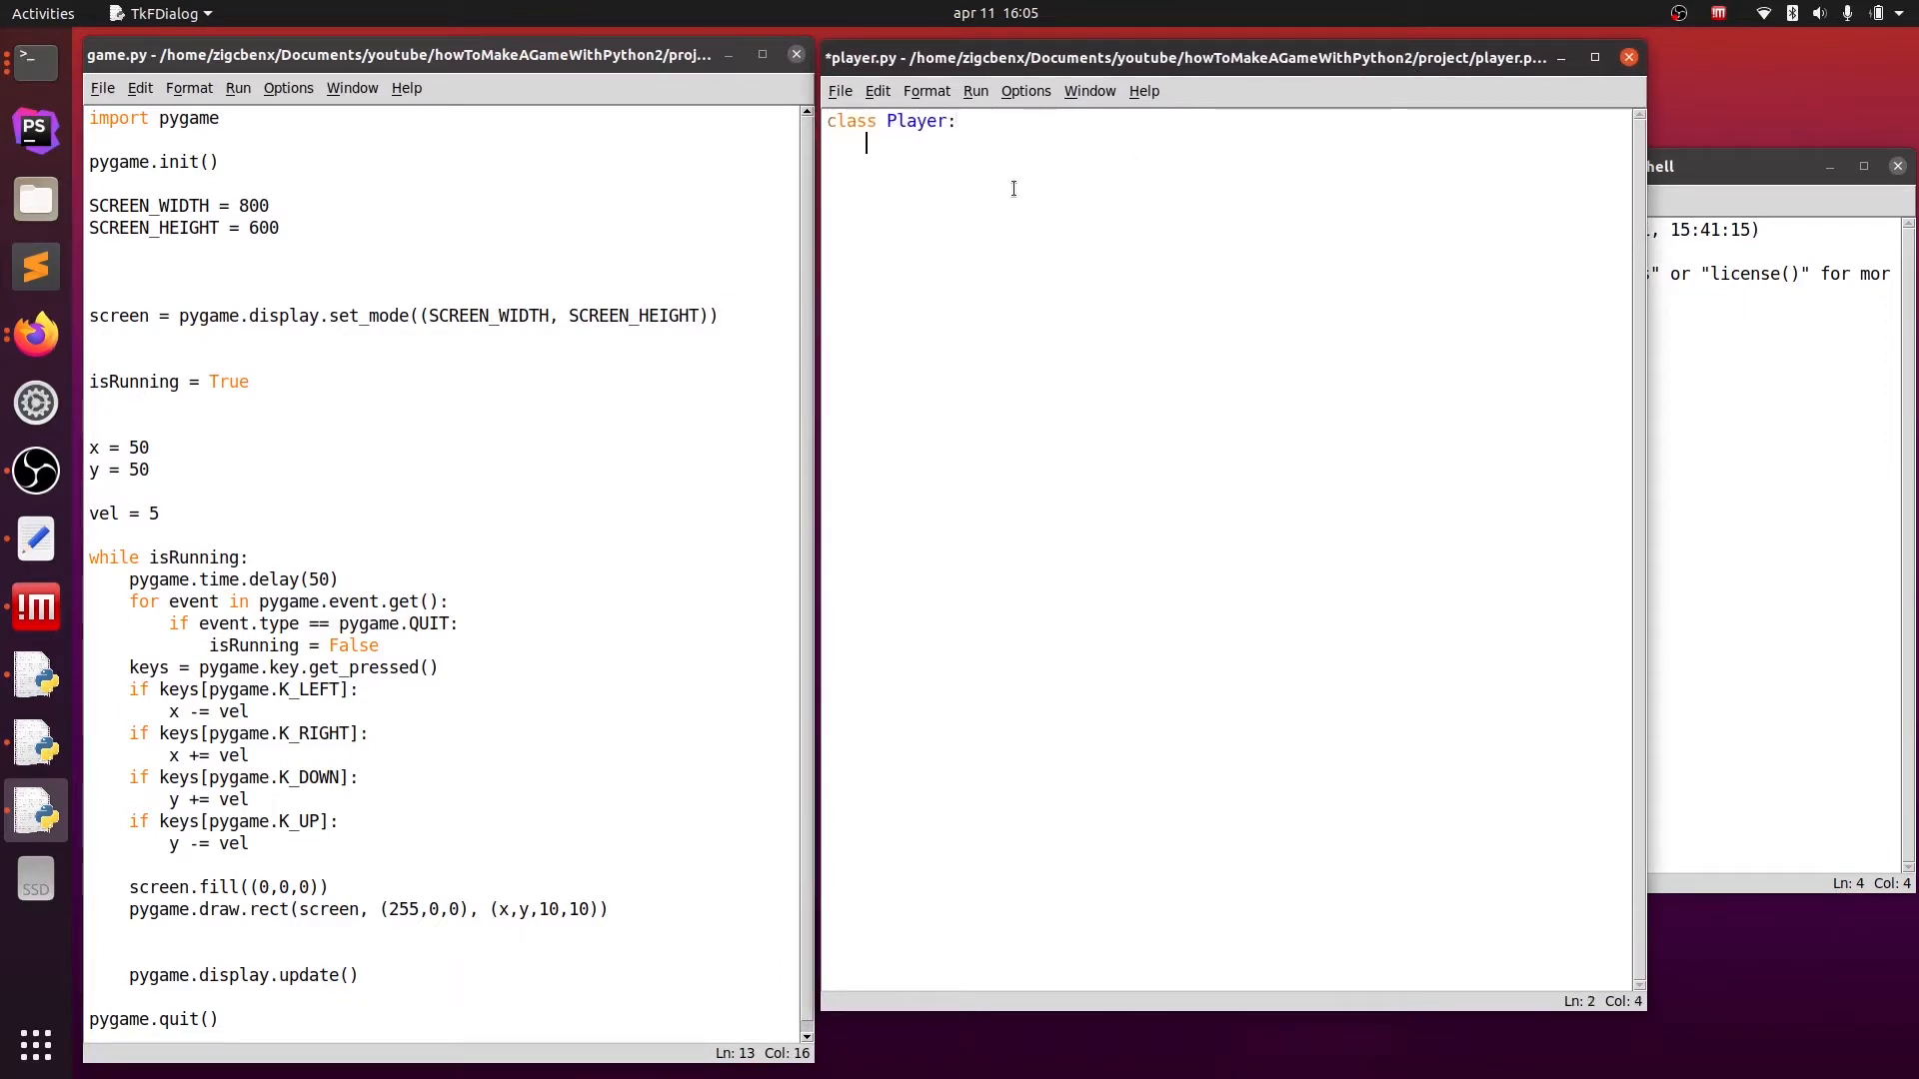
key("BackSpace")
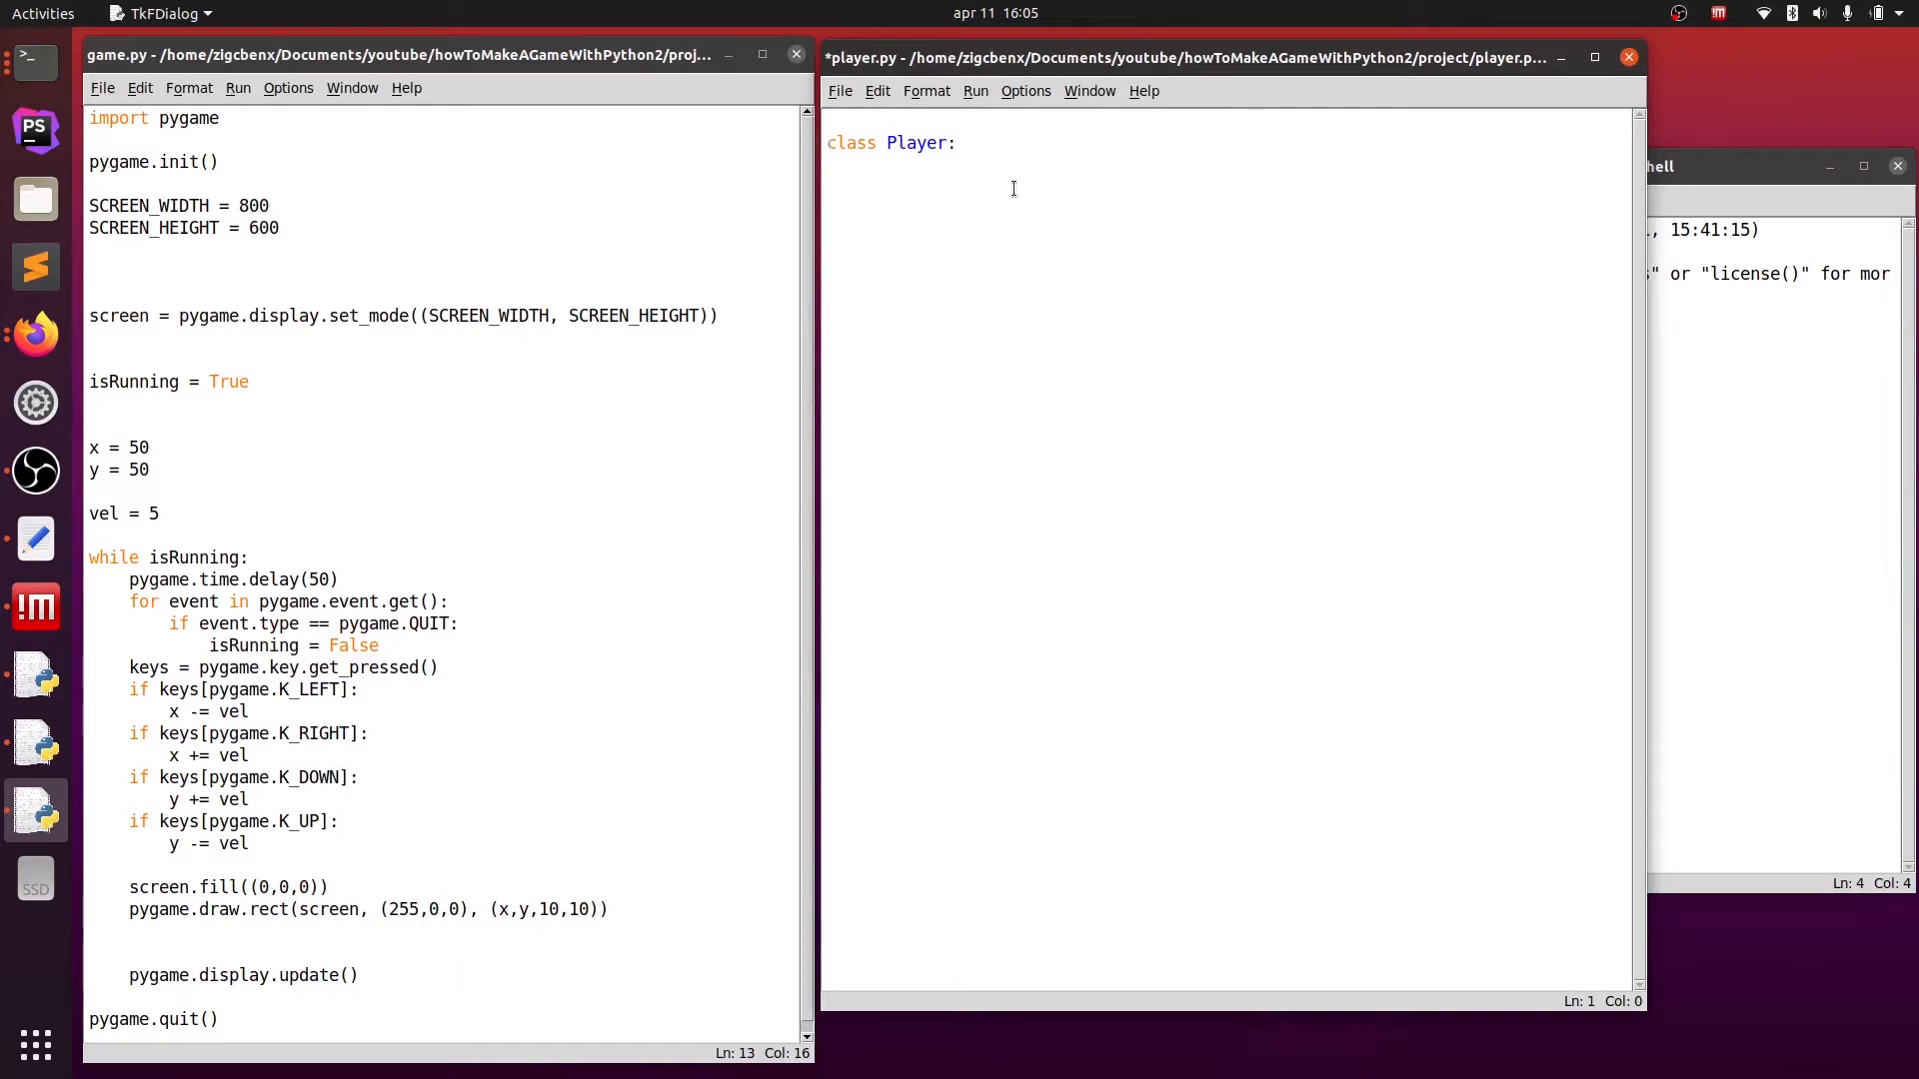
type("import pygame")
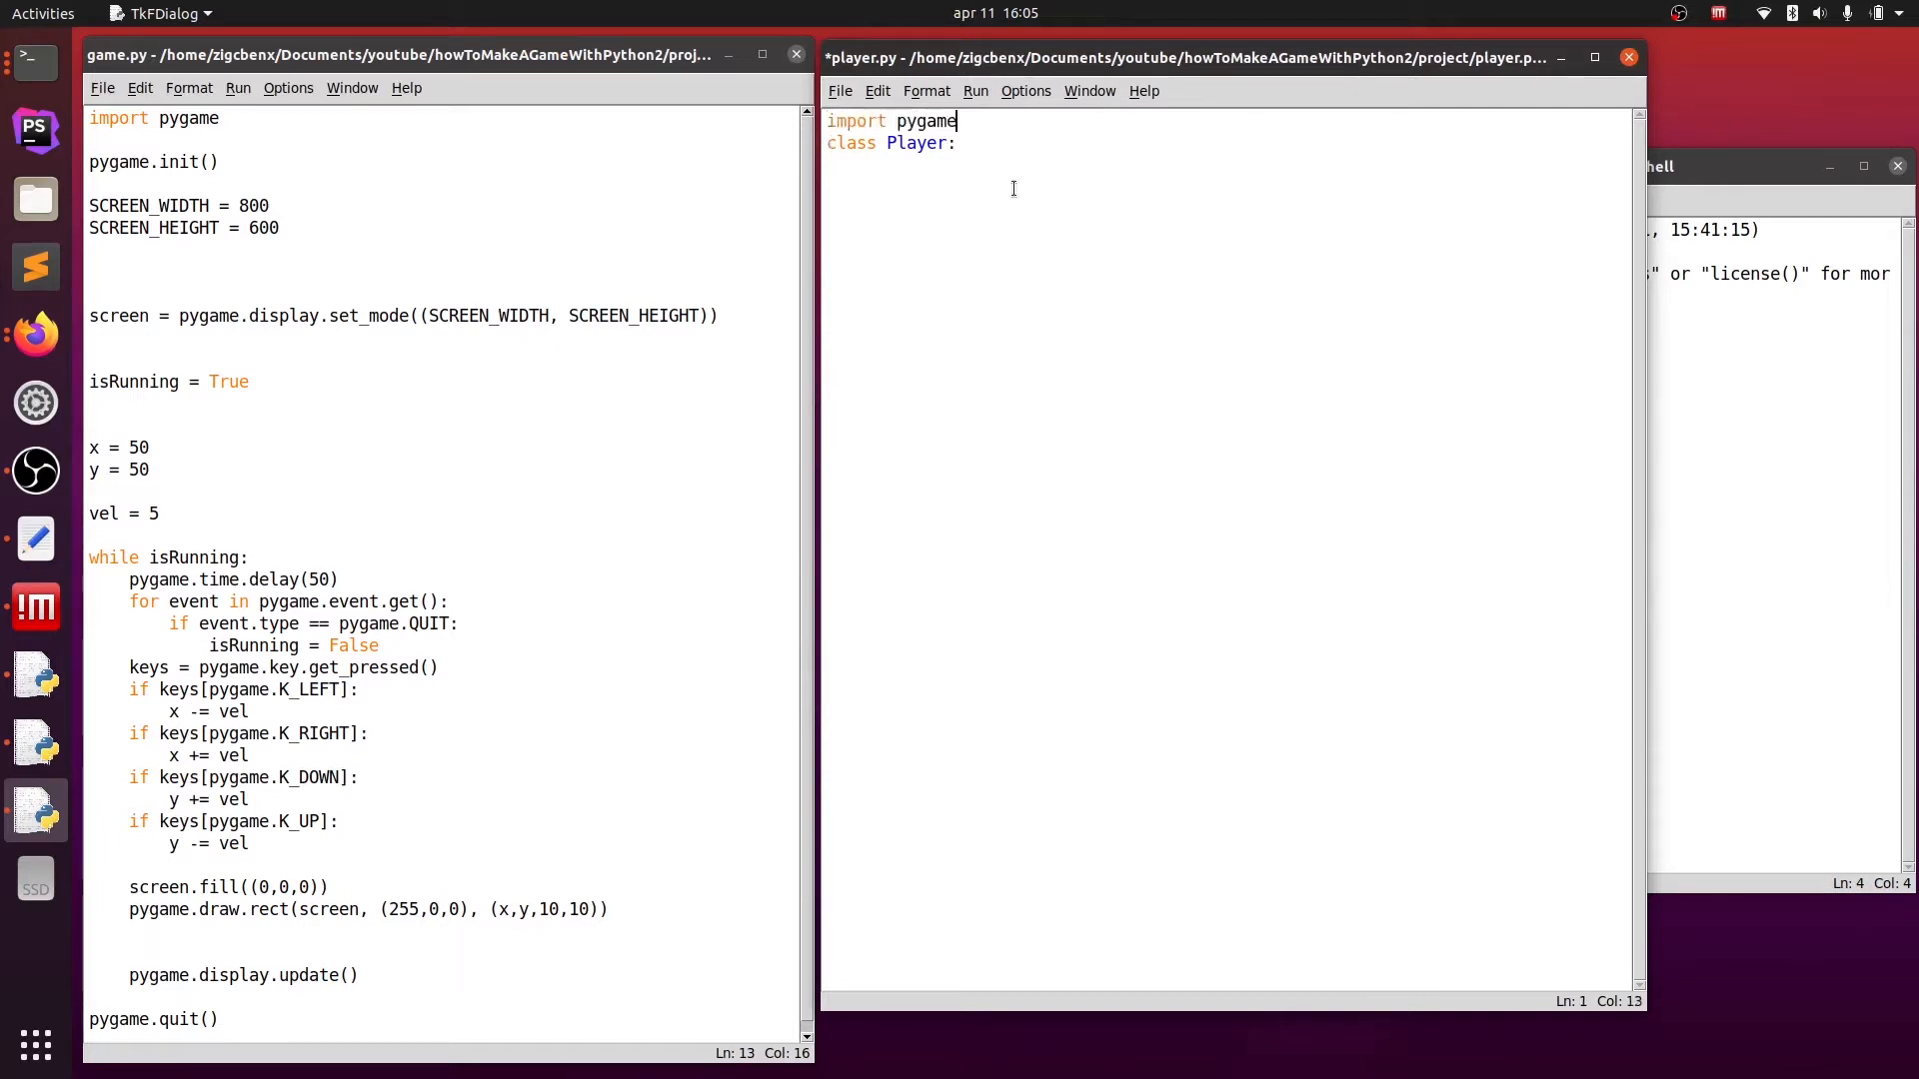
key("Return")
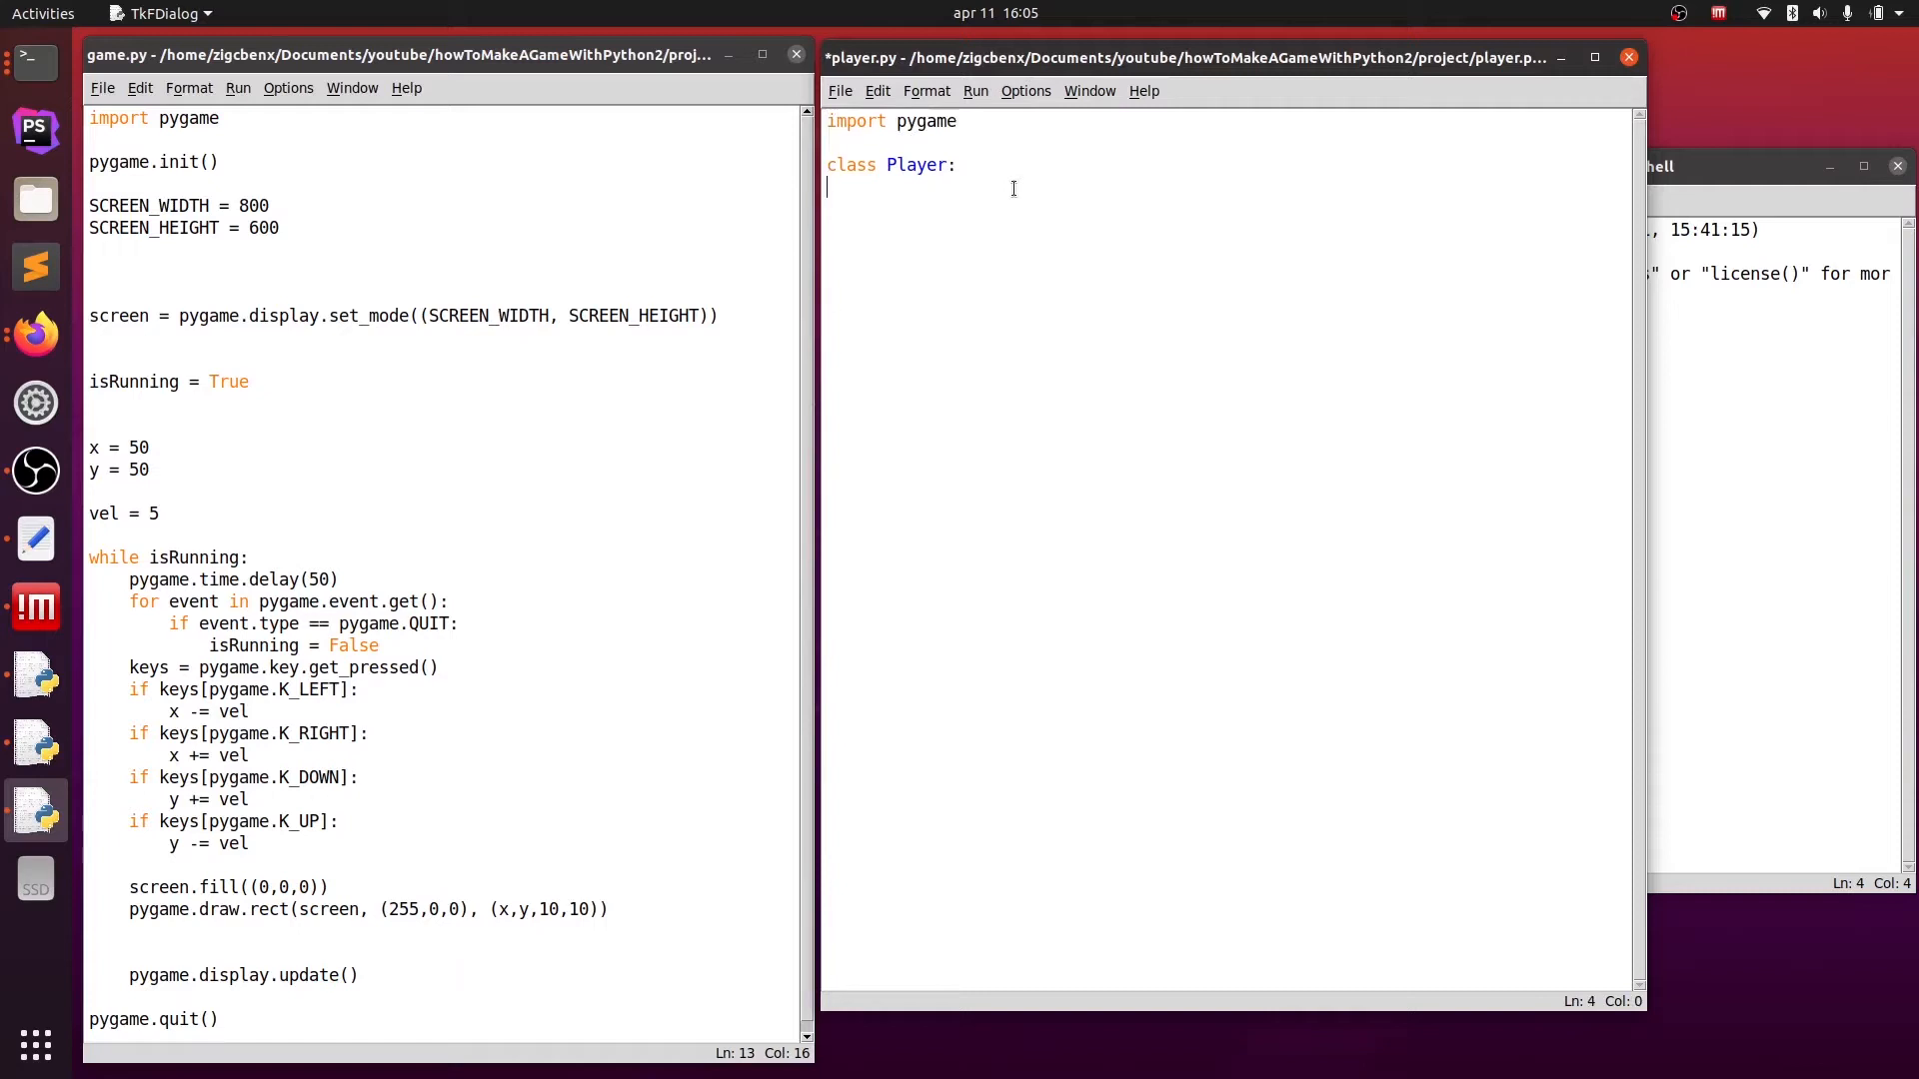
- Write __init__(self, x, y, width, height, vel=5, color=(255,0,0)) storing each on self
type("def __init__(")
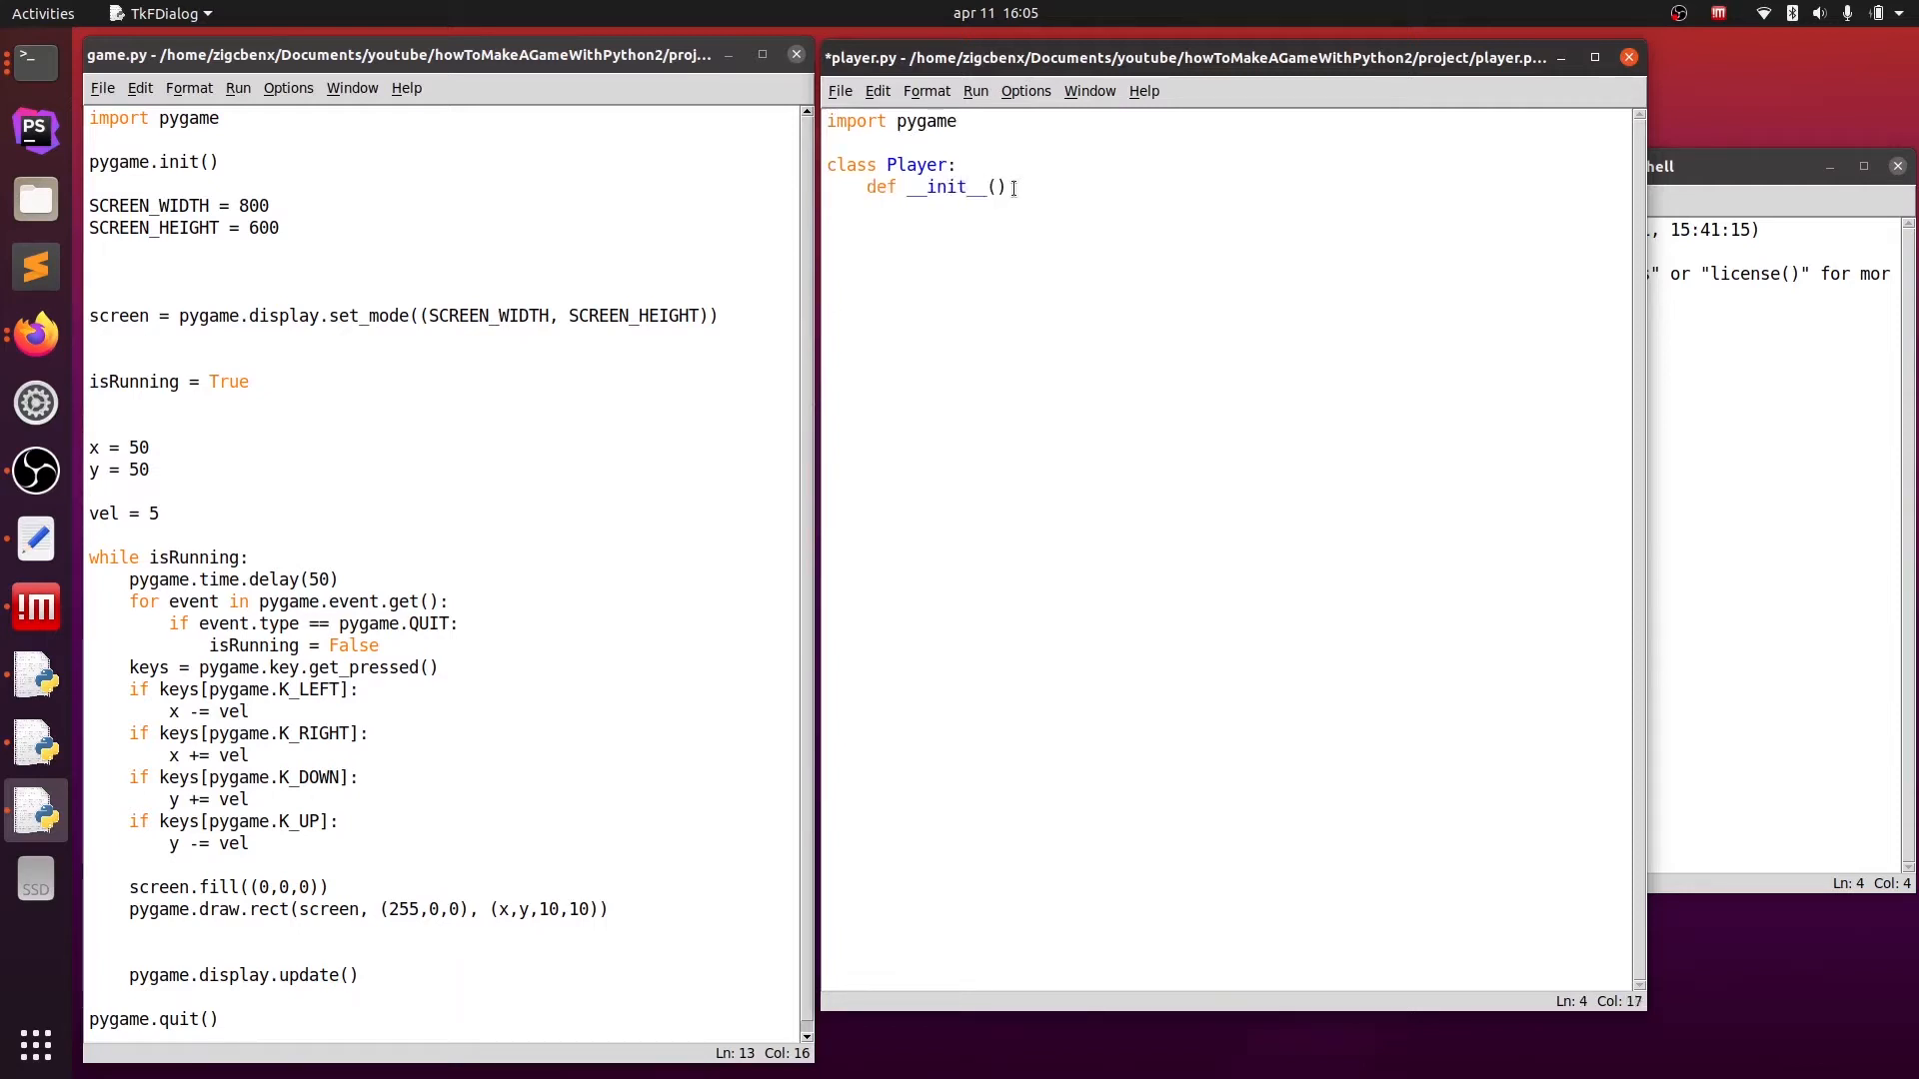
type("self):")
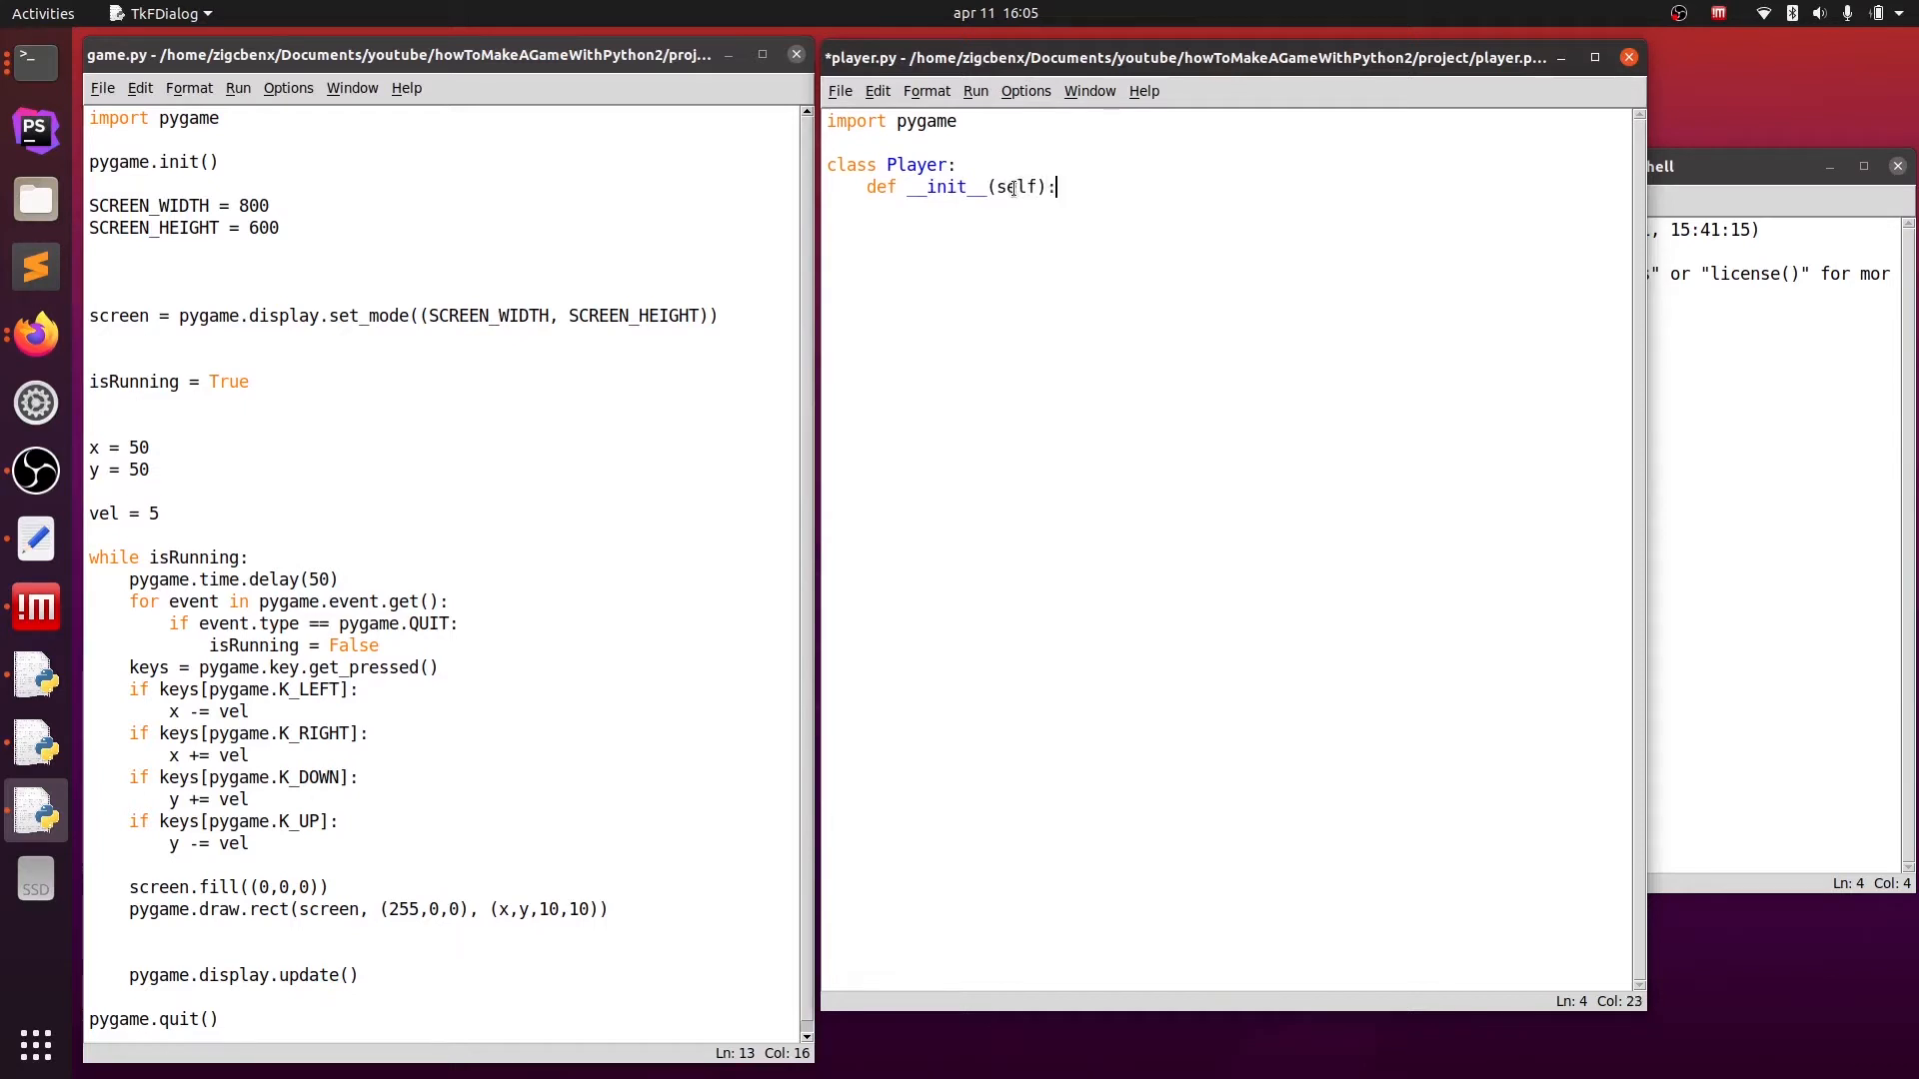
type(", x")
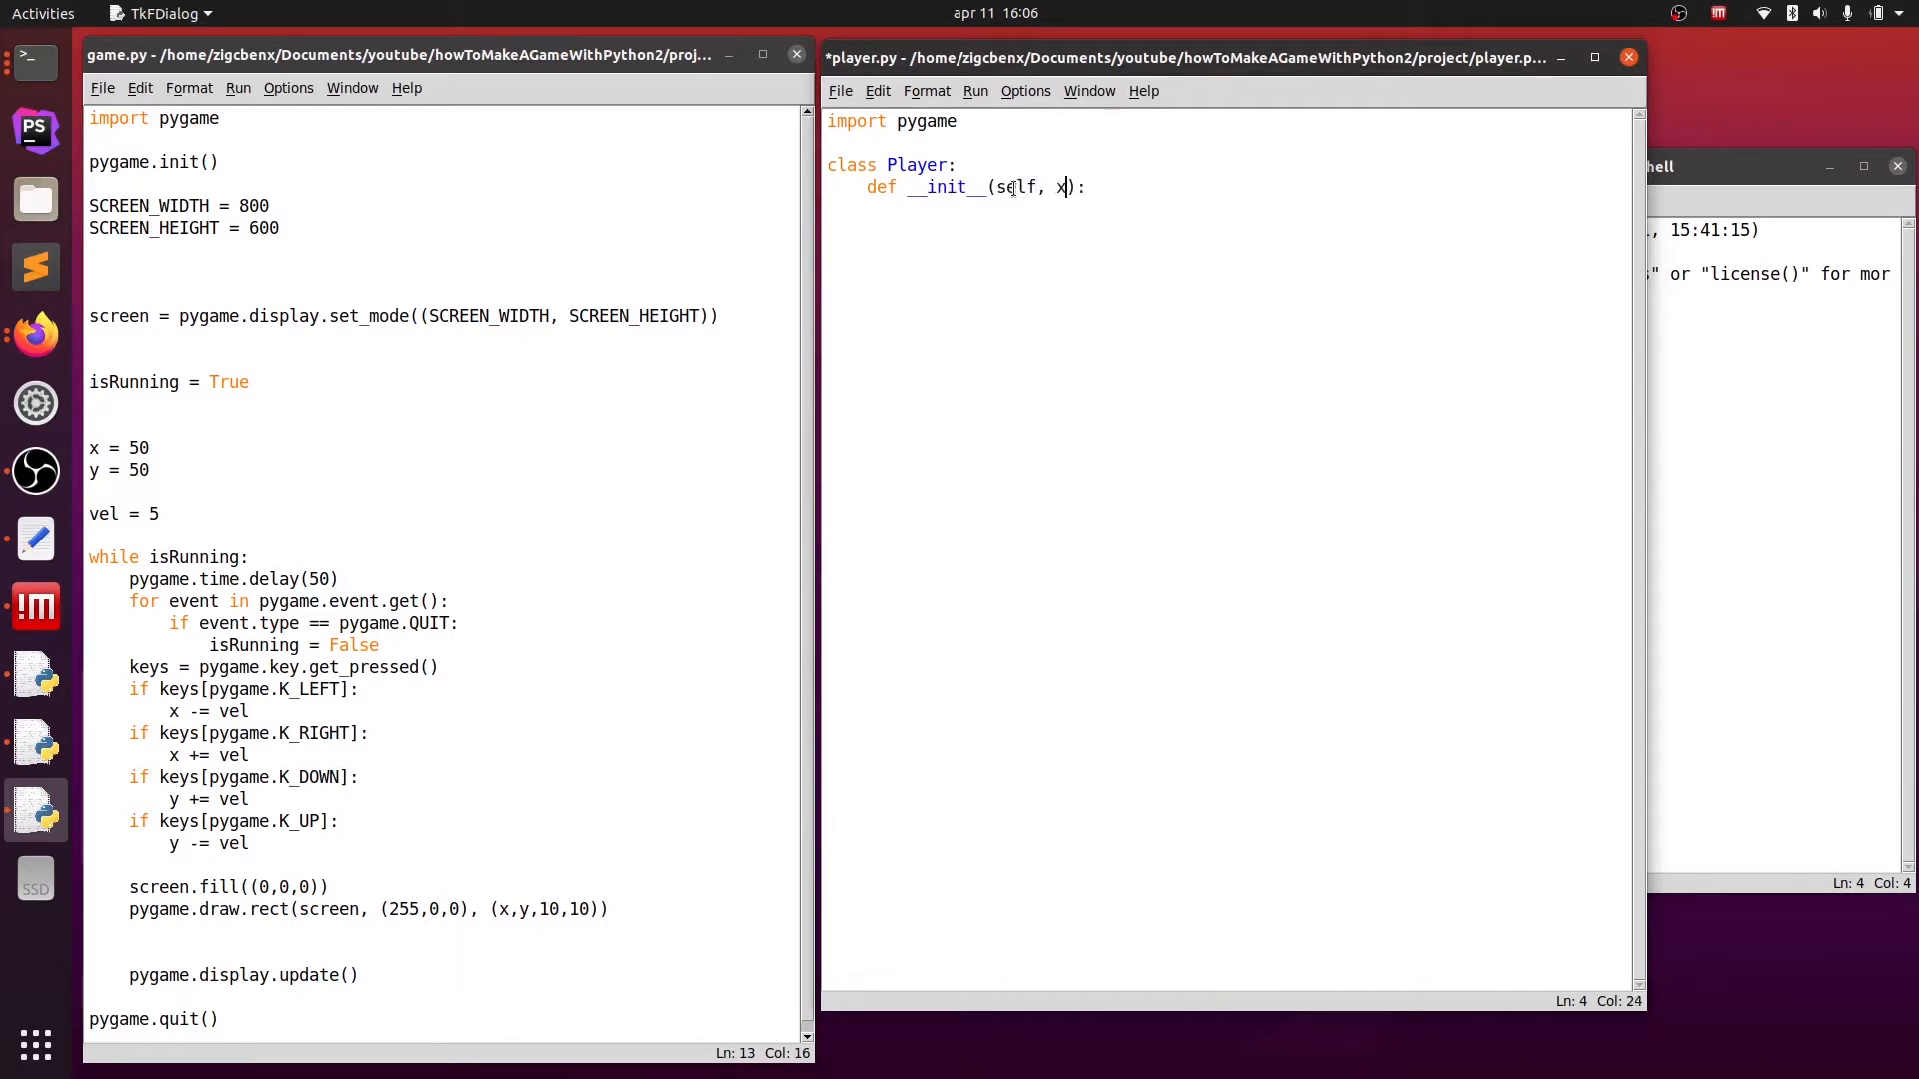
type(", y,")
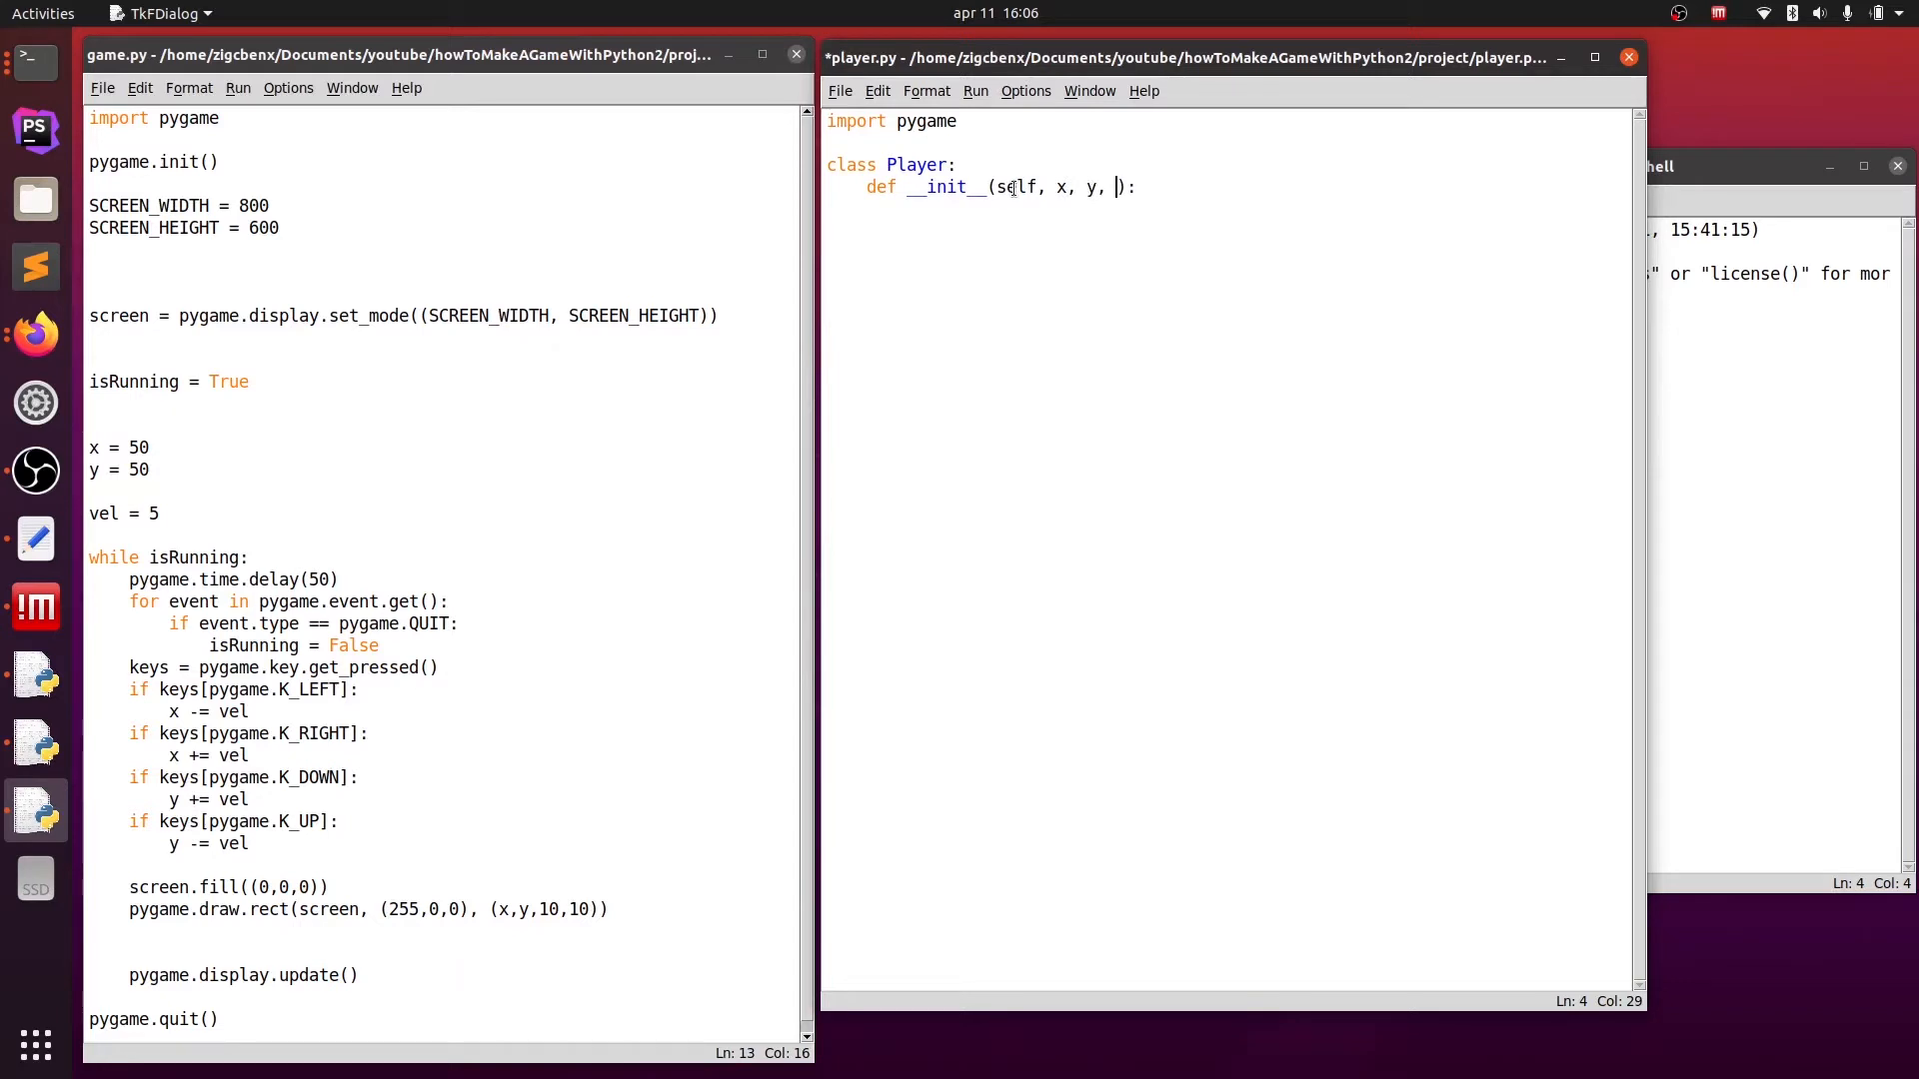
type("width, height, vel,")
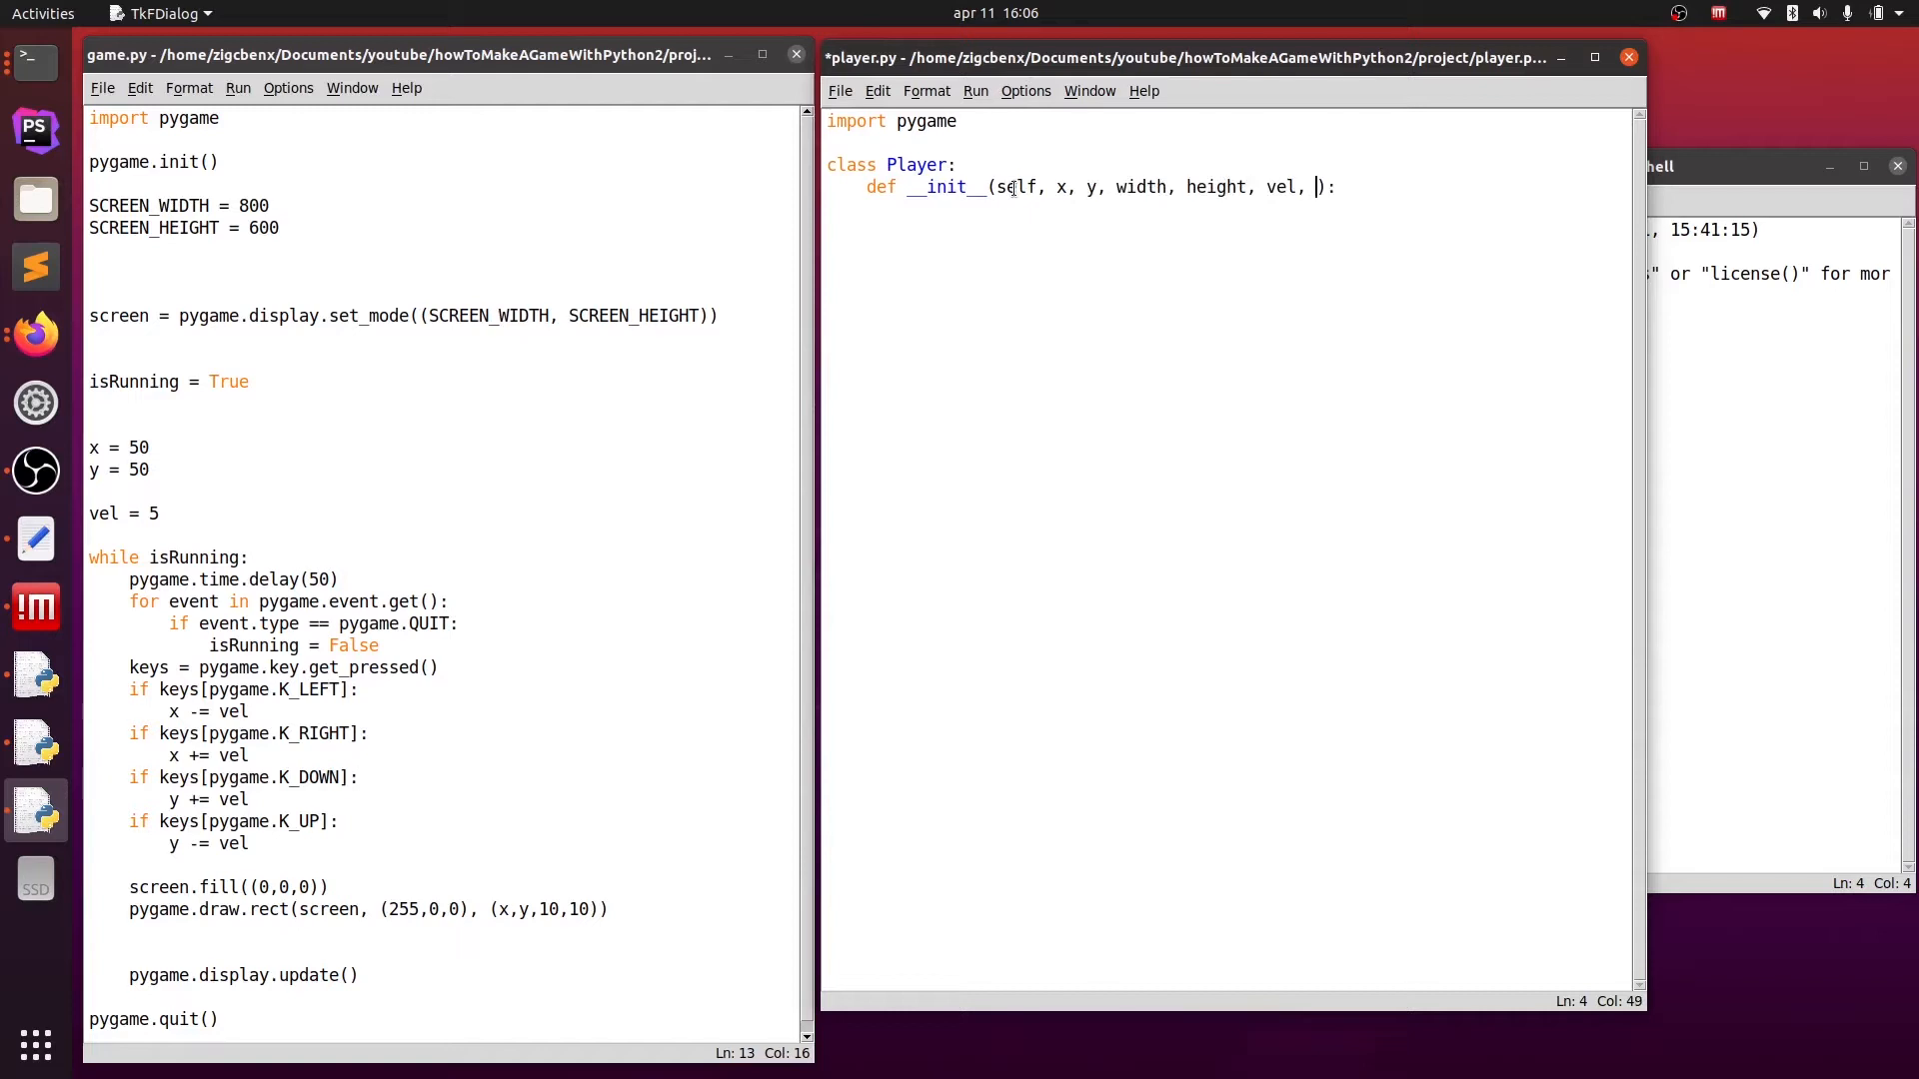
type("=5, color")
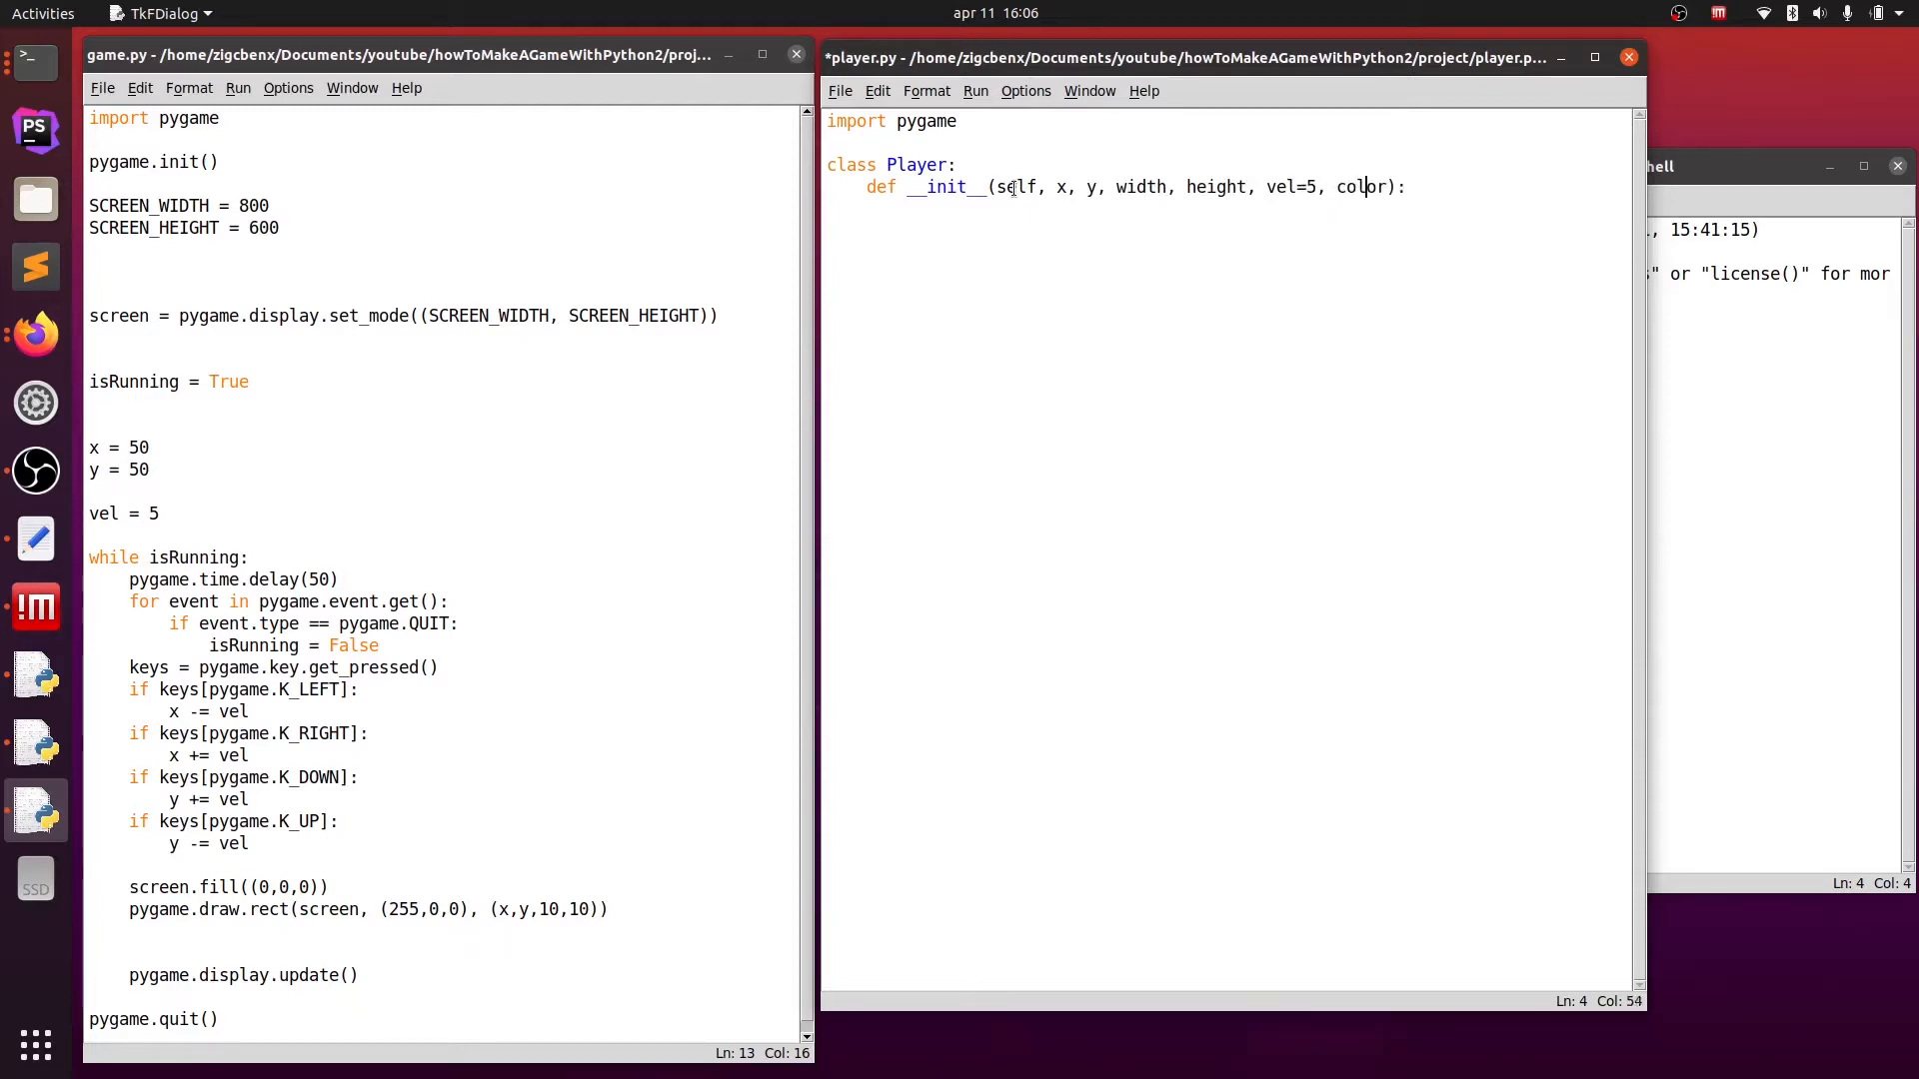
type("=(255,0,0)")
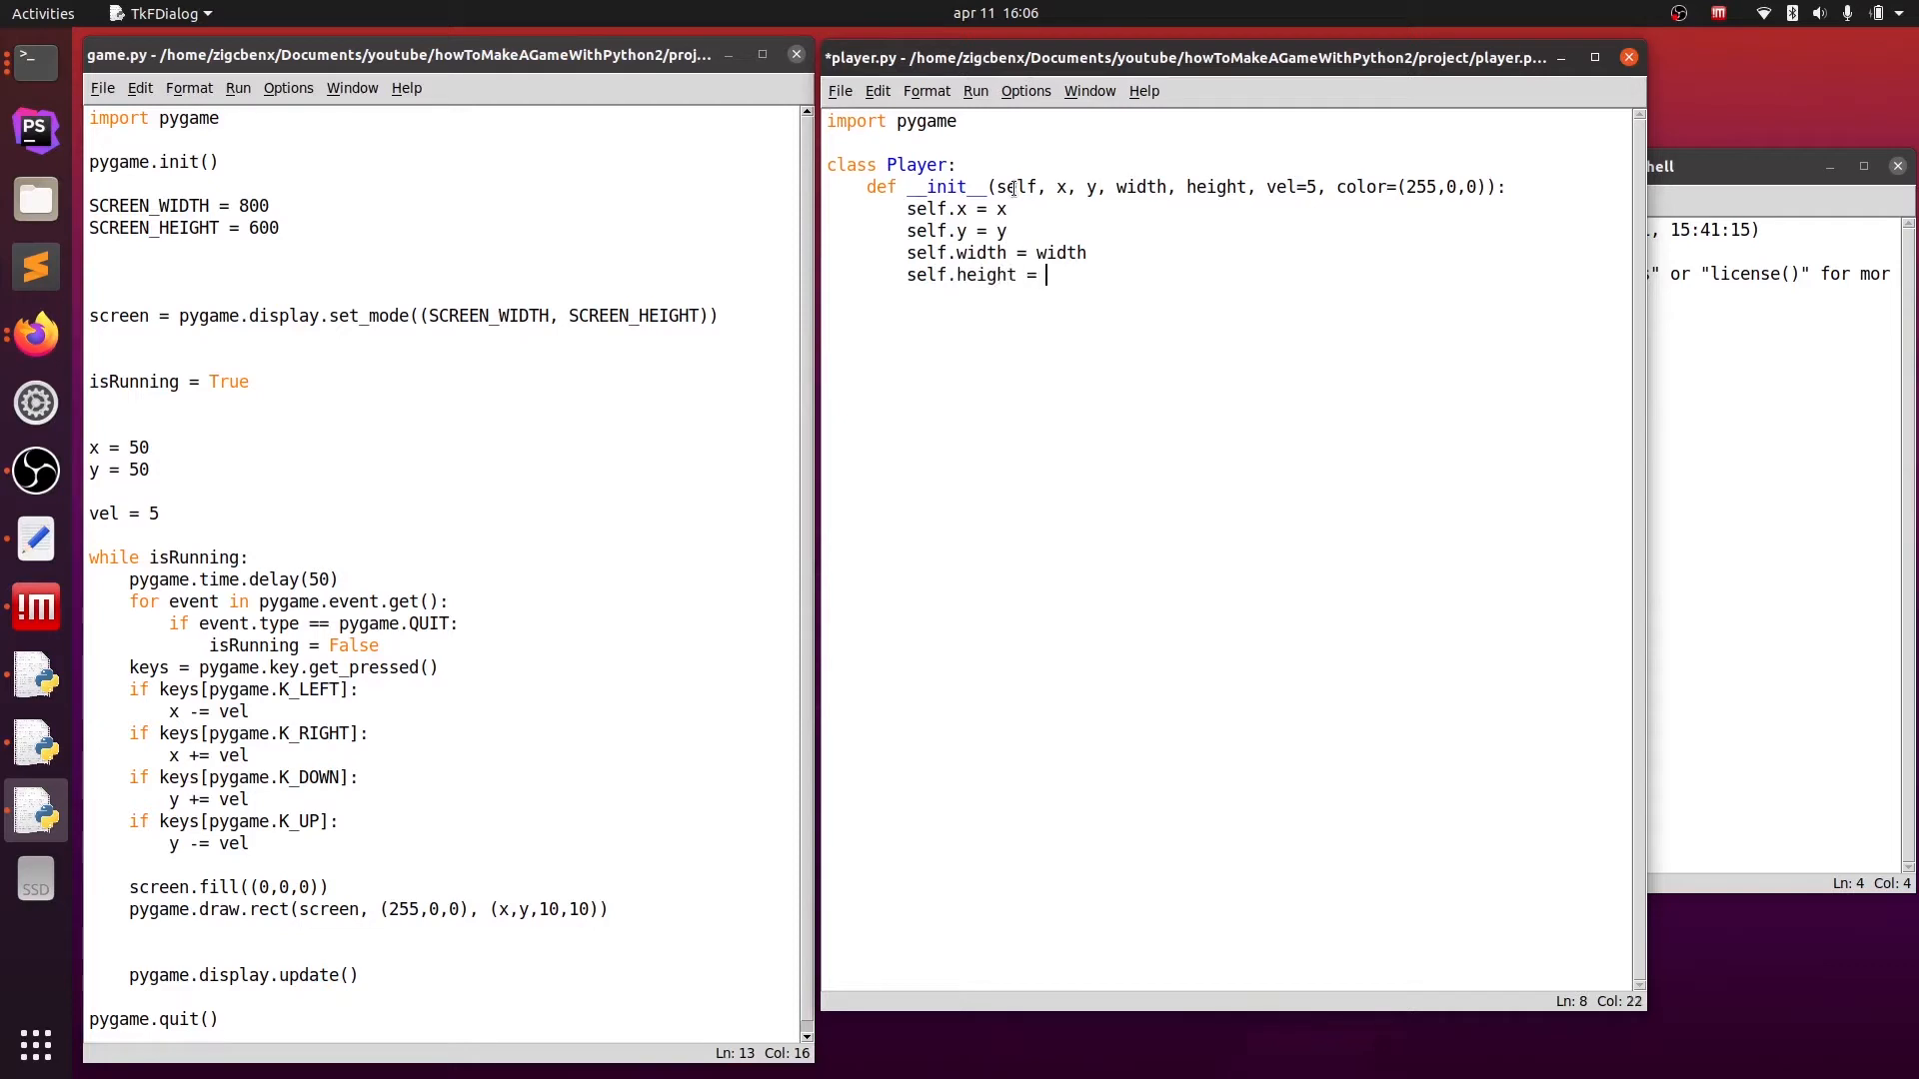
type("height")
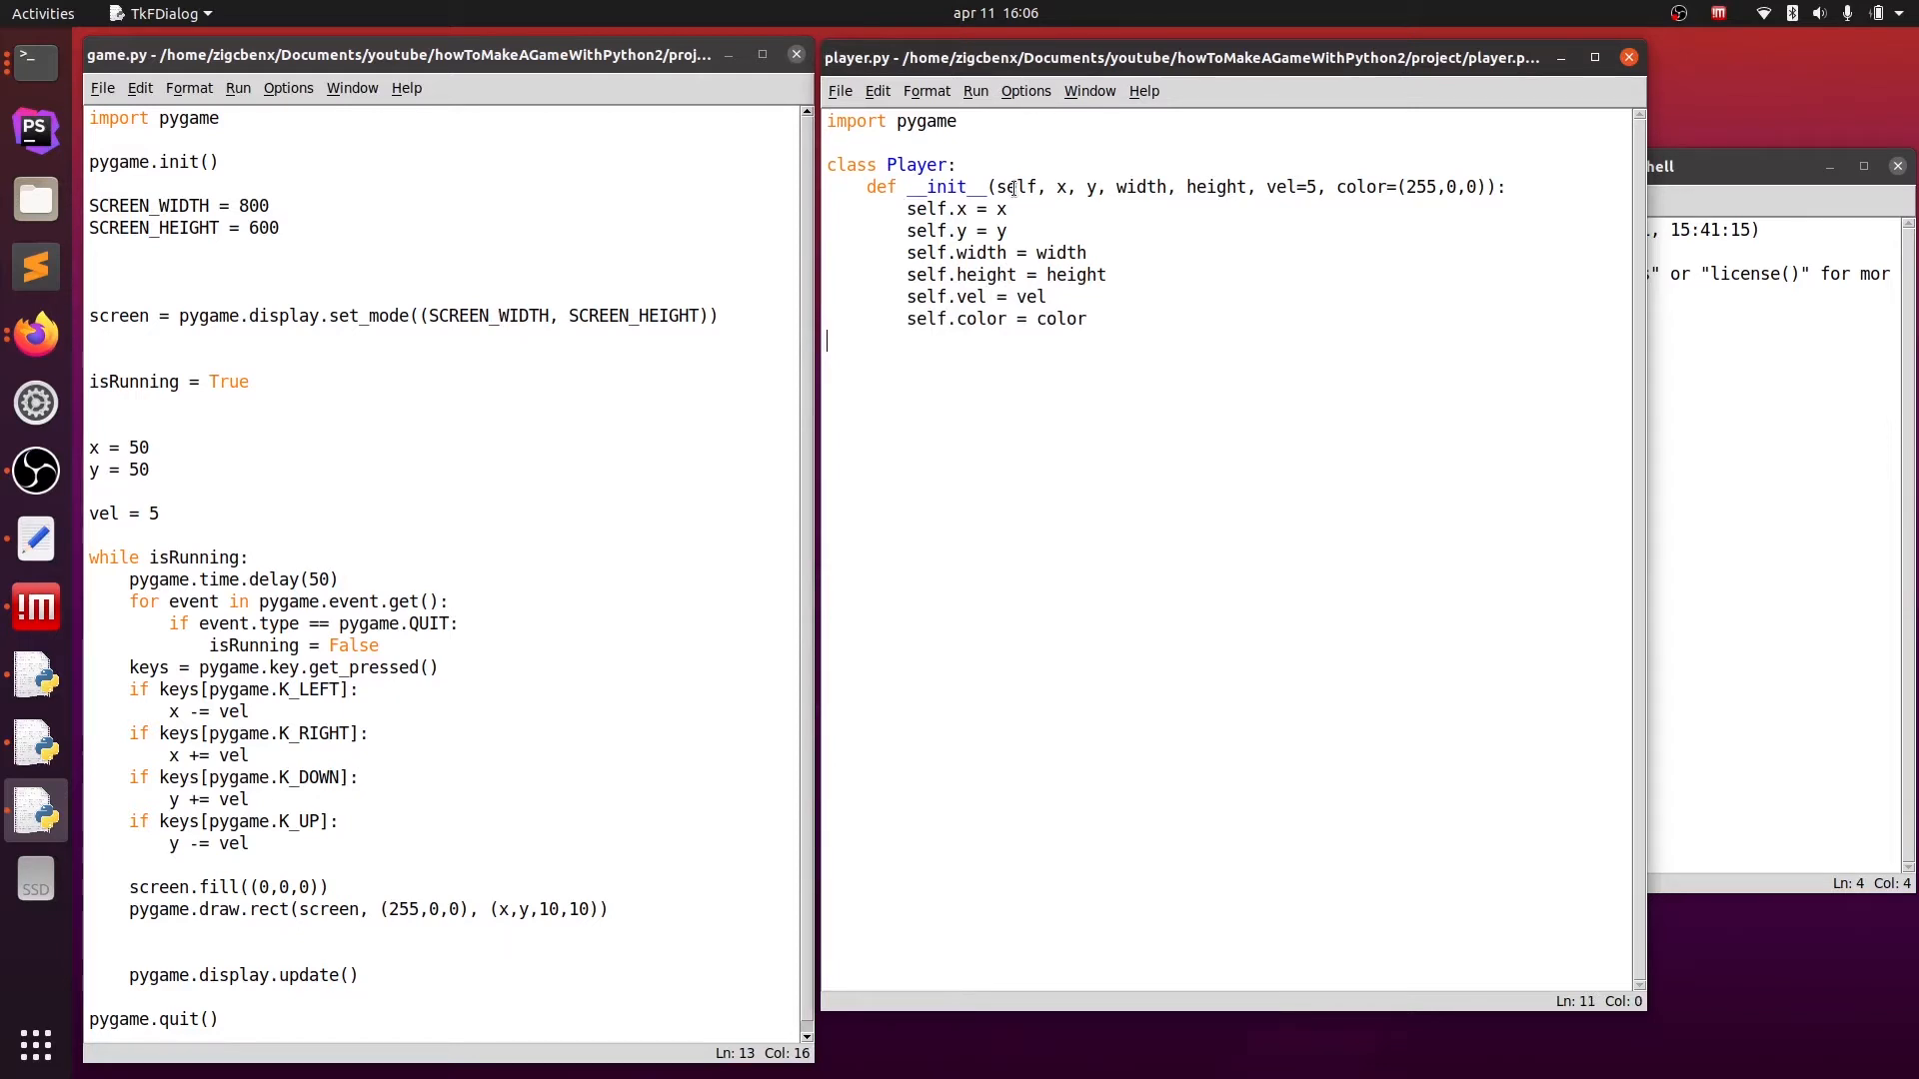
- Add a move(self, keys) method header to the Player class
type("def mo")
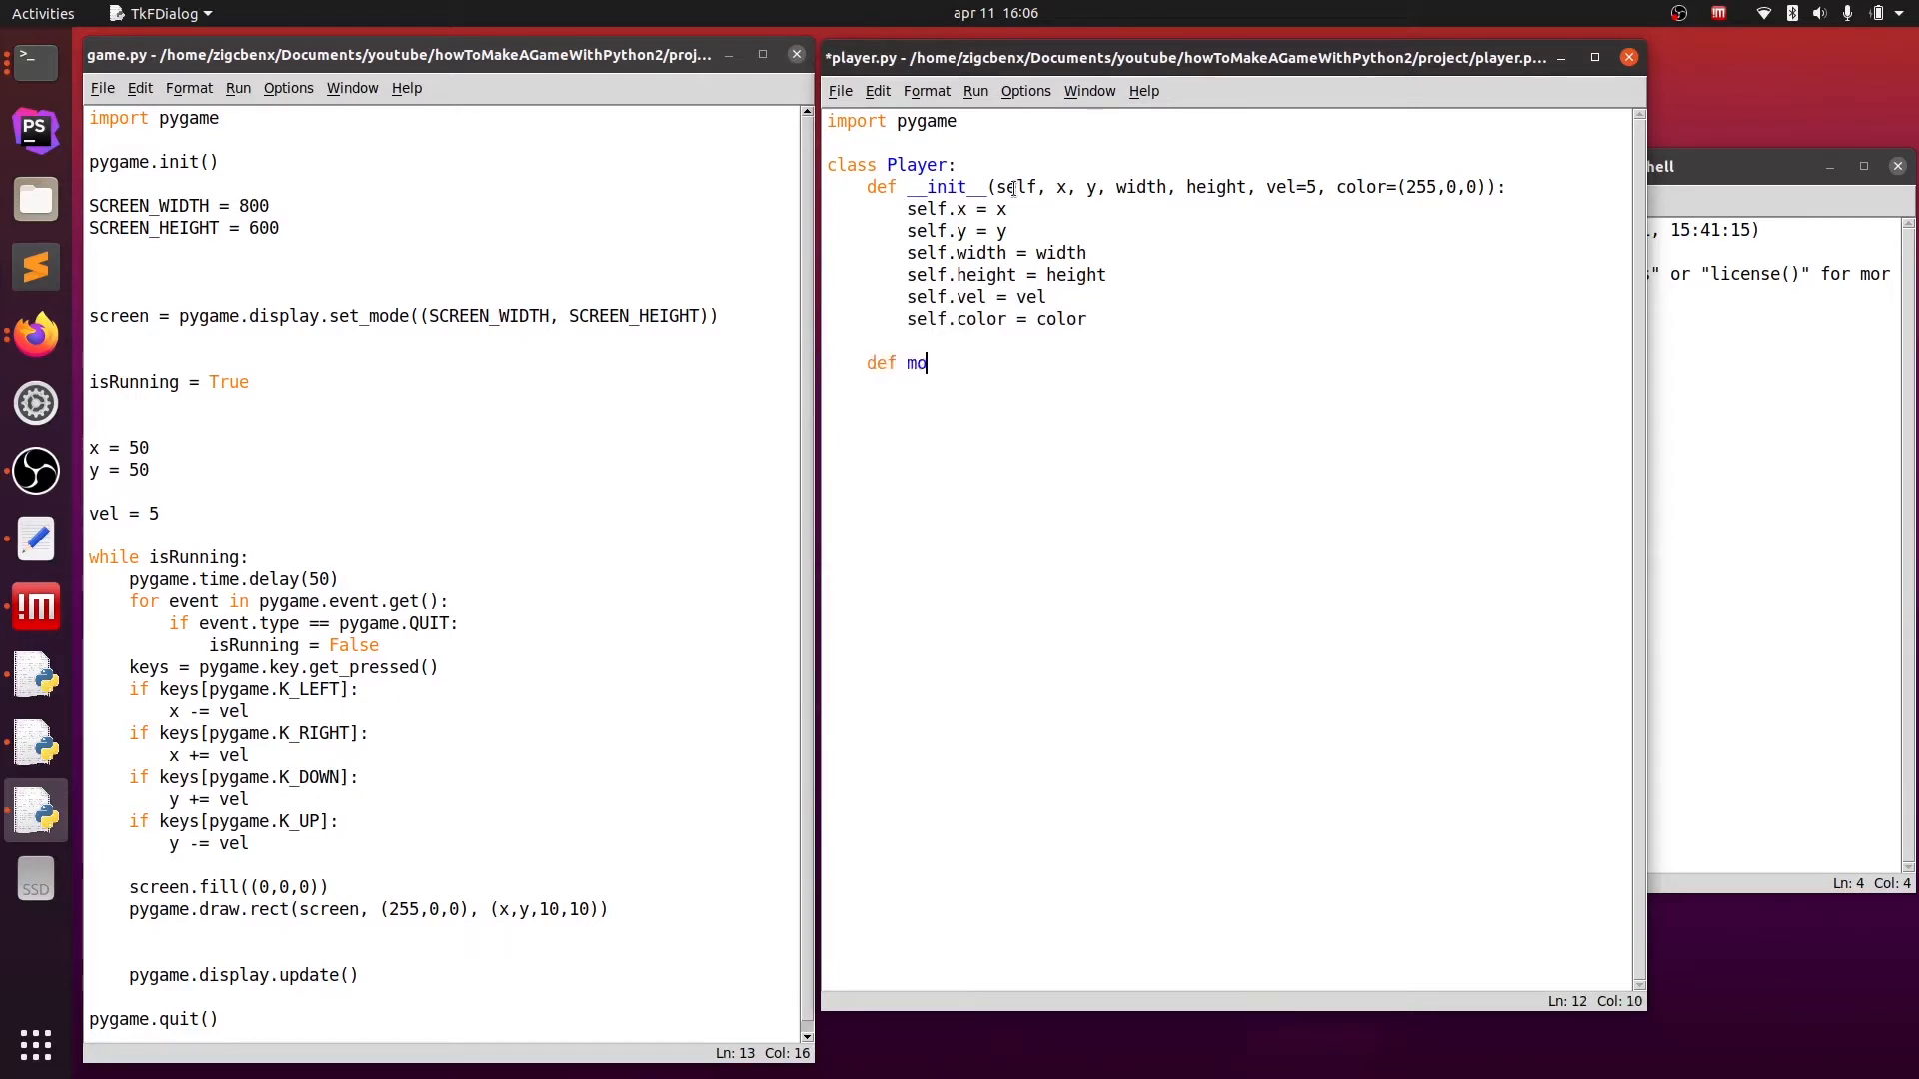
type("ve()")
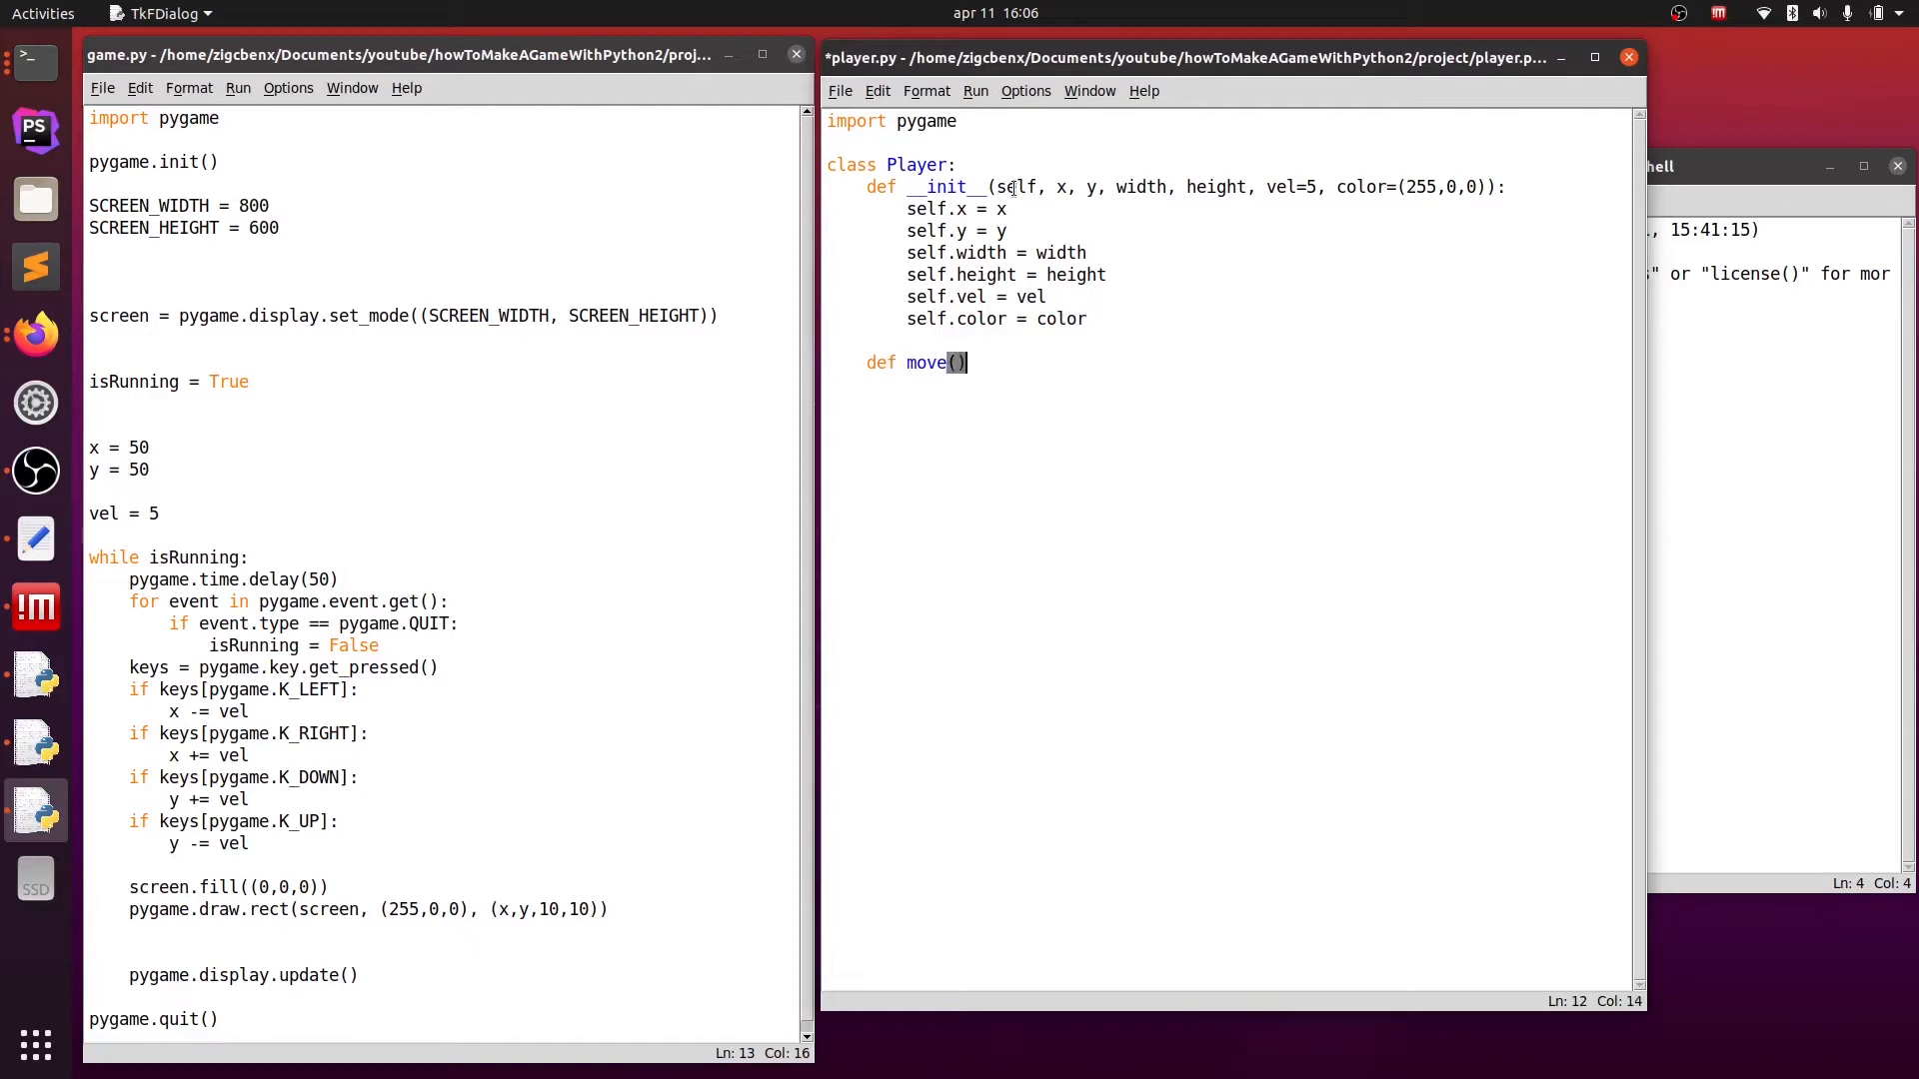
type("self")
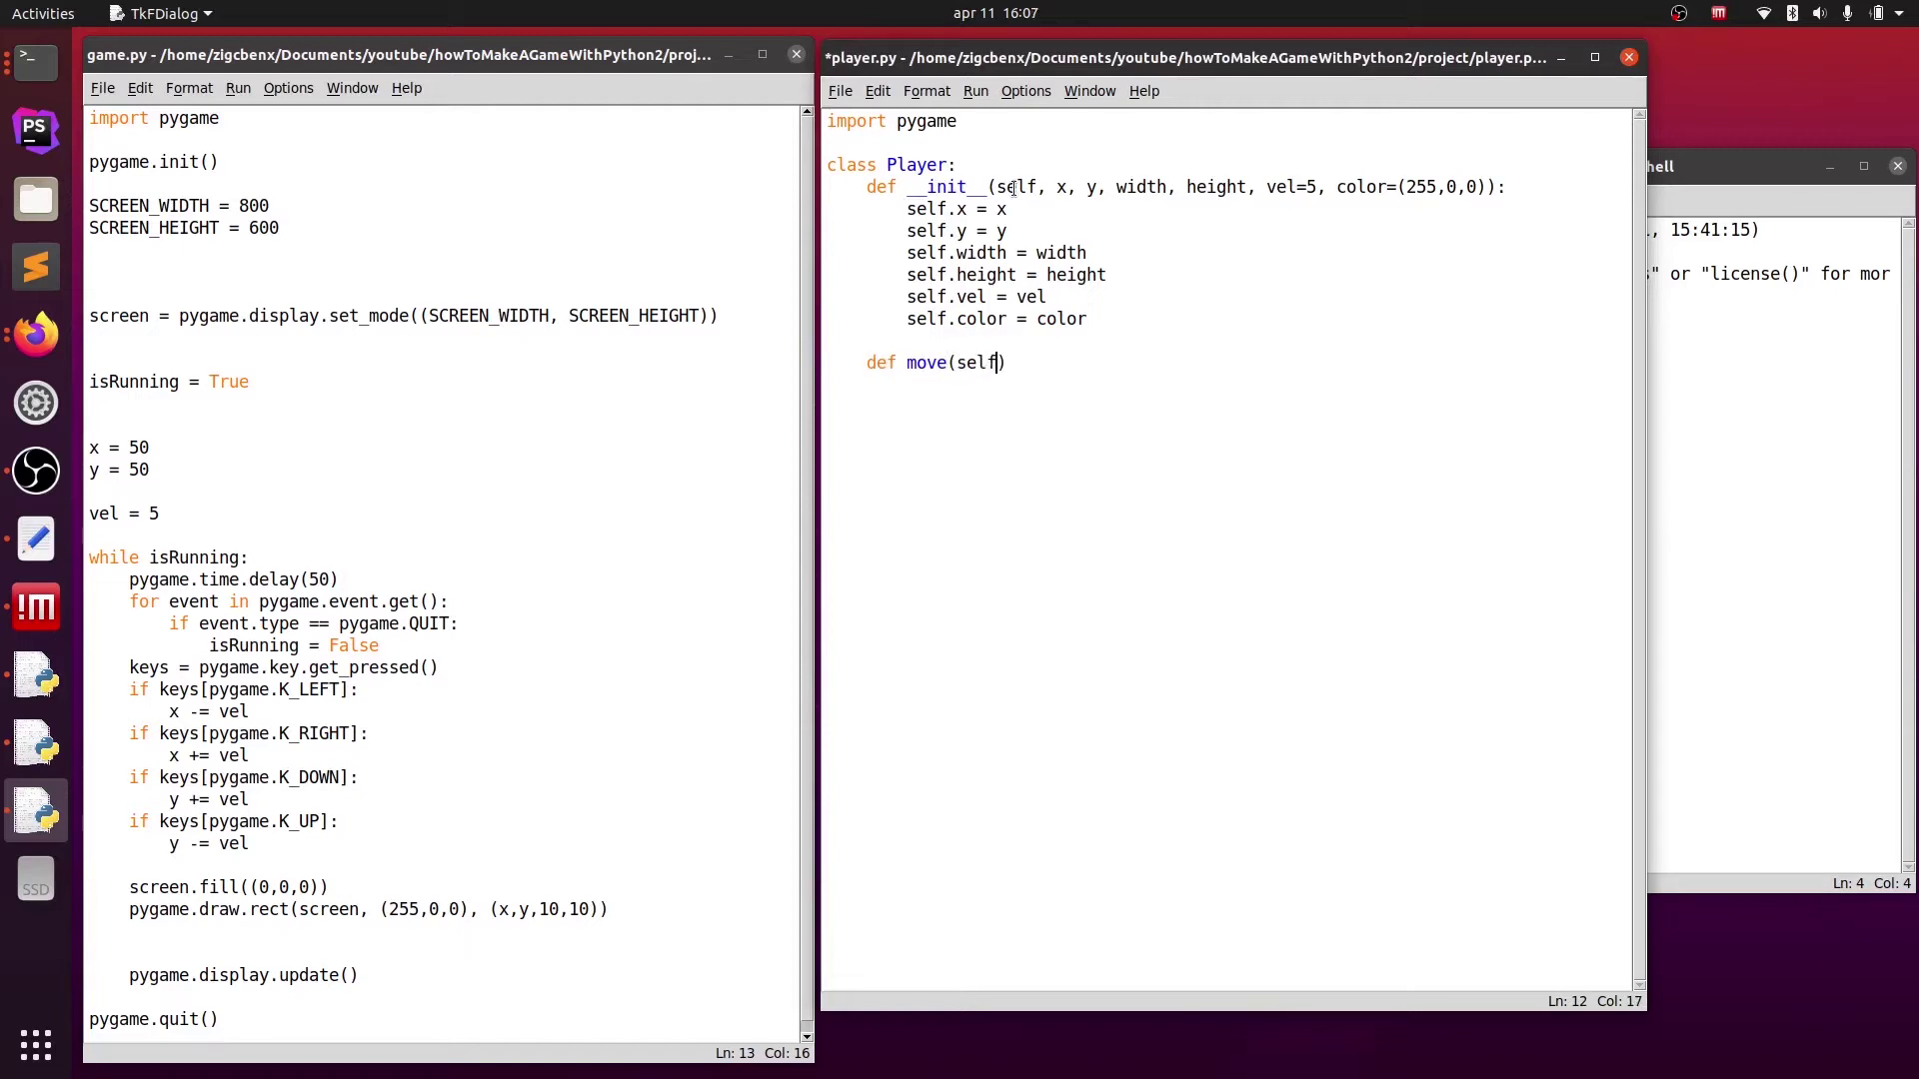
type(", keys")
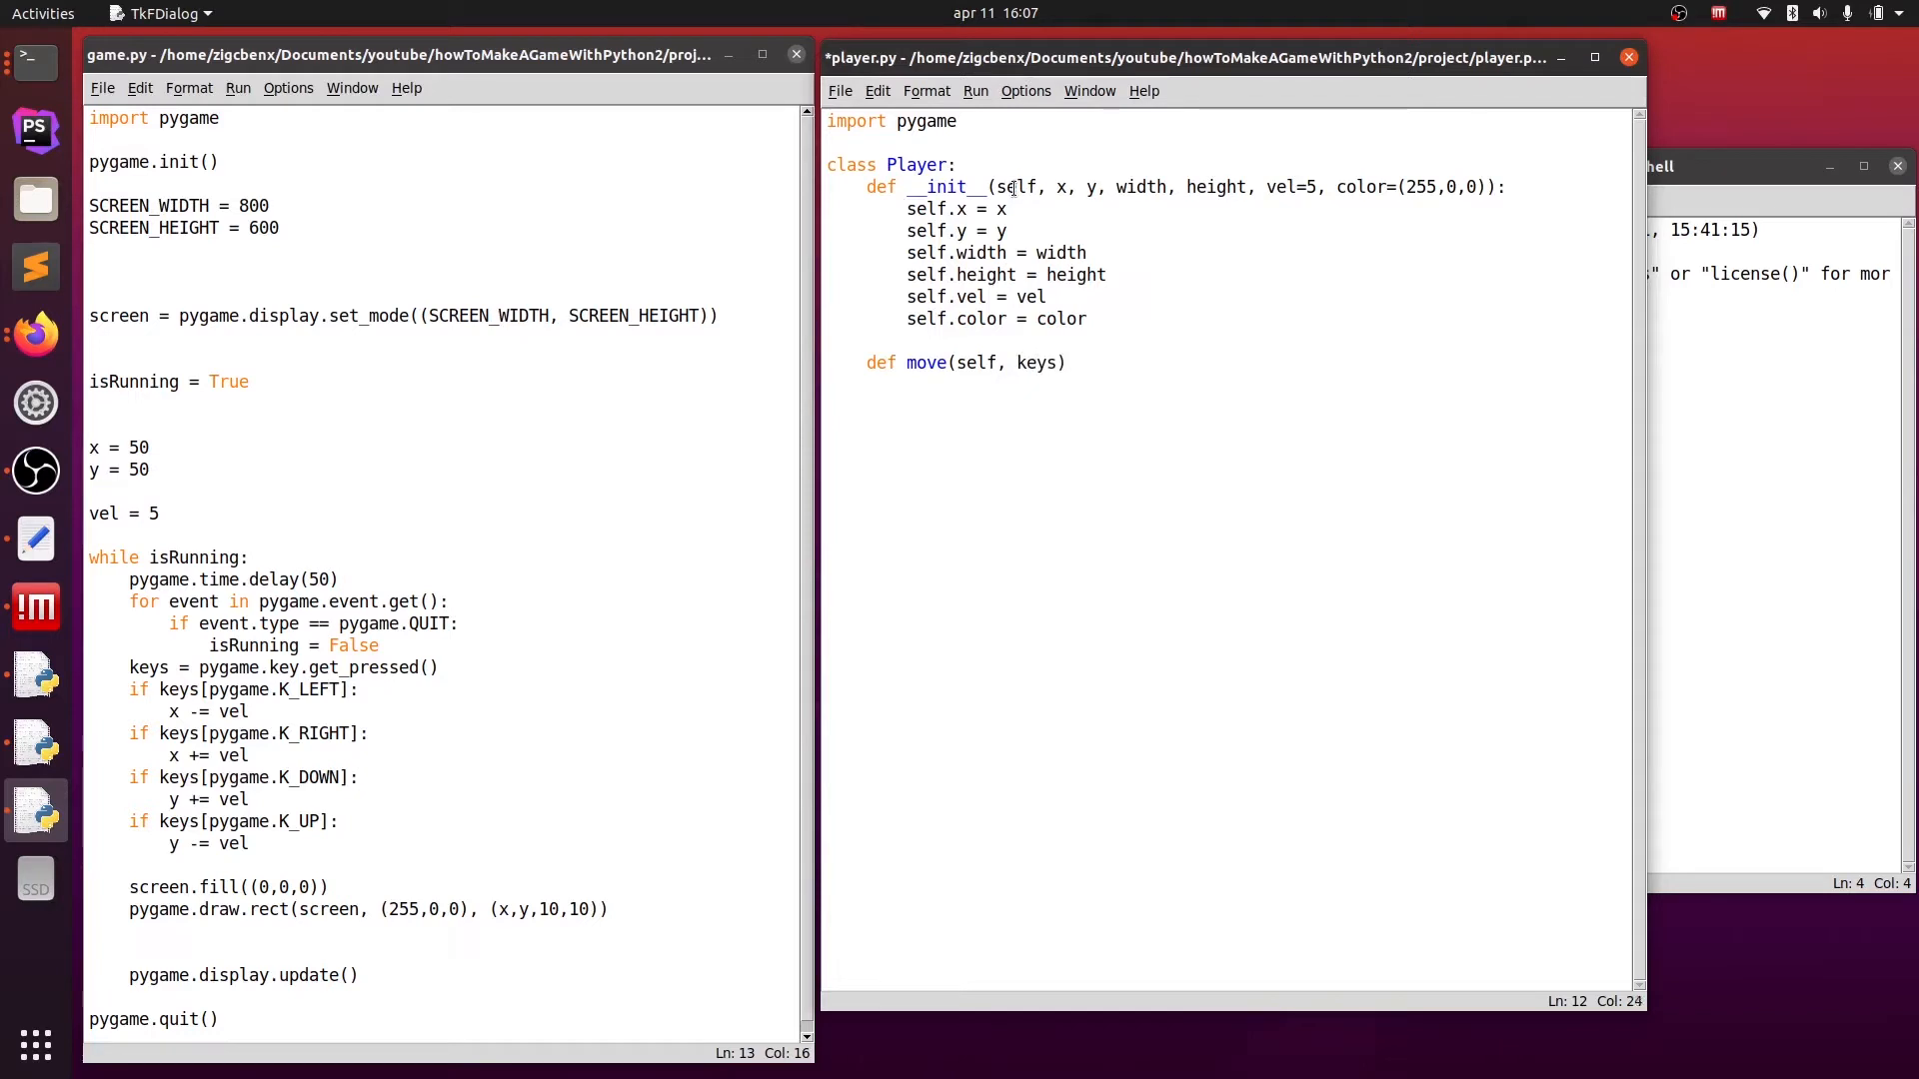
type(":")
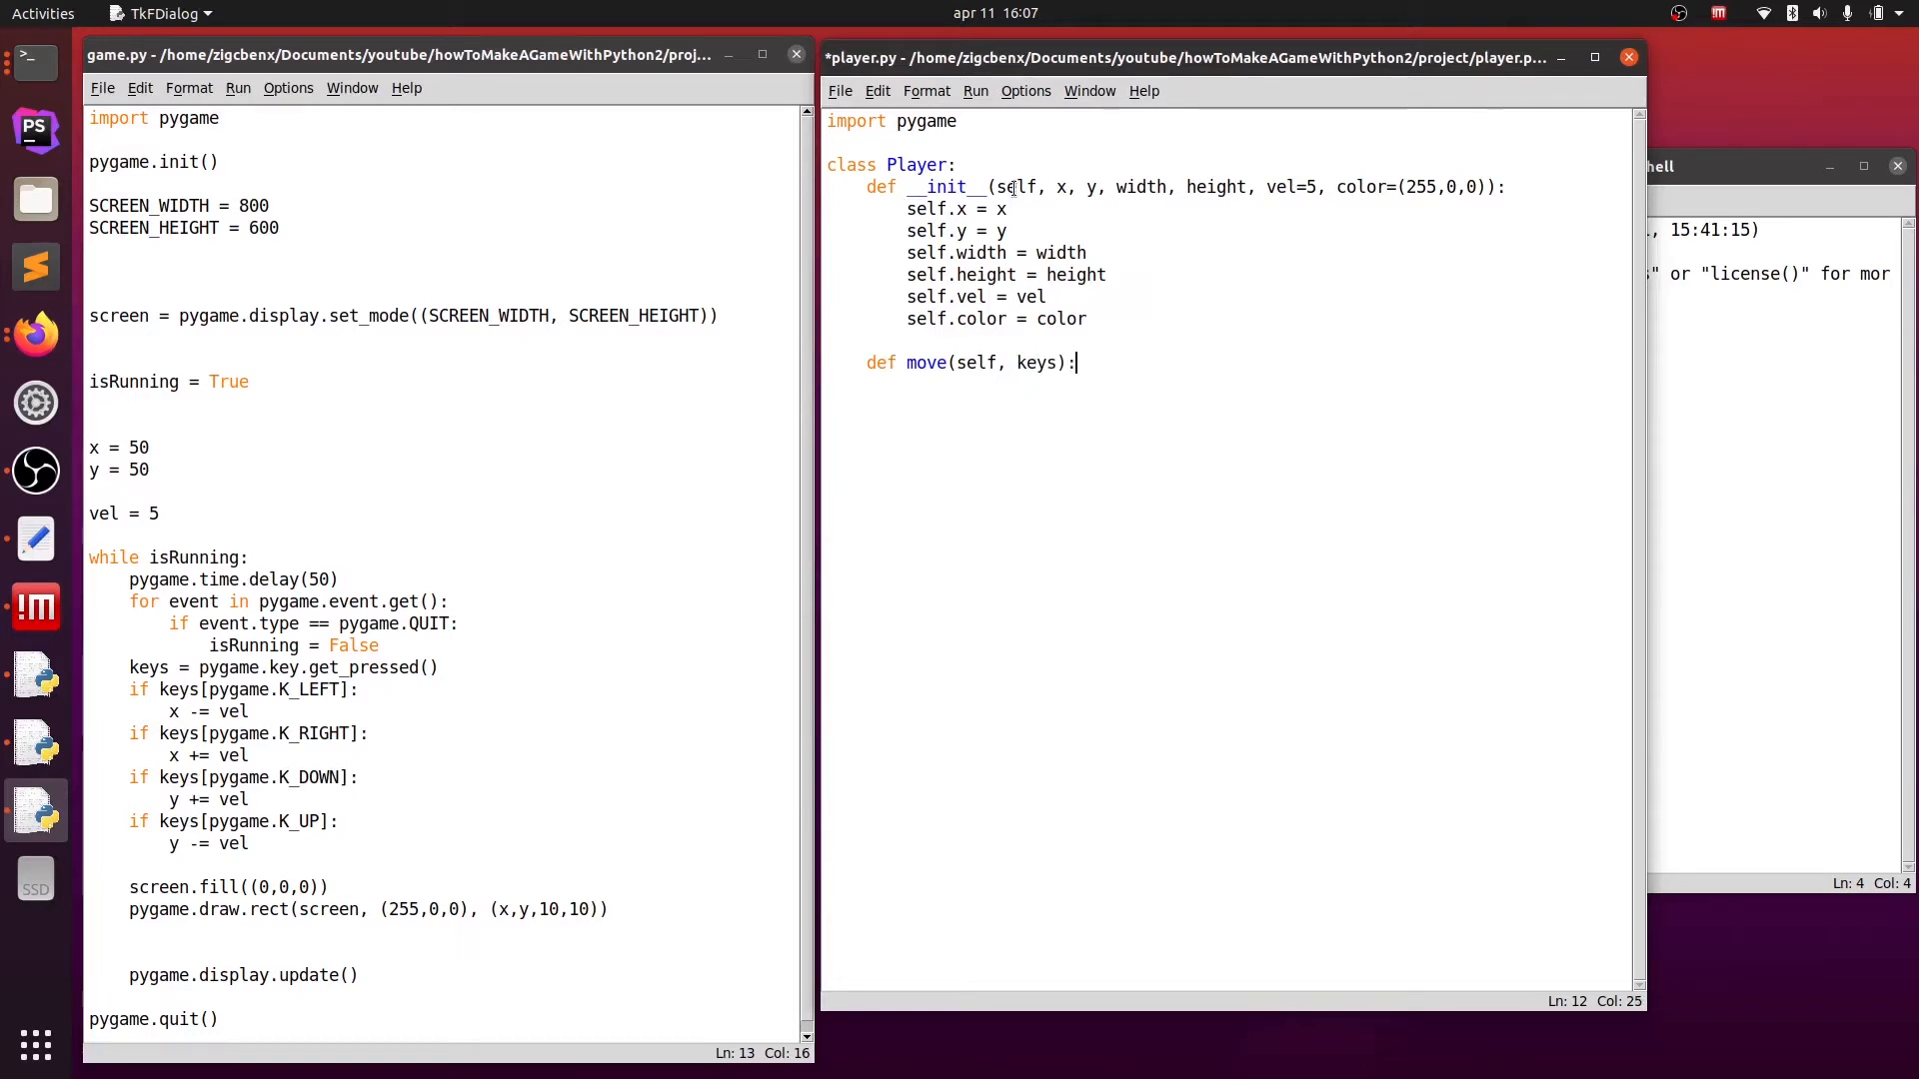
mouse_move(1124, 454)
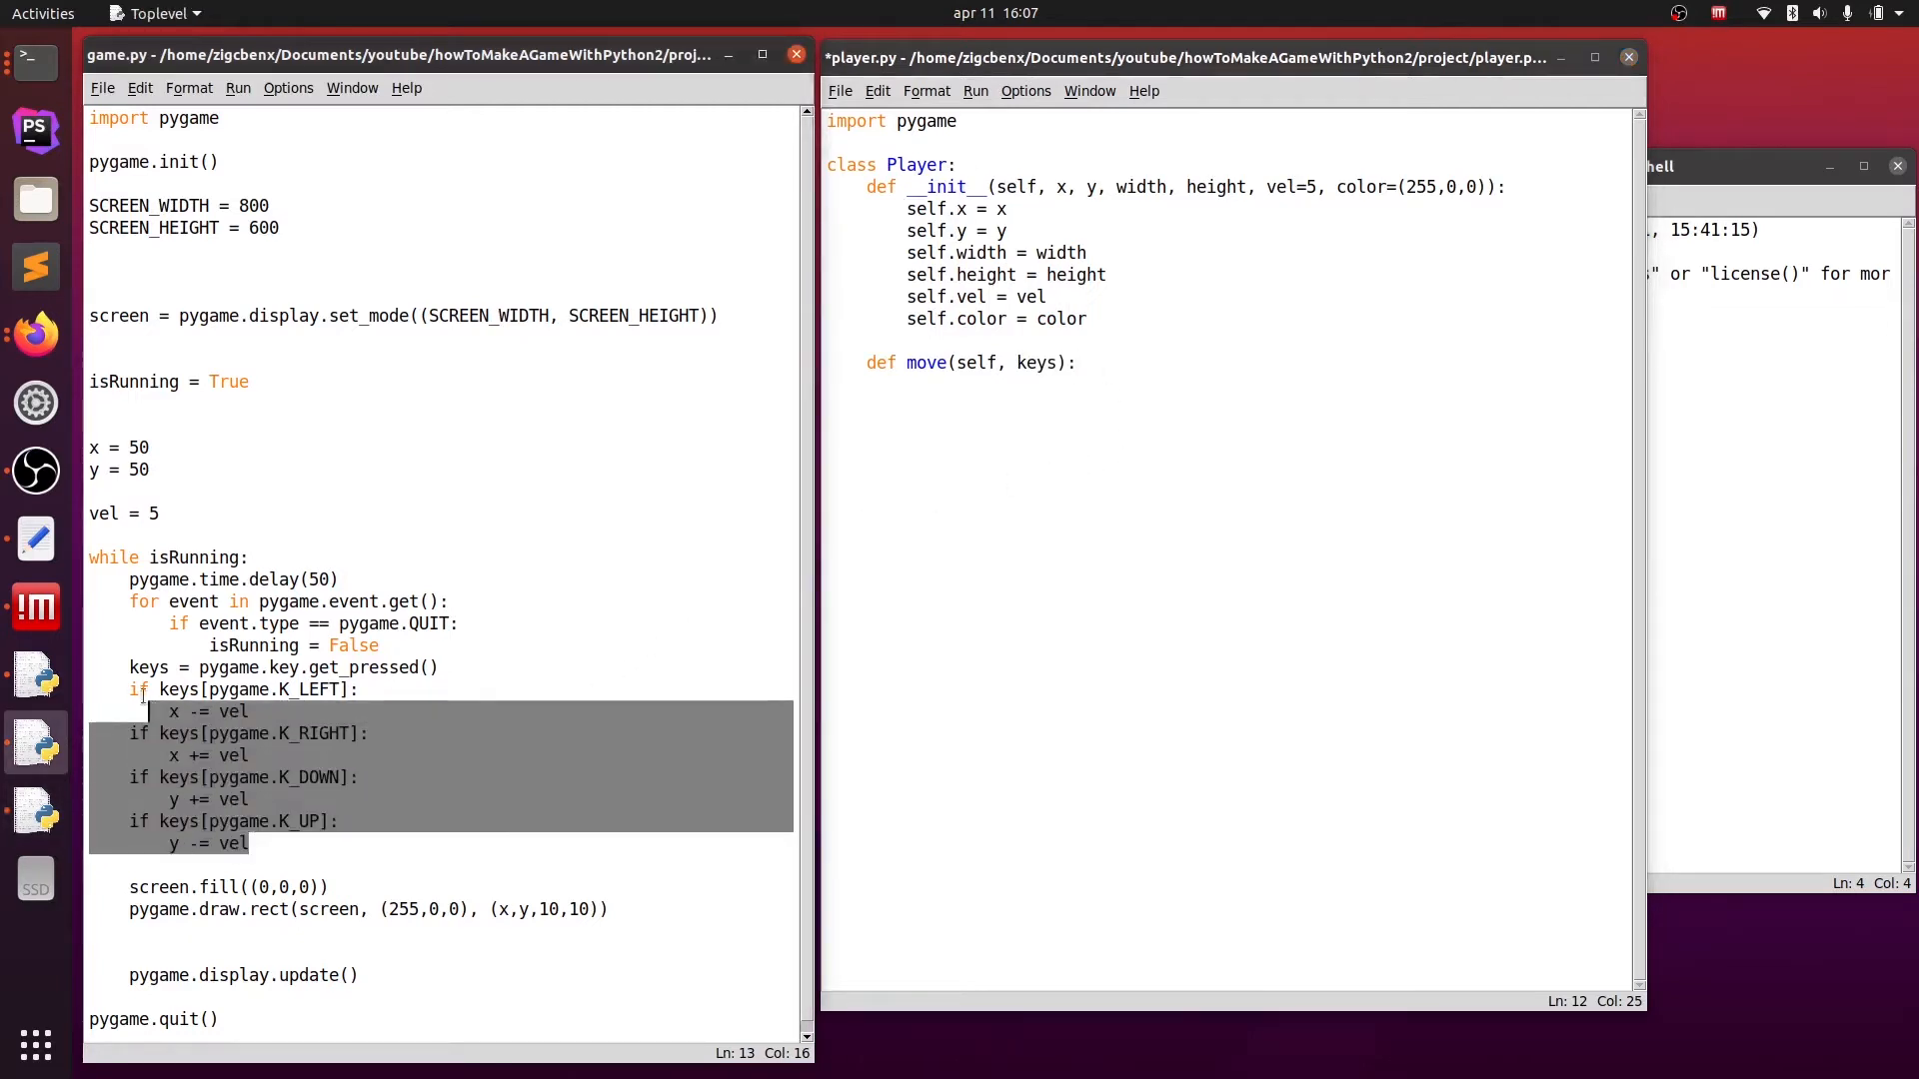
- Place the arrow-key code in move and prefix x, y and vel with self
left_click(967, 392)
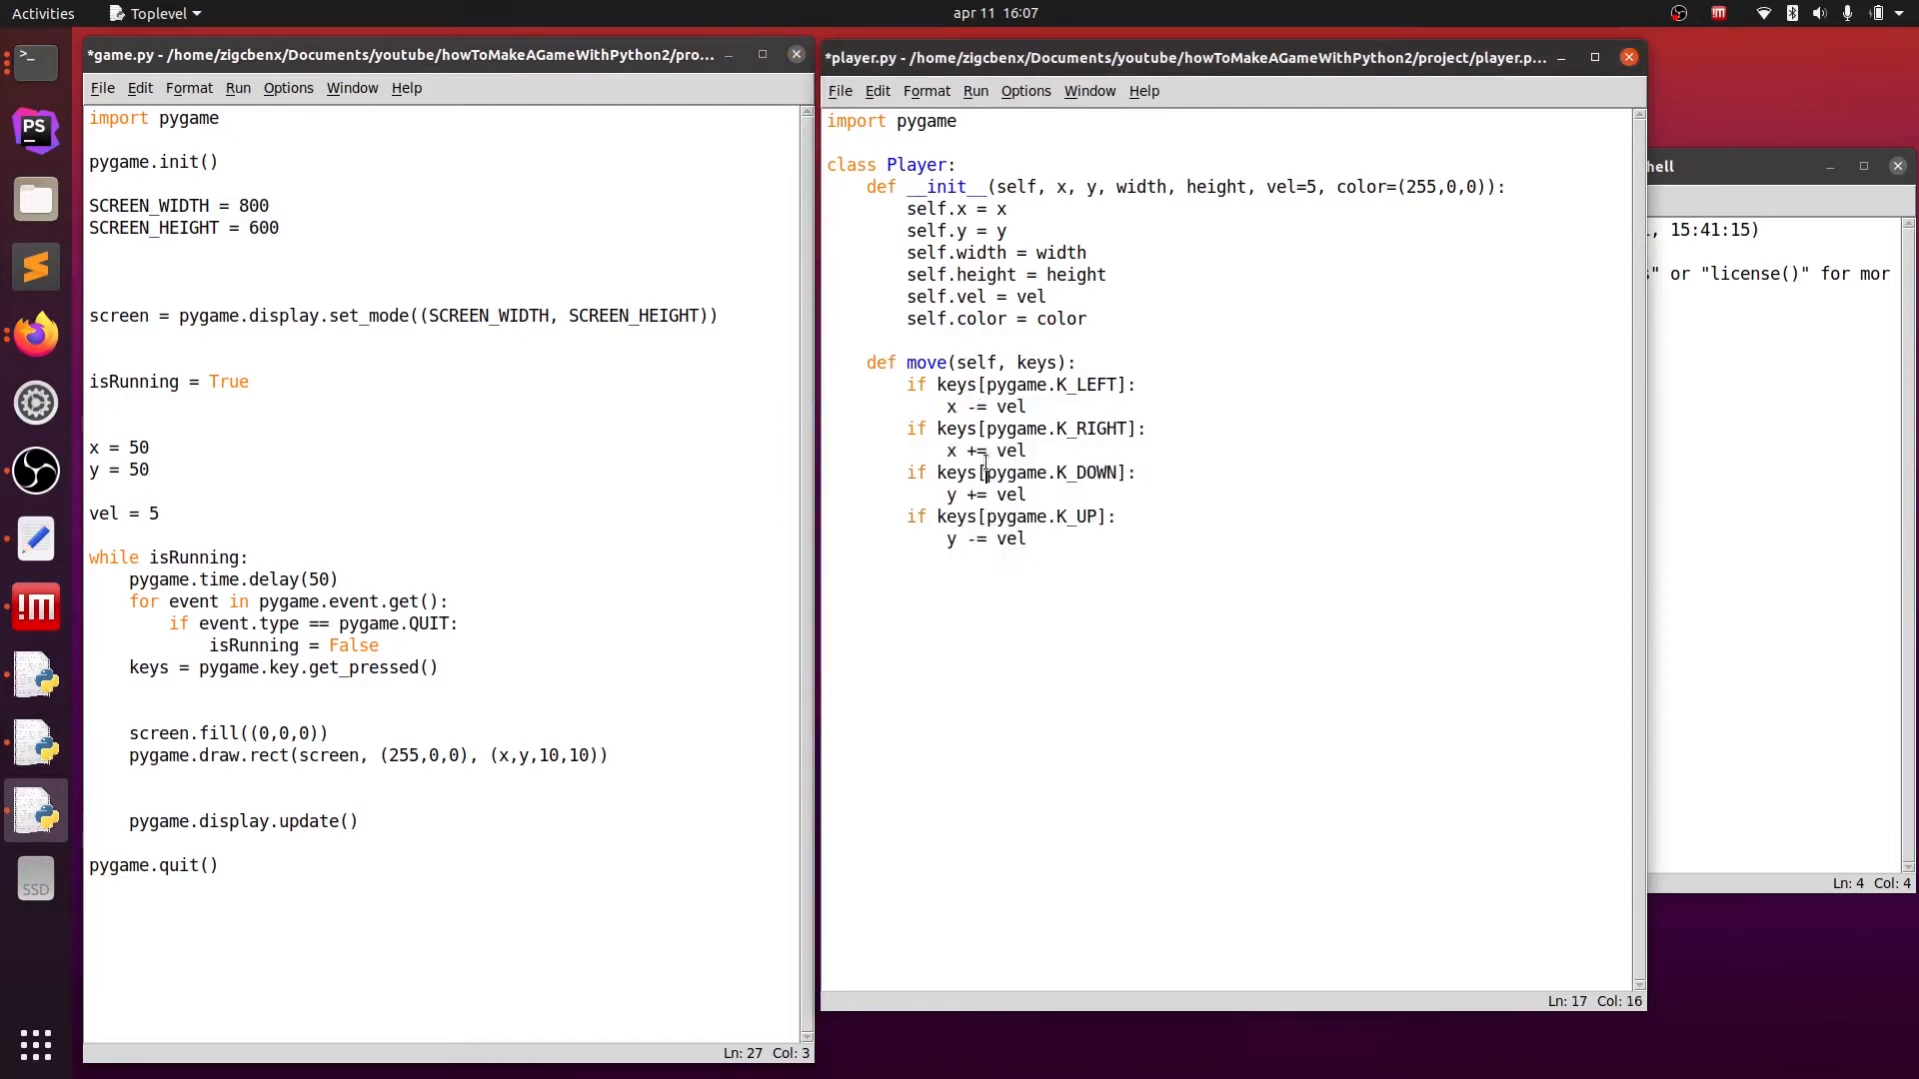
left_click(947, 406)
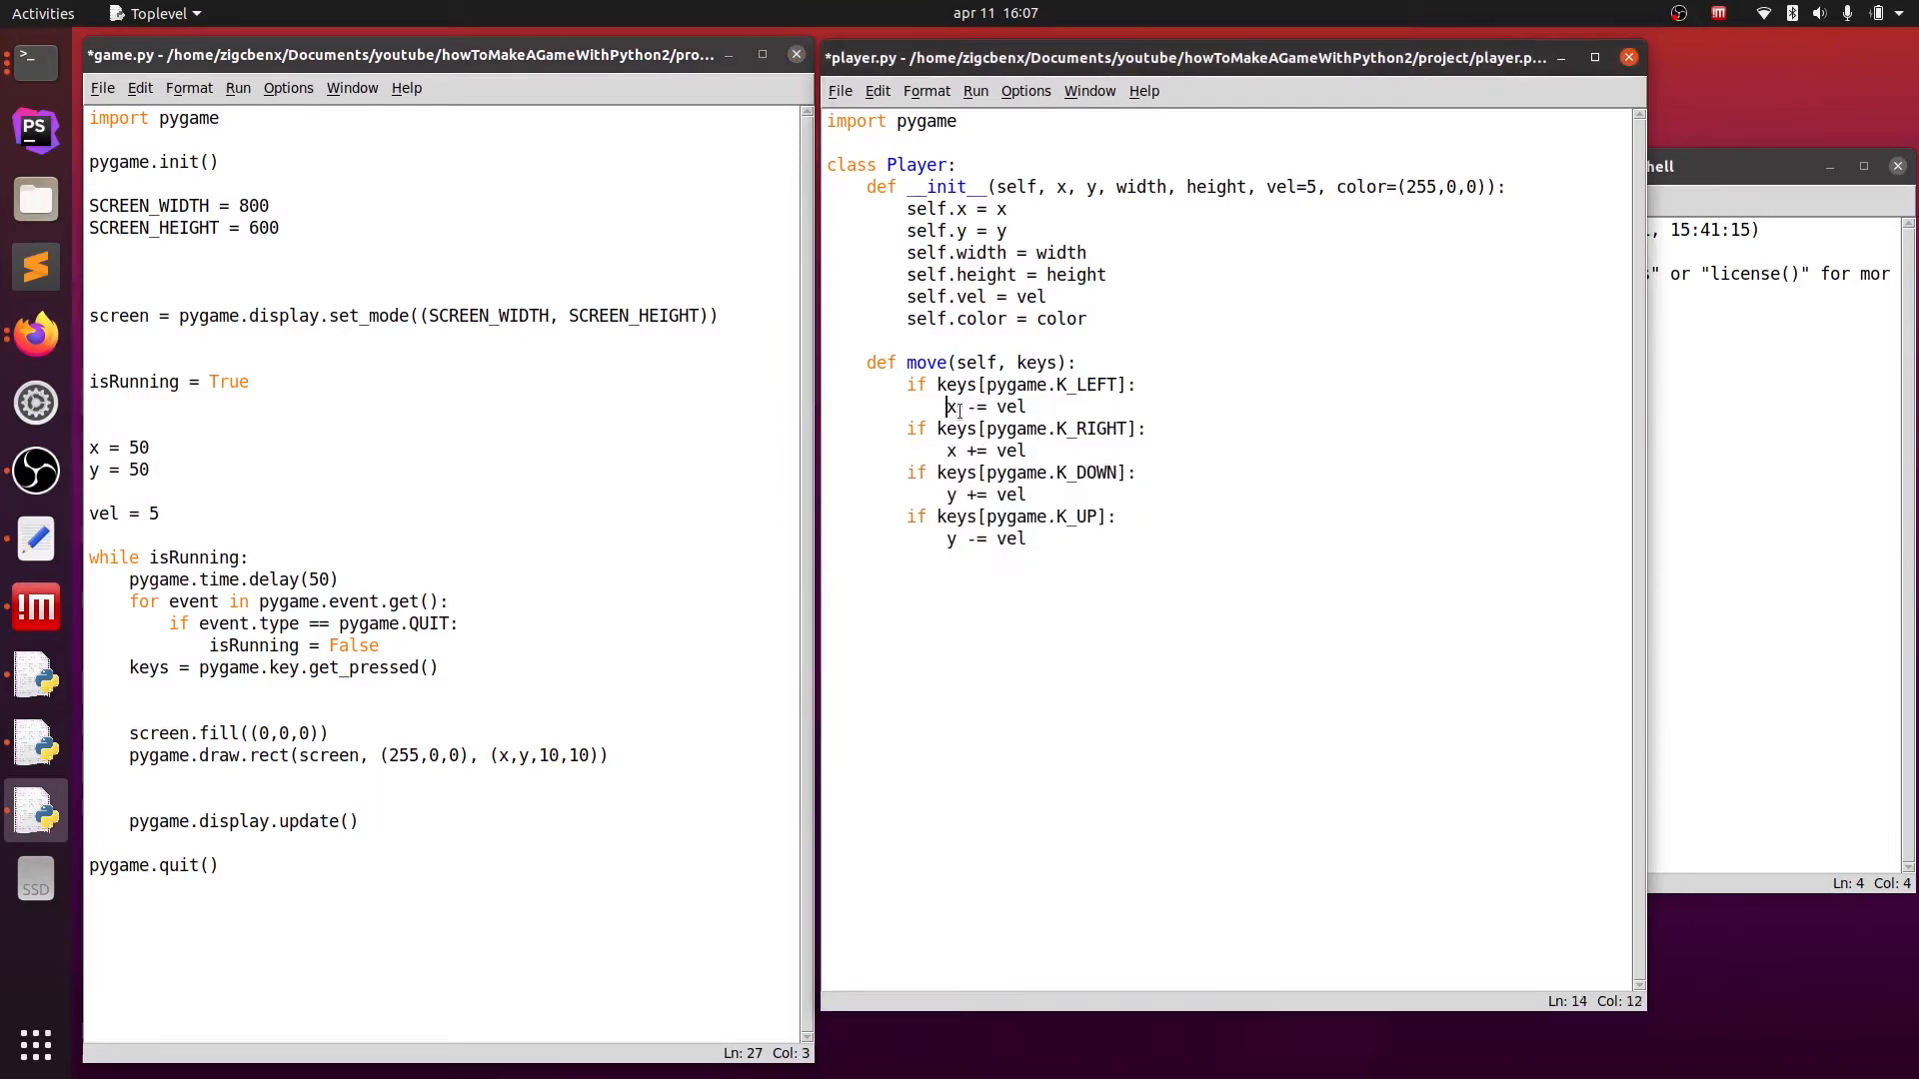
type("self.")
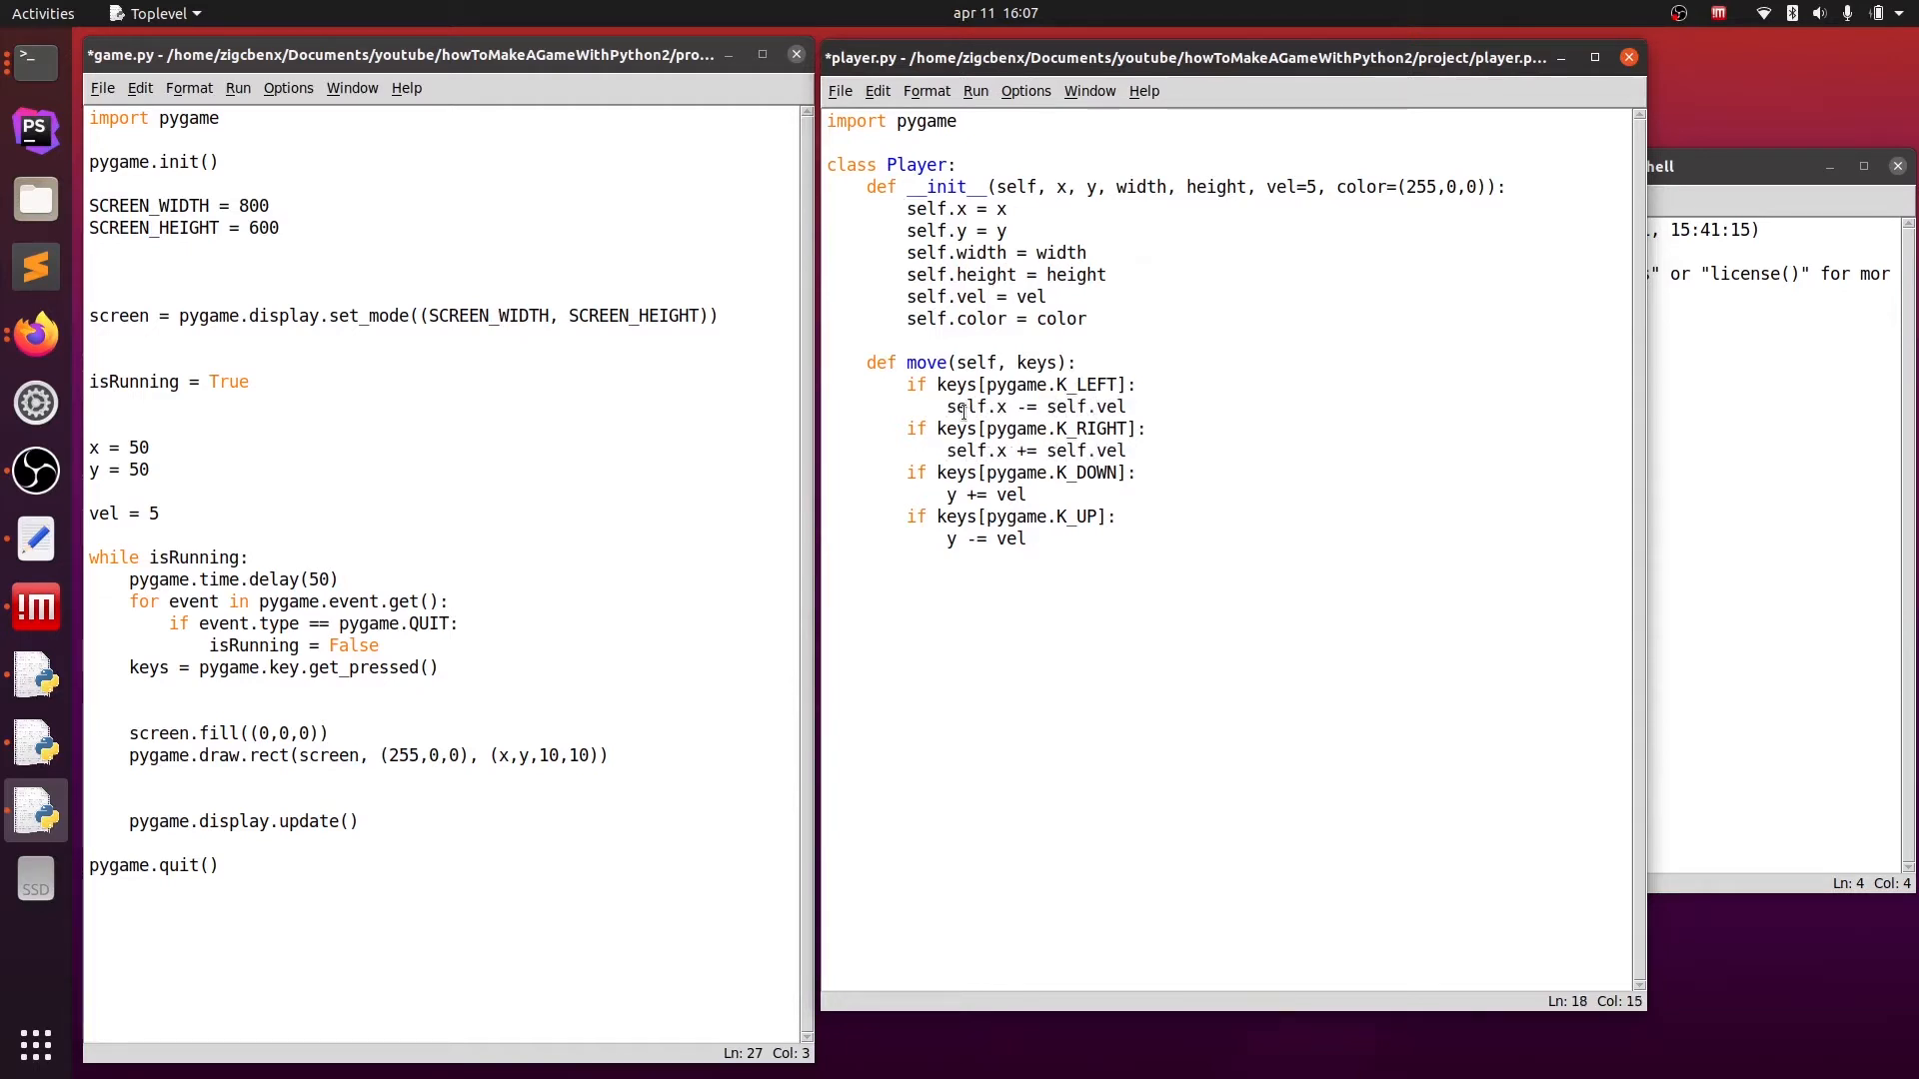
type("self.")
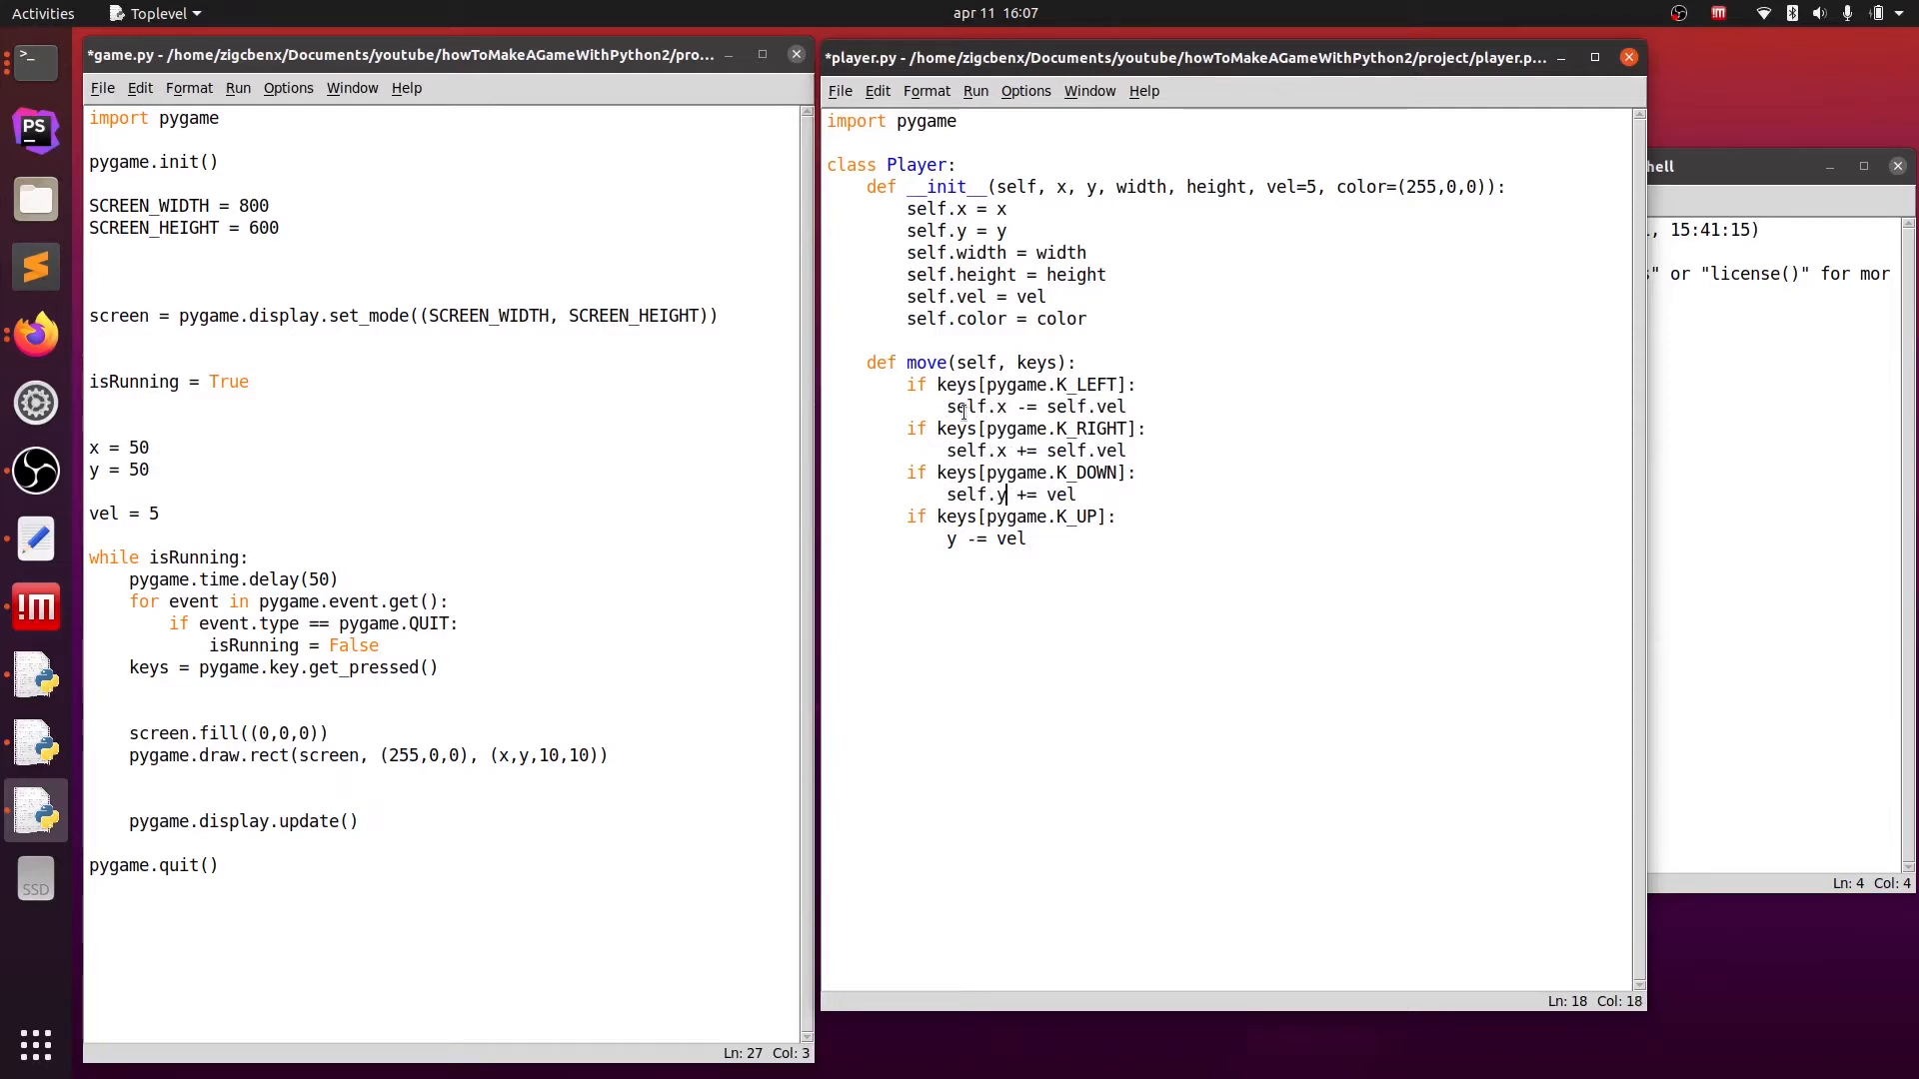
type("self.")
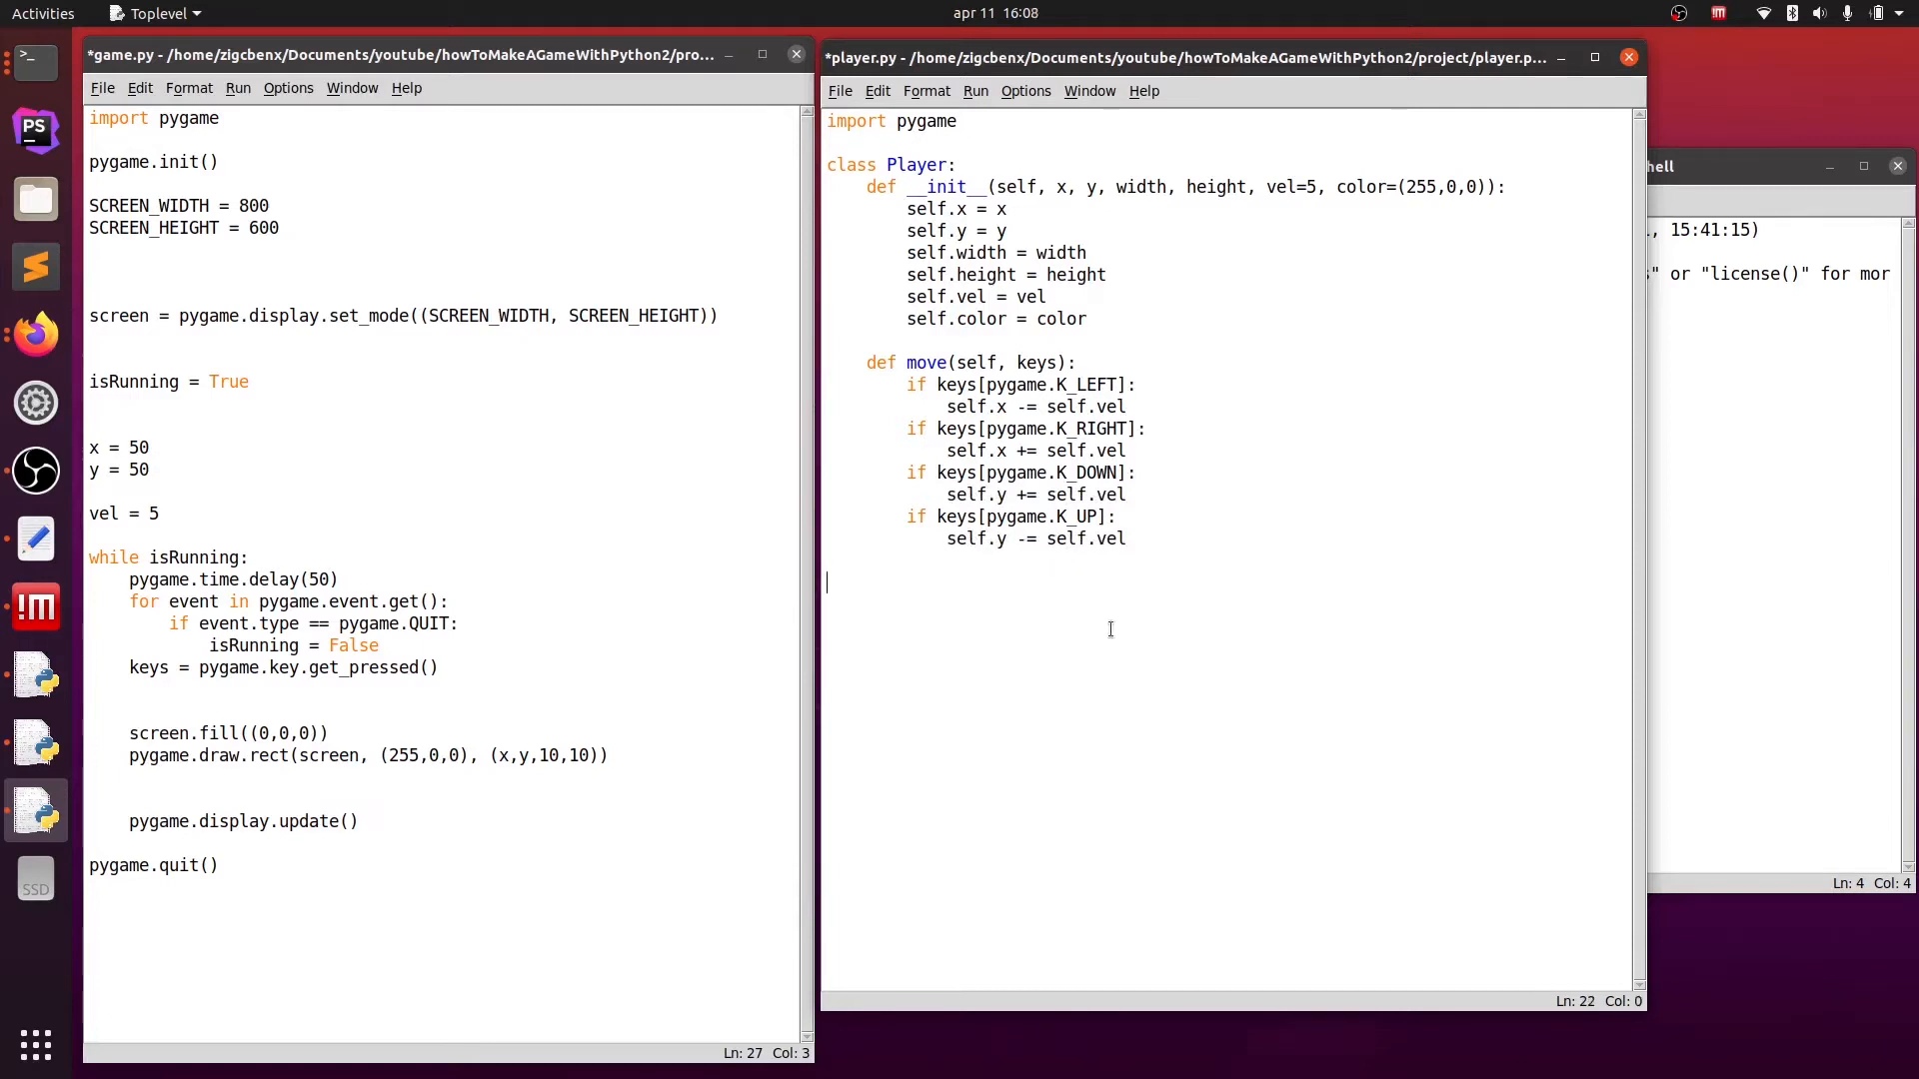
- Add draw(self, screen) drawing the rect from self.color, self.x, self.y, self.width, self.height, and save
type("def draw(self)")
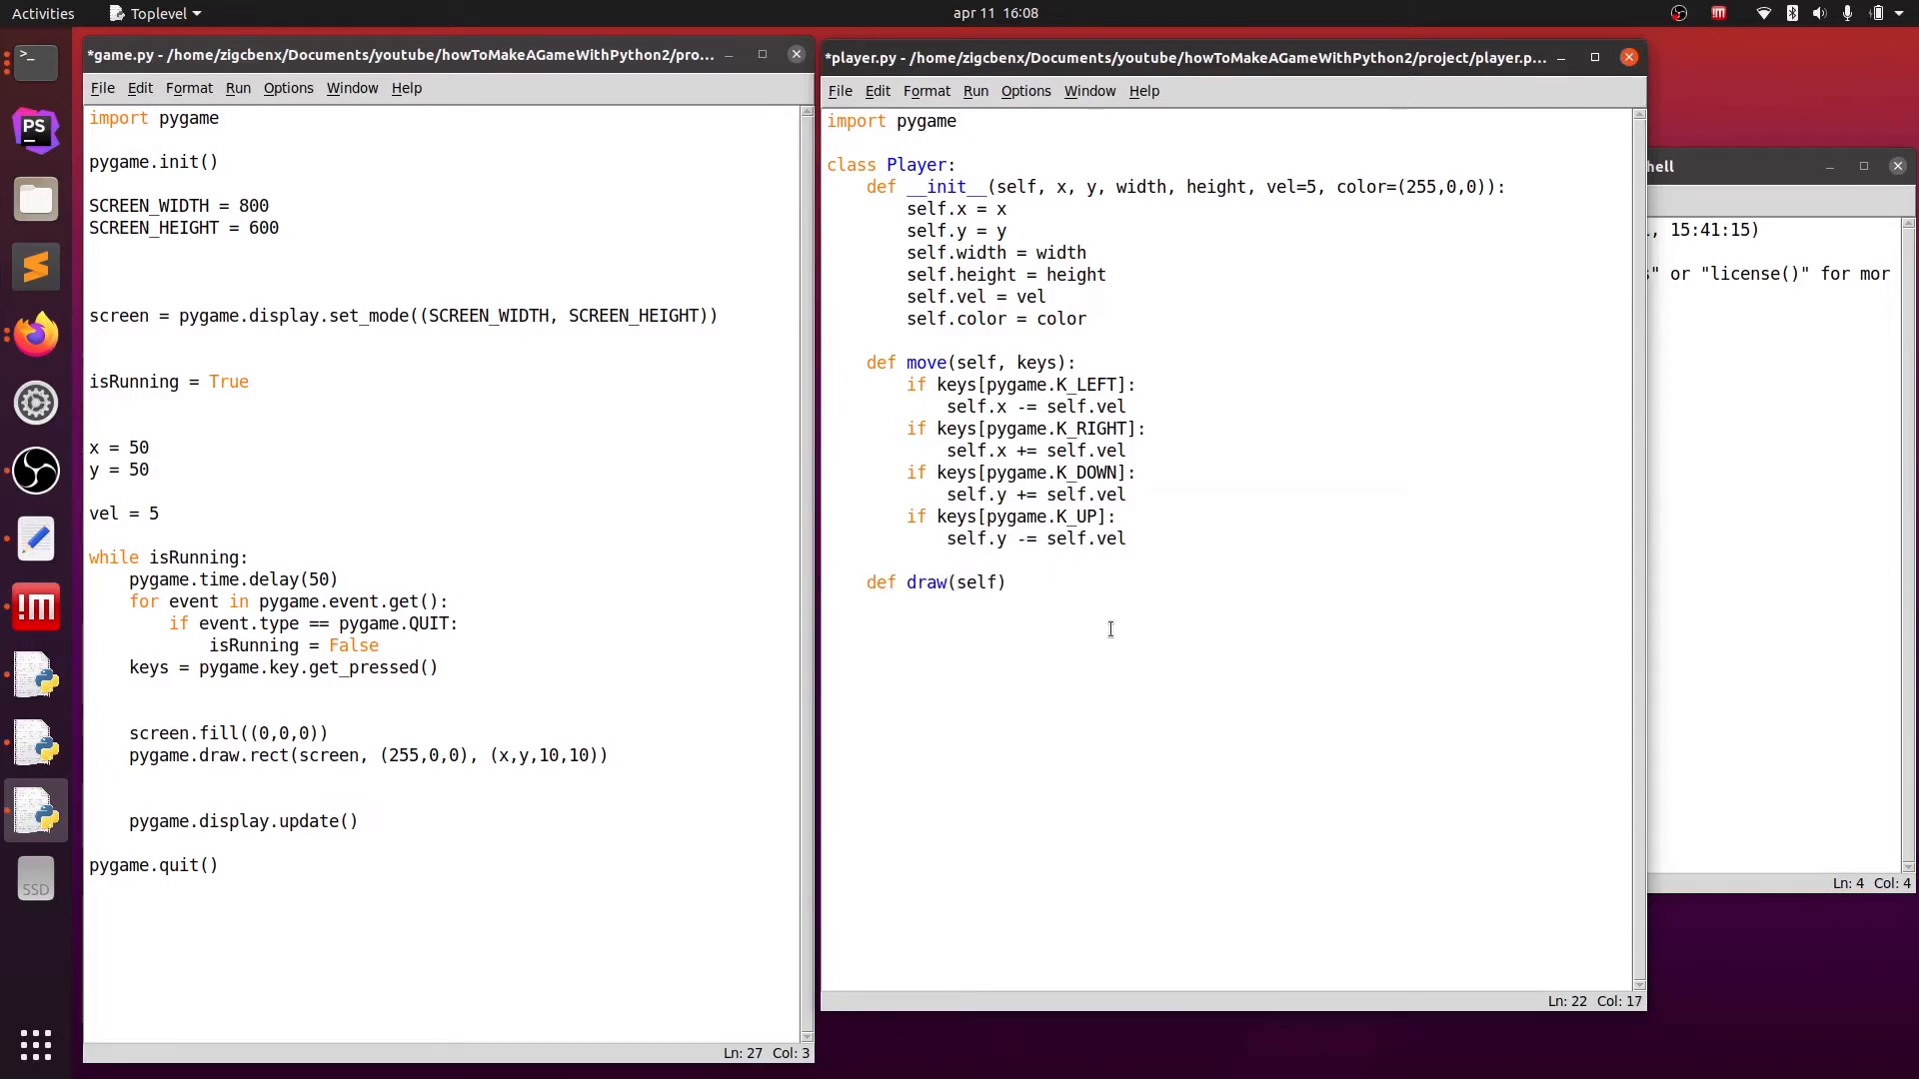
type(", screen):")
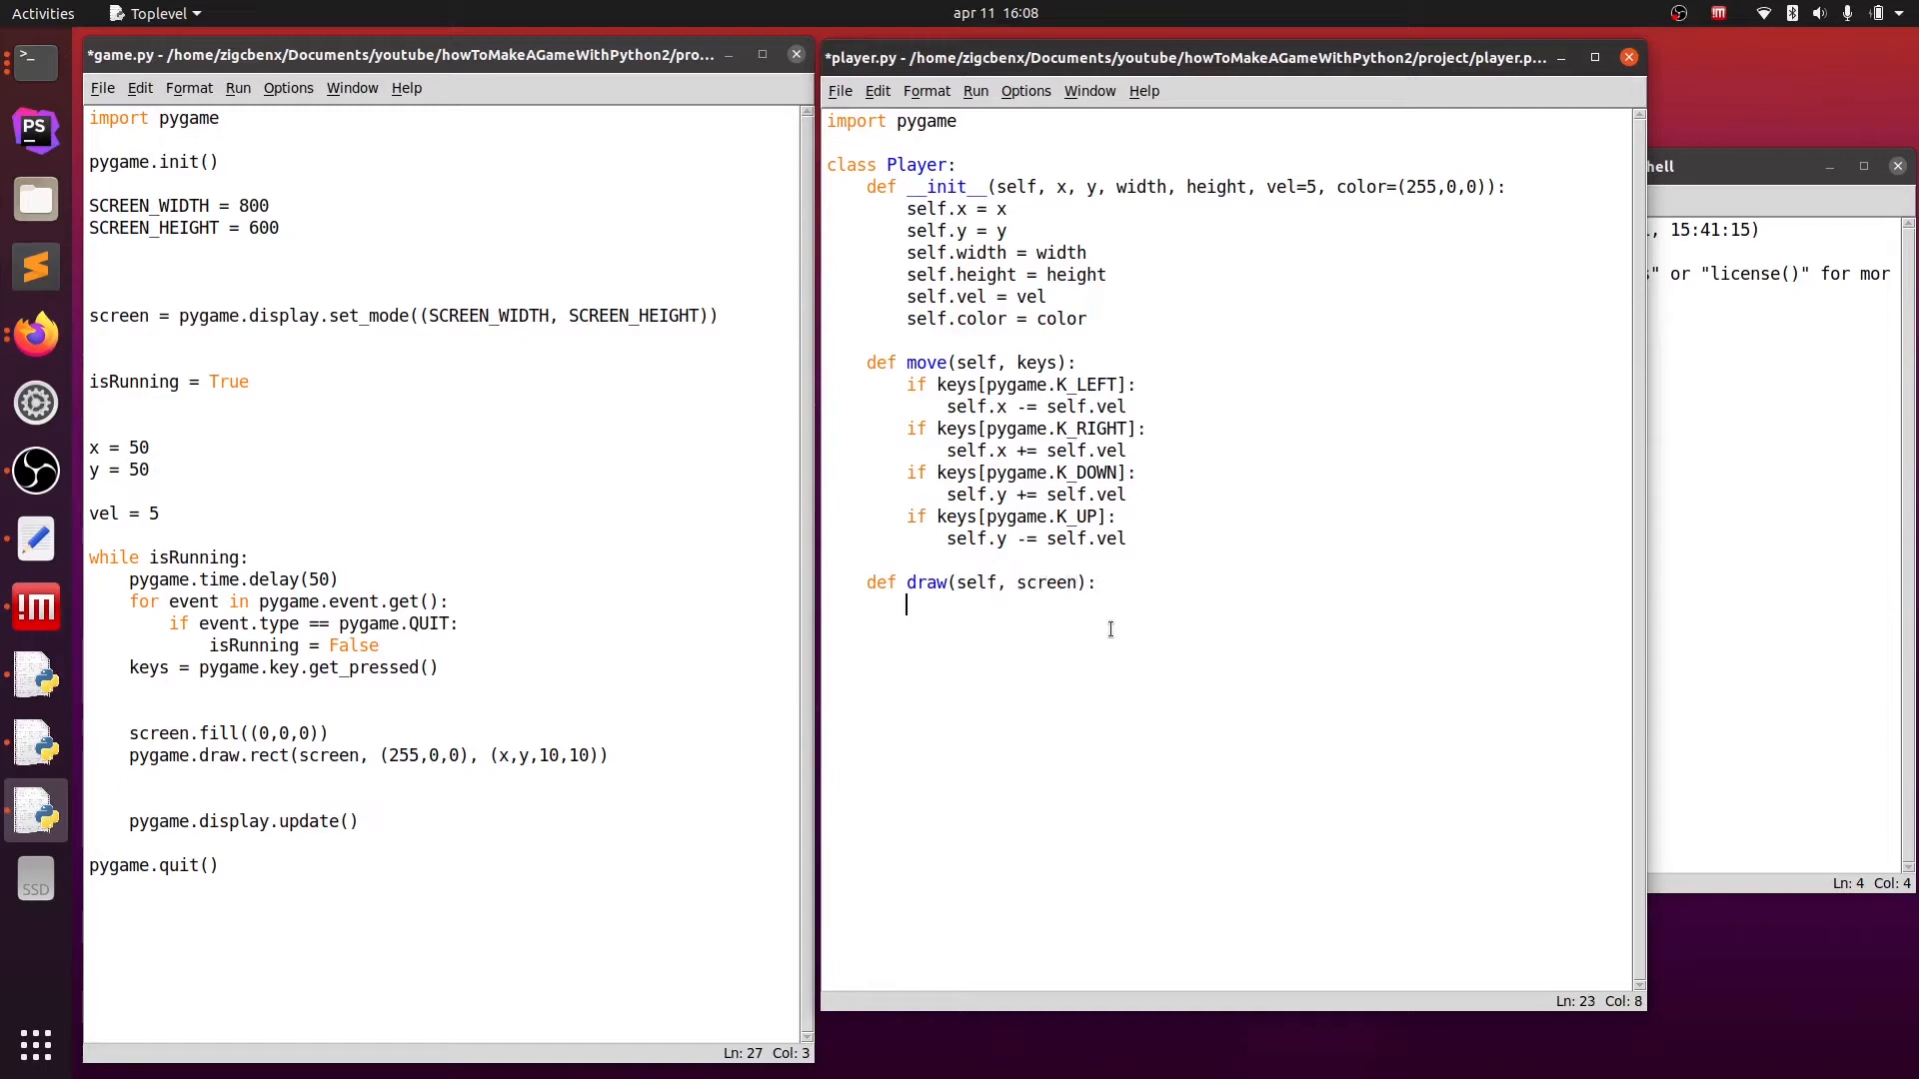
mouse_move(923, 639)
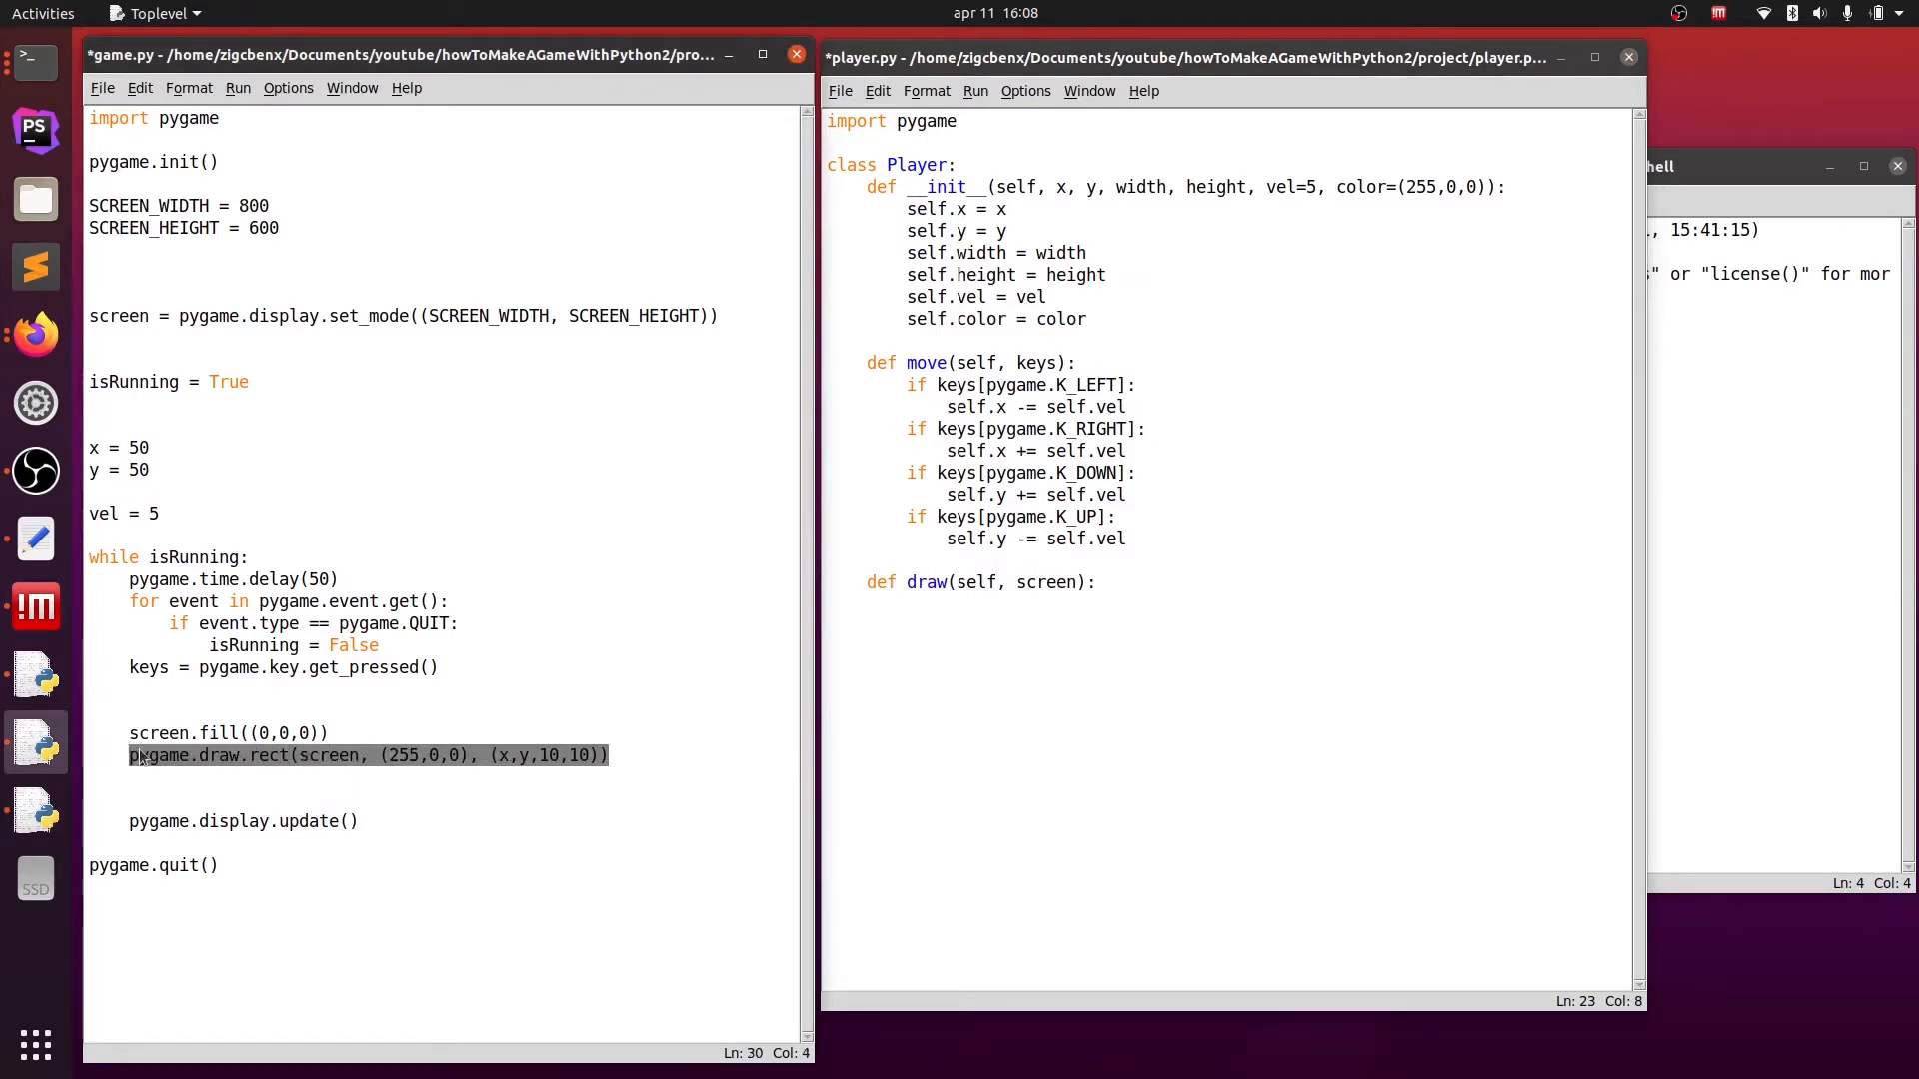
key("Delete")
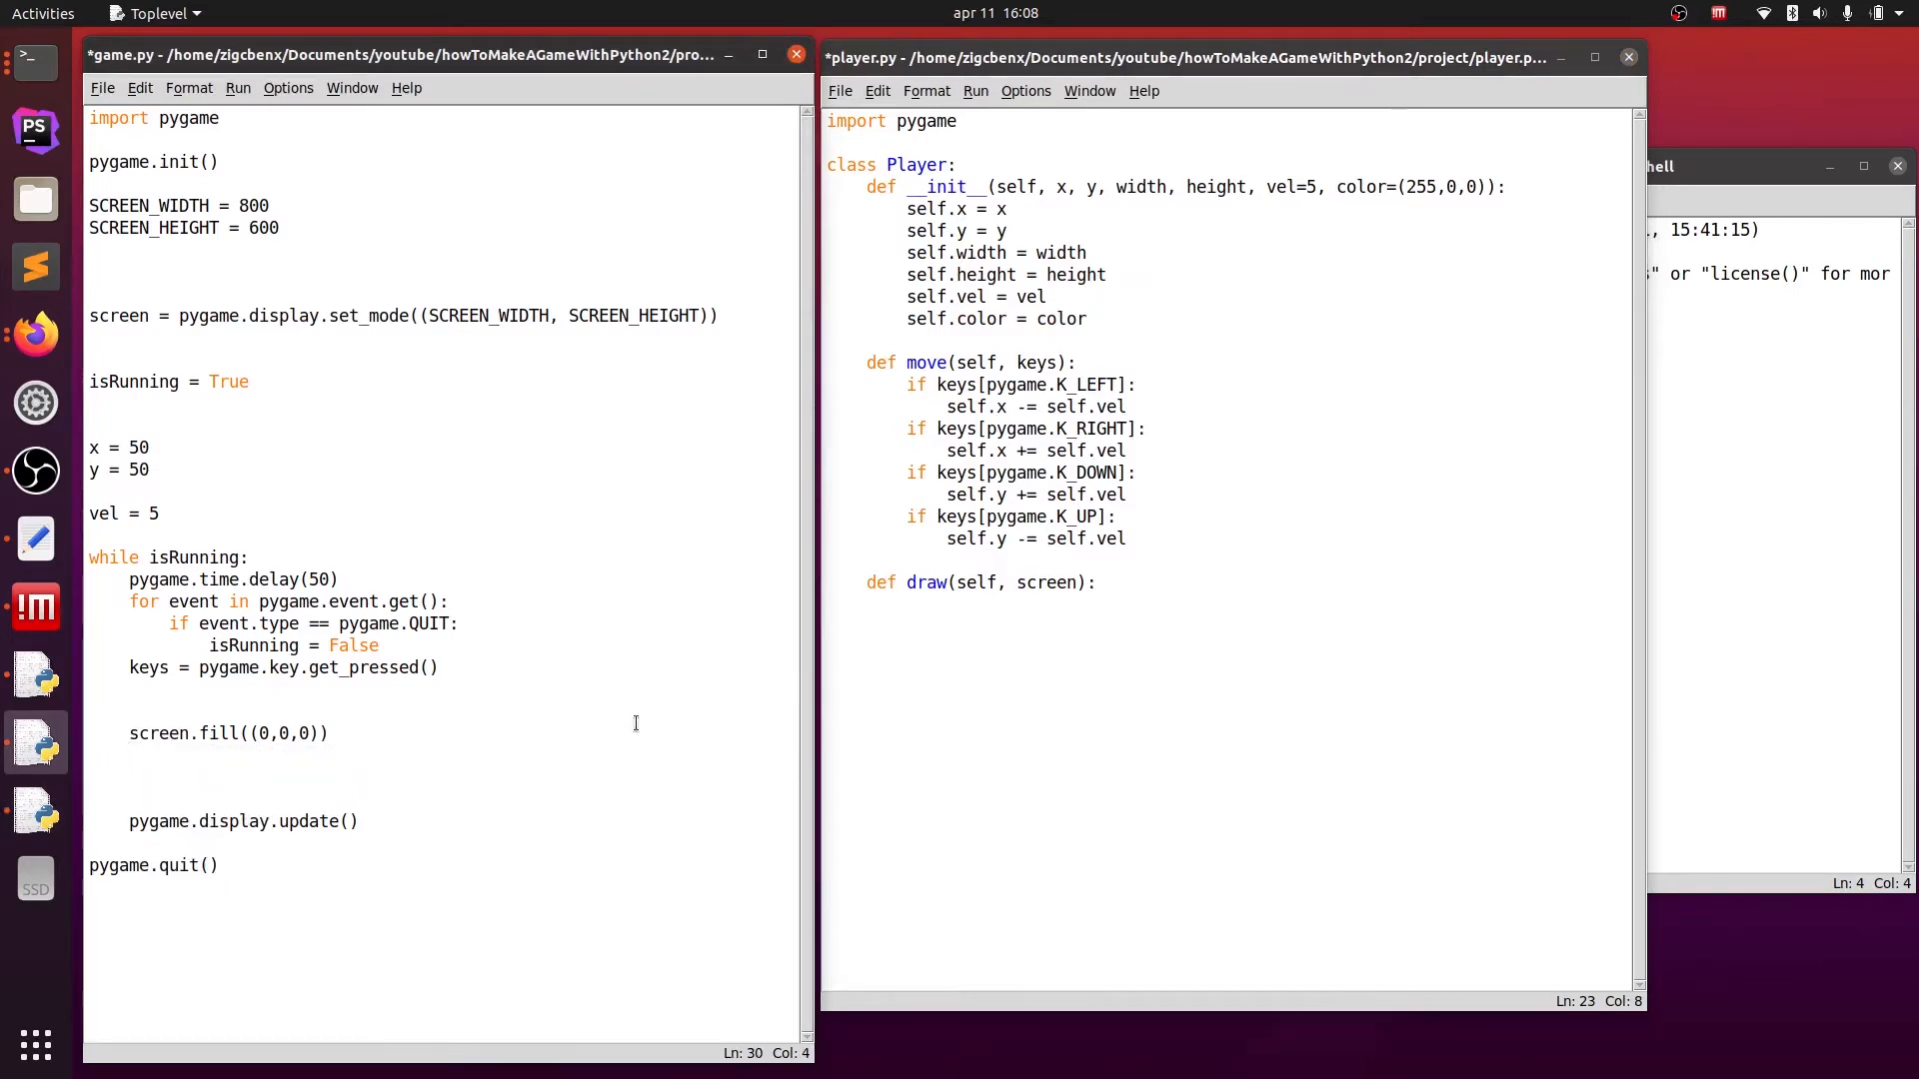
right_click(1007, 641)
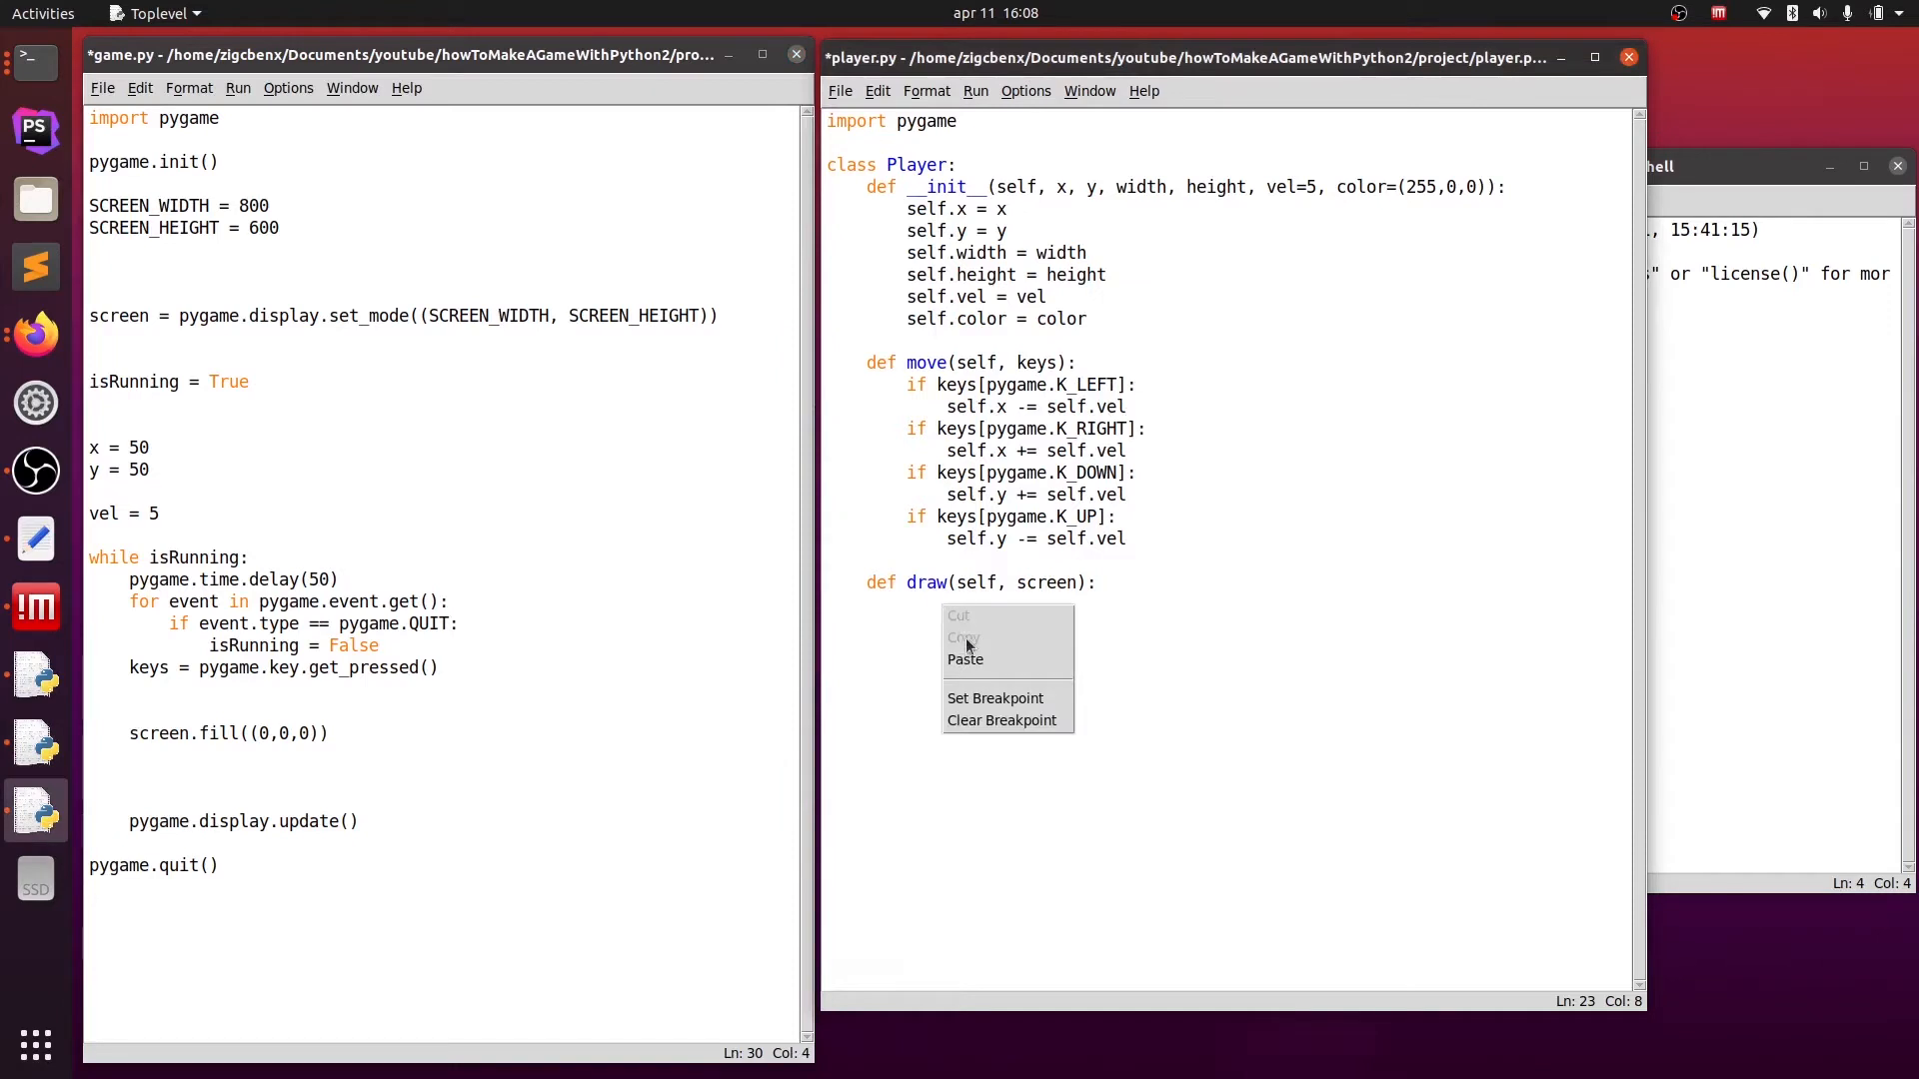
left_click(965, 659)
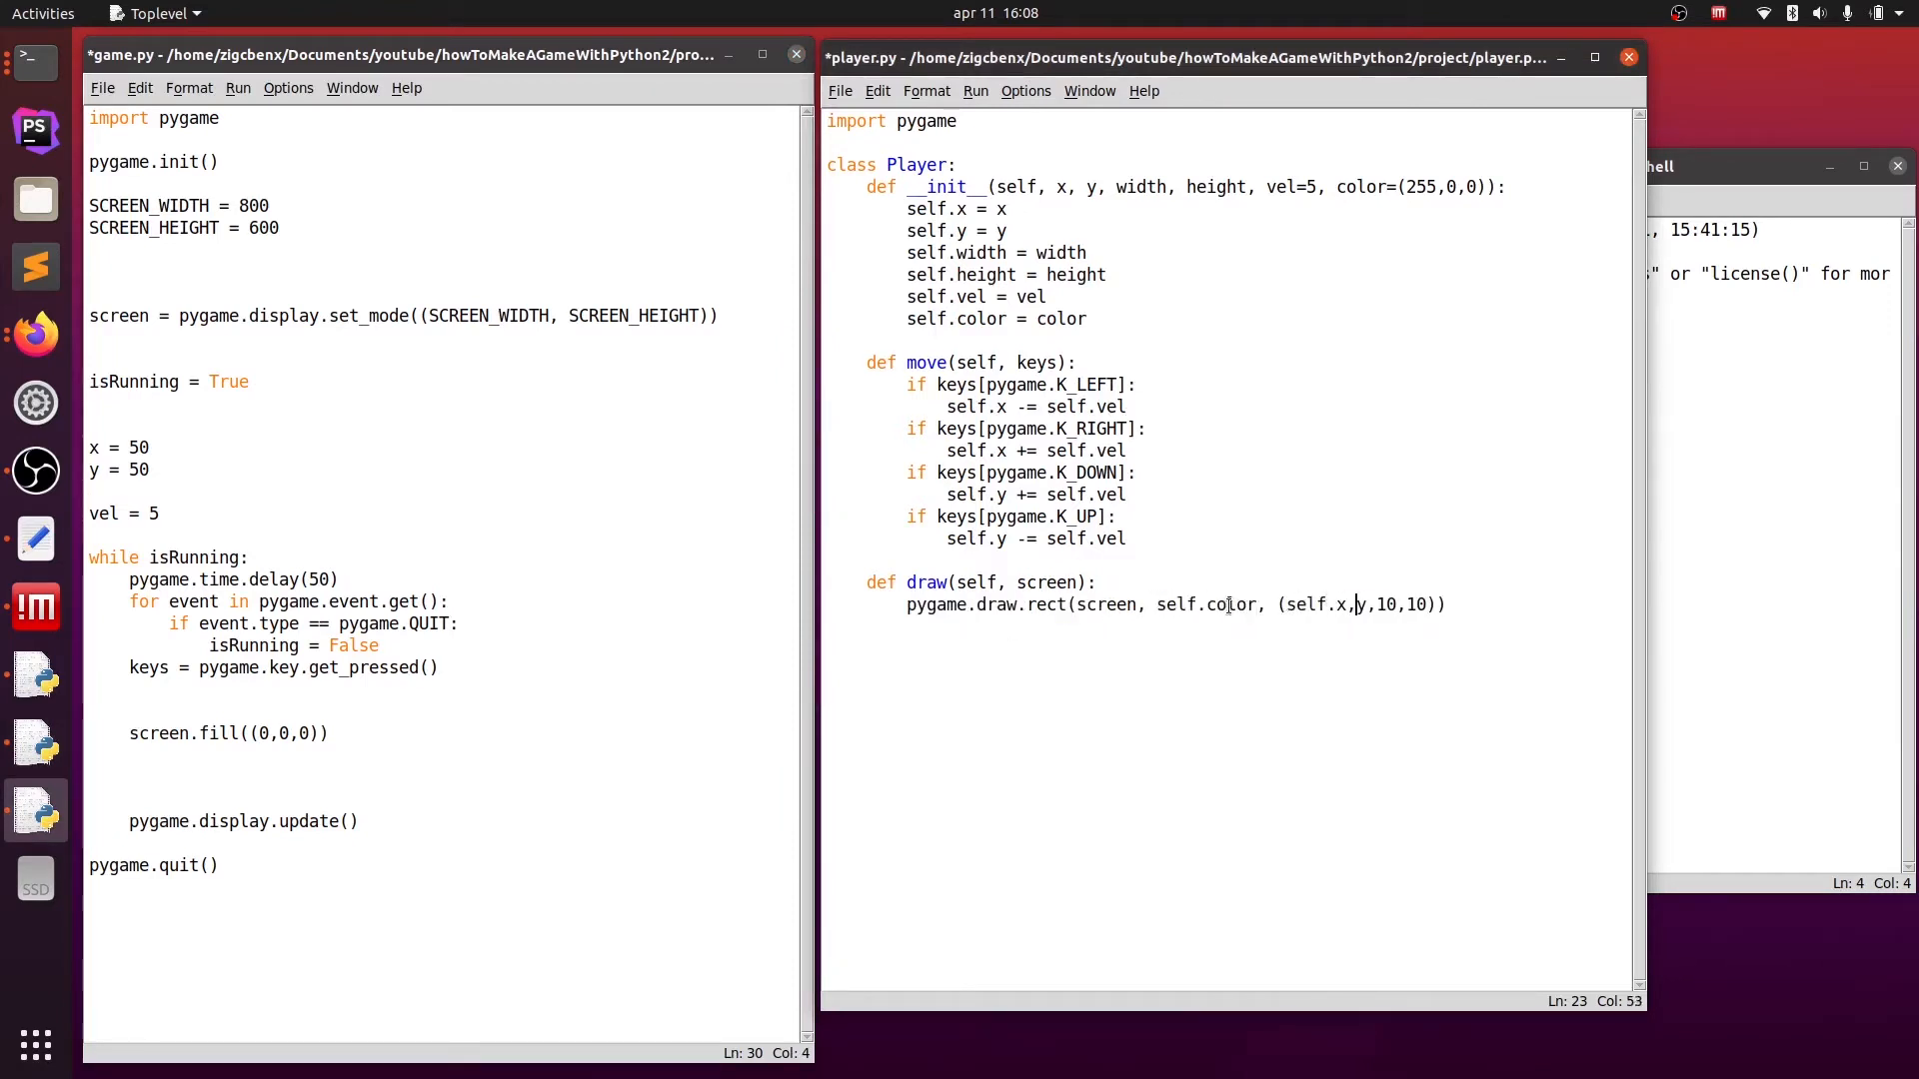
type("self.y,self.width,")
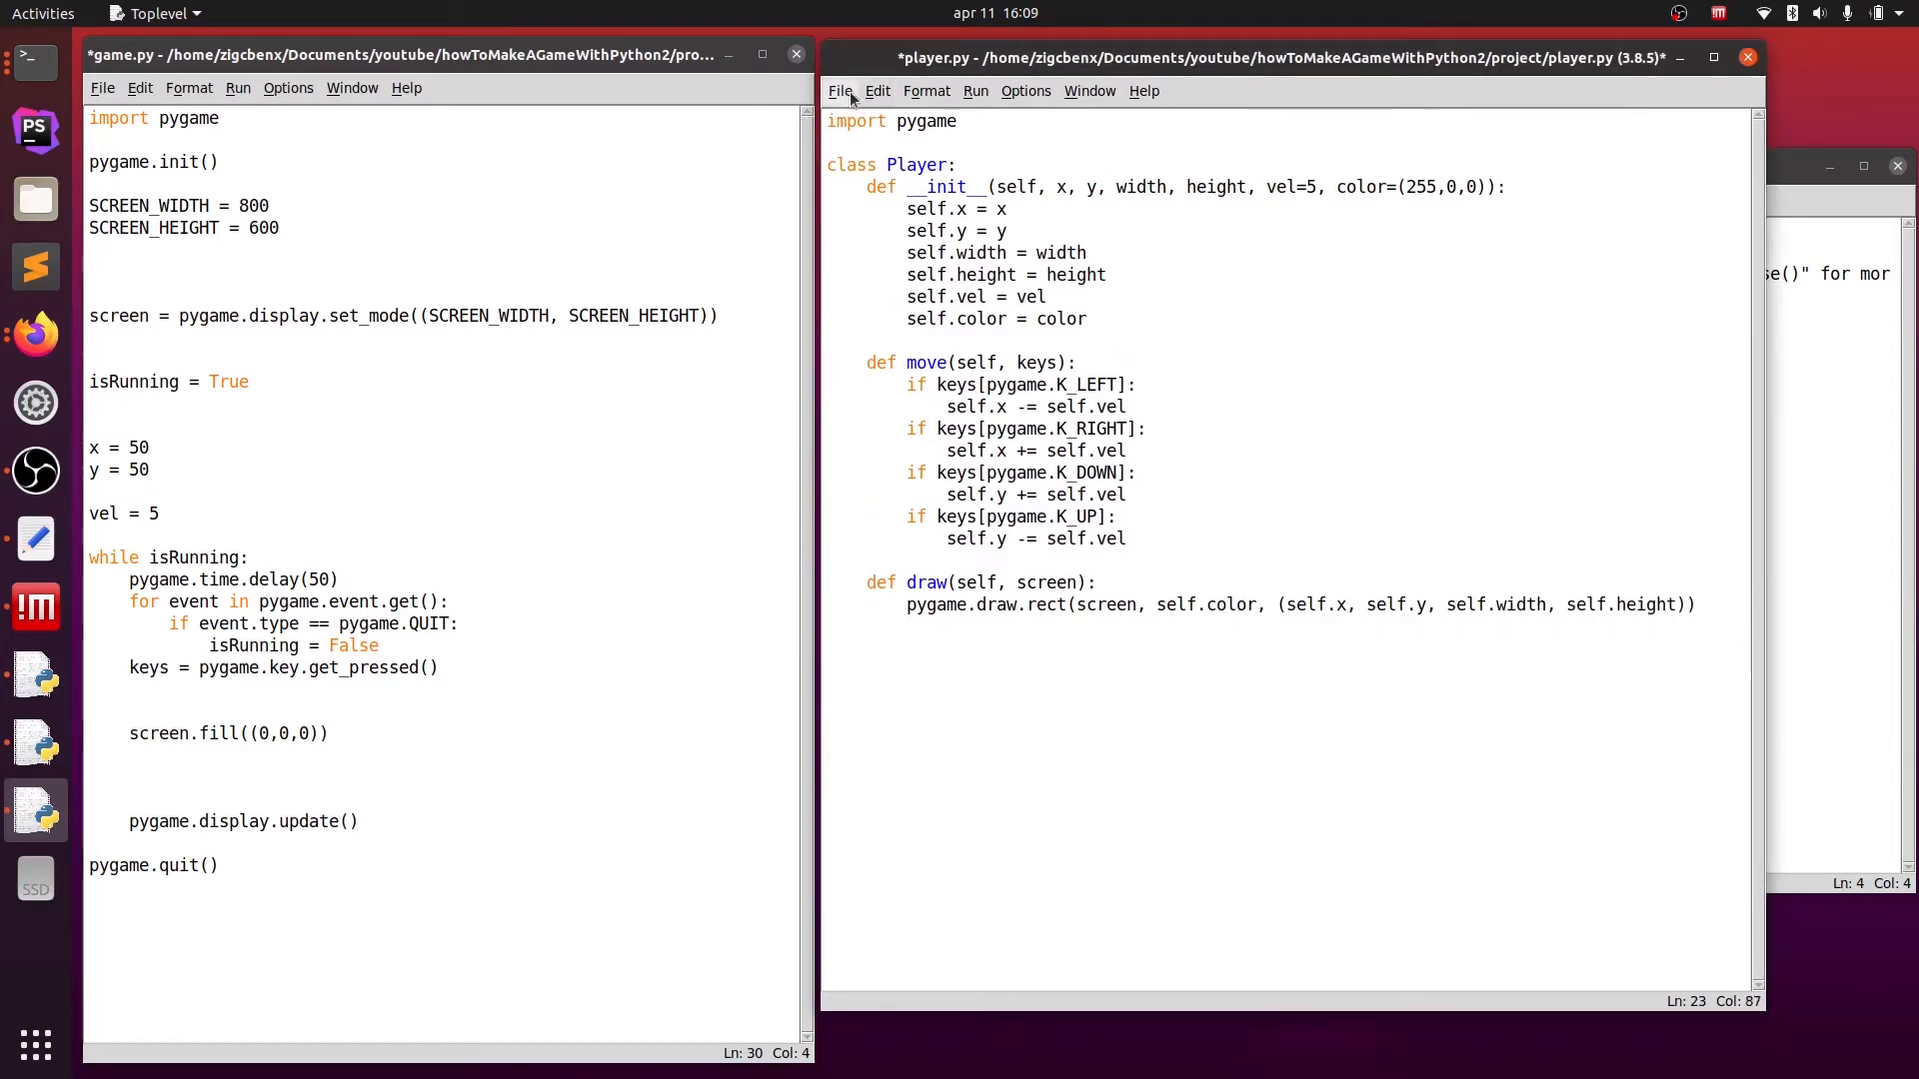
key("ctrl+s")
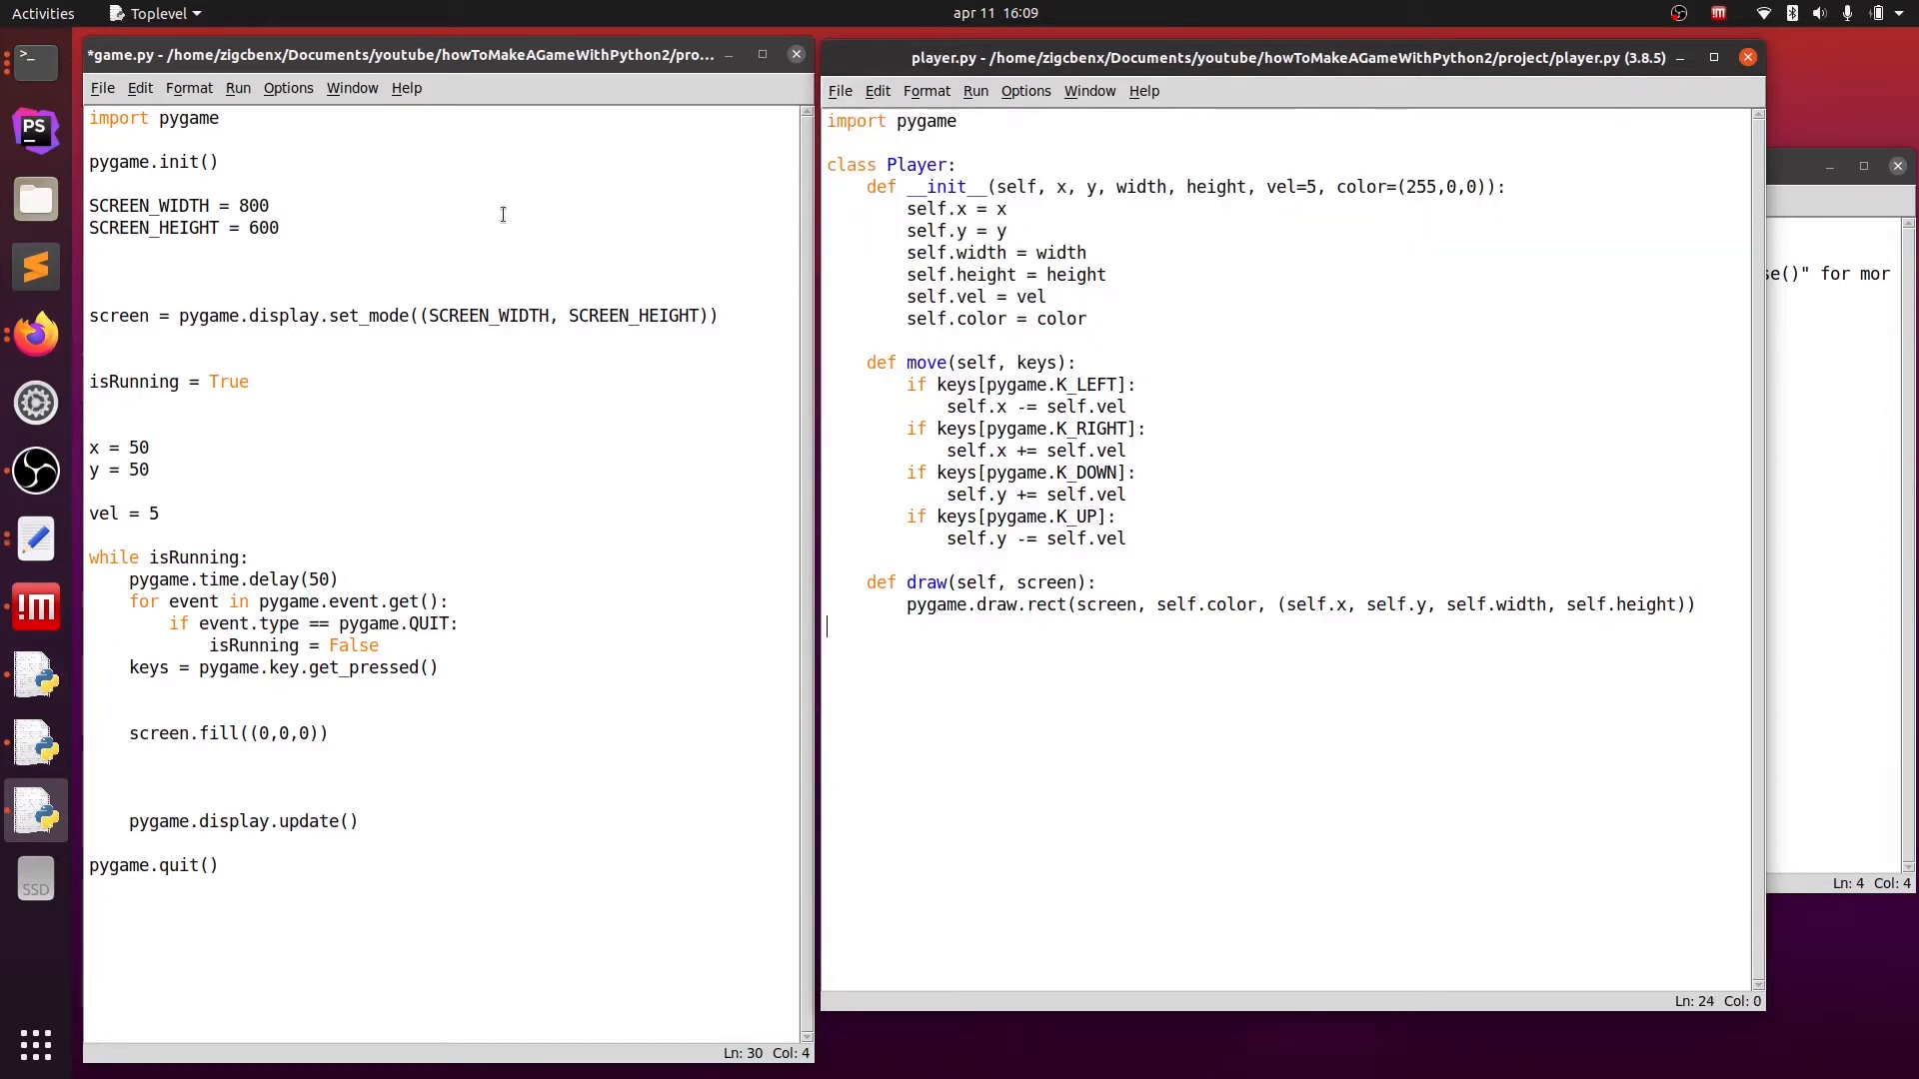
- Add from player import Player below import pygame in game.py
left_click(446, 204)
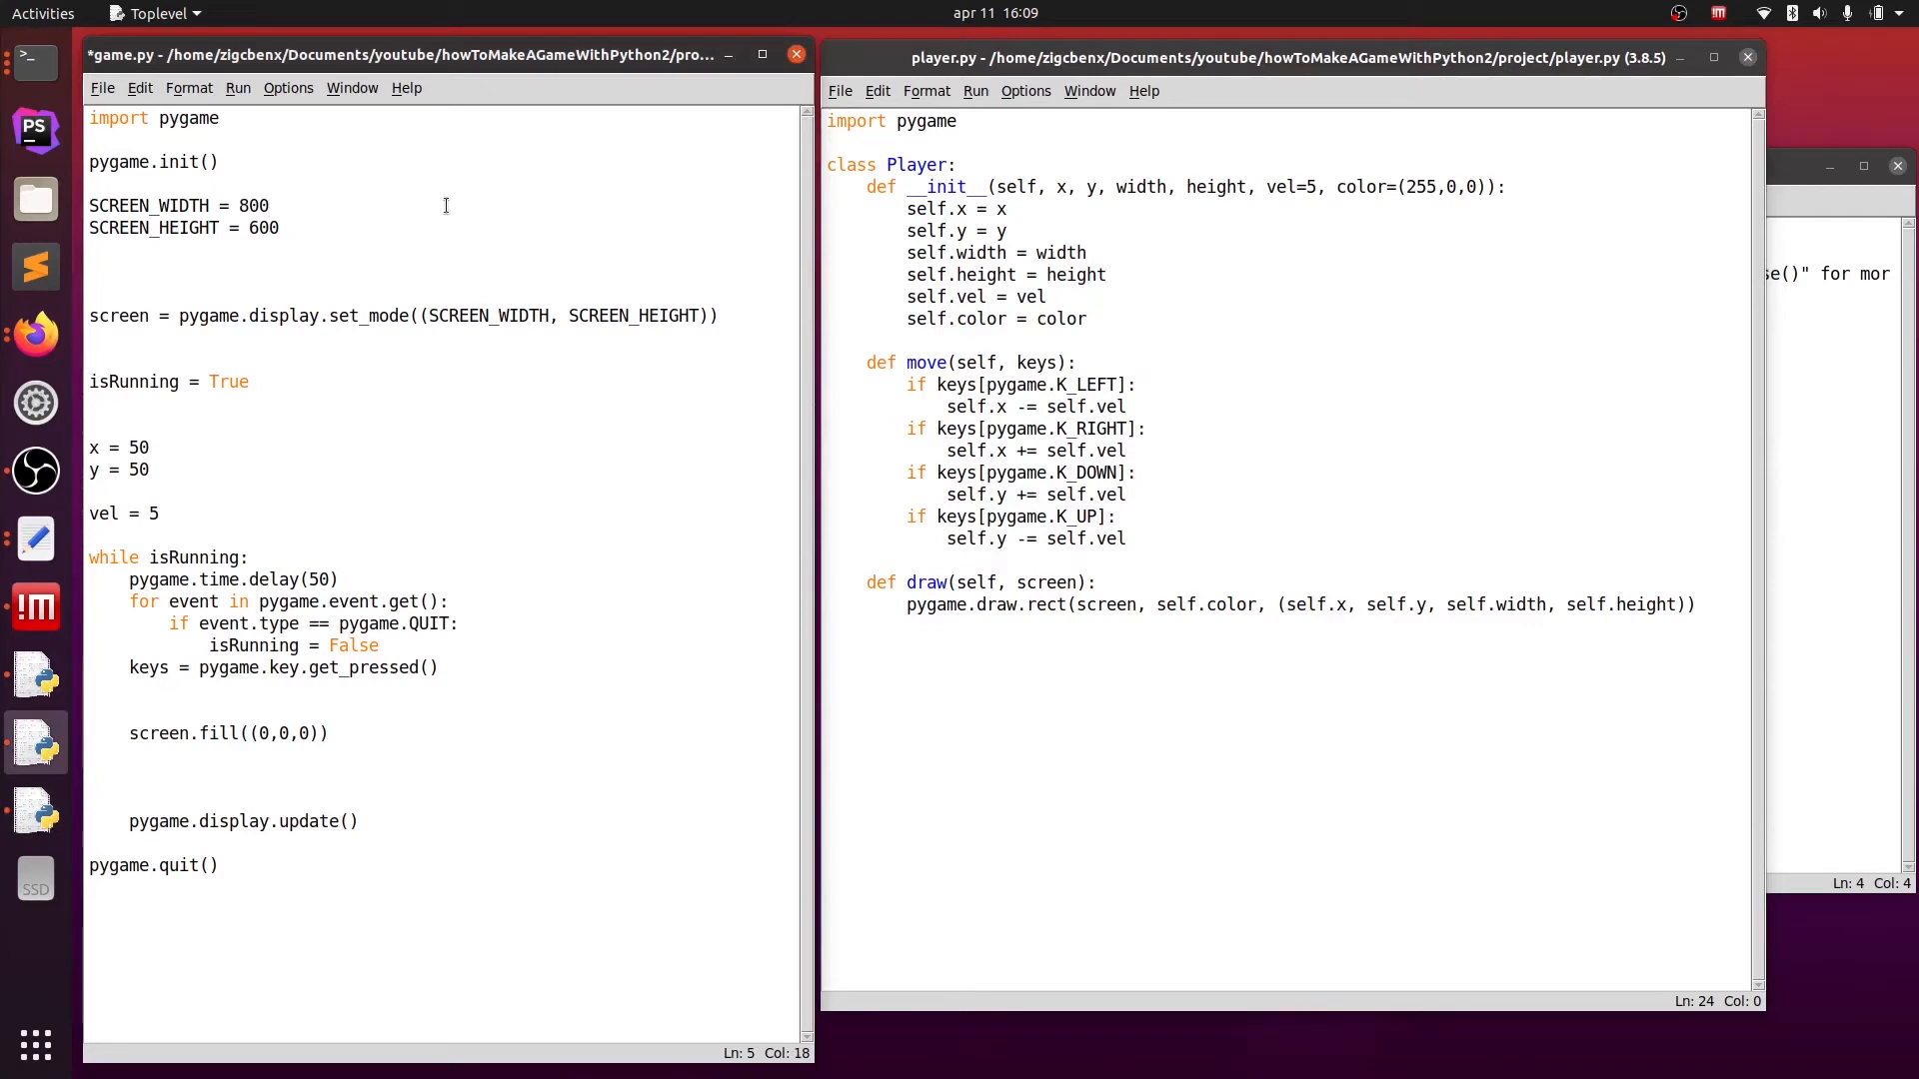
left_click(90, 140)
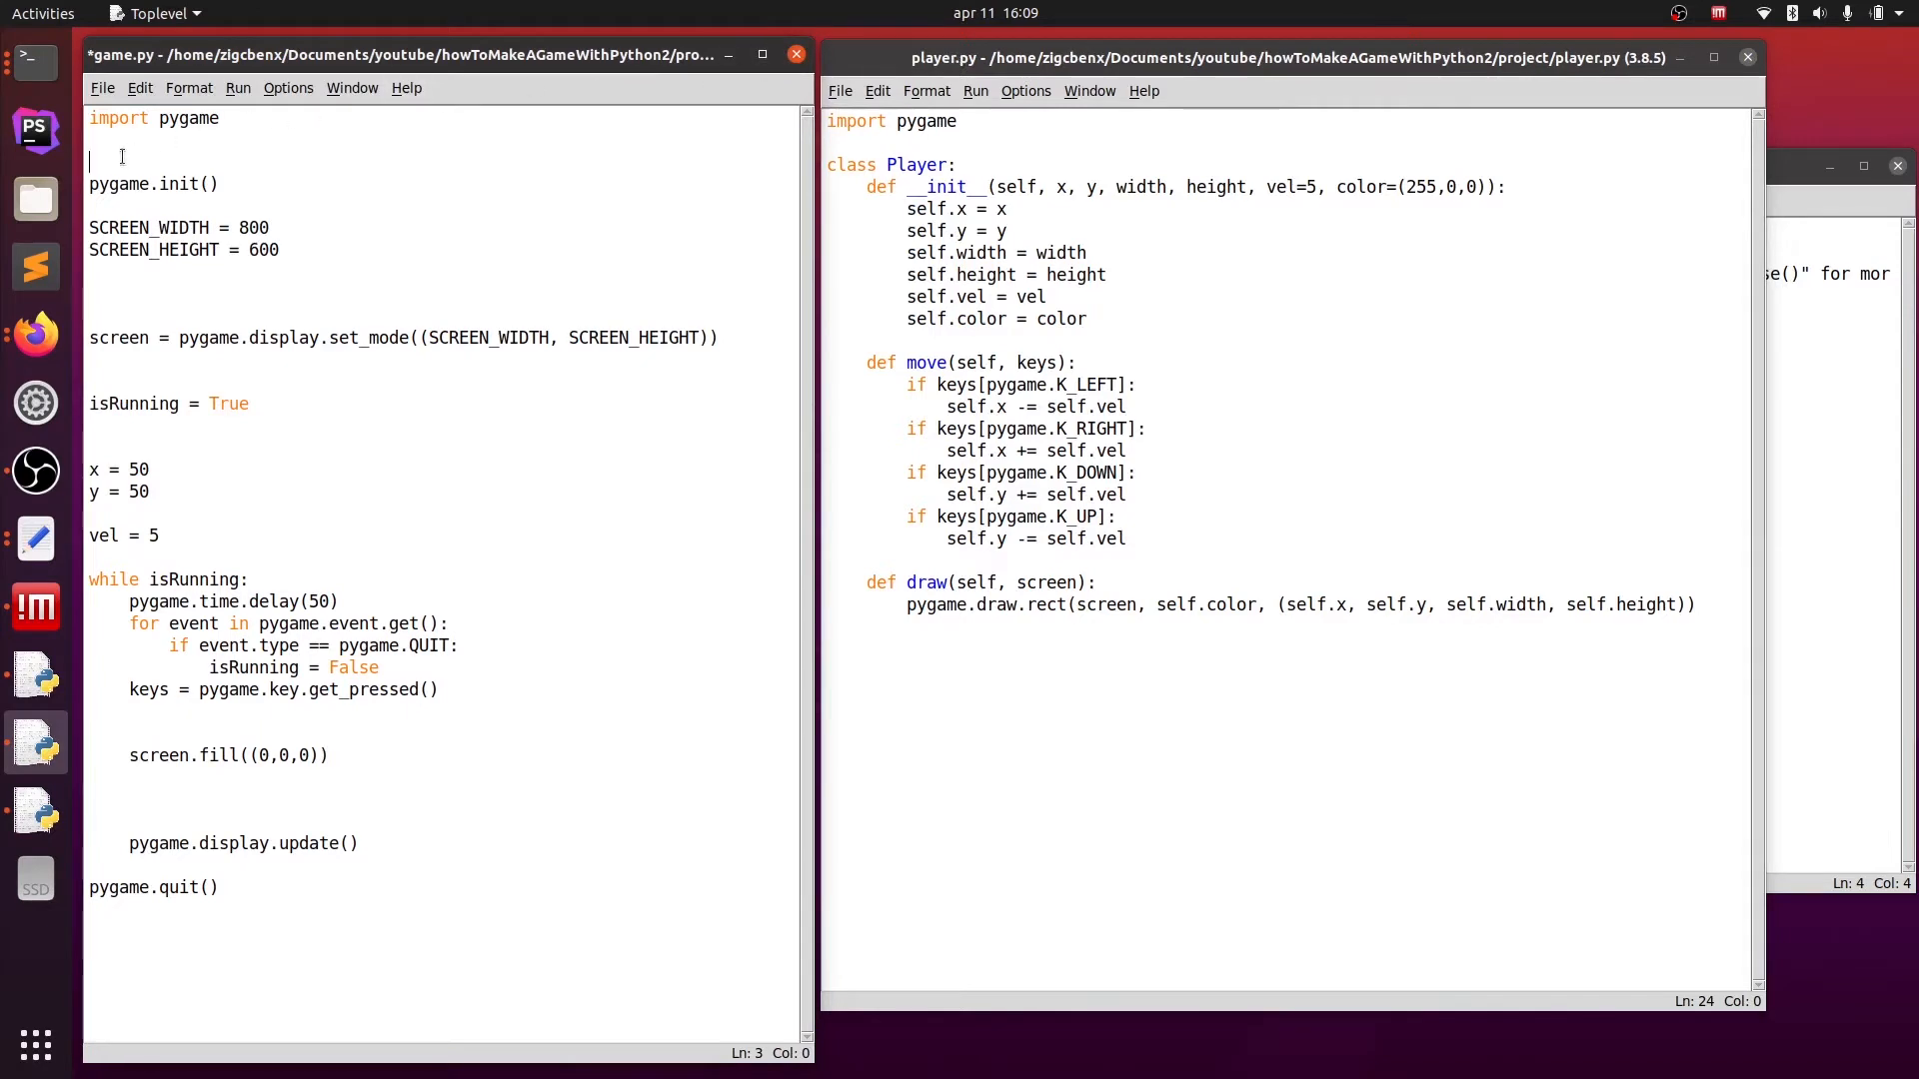
type("from player")
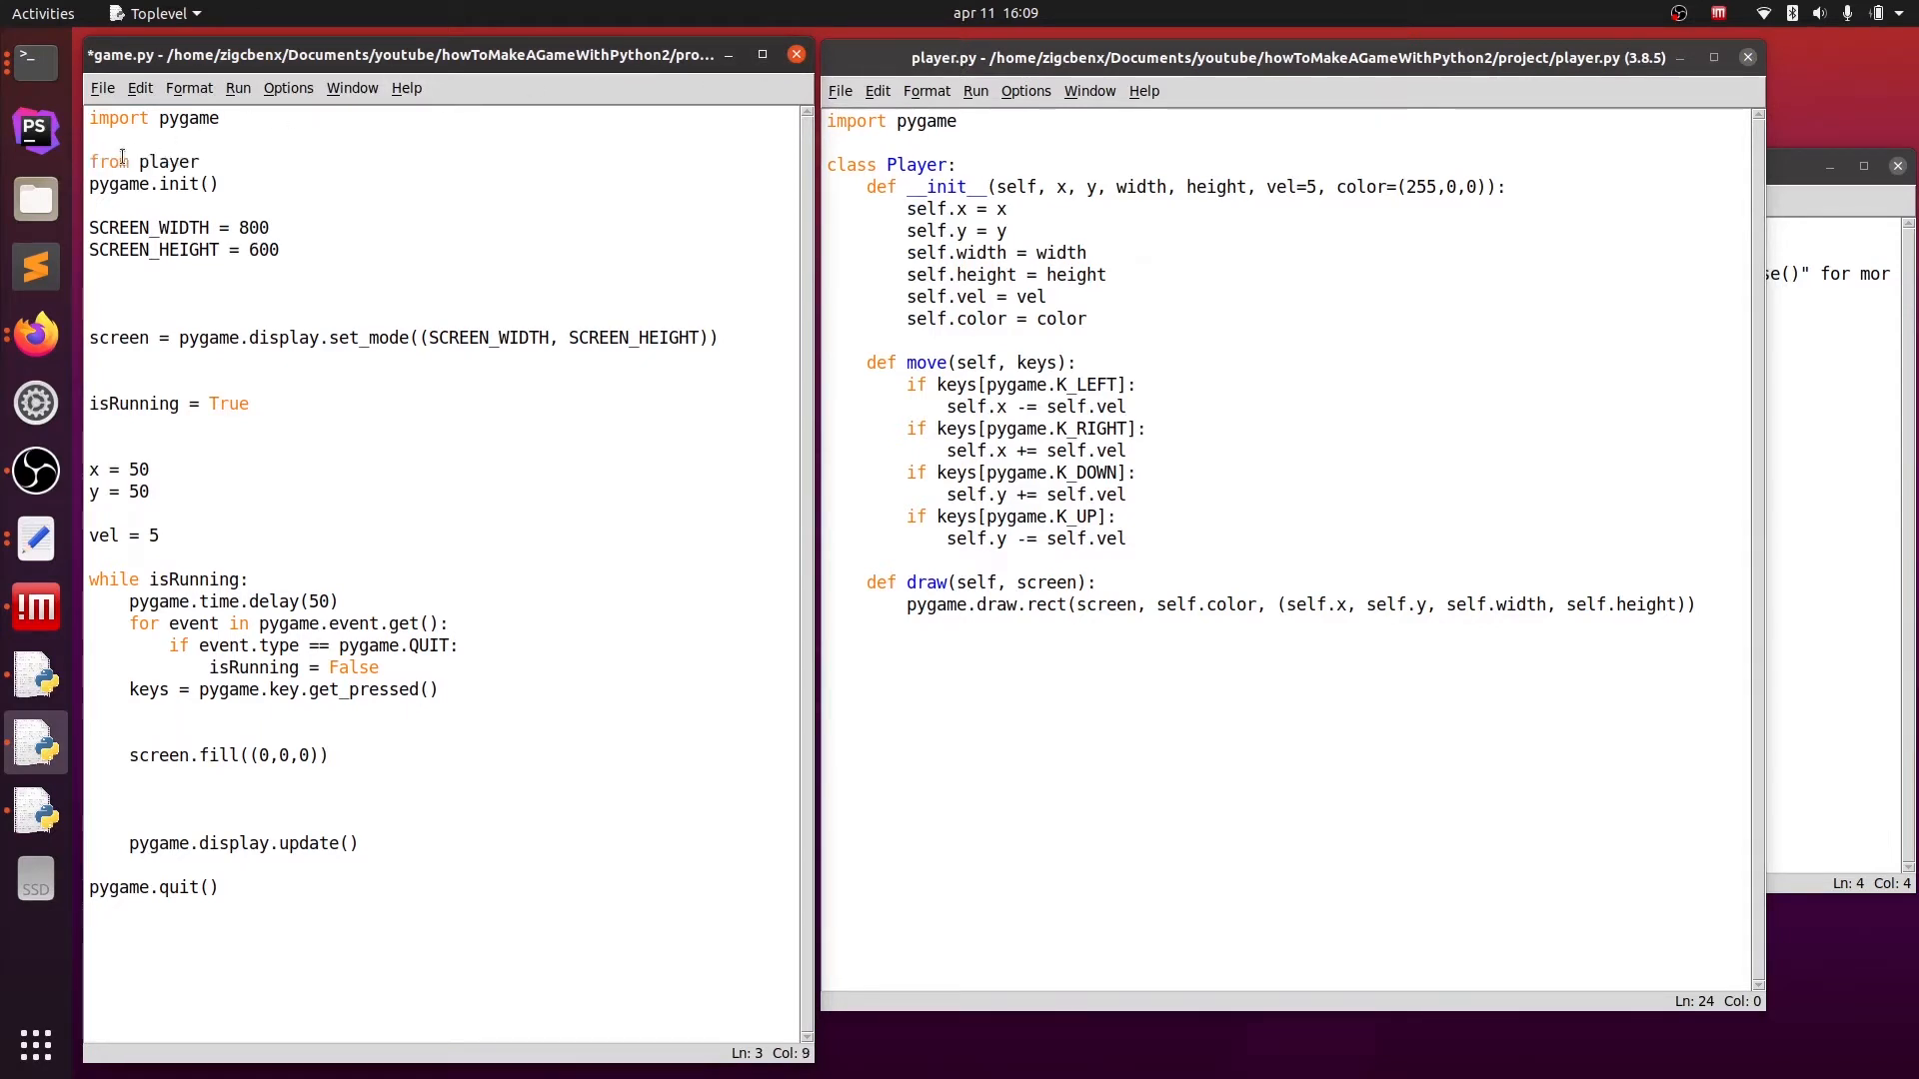
type("impo")
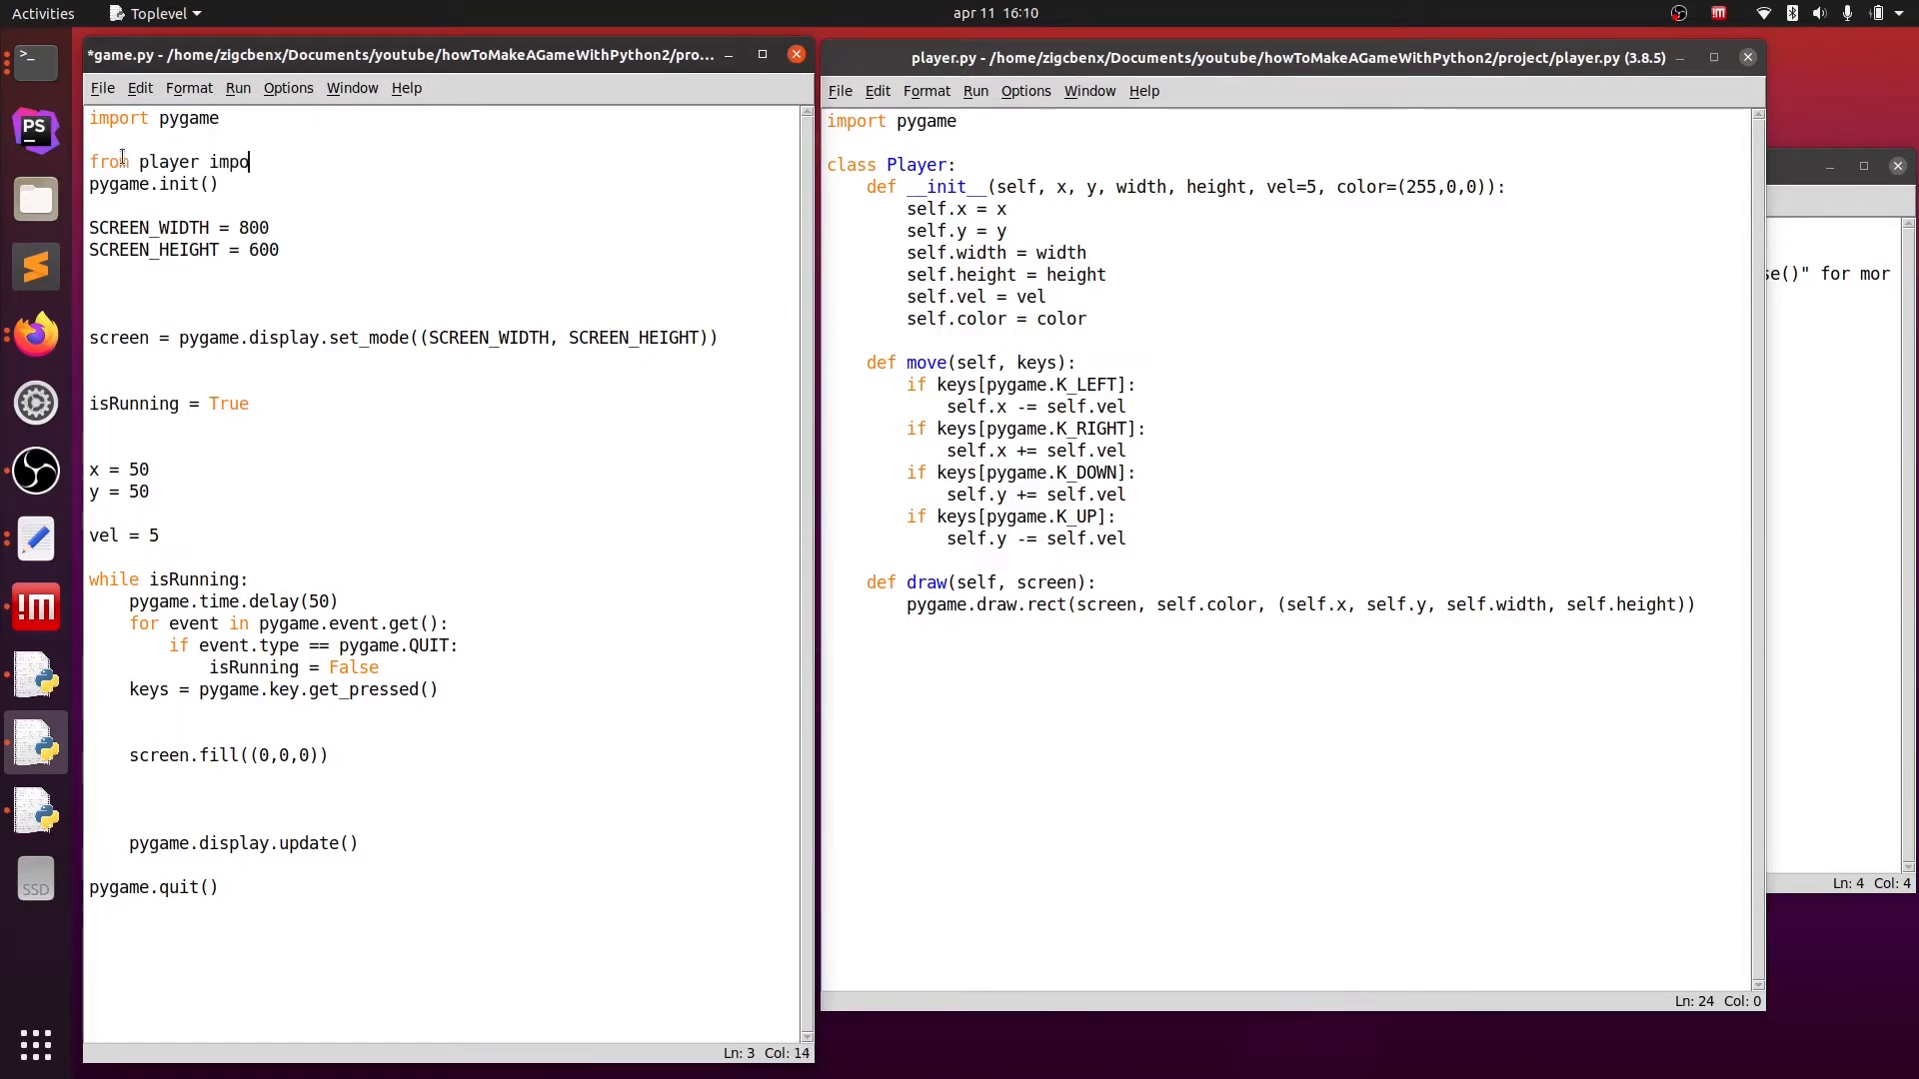
type("rt")
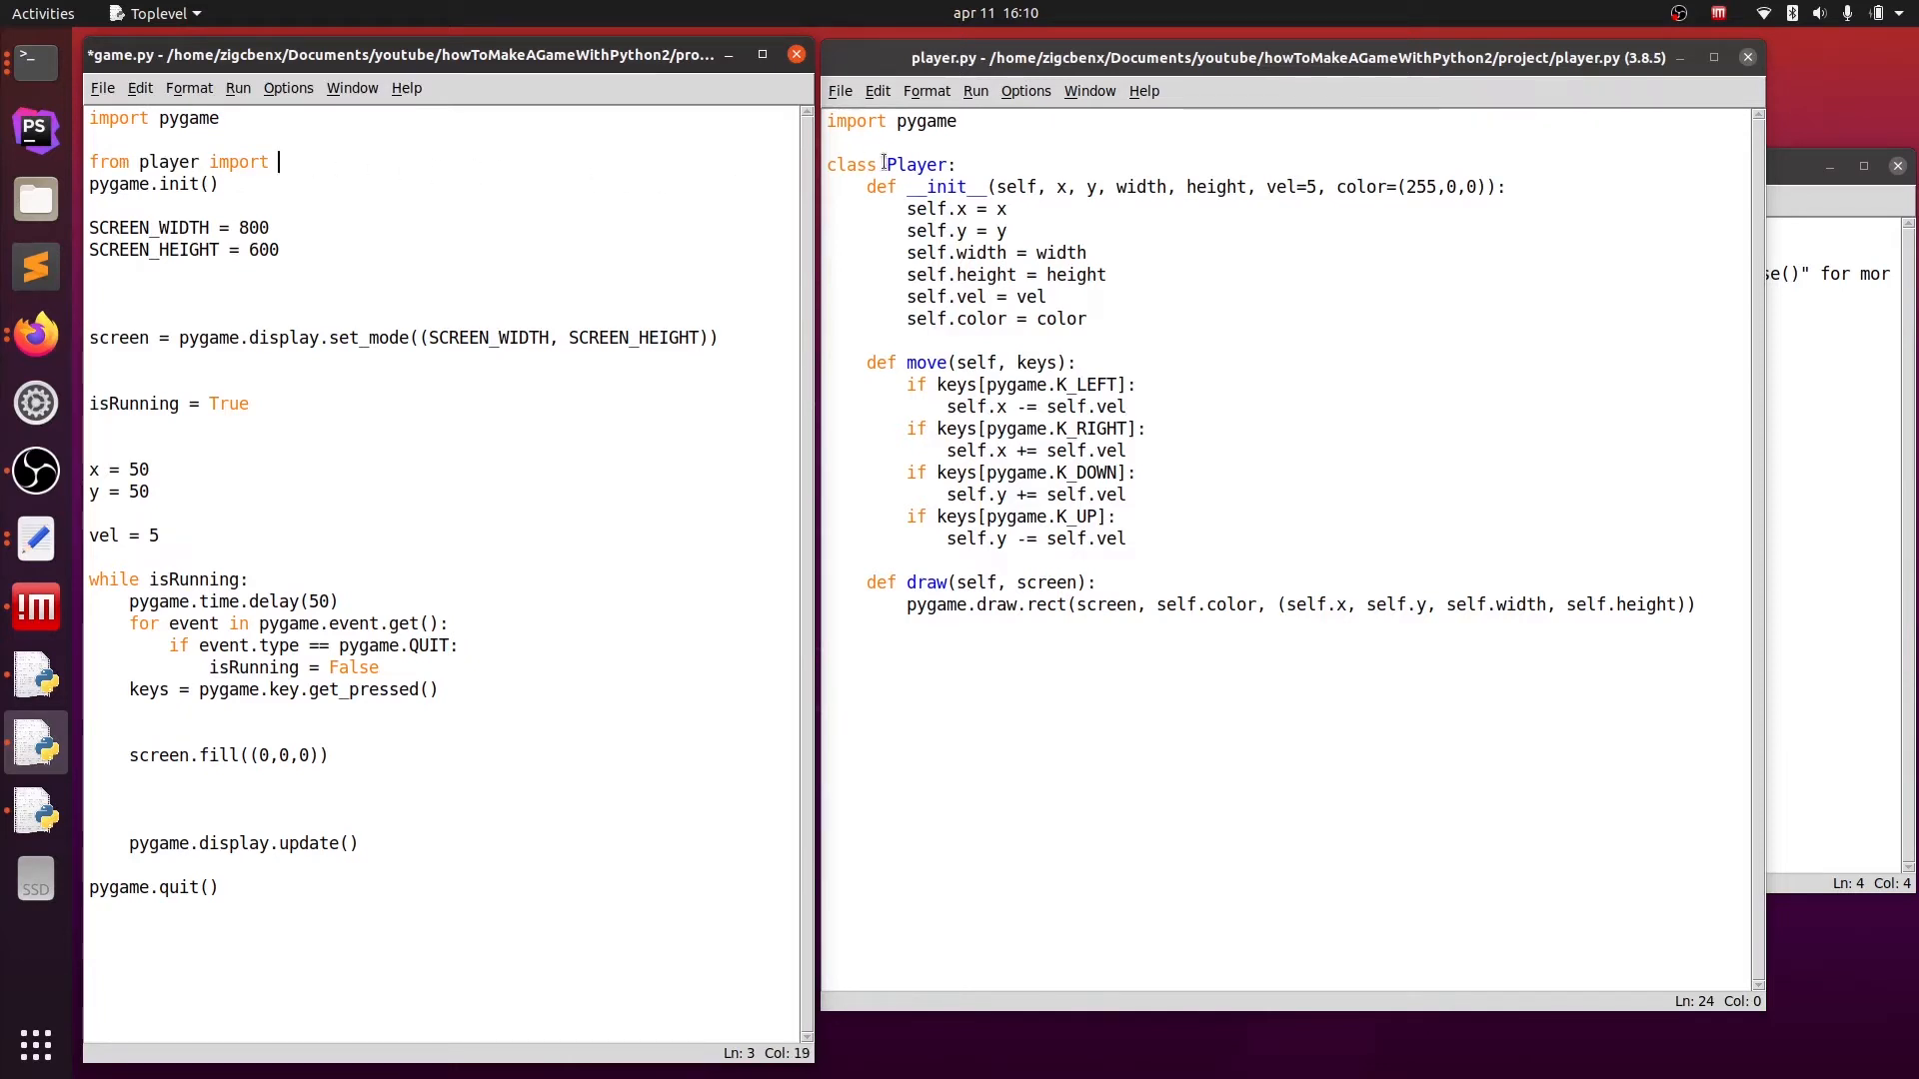
double_click(913, 164)
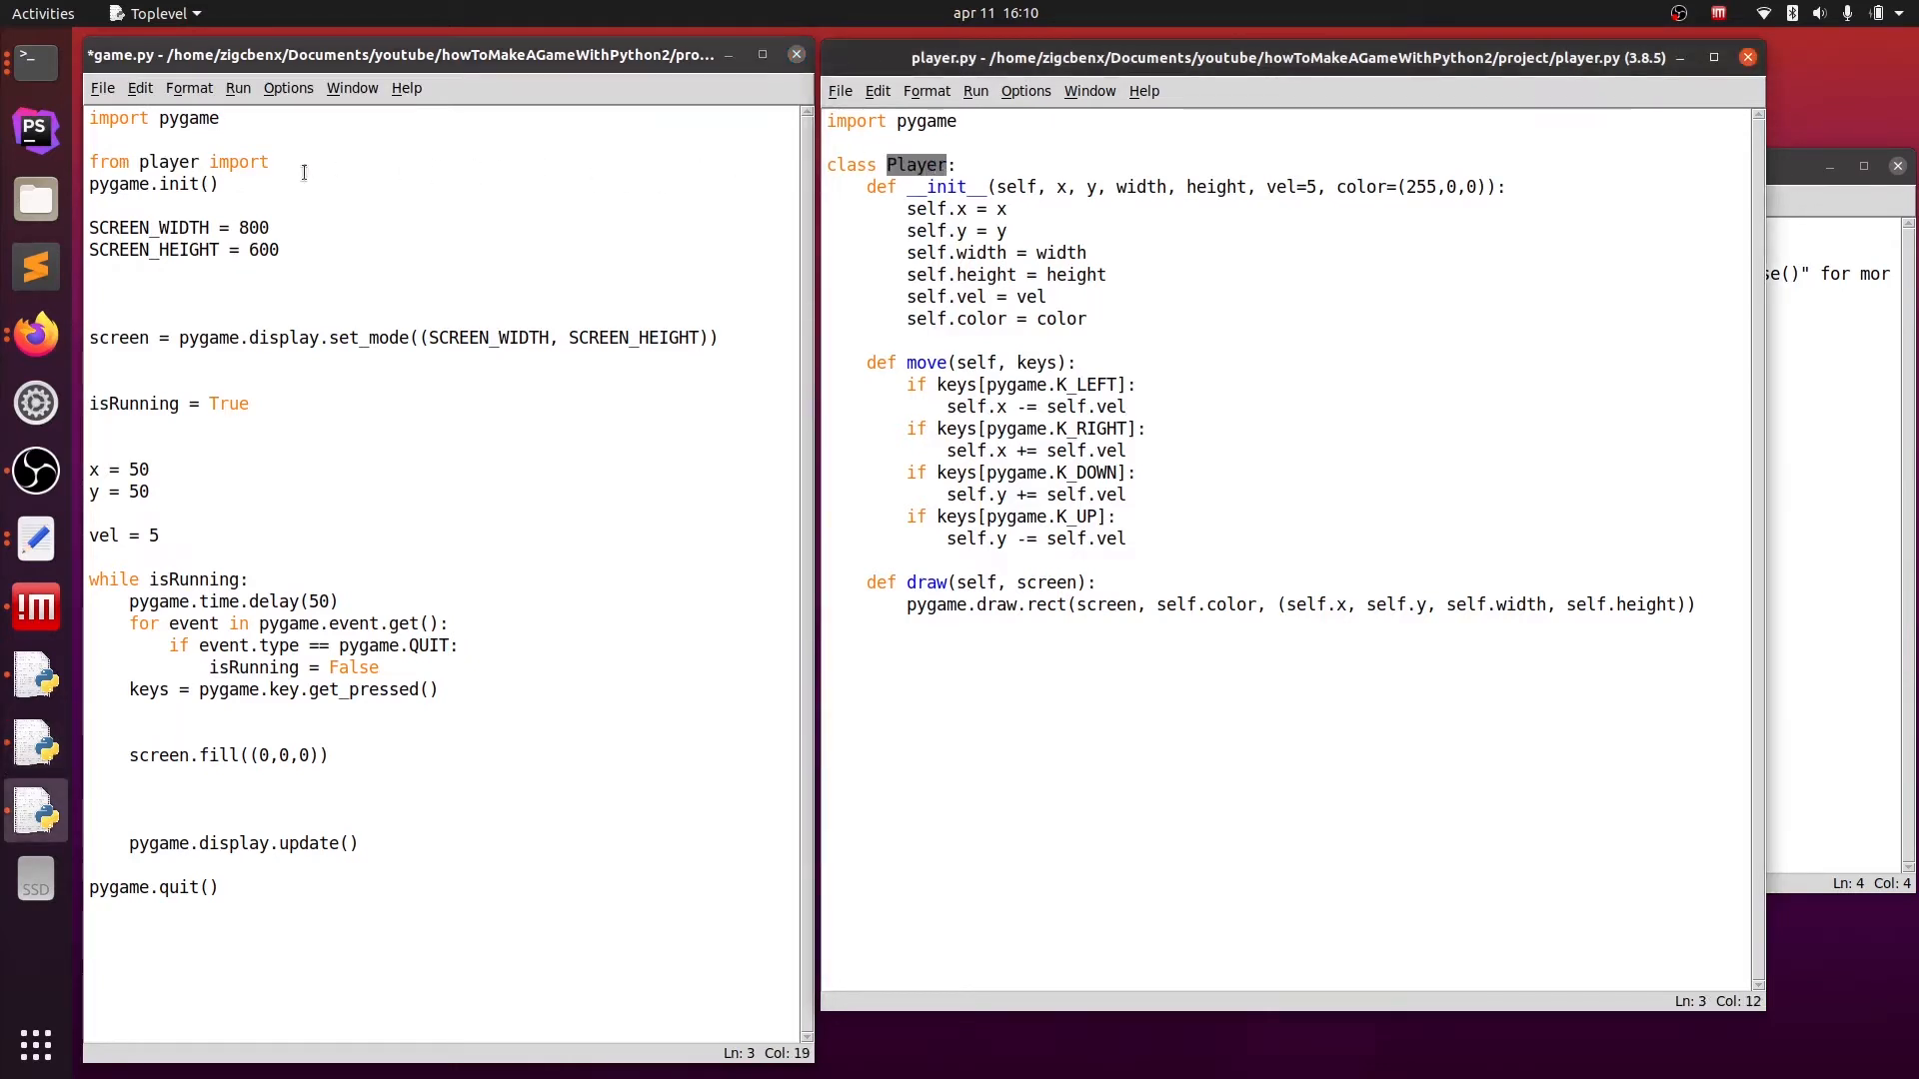
type("Player")
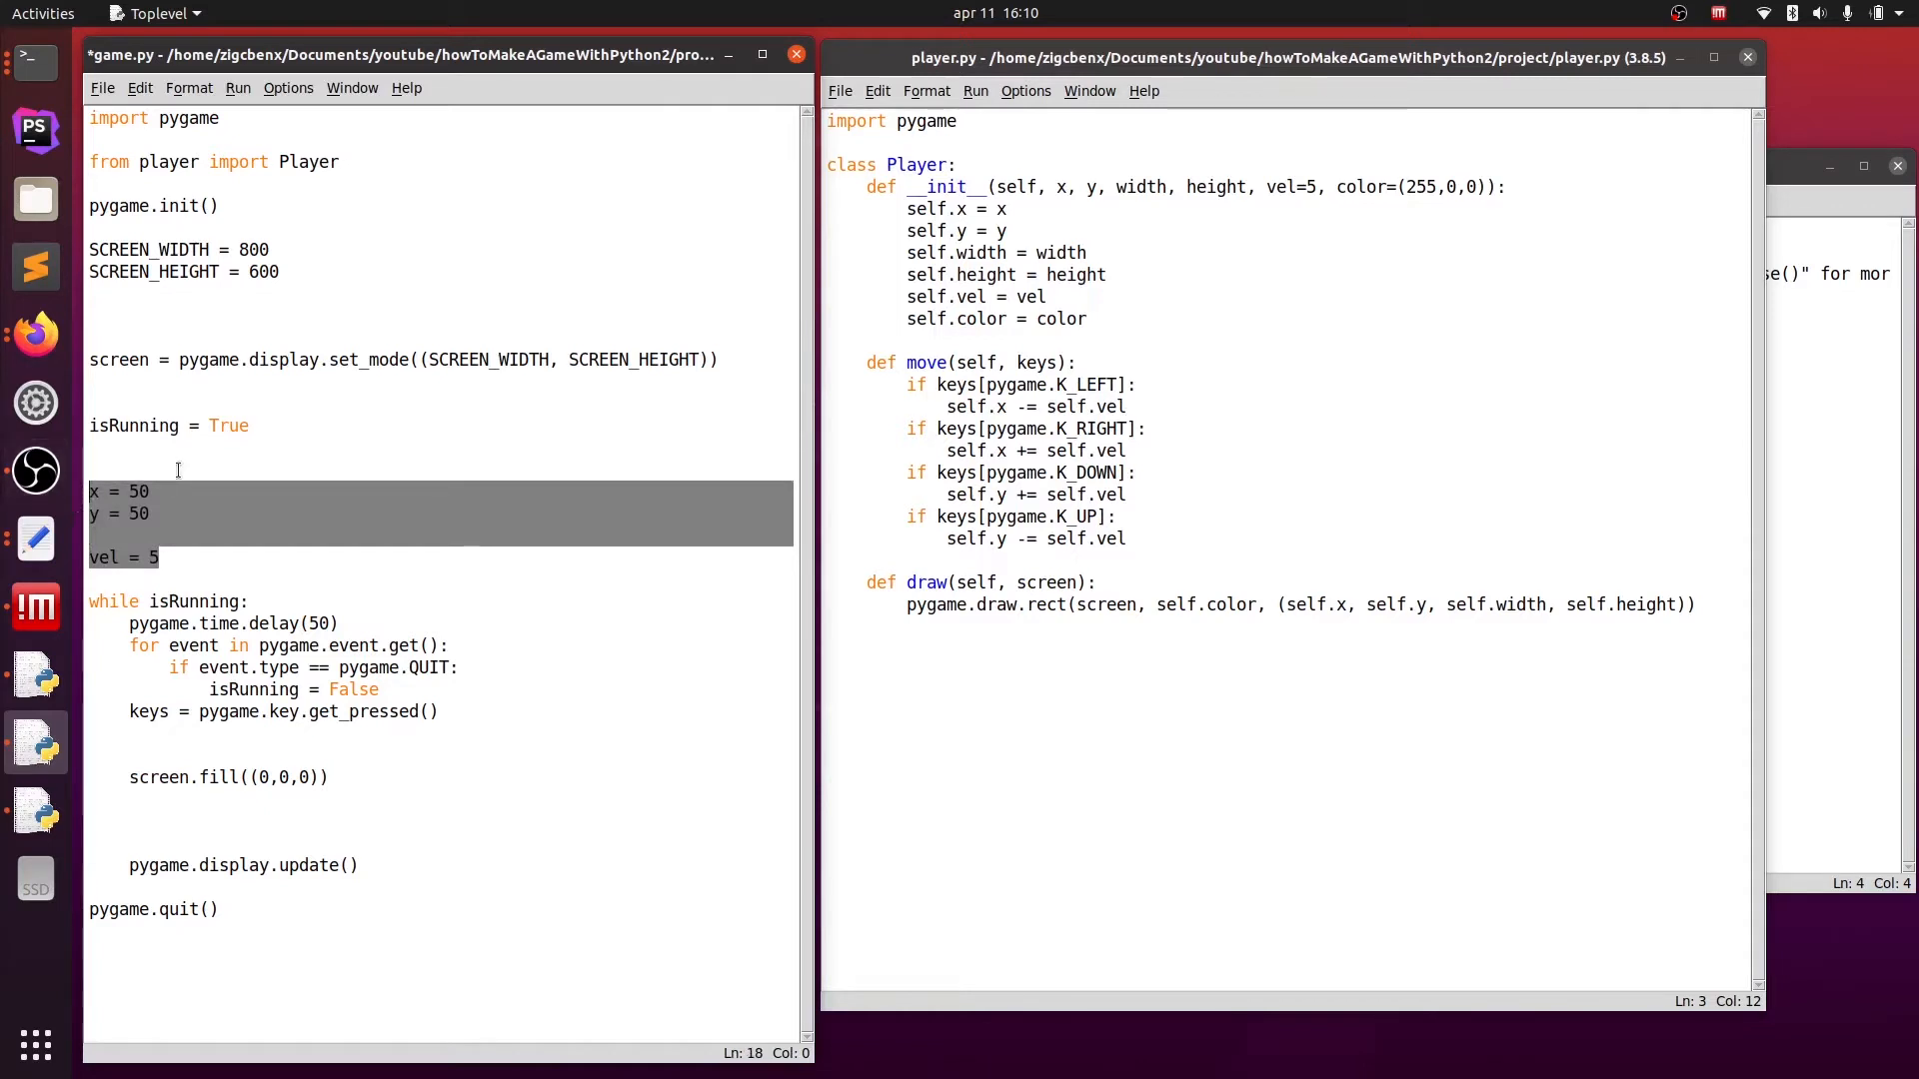
- Replace the x, y, vel variables with player = Player(50, 50, 10, 10)
type("player")
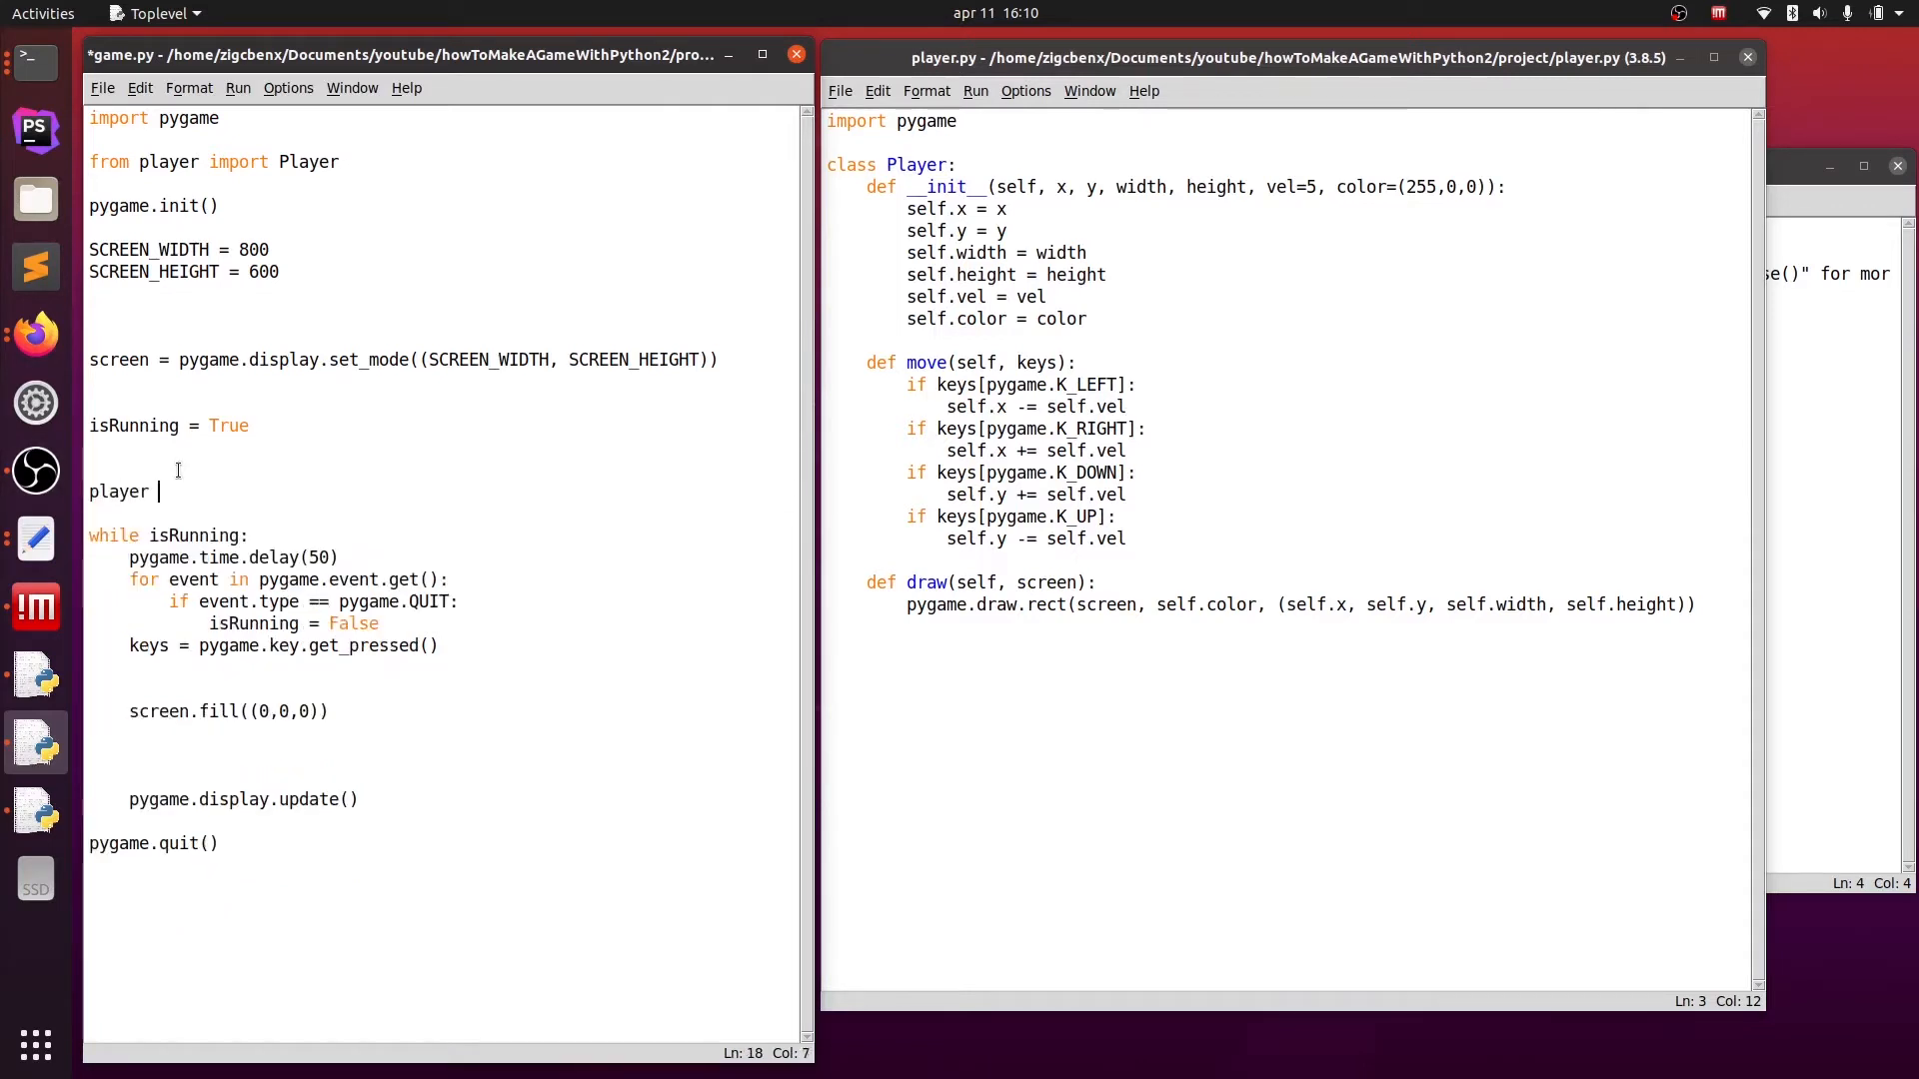
type("= Player")
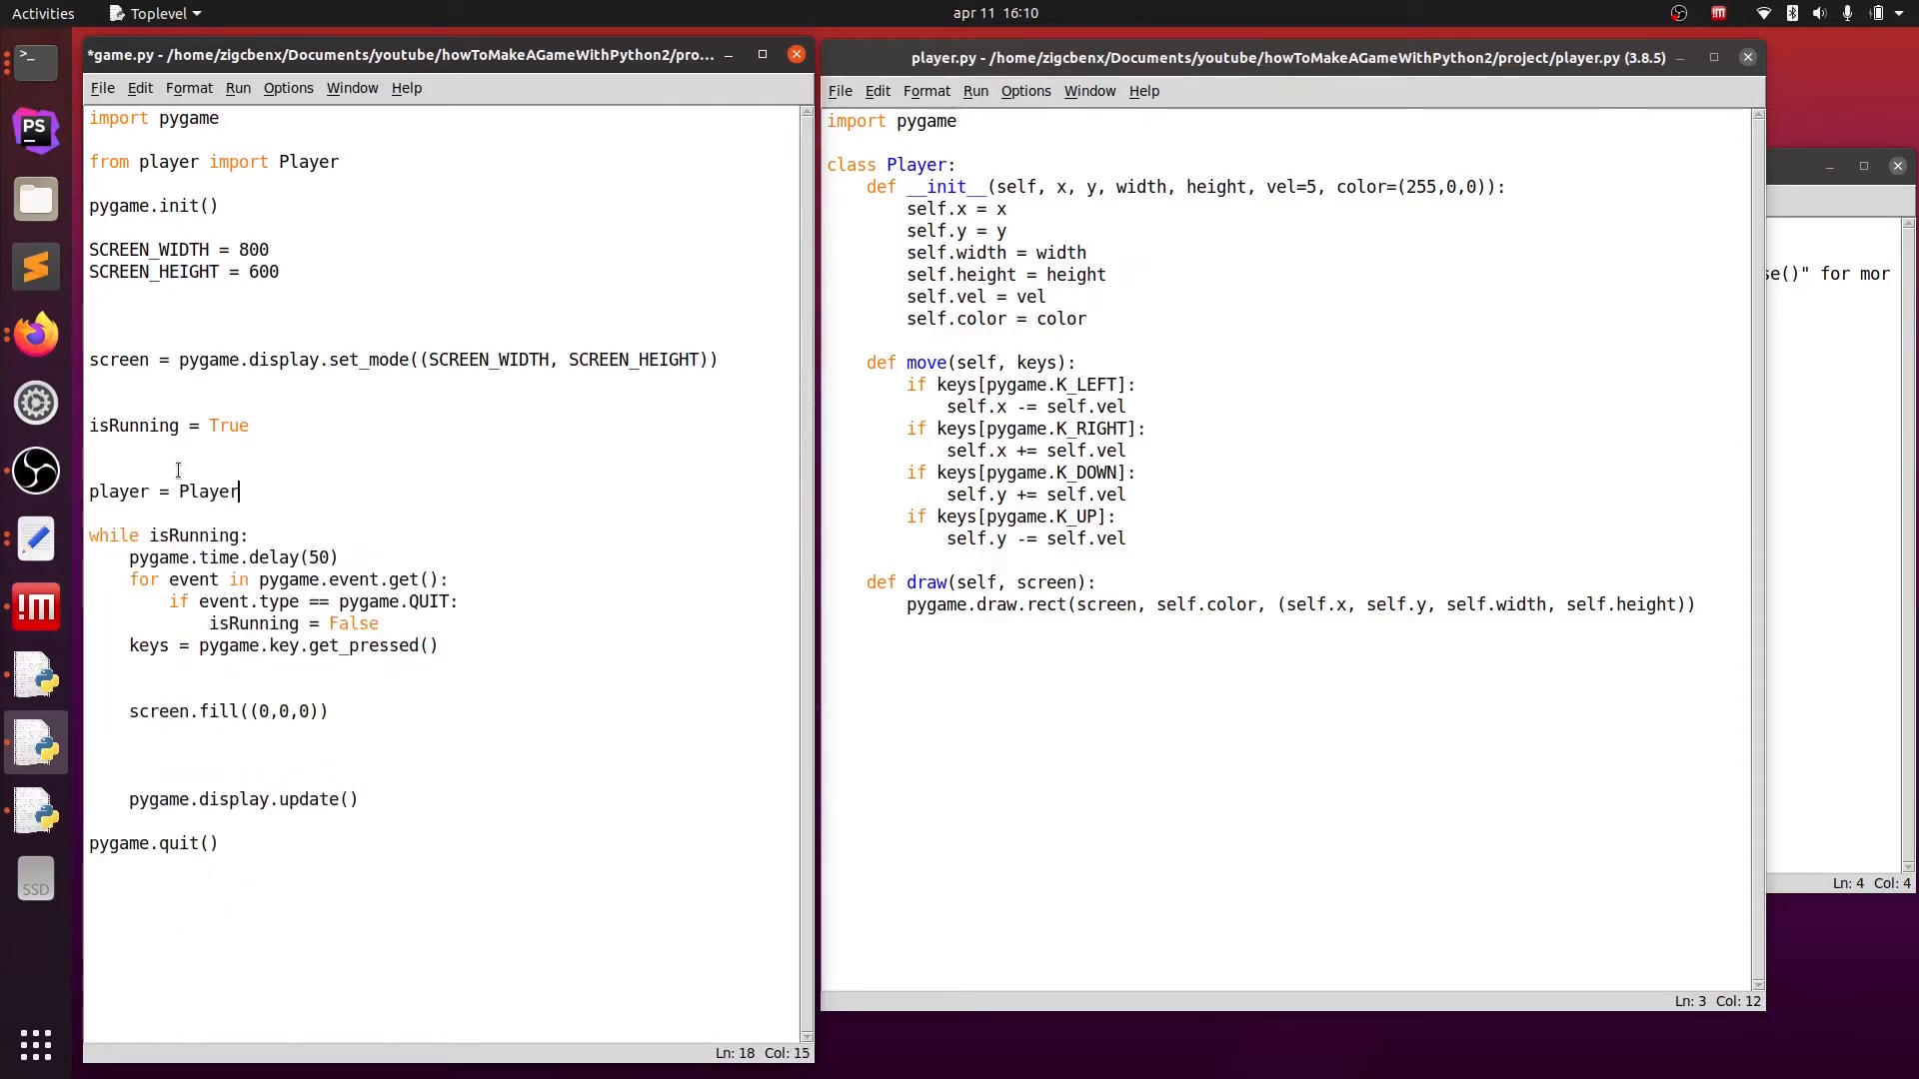
type("()")
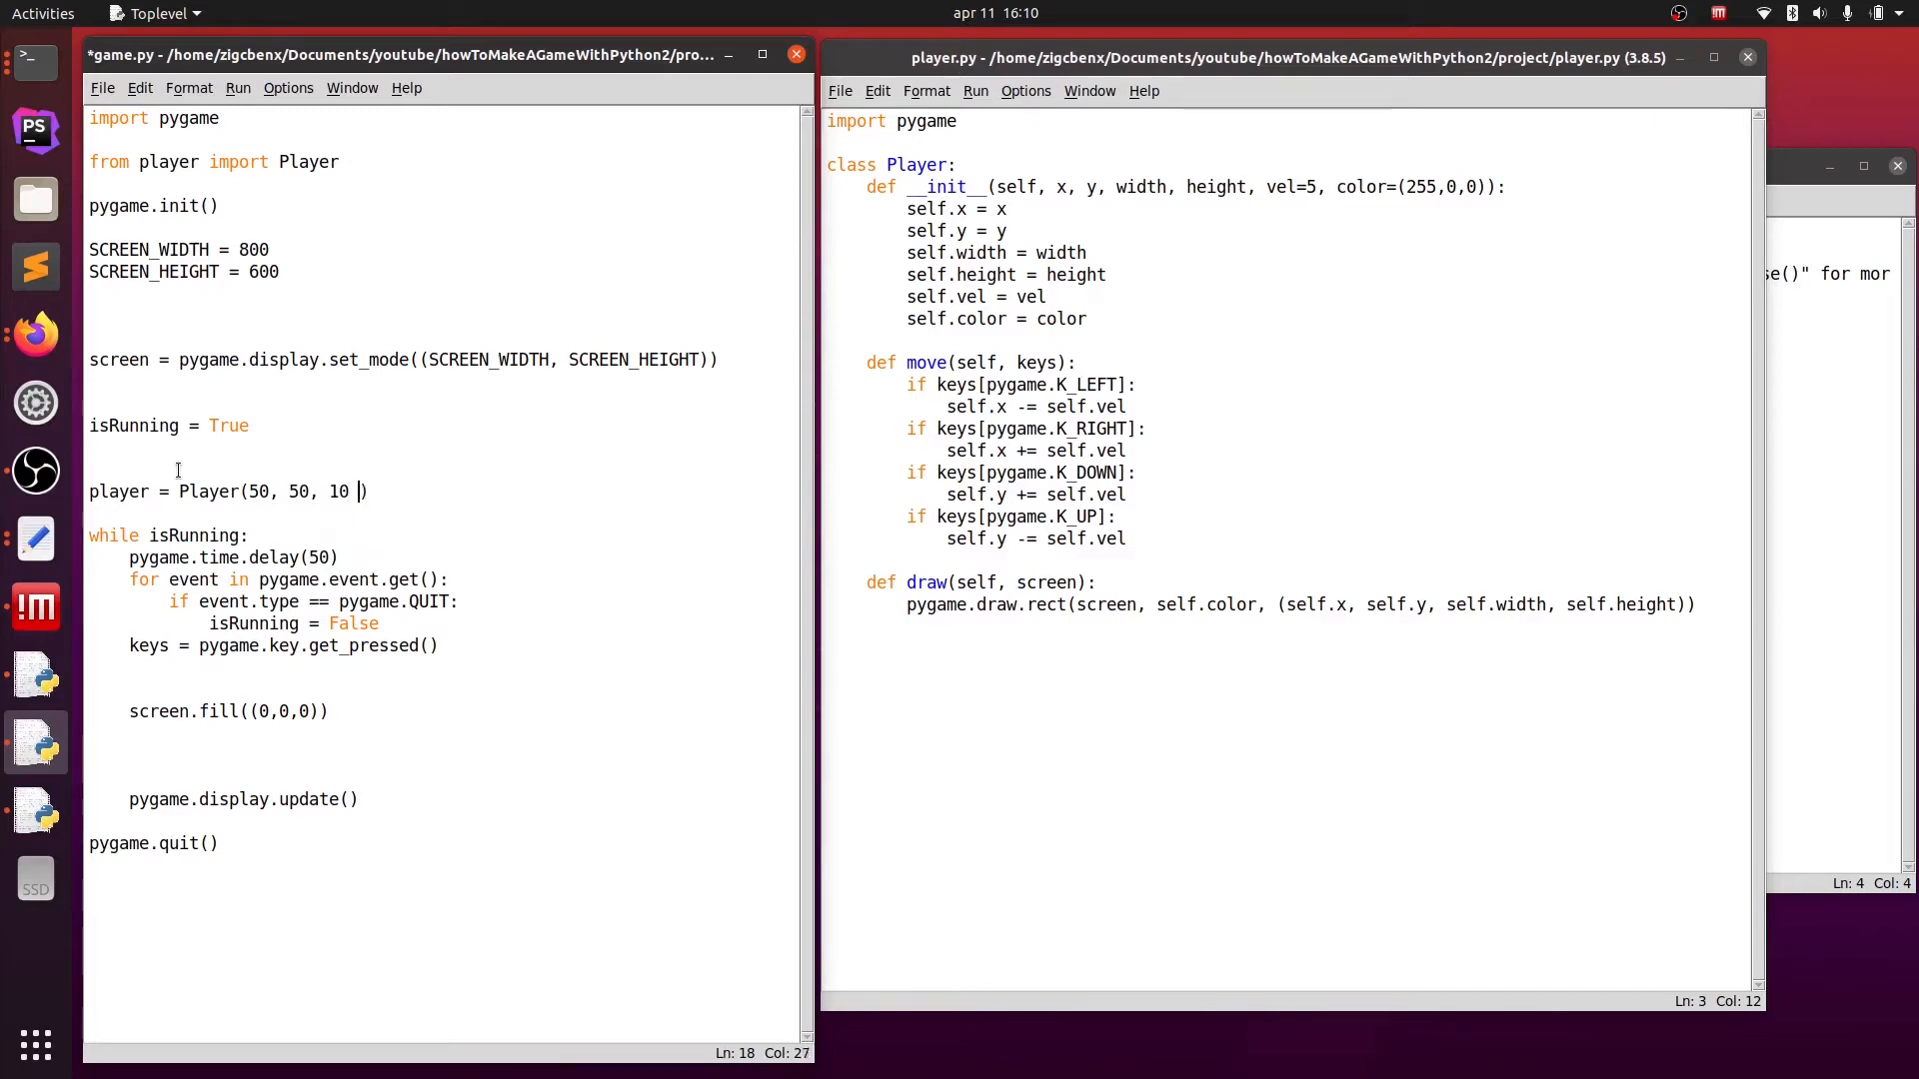
type(",")
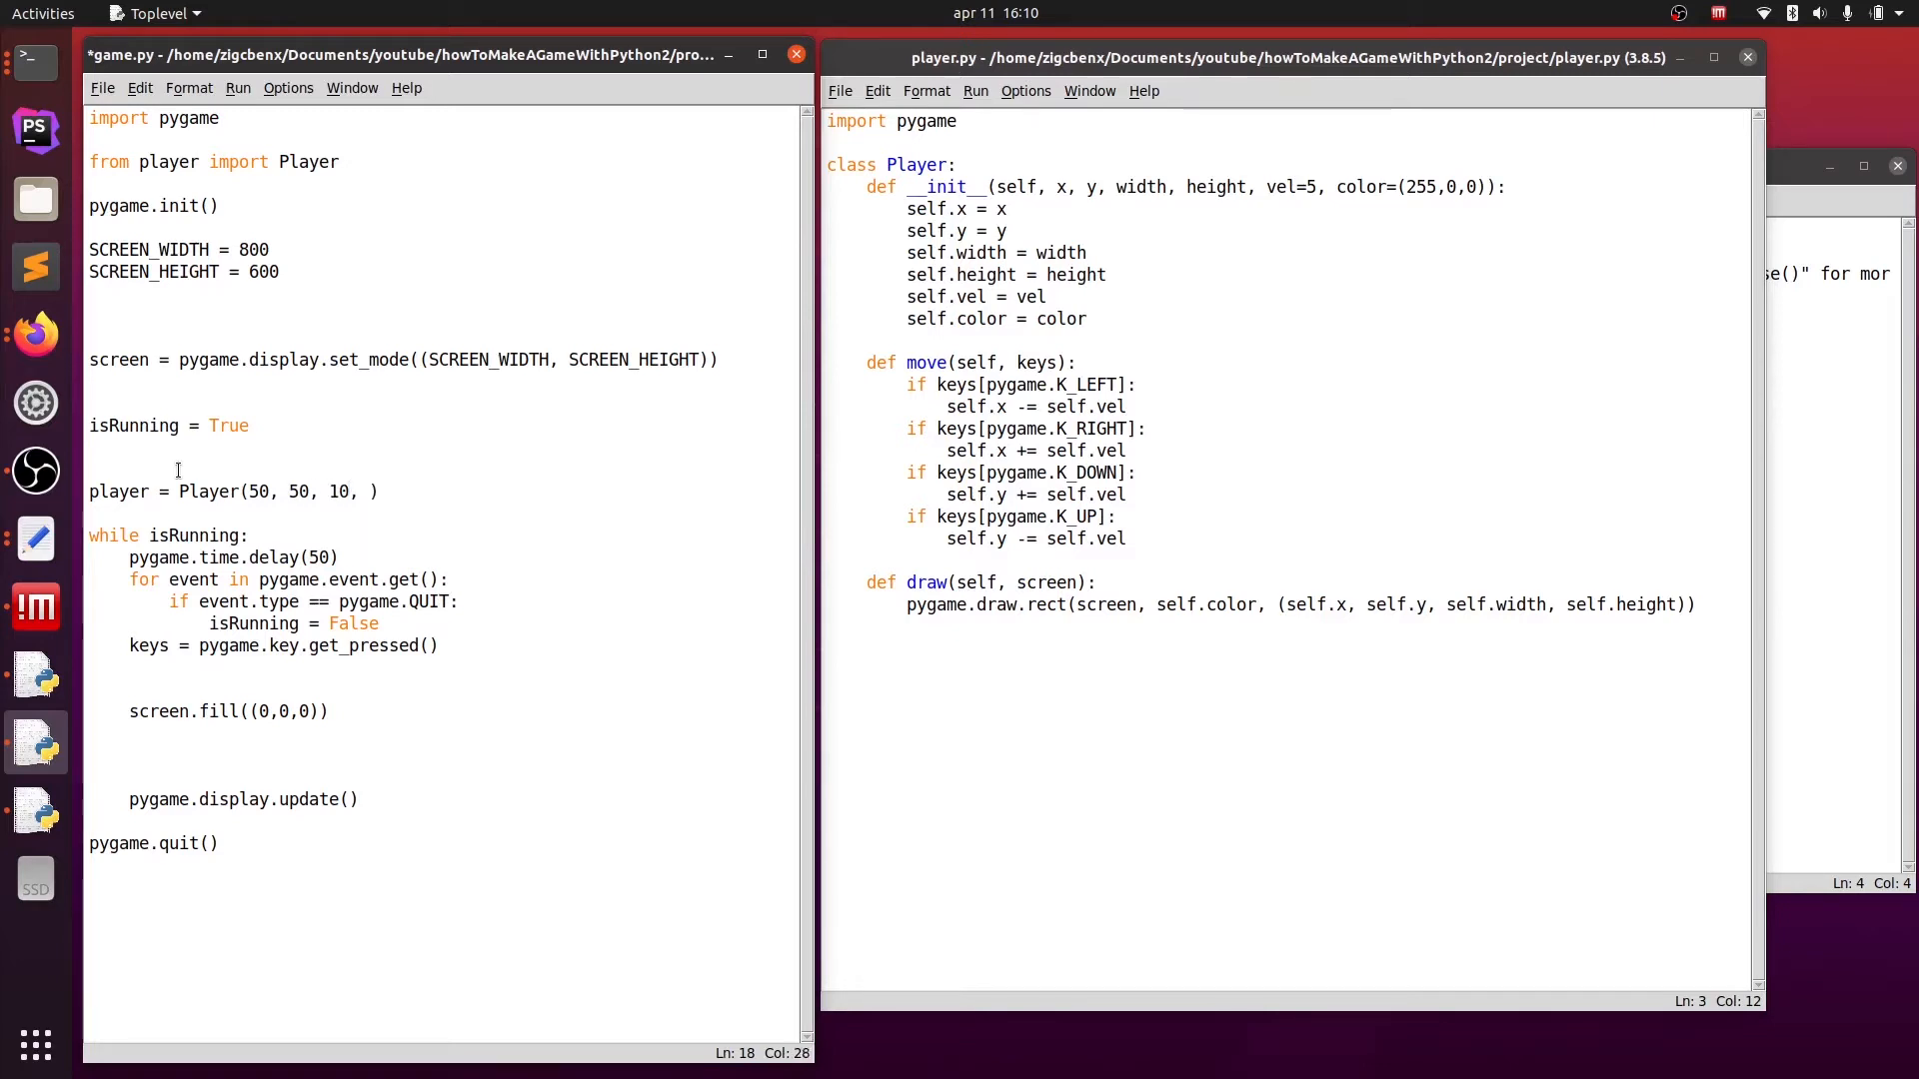
type("10")
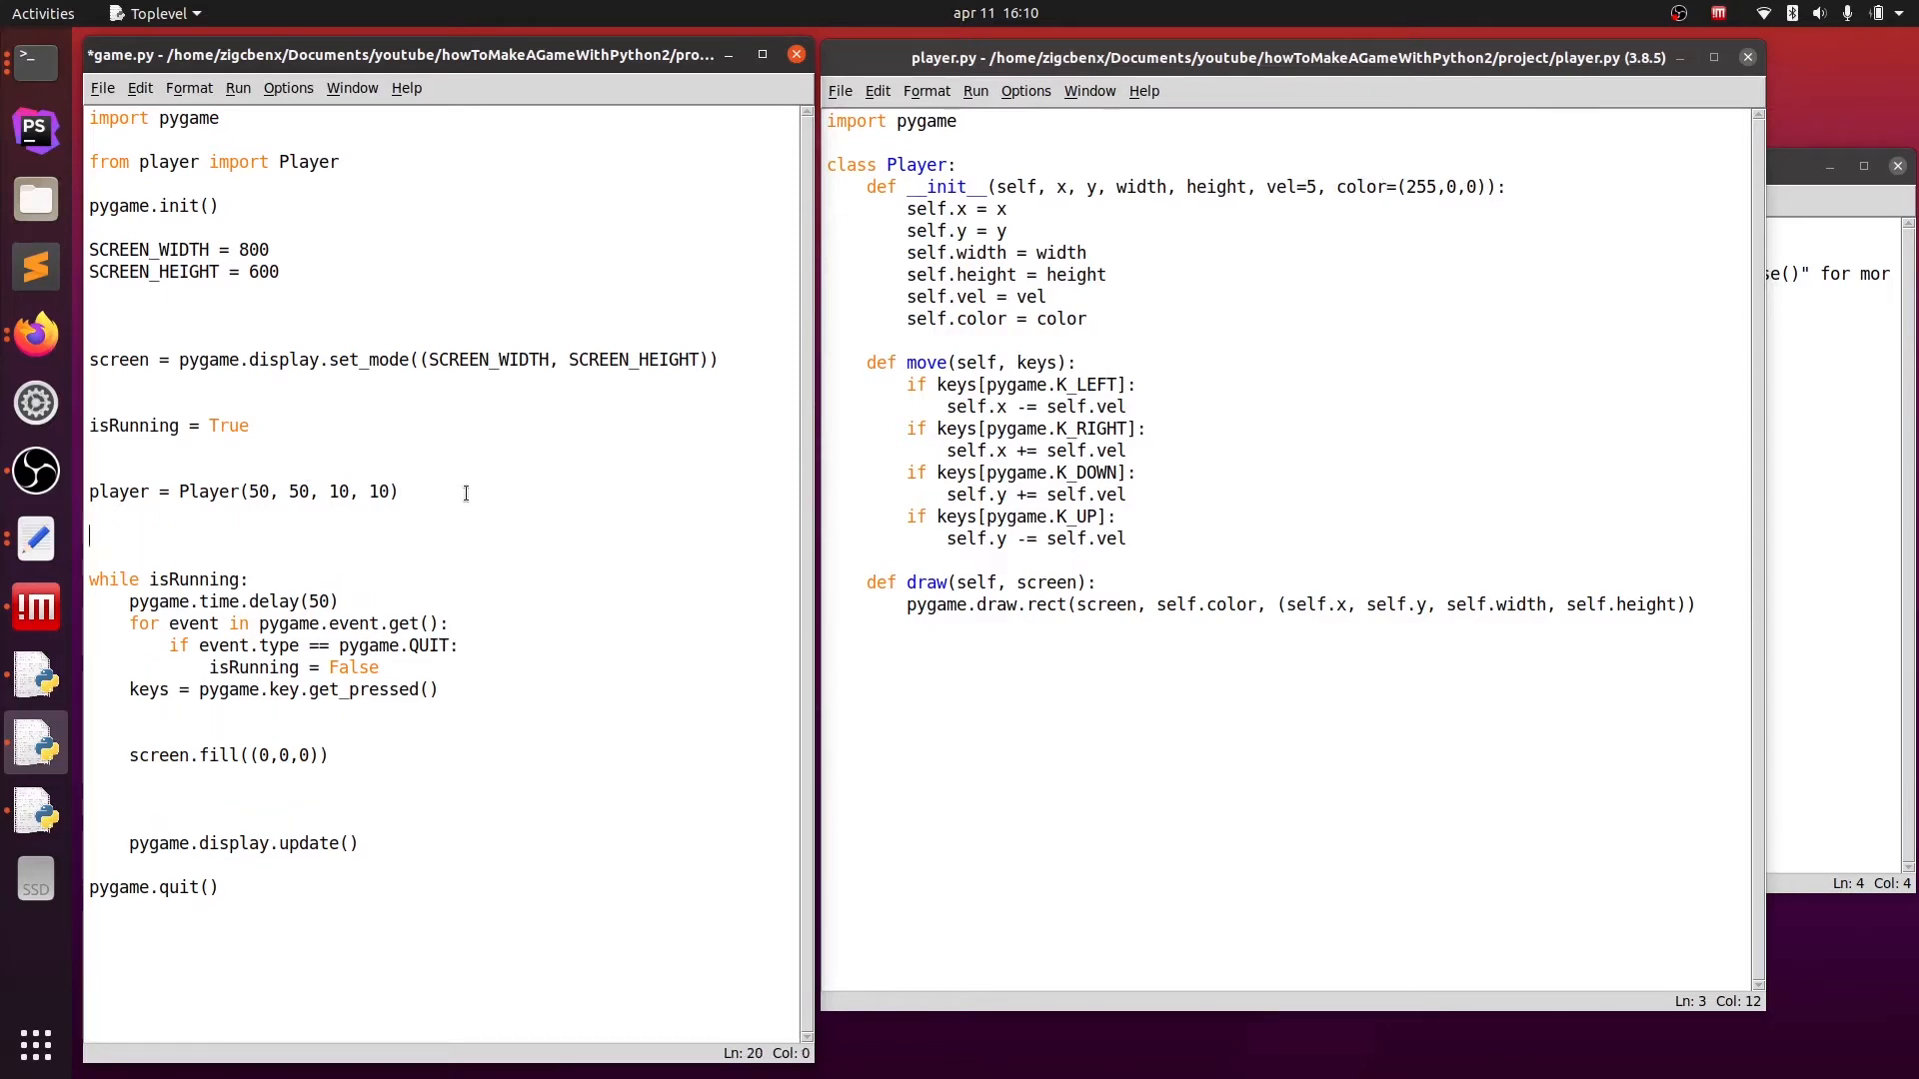
- Define update() calling pygame.key.get_pressed() and player.move(keys), plus an empty draw() stub
type("def upda")
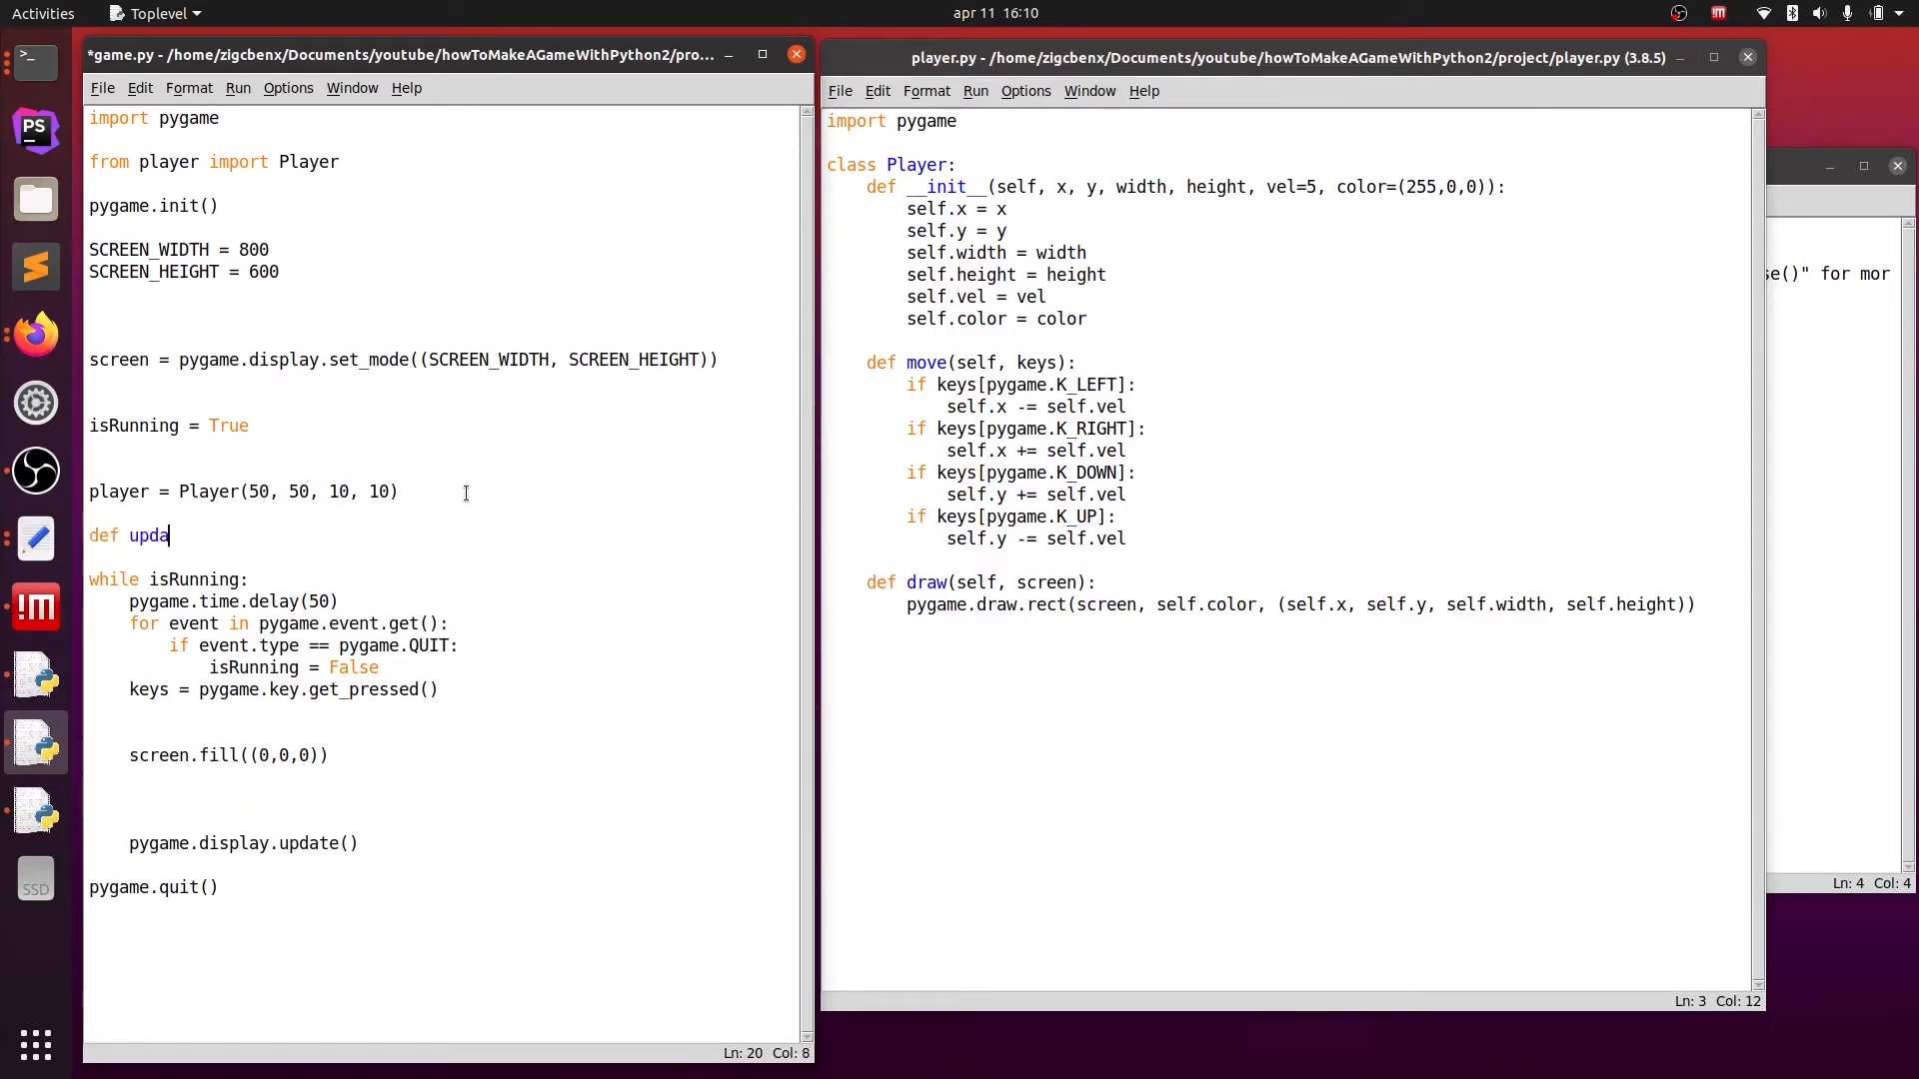
type("te():")
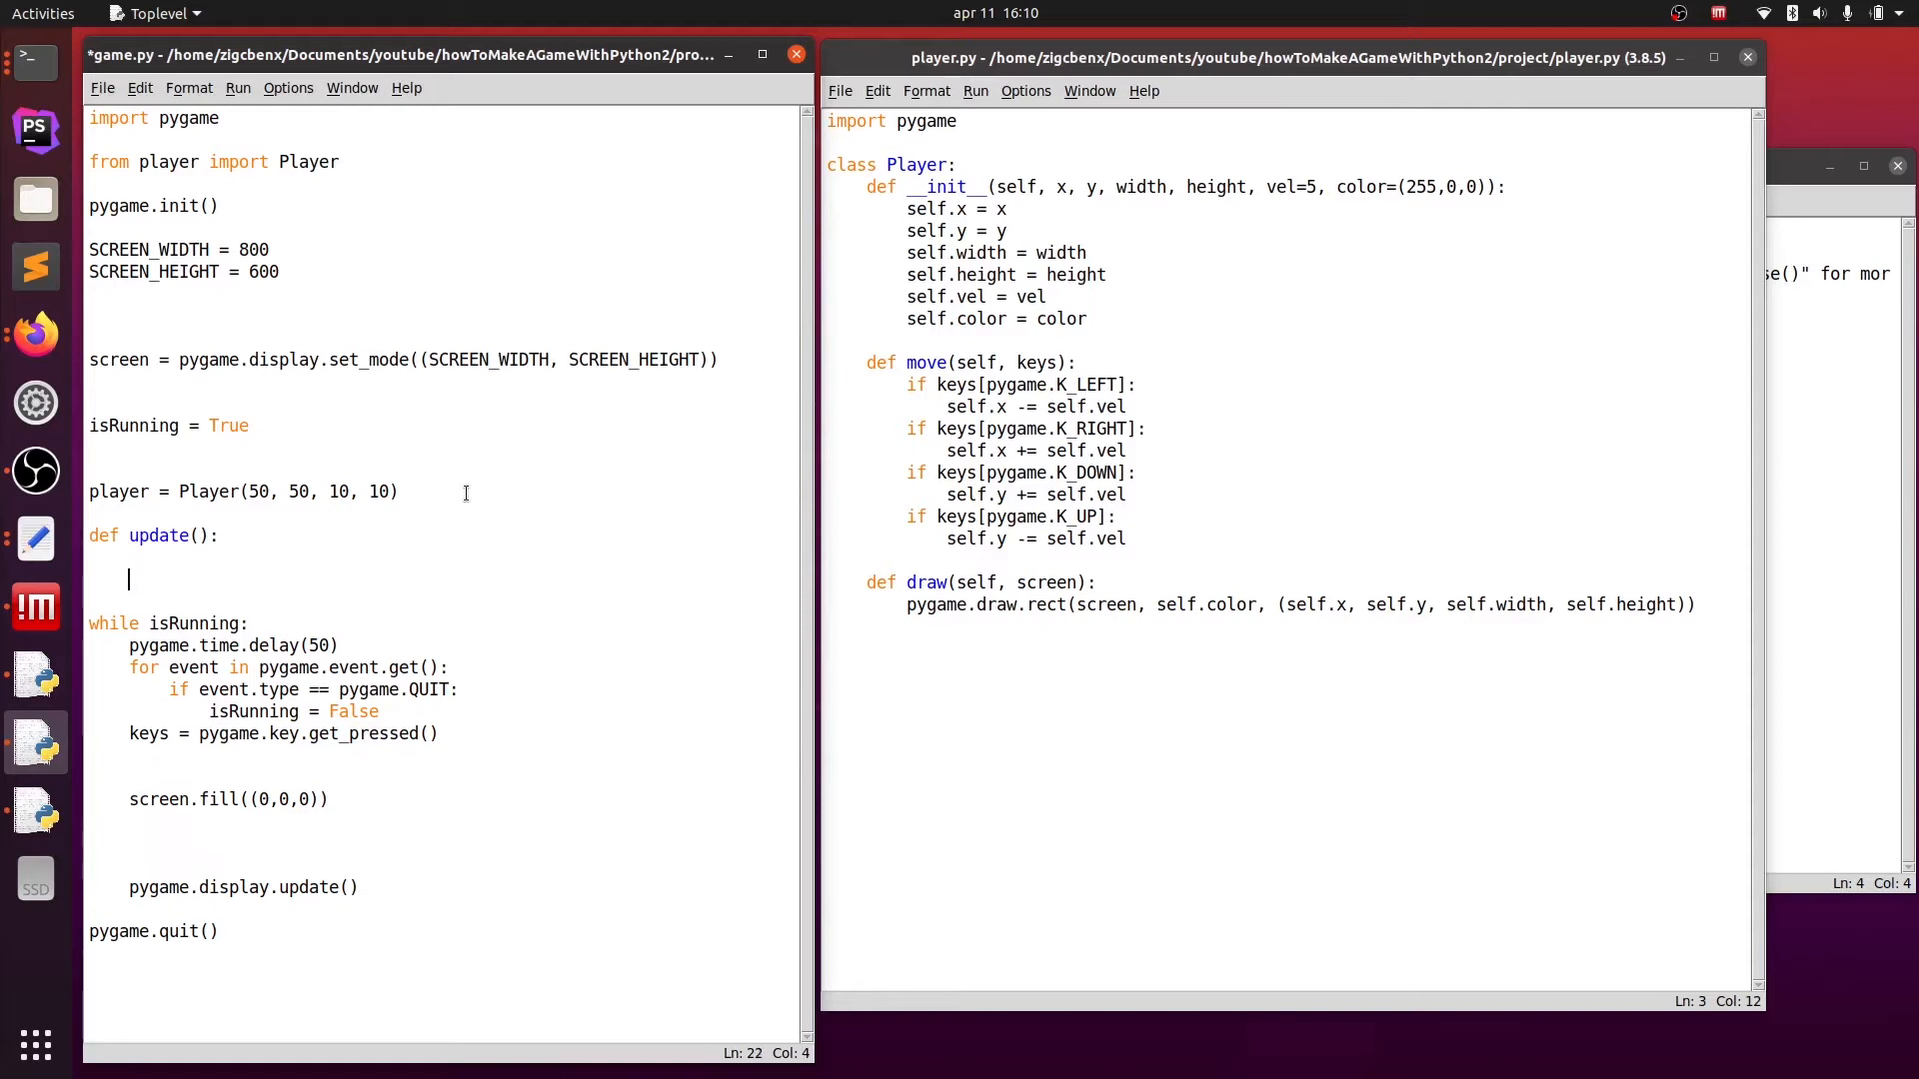
type("def draw():")
type("player")
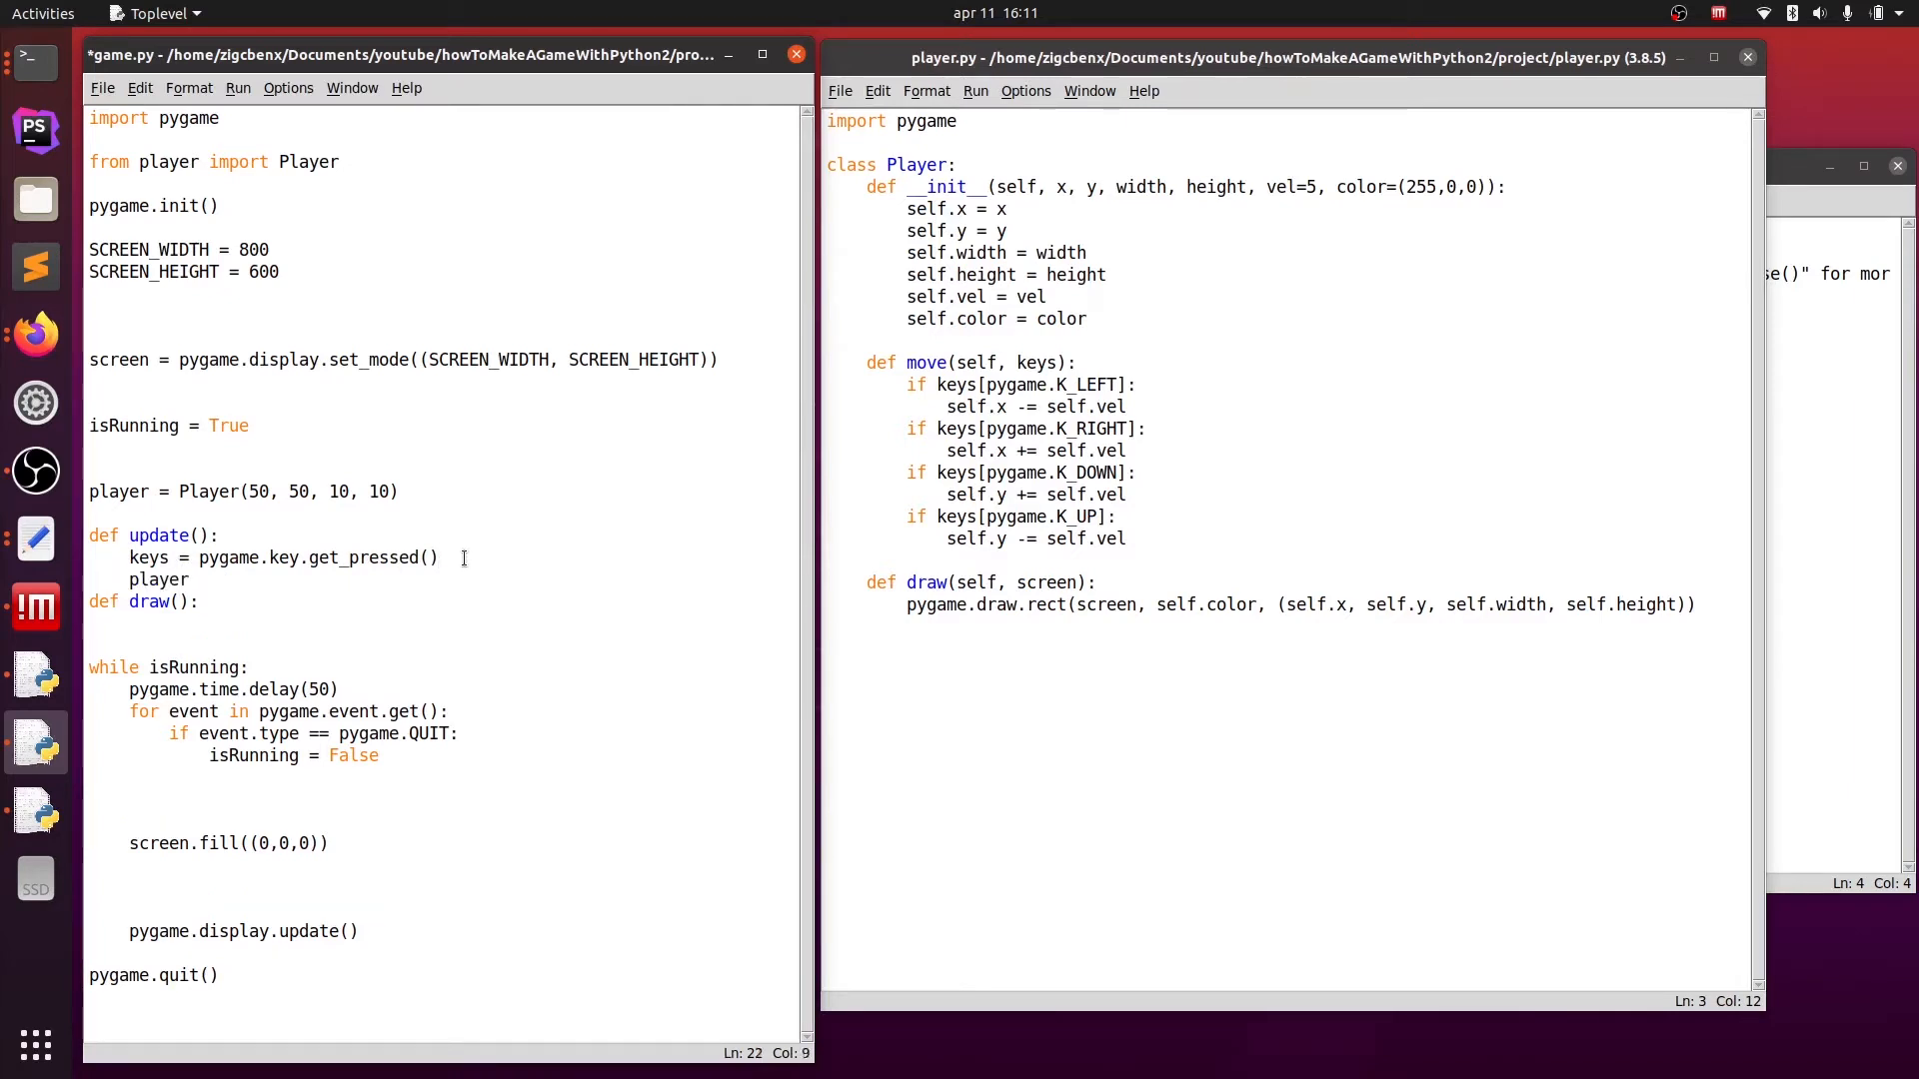
type(".move")
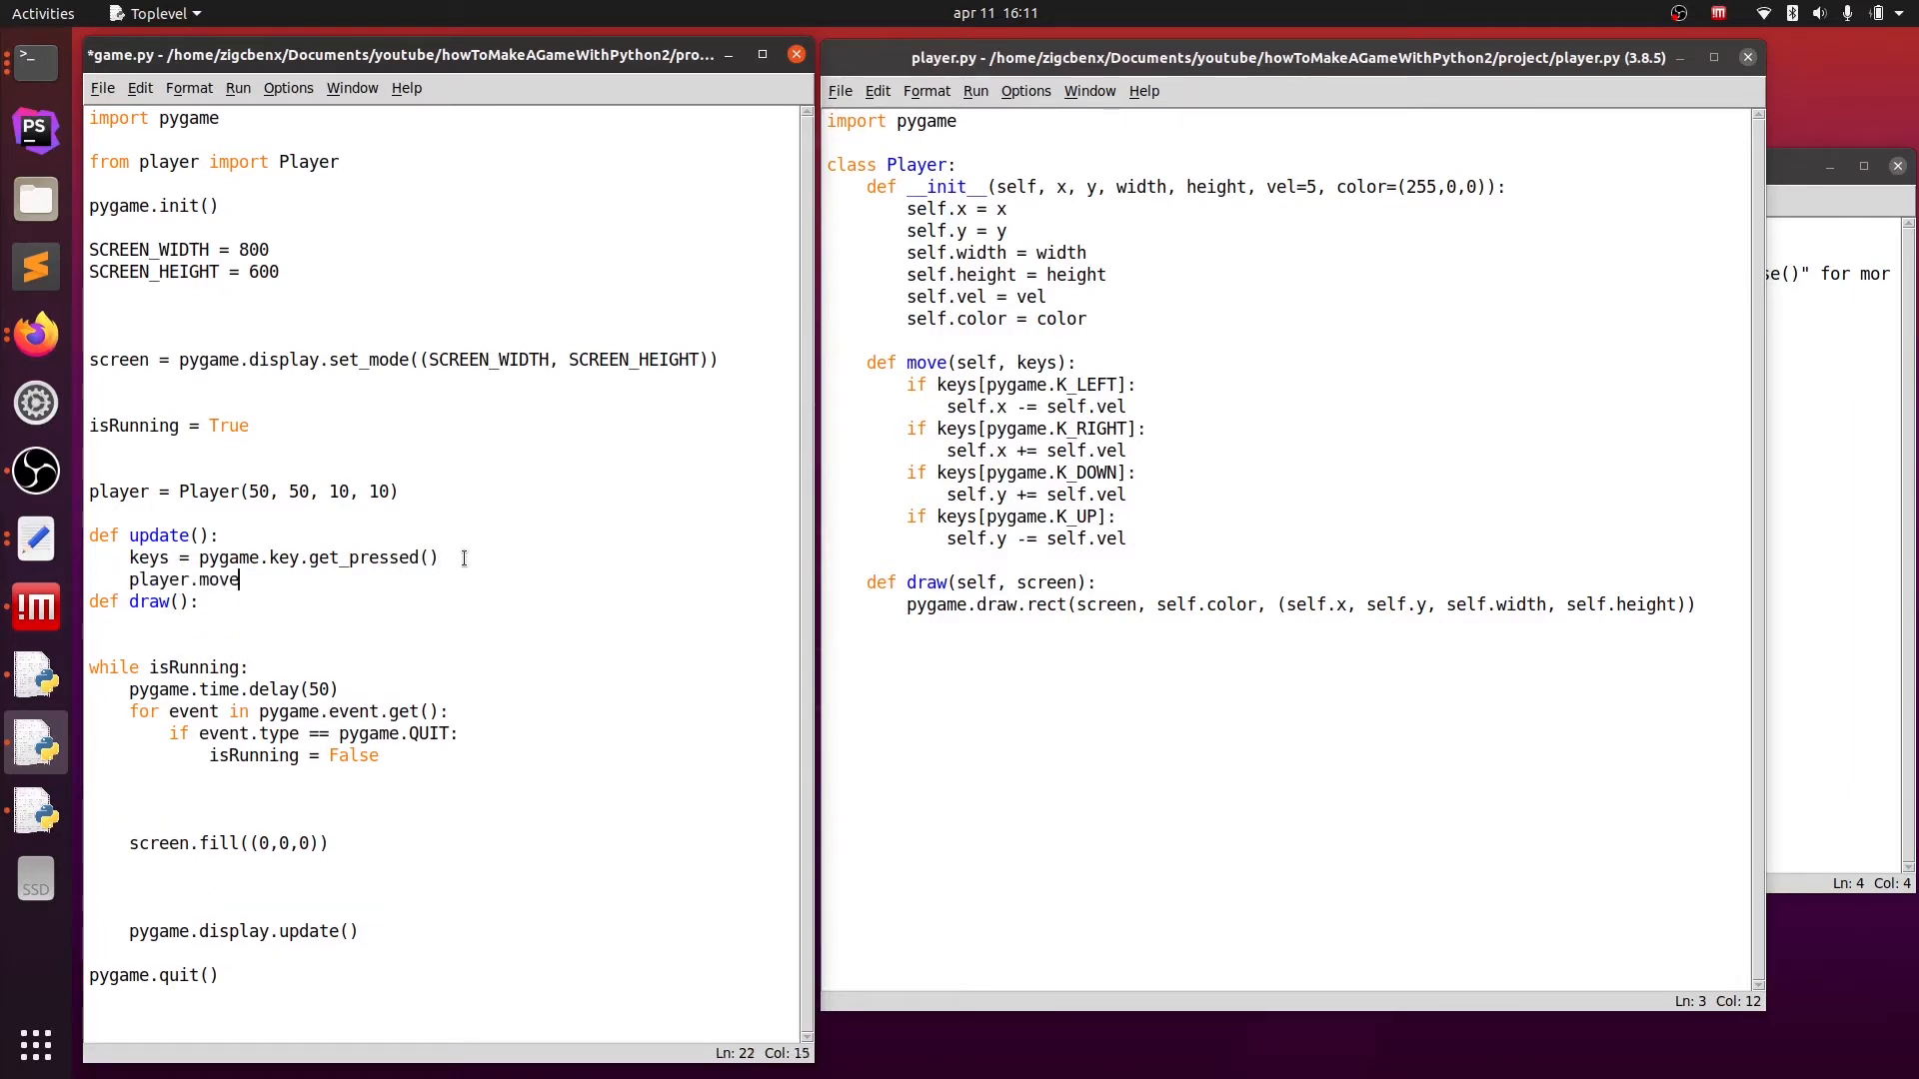
type("(k")
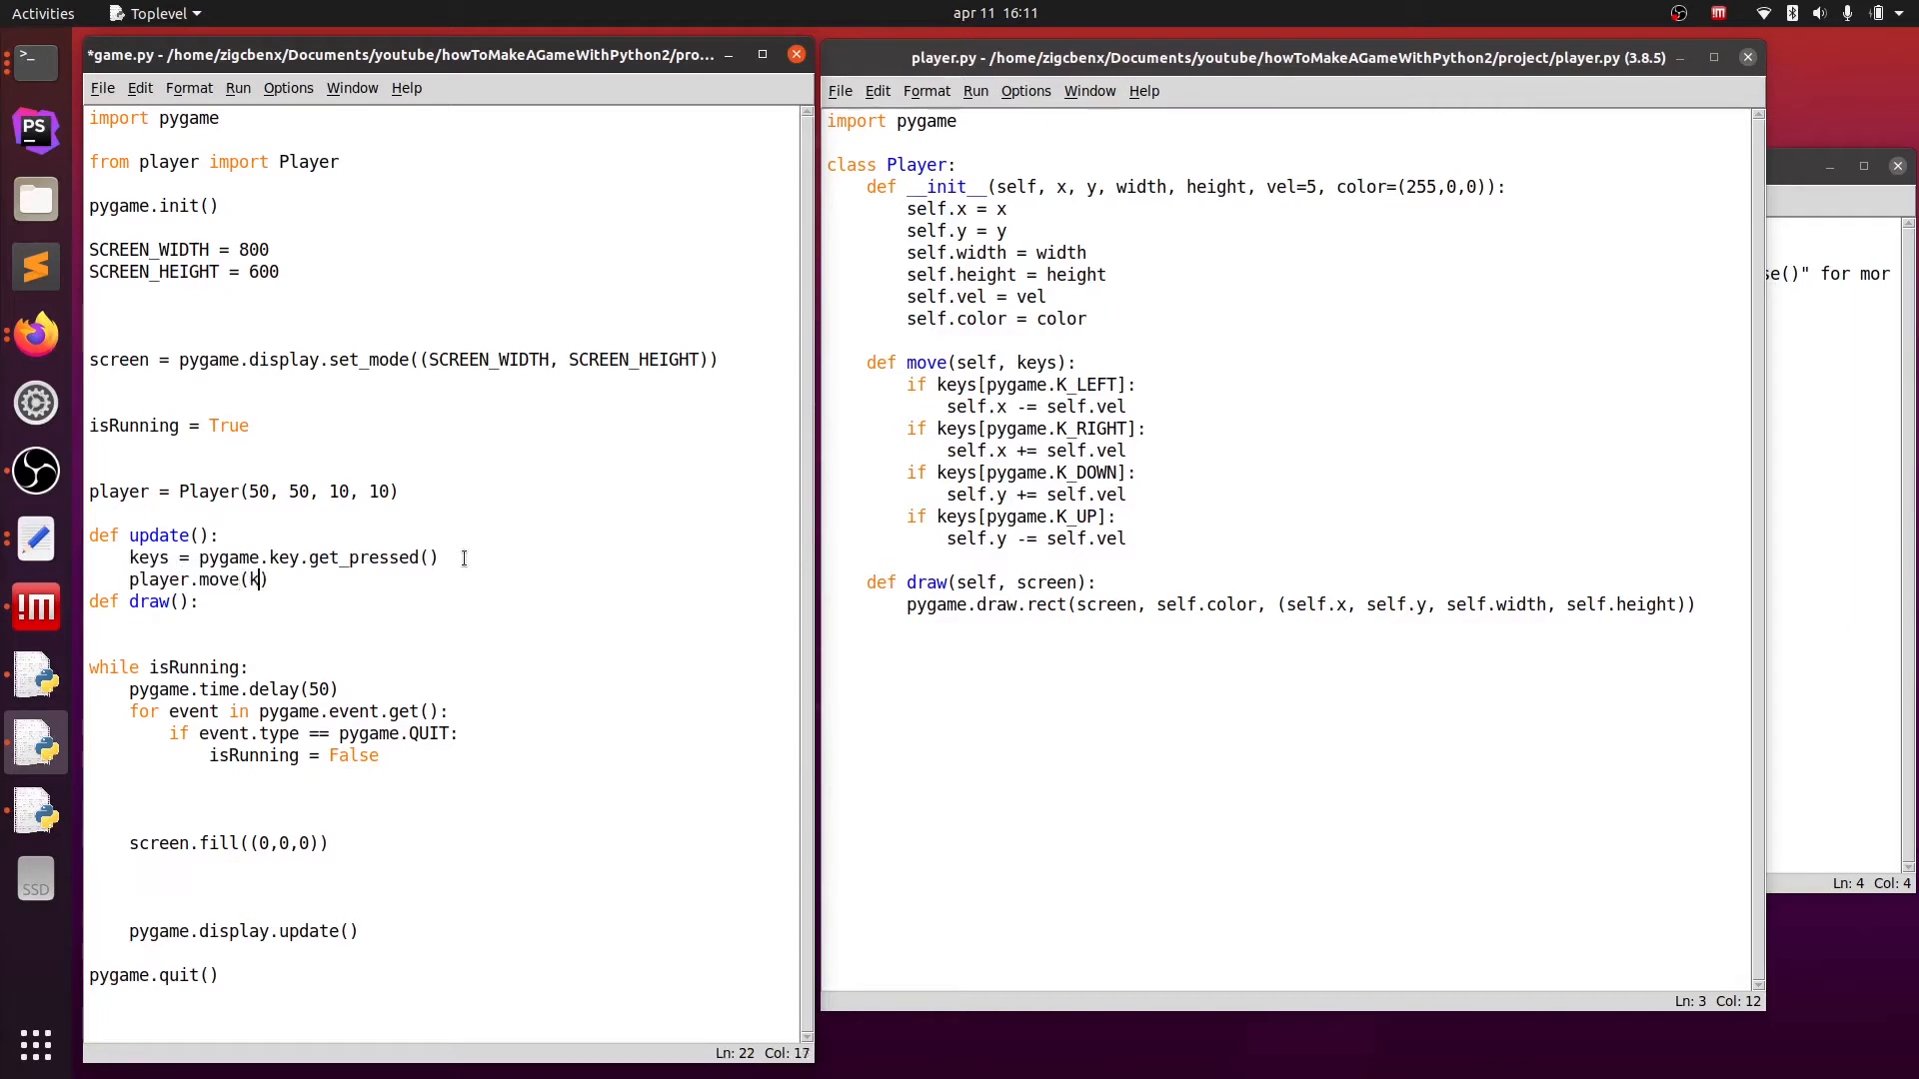
type("eys")
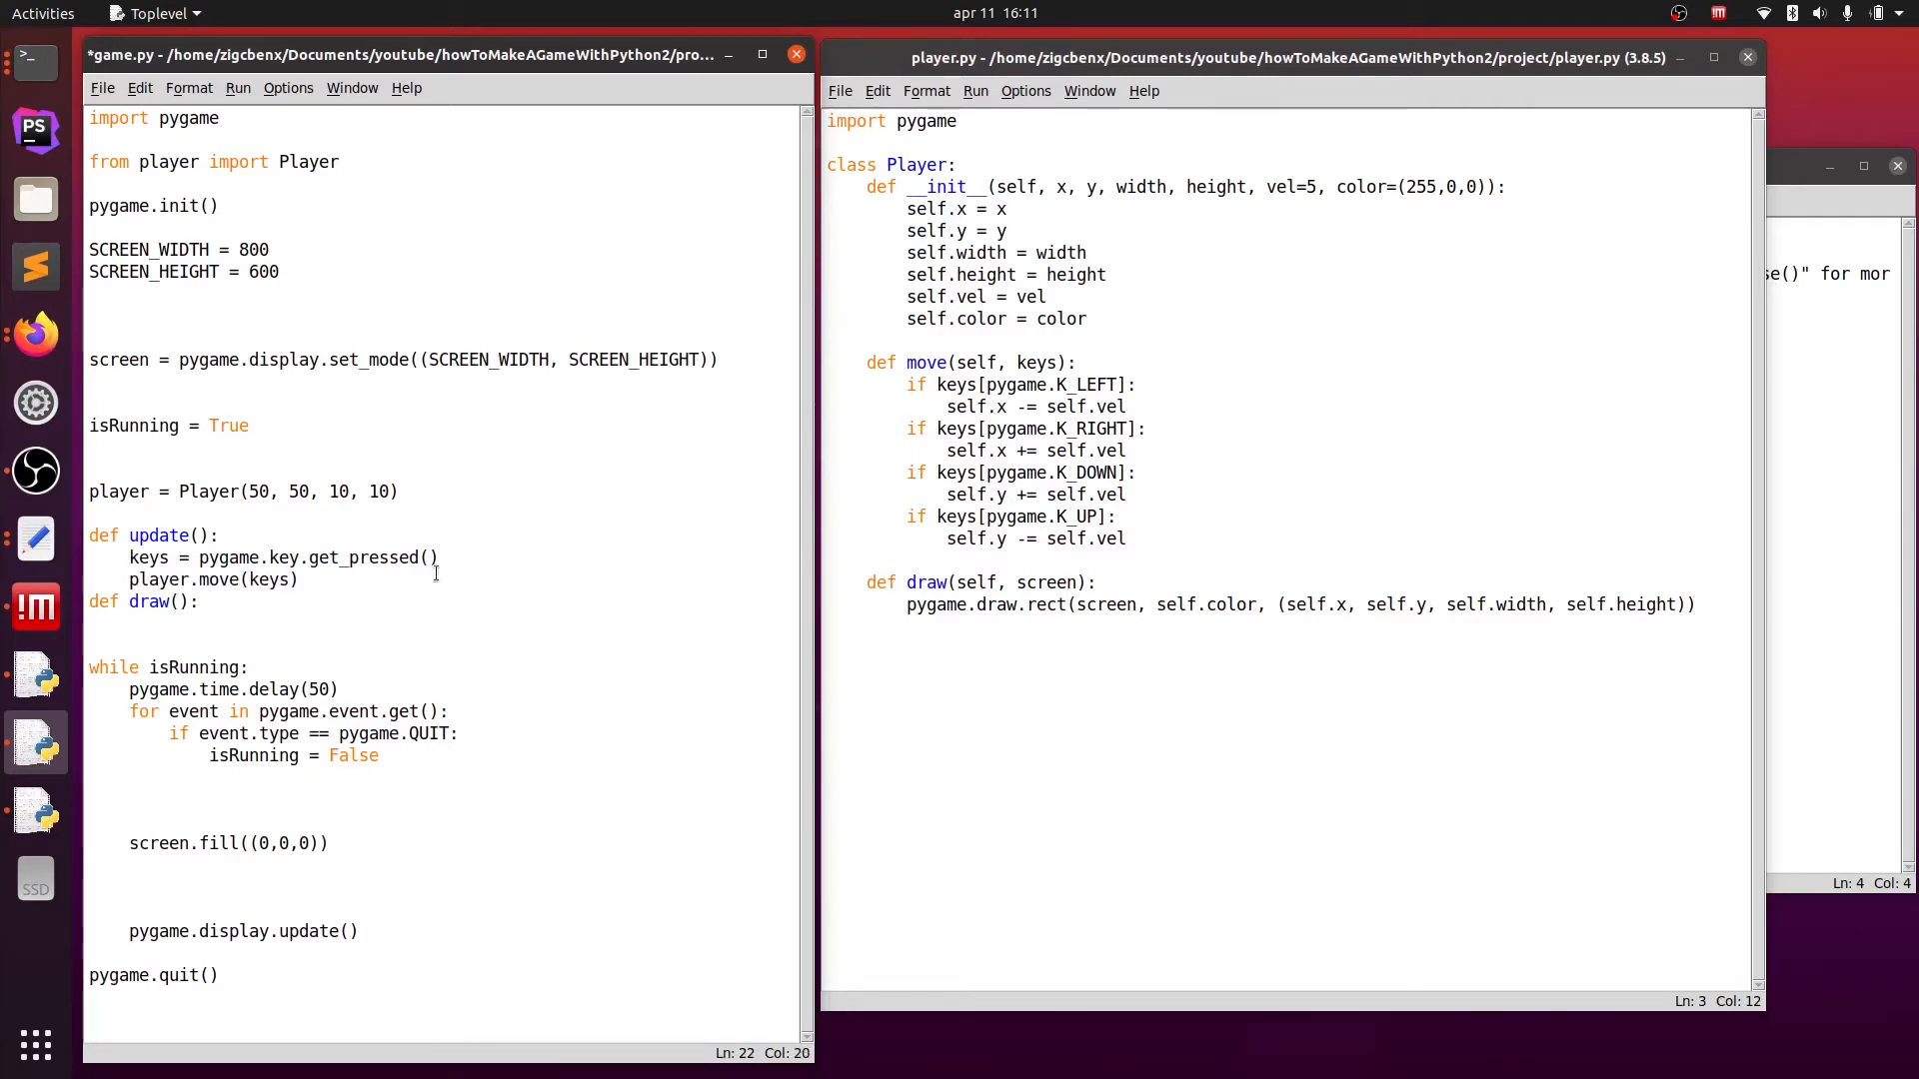
key("Return")
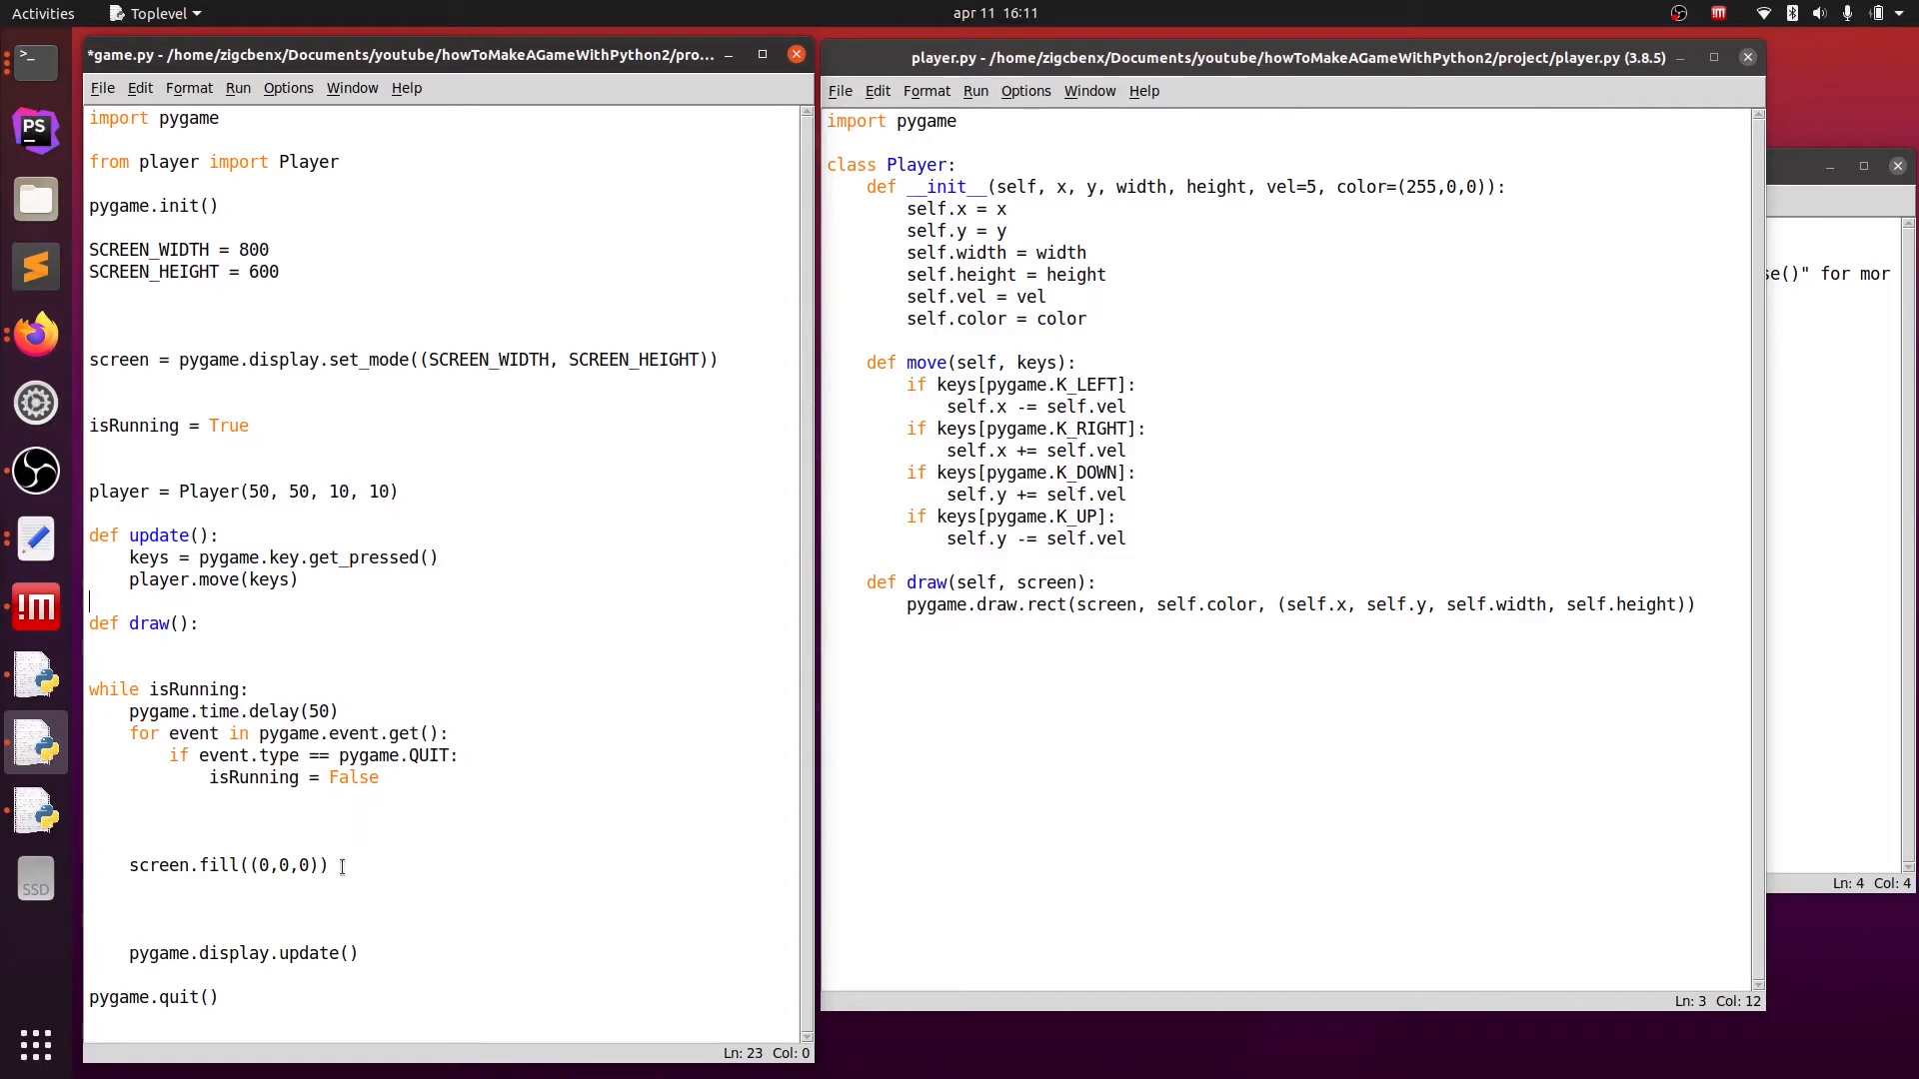
double_click(228, 865)
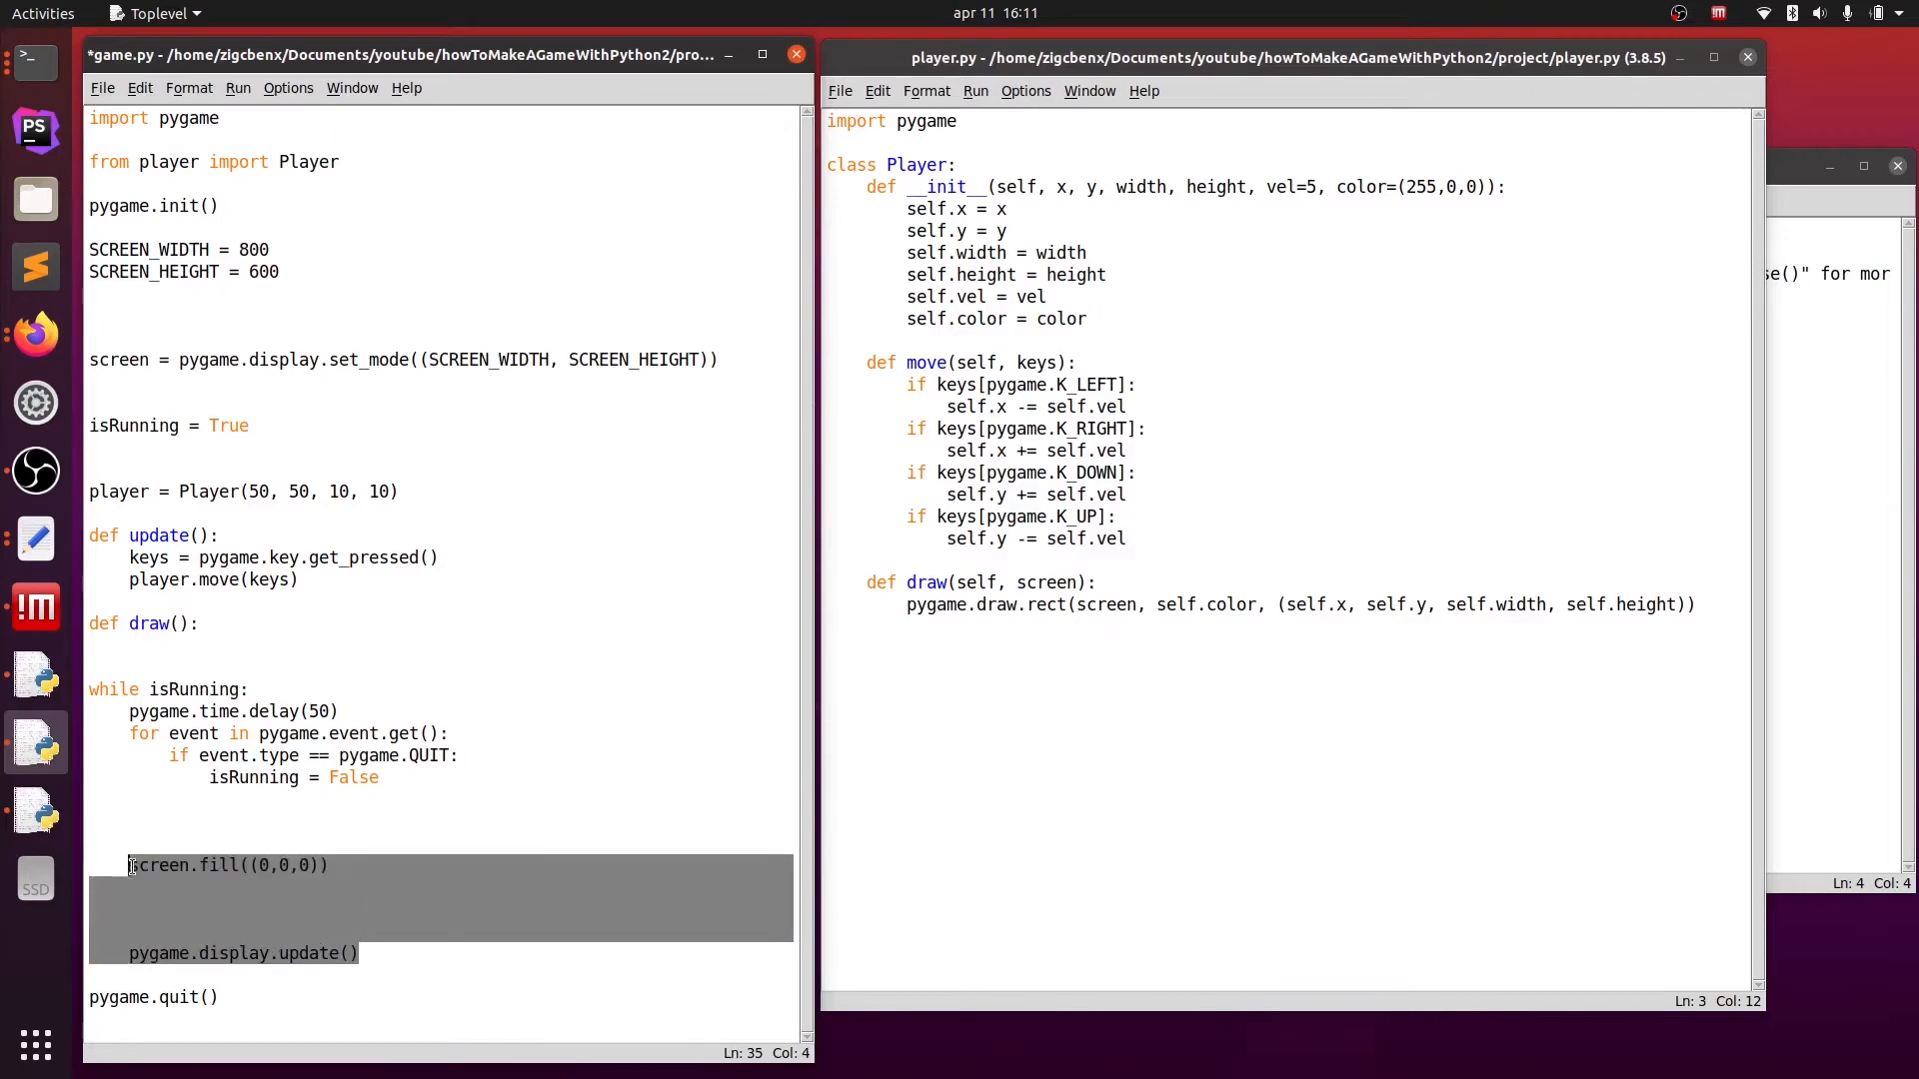
- Move screen.fill and display.update into draw() with player.draw(screen), and call update() and draw() in the loop
key("Delete")
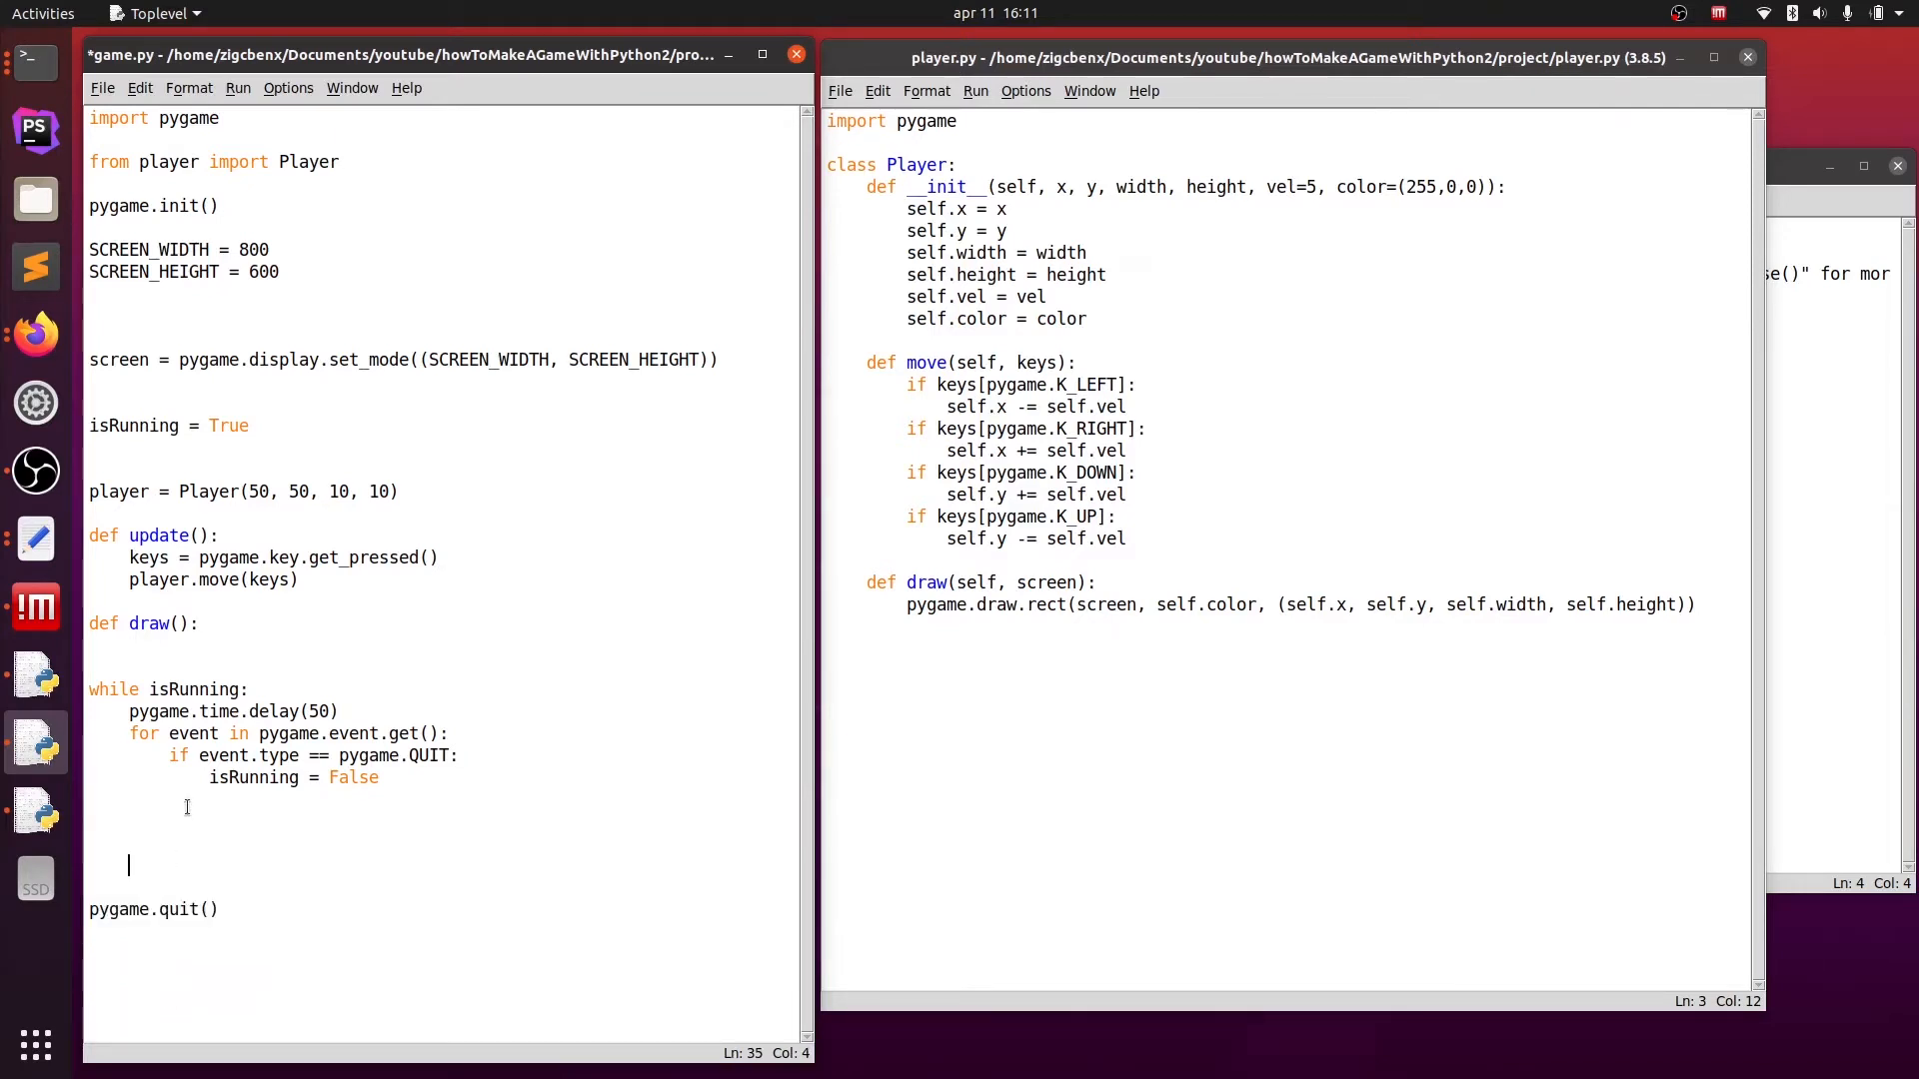
right_click(186, 808)
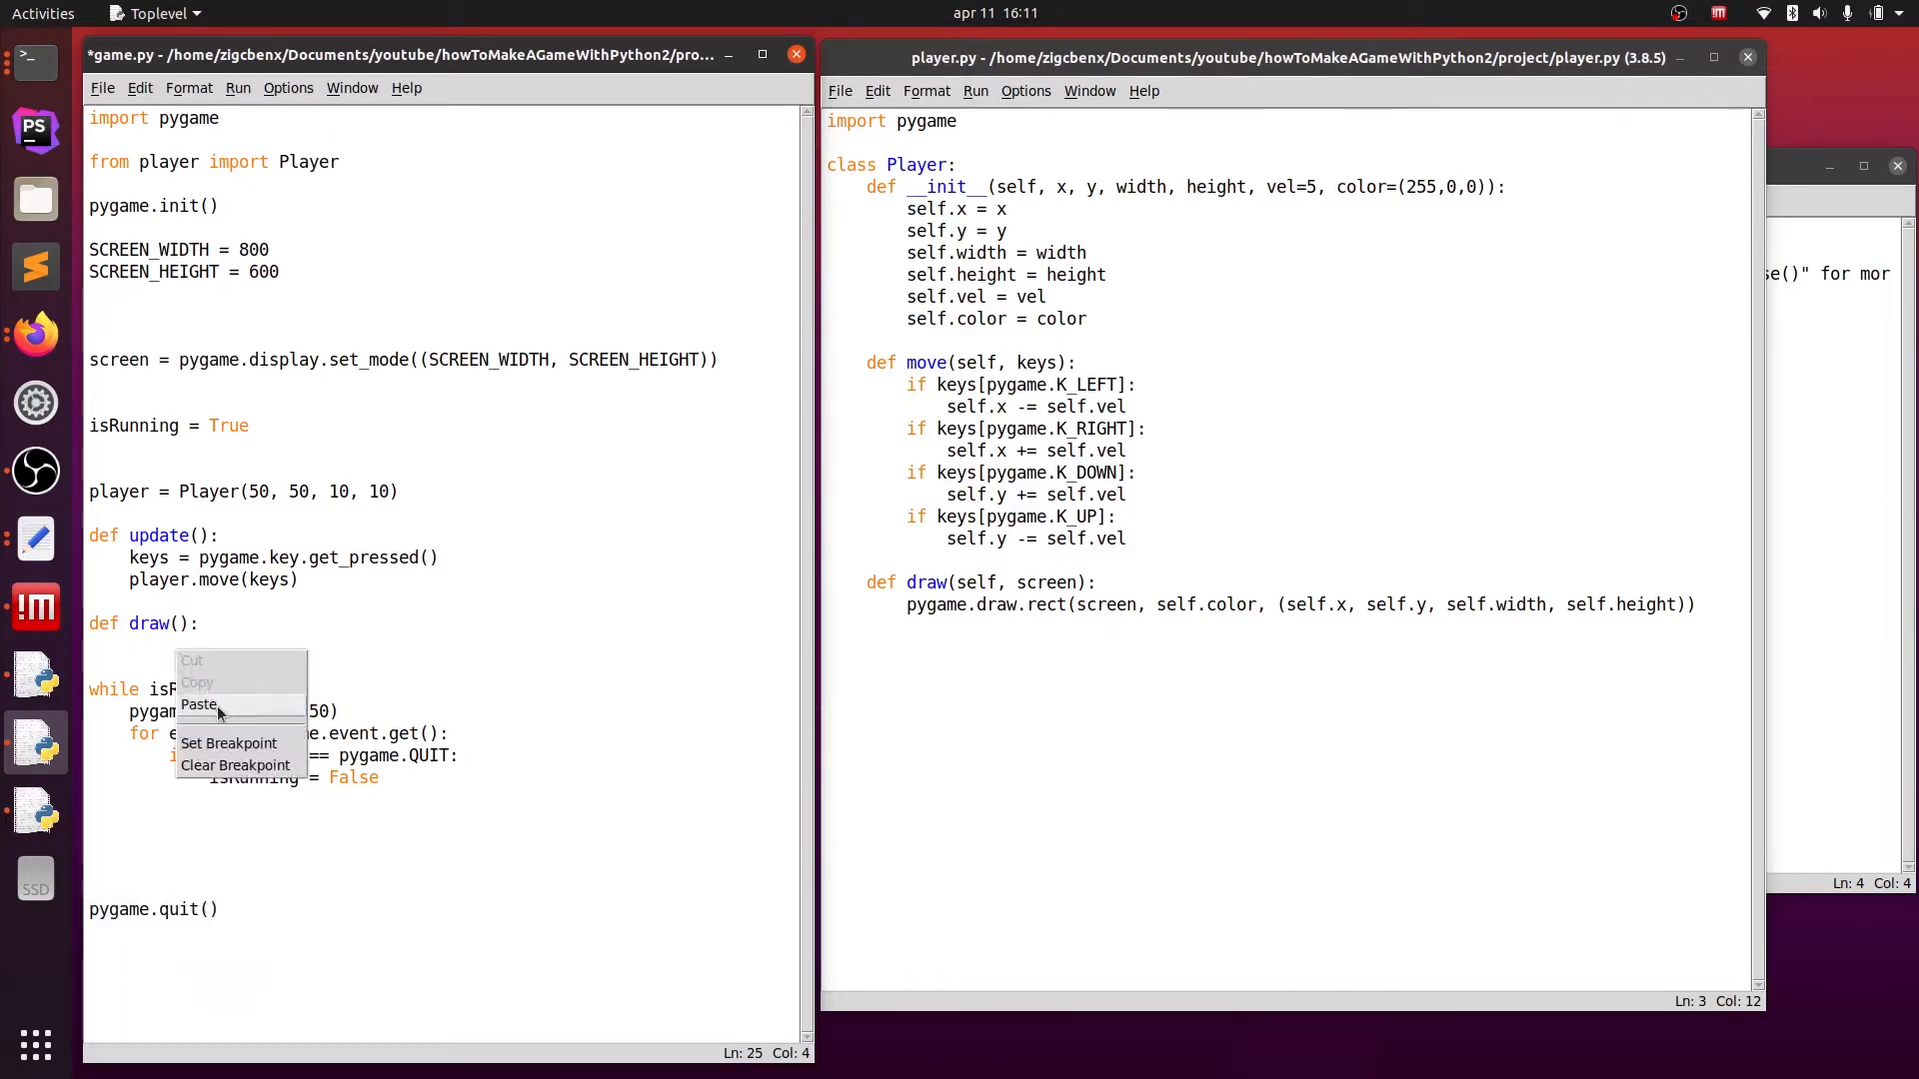
left_click(198, 706)
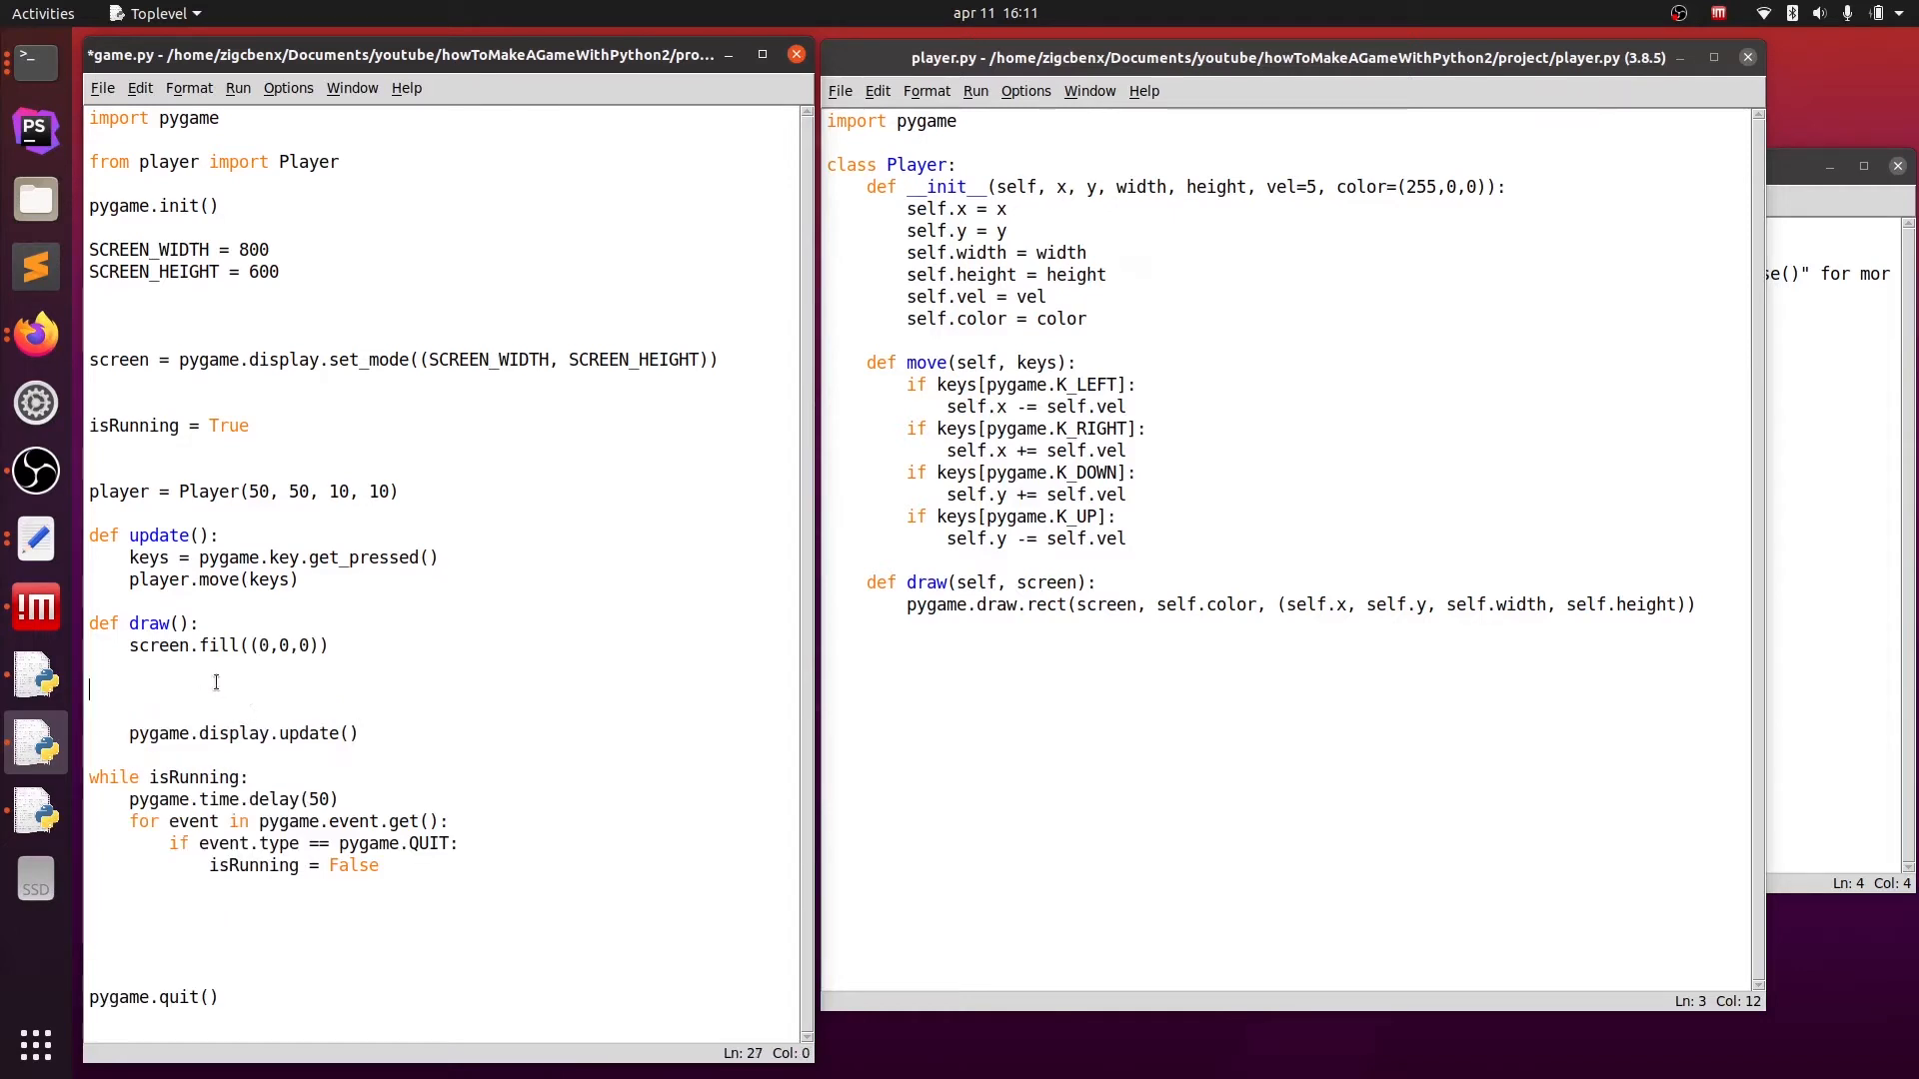
type("player.draw(screen")
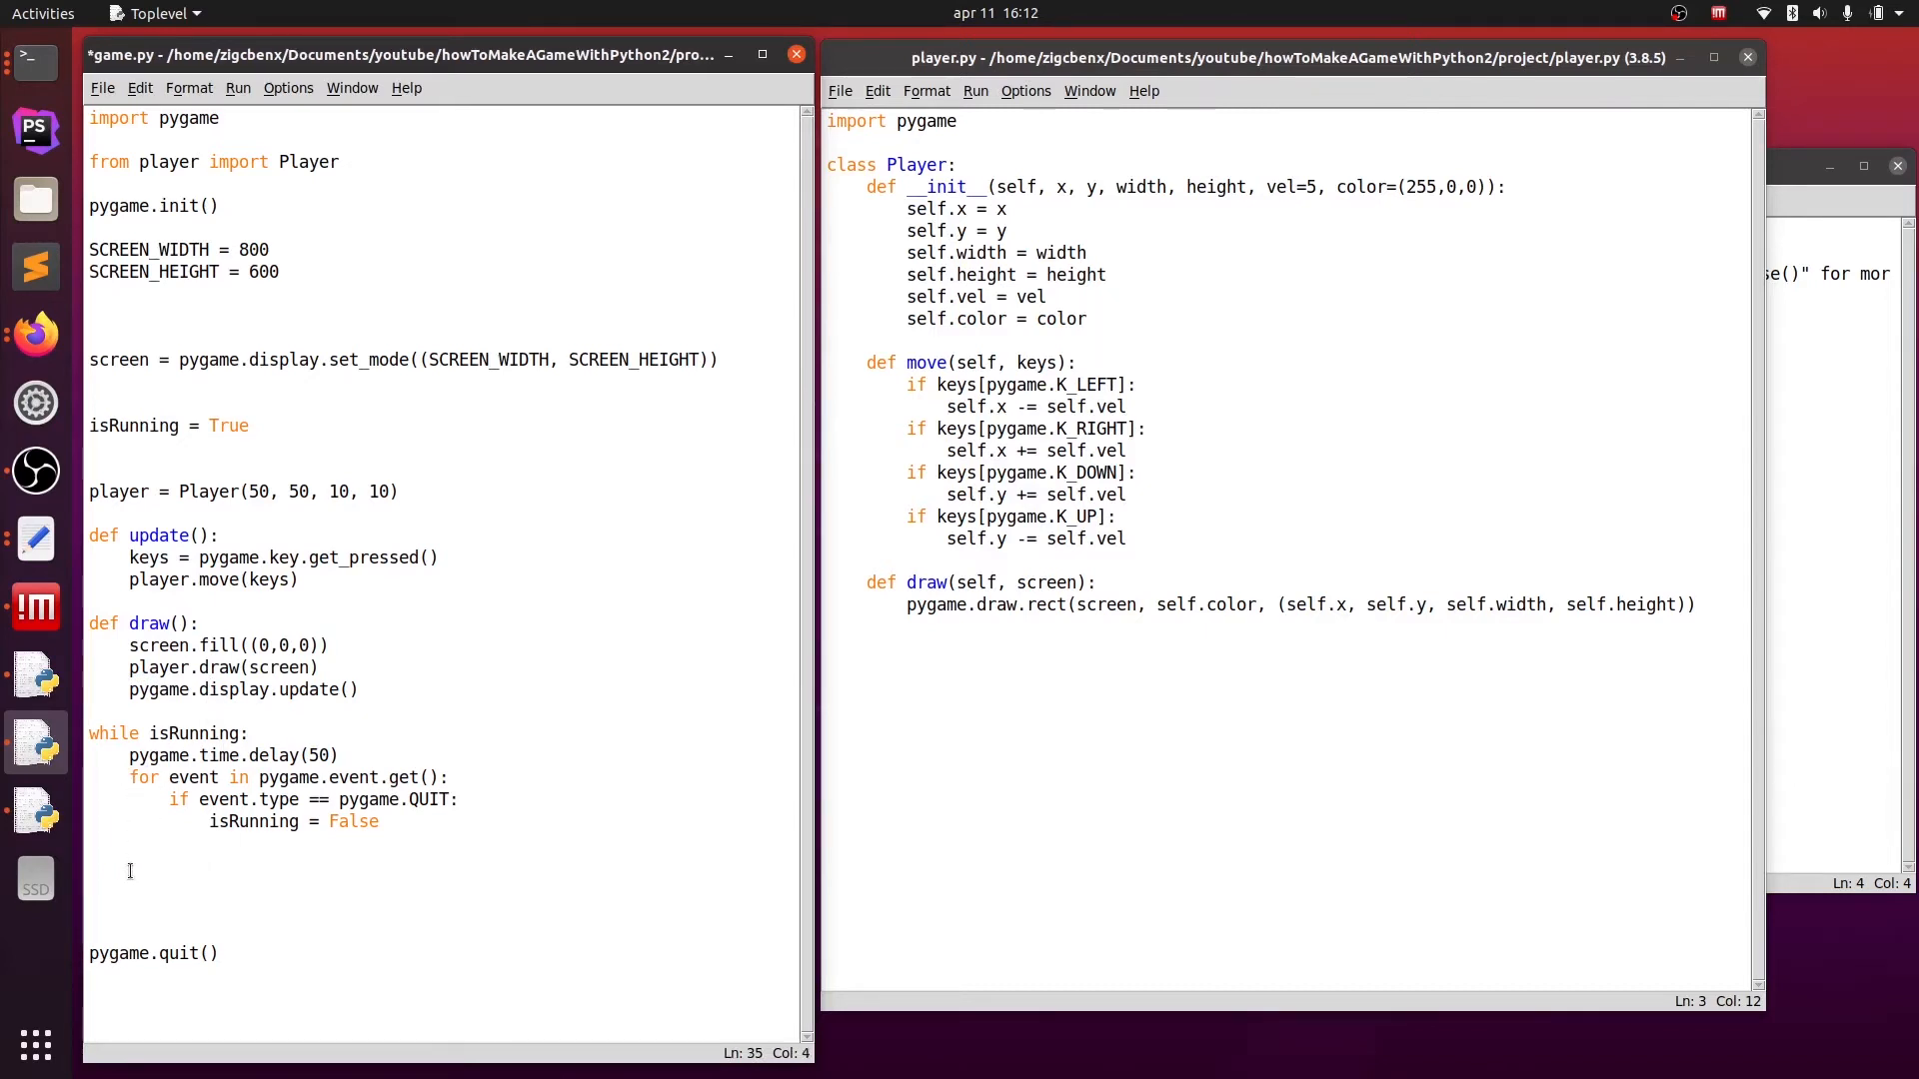
type("update()")
left_click(442, 908)
type("draw()")
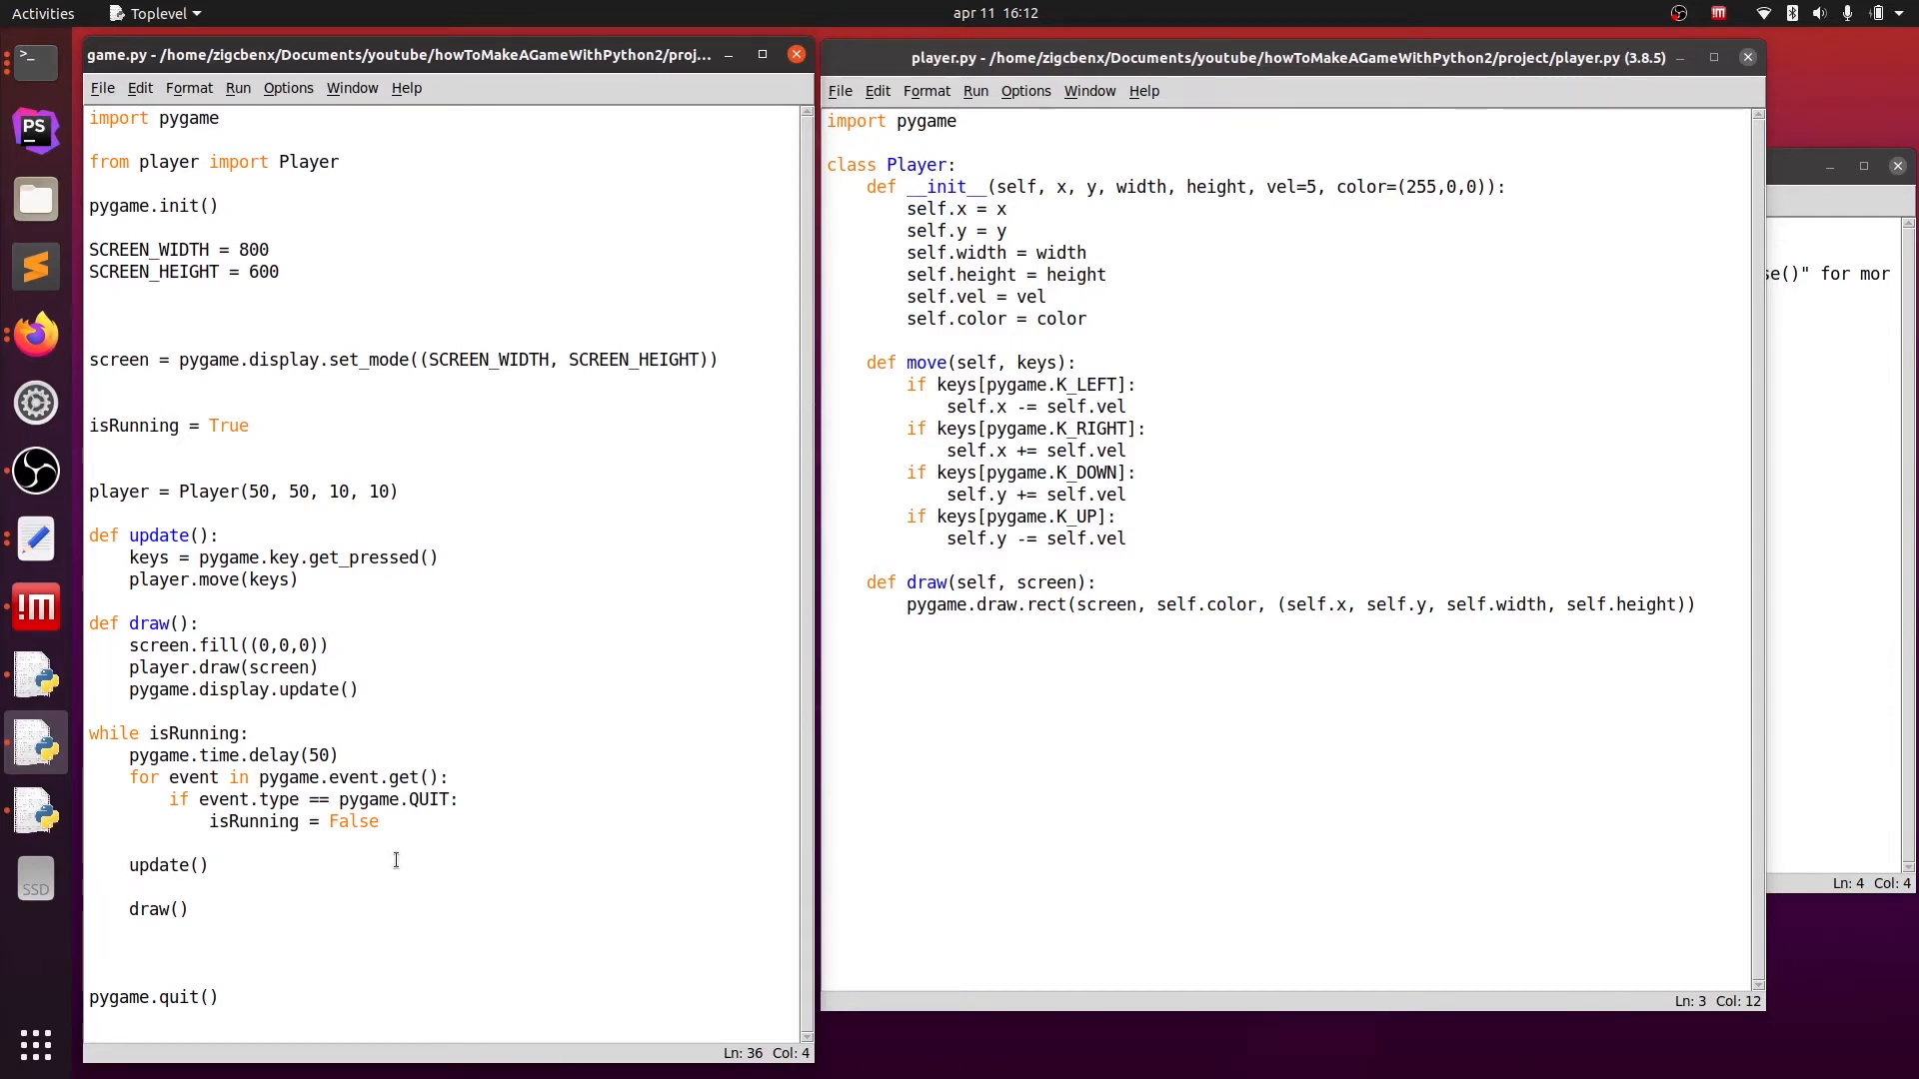
left_click(238, 86)
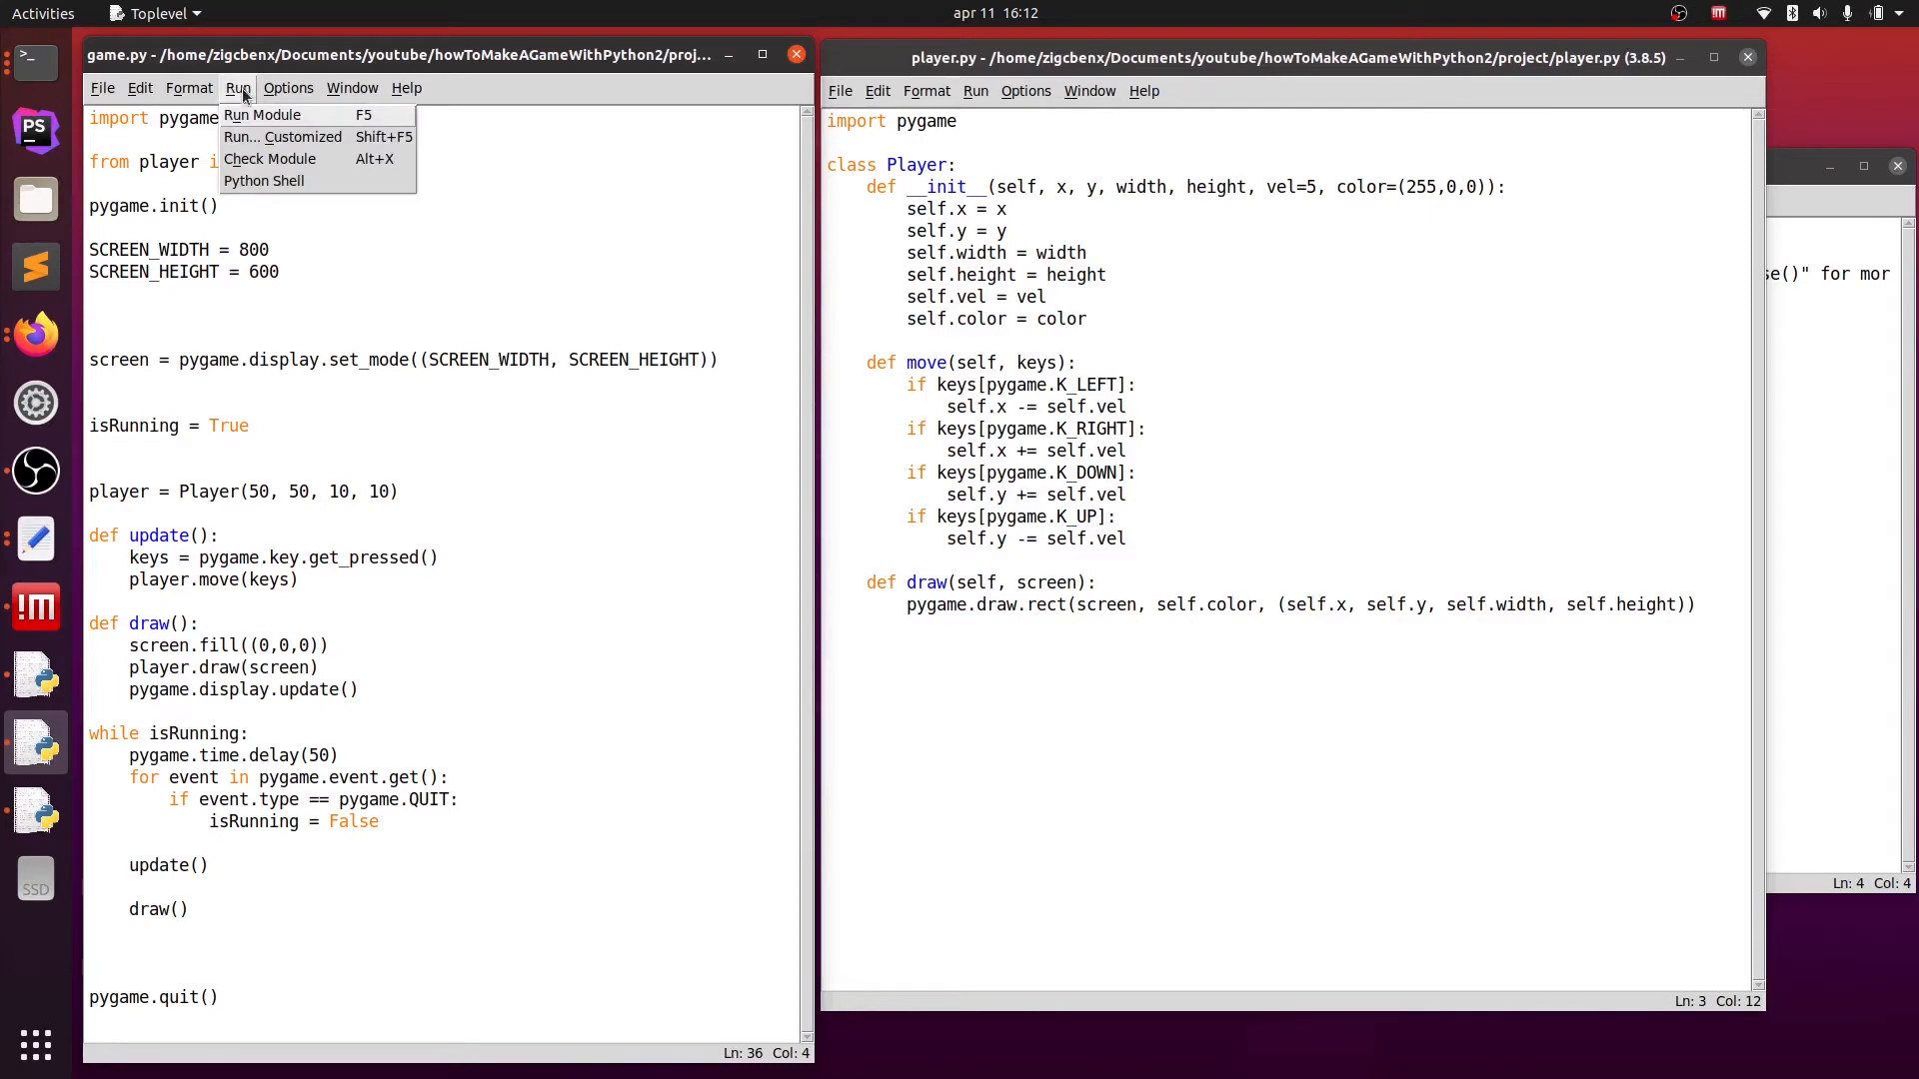
left_click(262, 114)
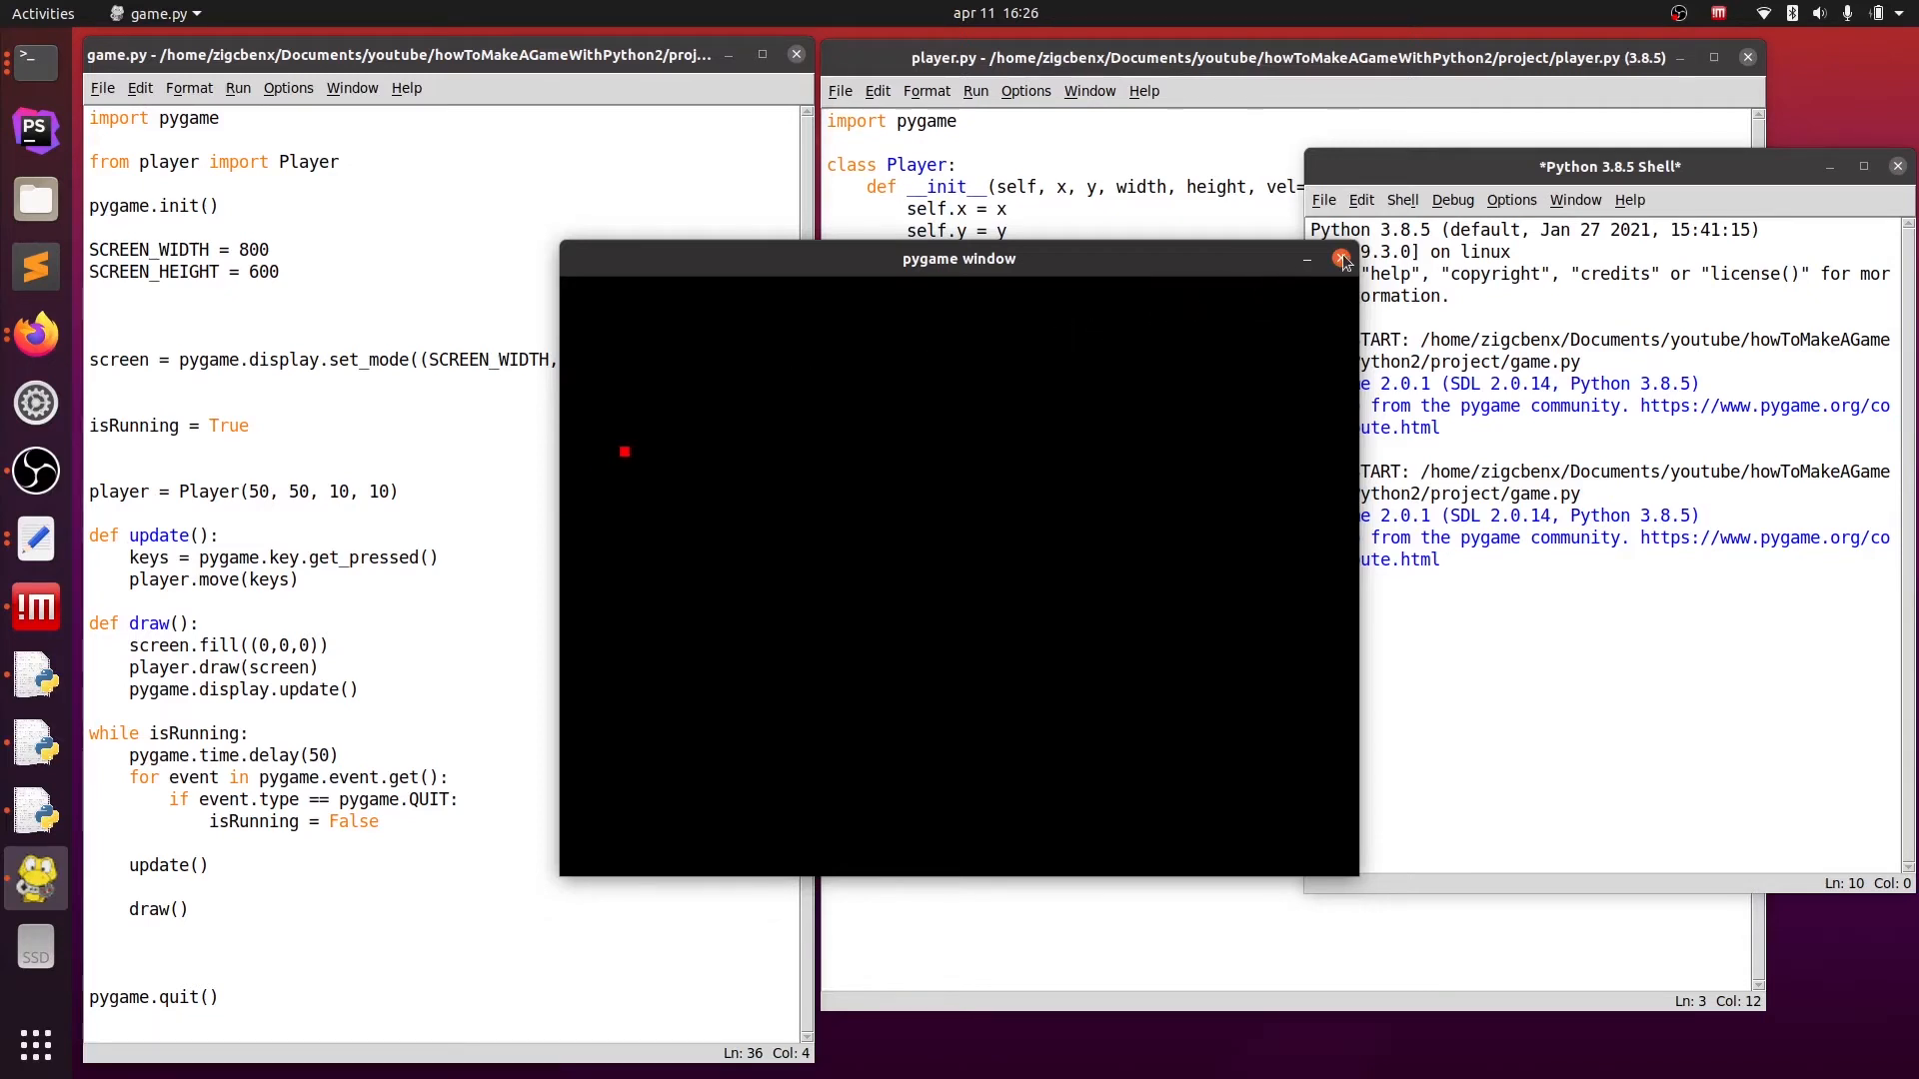
left_click(1344, 258)
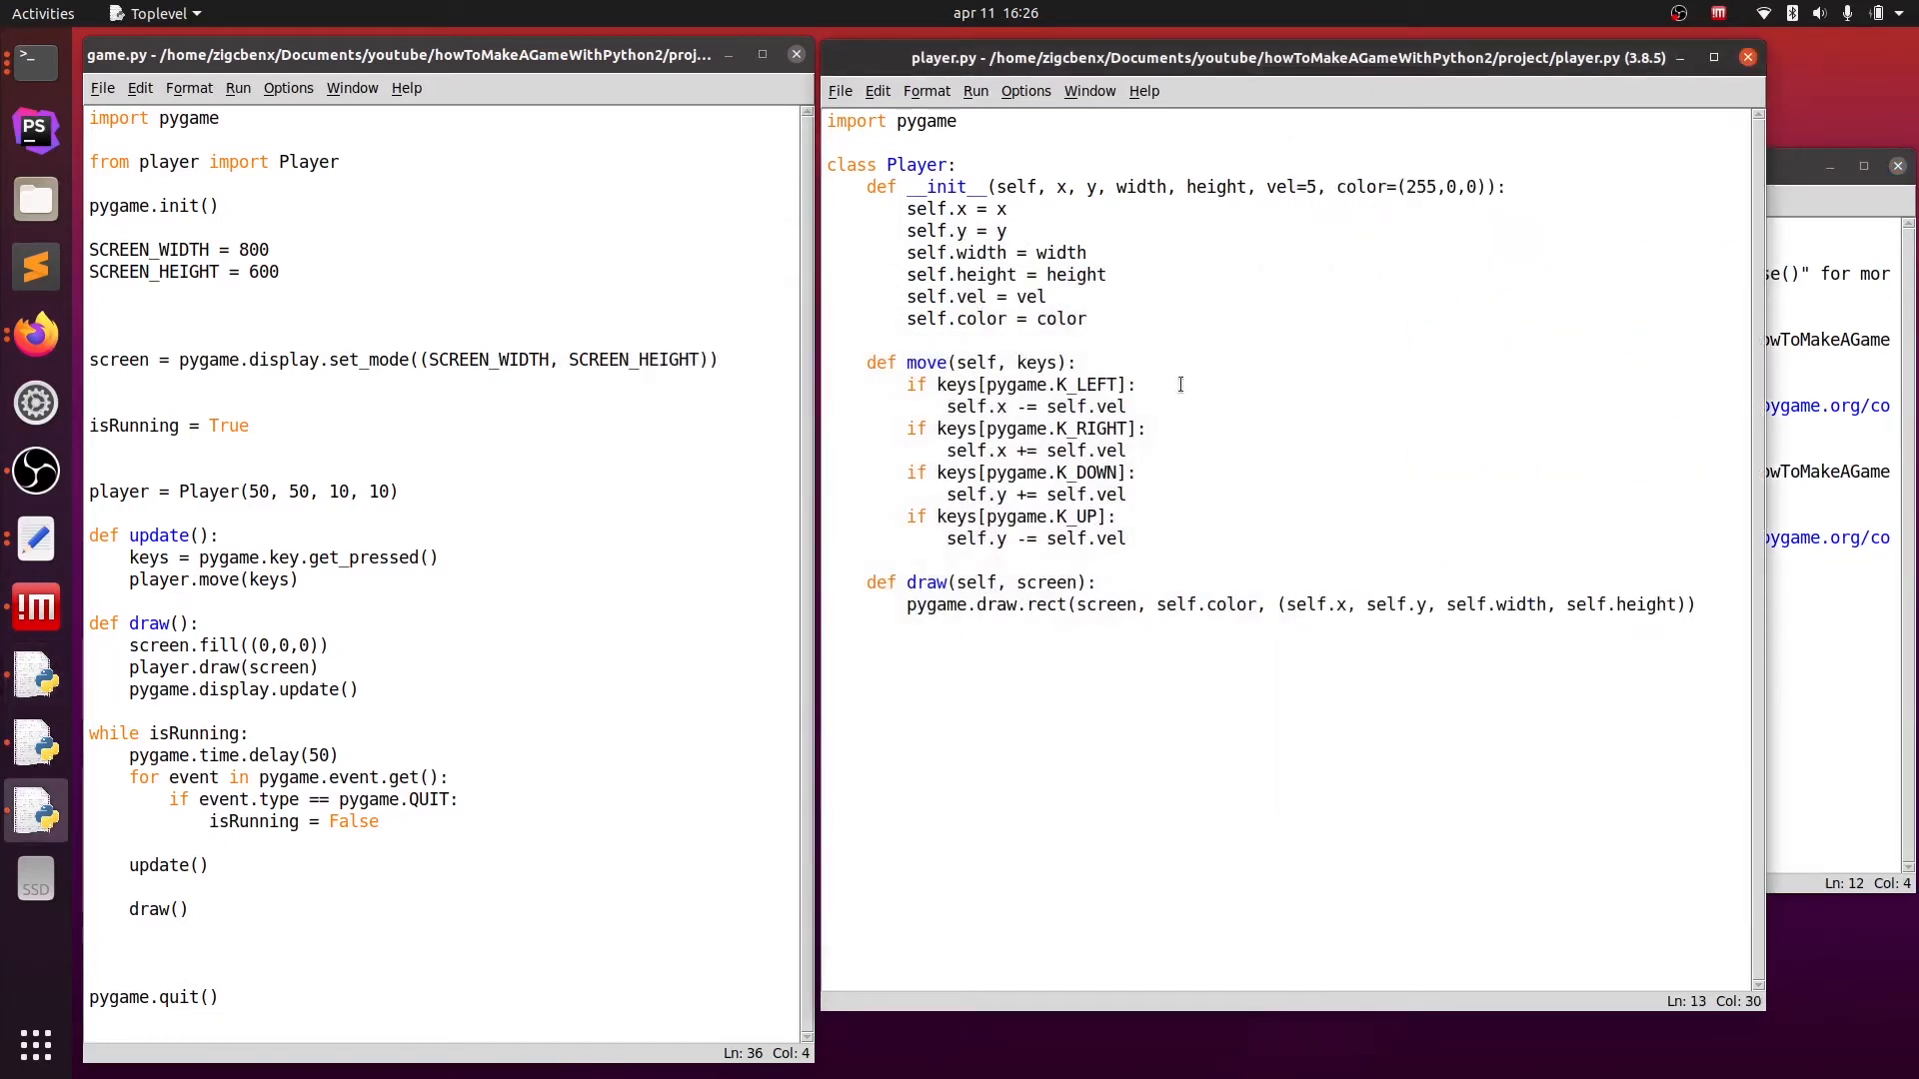
- Limit move() with self.x > 0, self.x < 800 and self.y < 600 checks, saving player.py
type("and s")
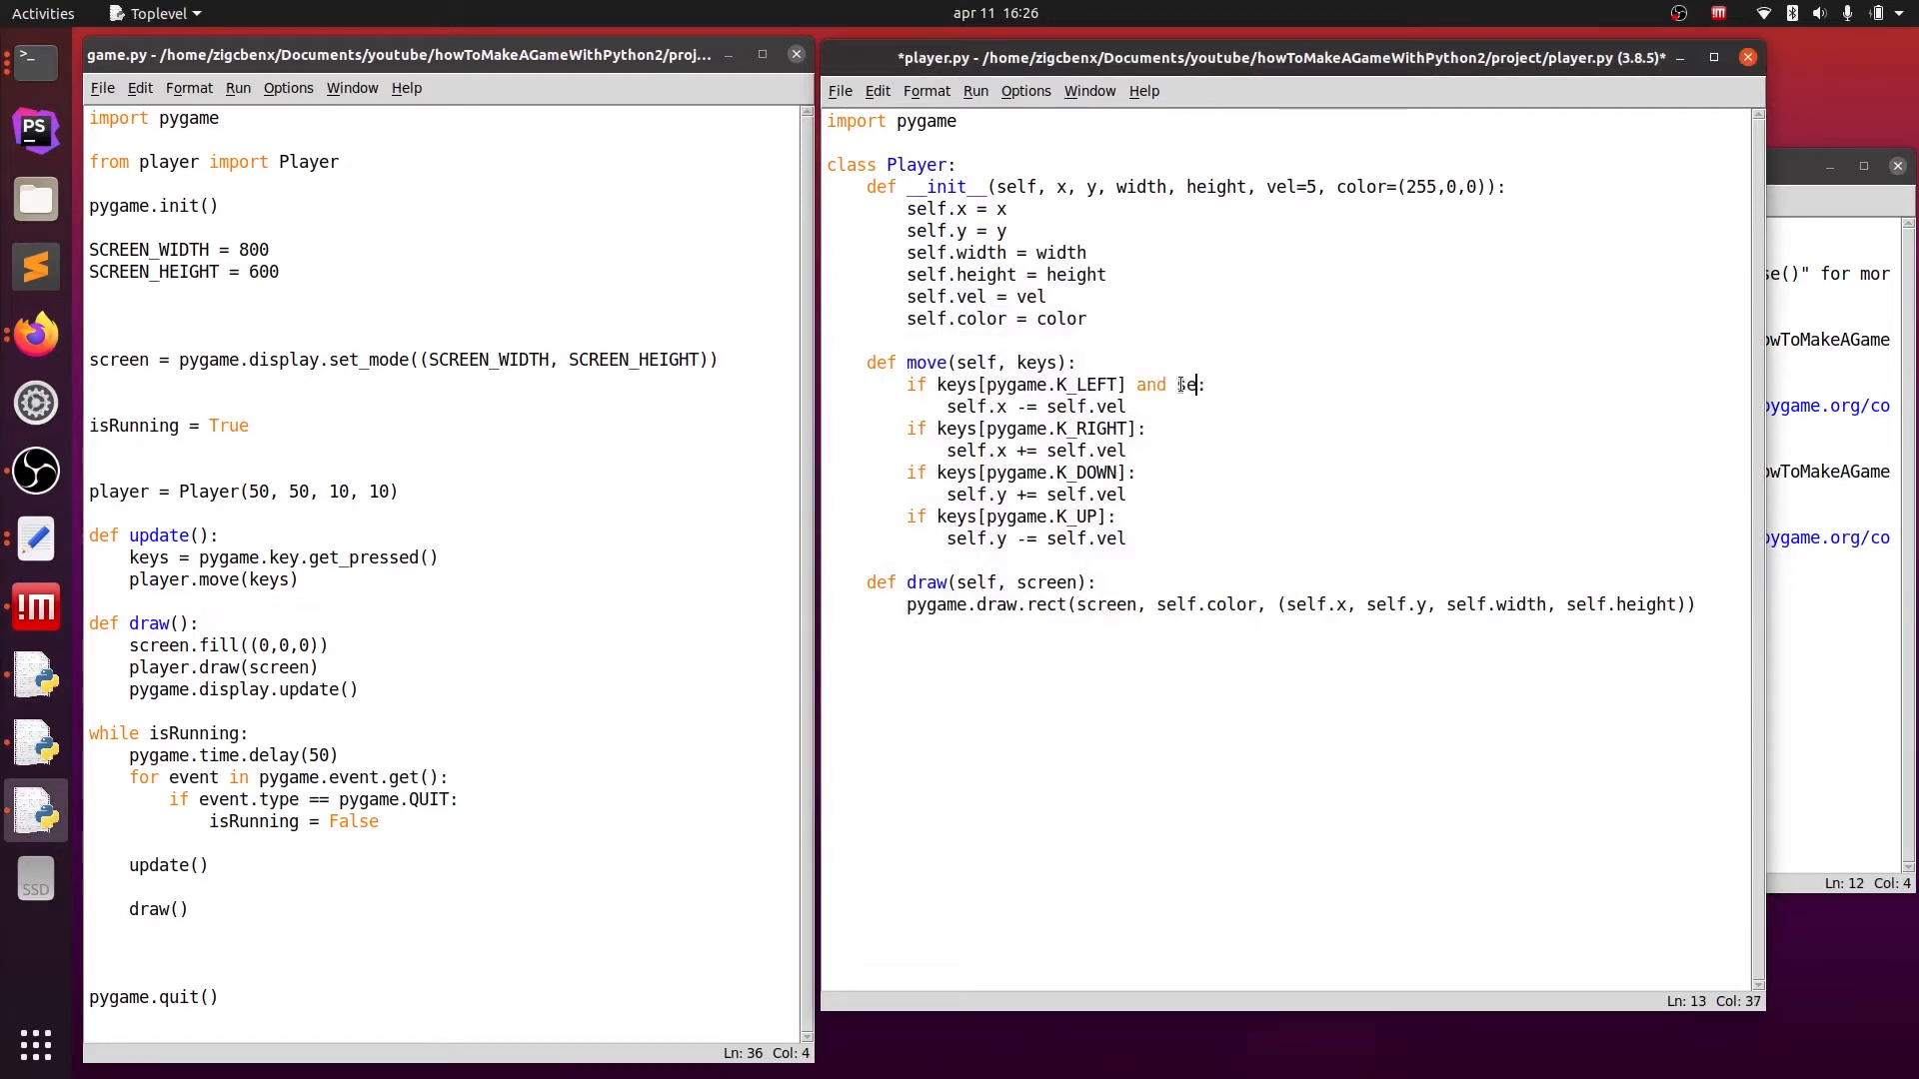
type("elf.x")
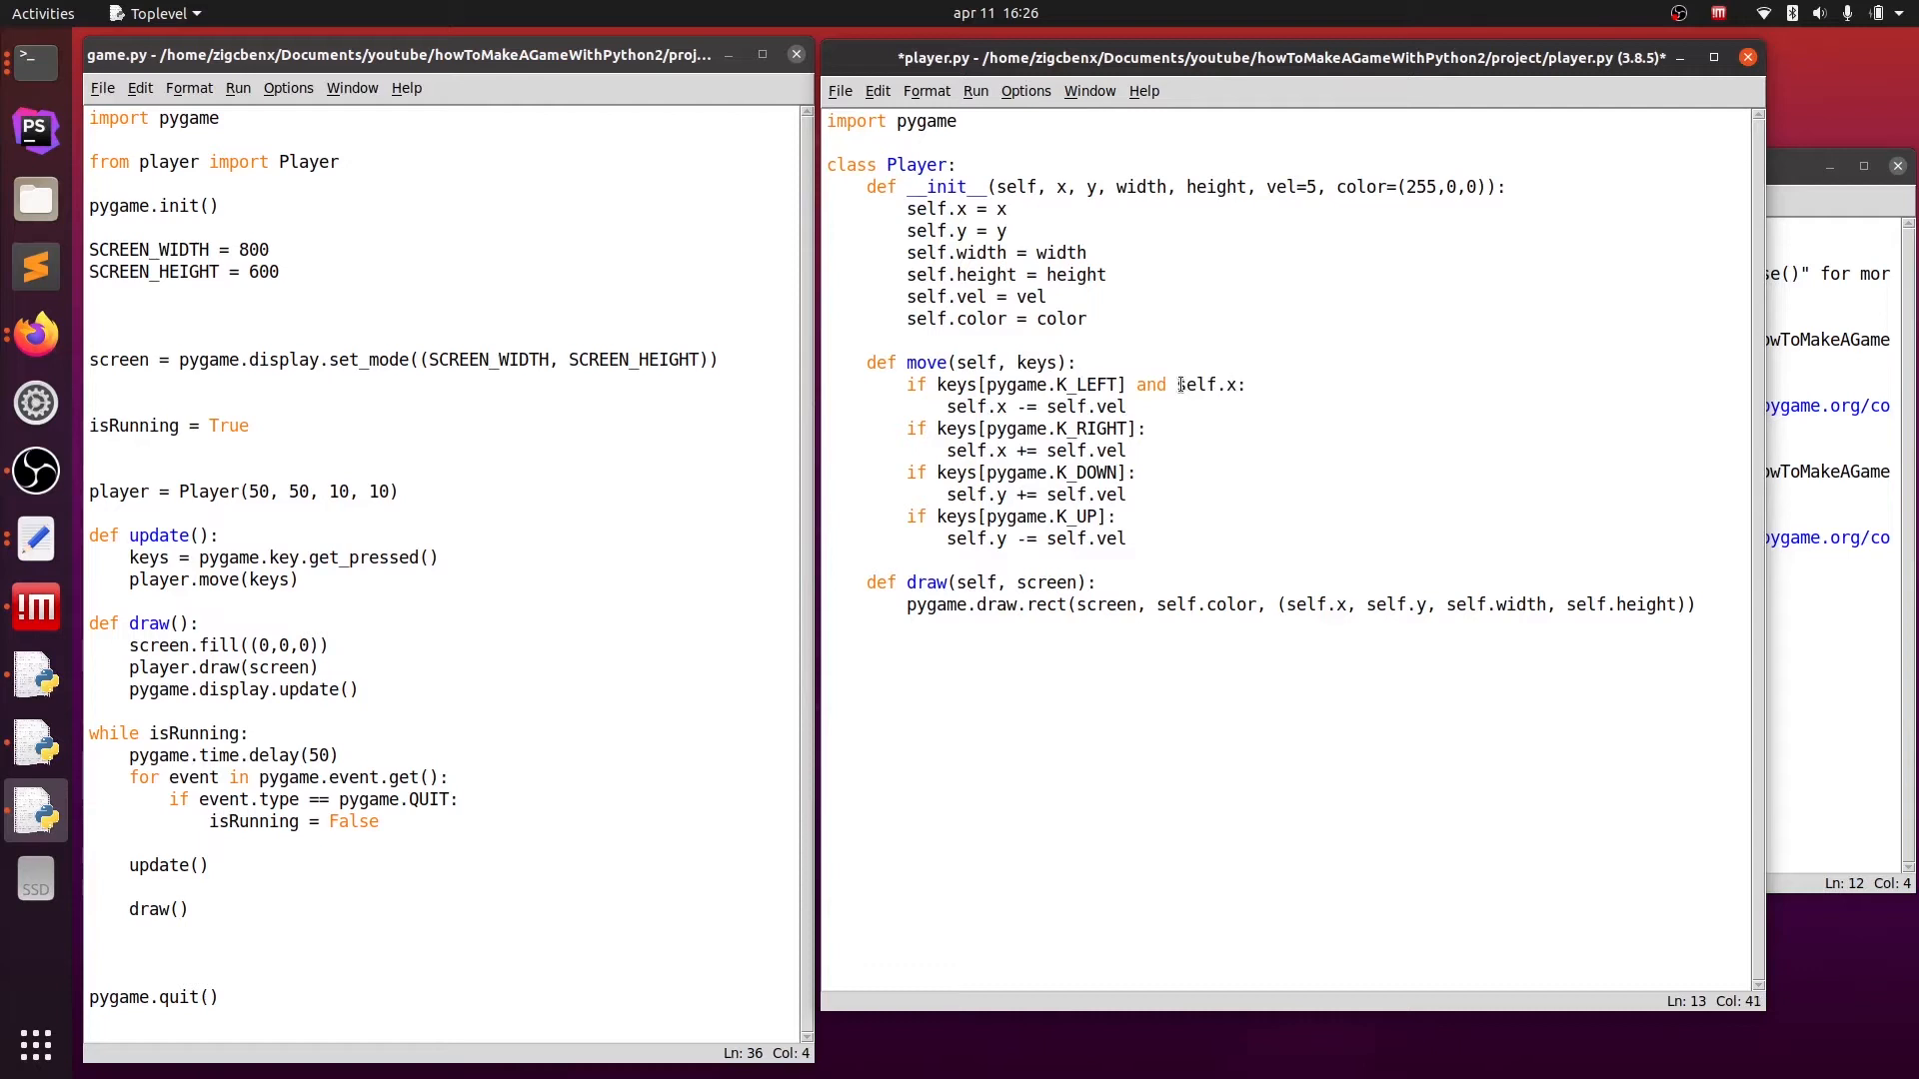
type("> 0")
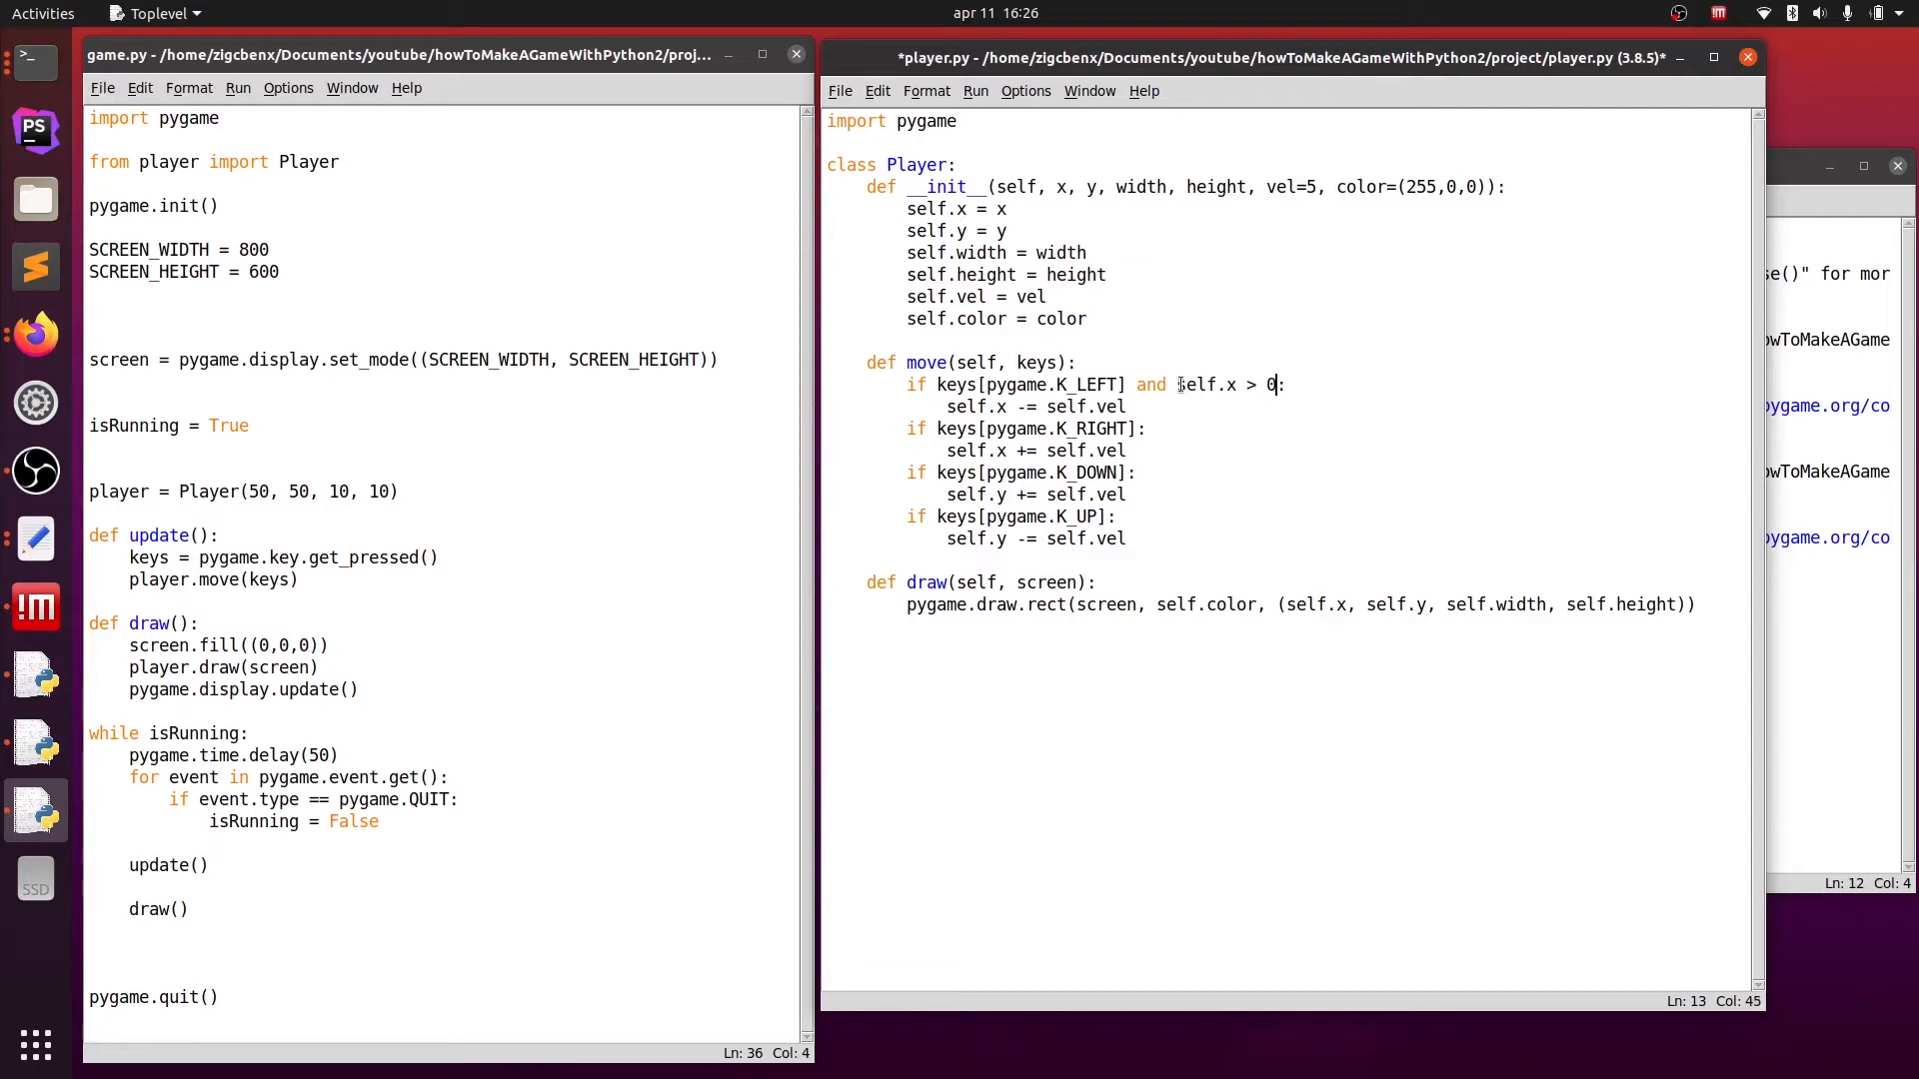
key("ctrl+s")
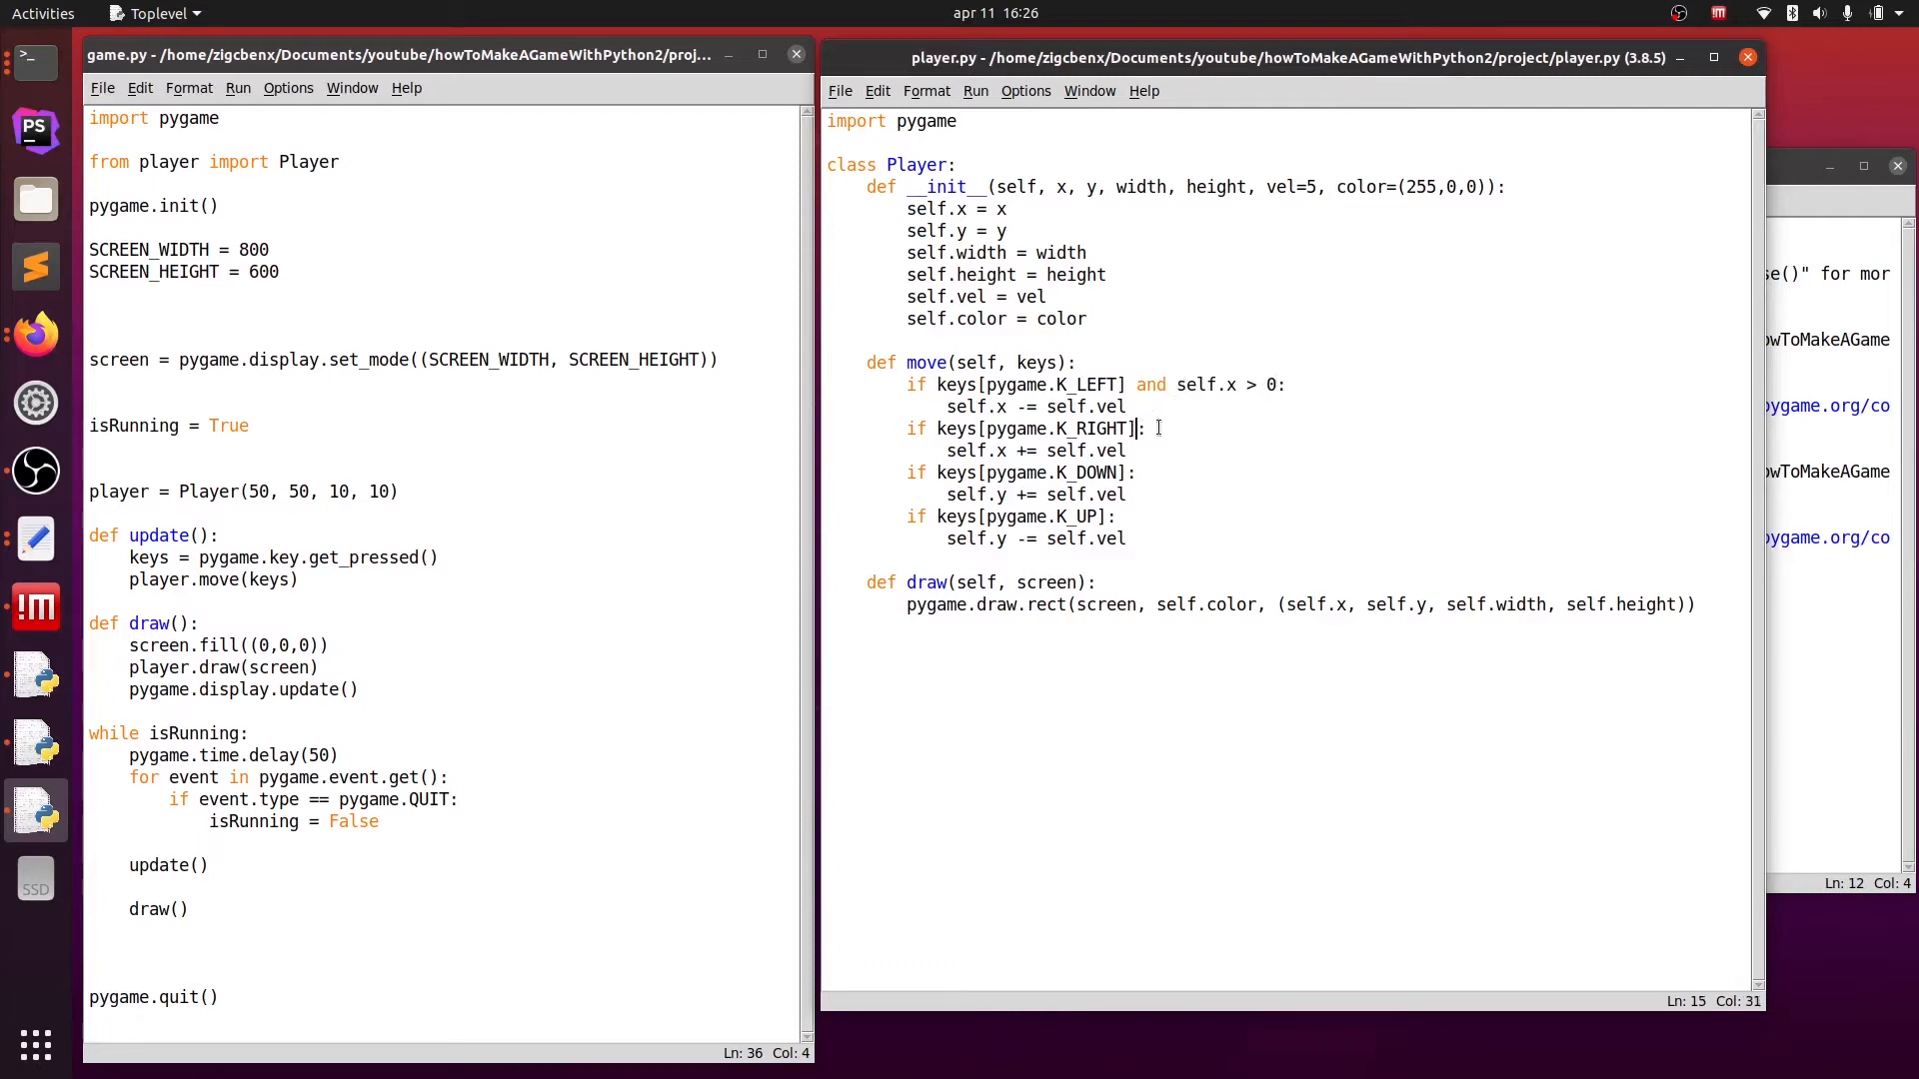
type("and self.x")
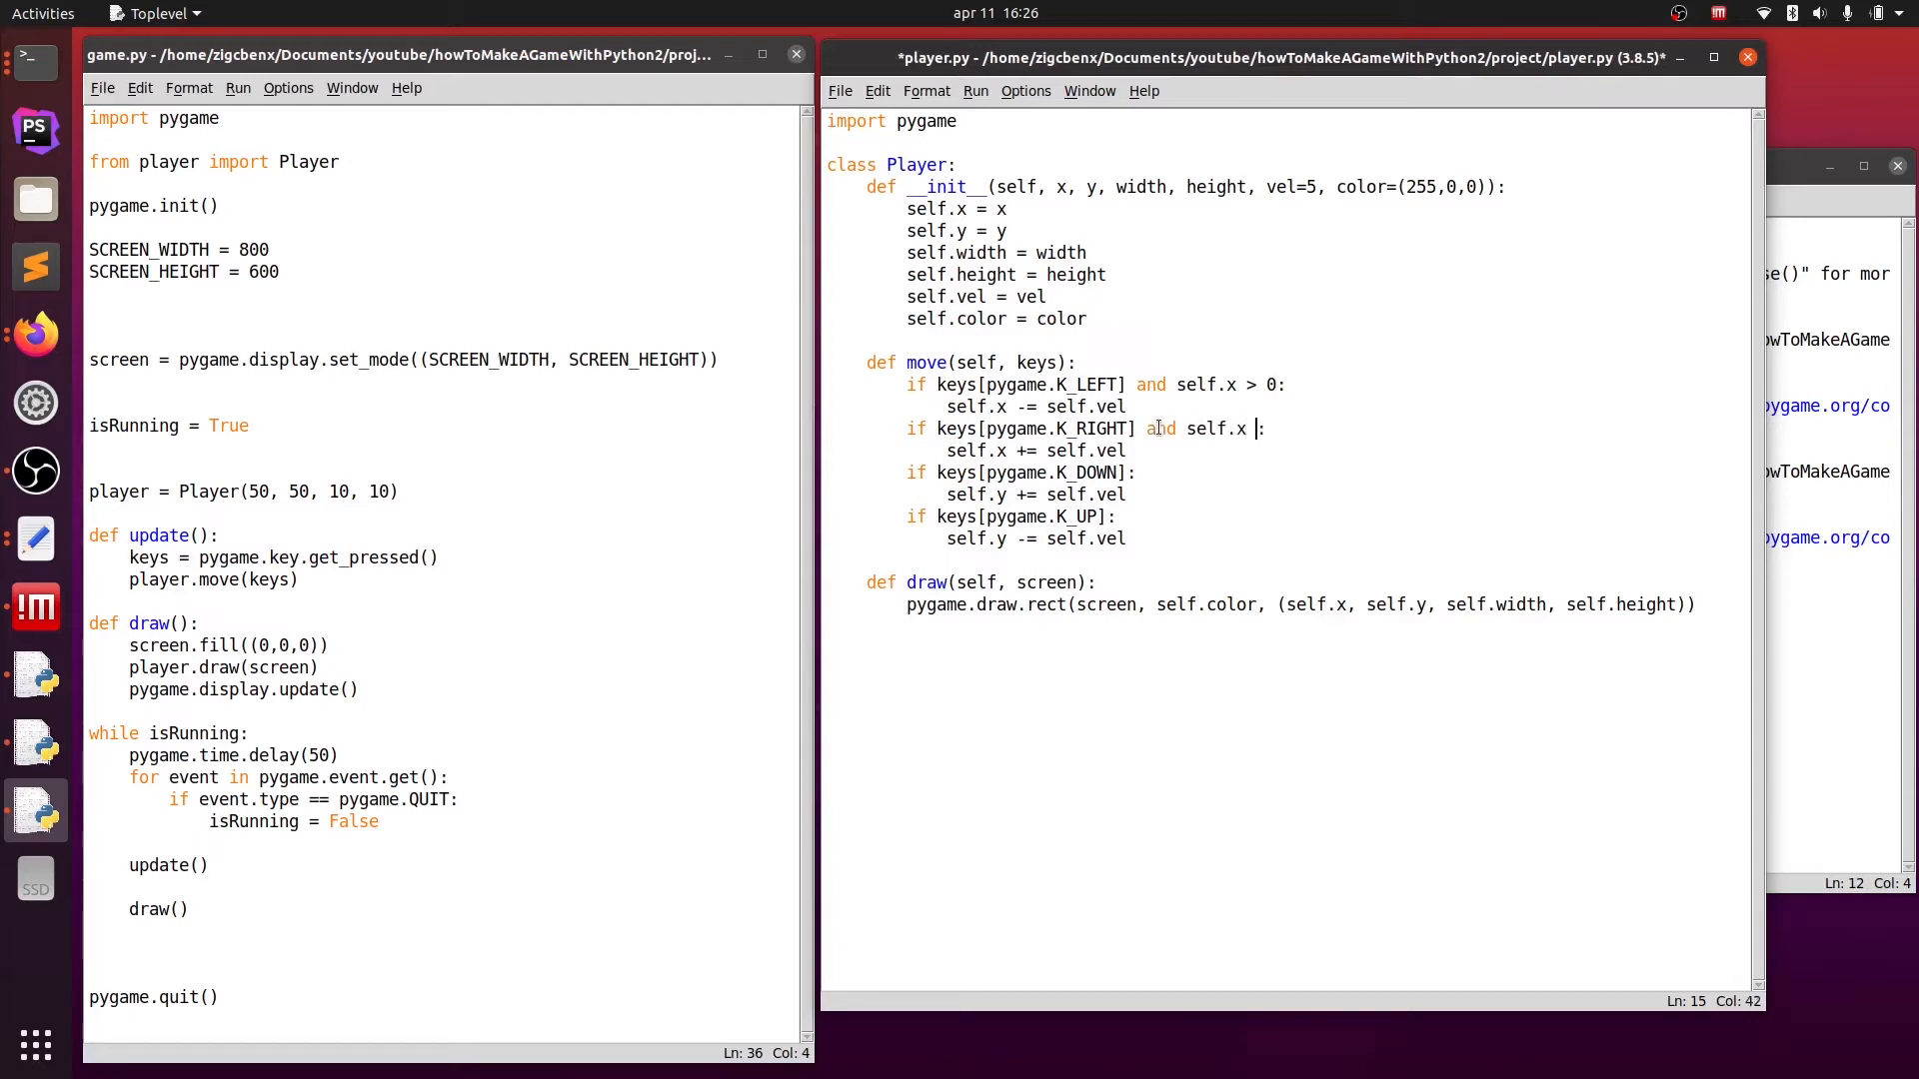
type("<")
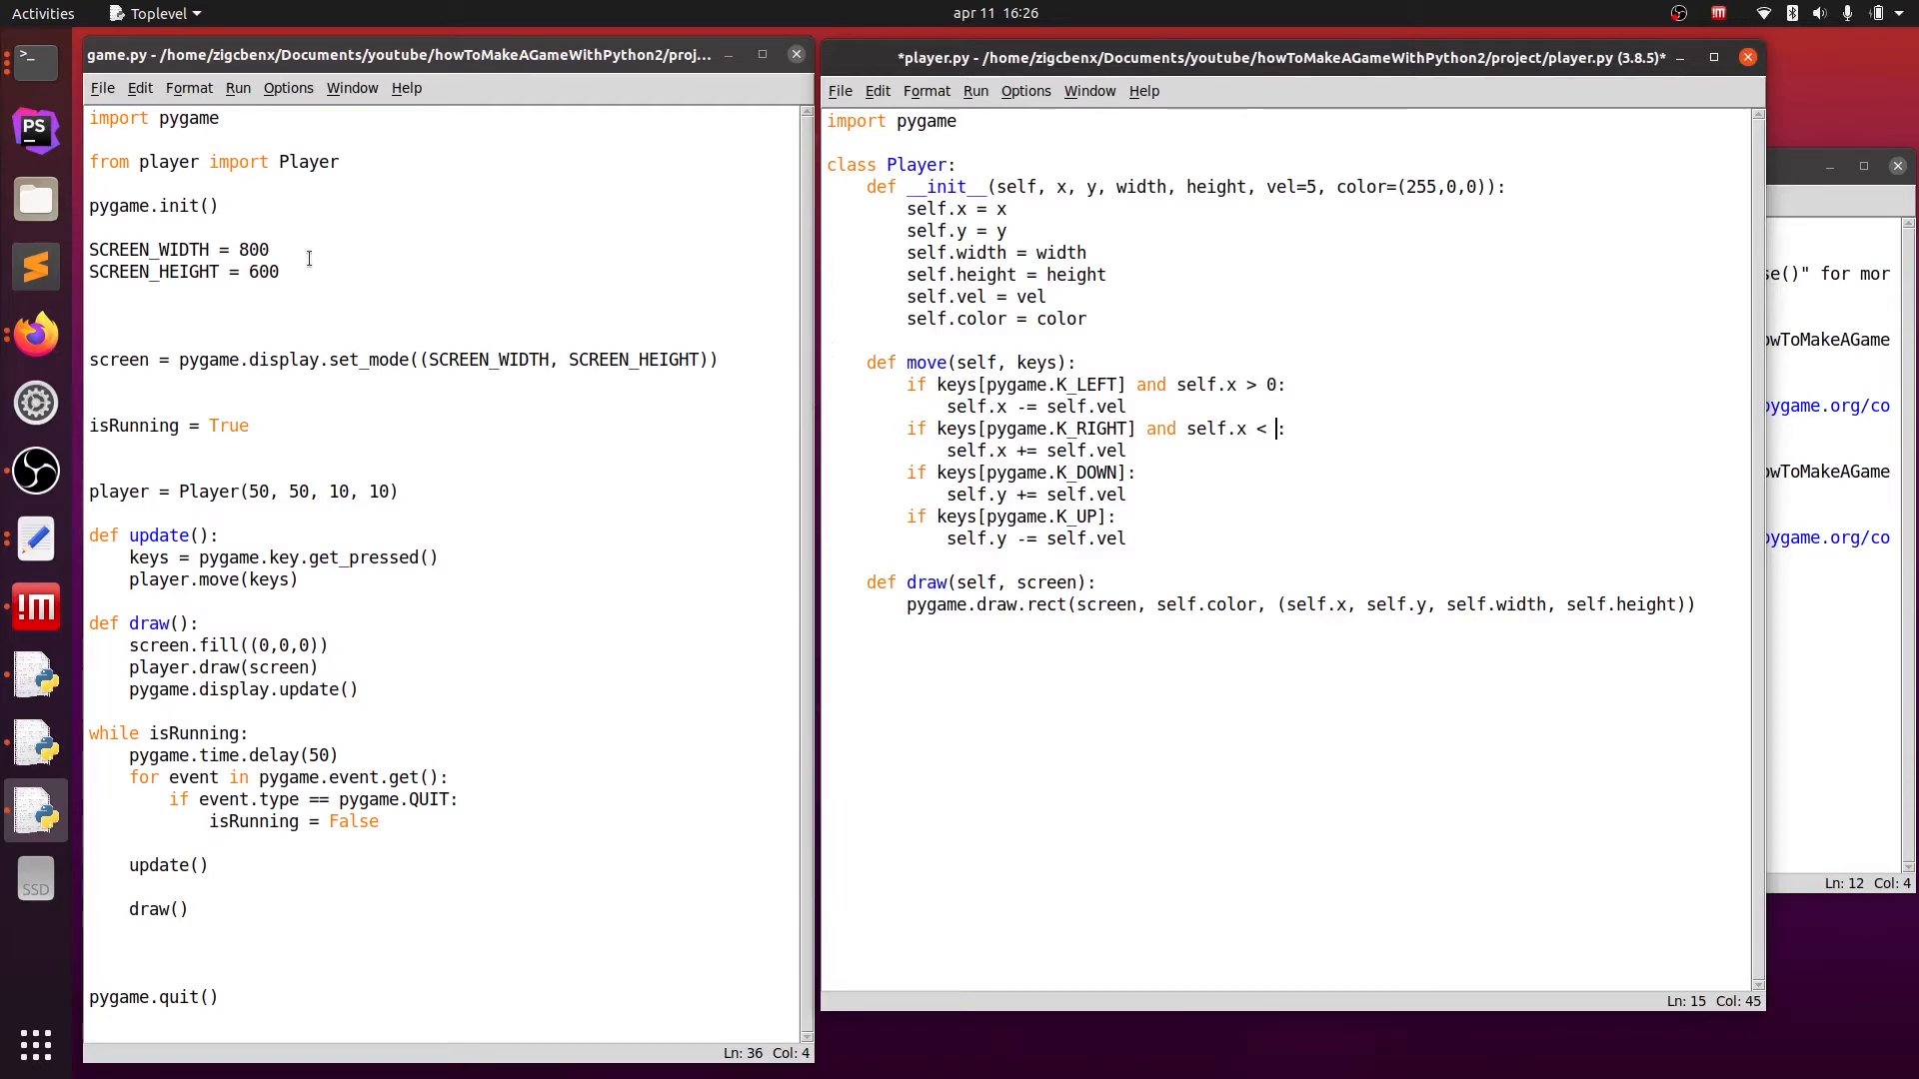
left_click(272, 250)
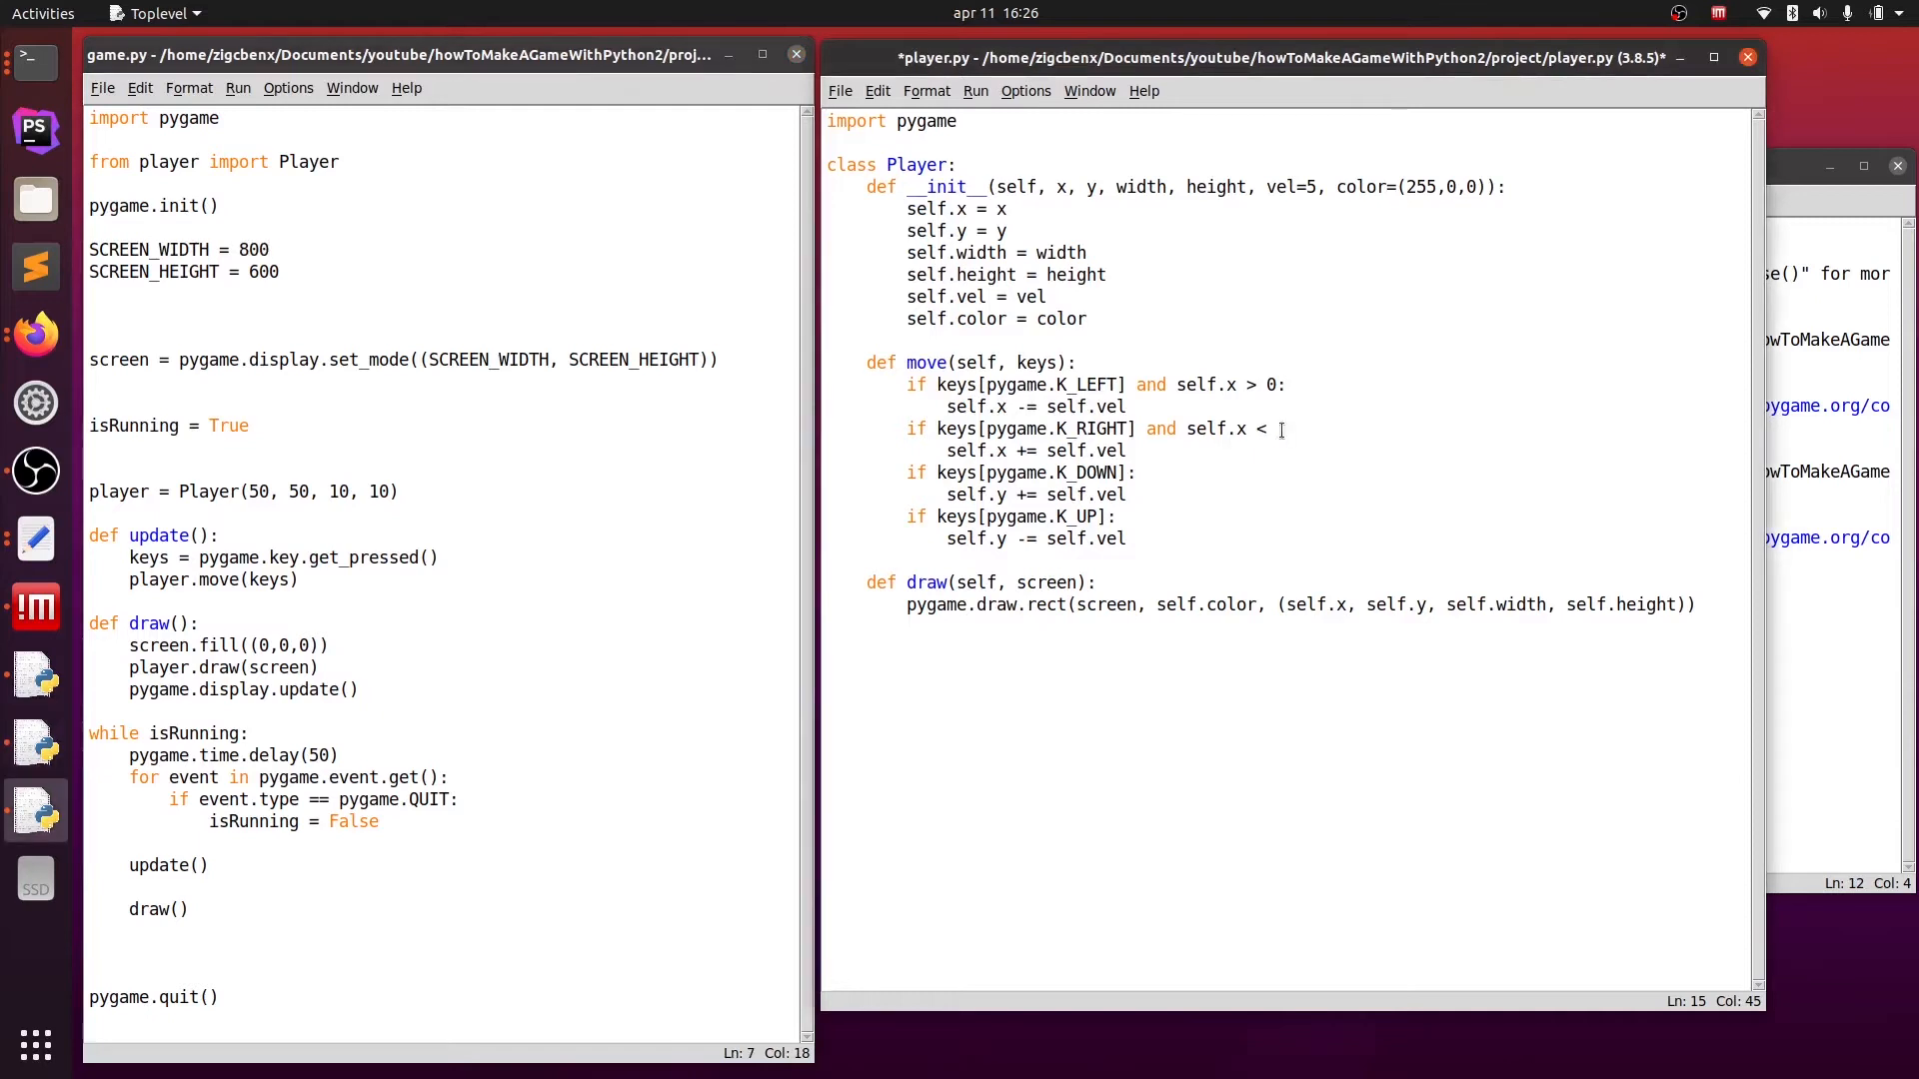
type("800:")
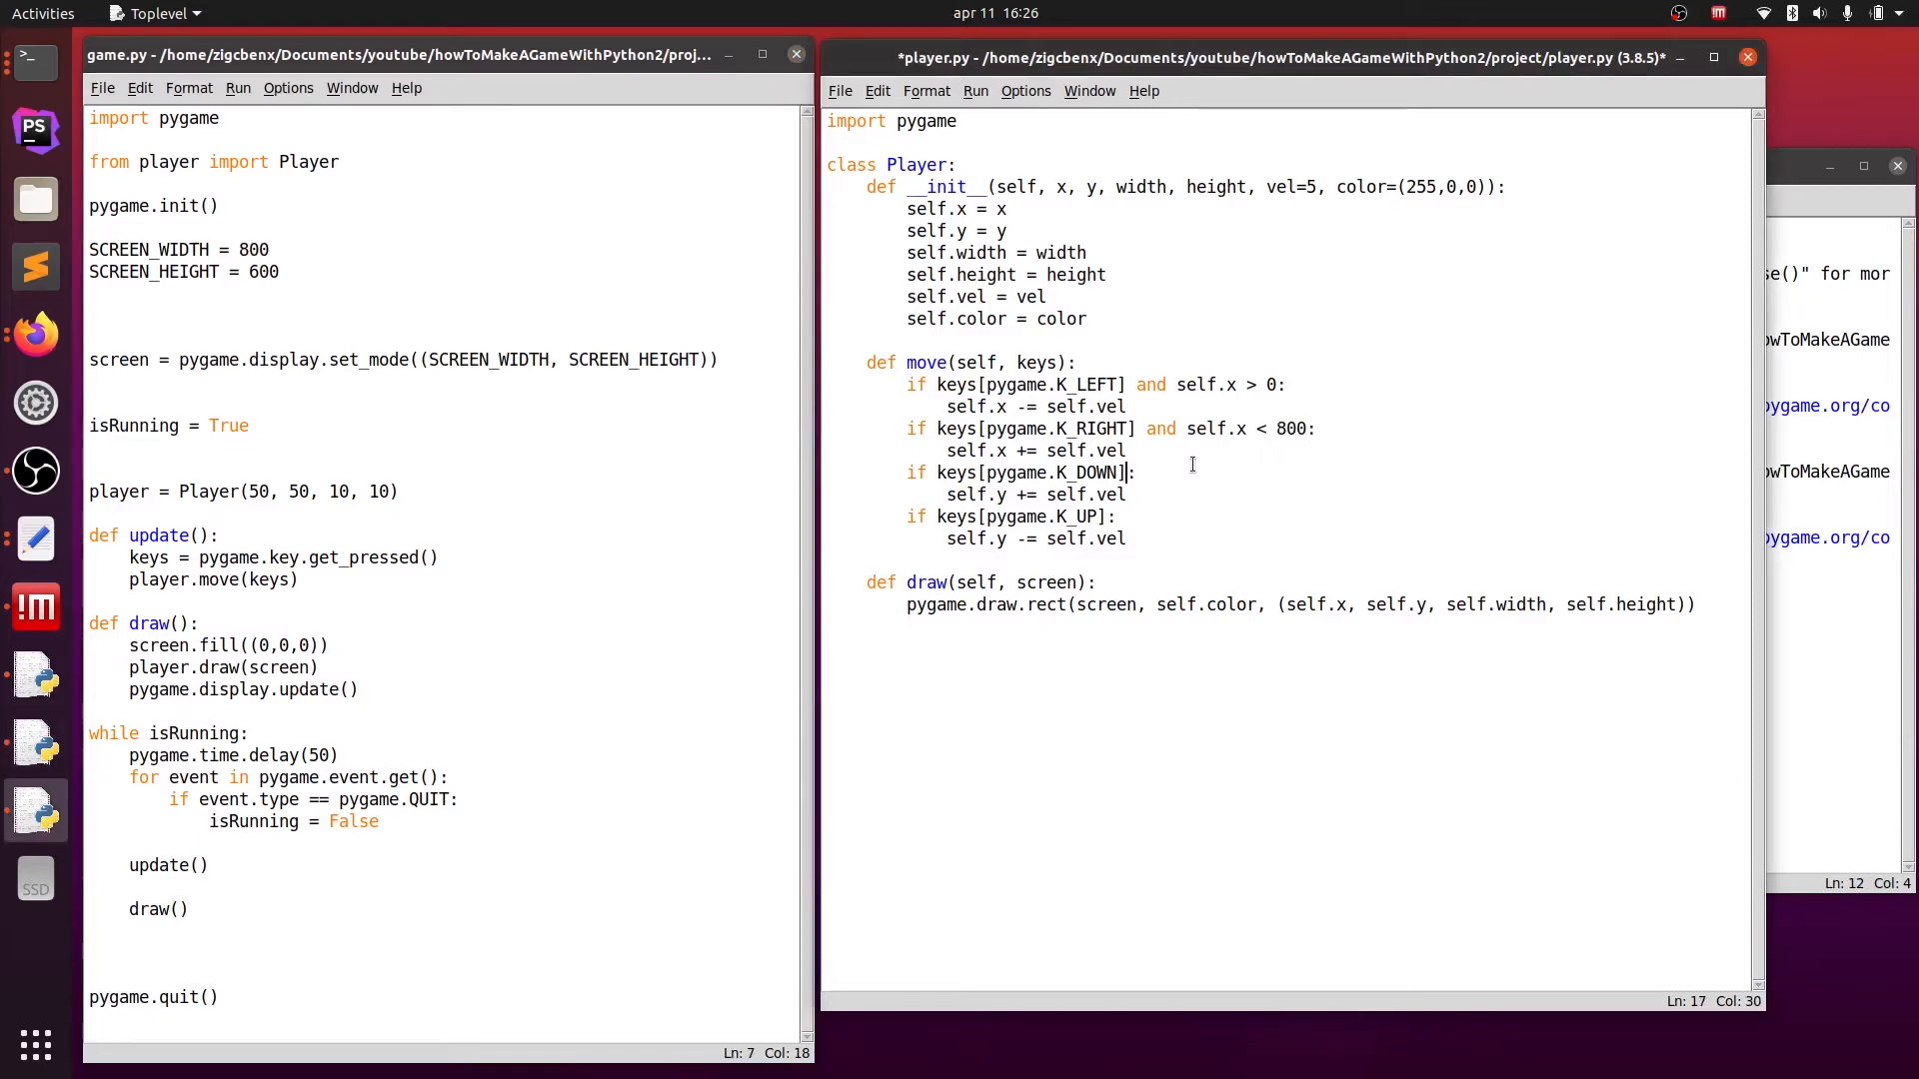
type("and self.y <:")
left_click(1020, 516)
type(" and self.y > 0")
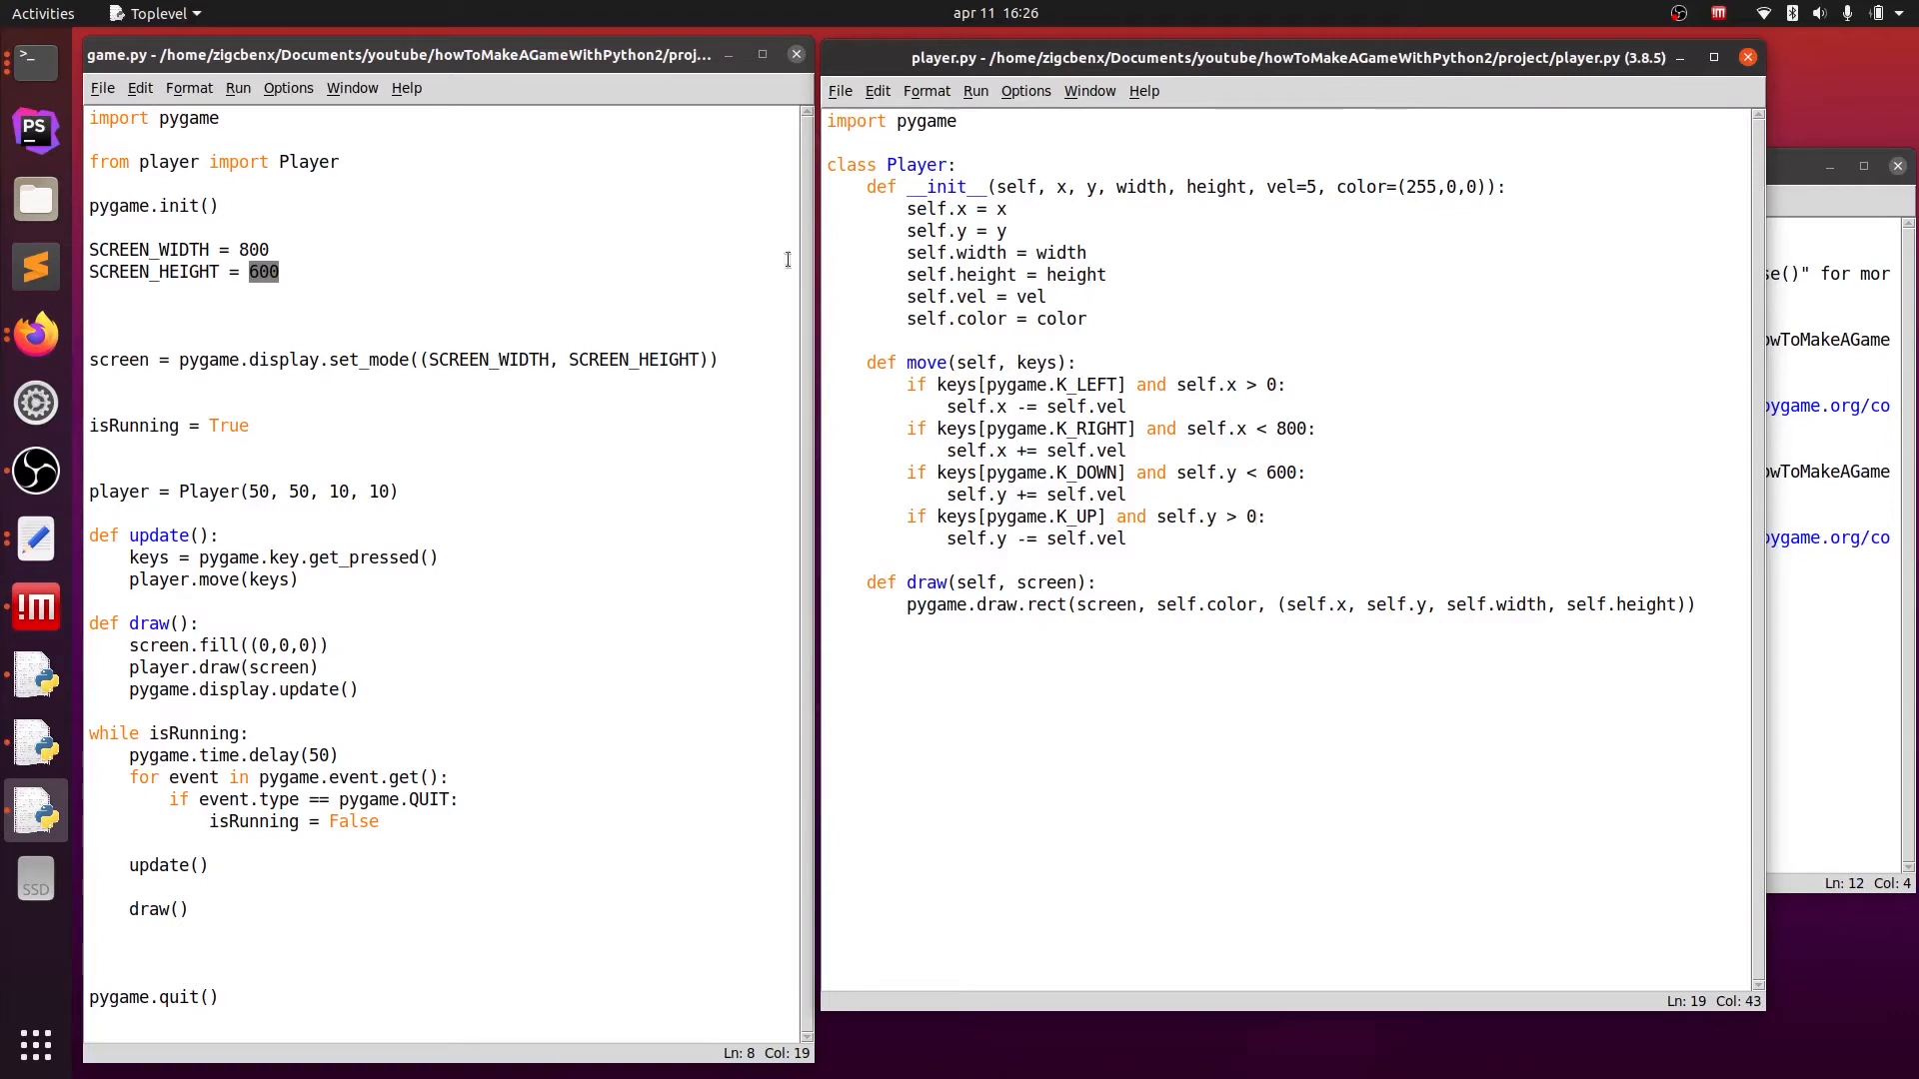
left_click(238, 86)
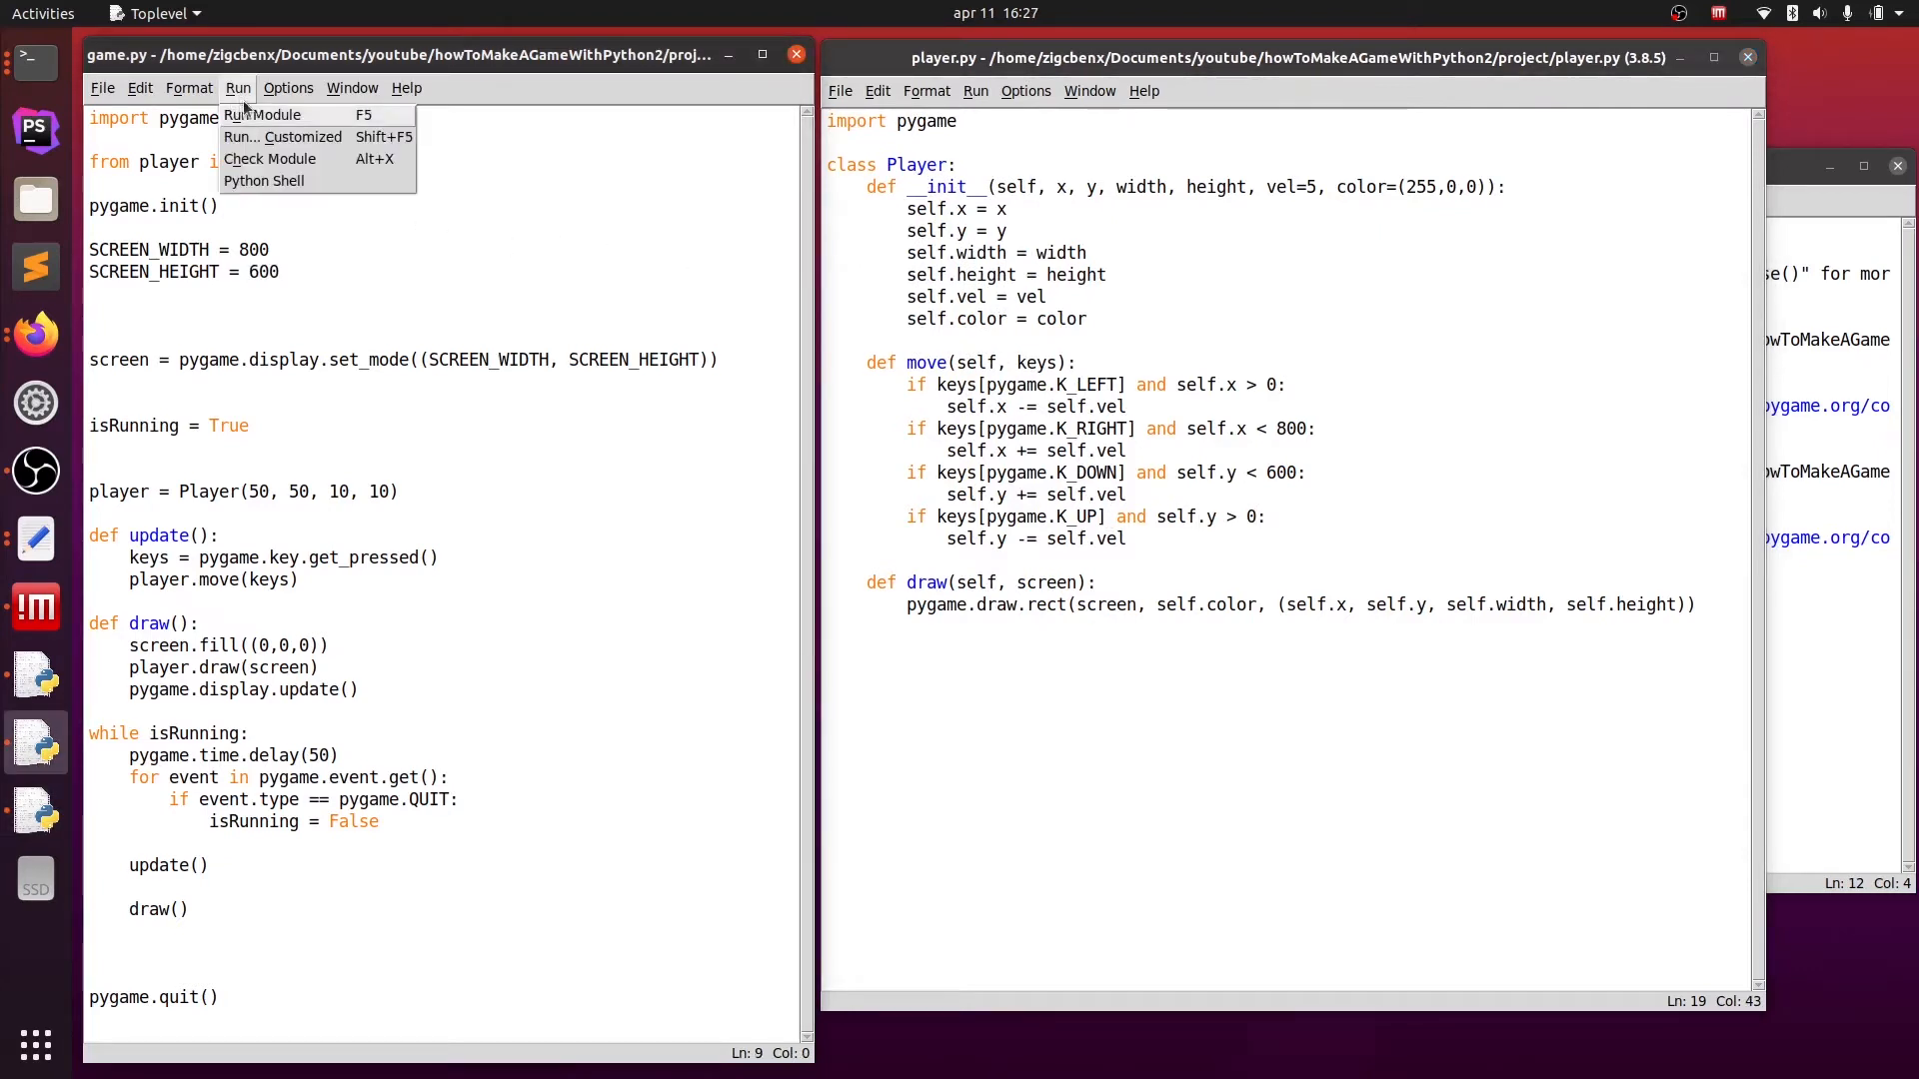
left_click(262, 114)
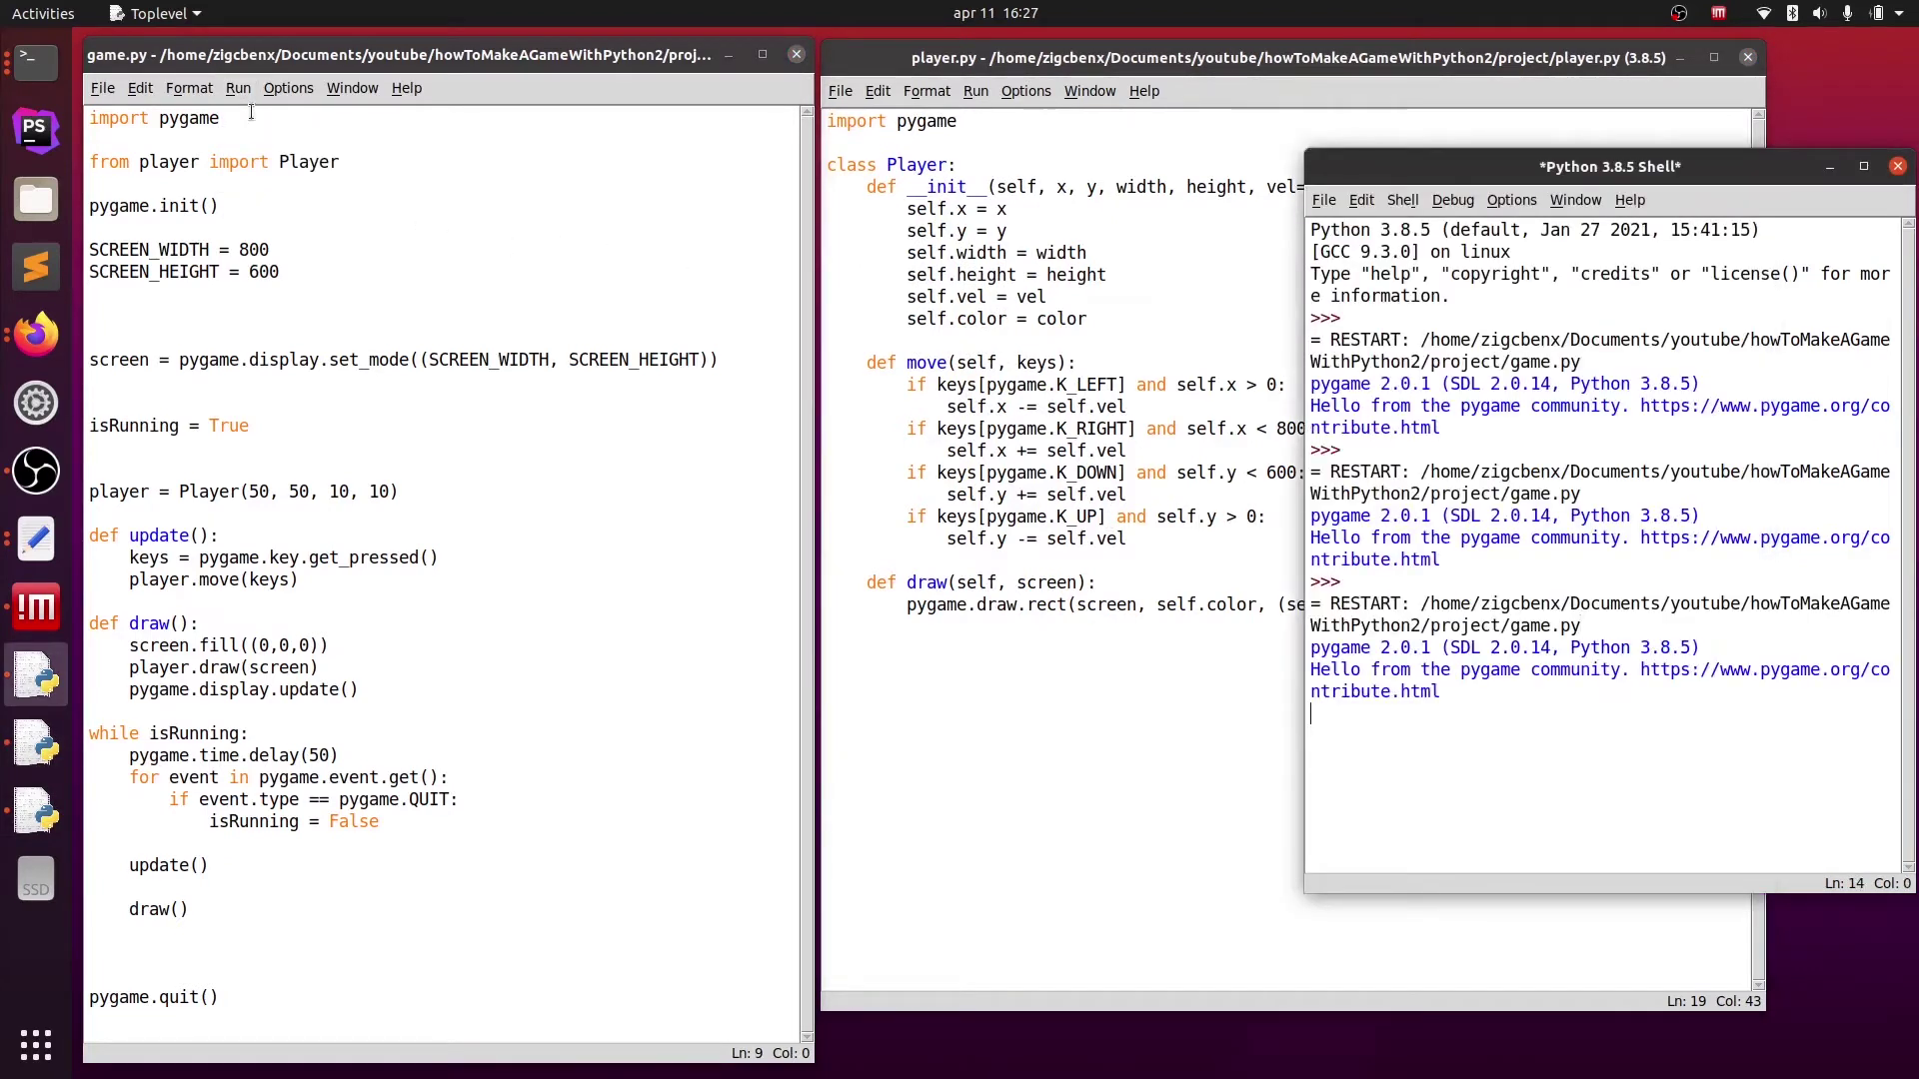
left_click(238, 86)
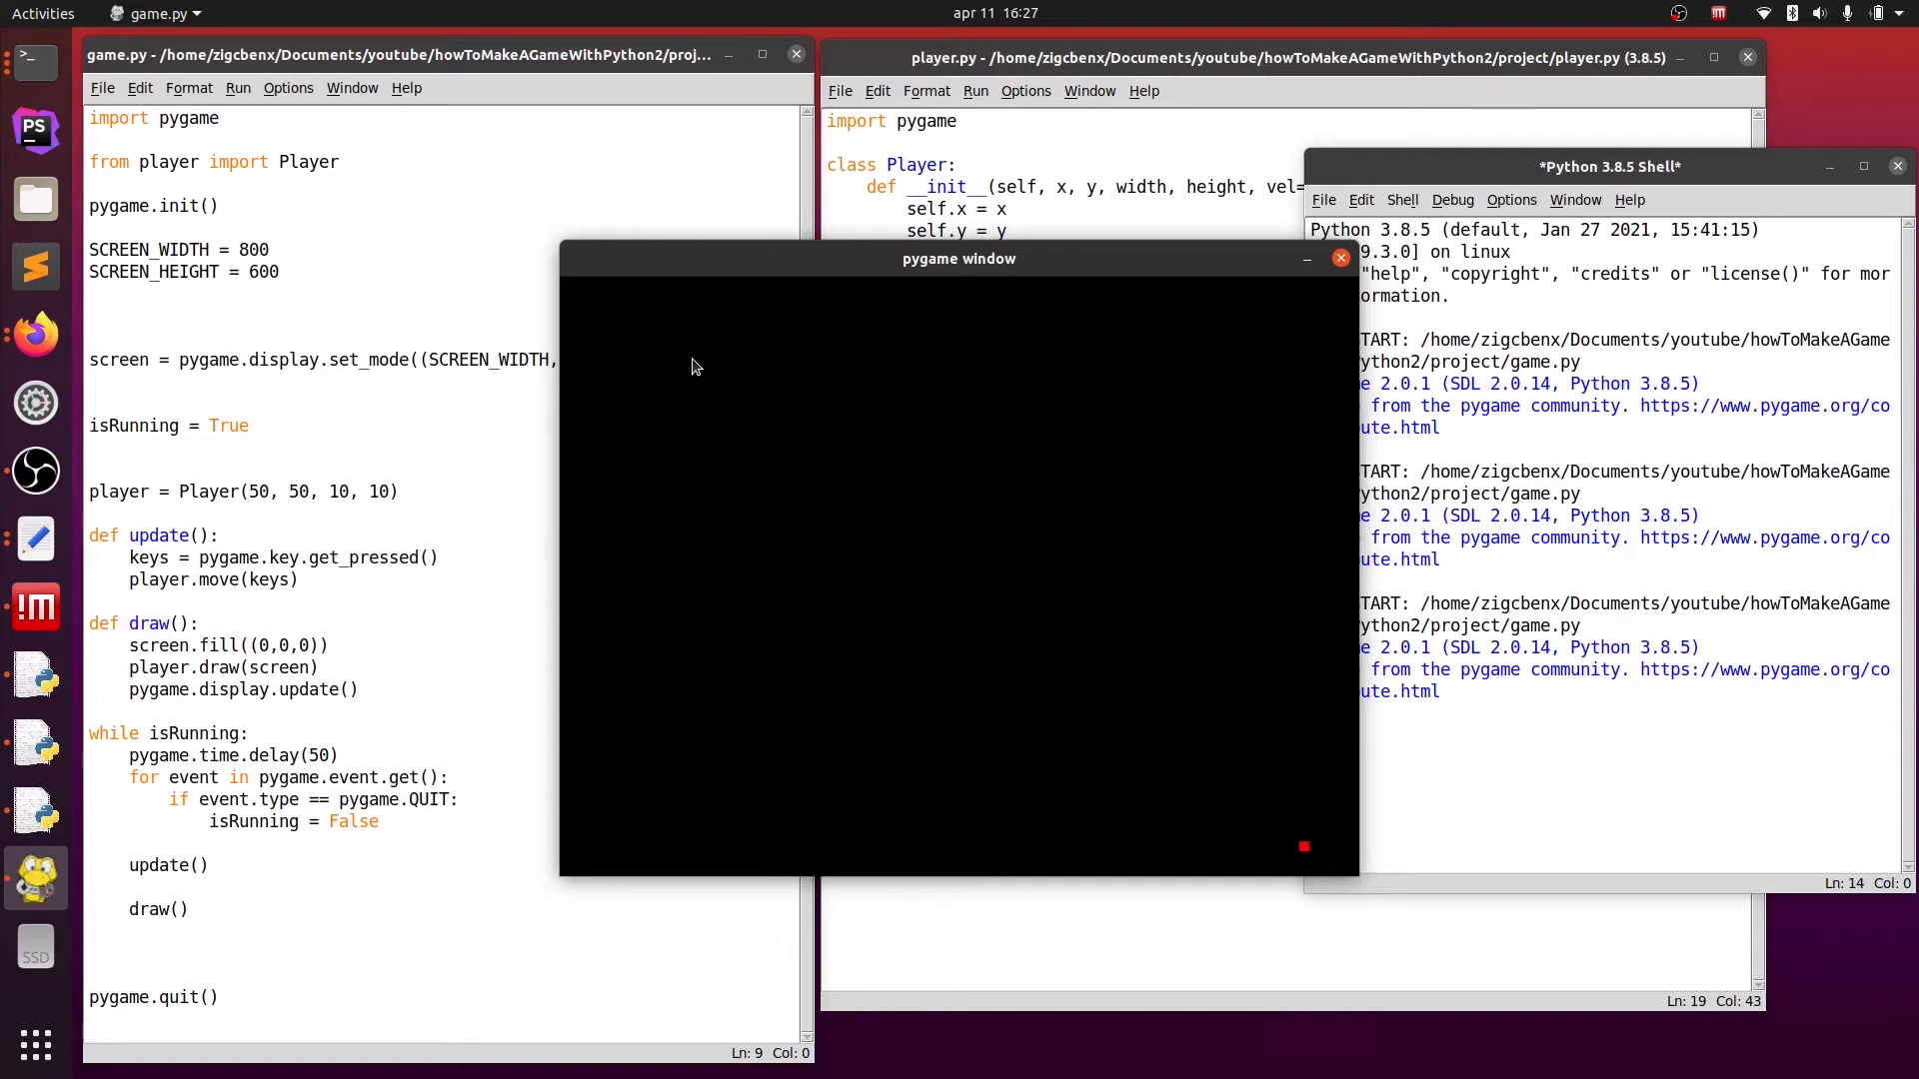
left_click(1339, 257)
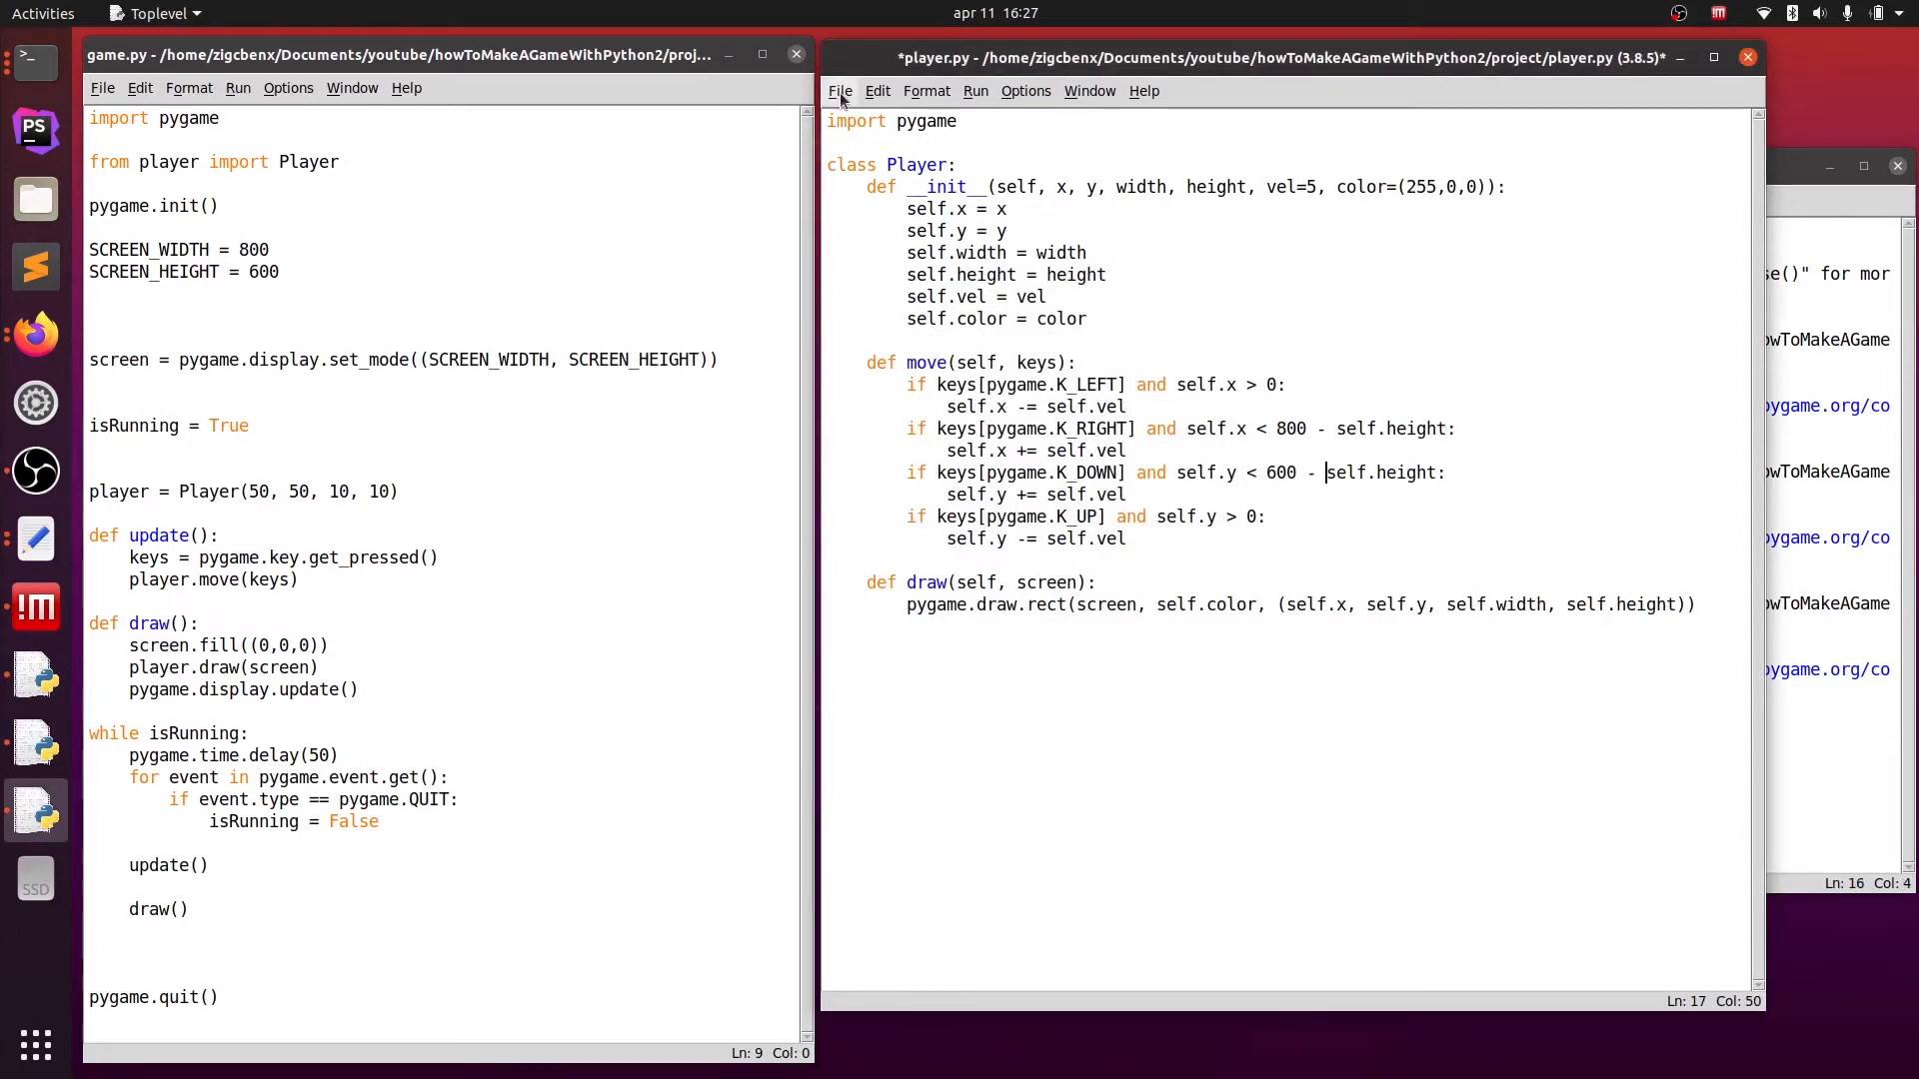
- Run game.py again with the height-adjusted edge limits
left_click(238, 86)
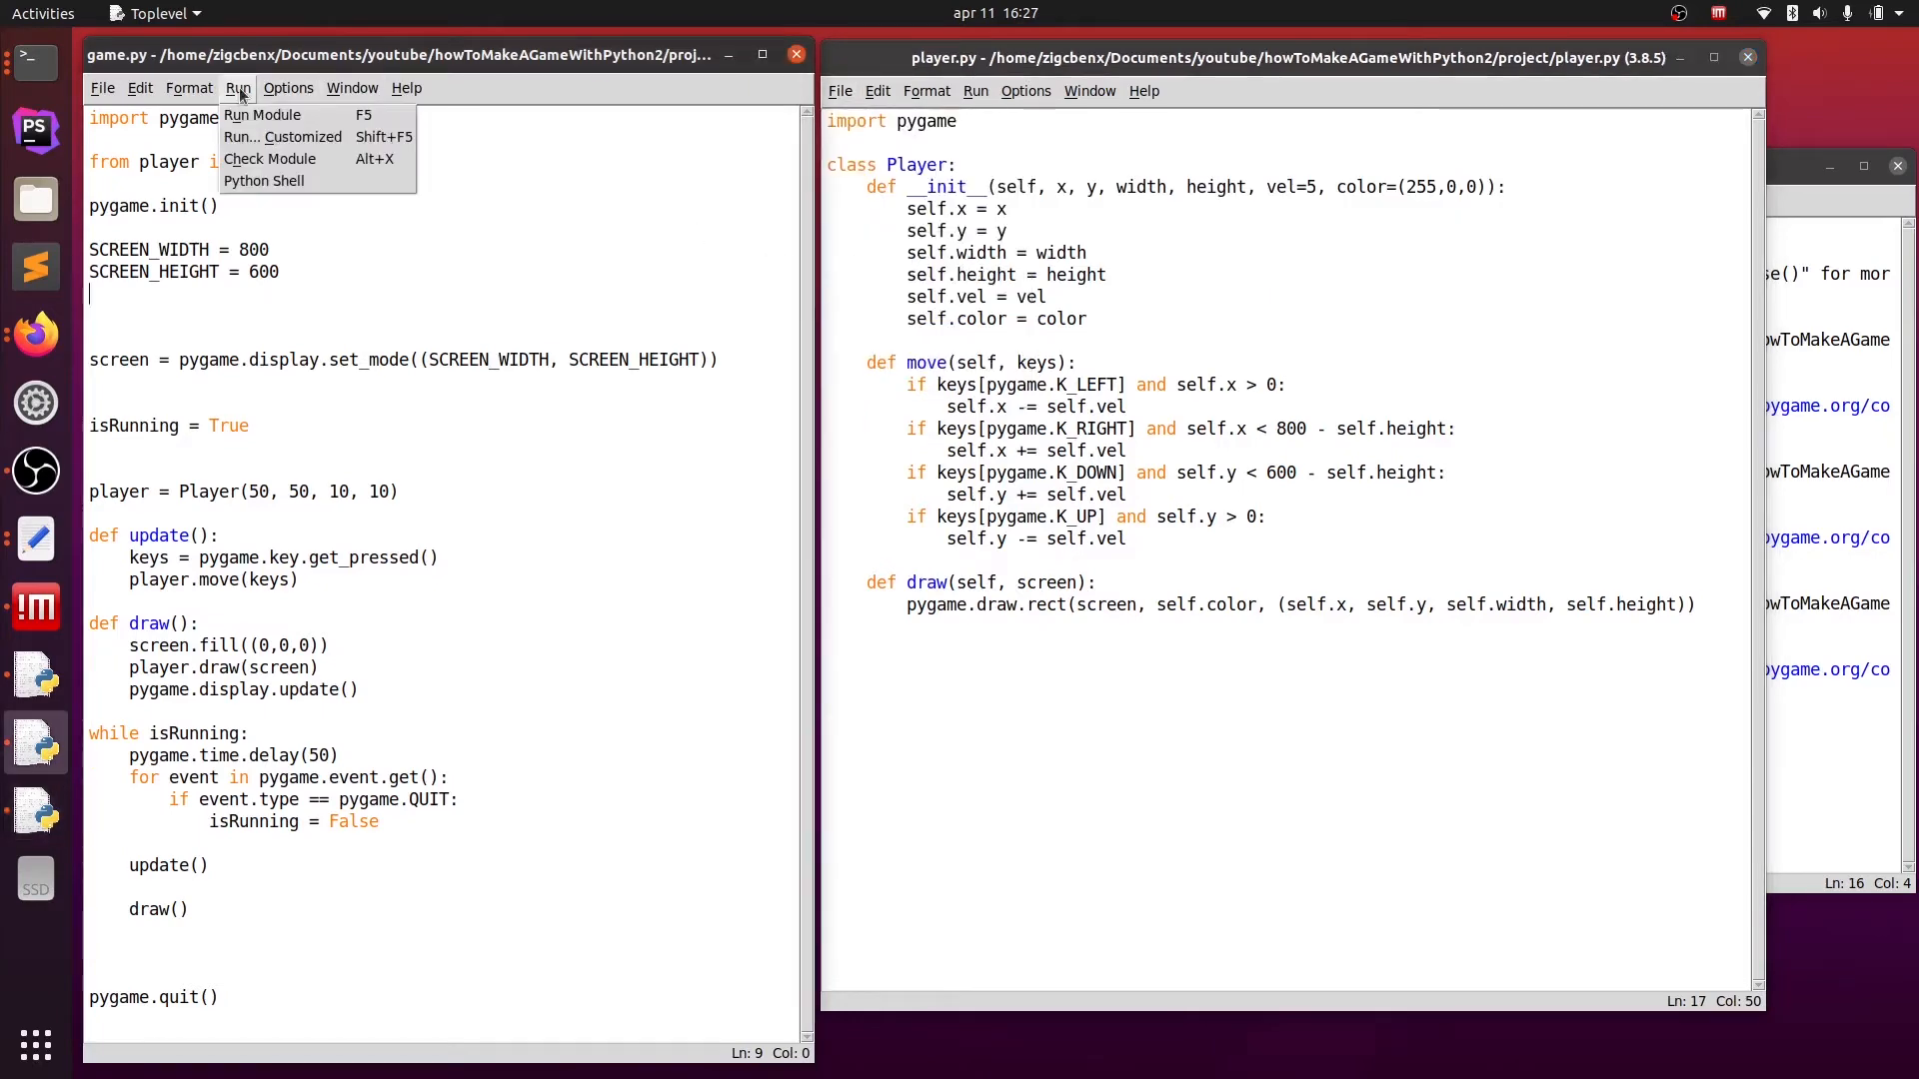
left_click(262, 114)
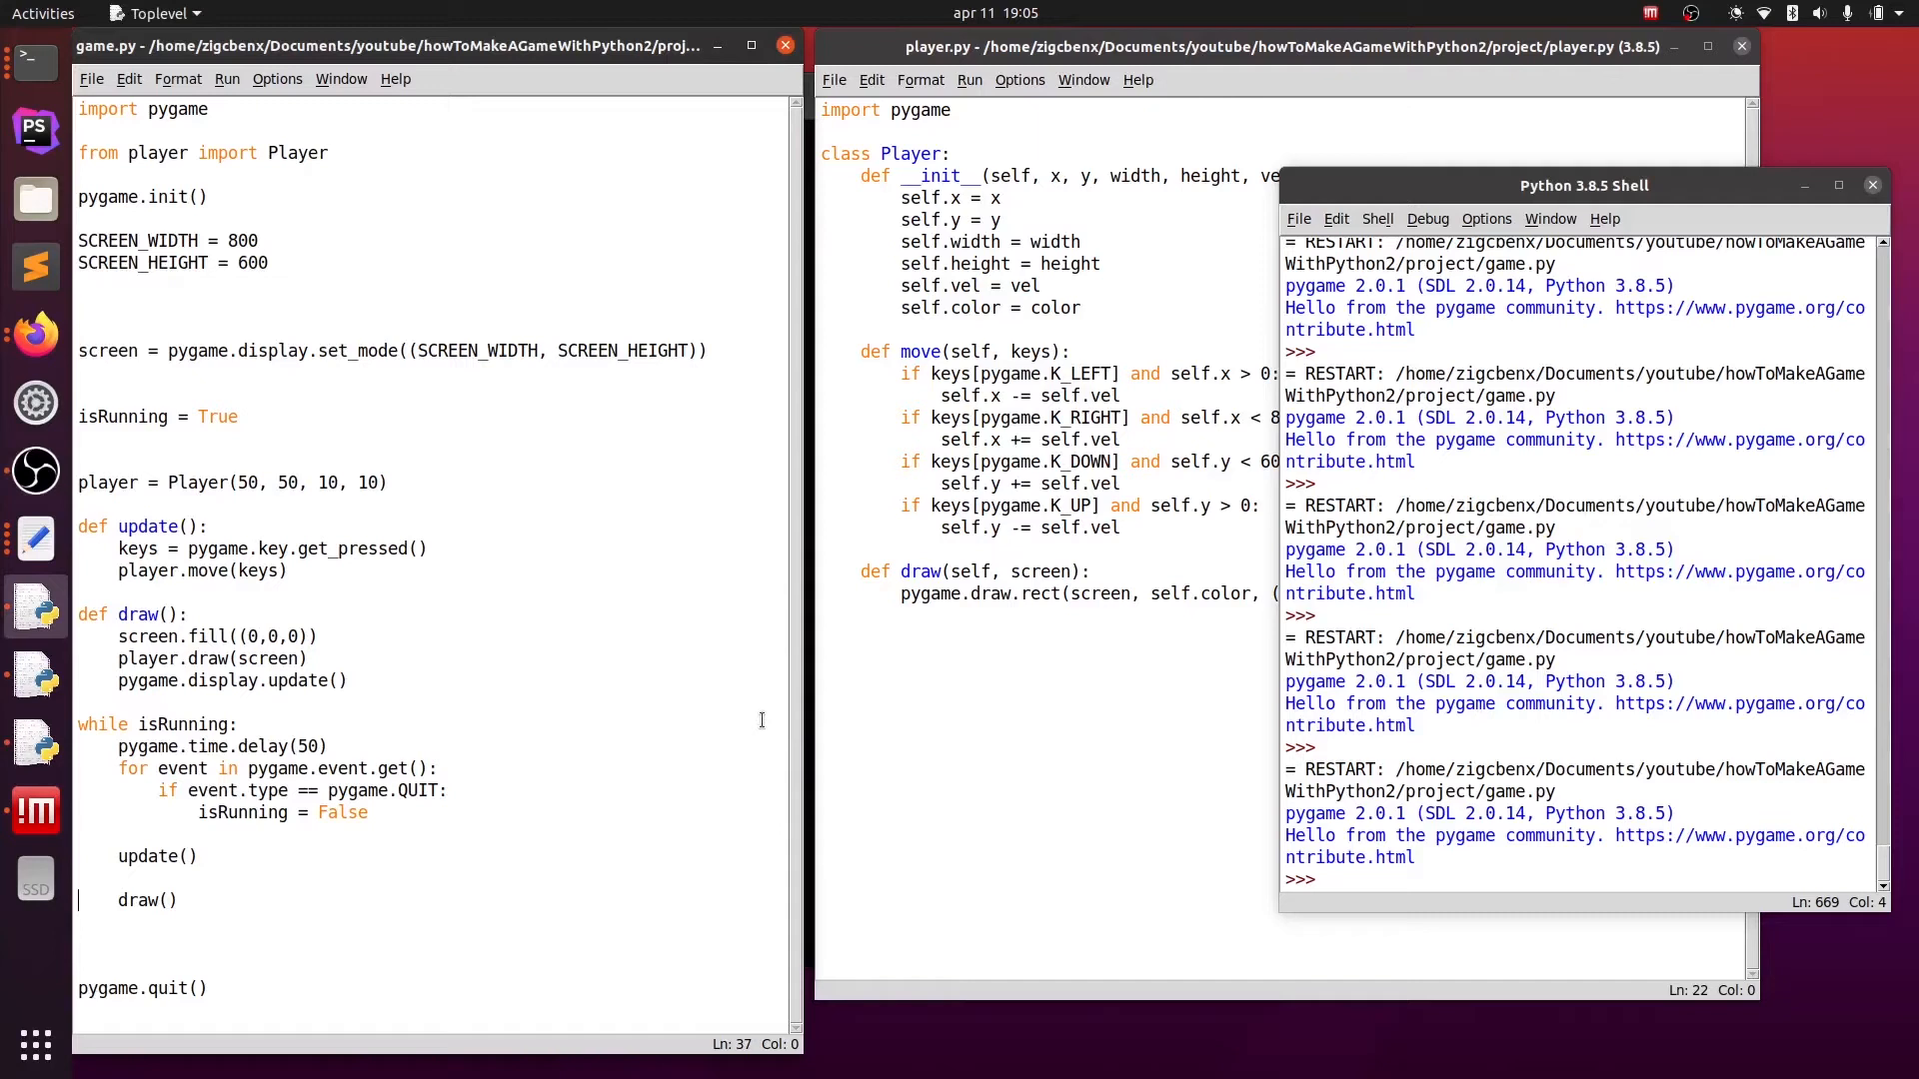
mouse_move(708, 658)
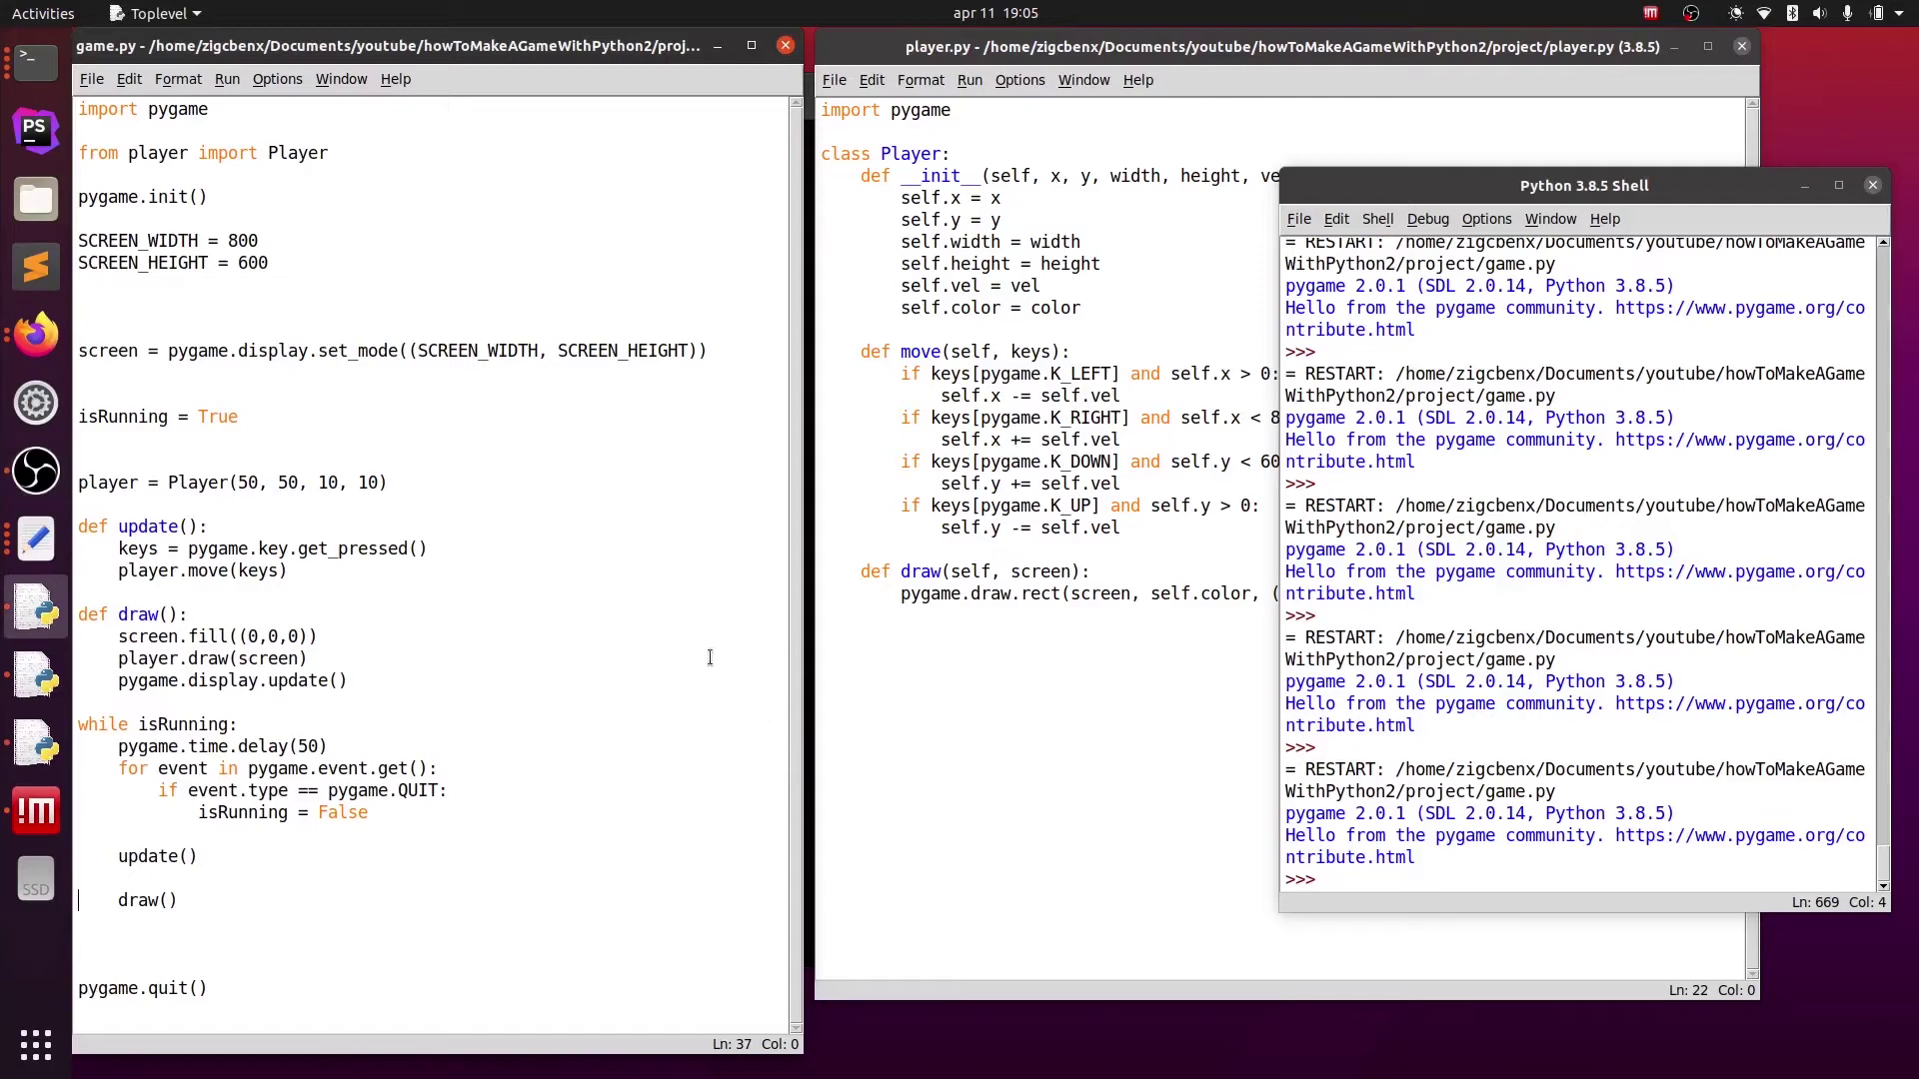
- Create a new script and save it as enemy.py in the project folder
left_click(90, 78)
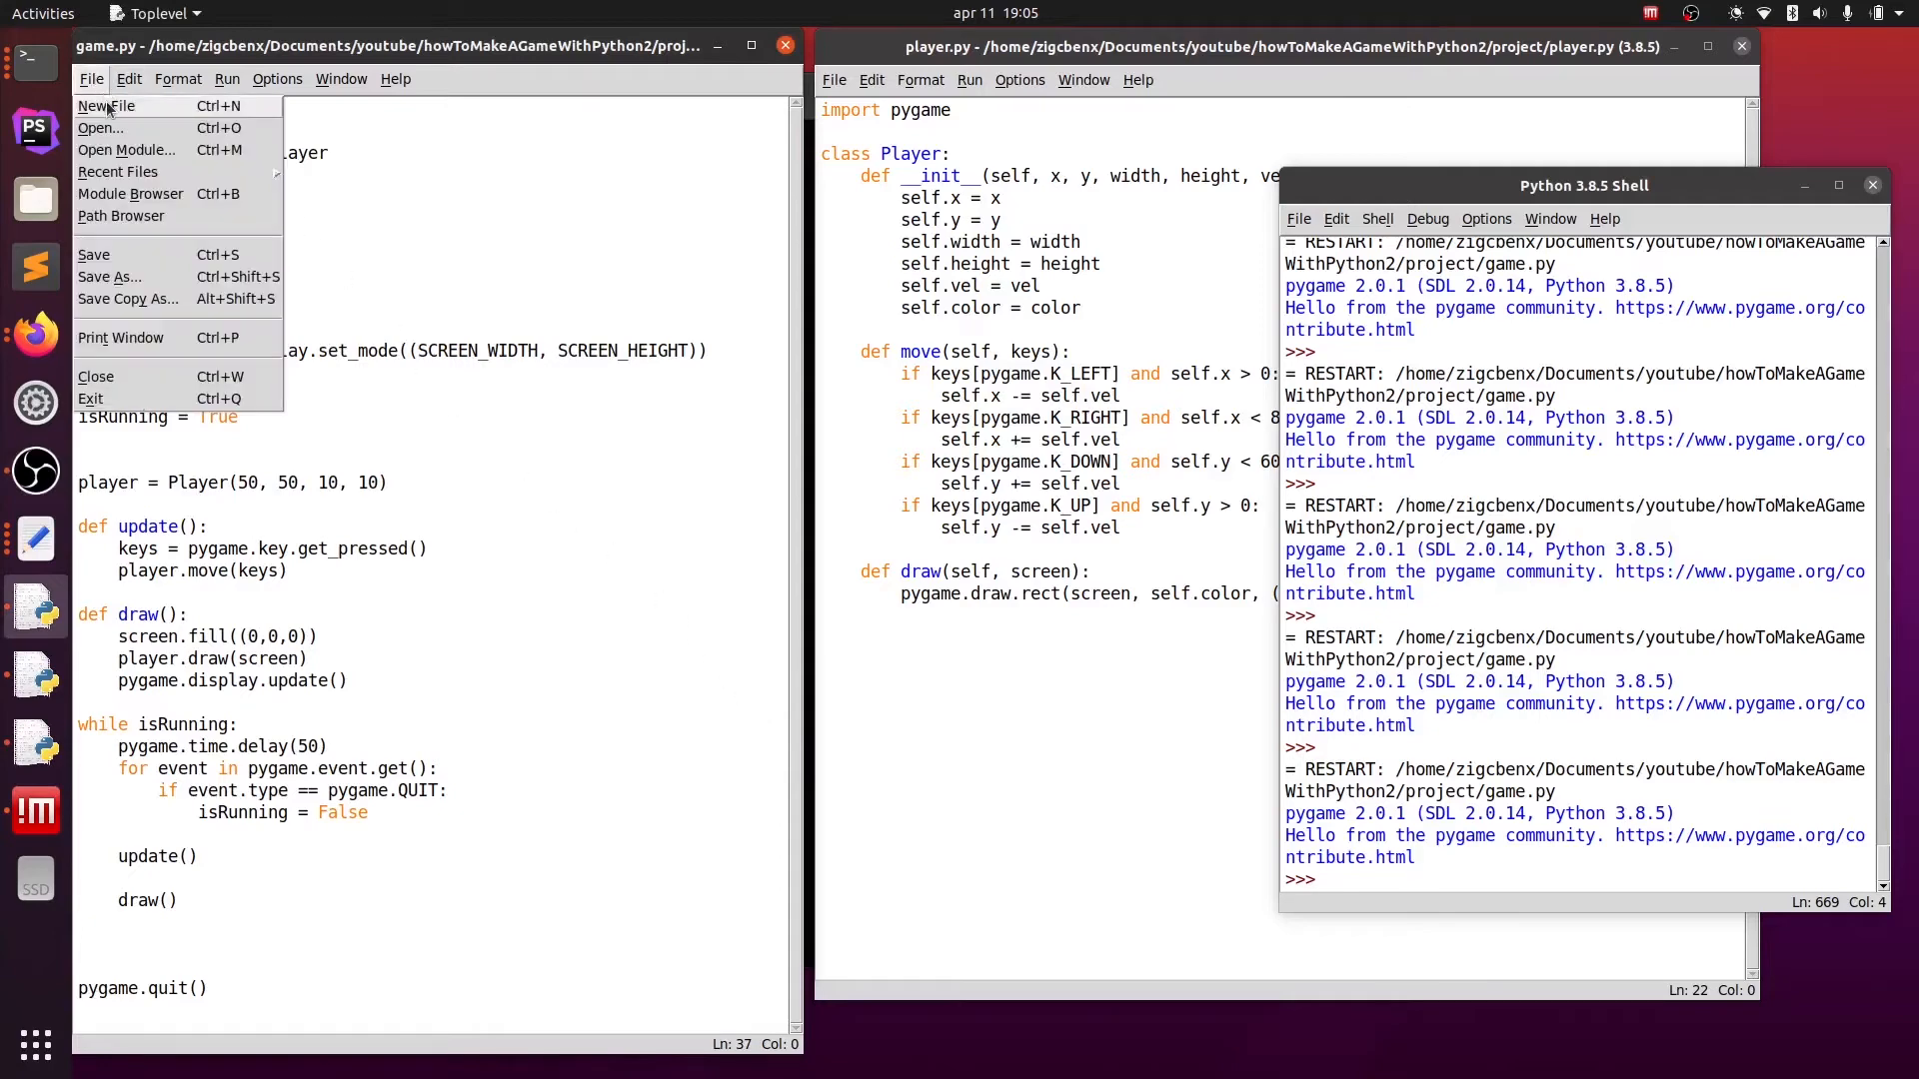
left_click(108, 106)
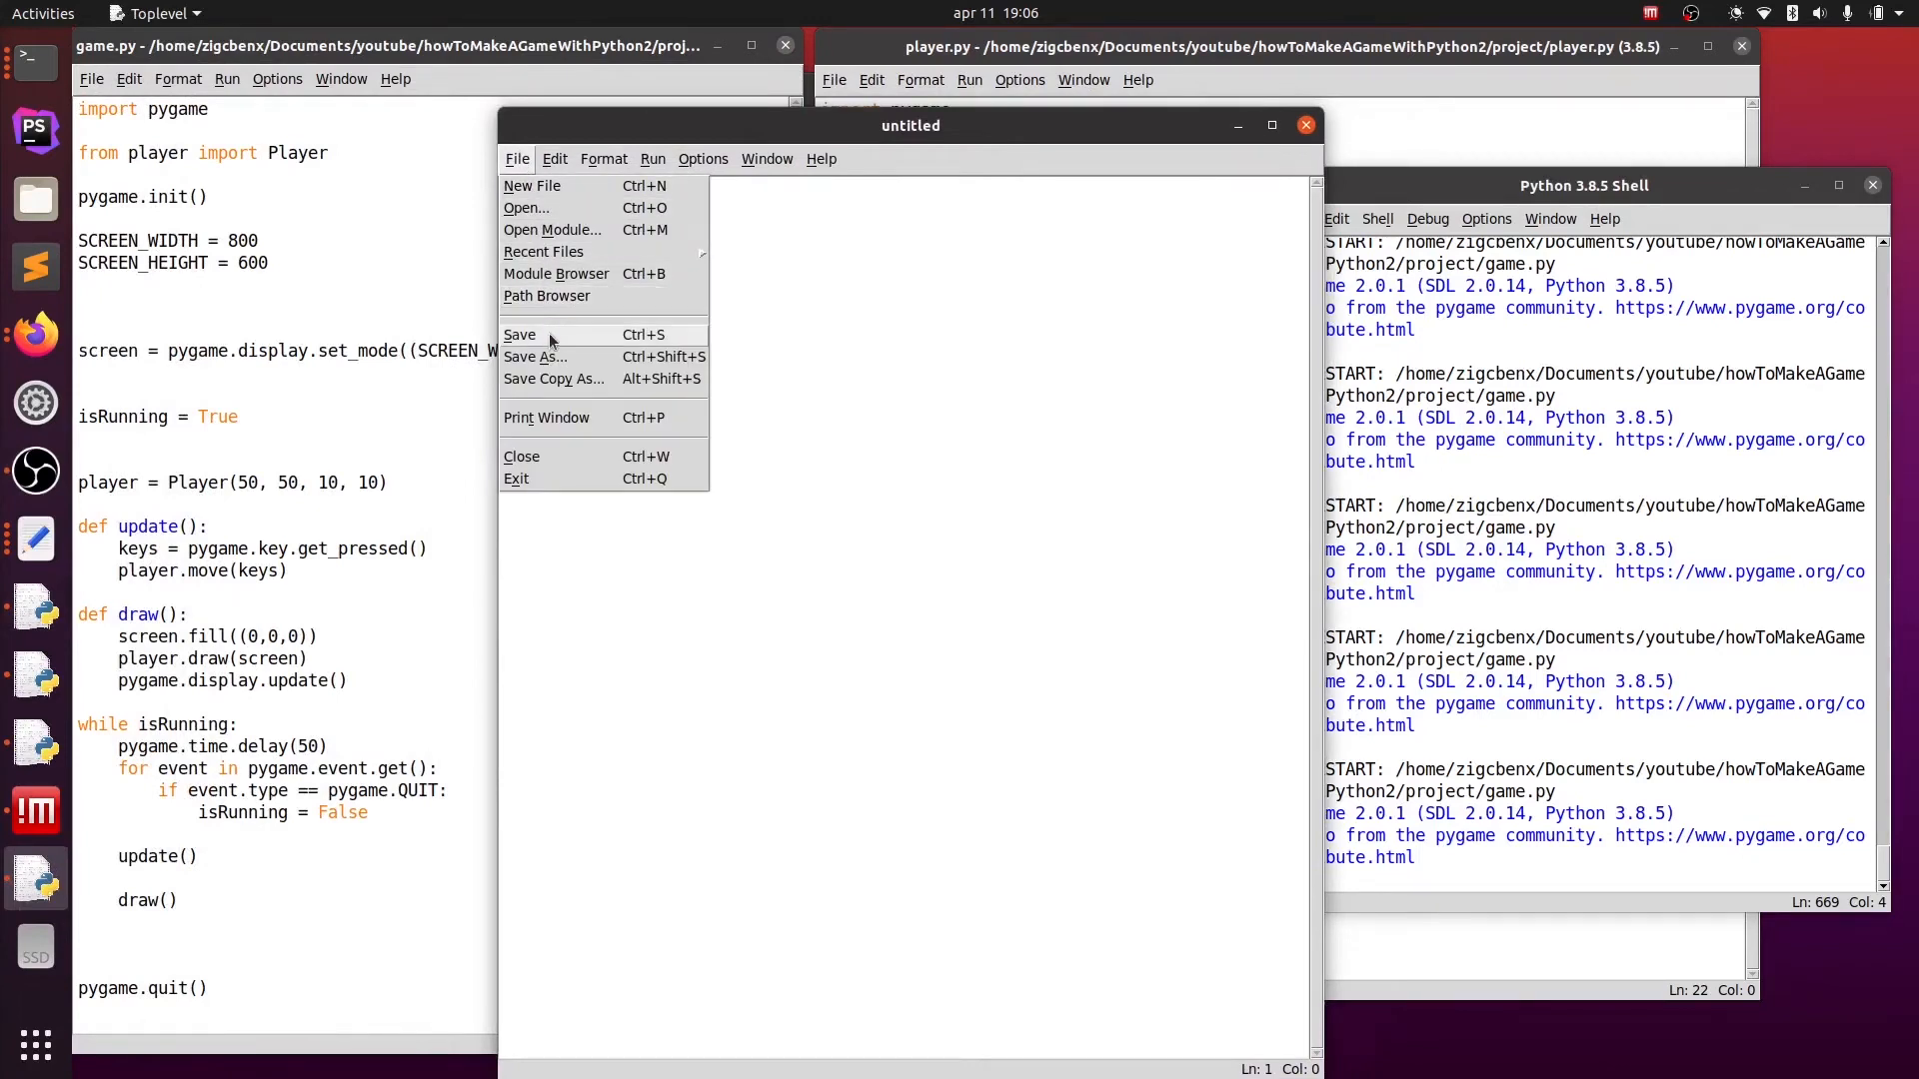
left_click(520, 334)
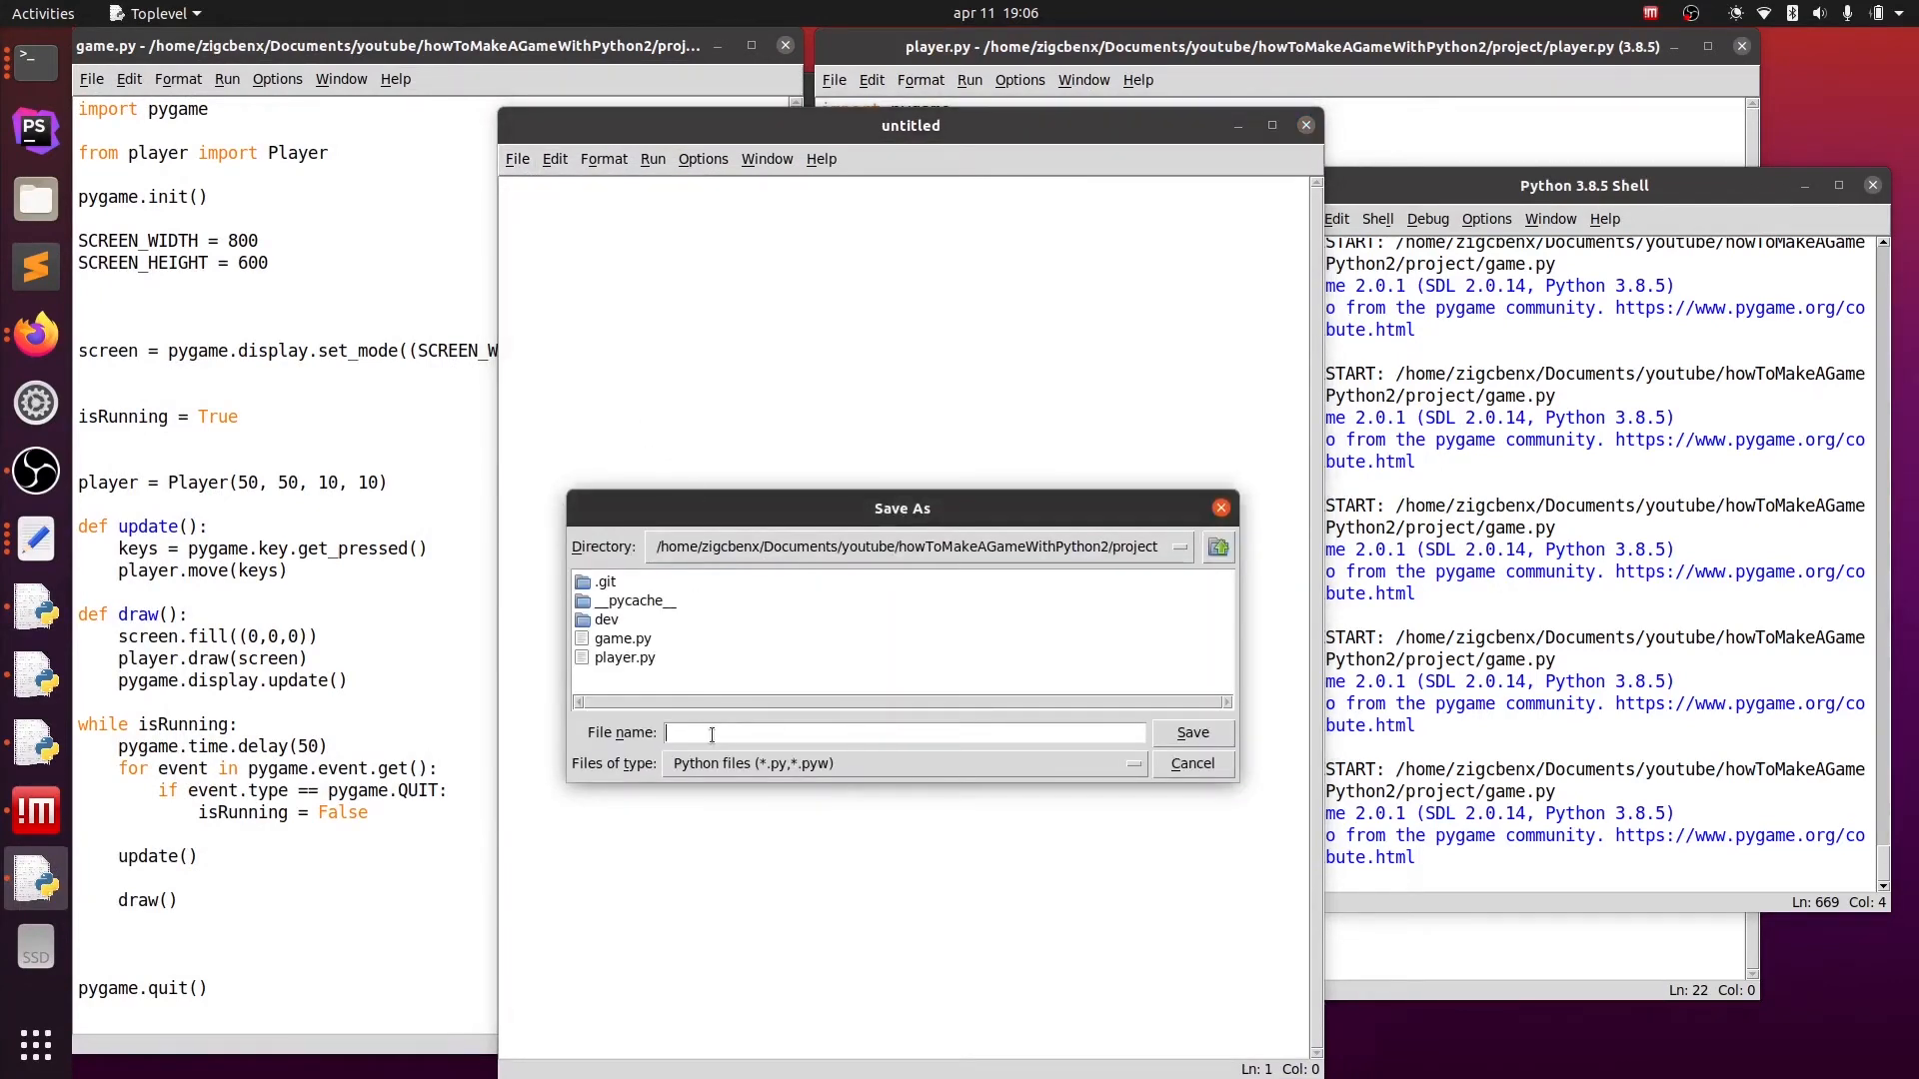
type("enemy")
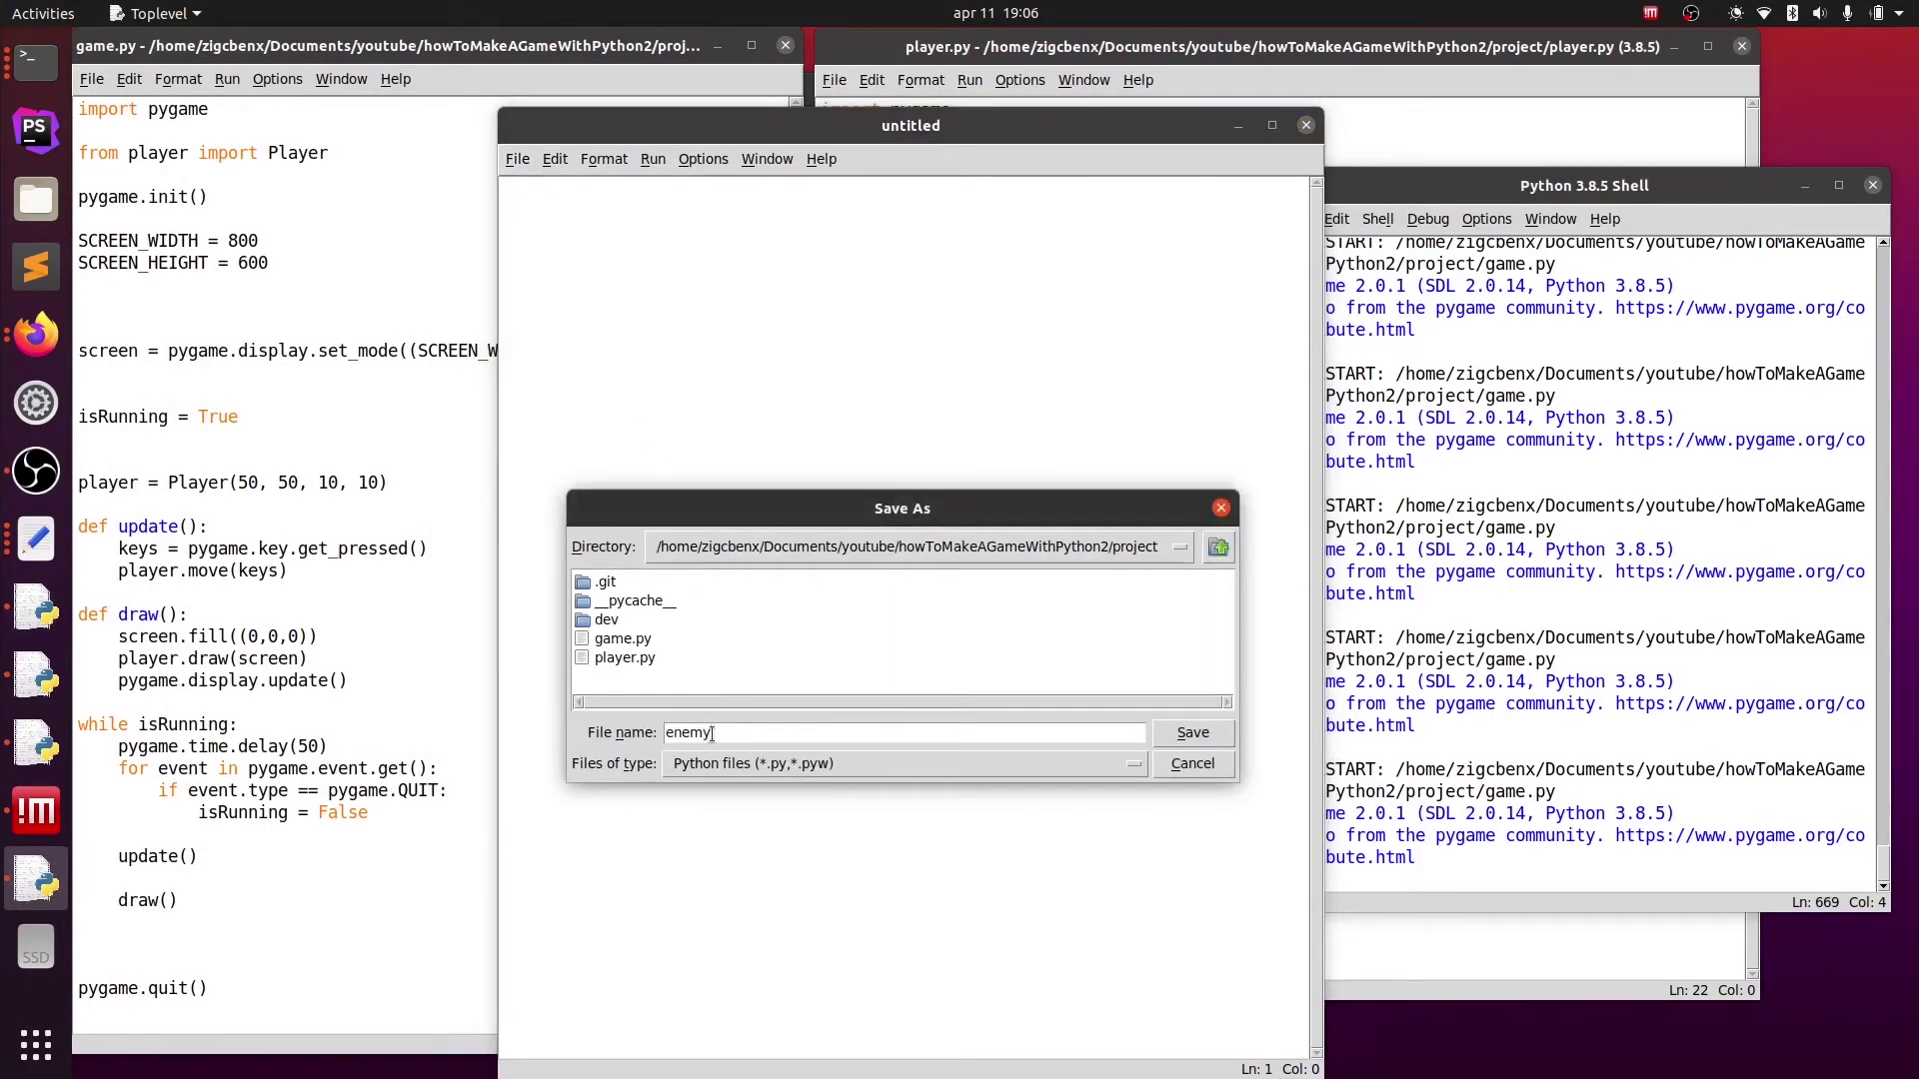
type(".py")
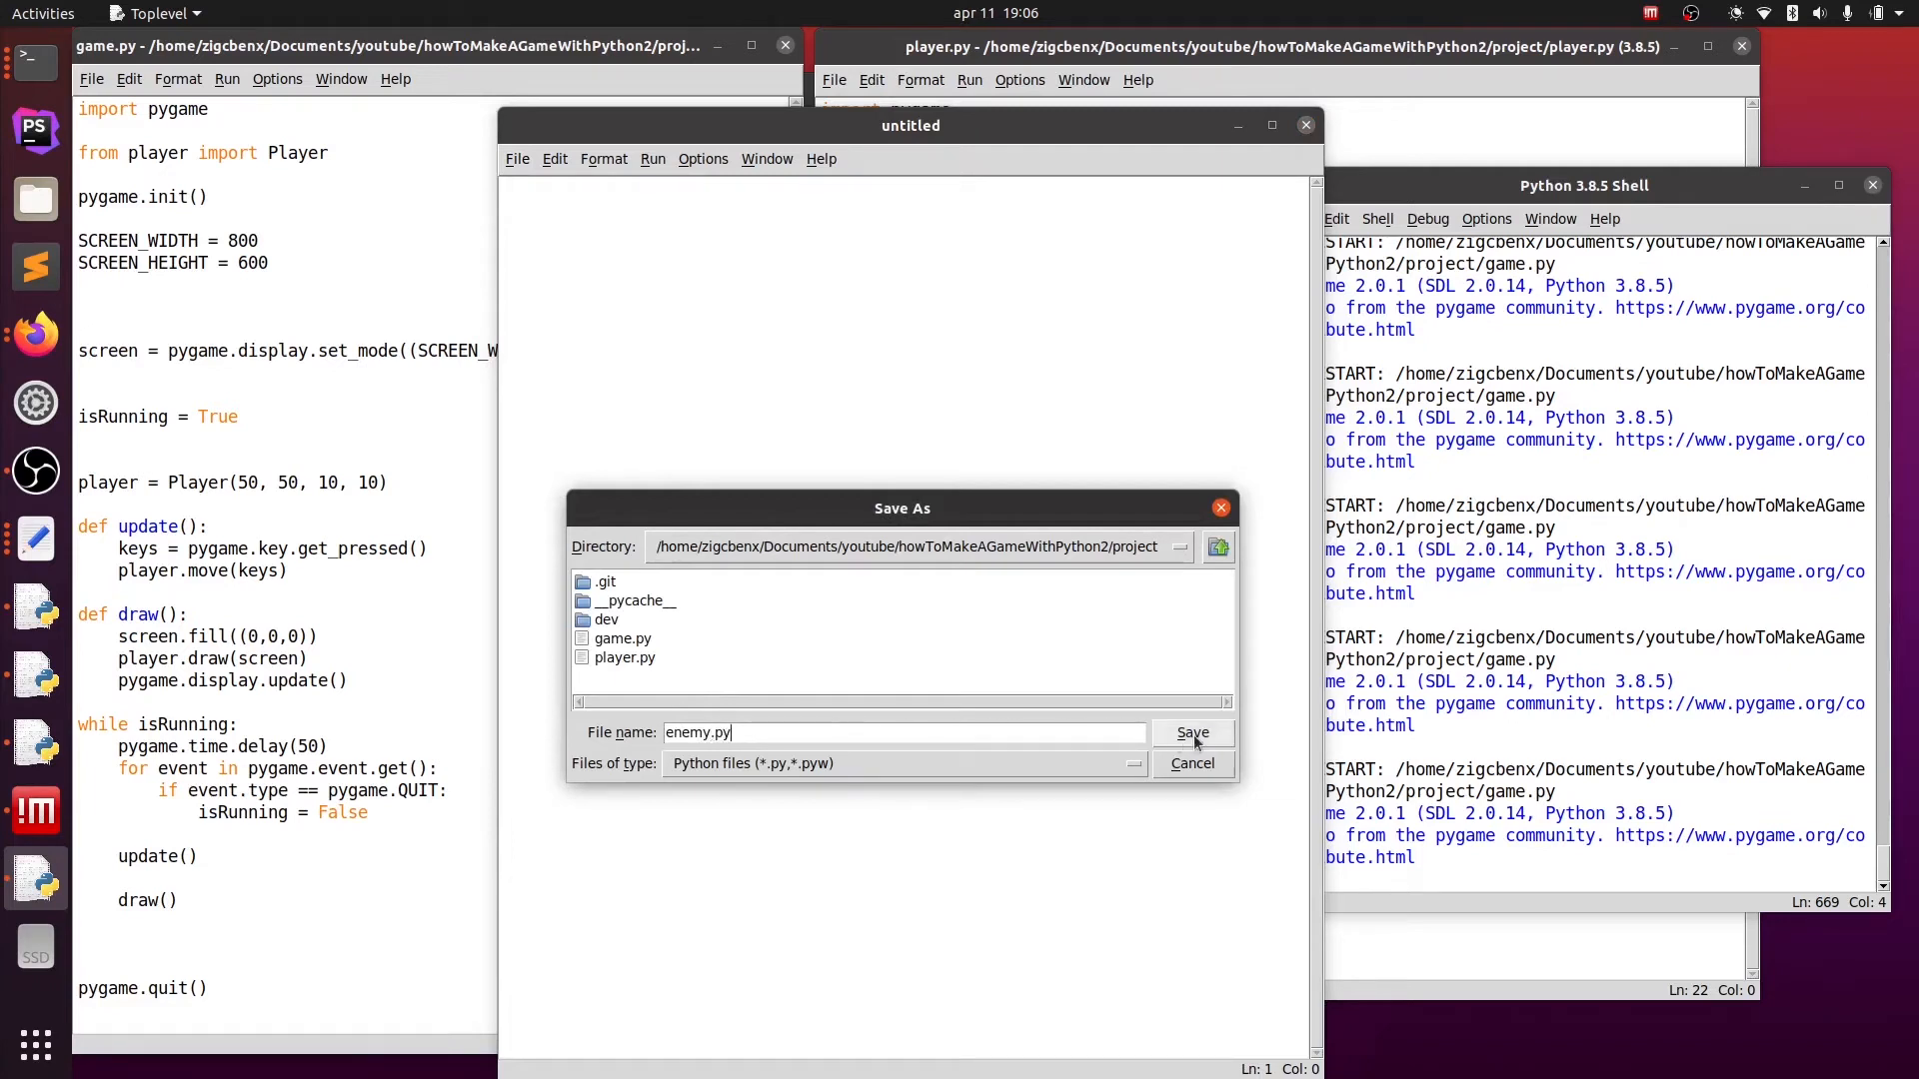
left_click(1189, 731)
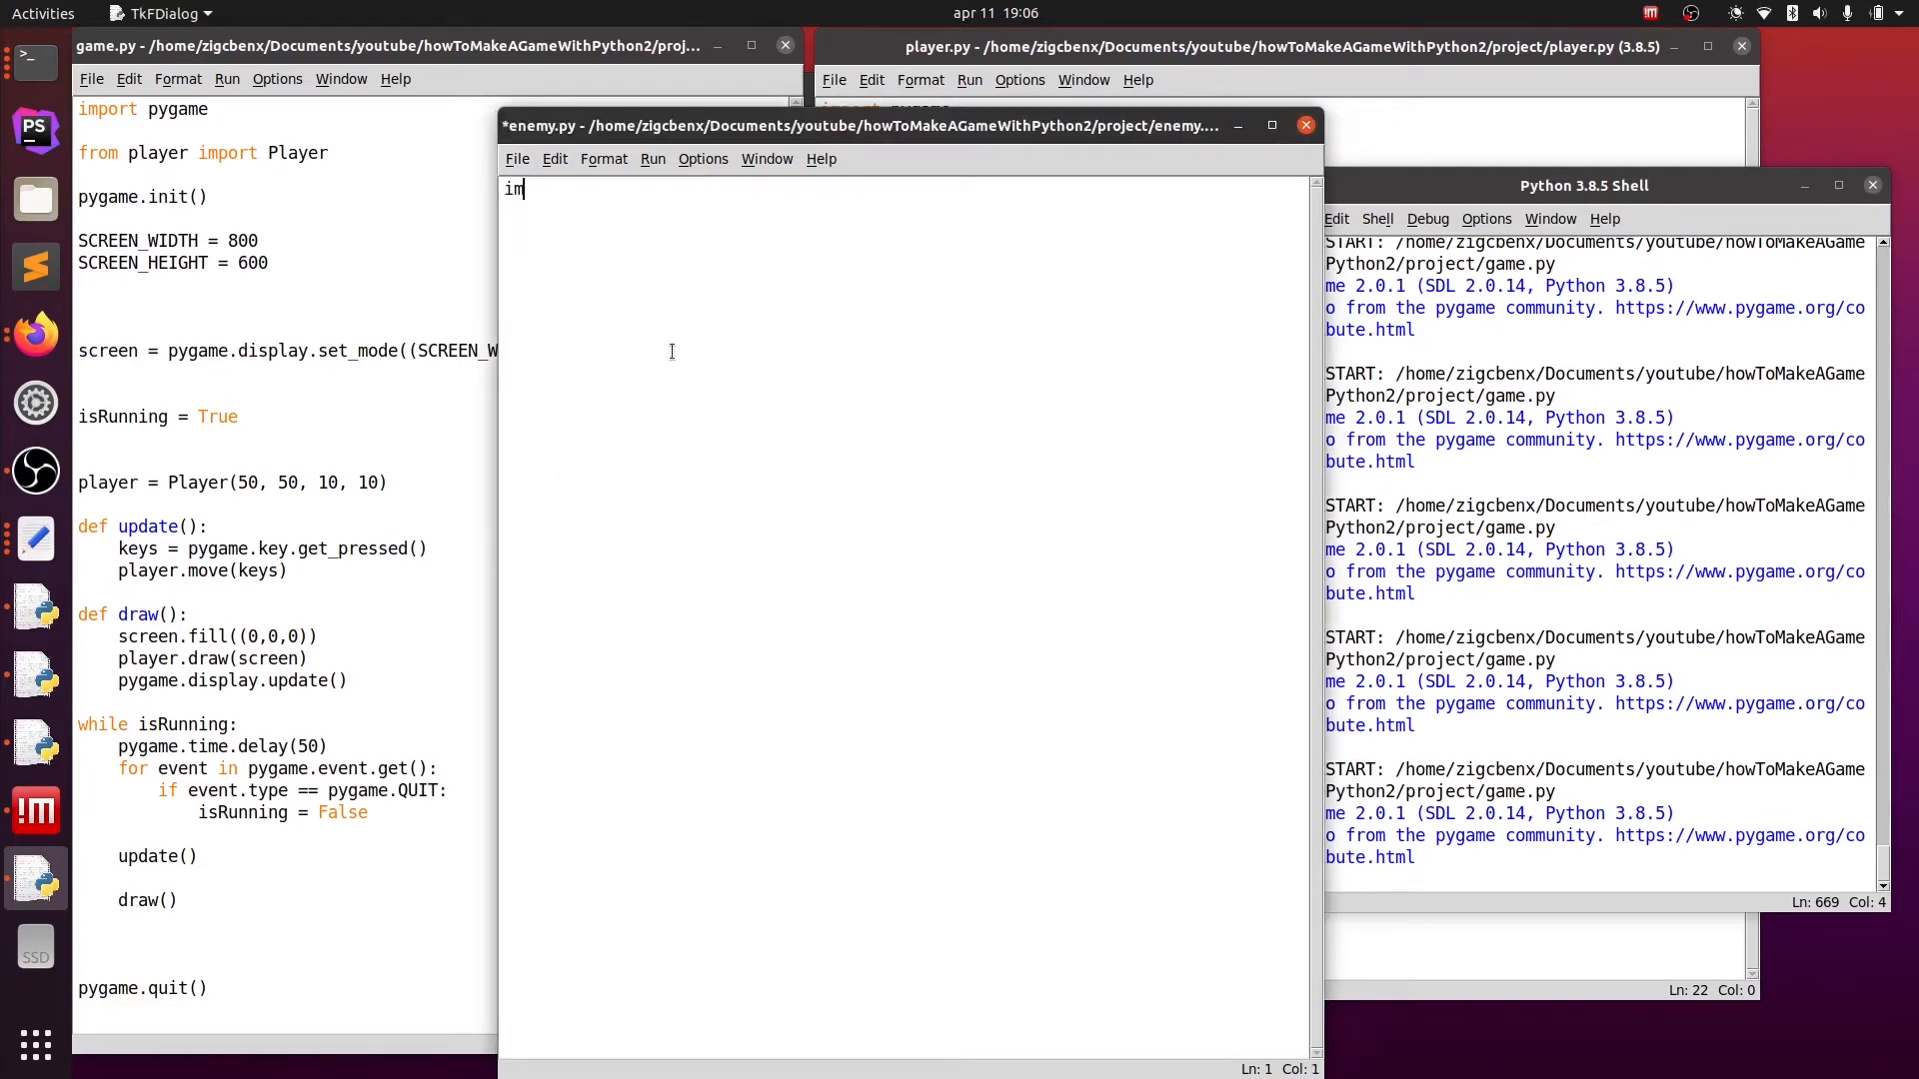
- Begin enemy.py with import pygame and class Enemy, selecting Player's constructor to copy
type("port pygame")
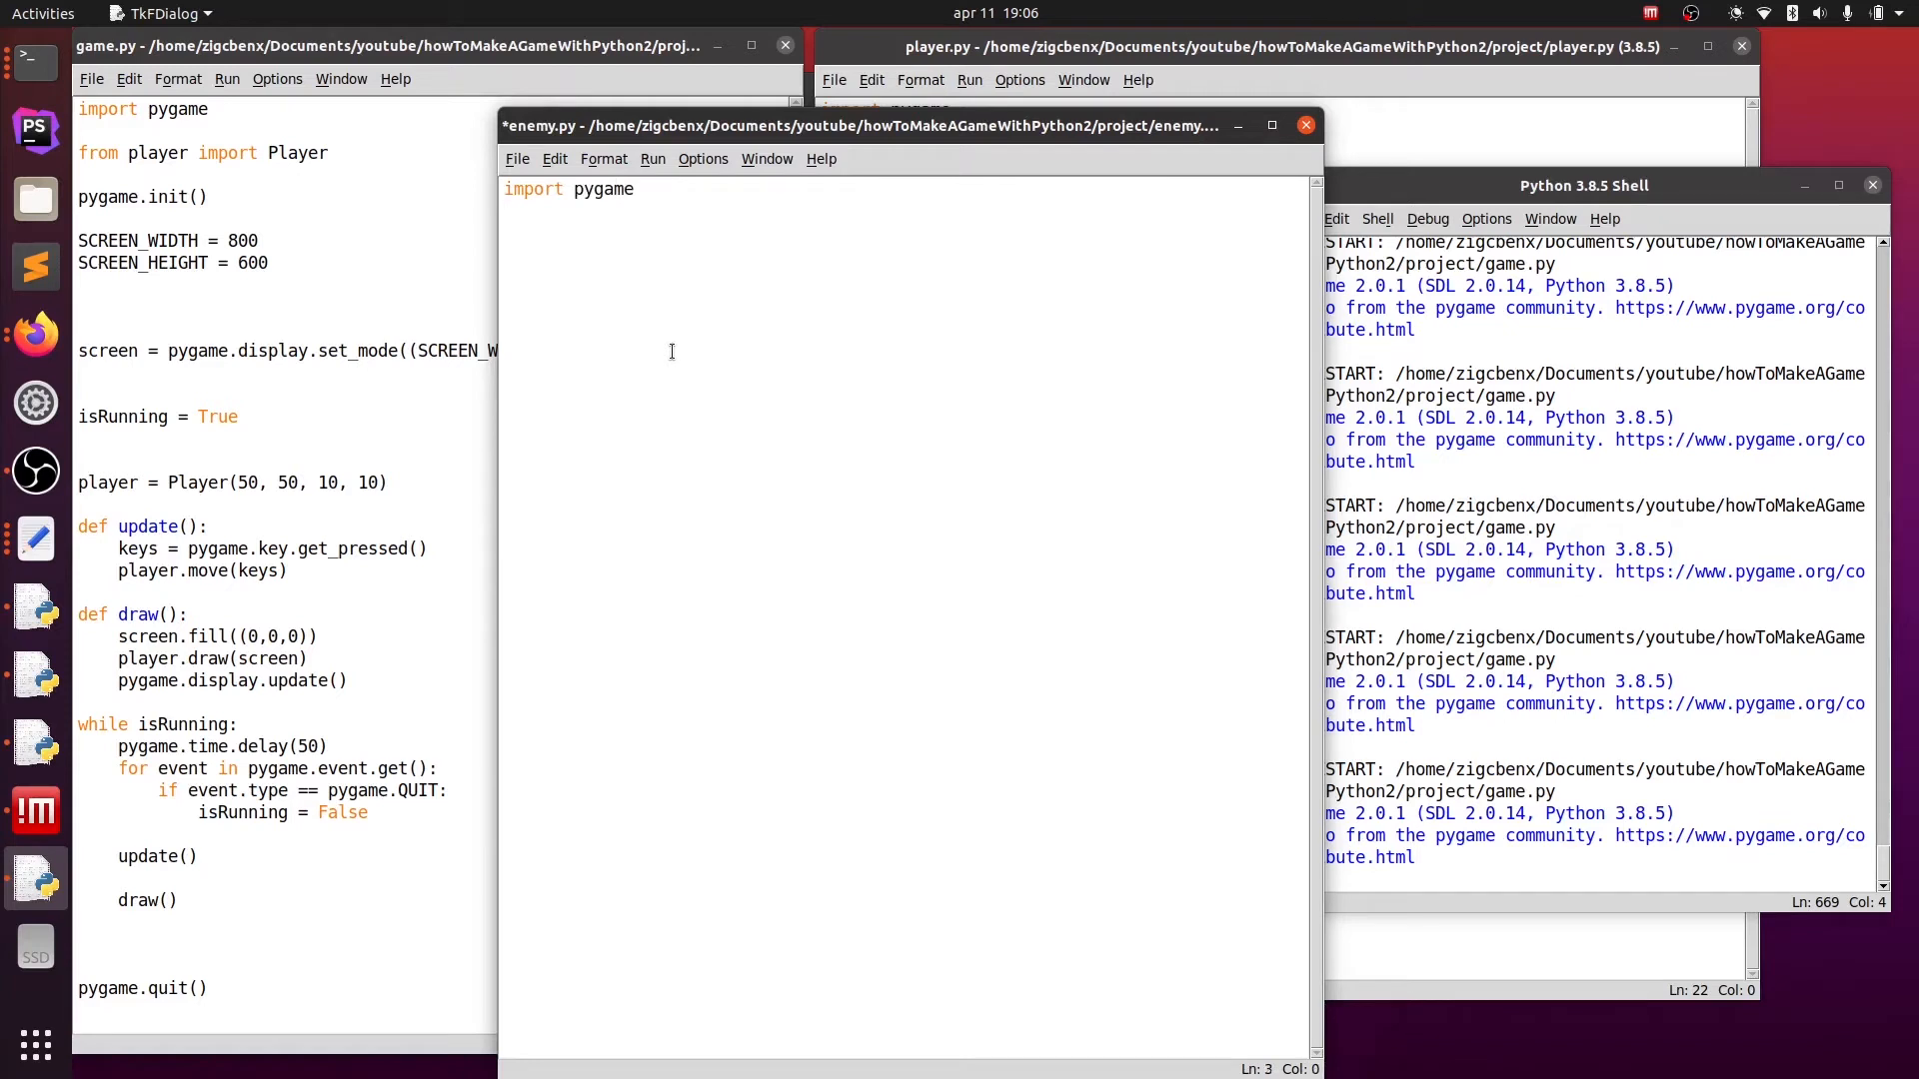
type("class Enemy:")
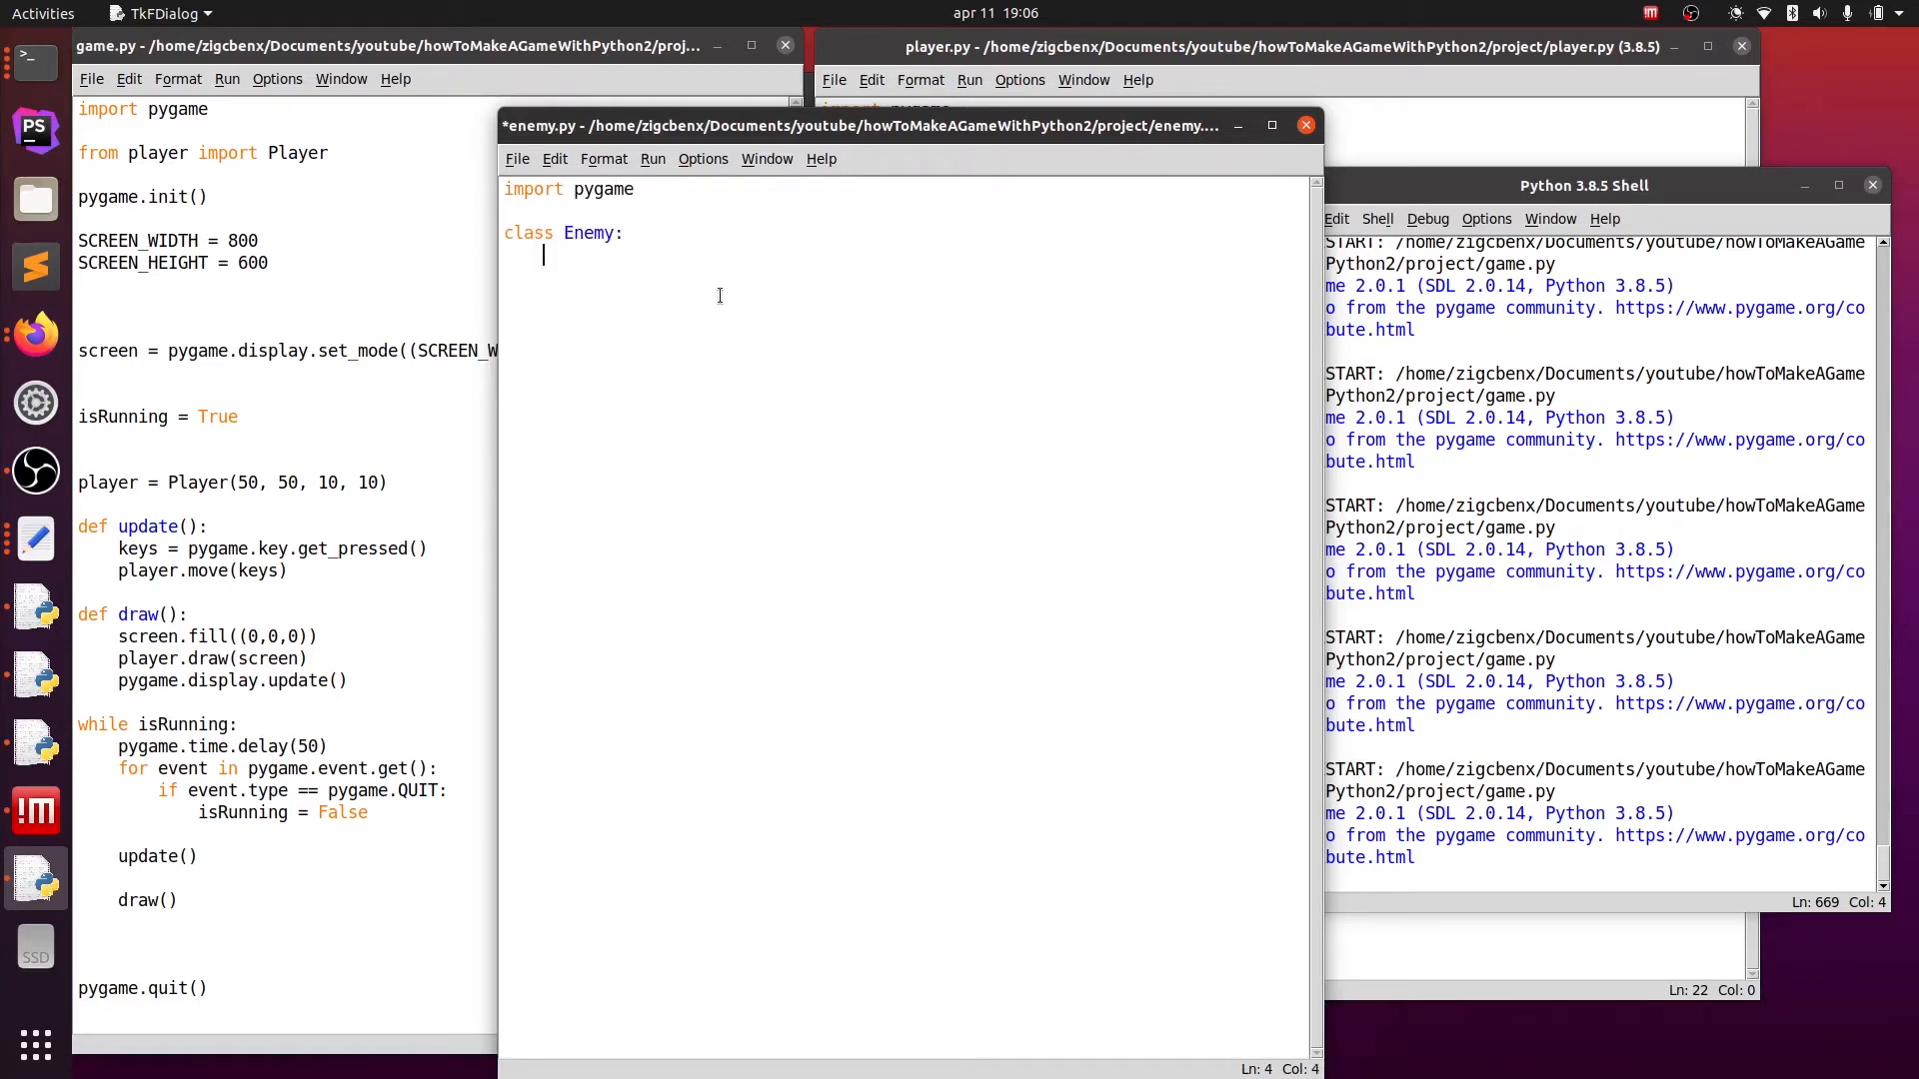
left_click_drag(864, 123, 672, 172)
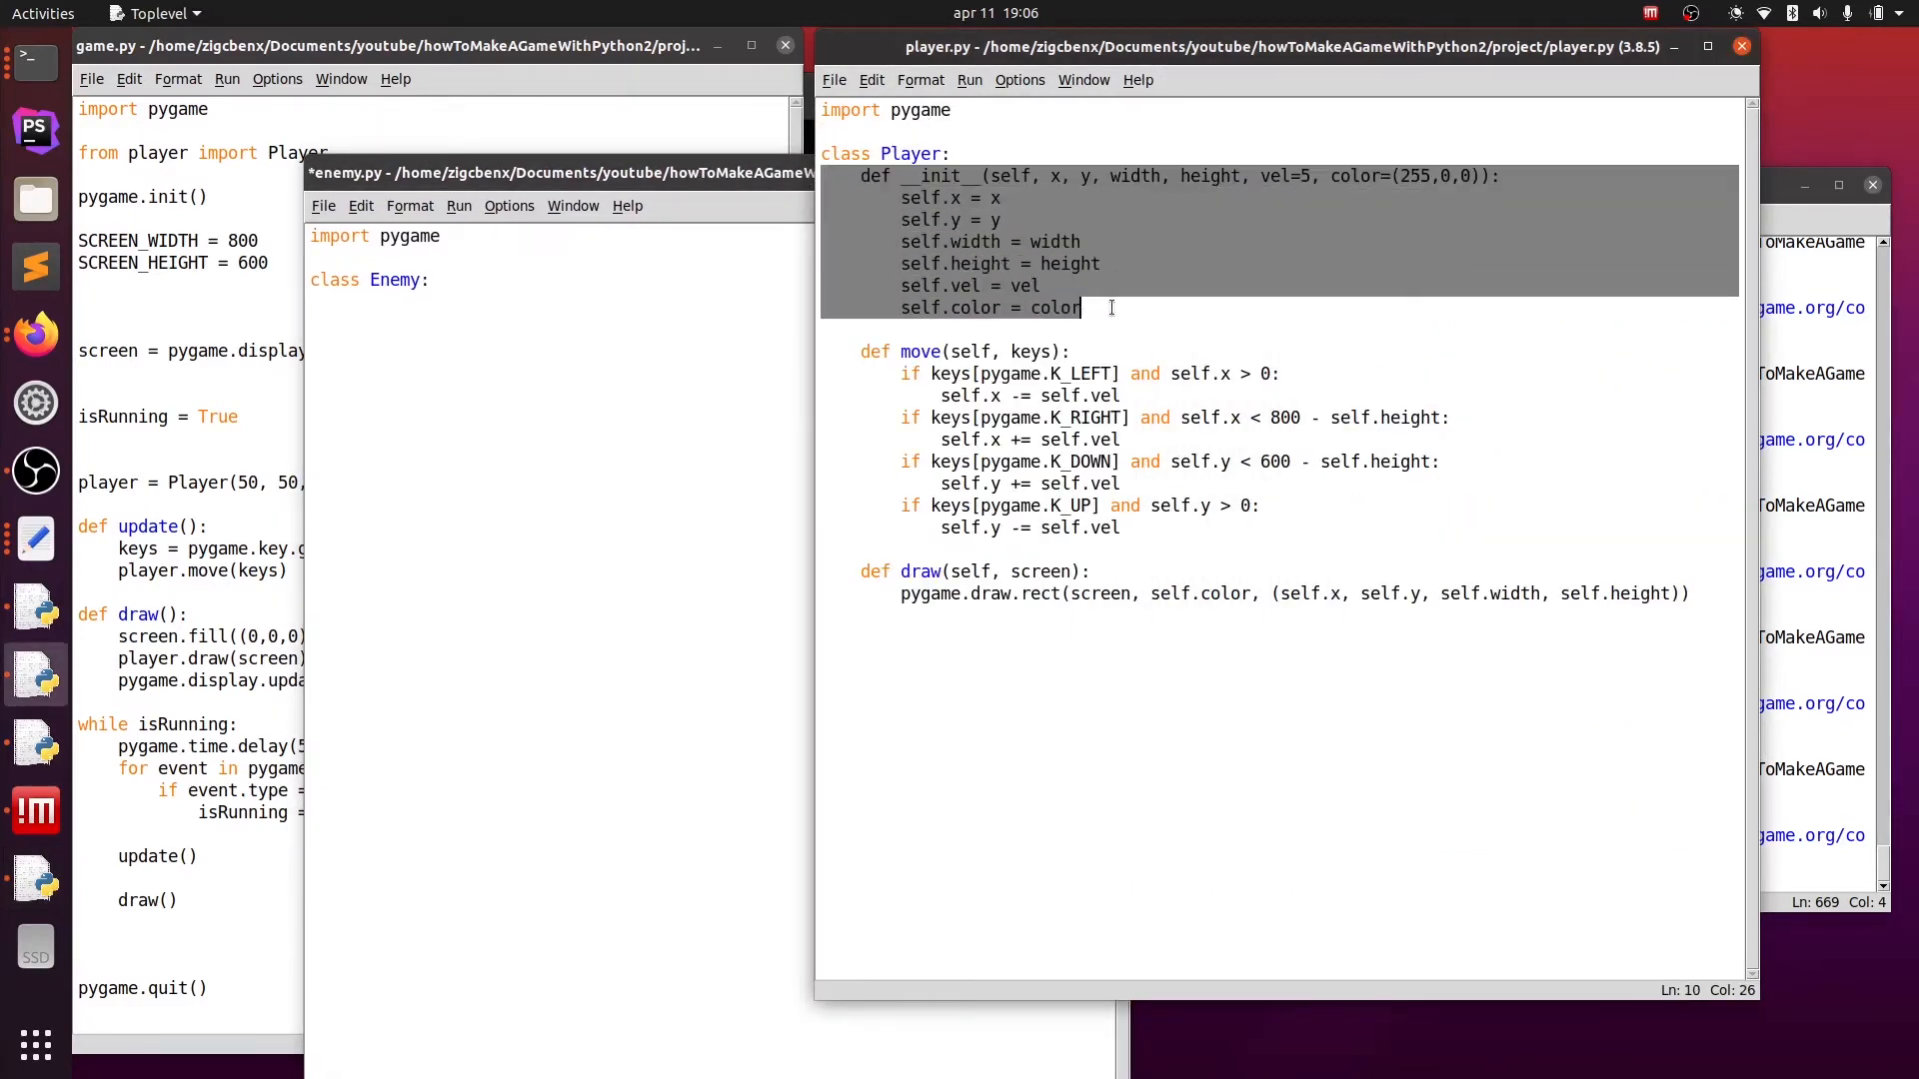
mouse_move(700, 320)
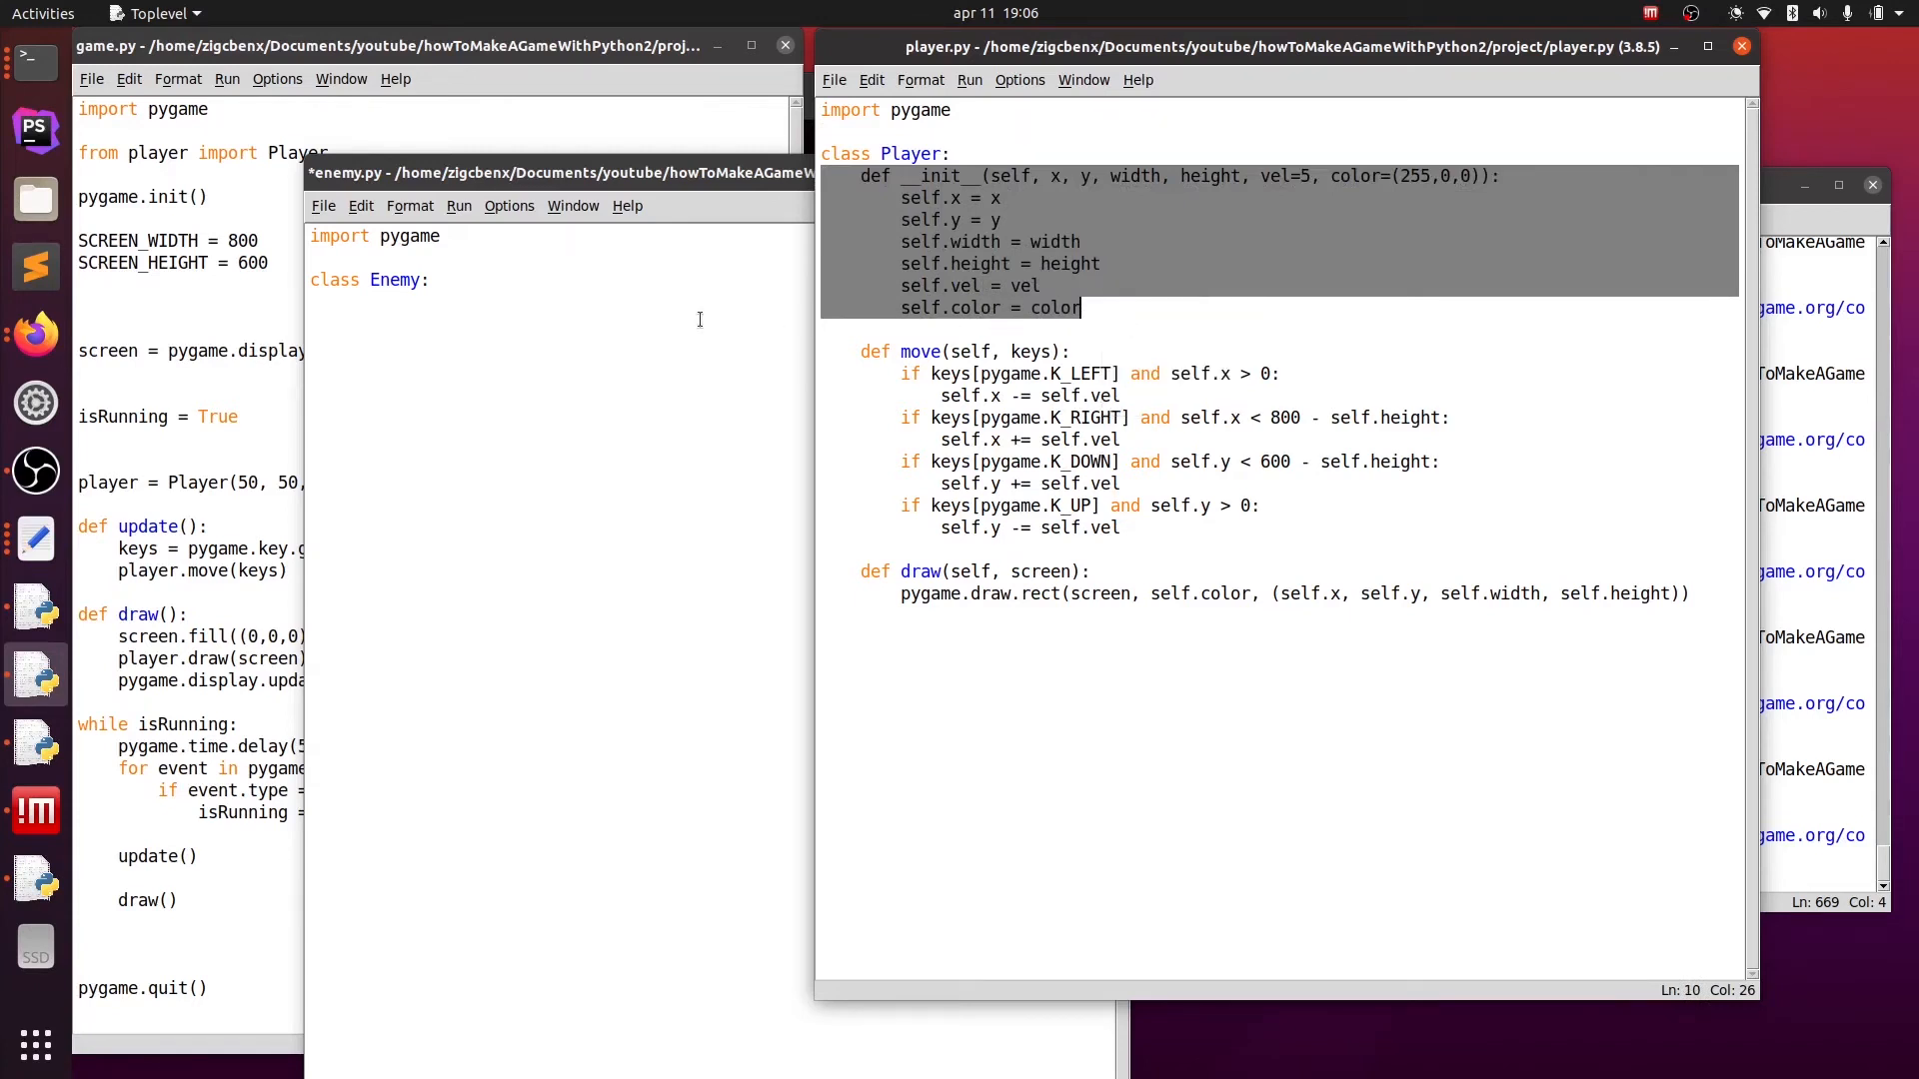
- Paste Player's constructor into Enemy and add a right = True parameter
right_click(598, 330)
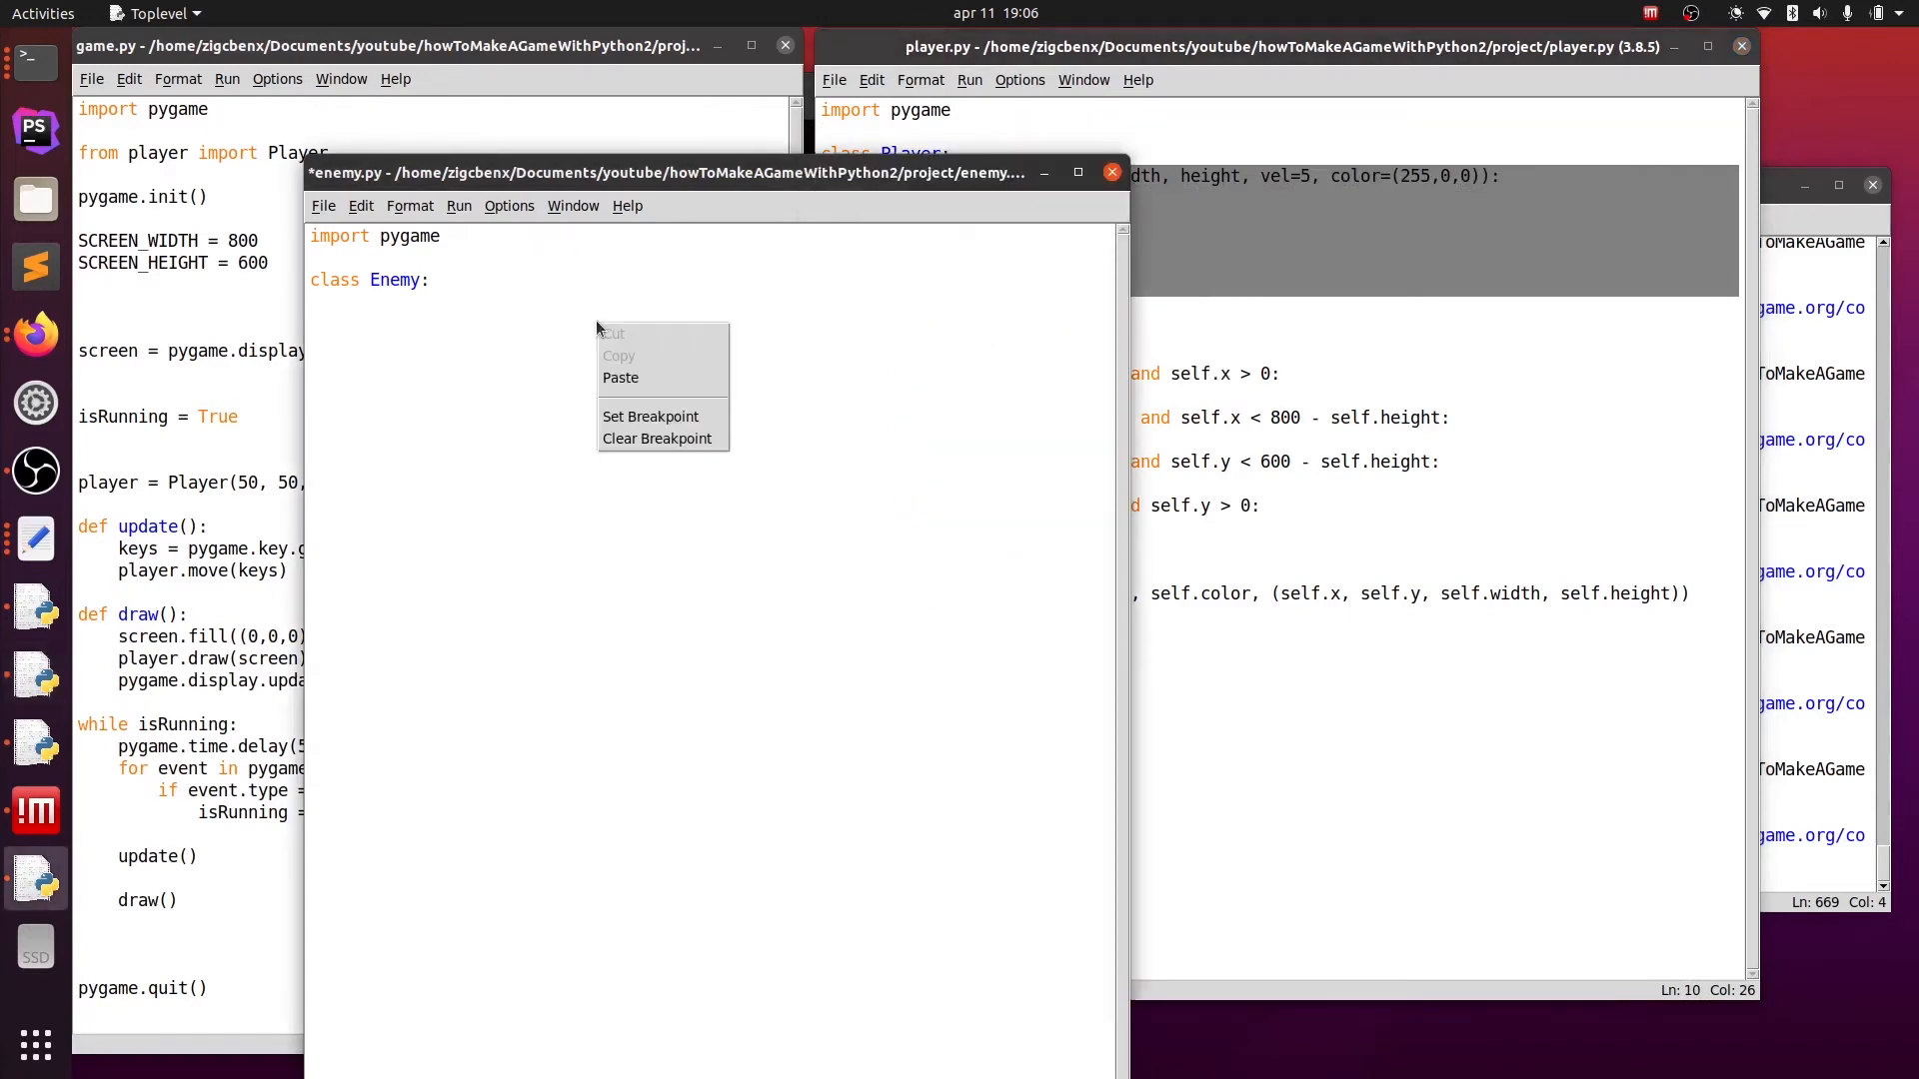
left_click(620, 378)
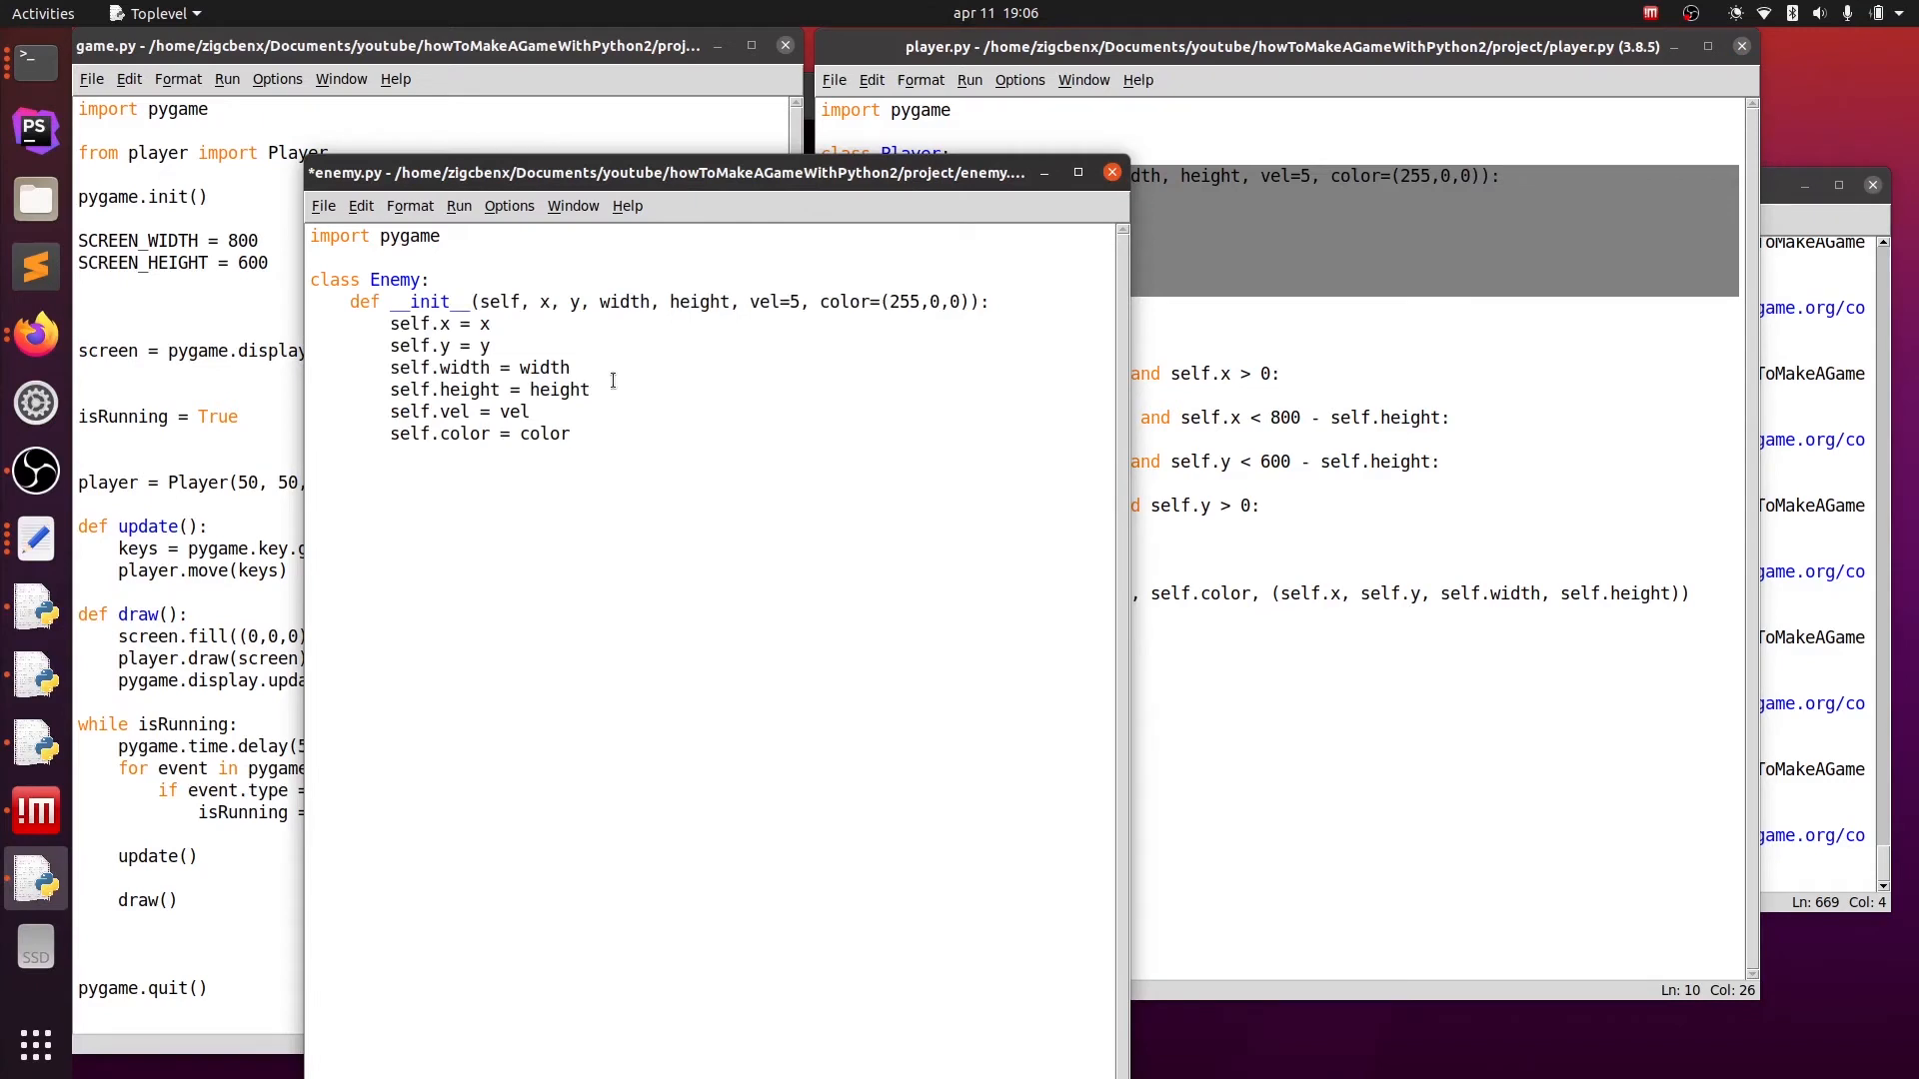
left_click(965, 302)
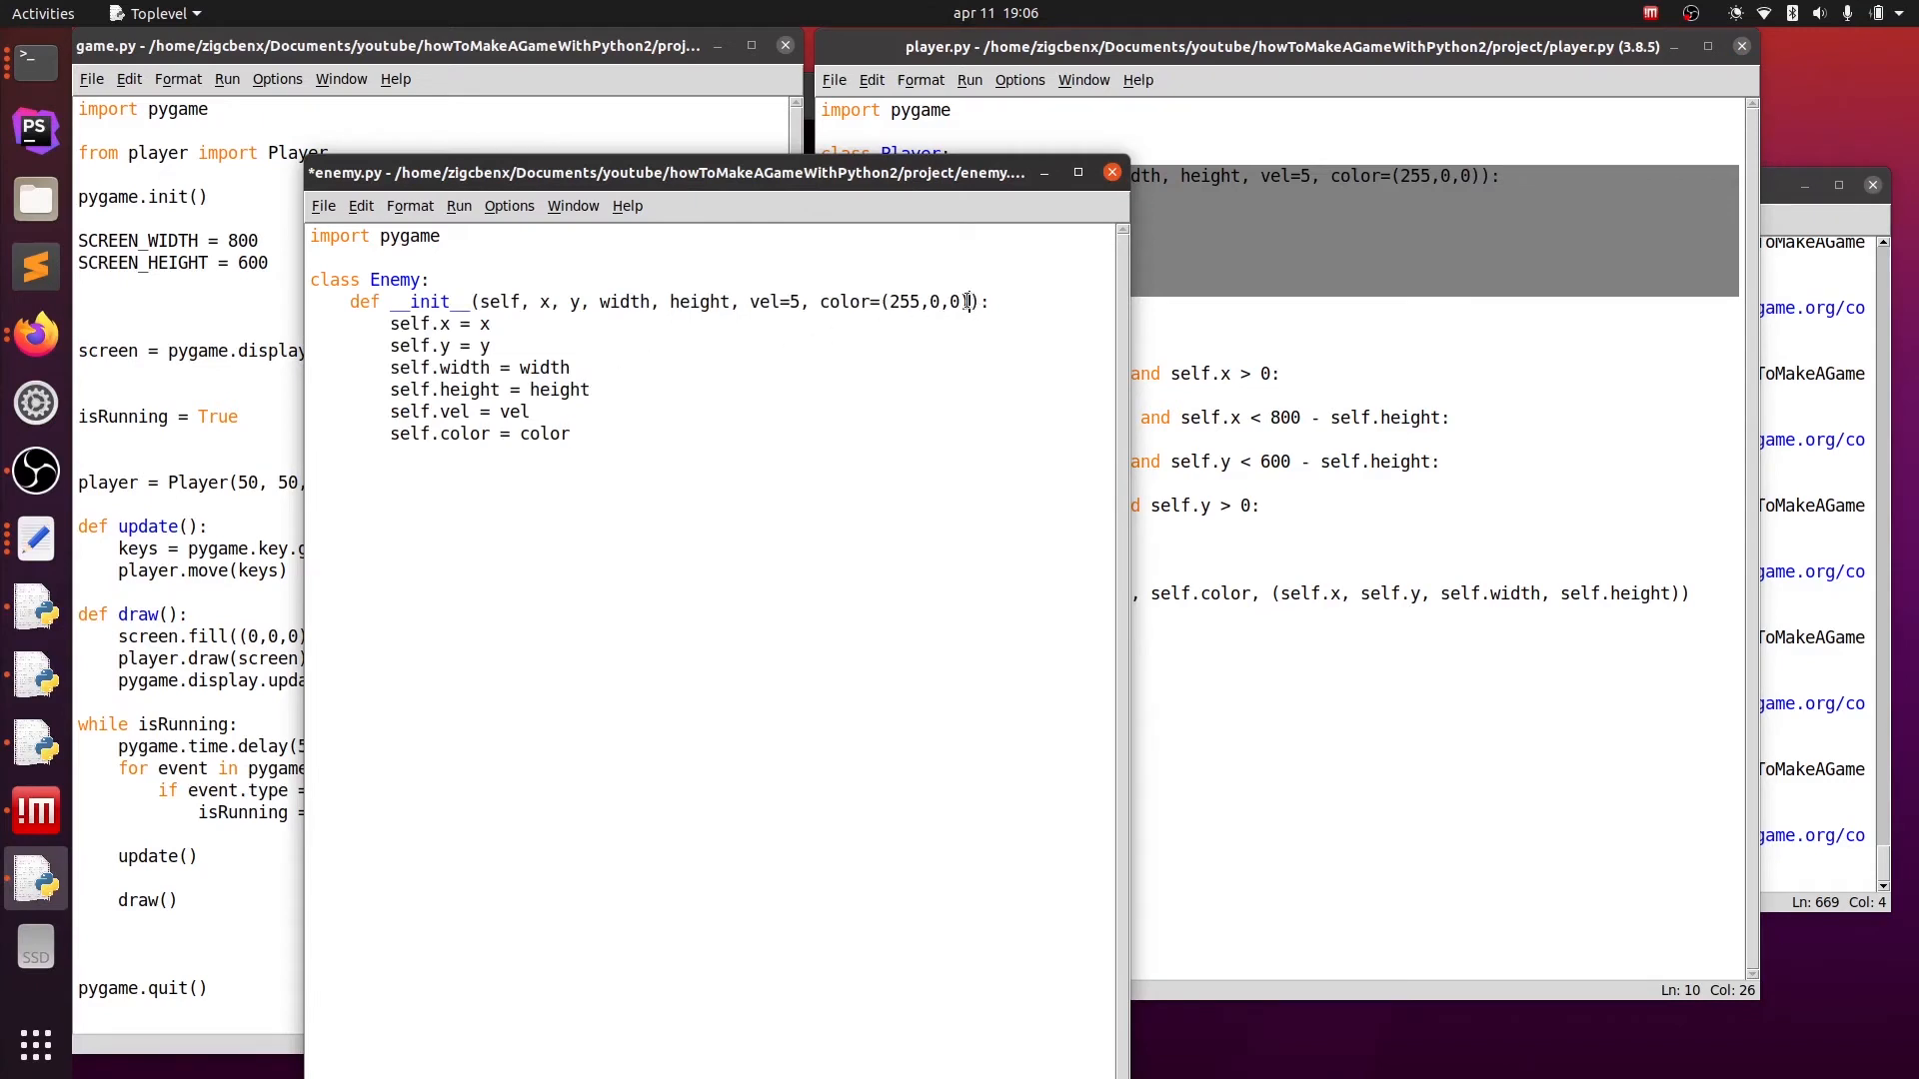
type(",")
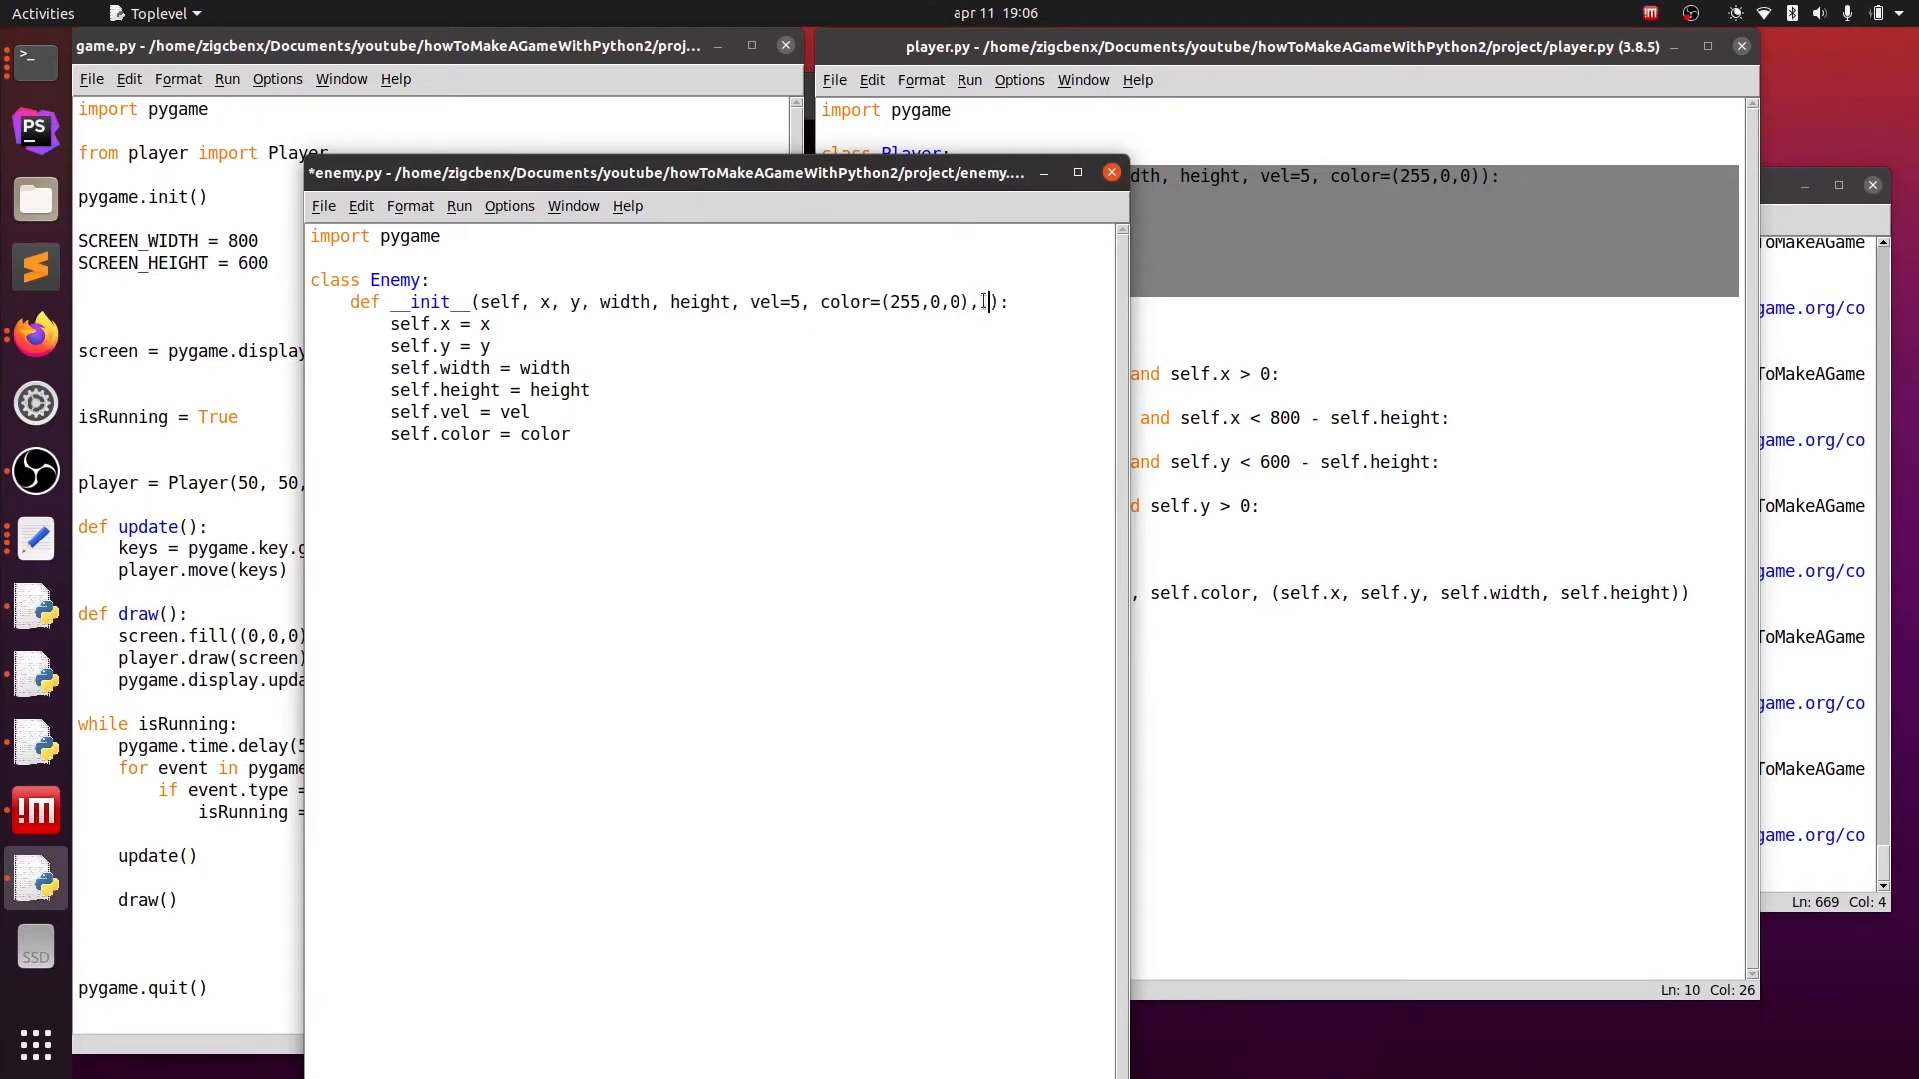
type("right = T")
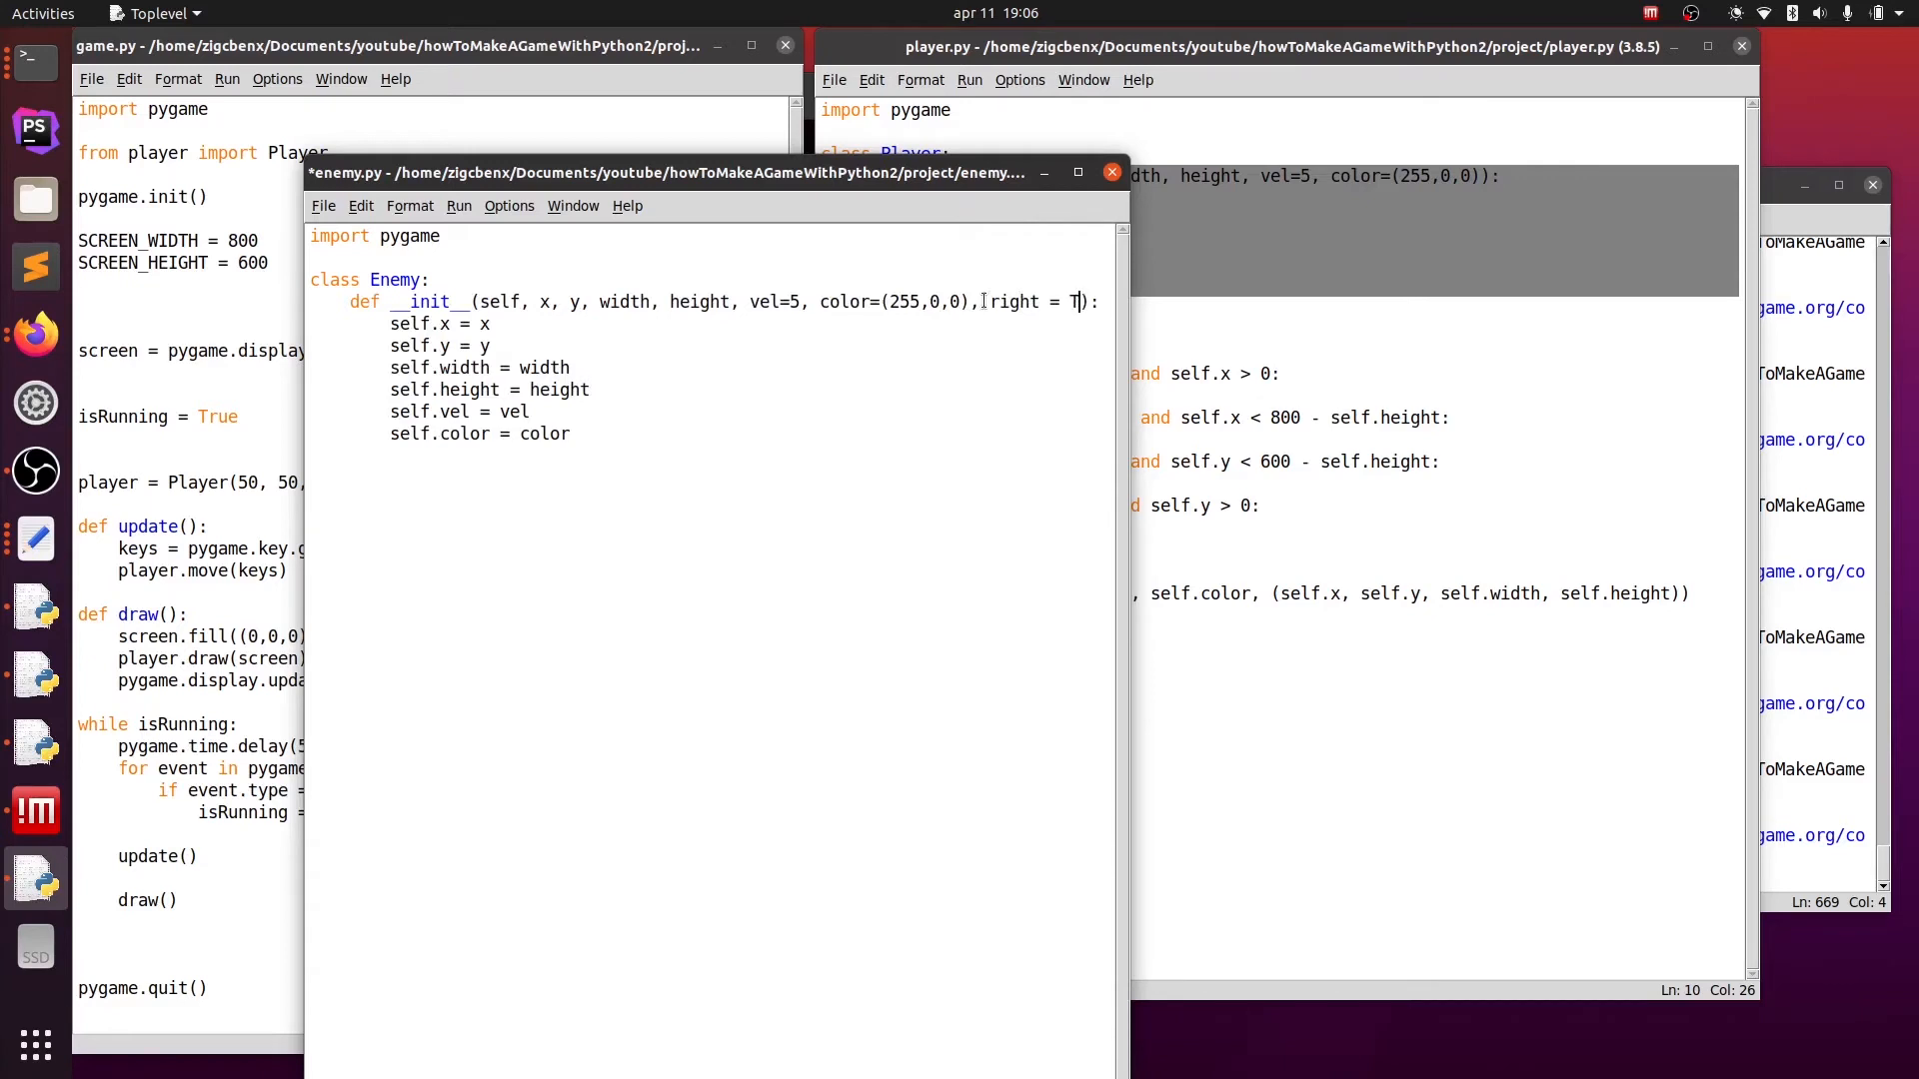
type("rue")
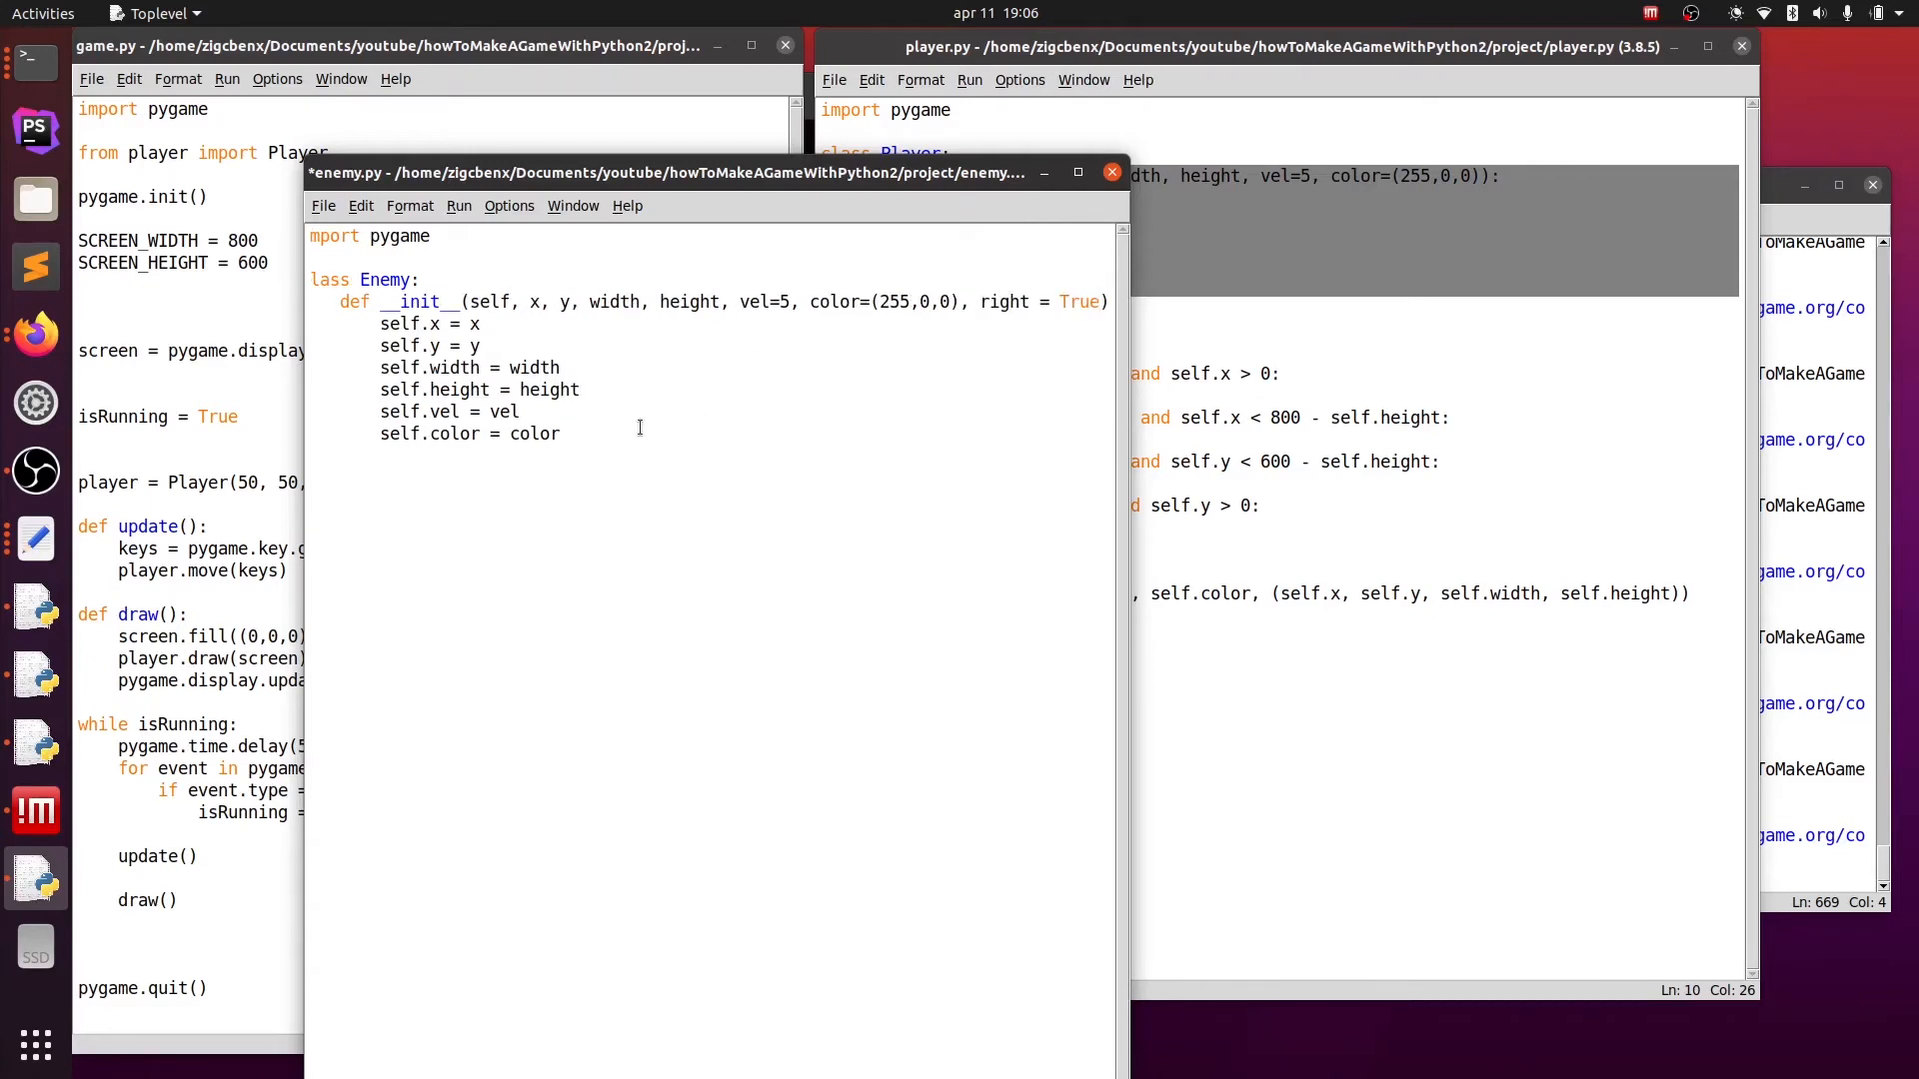
- Store the flag as self.right = right and begin the draw method
type("self.")
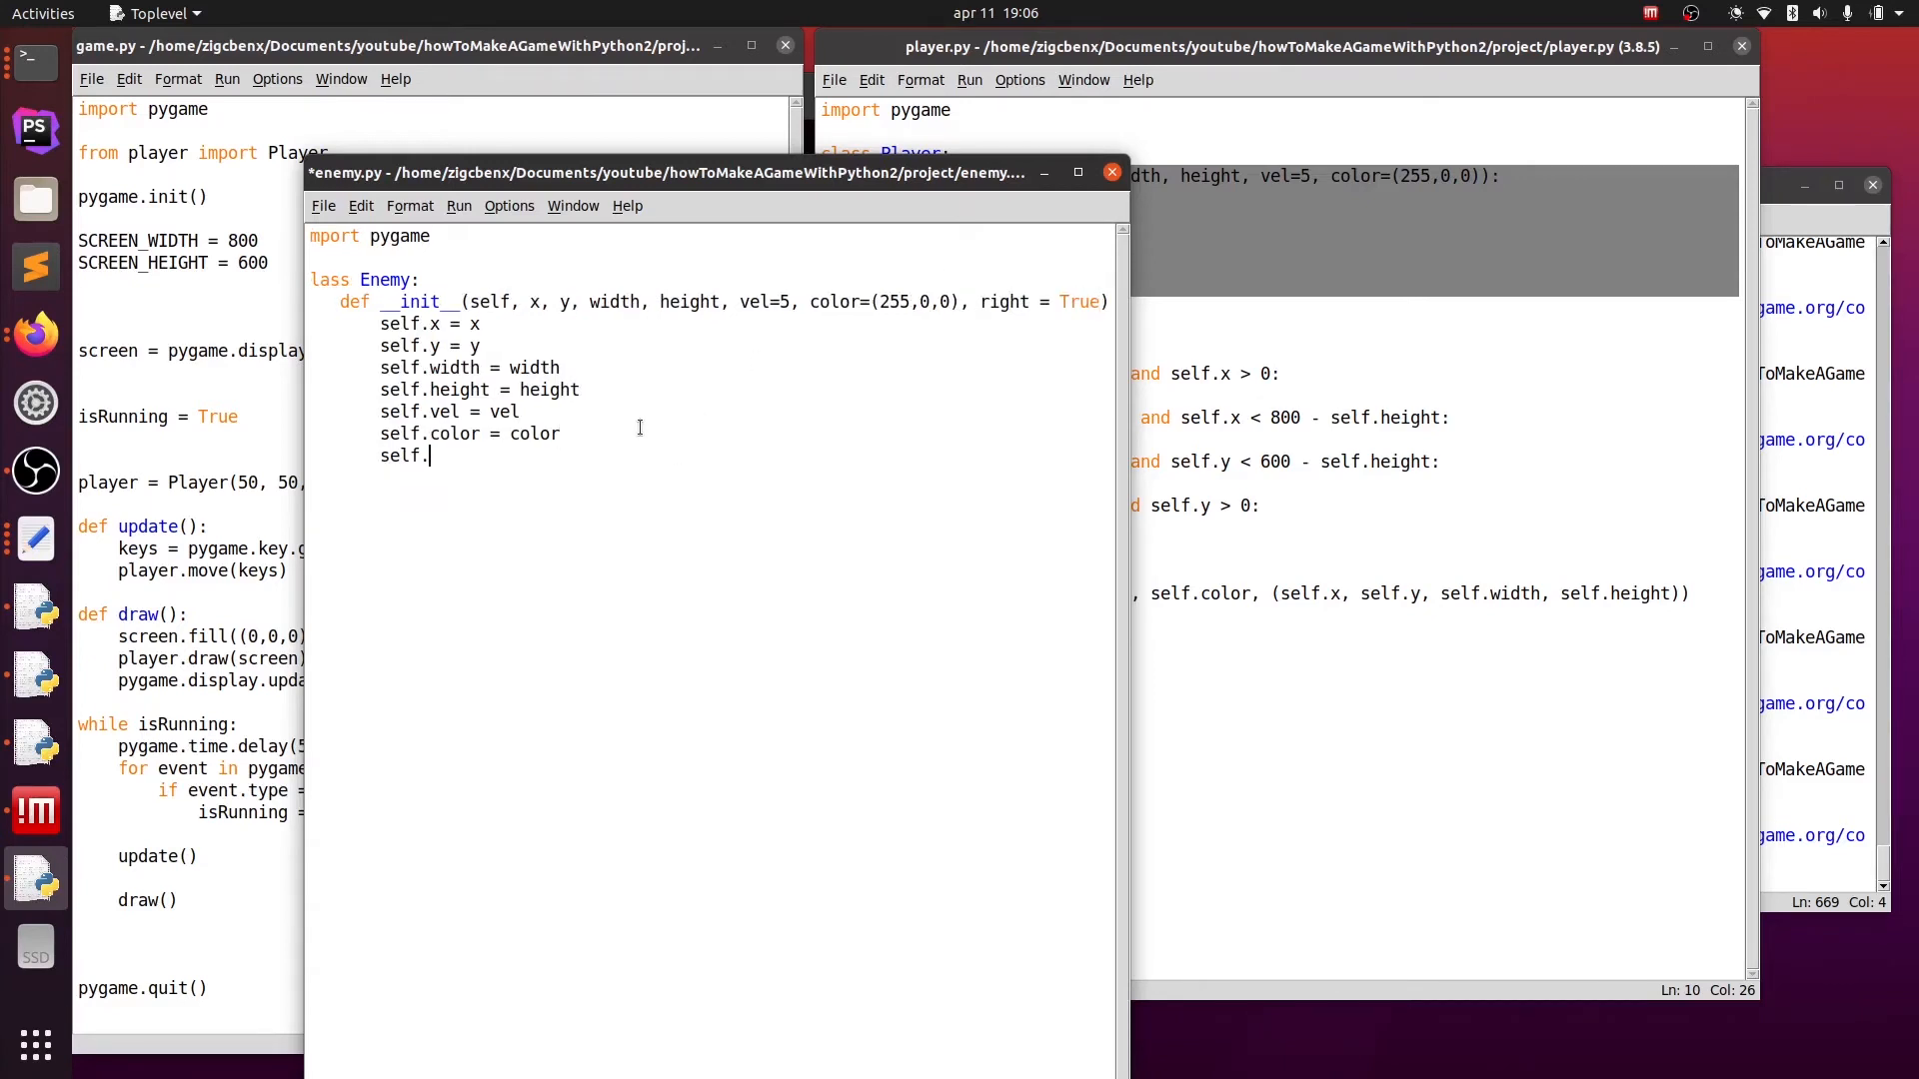
type("right = T")
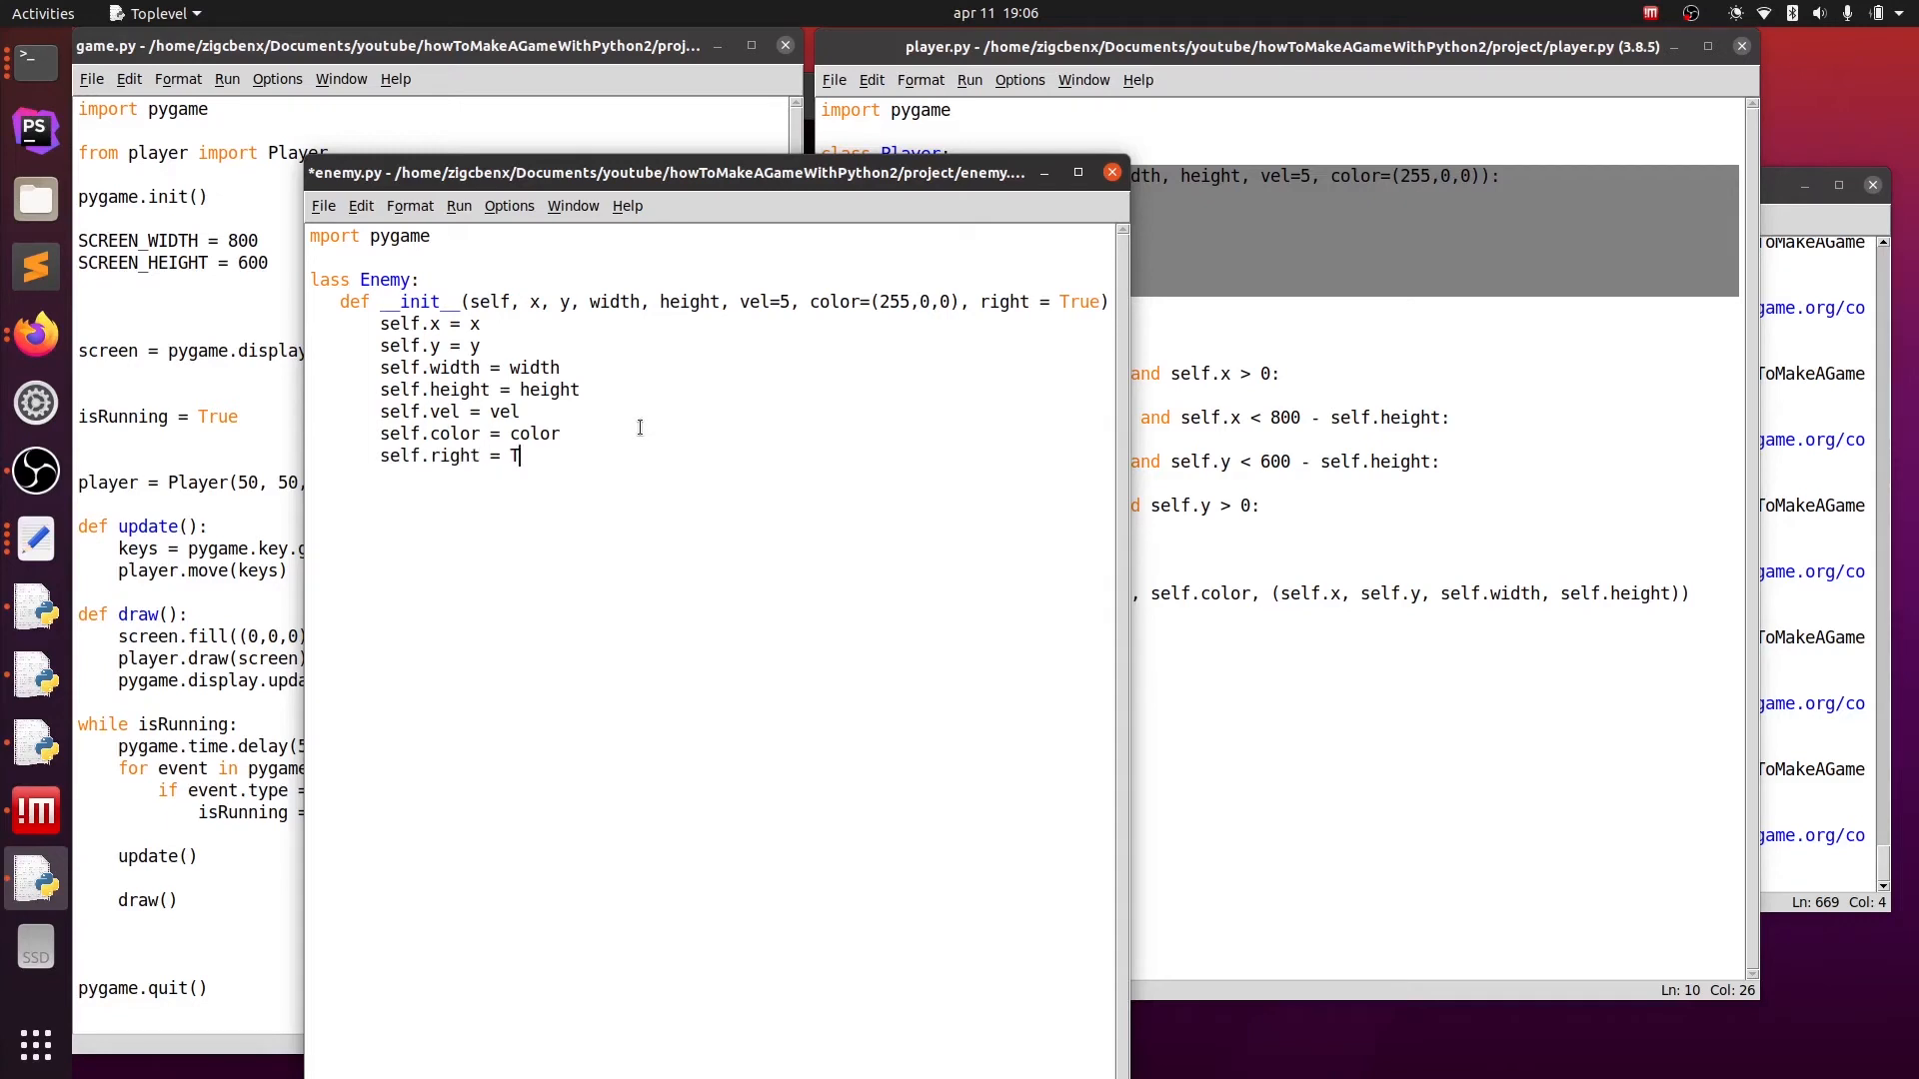
type("ri")
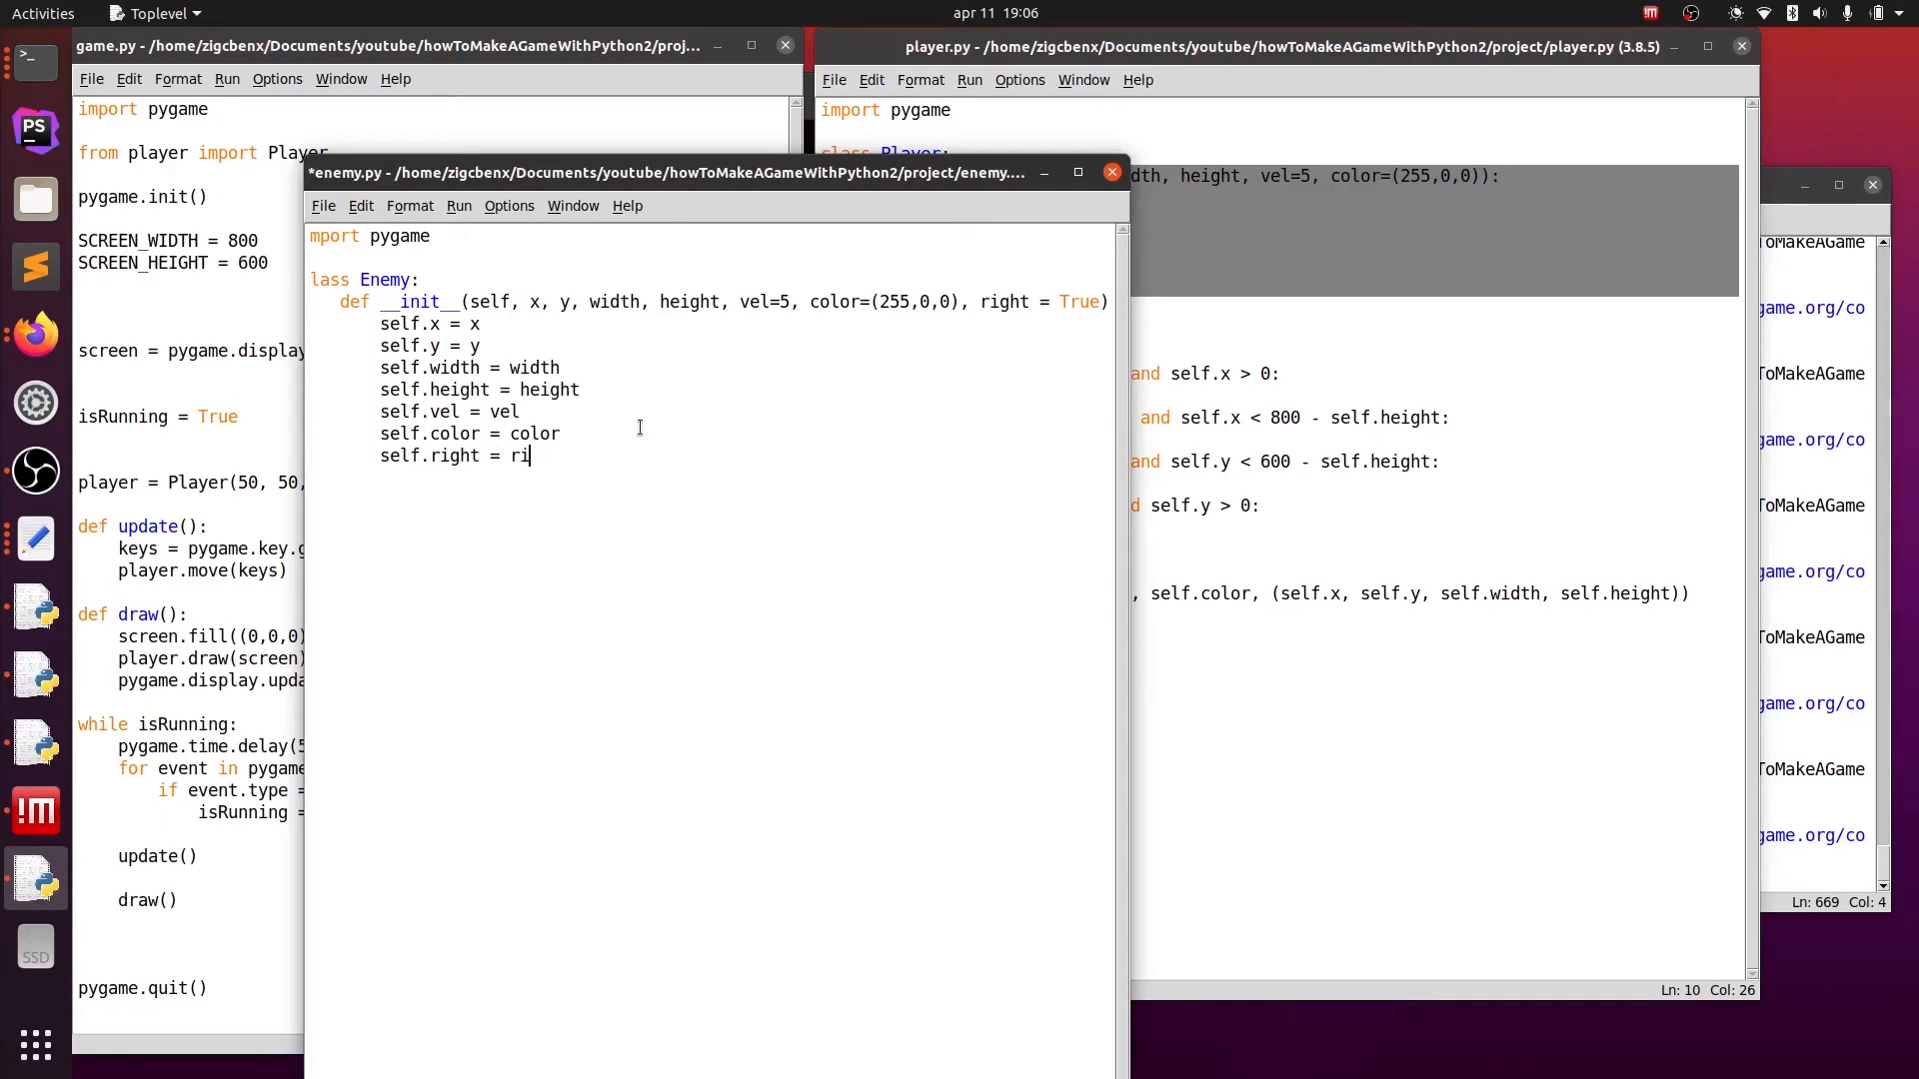
type("ght")
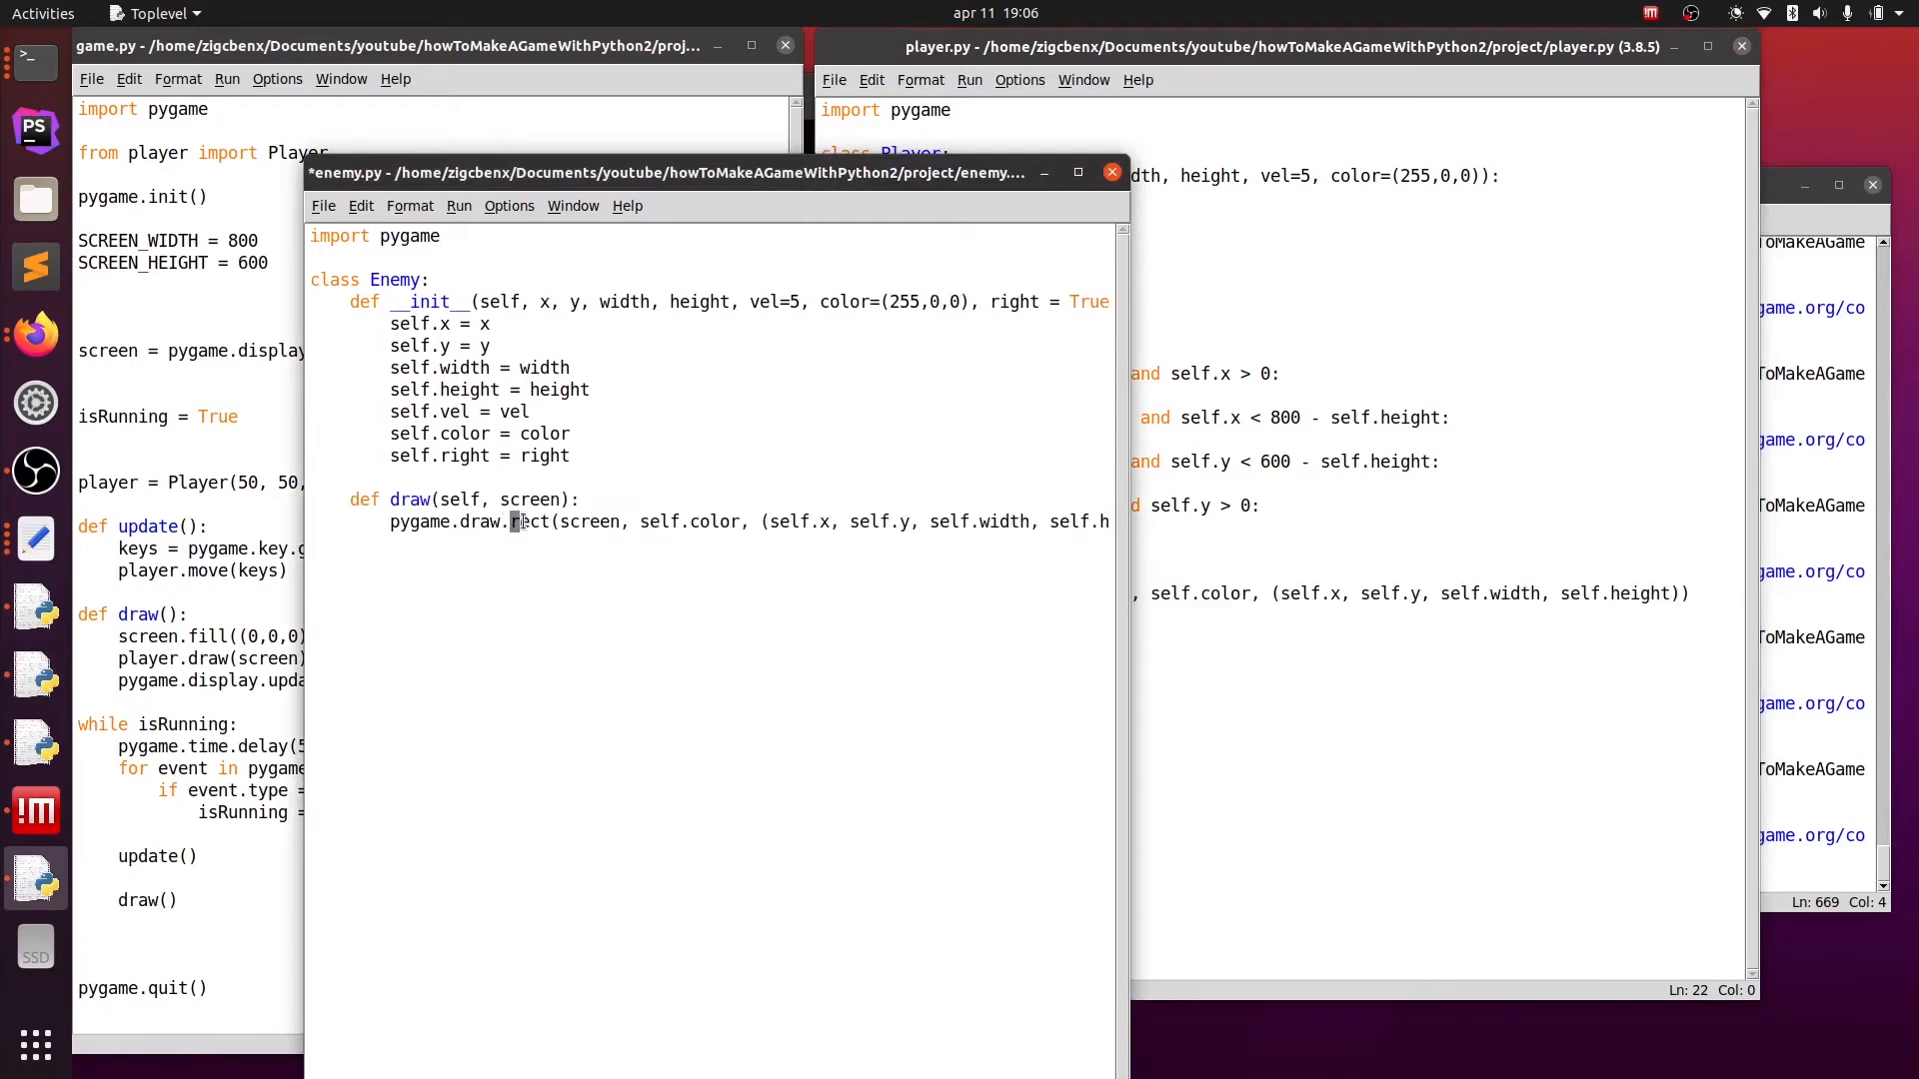
- Switch the draw call to pygame.draw.circle at (self.x, self.y) and save enemy.py
type("cir")
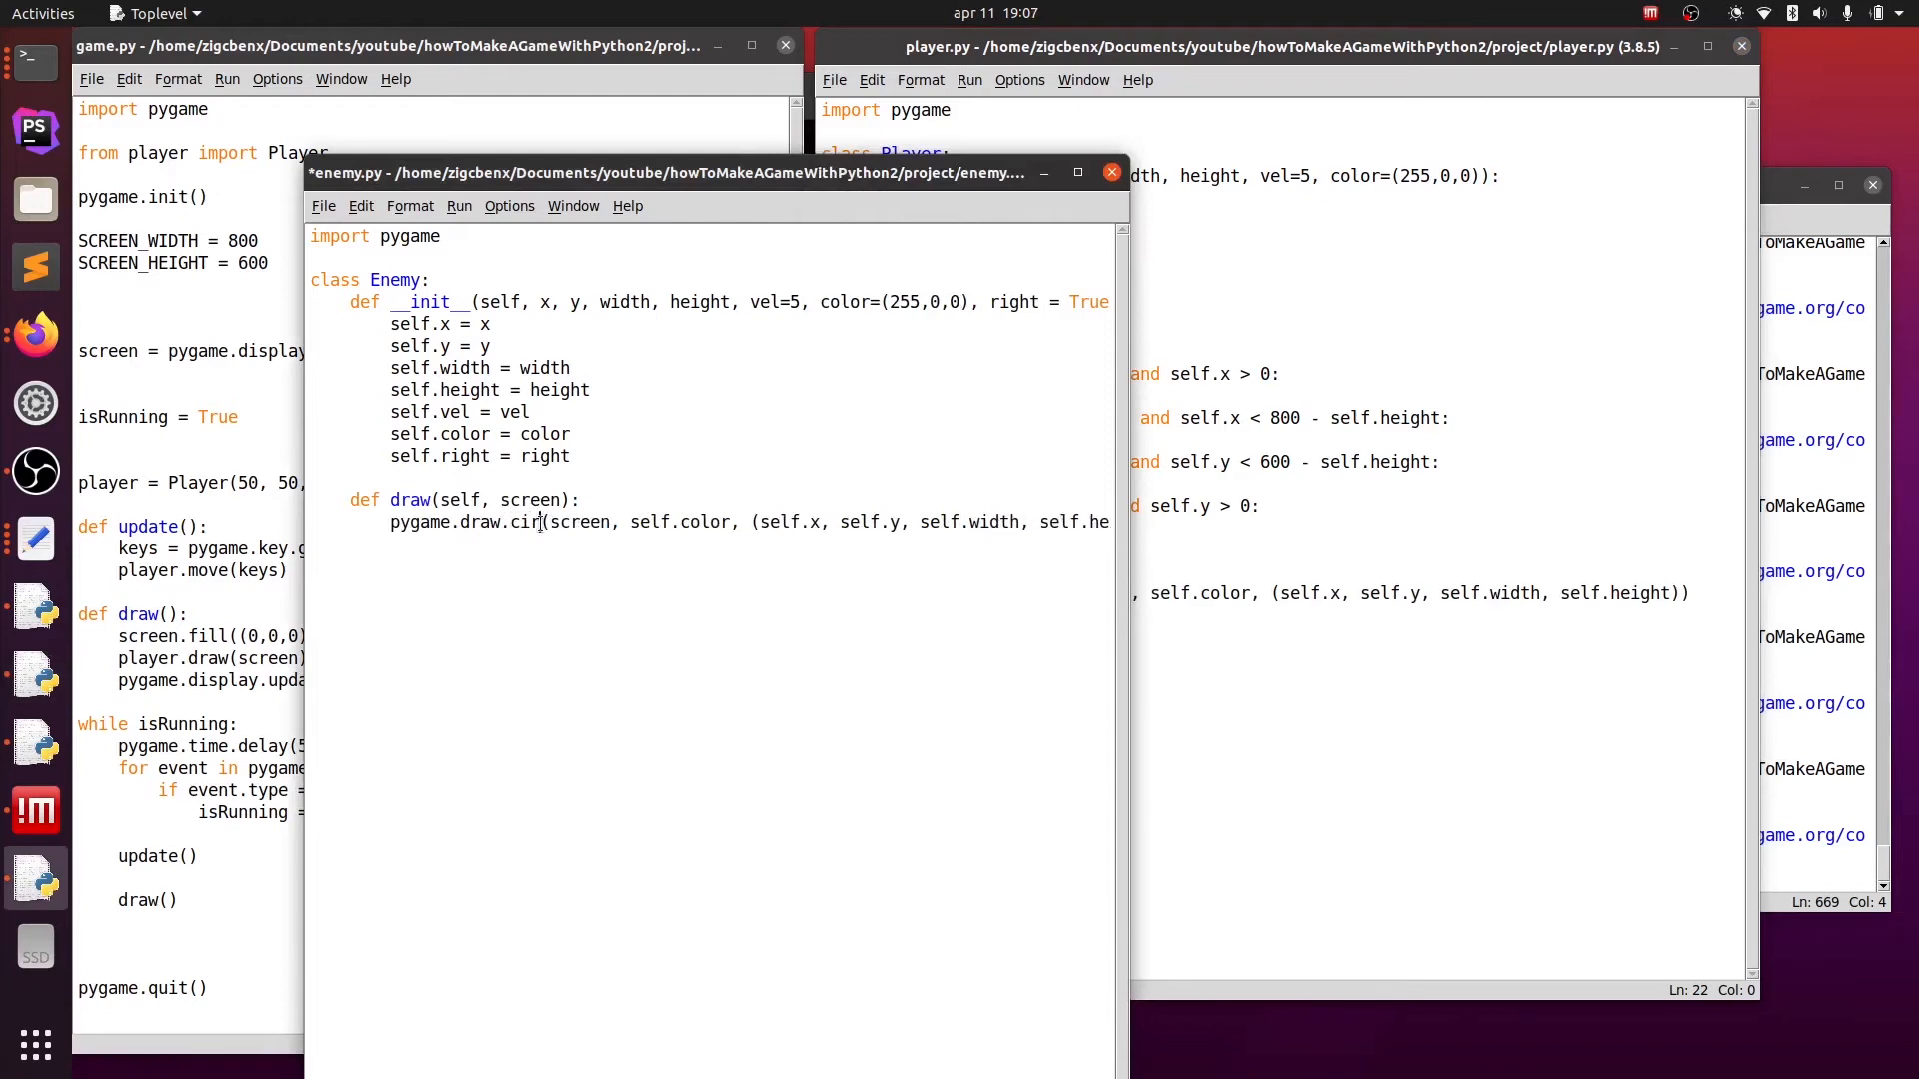
type("cle")
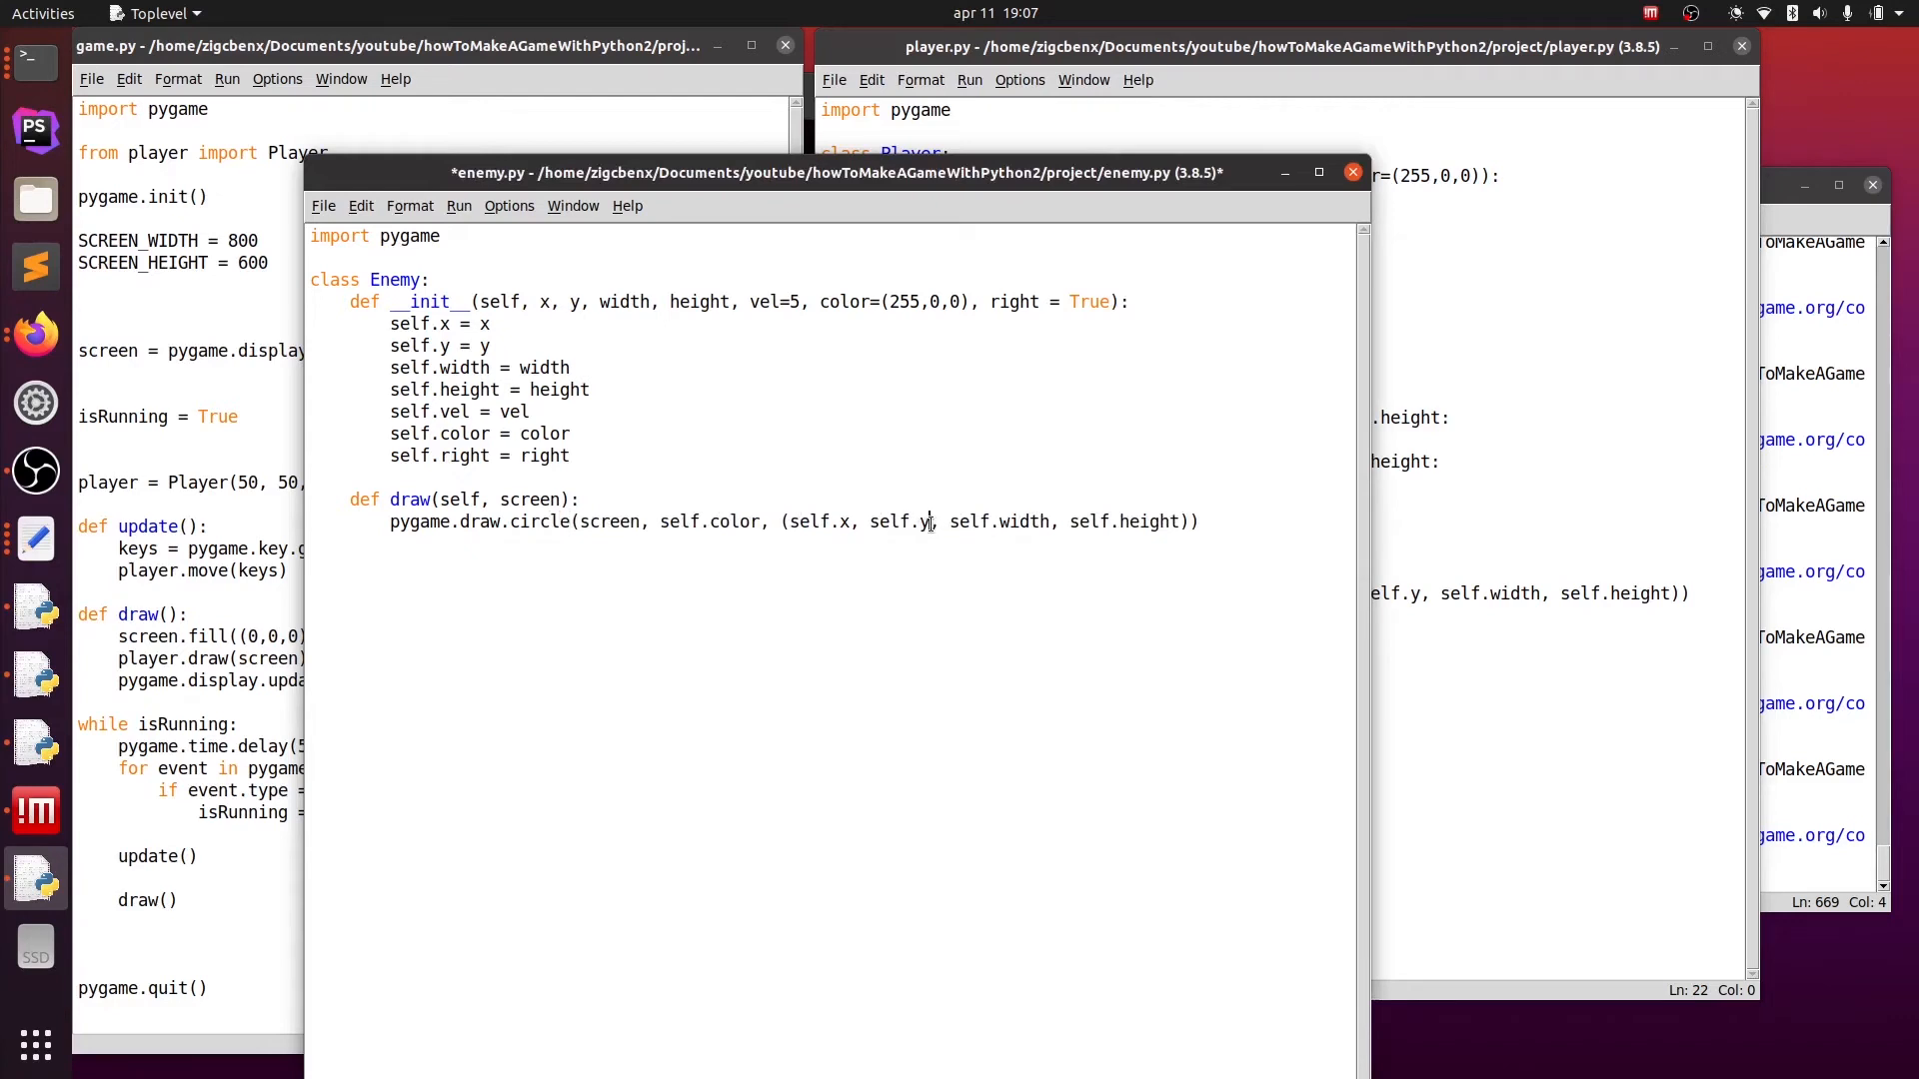
double_click(857, 522)
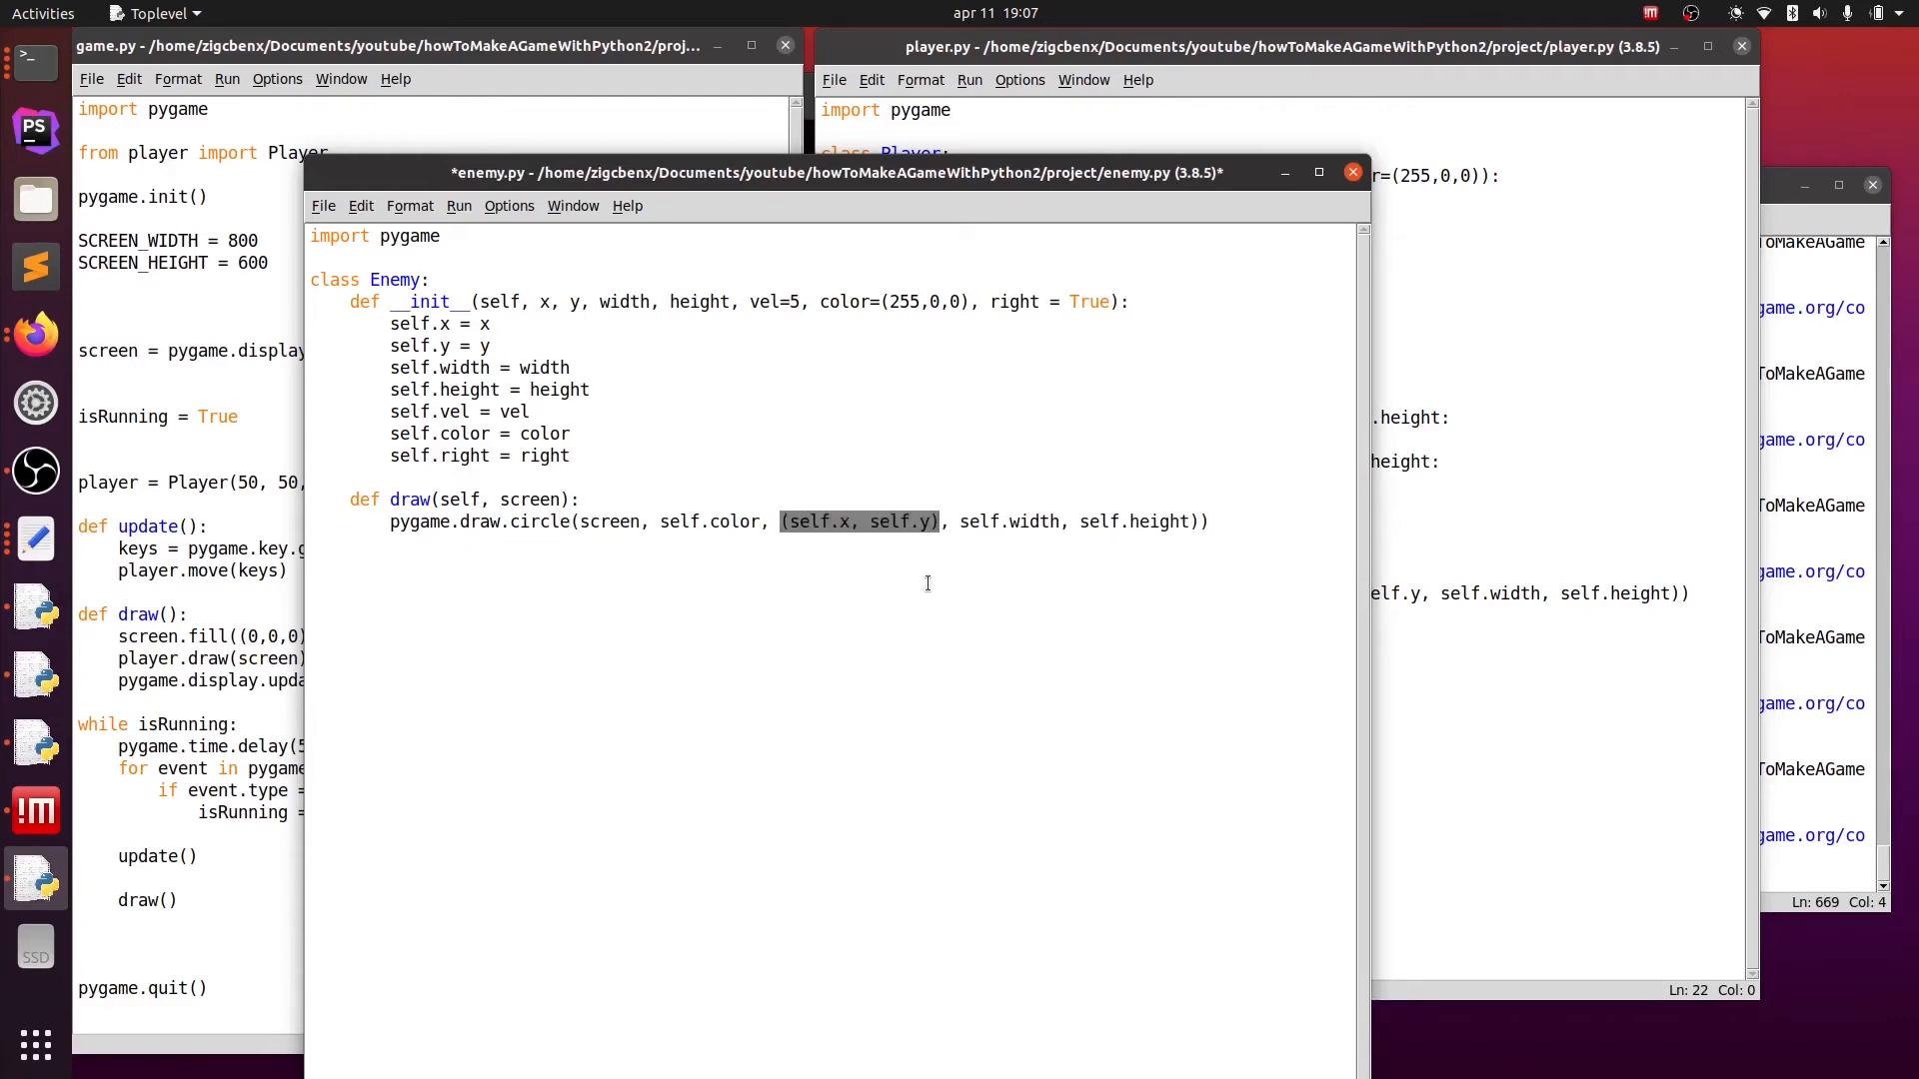
left_click(1190, 522)
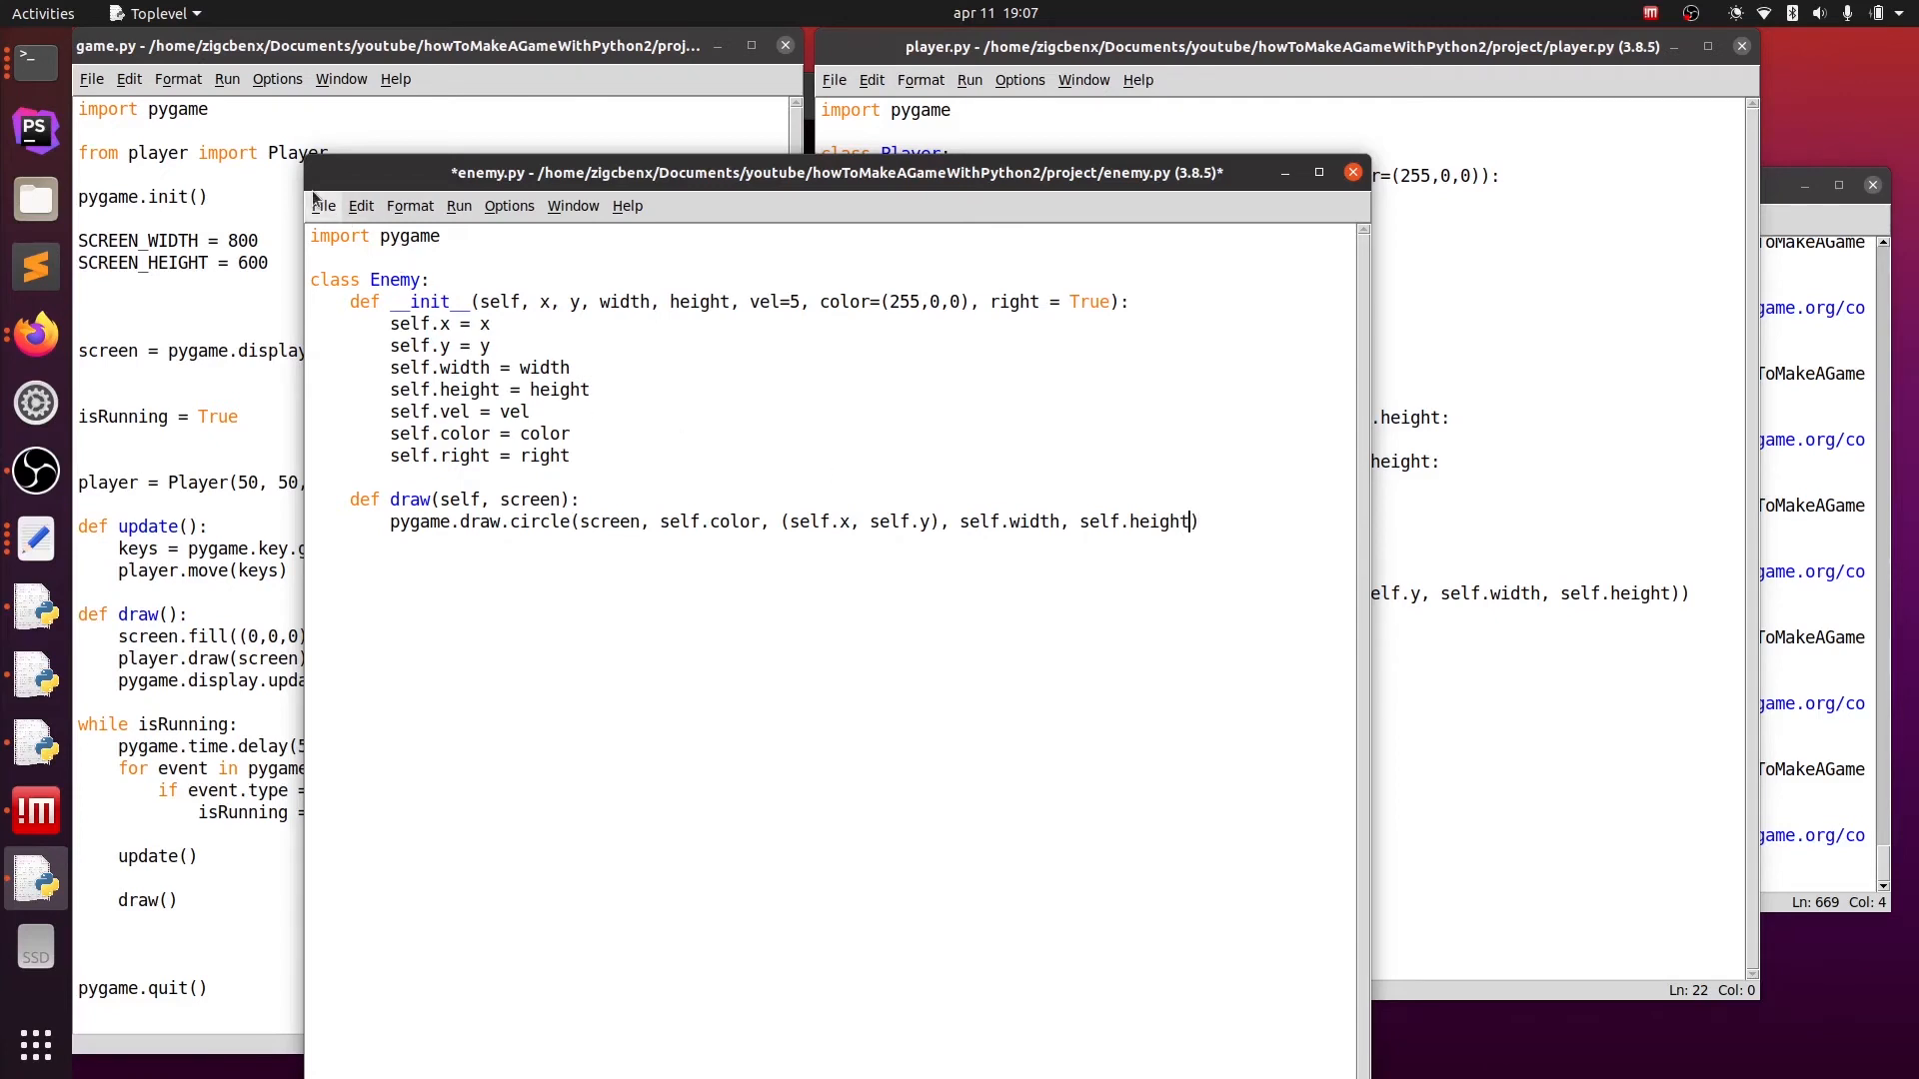
left_click(324, 204)
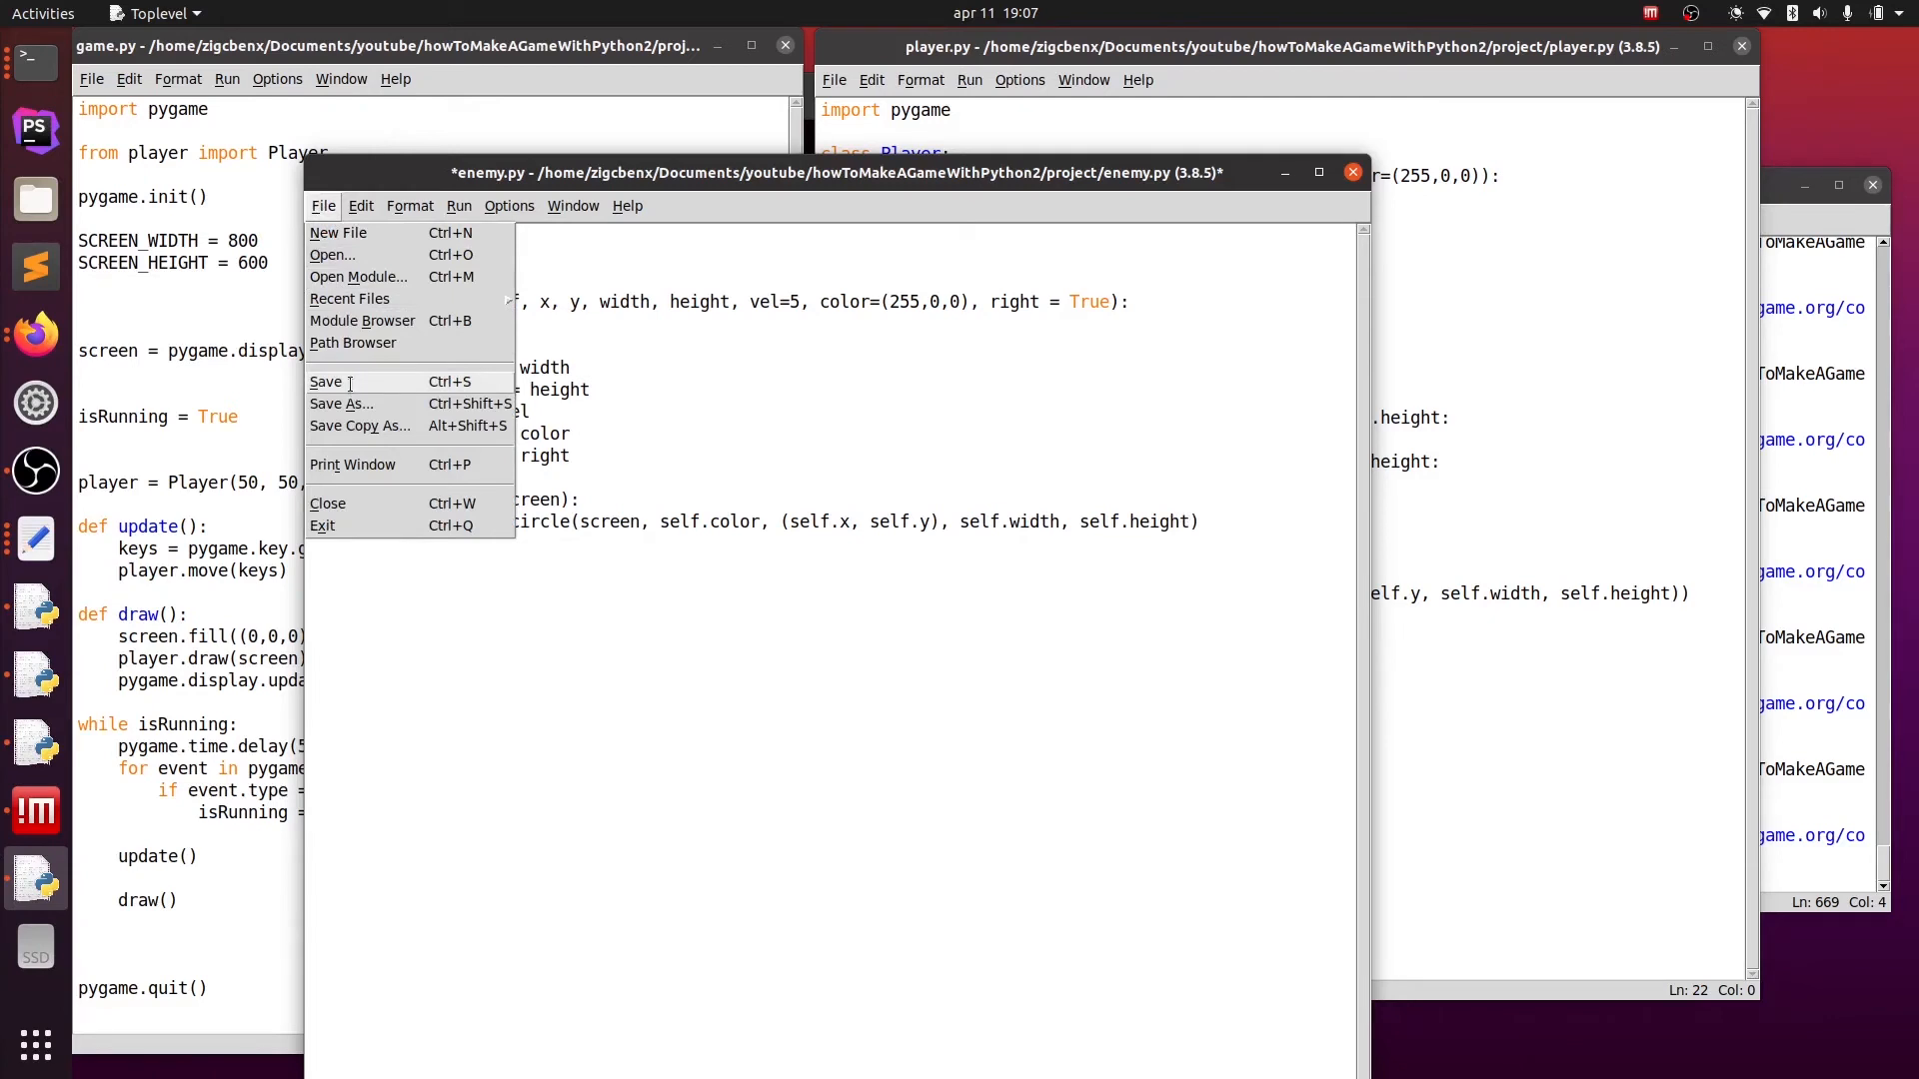
left_click(326, 379)
type("from")
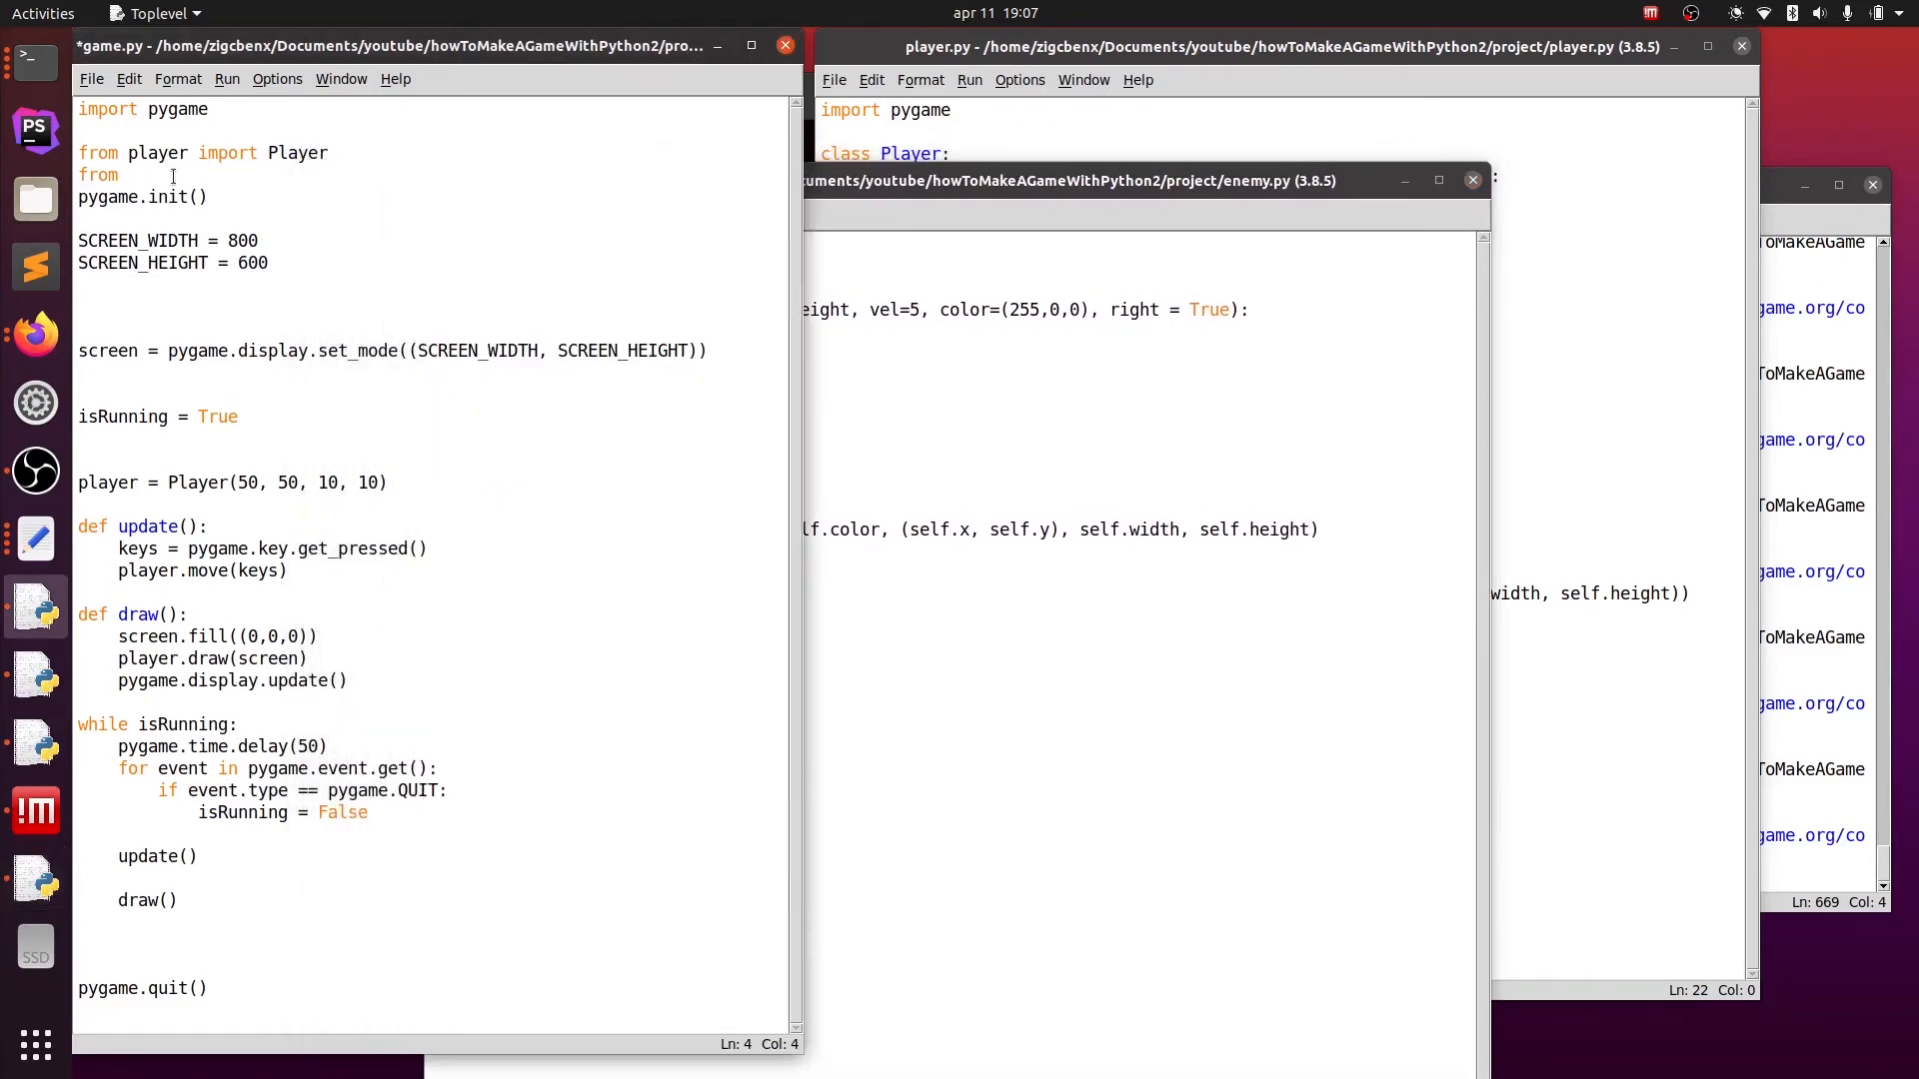
- Import Enemy in game.py and create enemy = Enemy(100, 100, 5, 5, 15)
type("enemy import Ene")
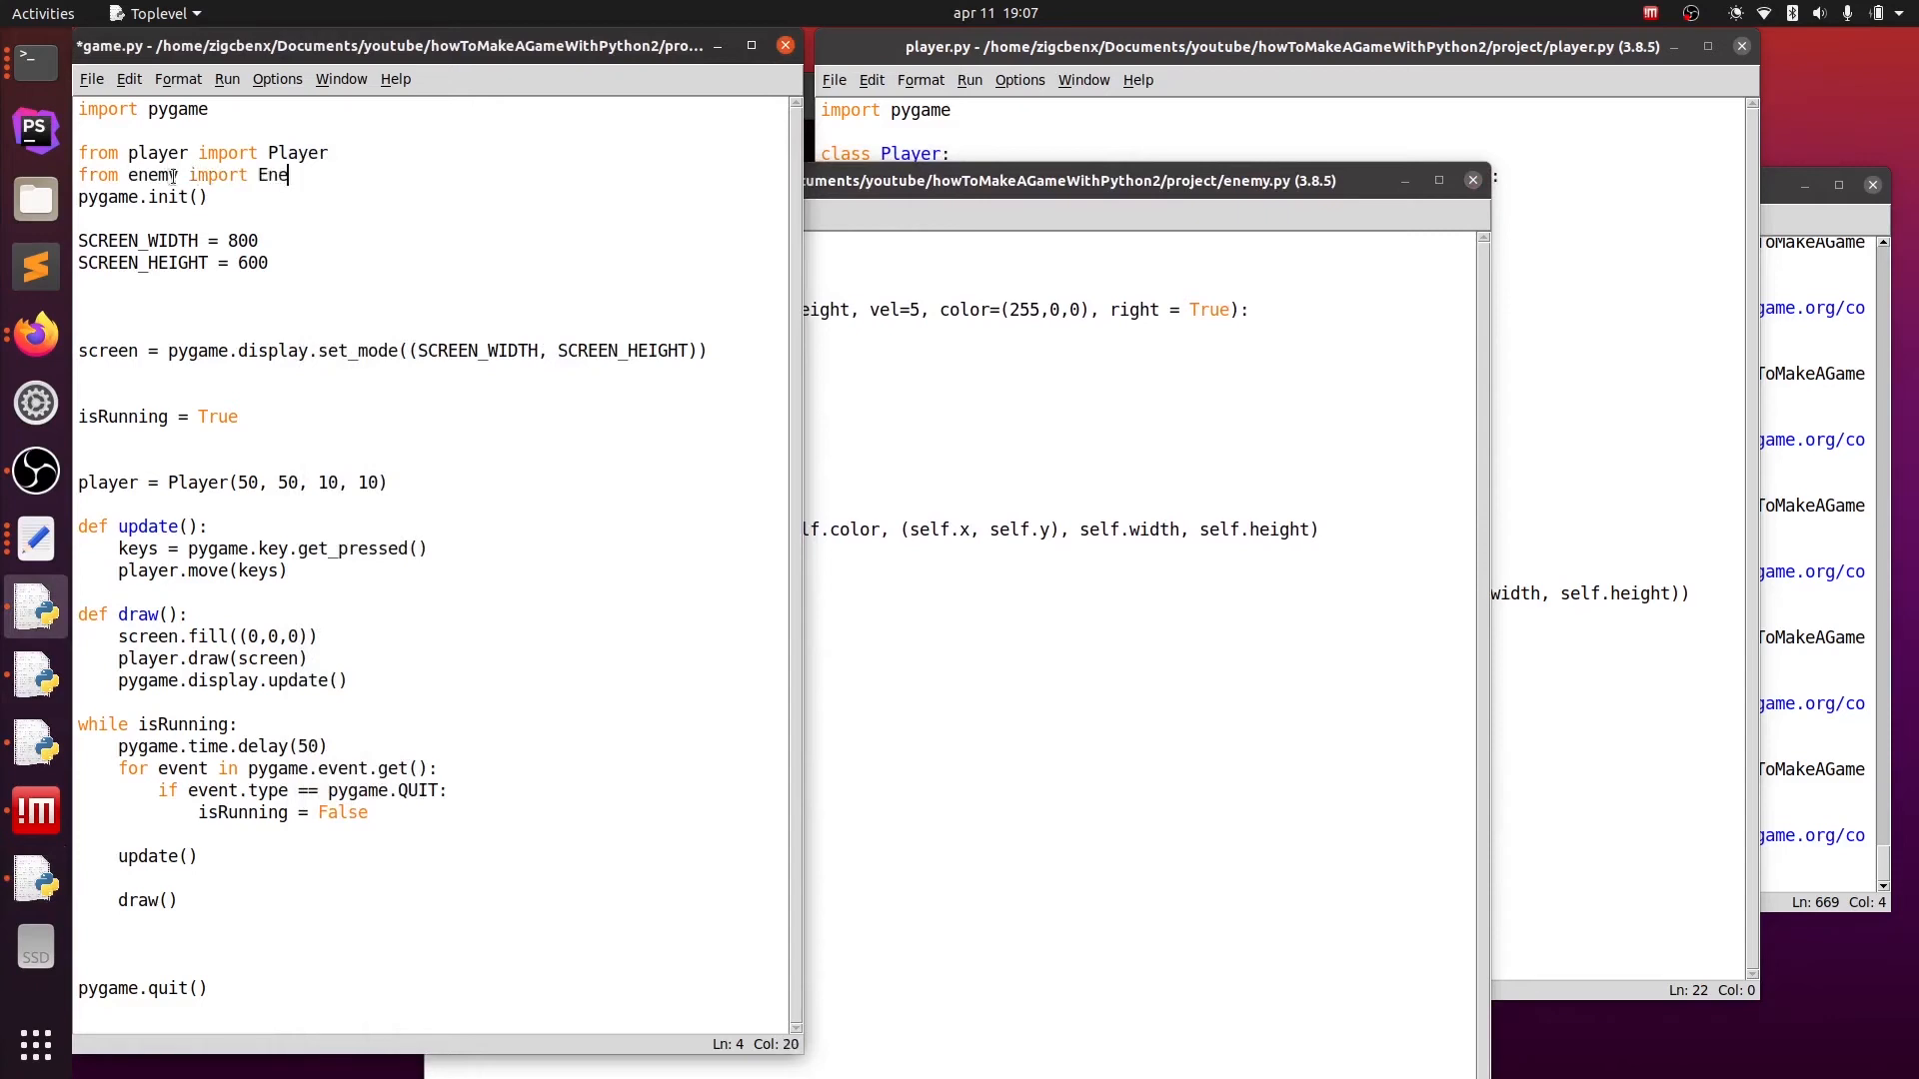
type("my")
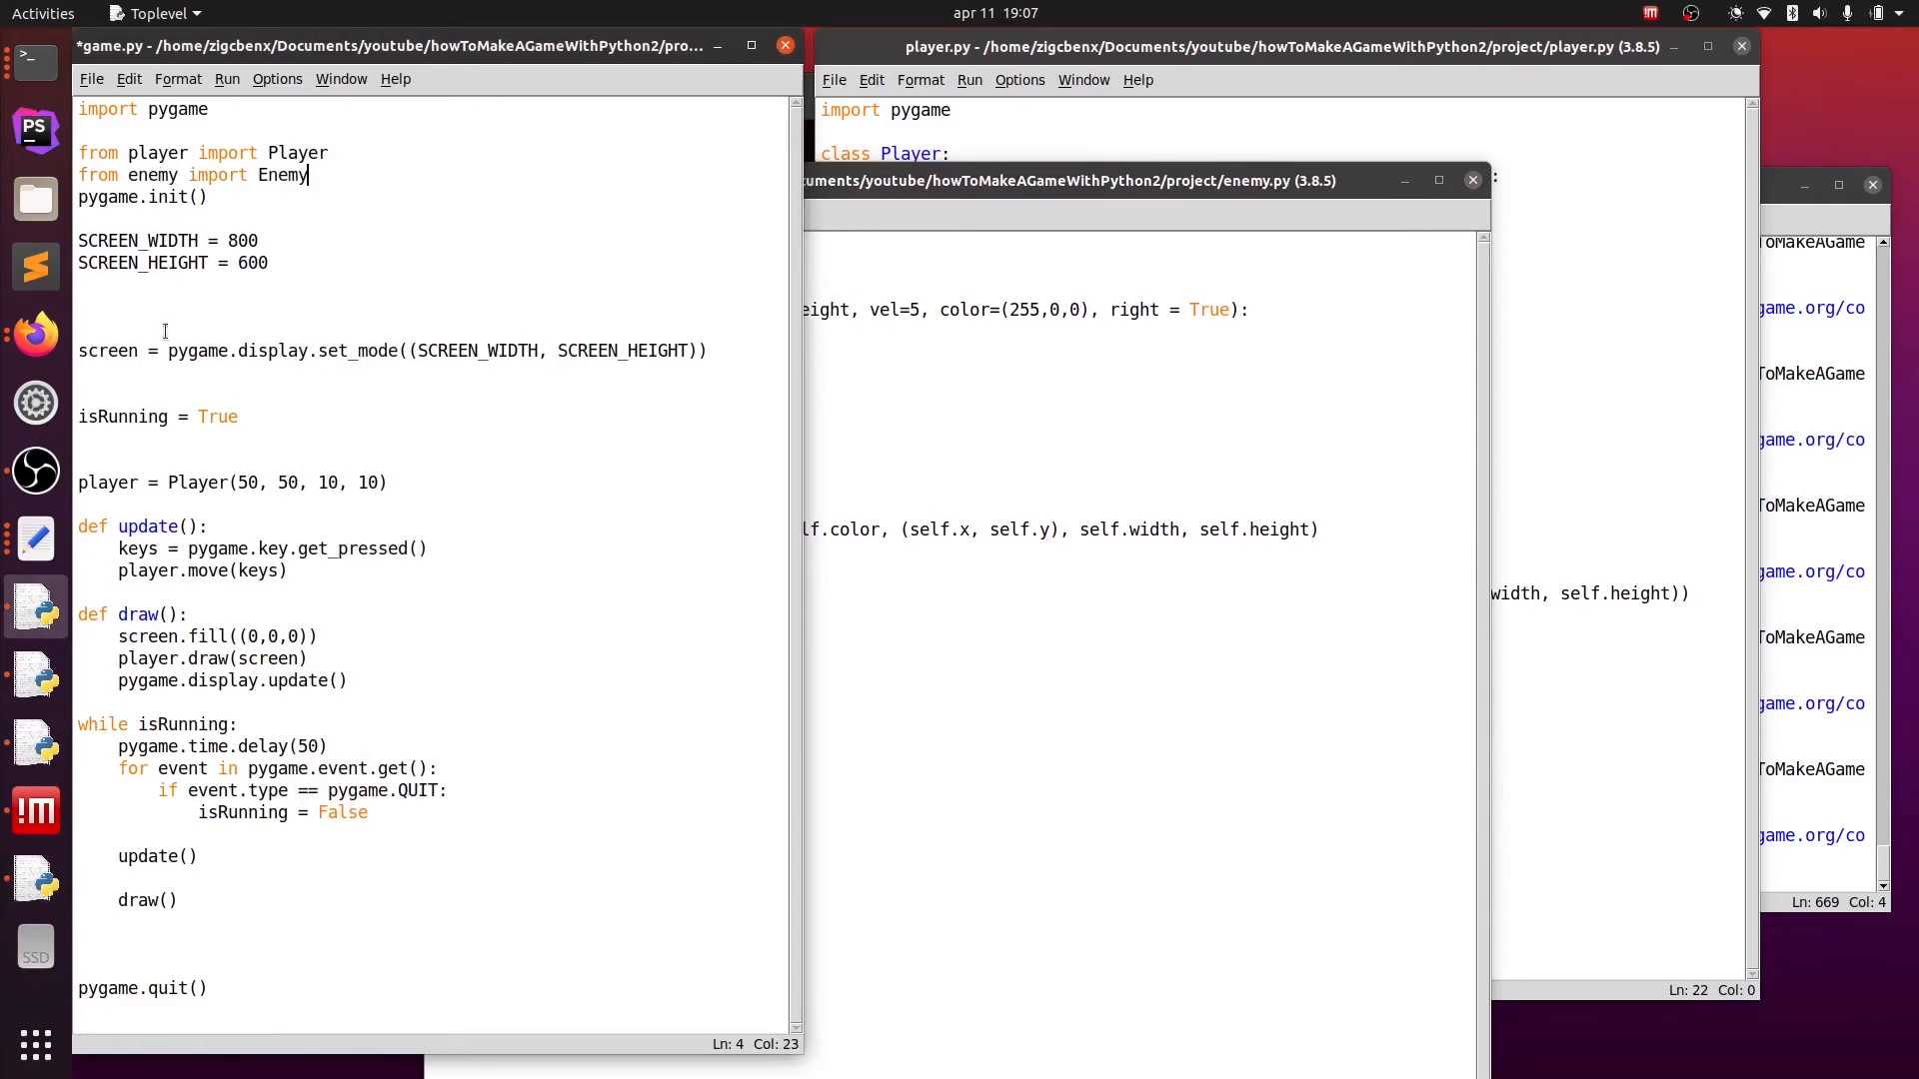
type("e")
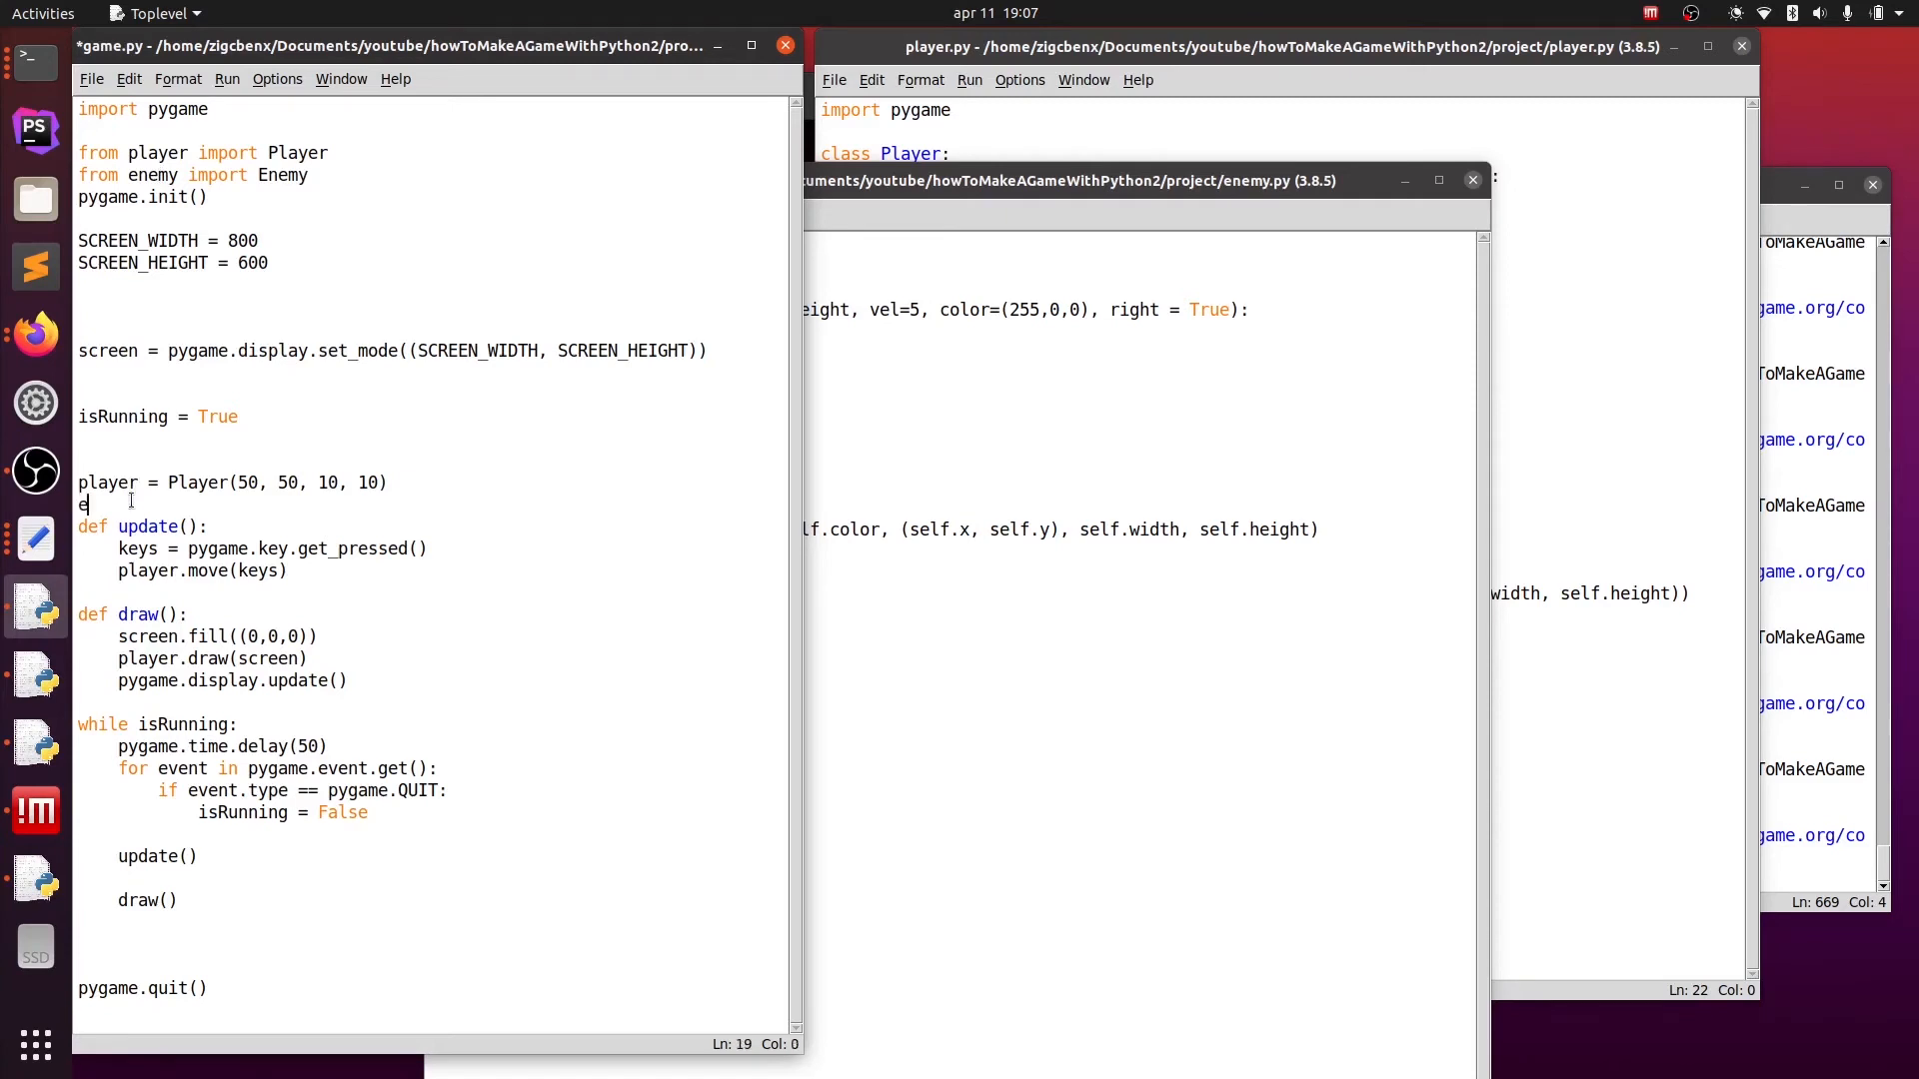
type("nemy = E")
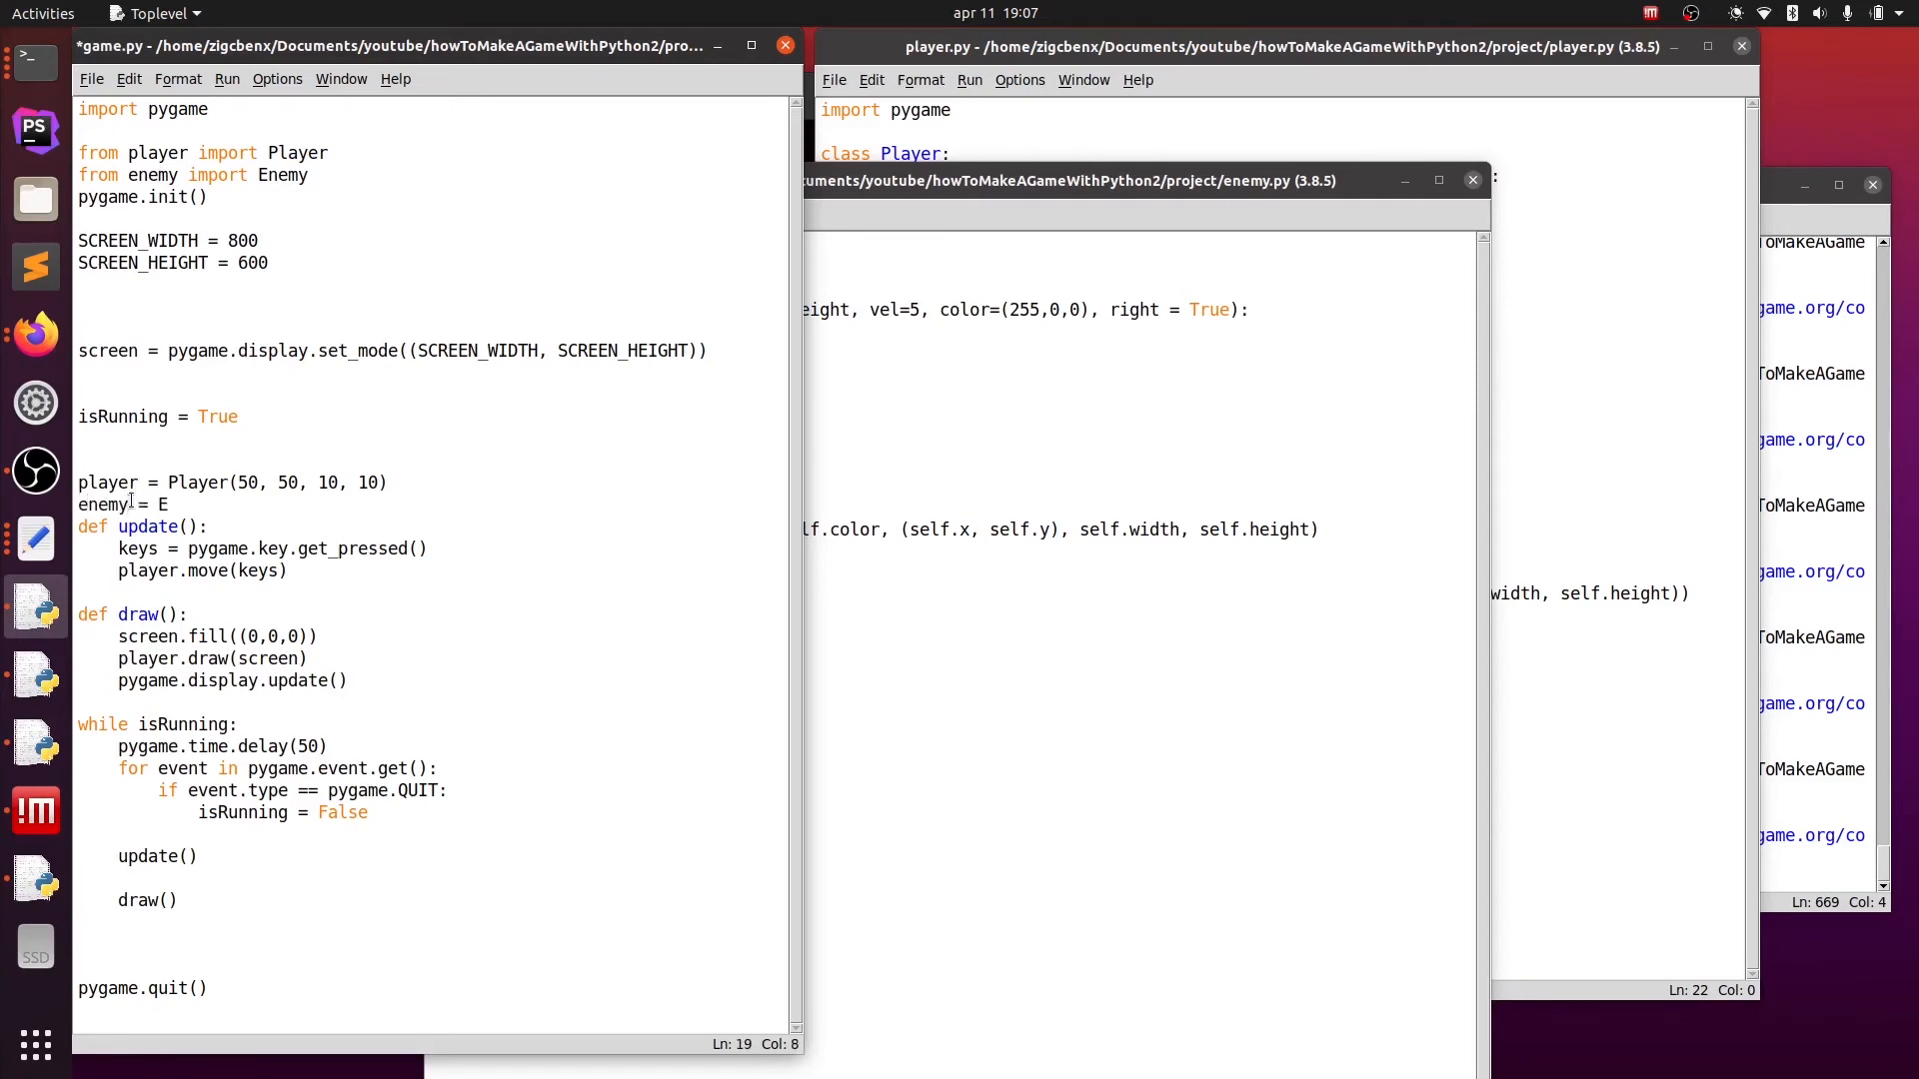
type("nemy()")
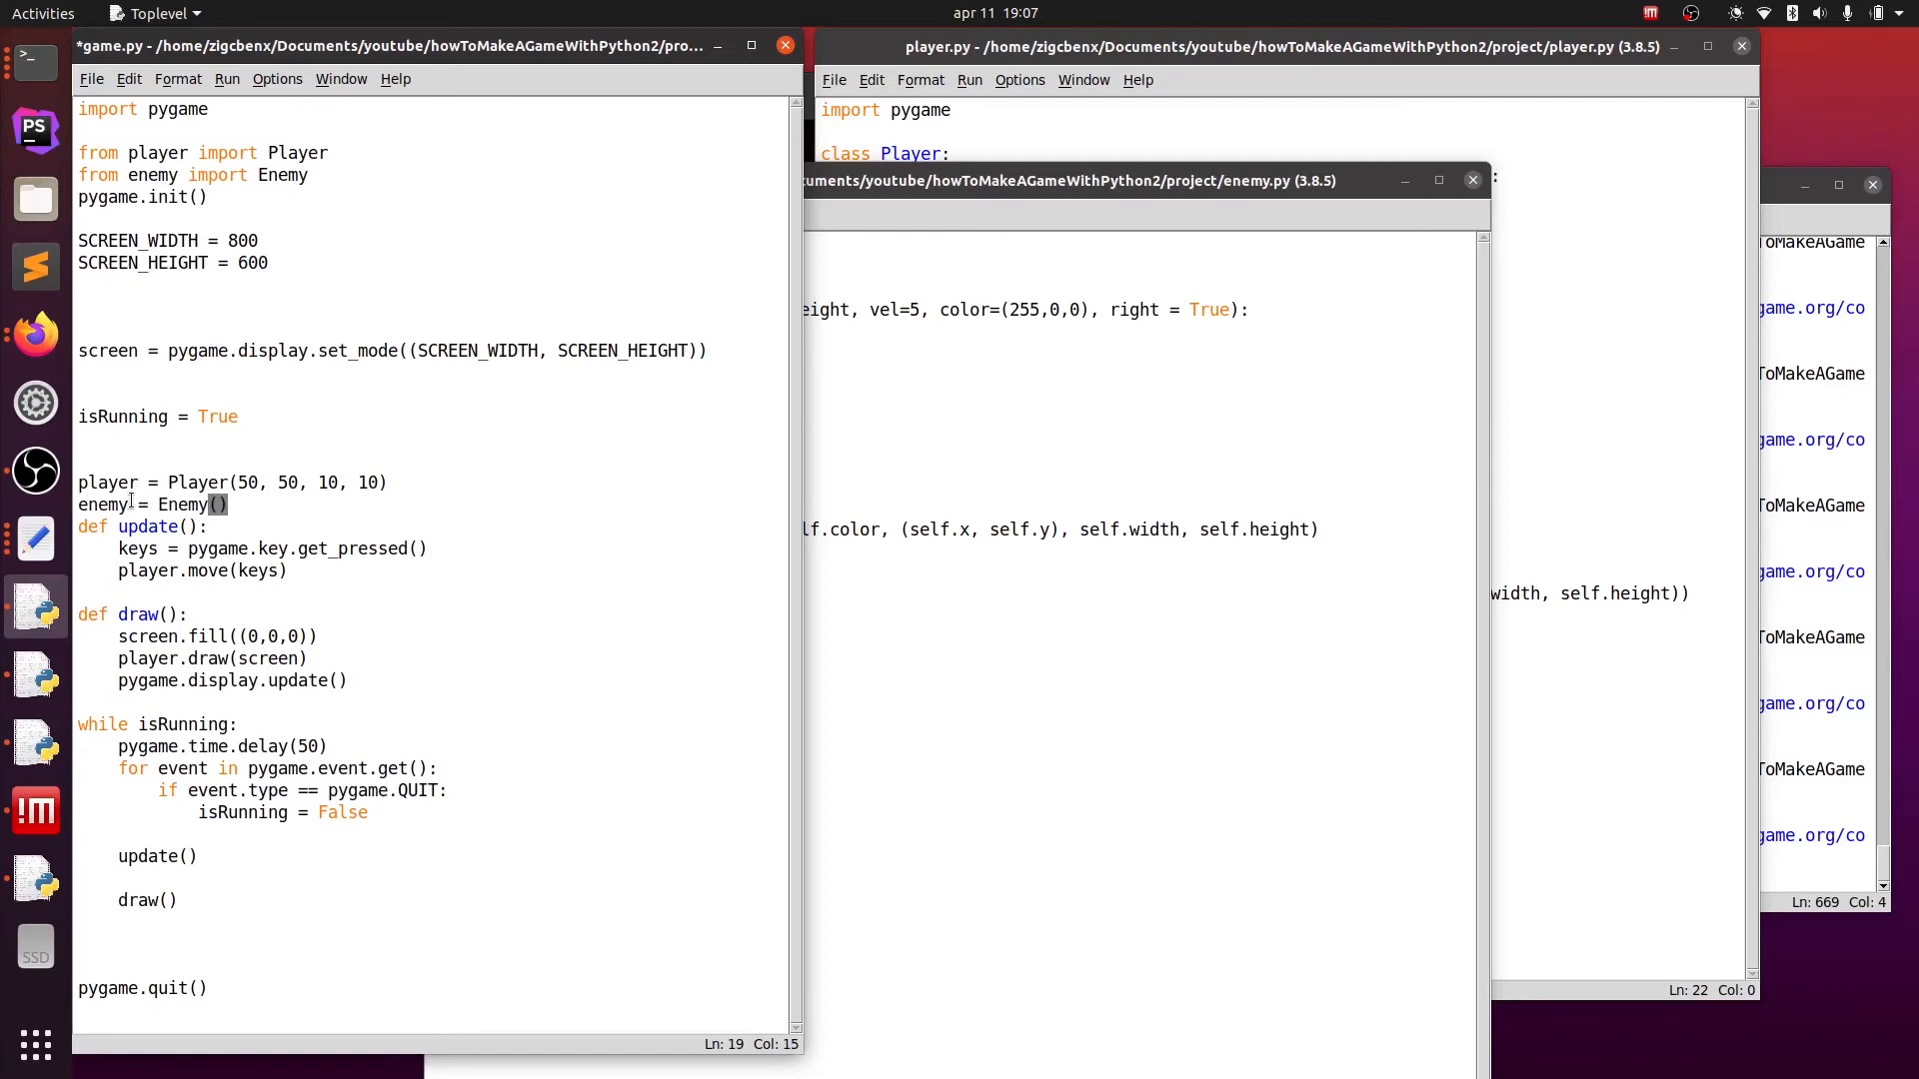
type("100,")
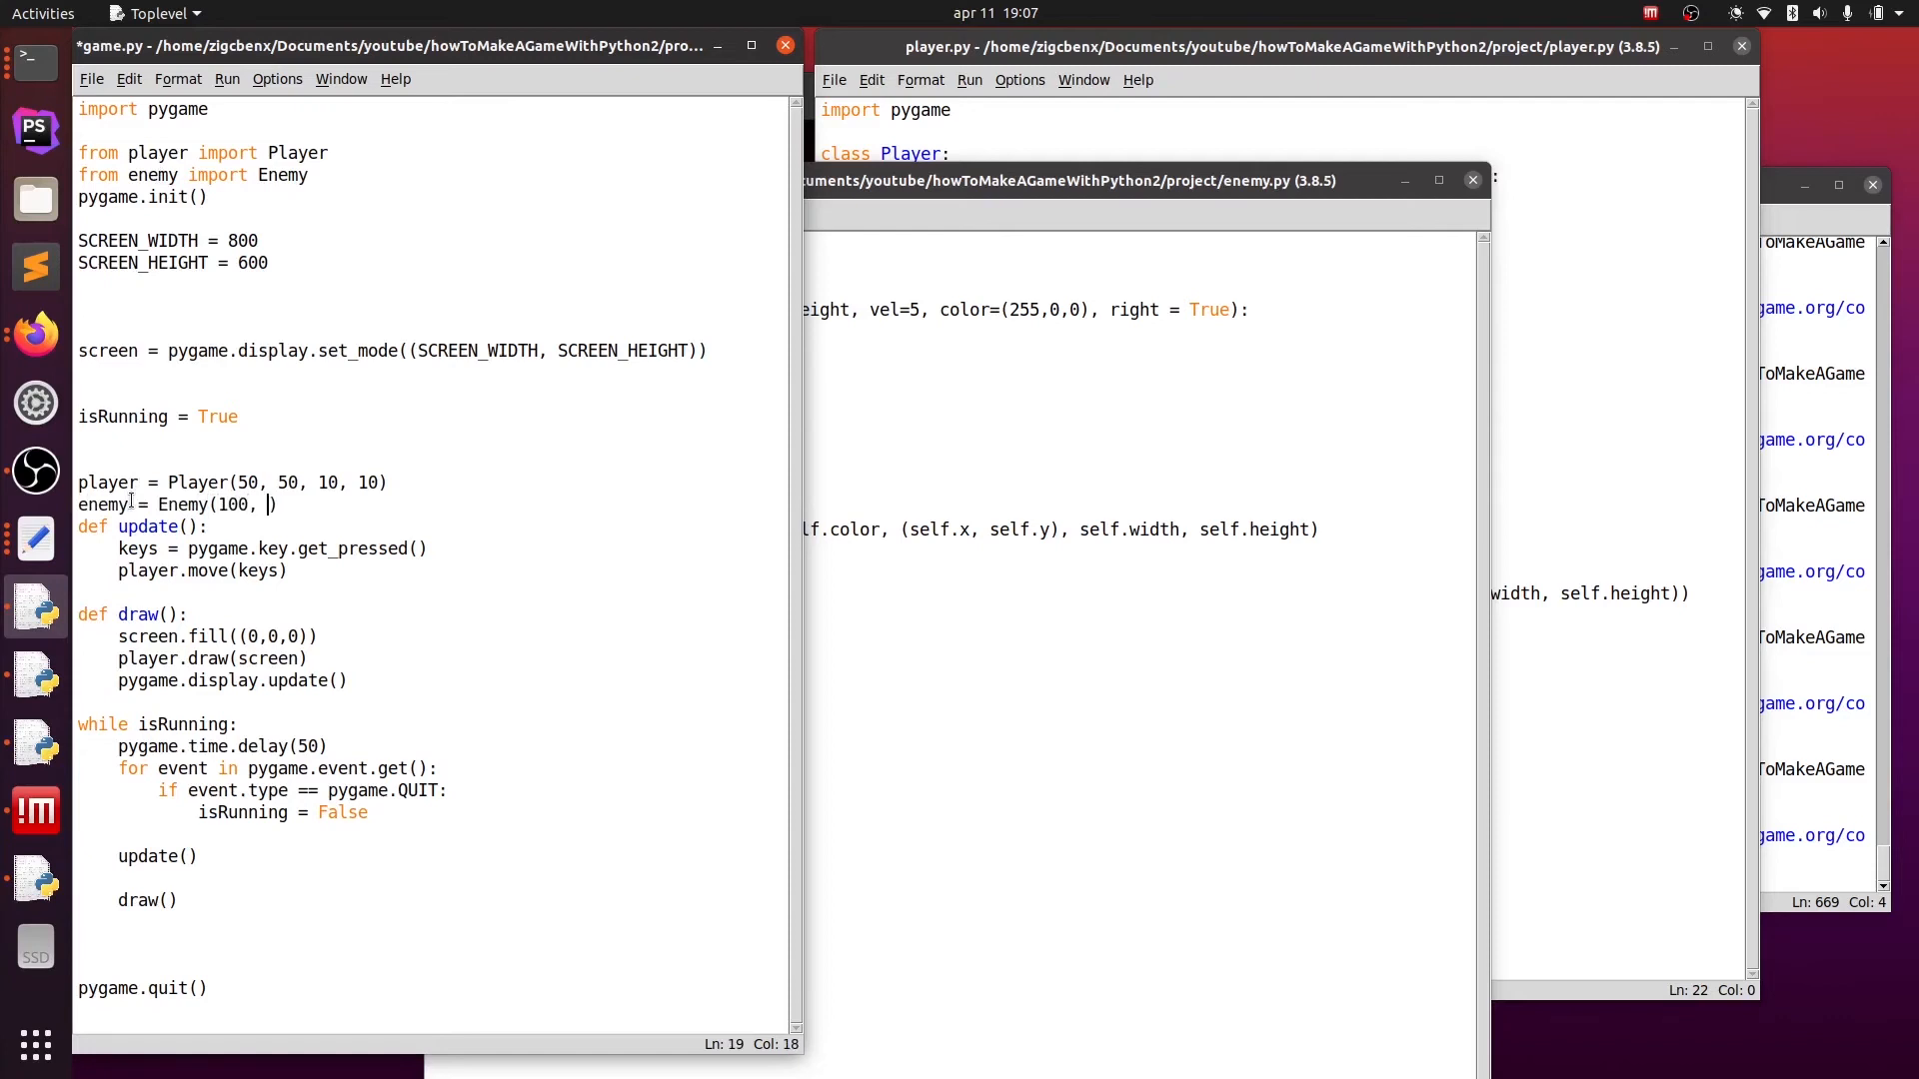
type("100, 5, 5,")
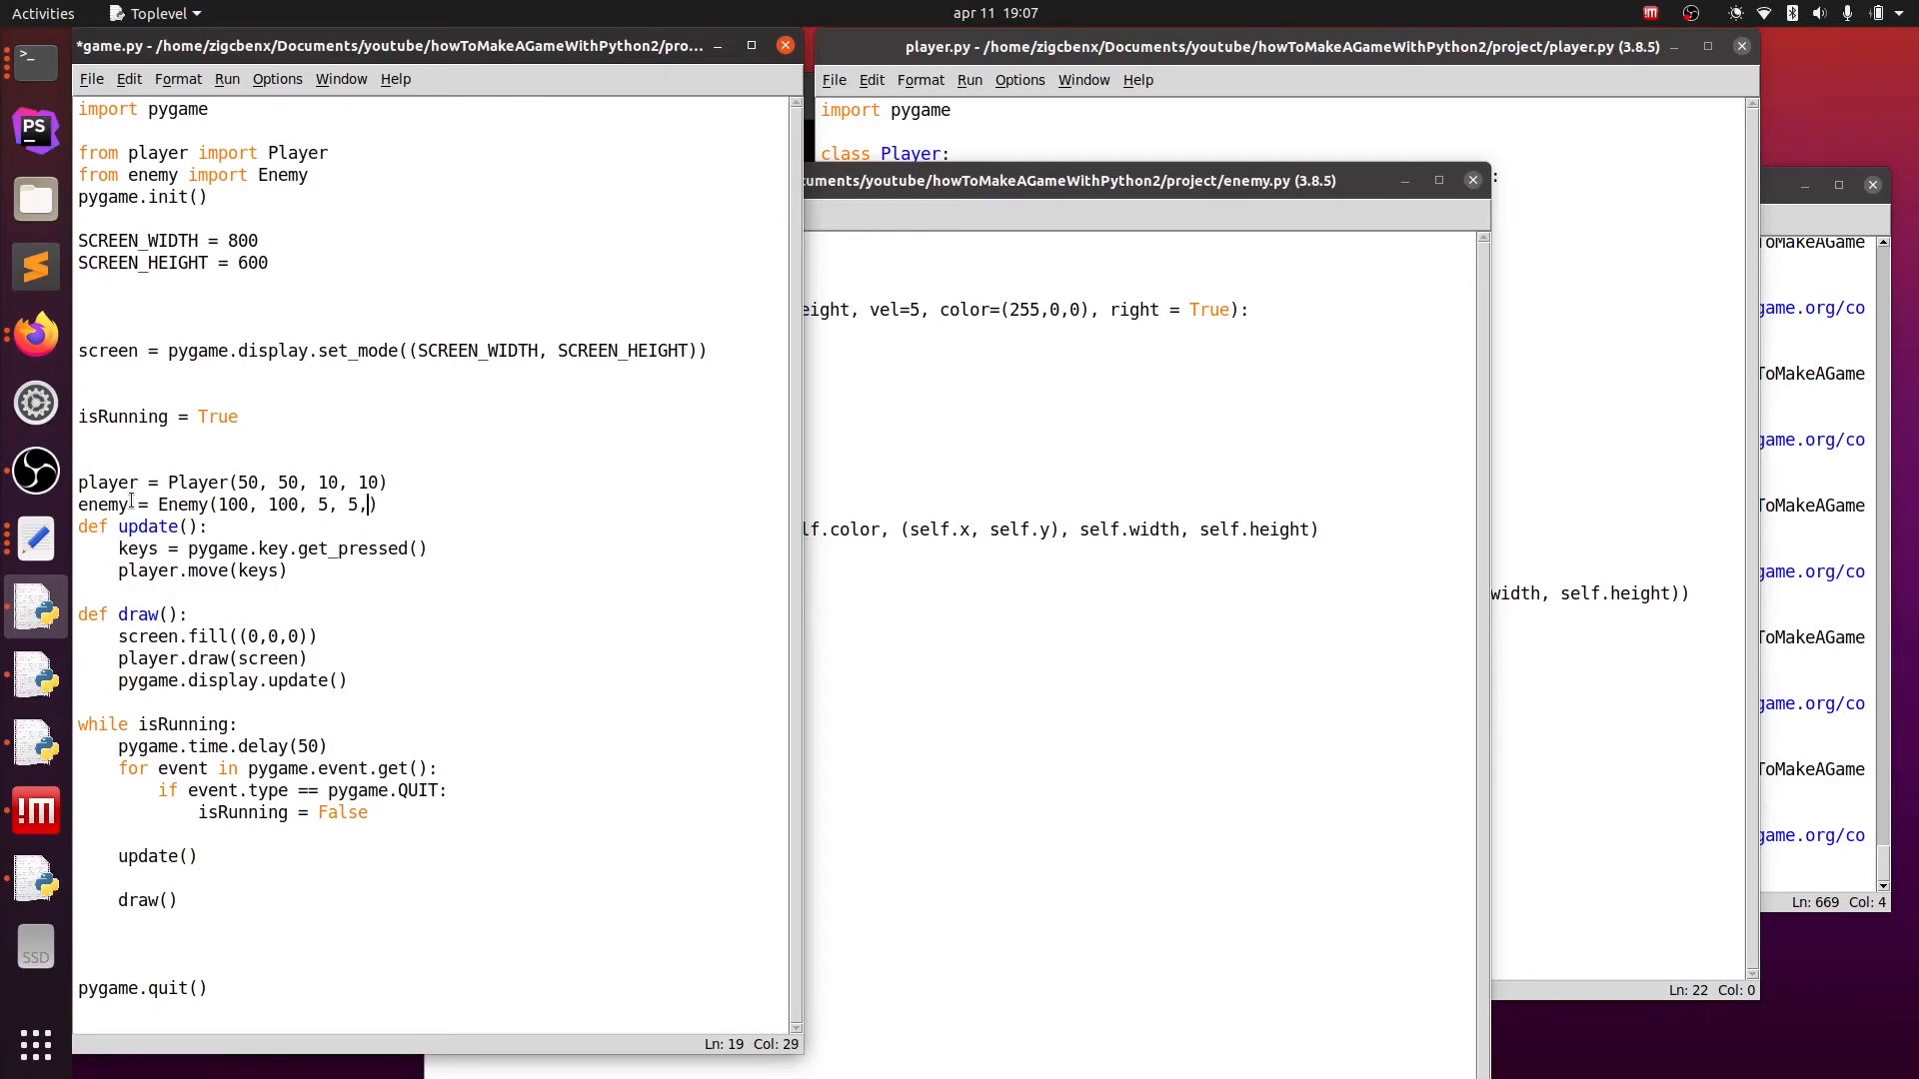
type("15")
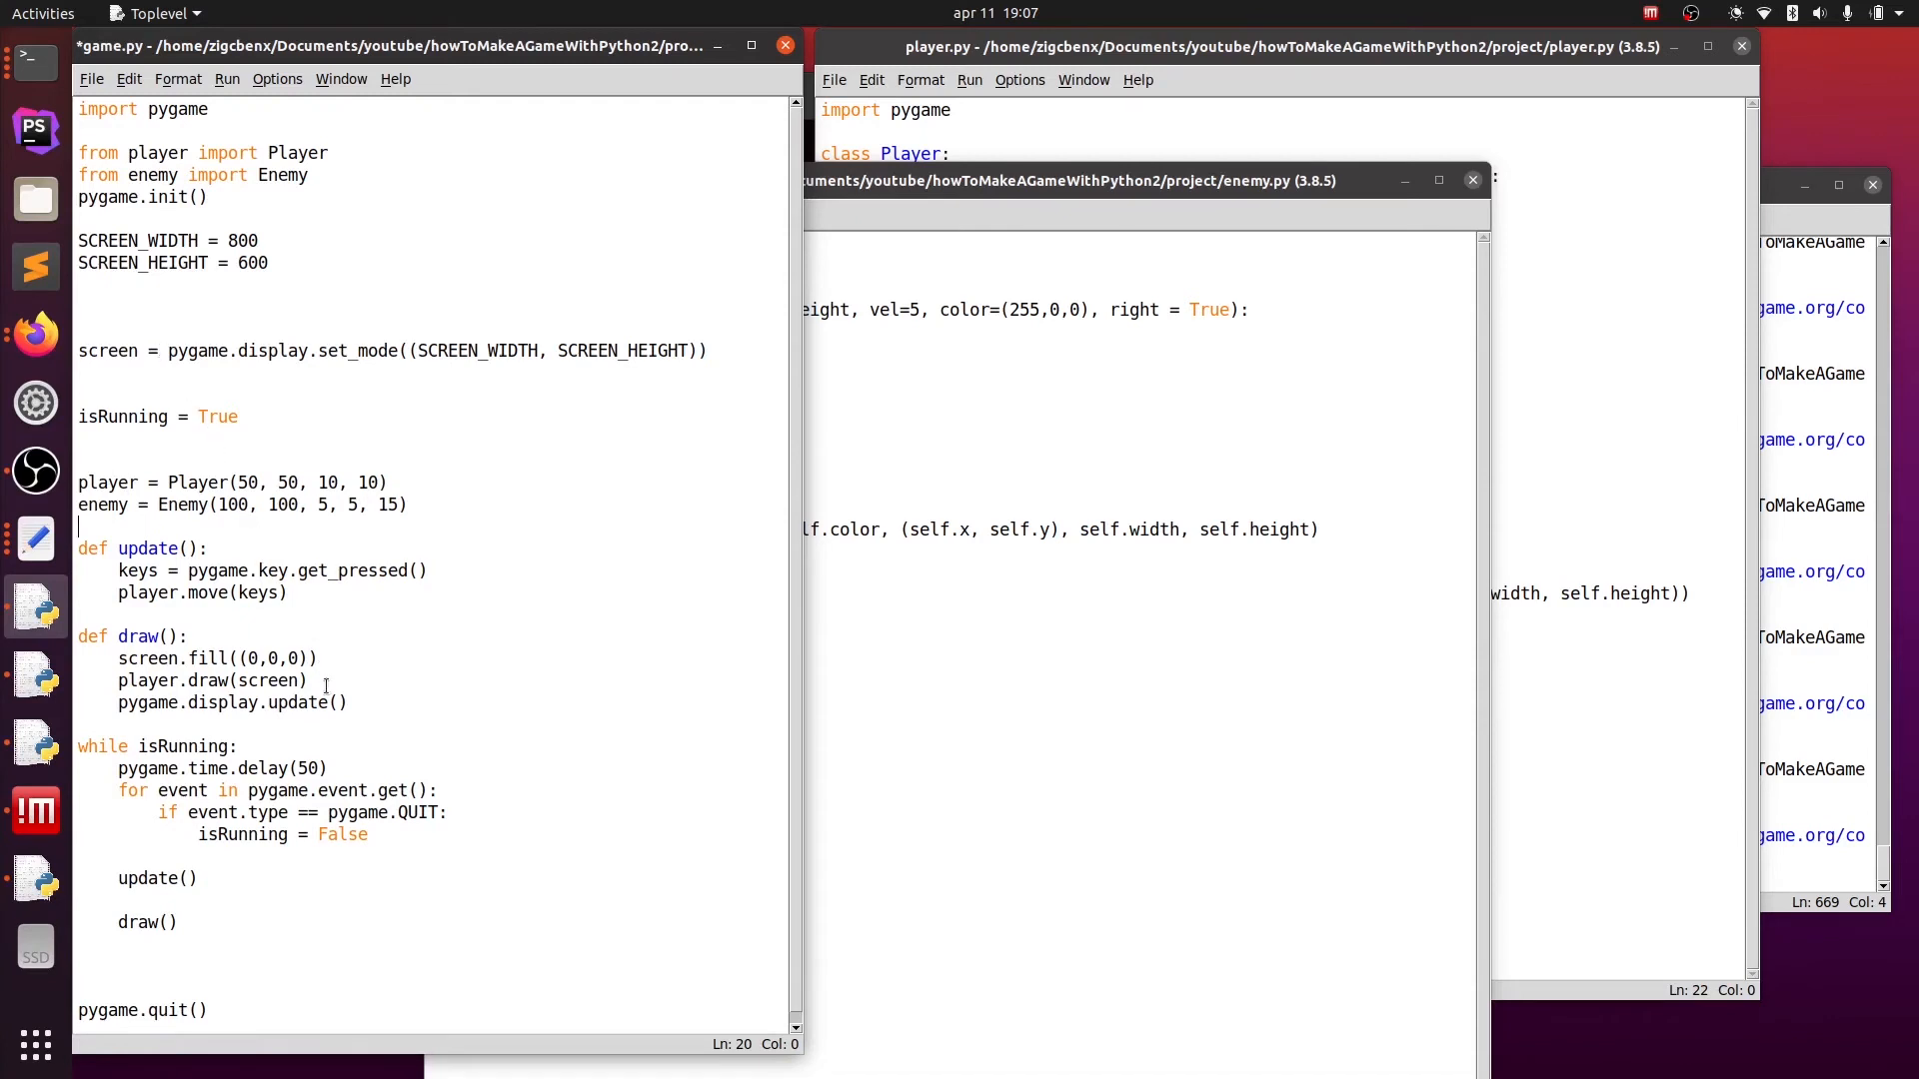
- Add enemy.draw(screen) to draw(), then save and run the game
type("enemy")
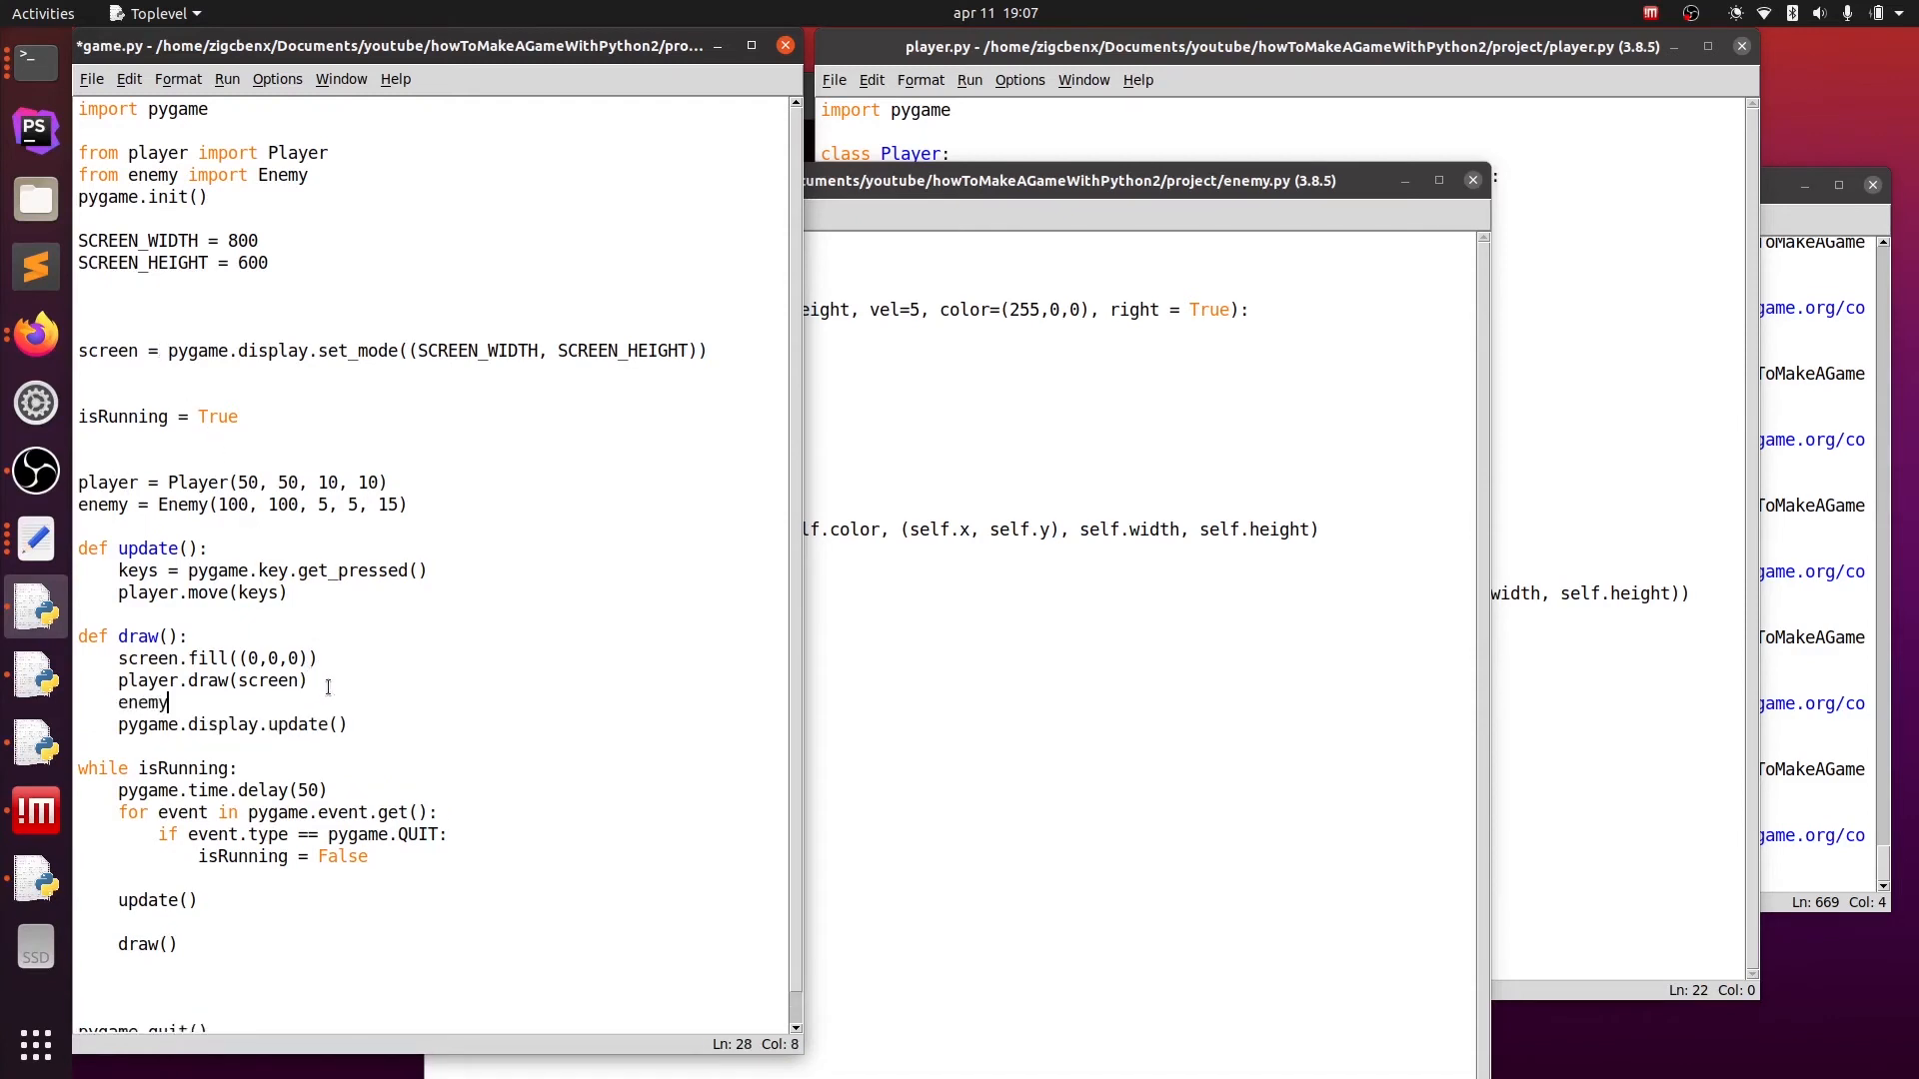
type(".draw")
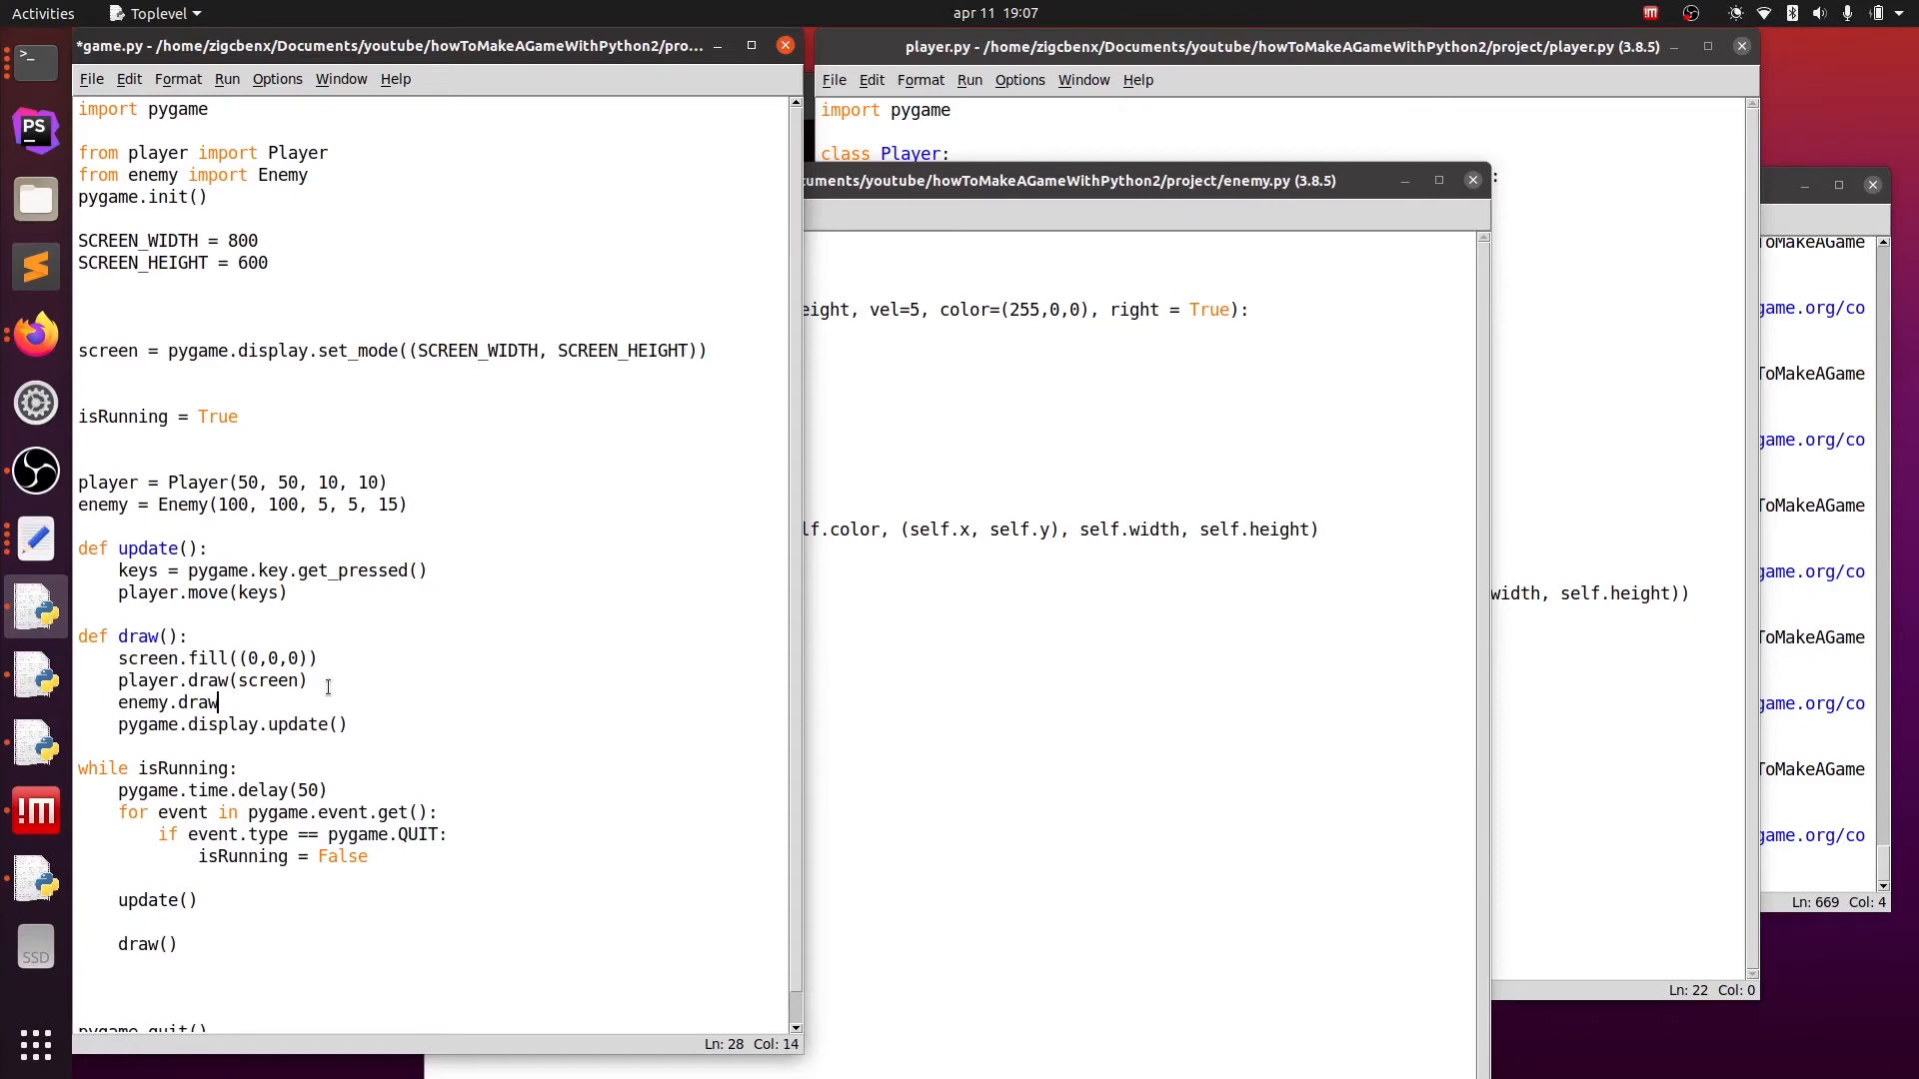
type("(screen)")
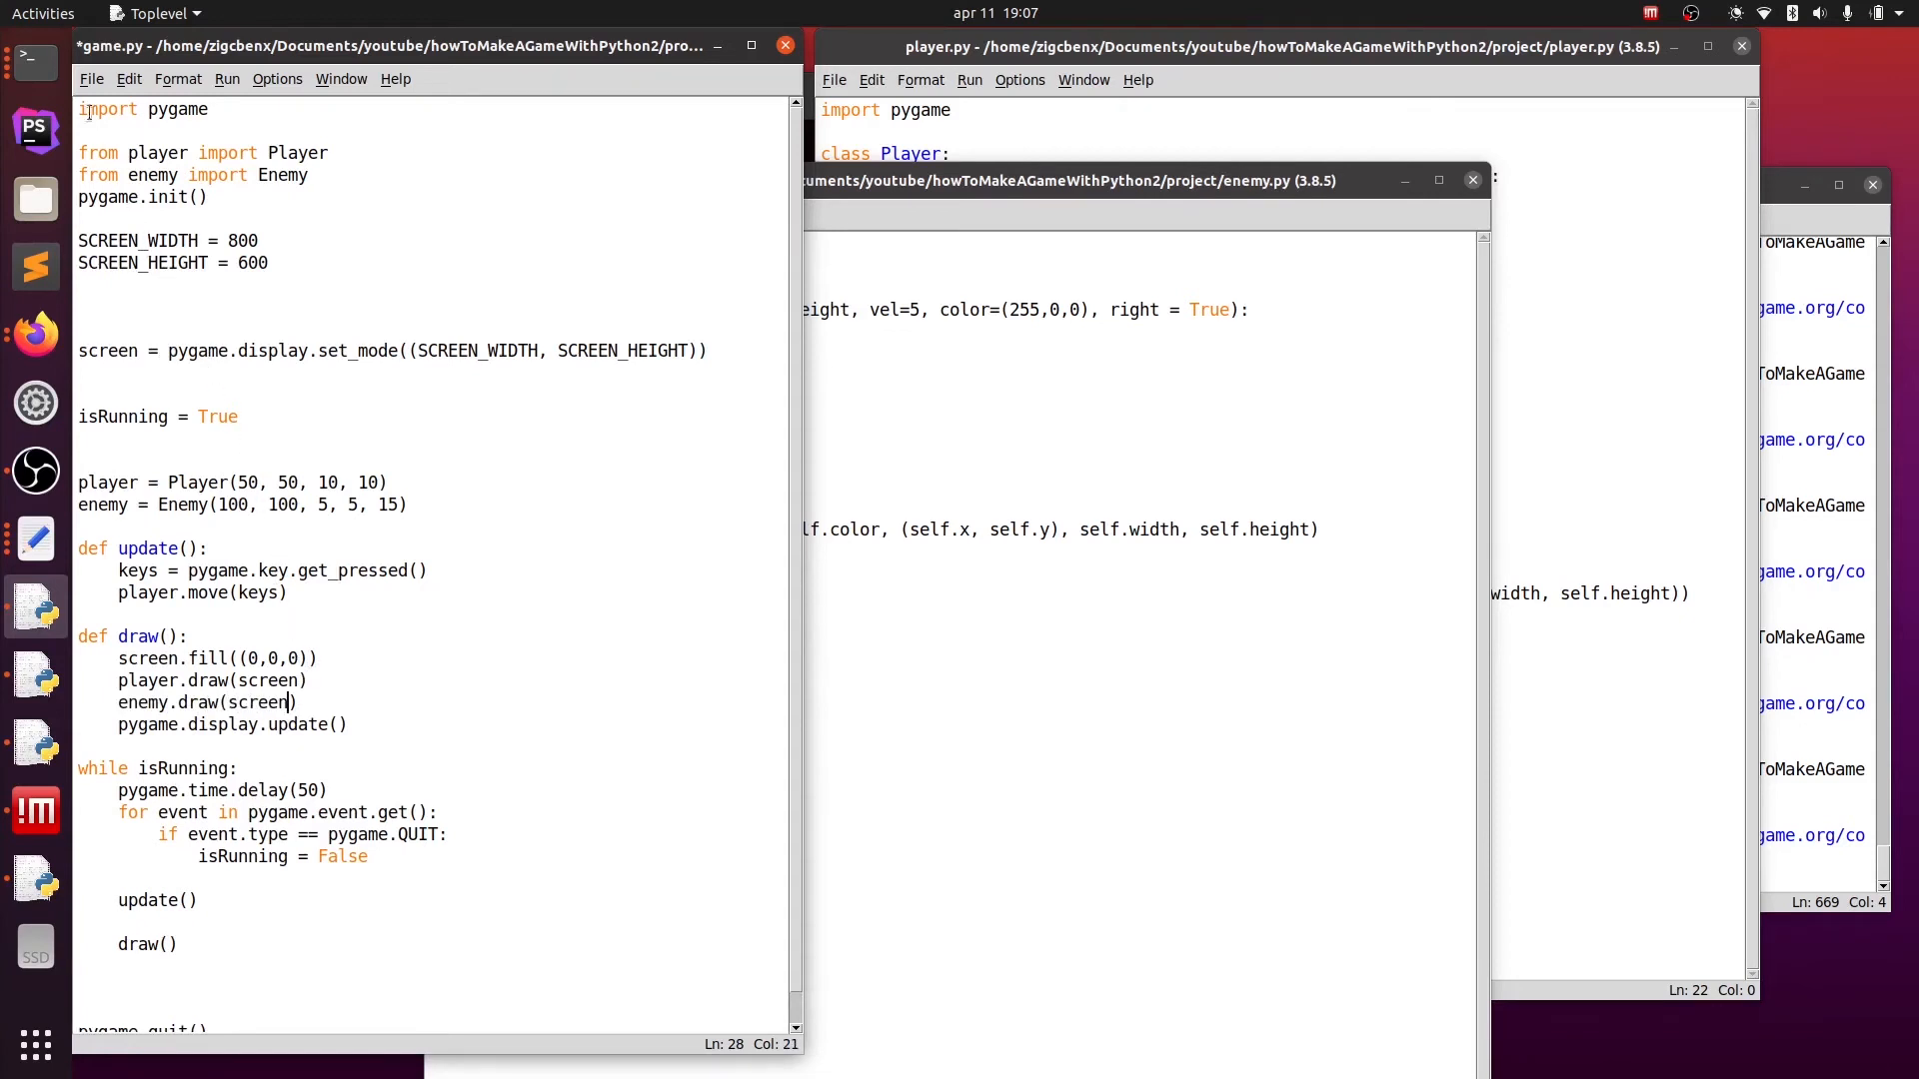
key("ctrl+s")
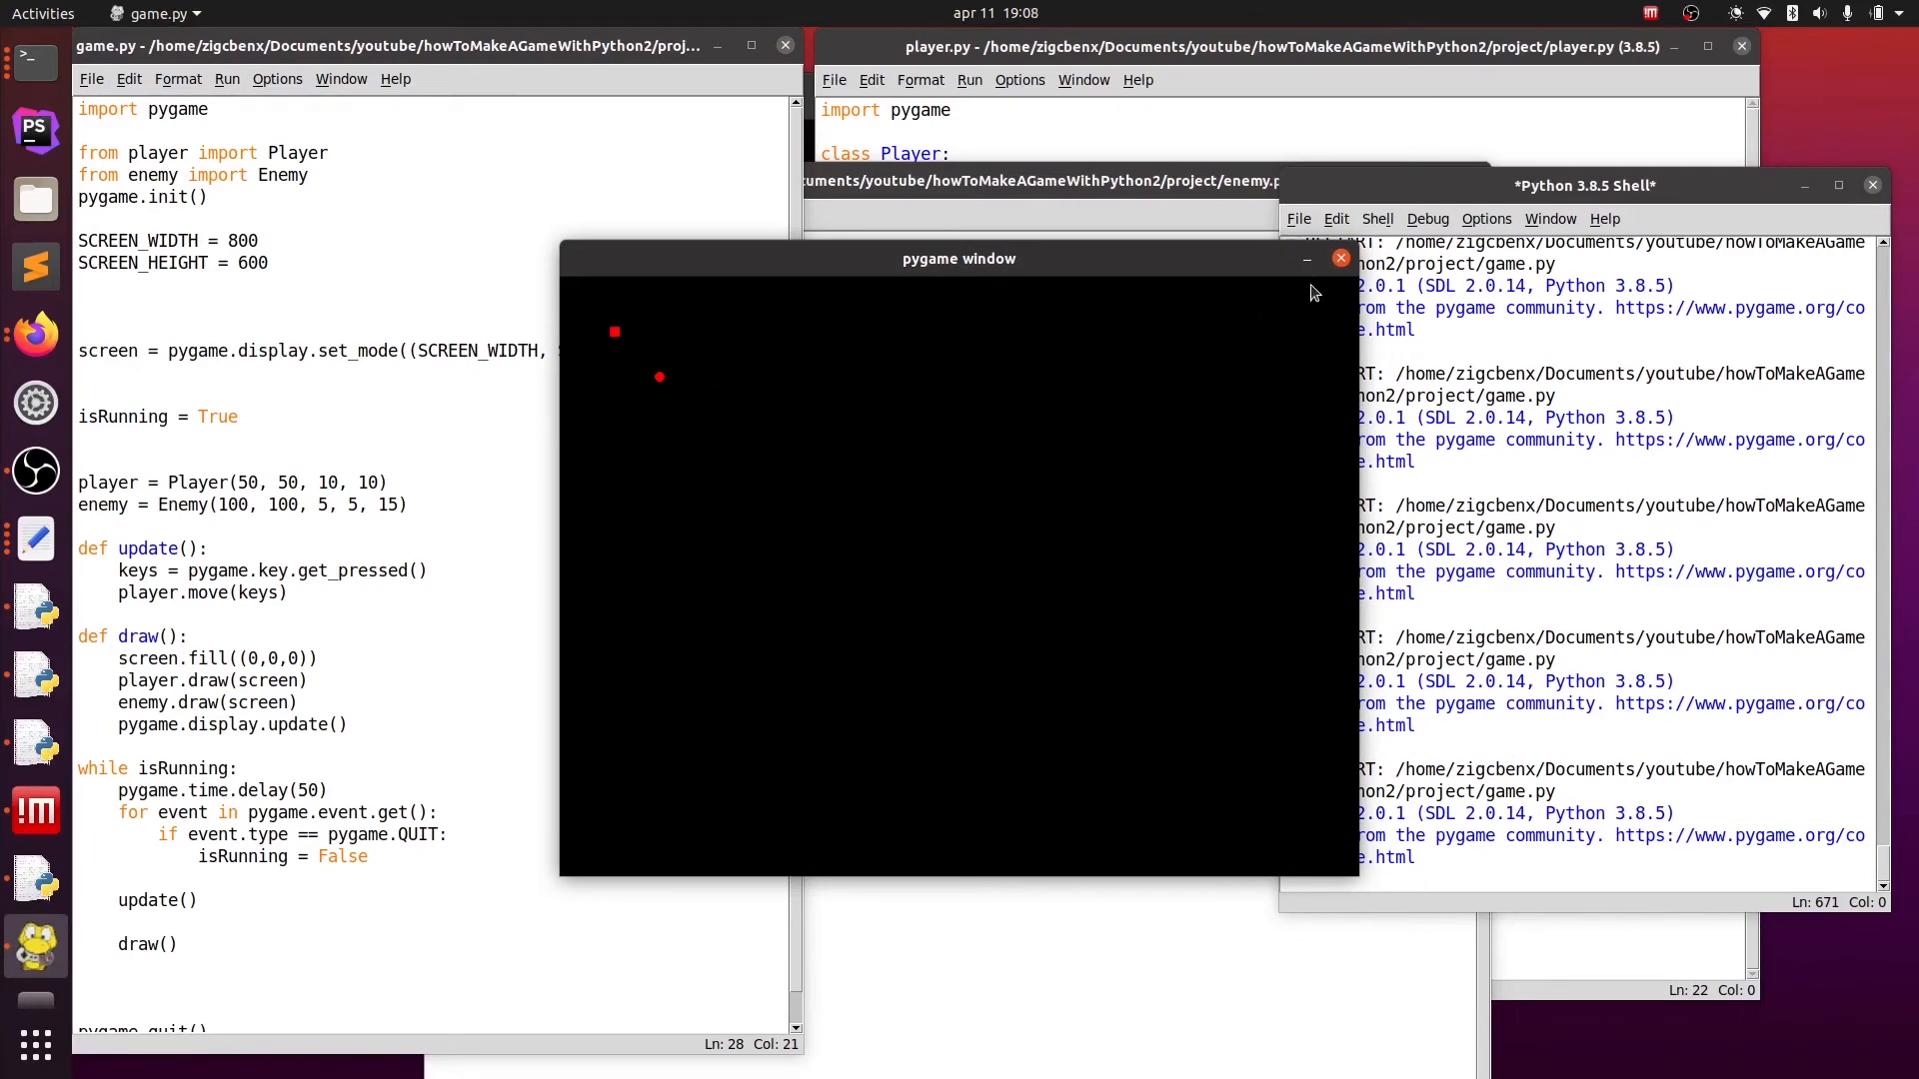
- Close the game, give Enemy the colour (255,255,0) and rerun the module
left_click(1340, 258)
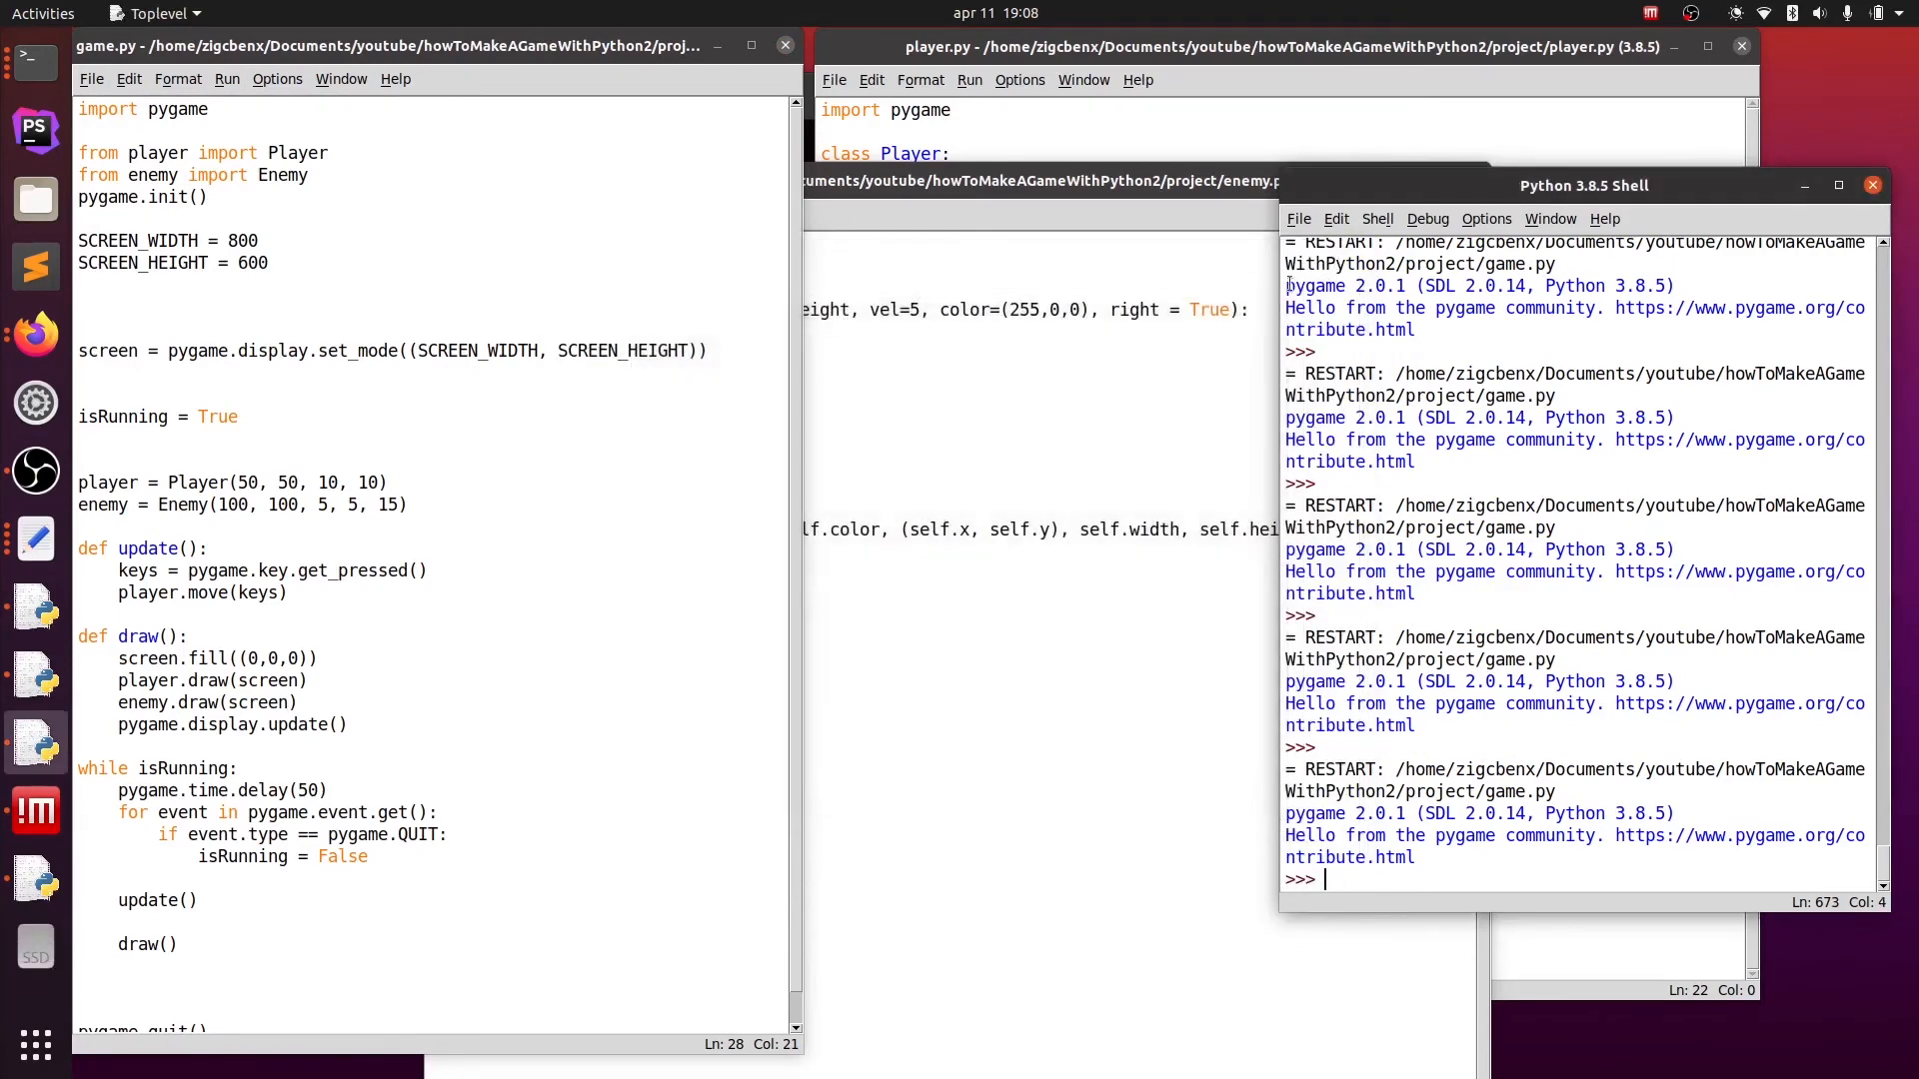
left_click(422, 504)
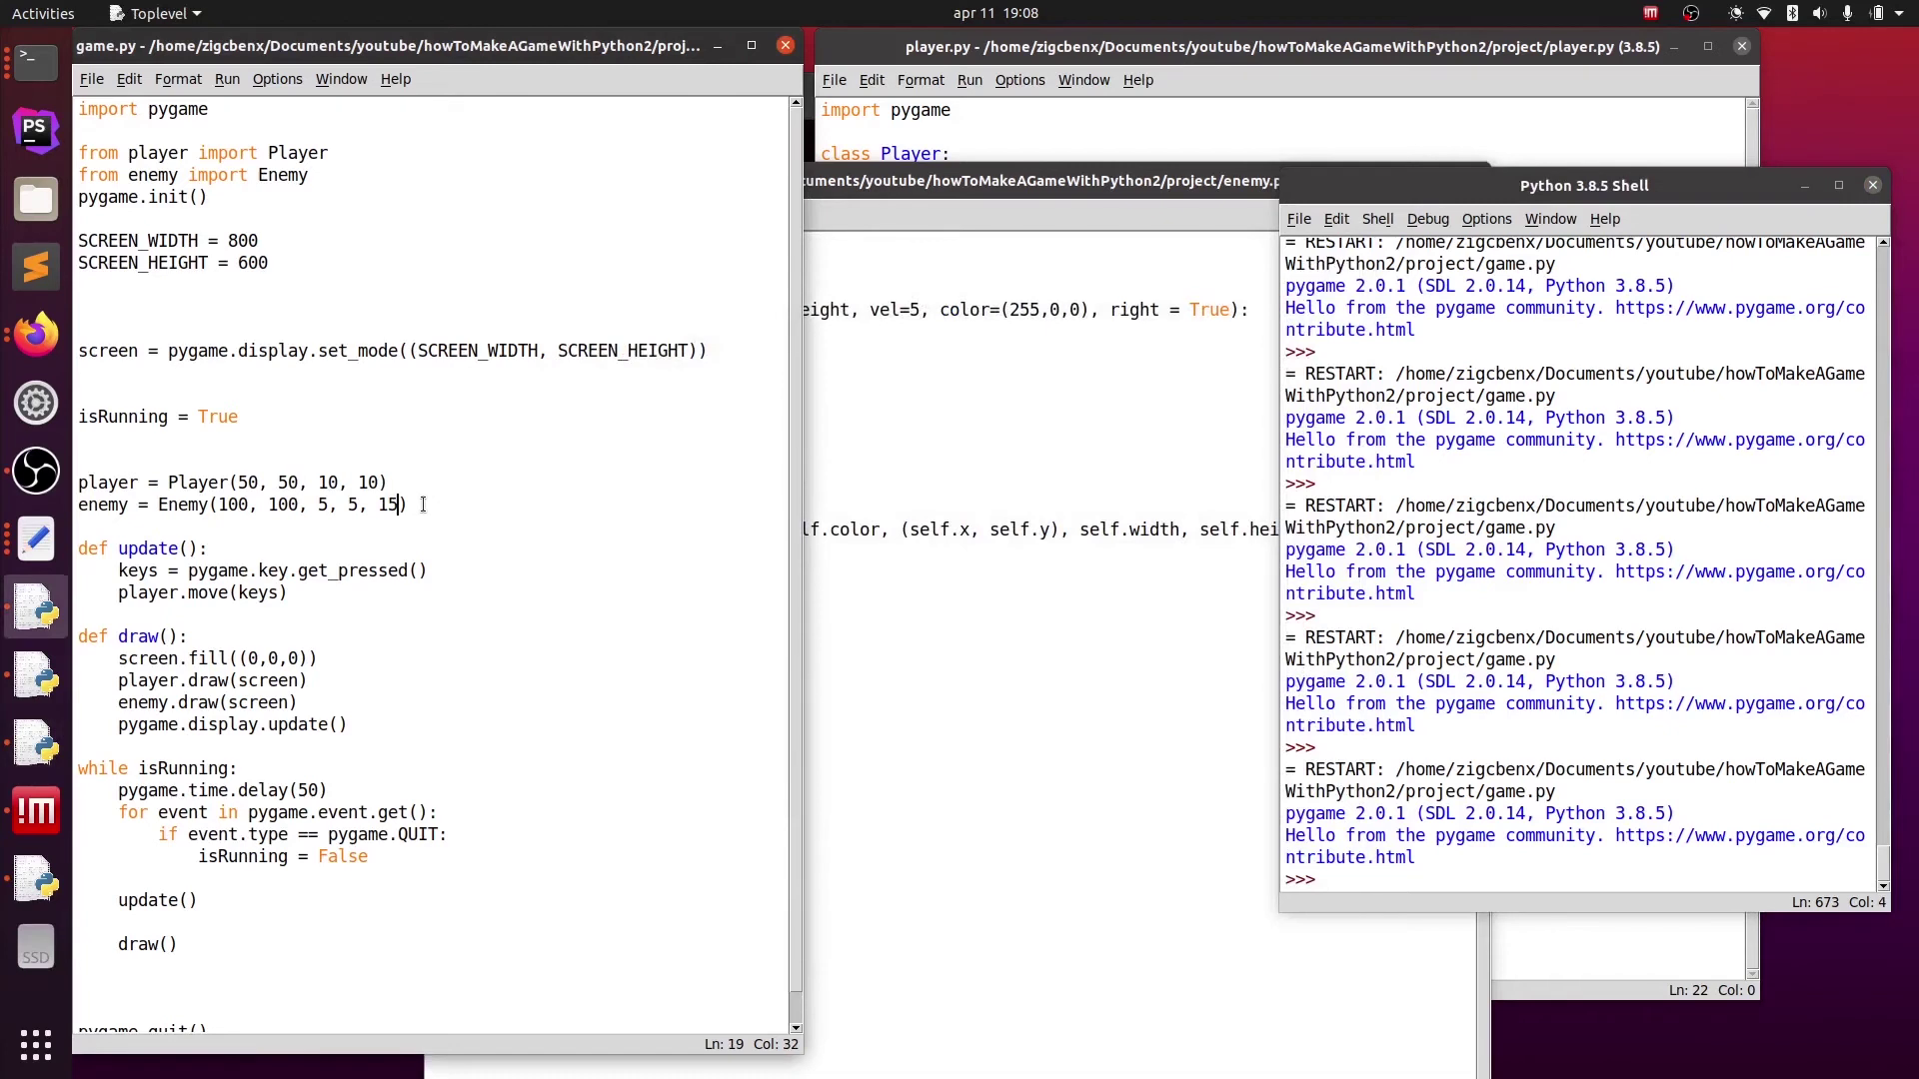
type("\", \"")
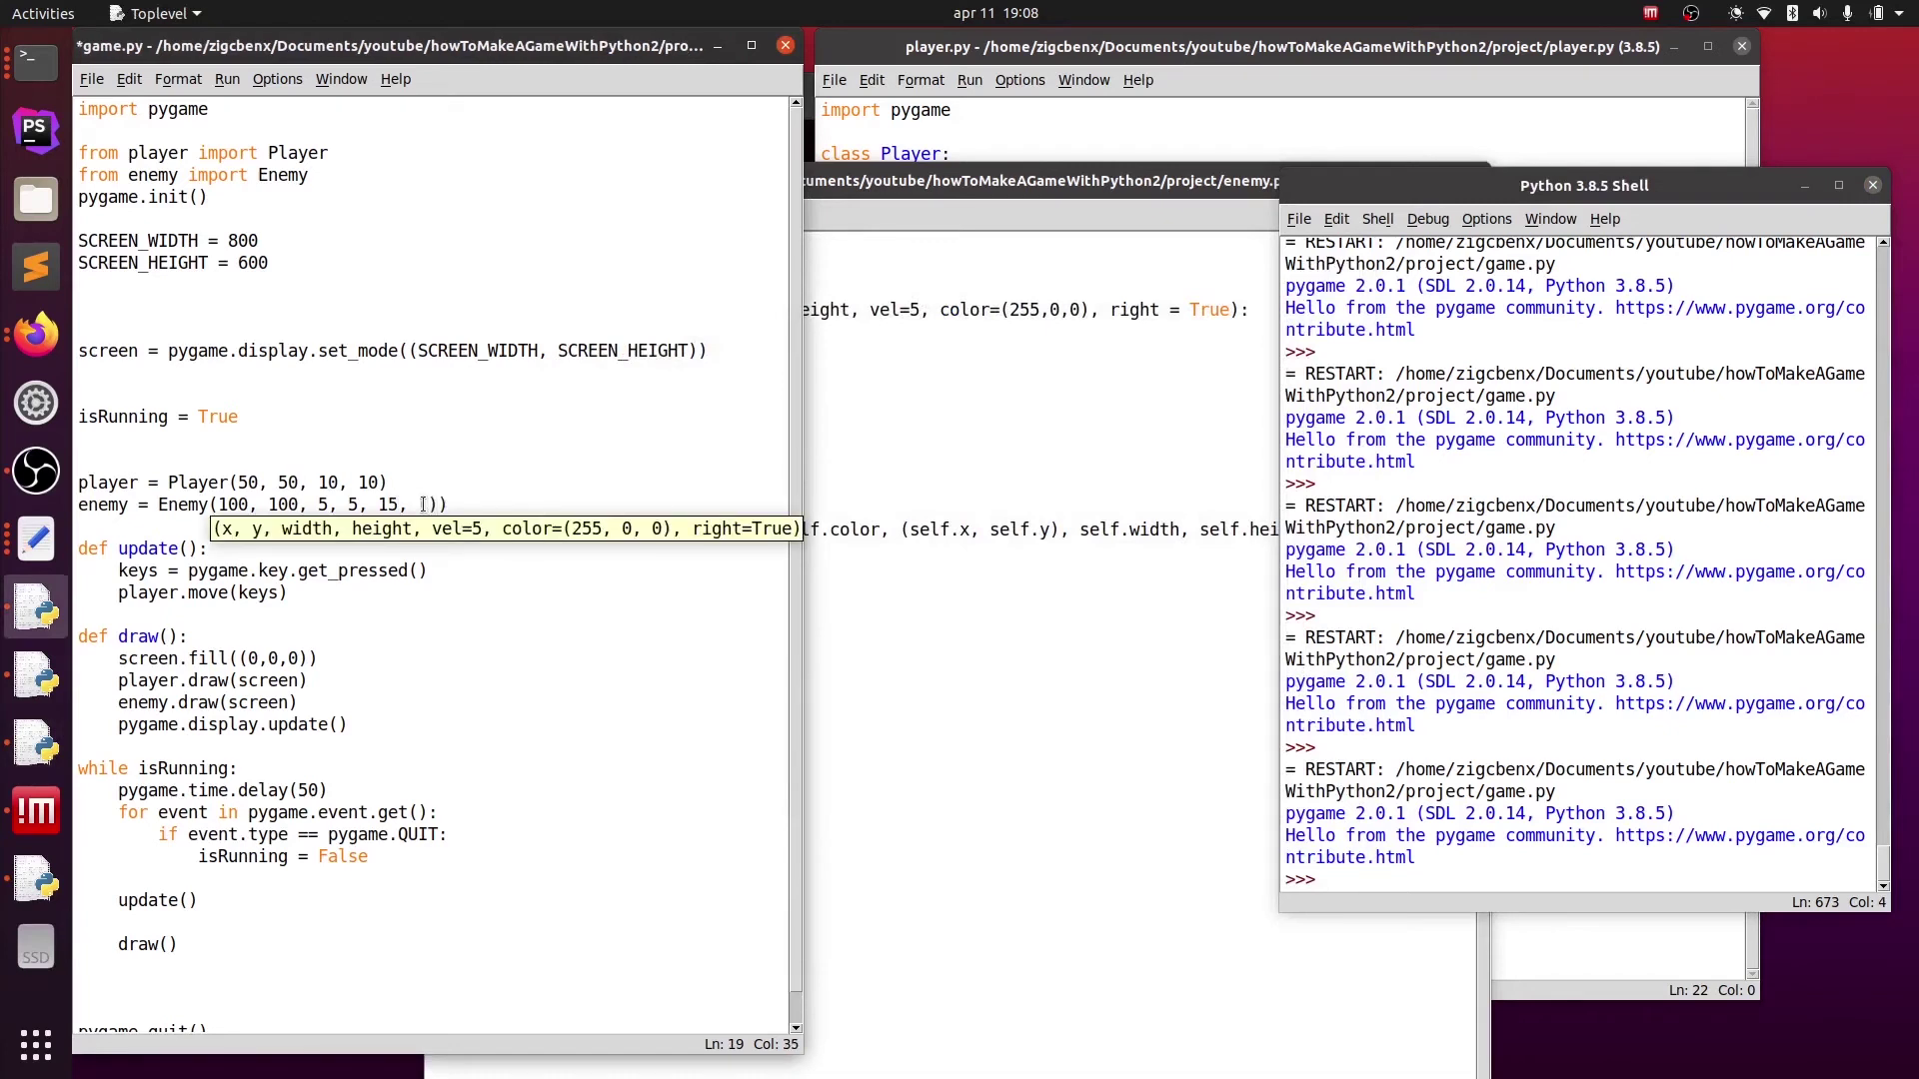
type("(255")
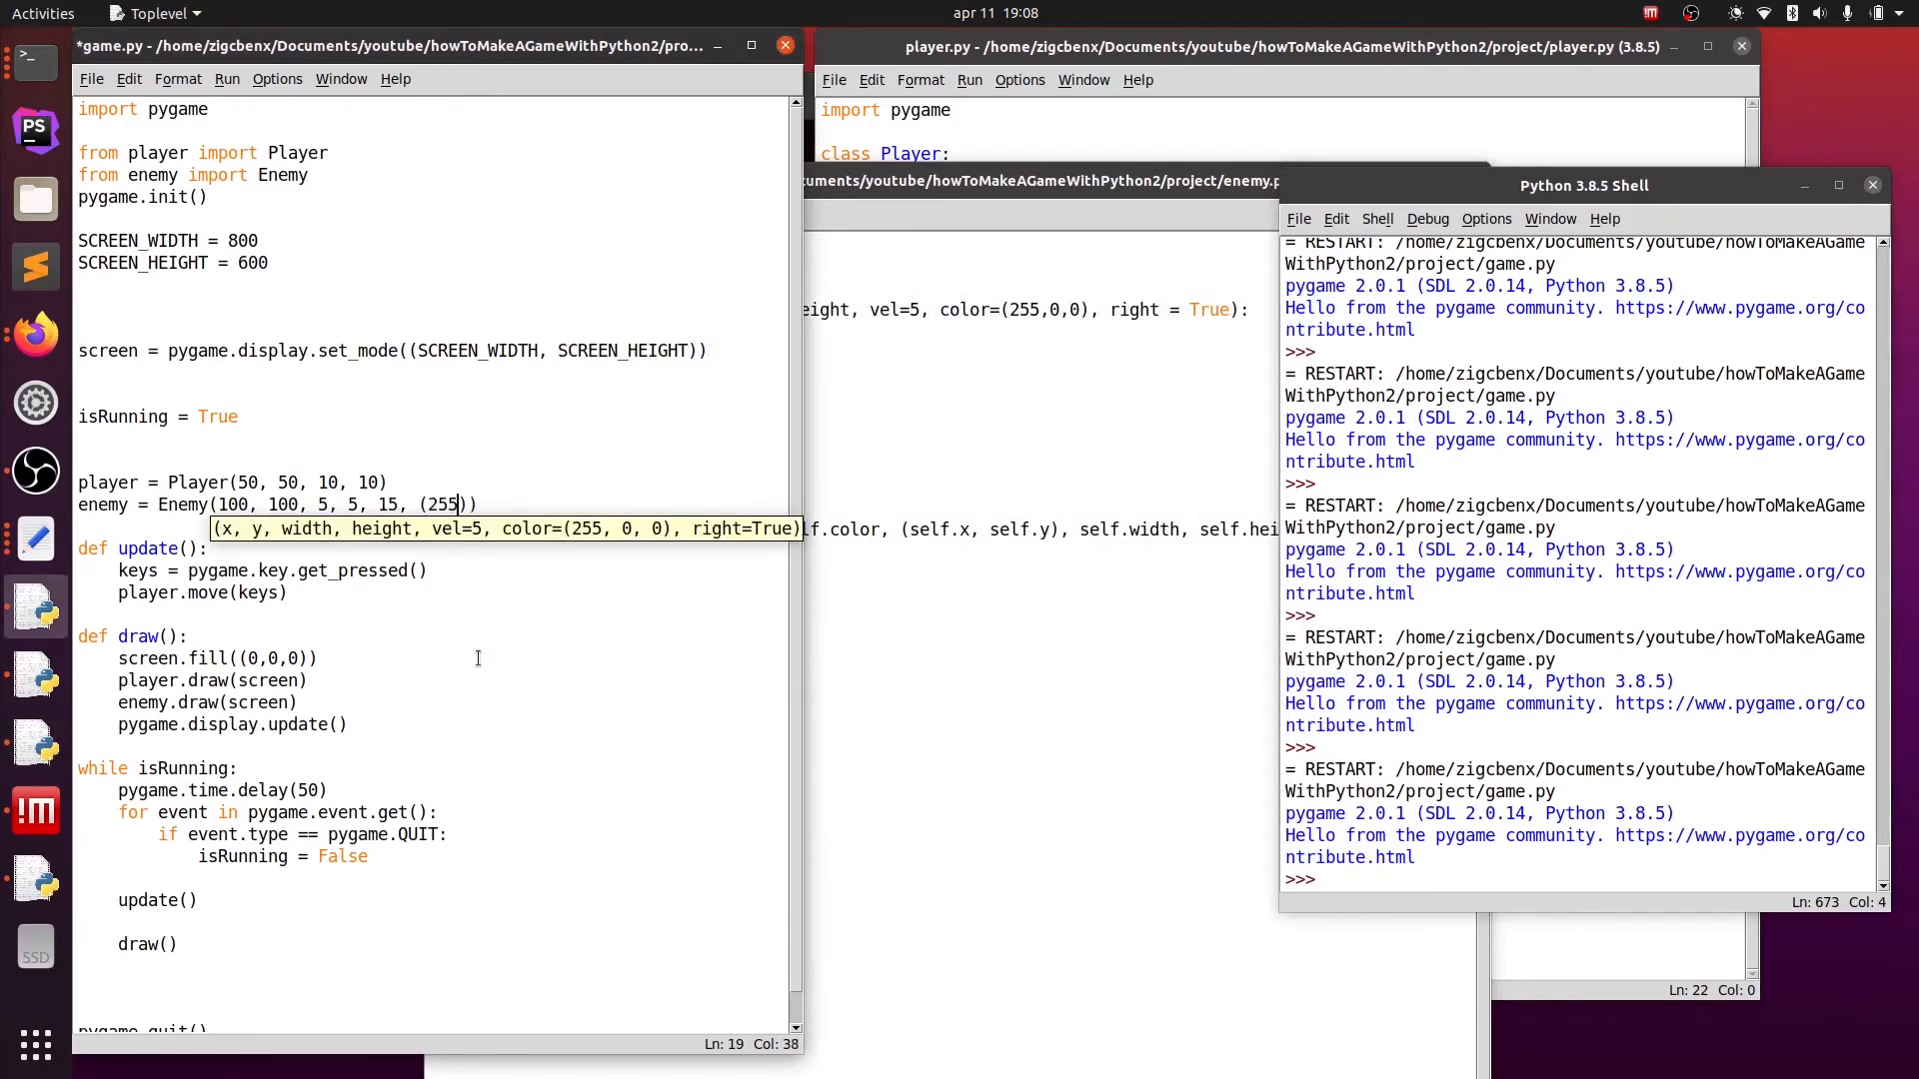
type(",255,0")
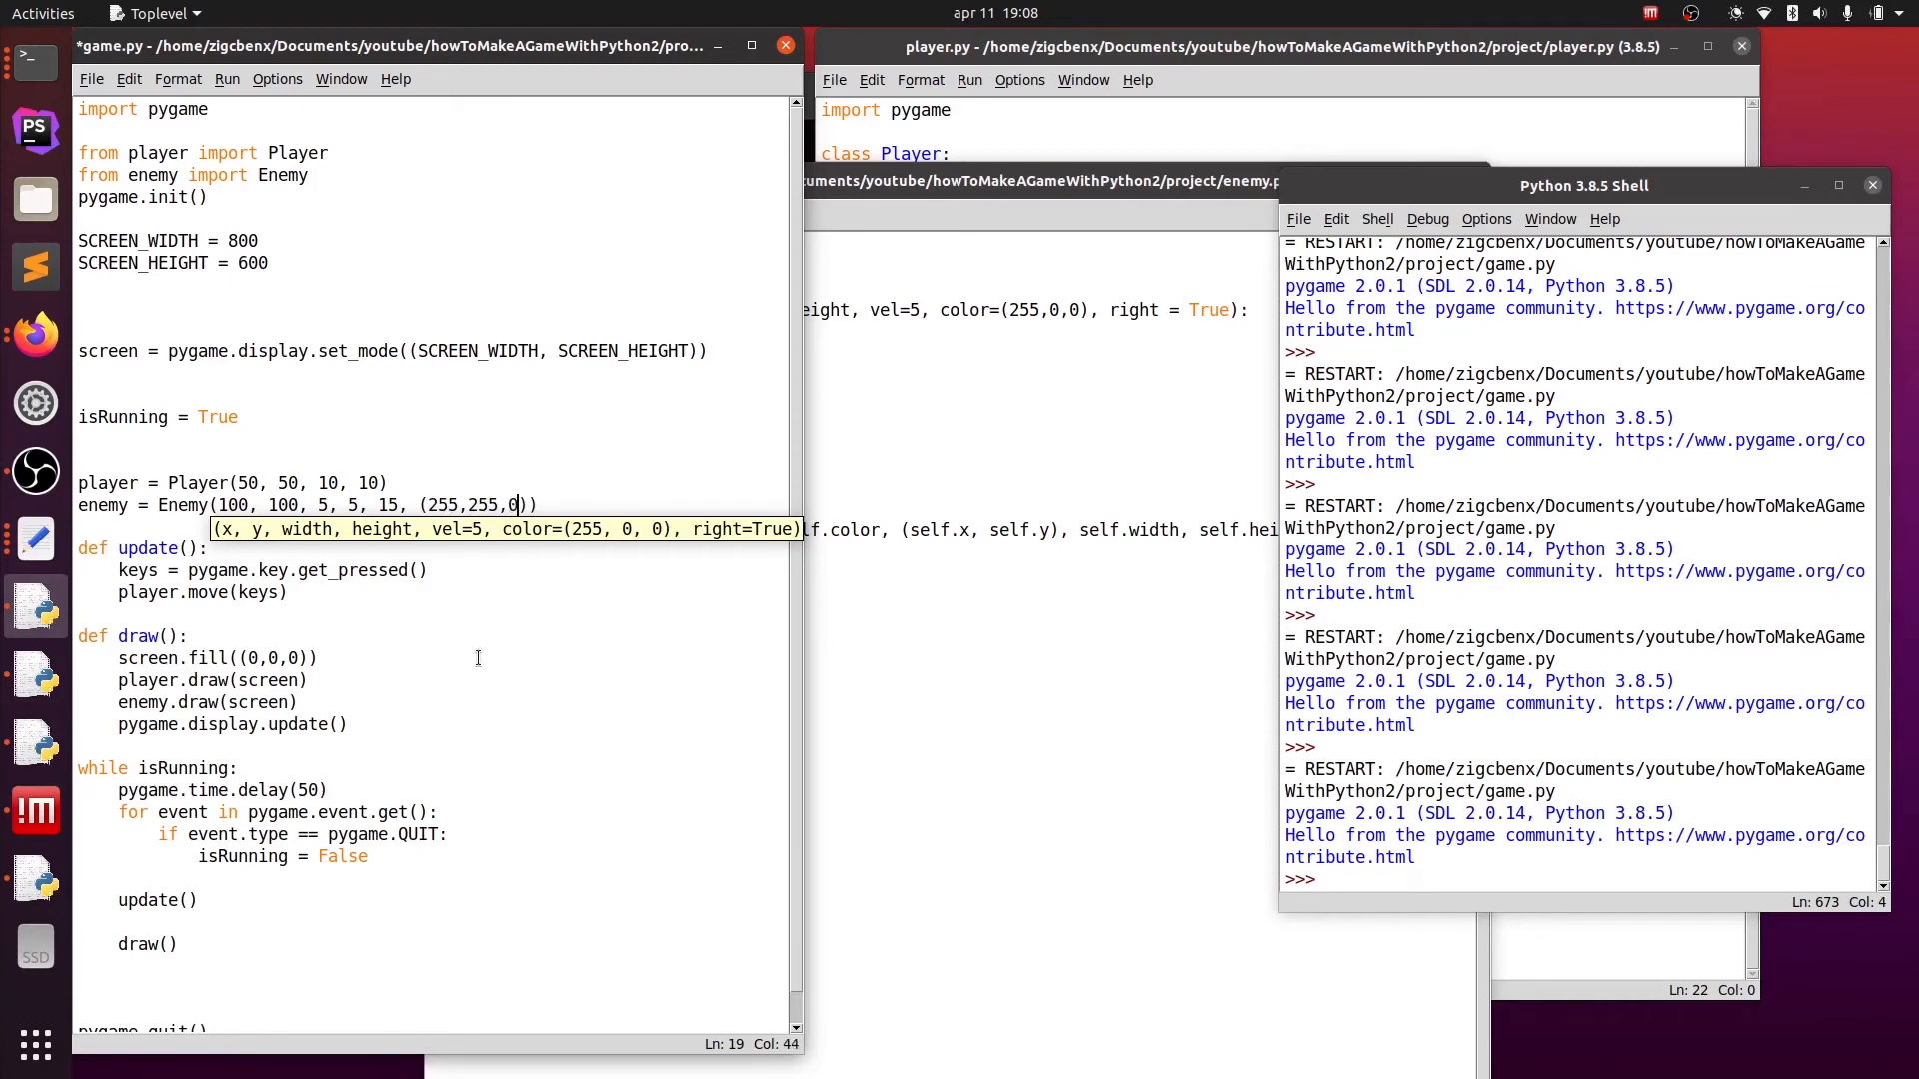
left_click(320, 658)
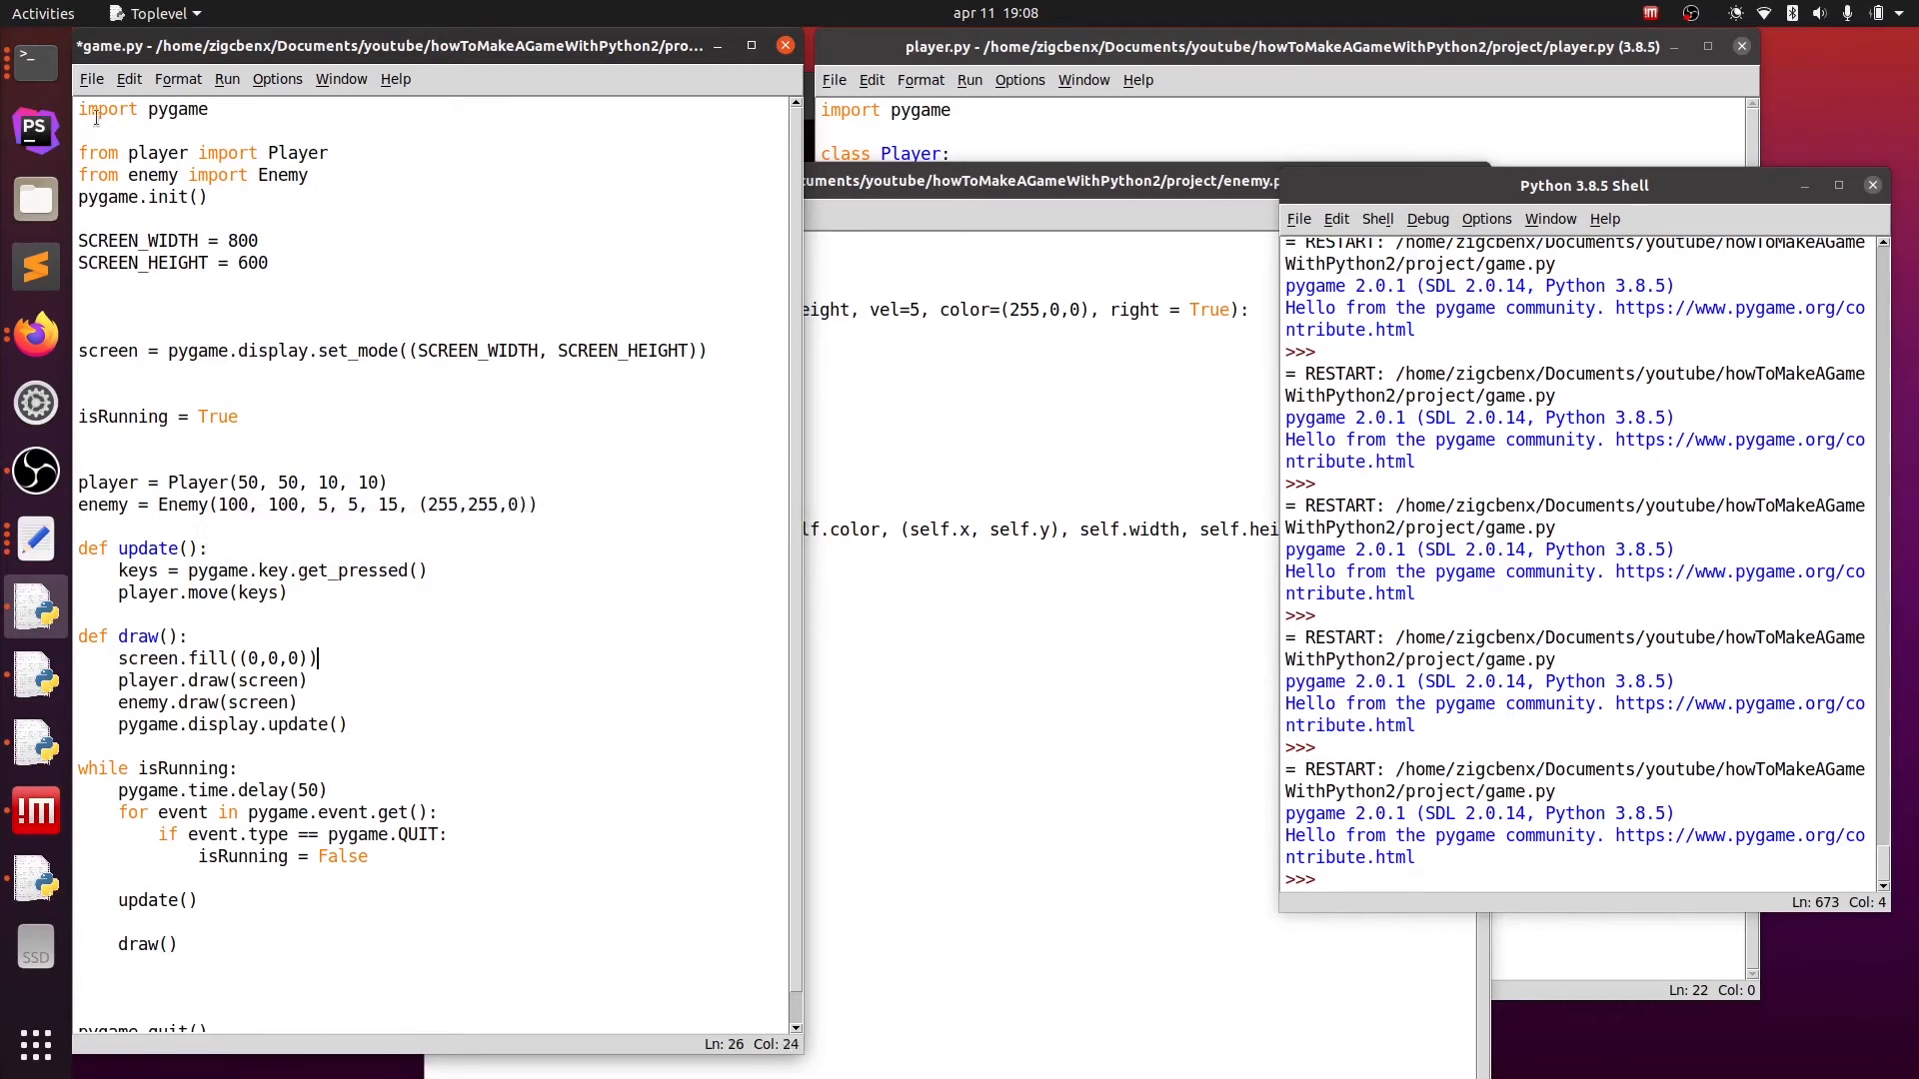
left_click(228, 78)
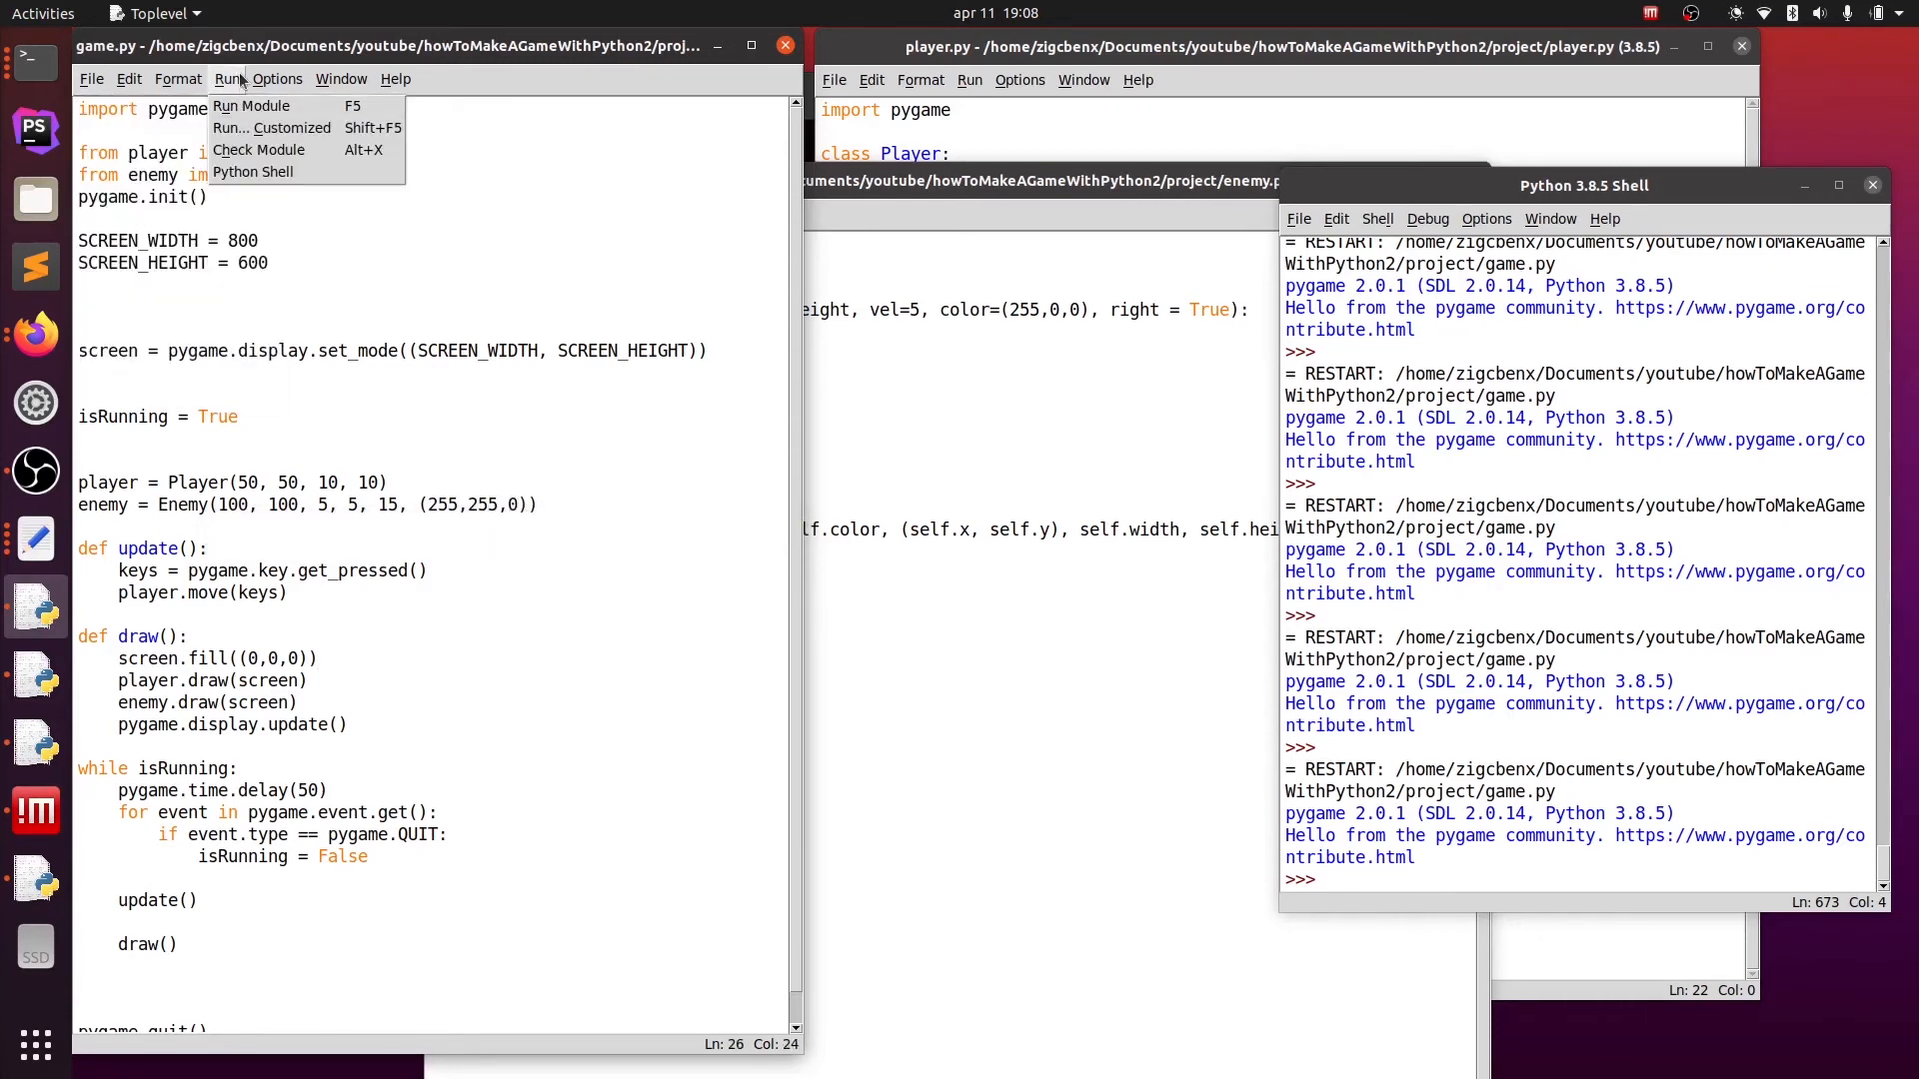
left_click(252, 106)
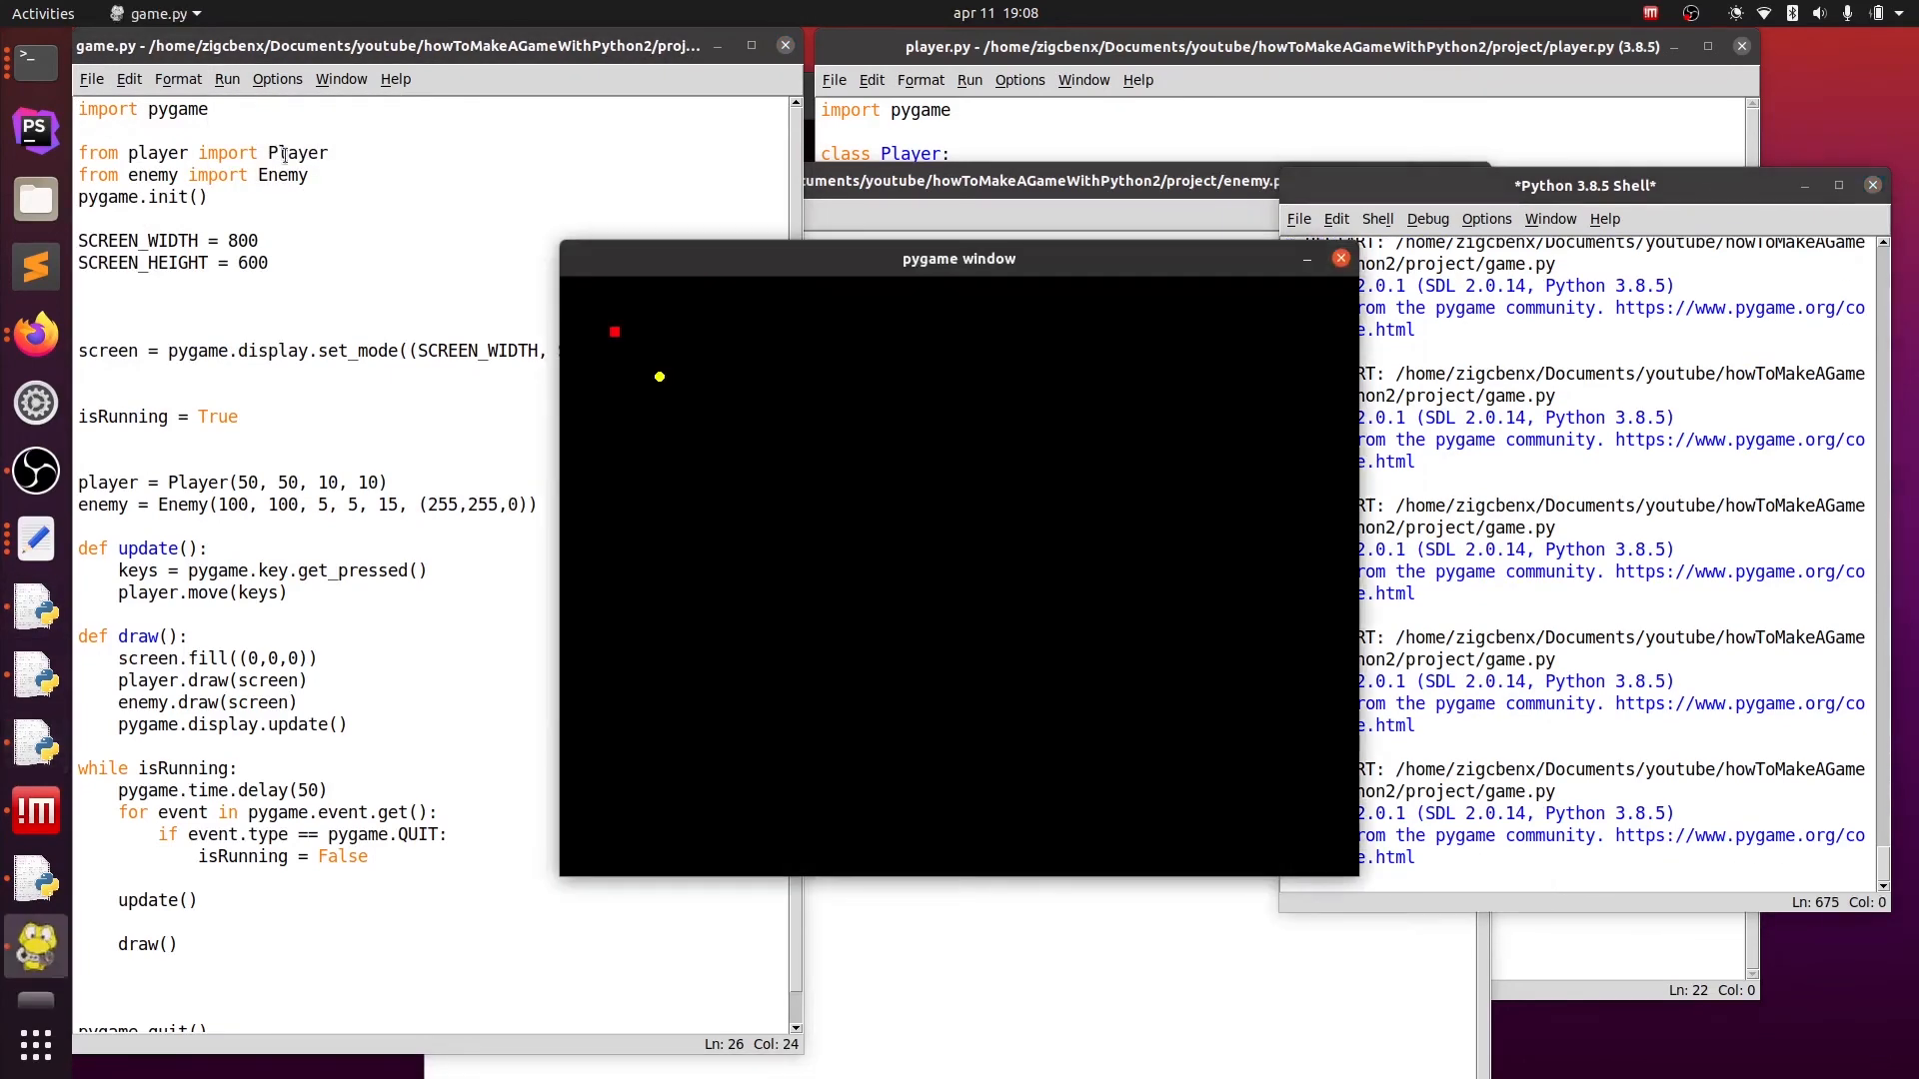
mouse_move(819, 437)
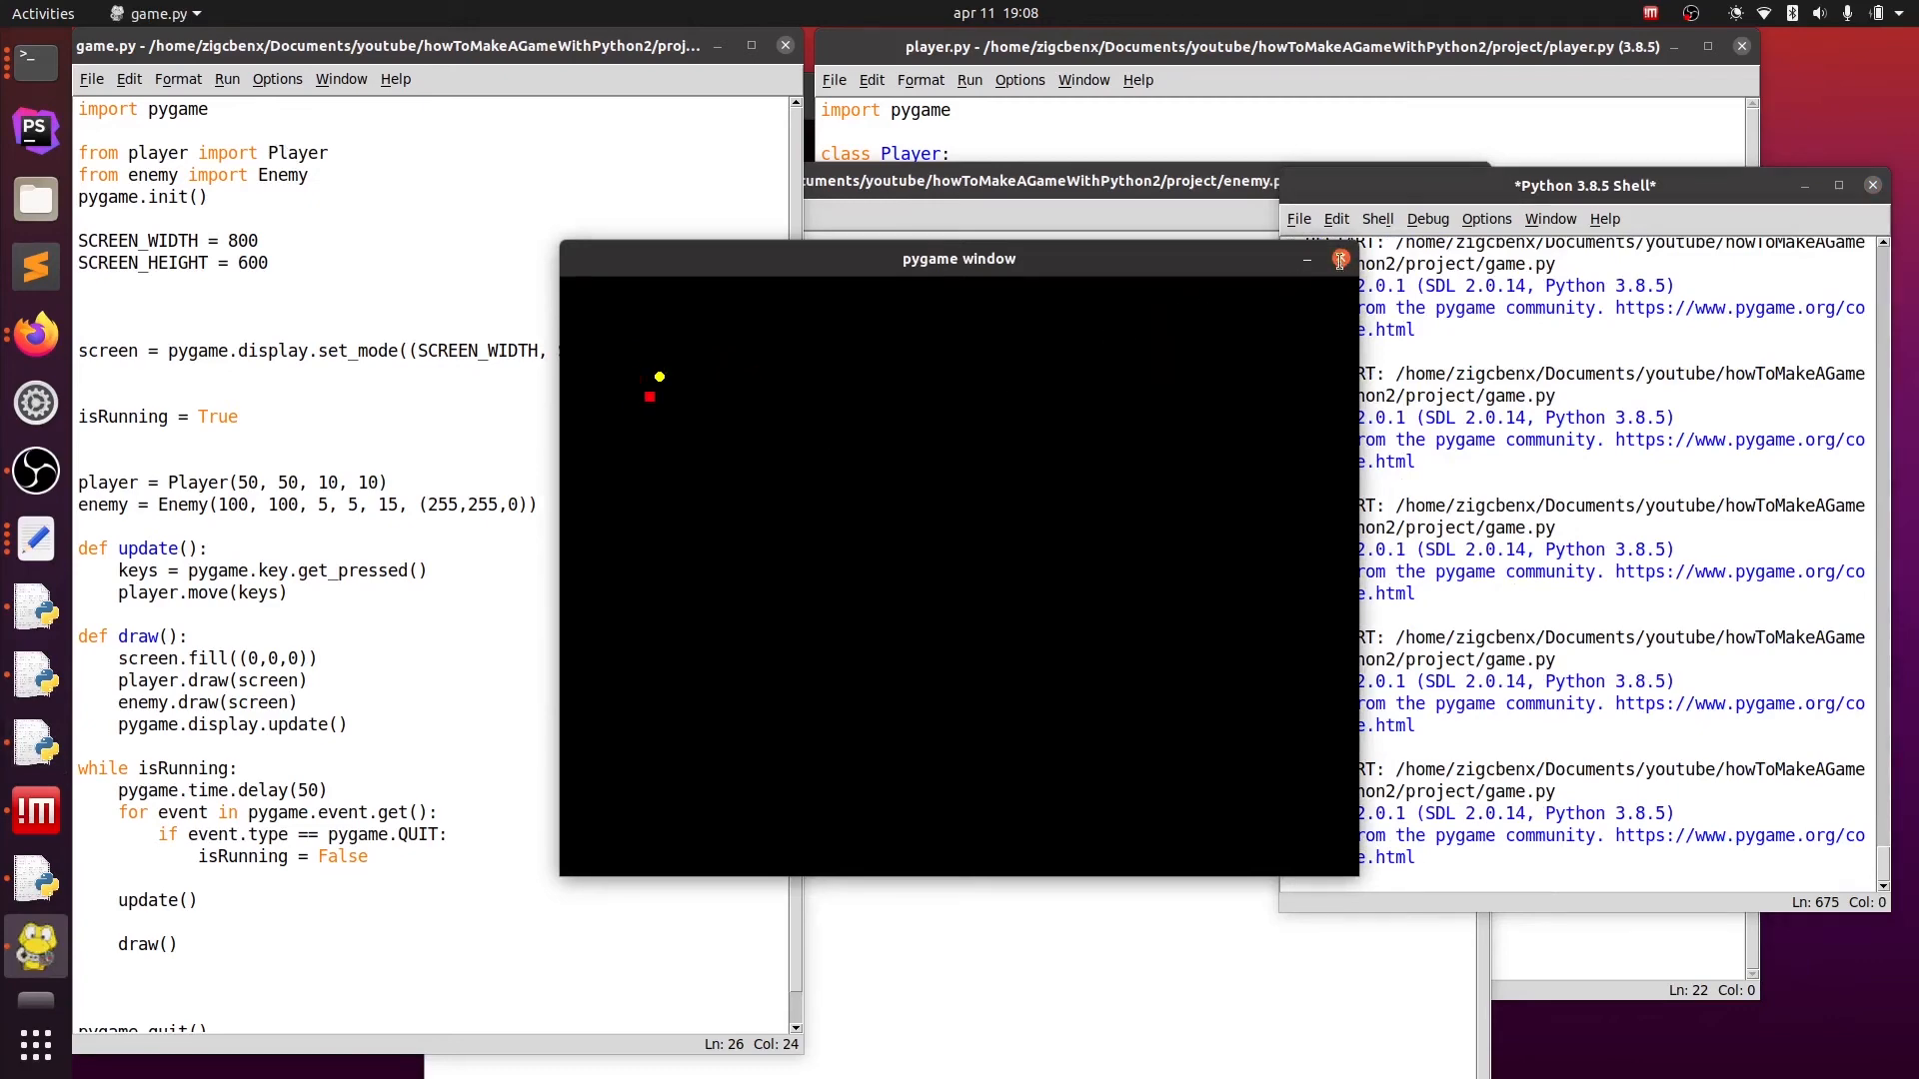
- Define move(self, bound_x1, bound_x2) in enemy.py
left_click(1339, 258)
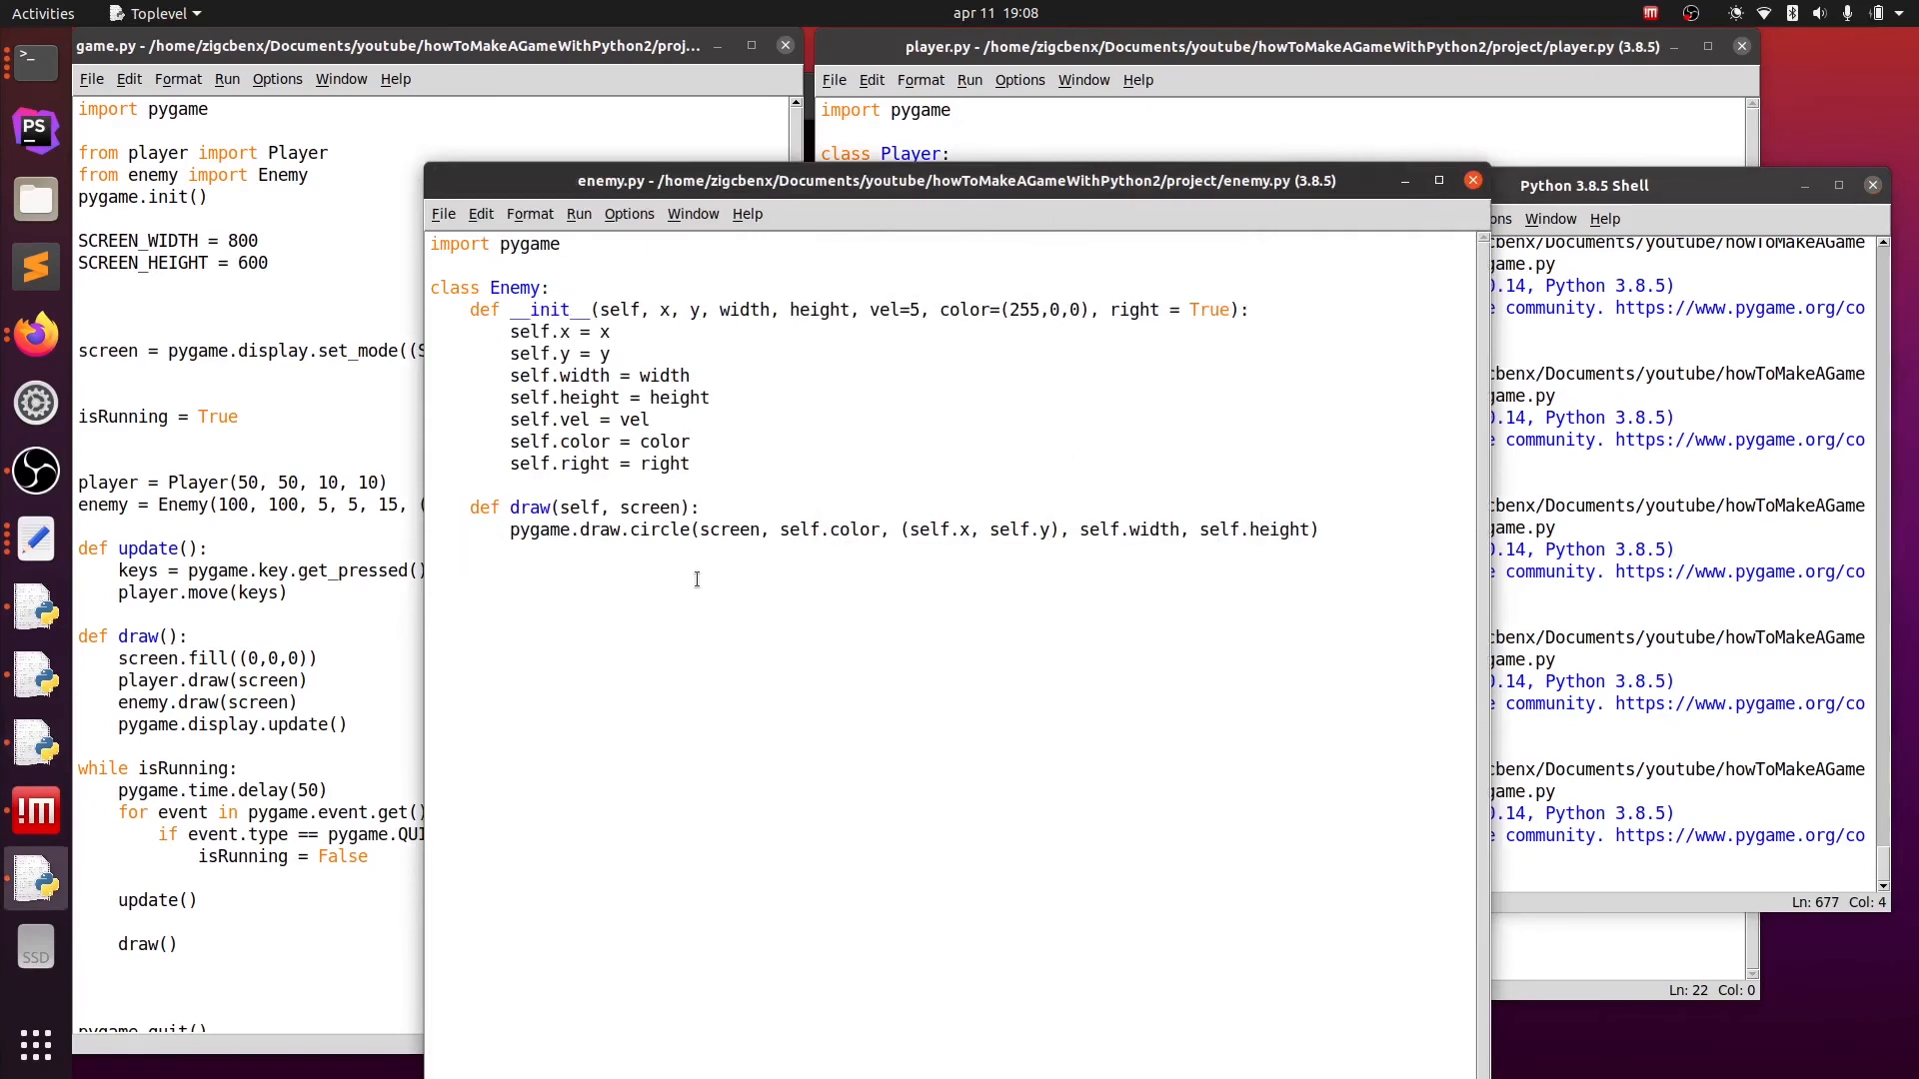
type("d")
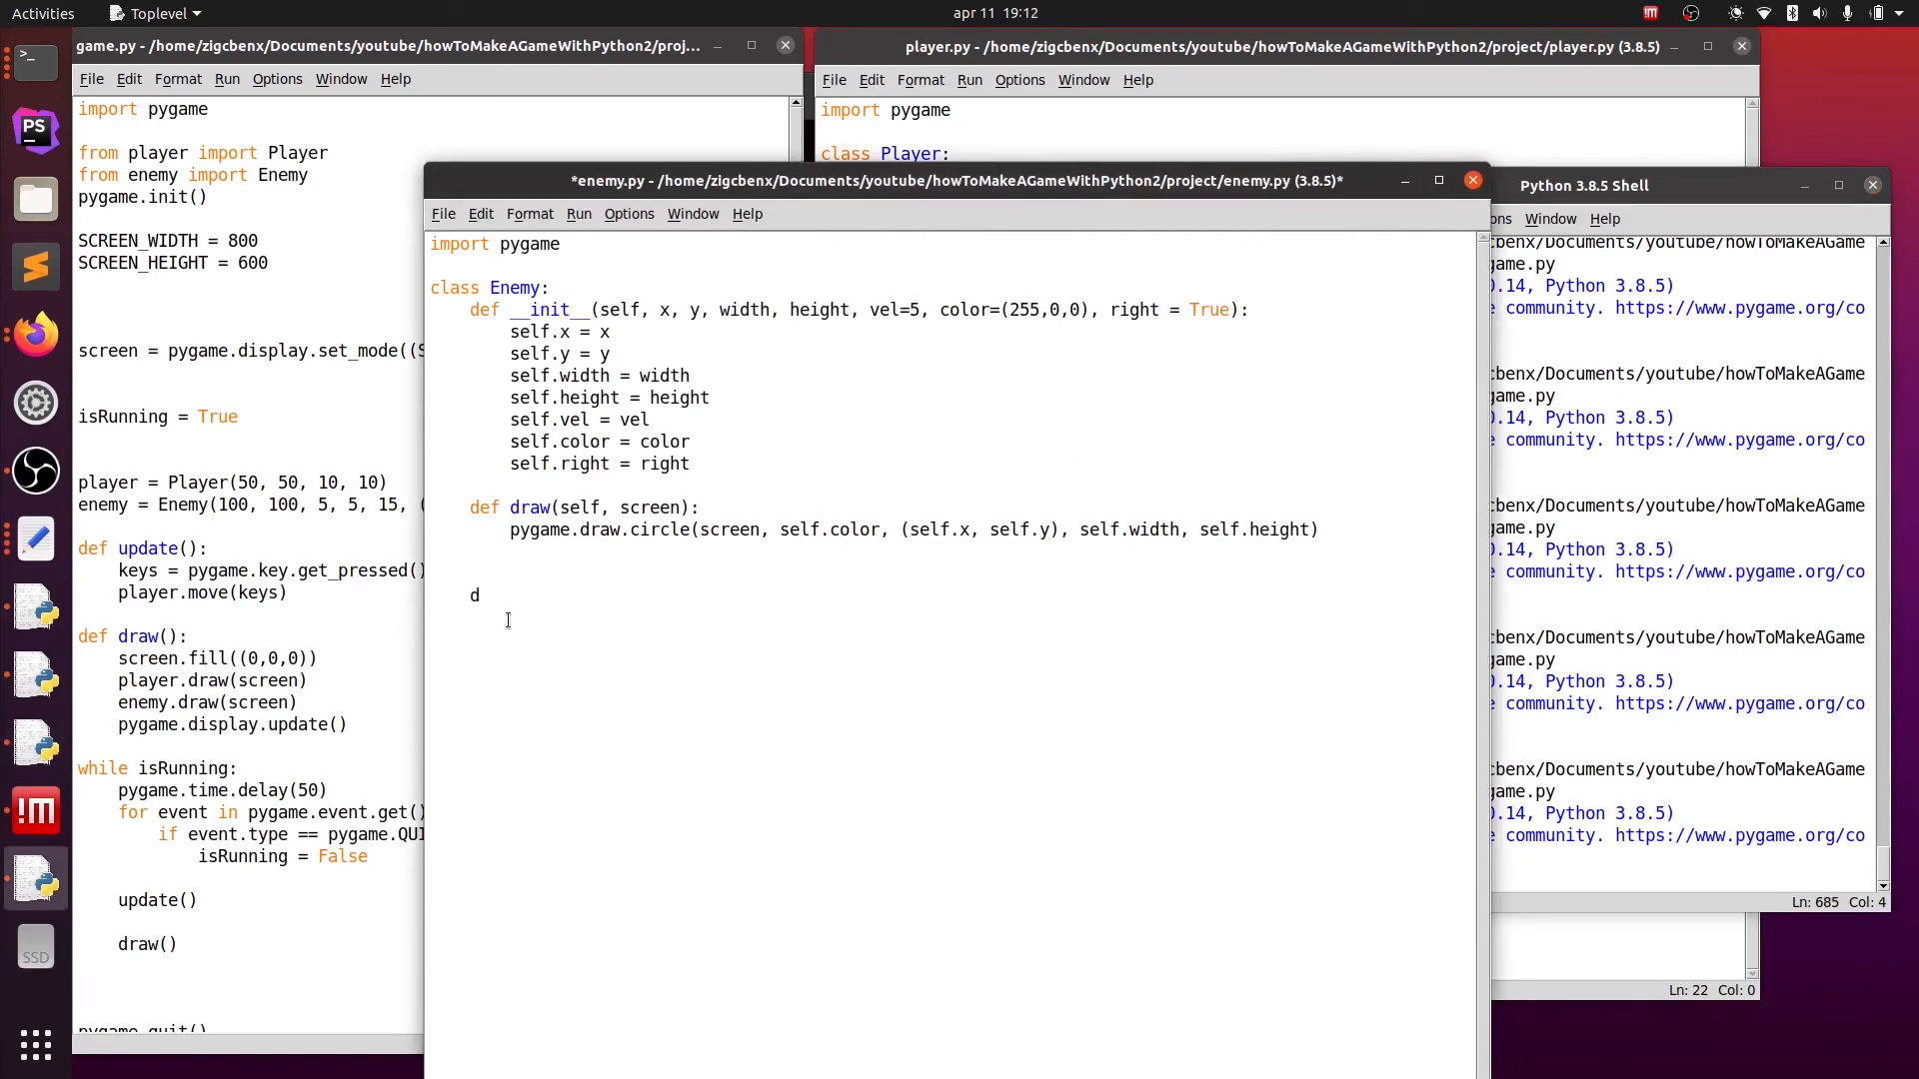
type("ef")
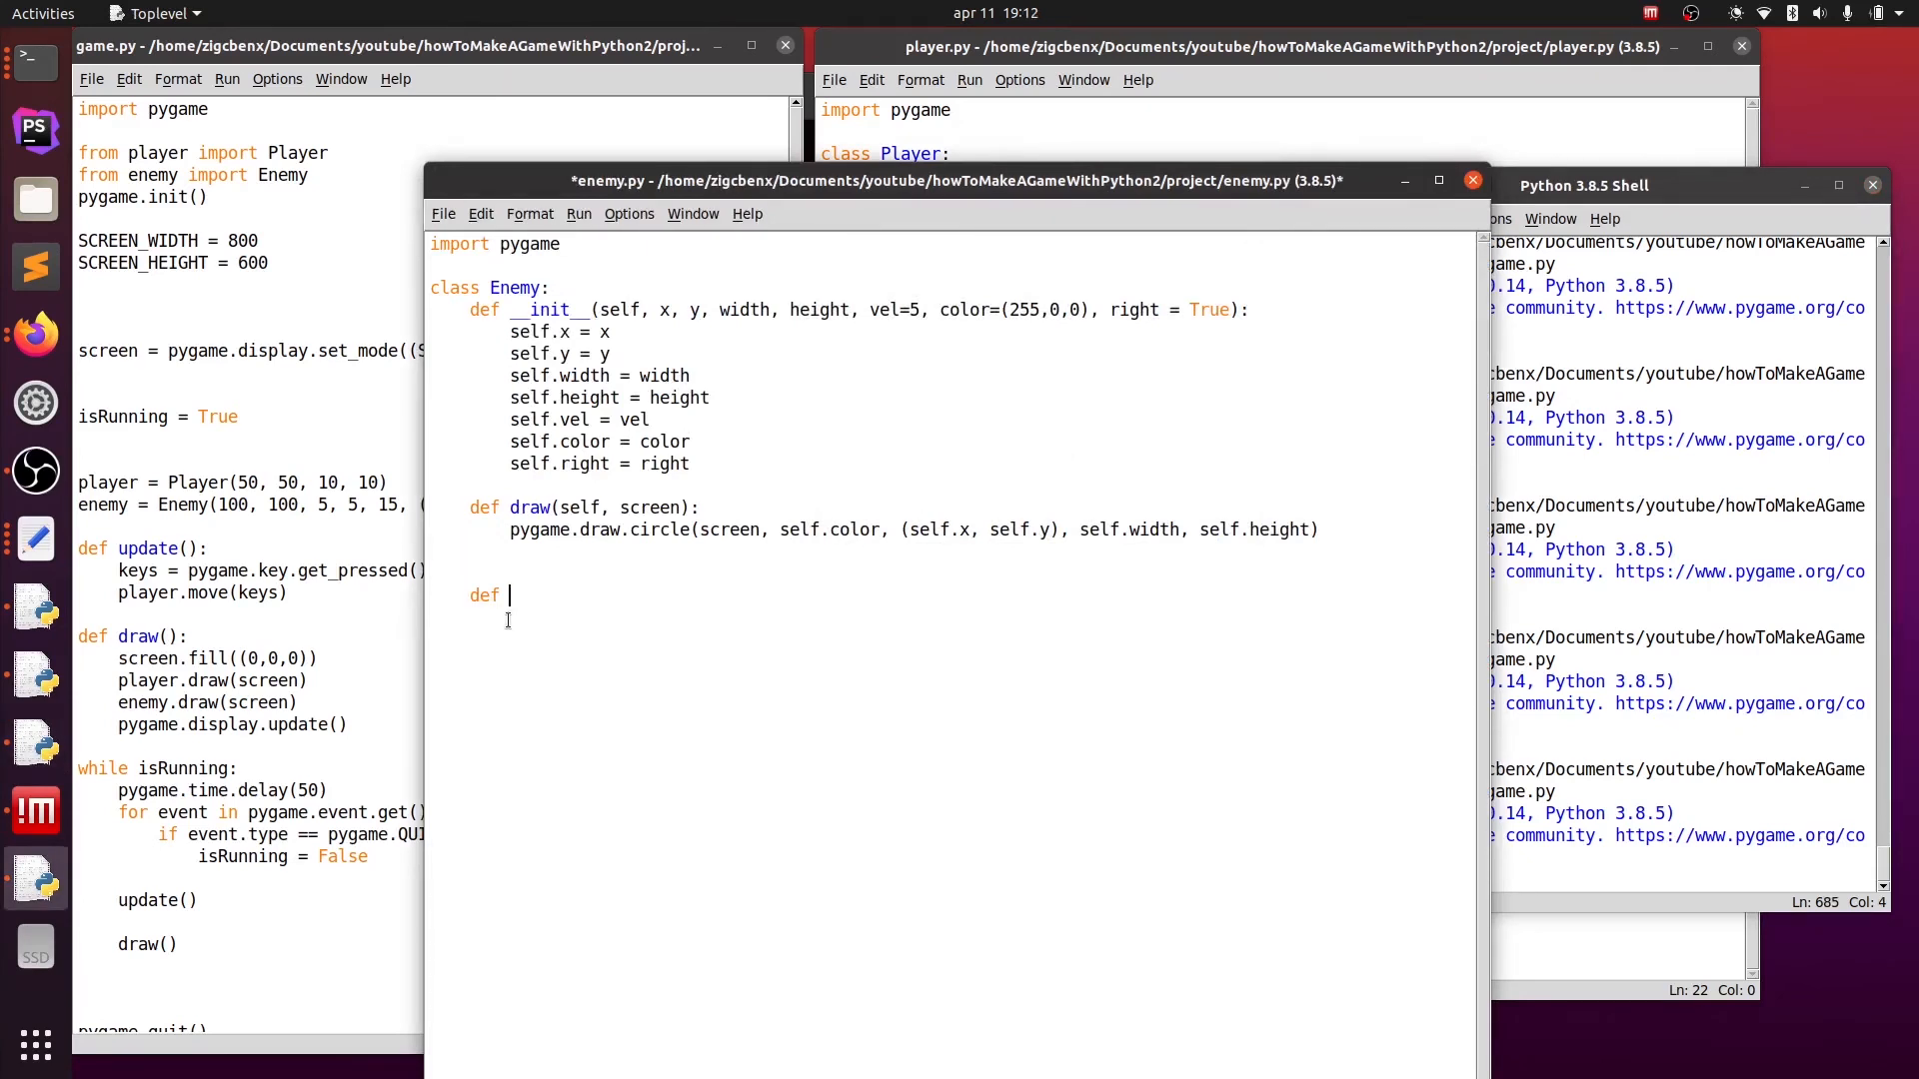
type("move")
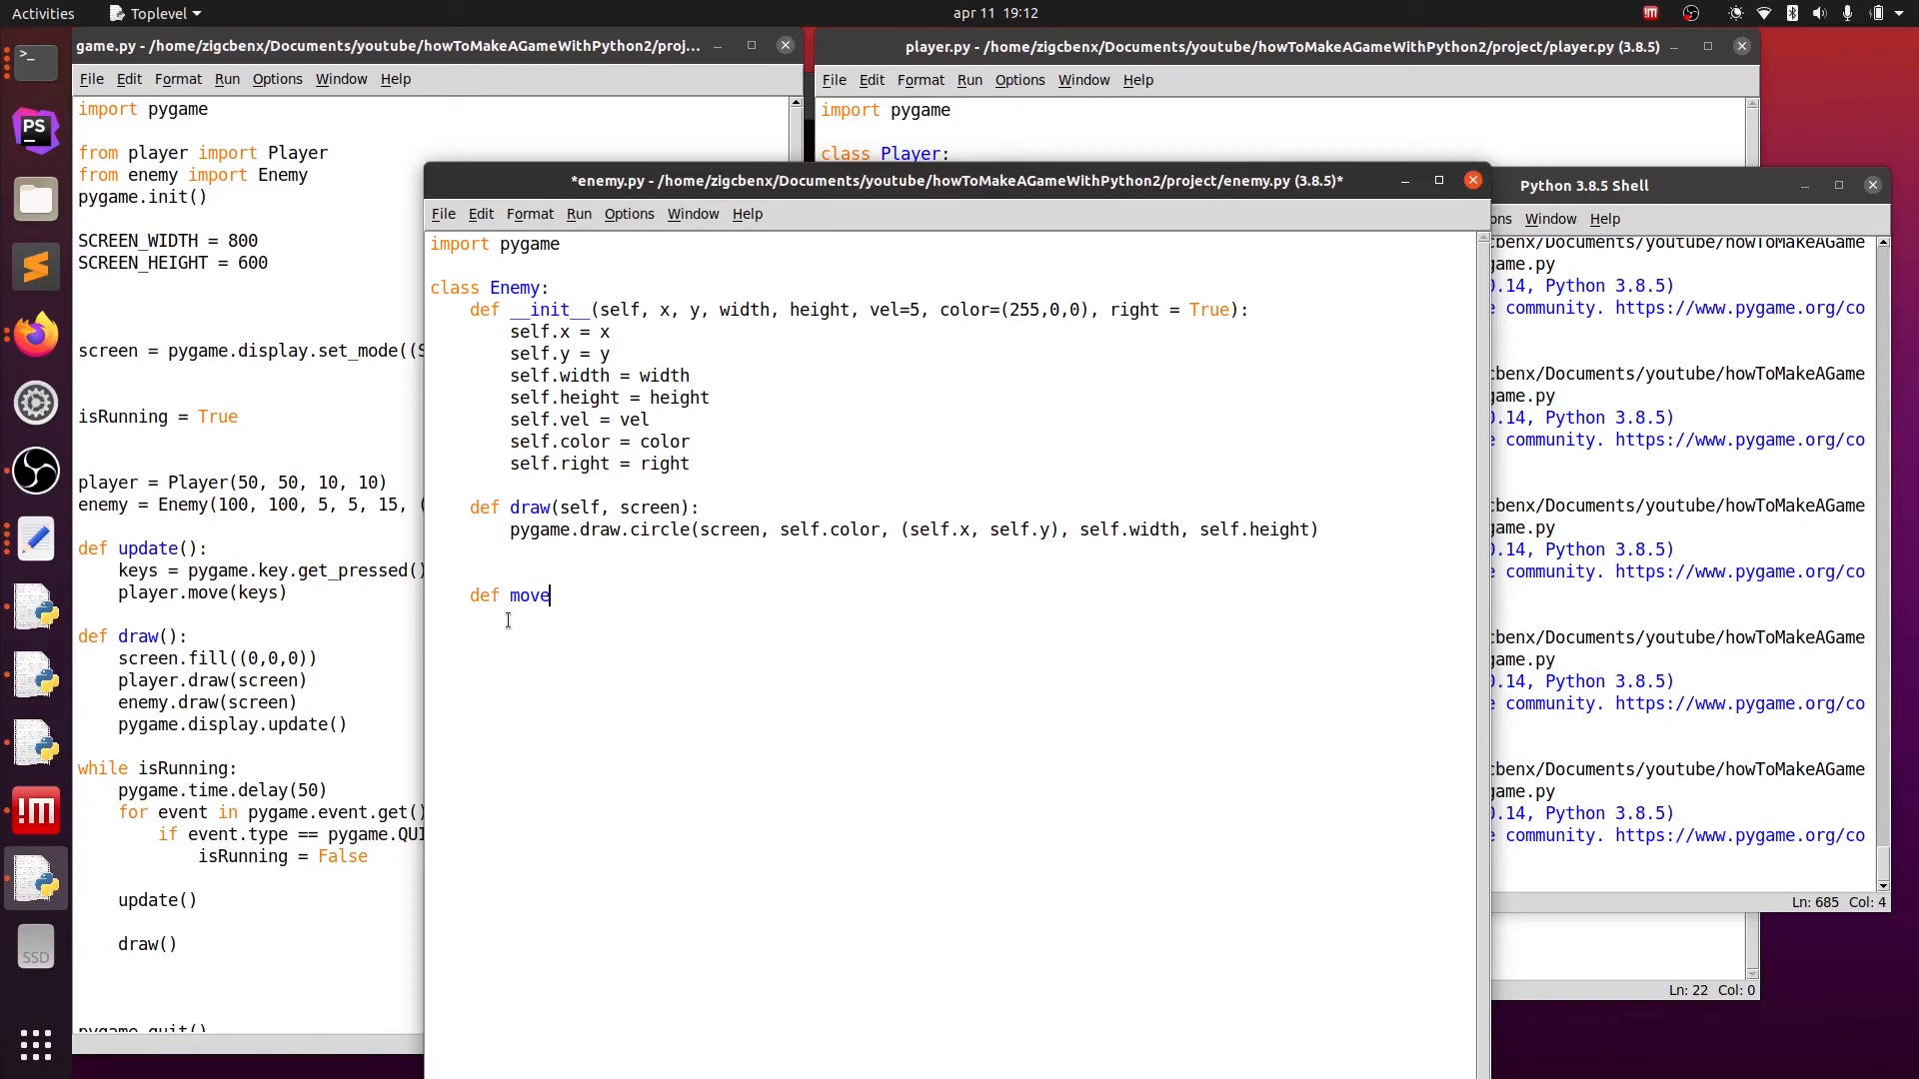
type("(sel")
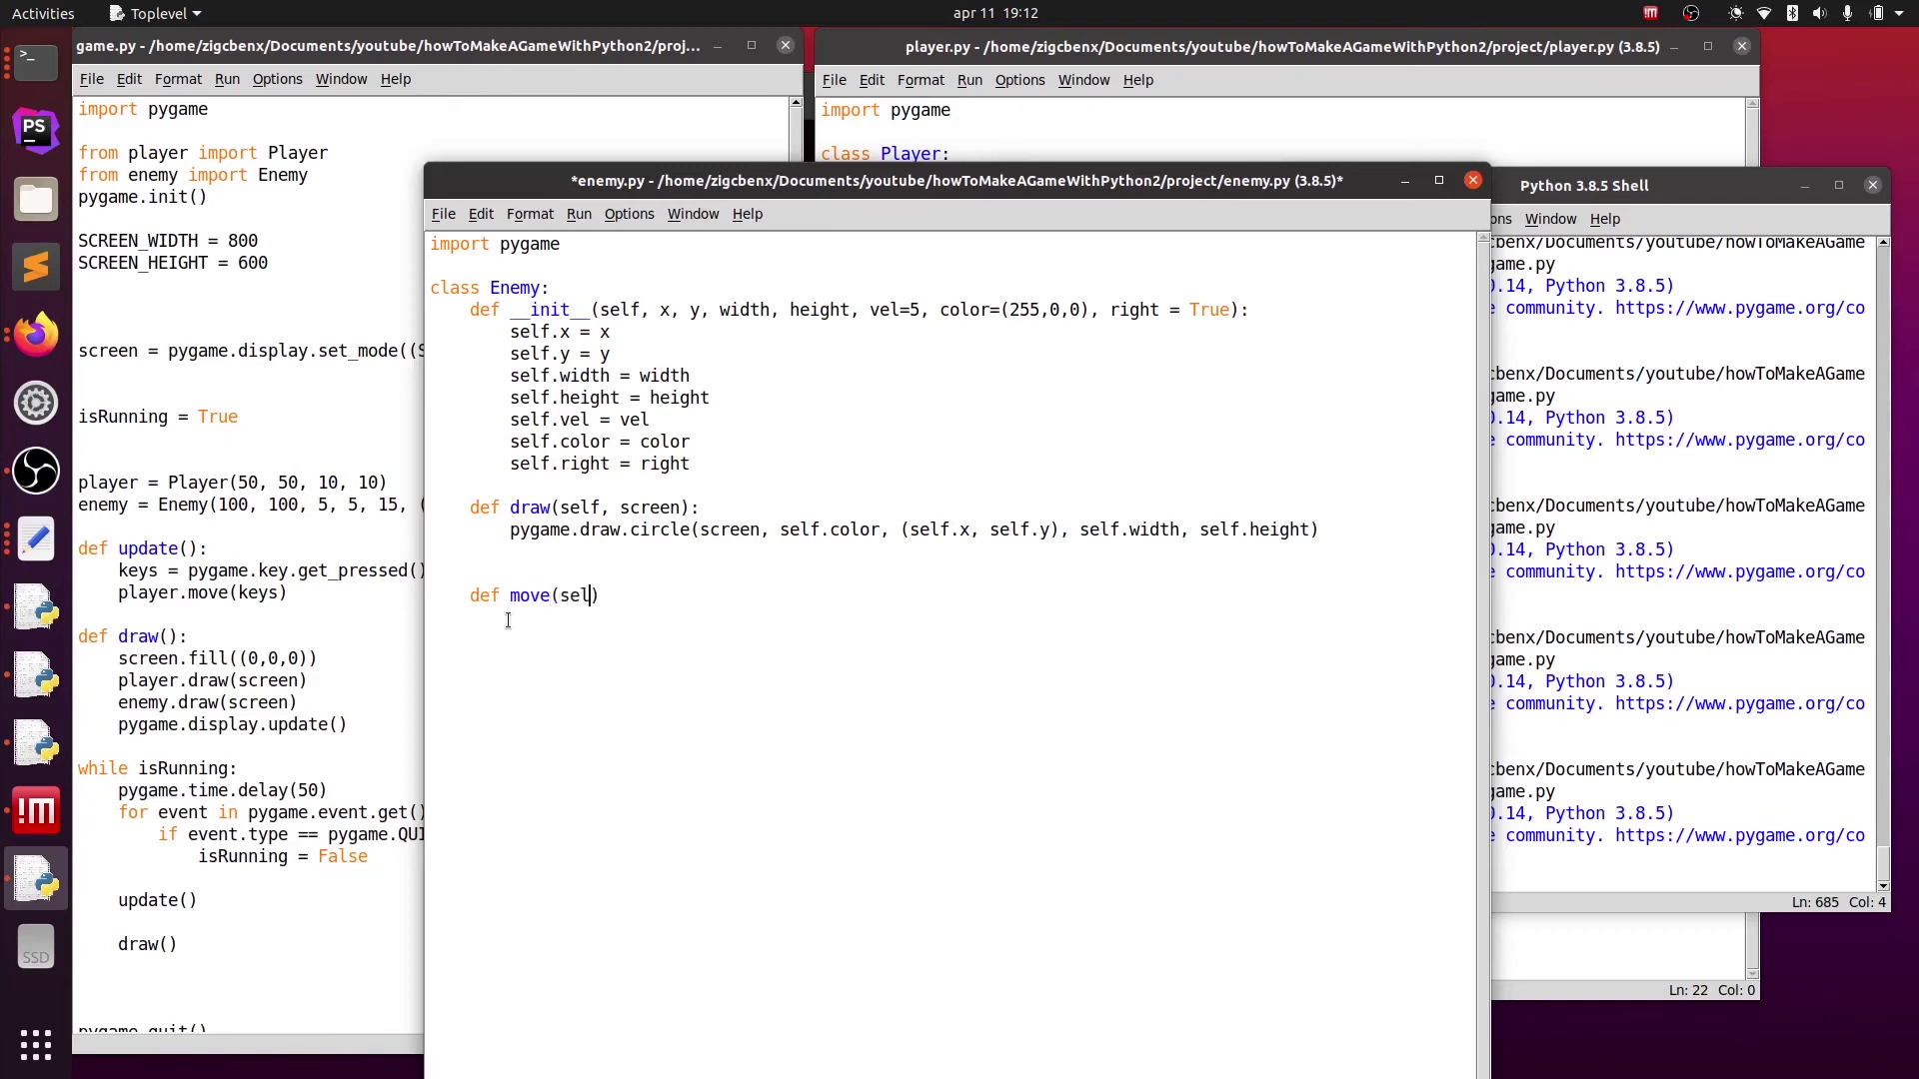
type(", bound_x1")
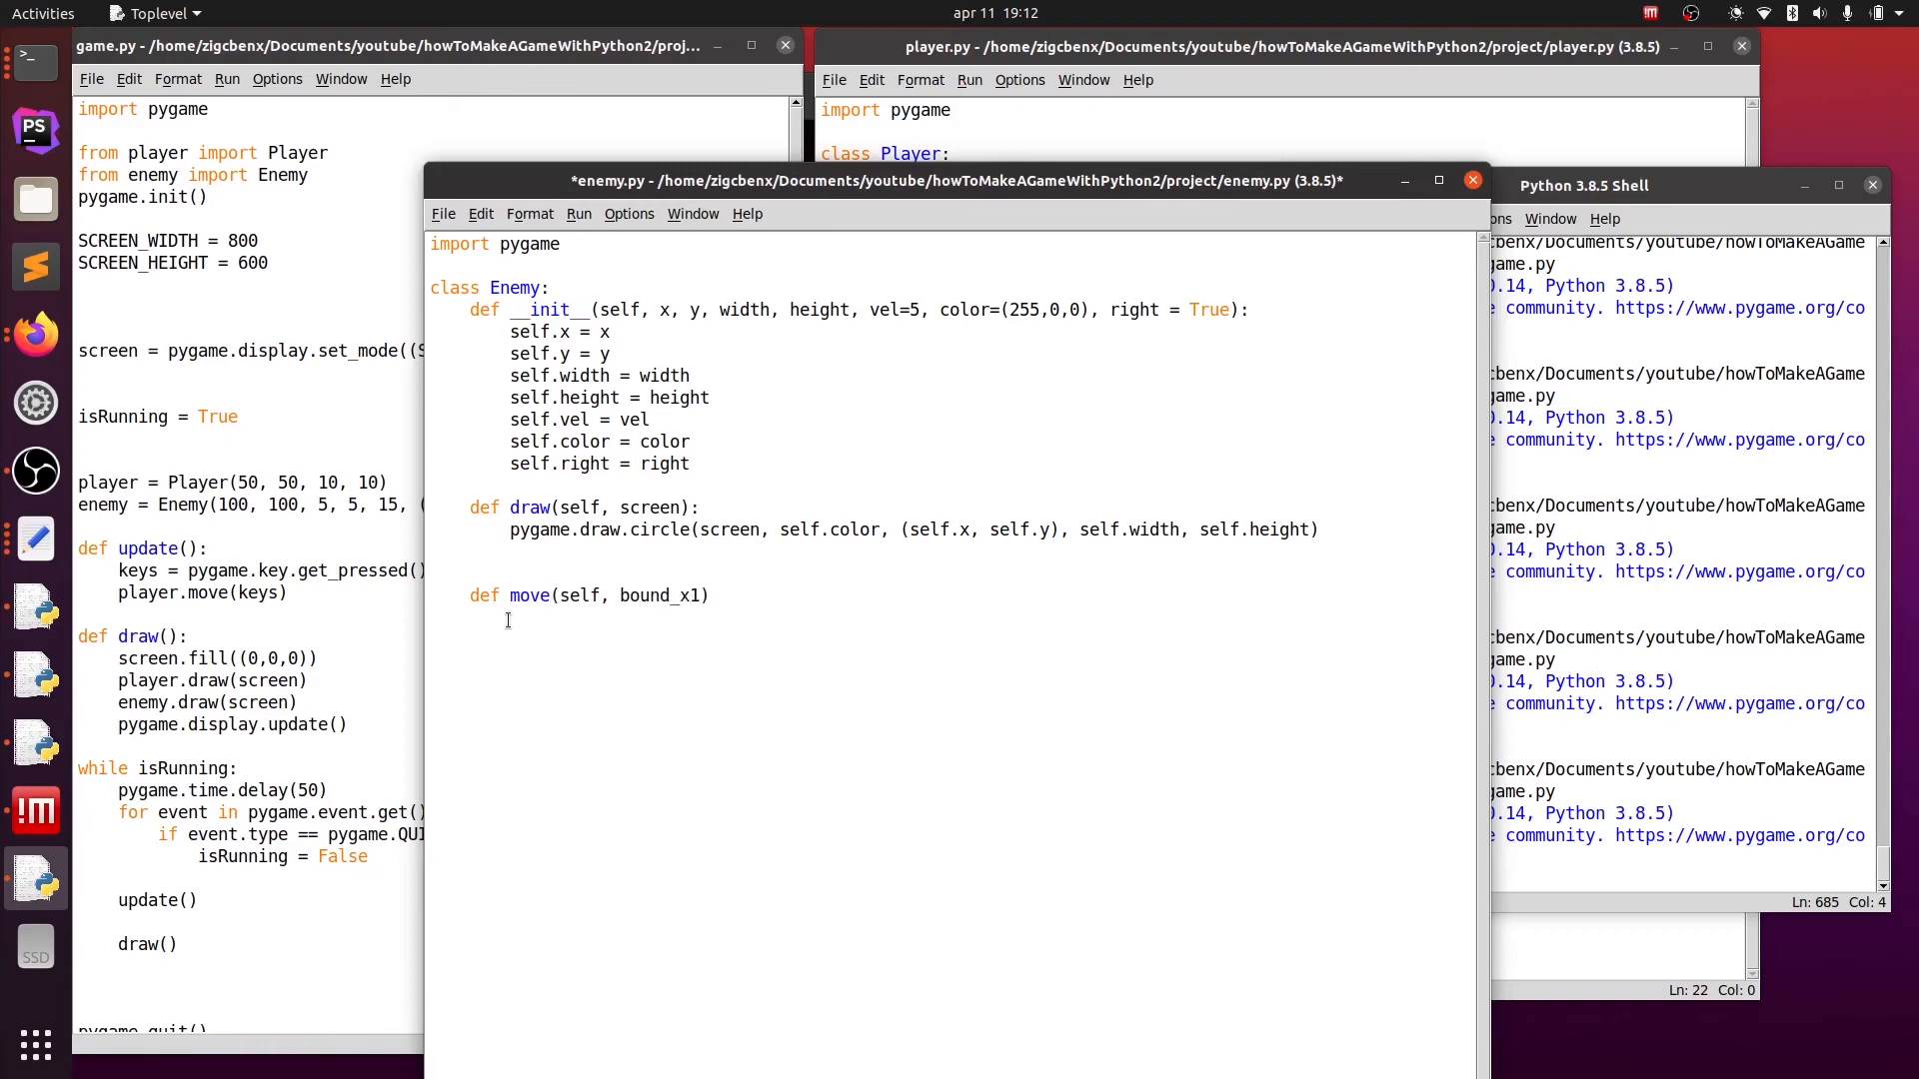
type(", bound_x")
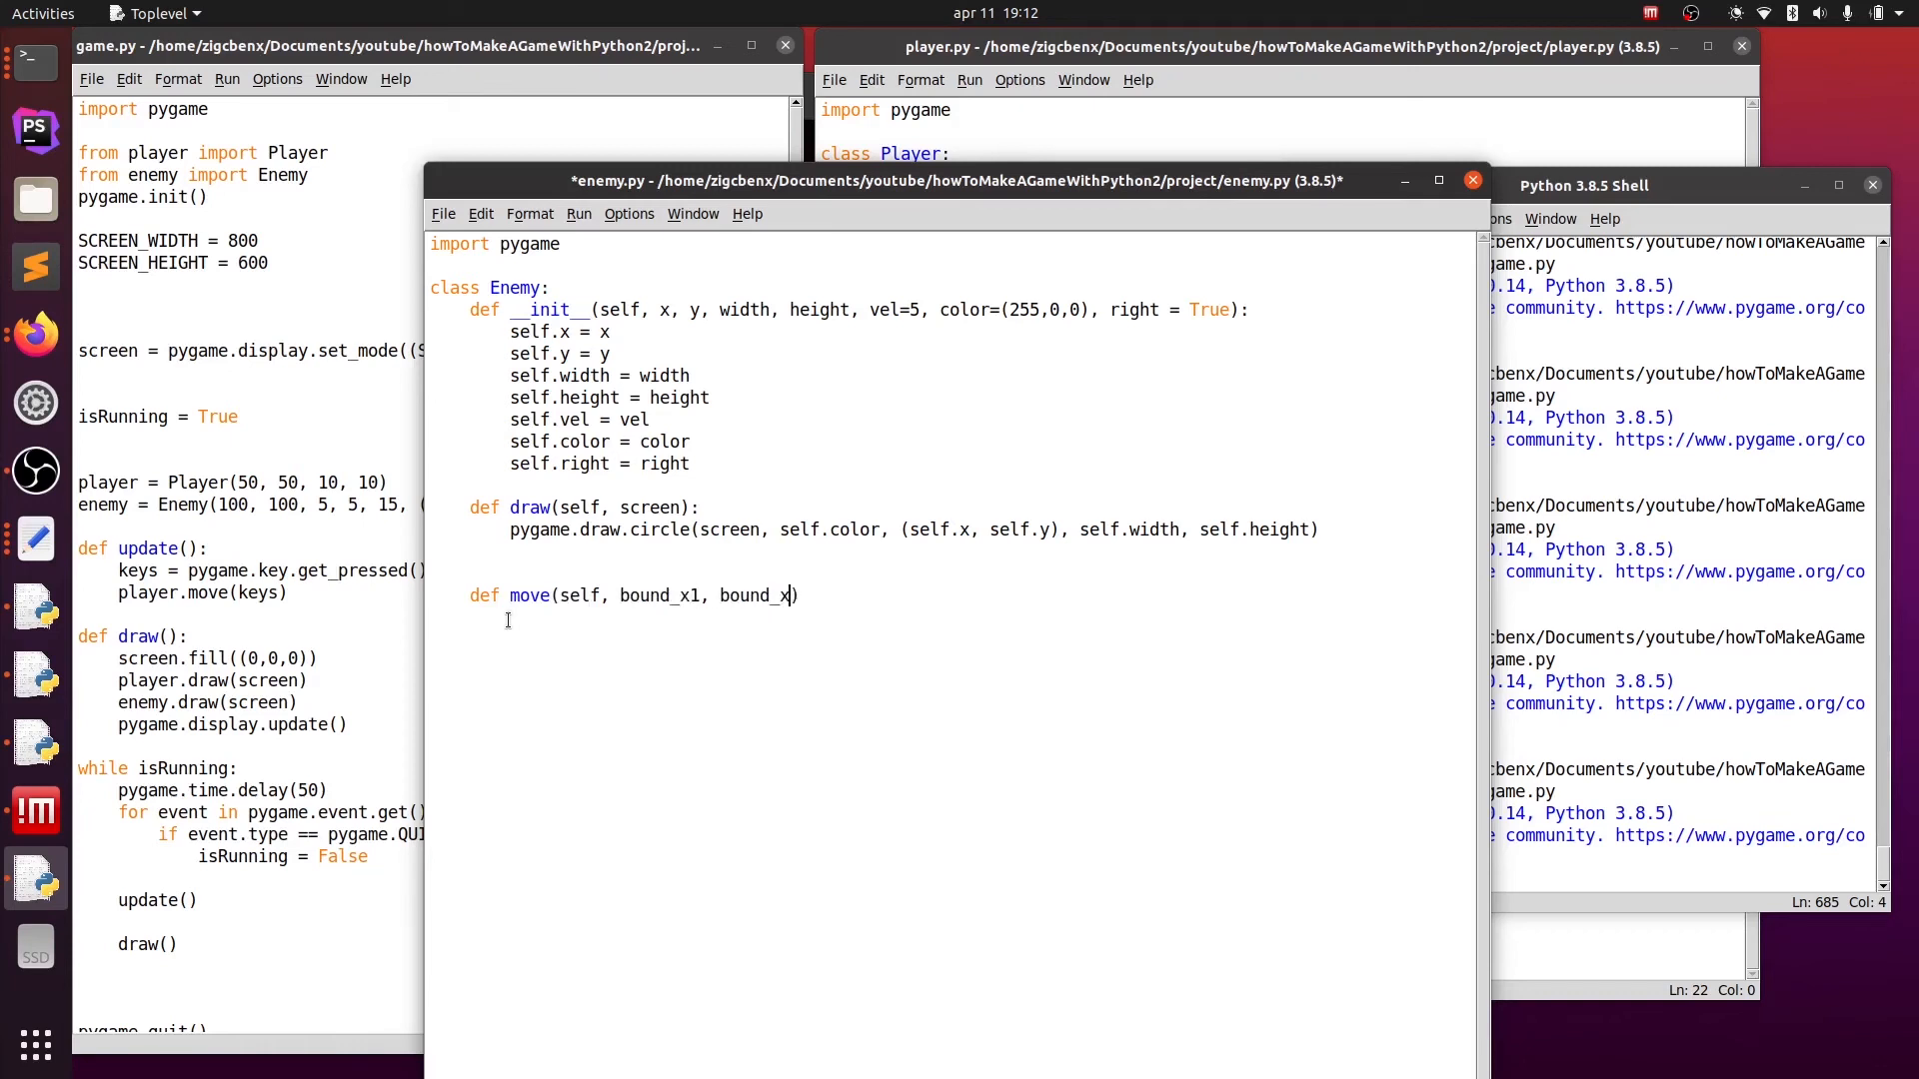
type("2)")
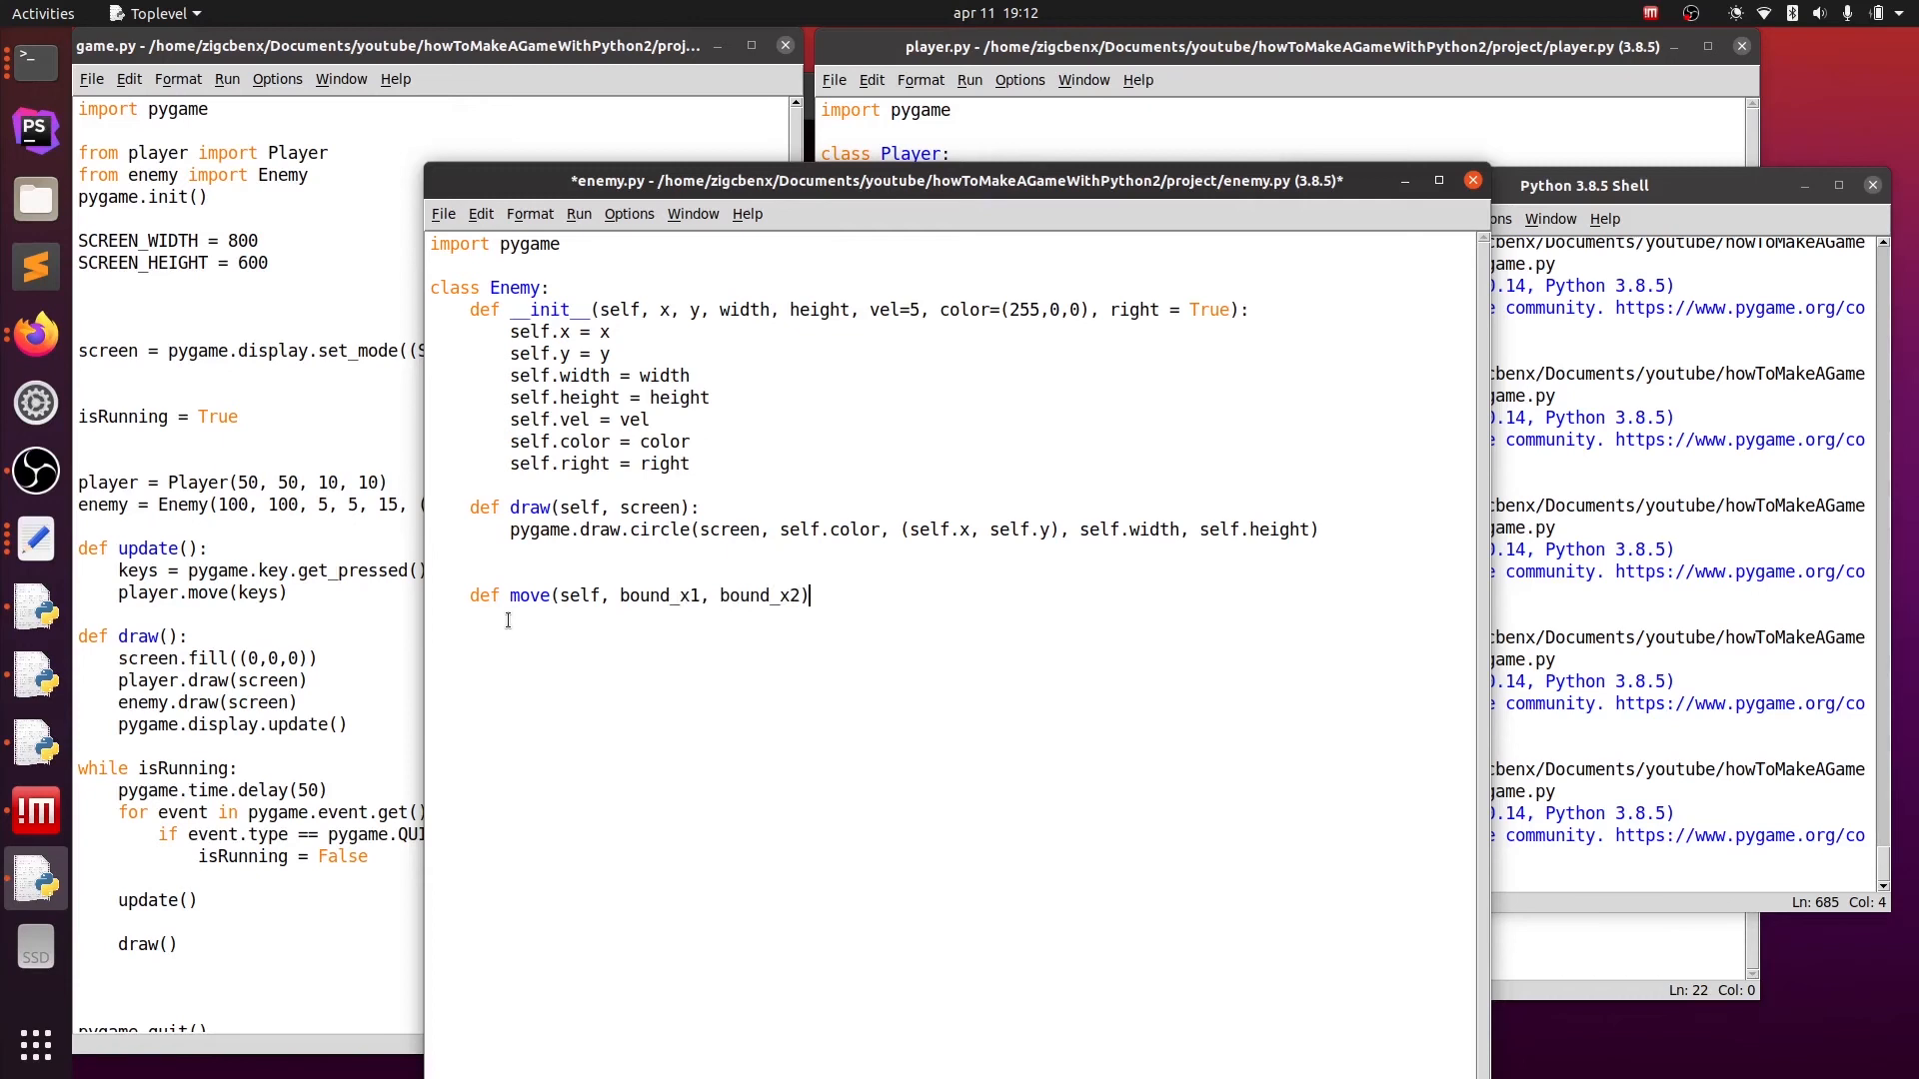
type(":")
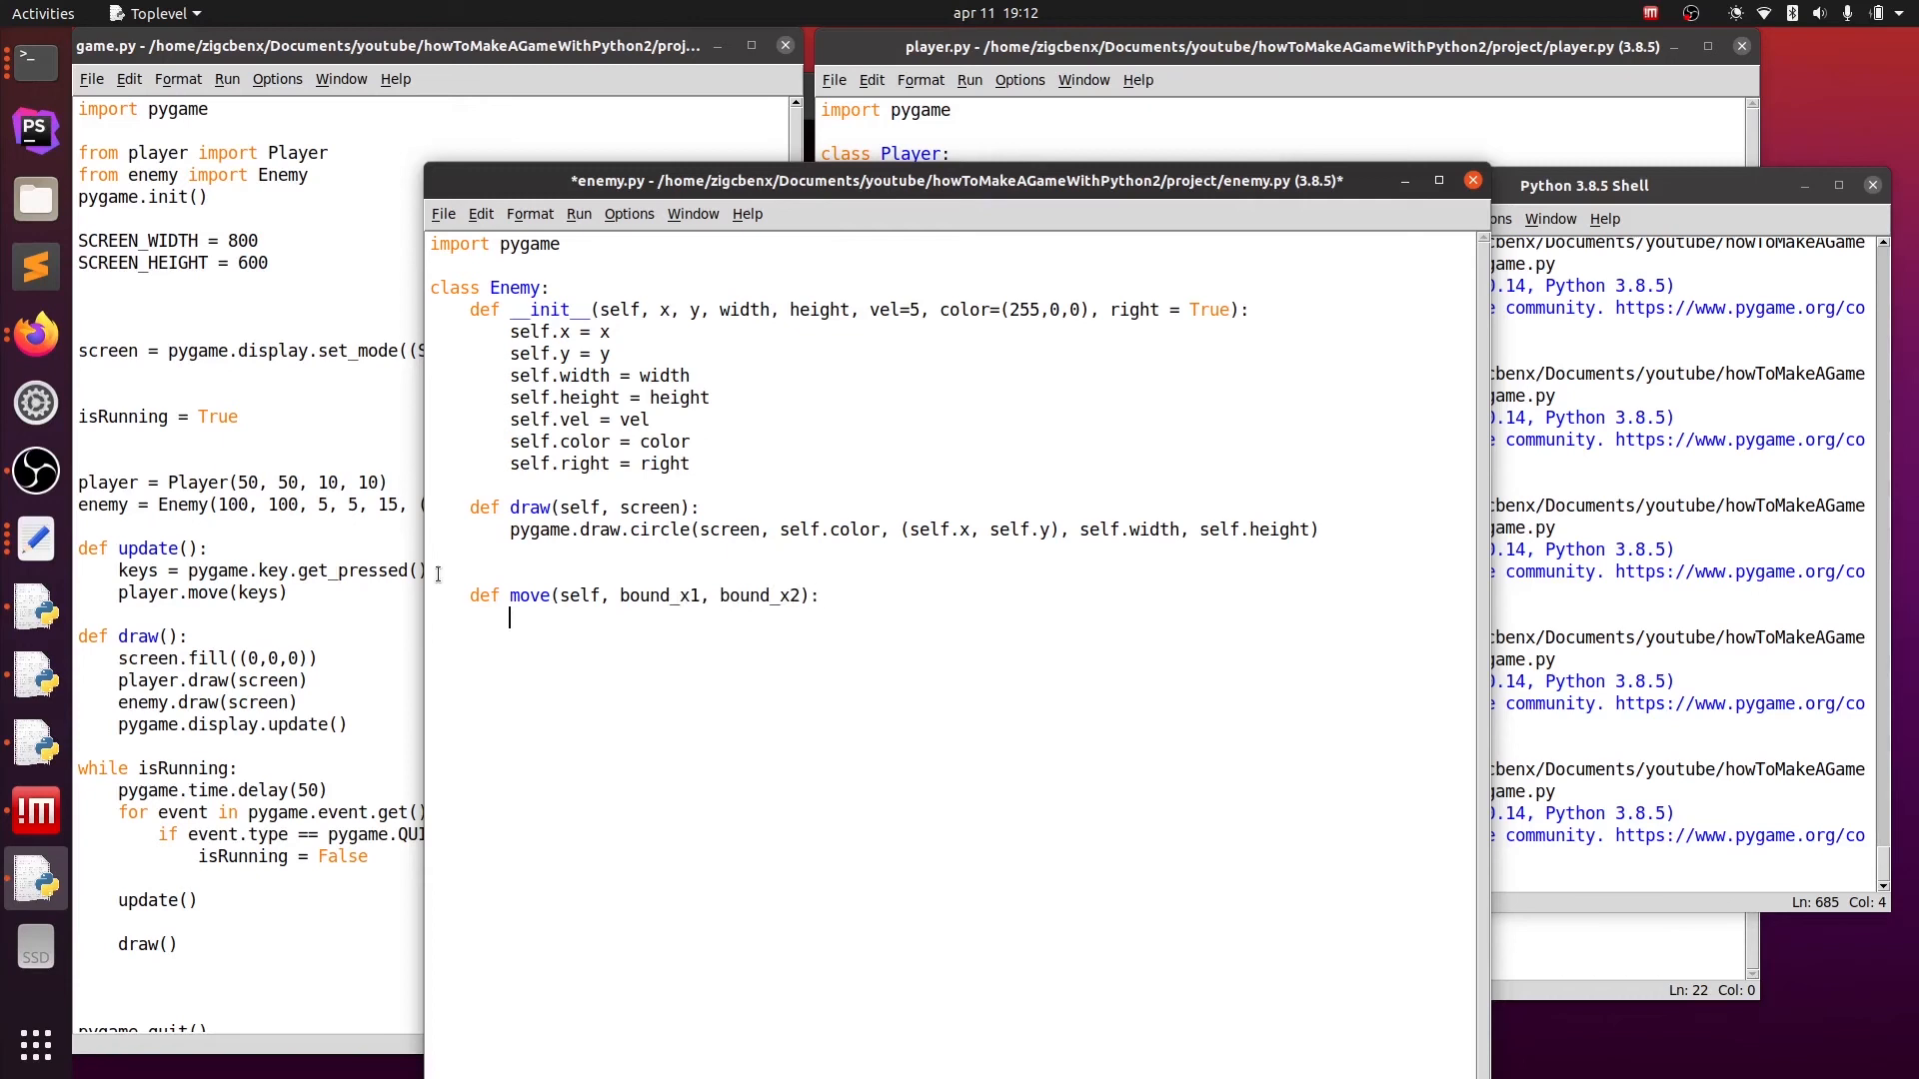
- Add an if on x < bound_x1 or x > bound_x2 that sets self.right = not self.right
type("if")
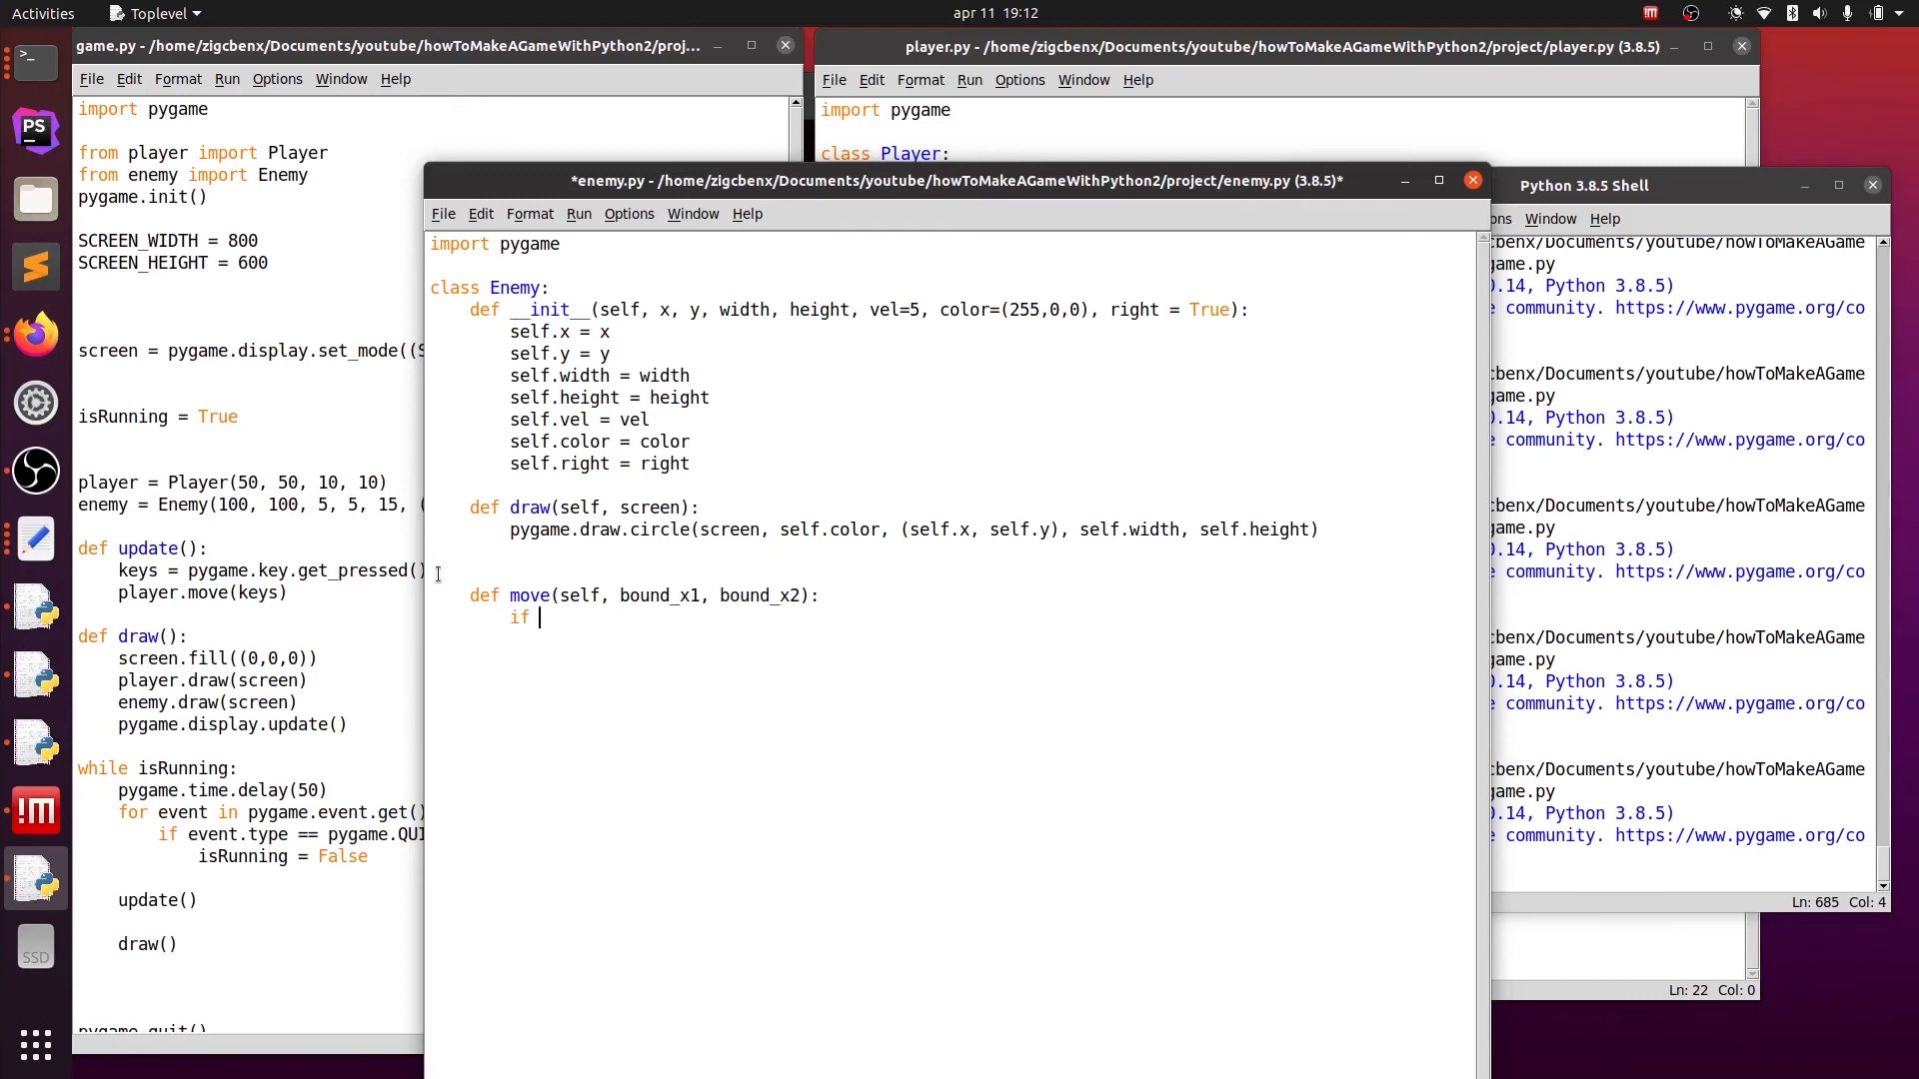
type("self.c")
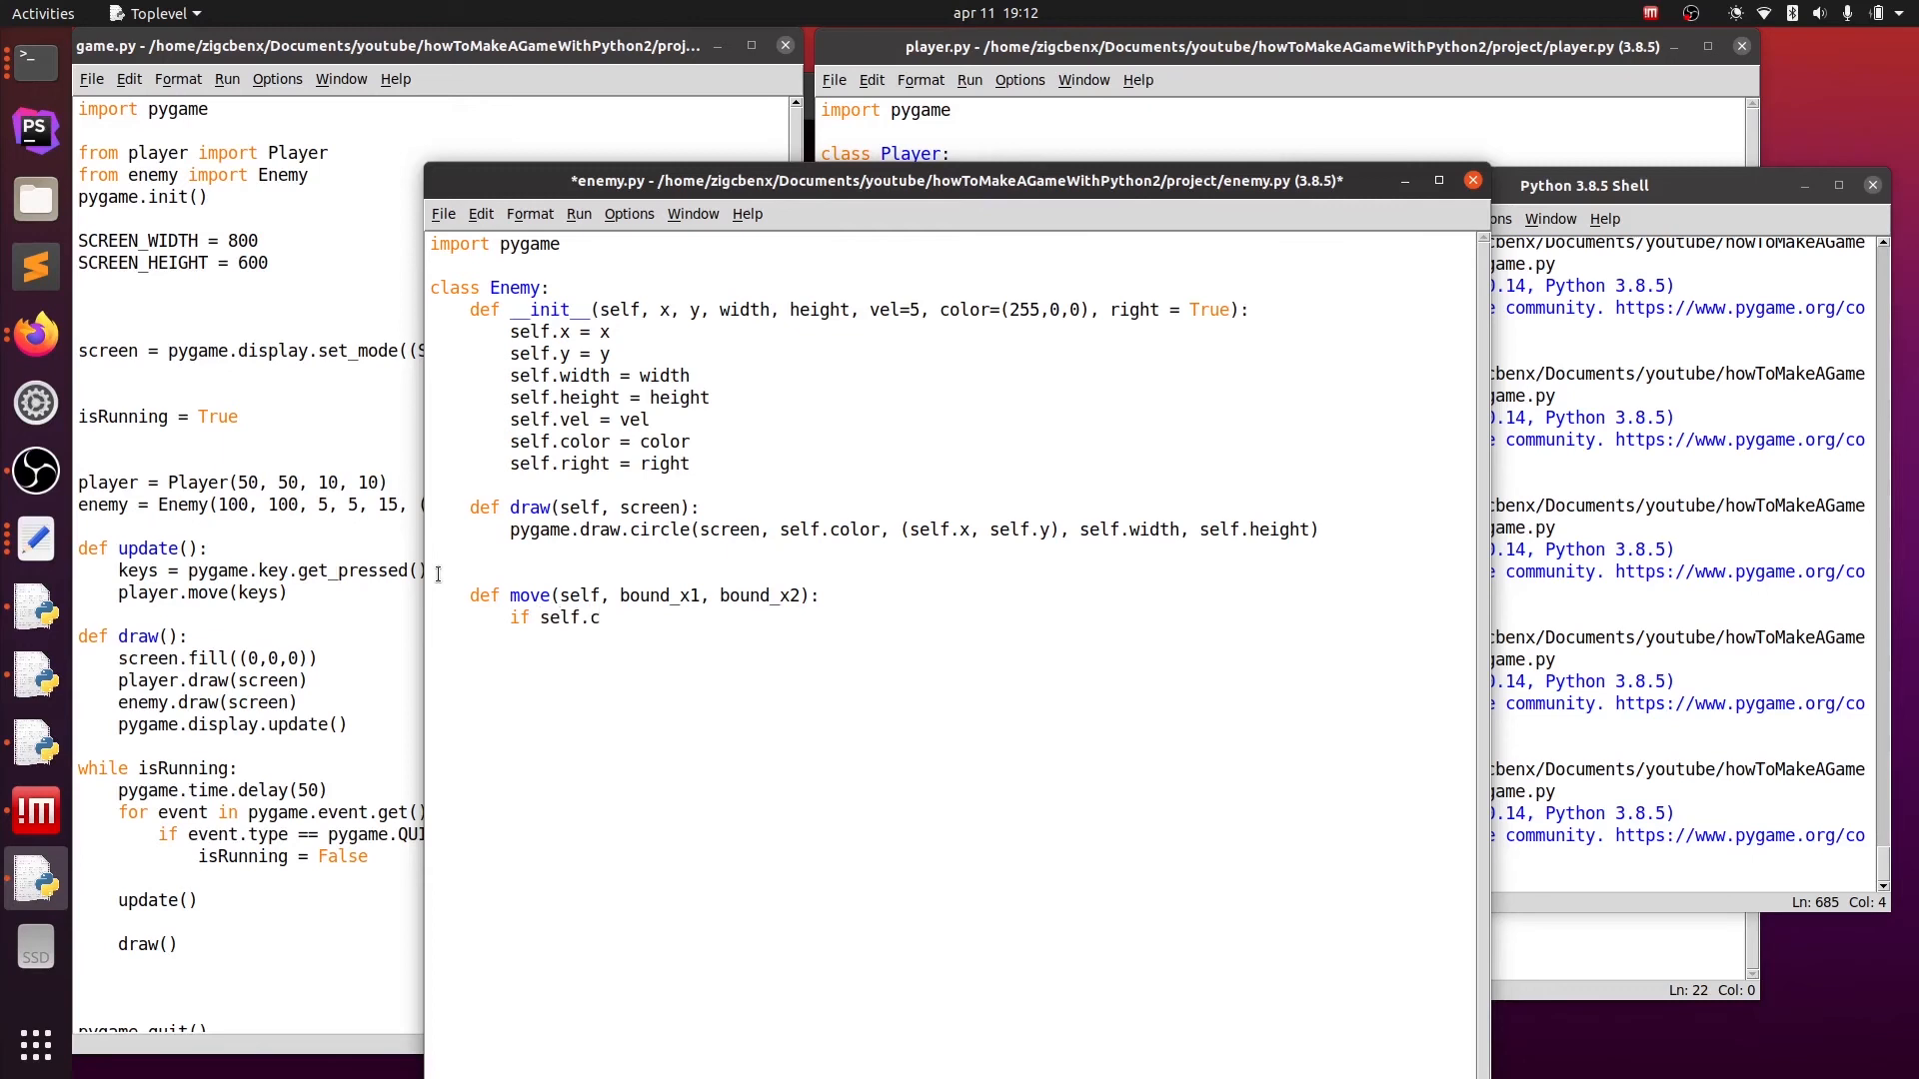
type("x")
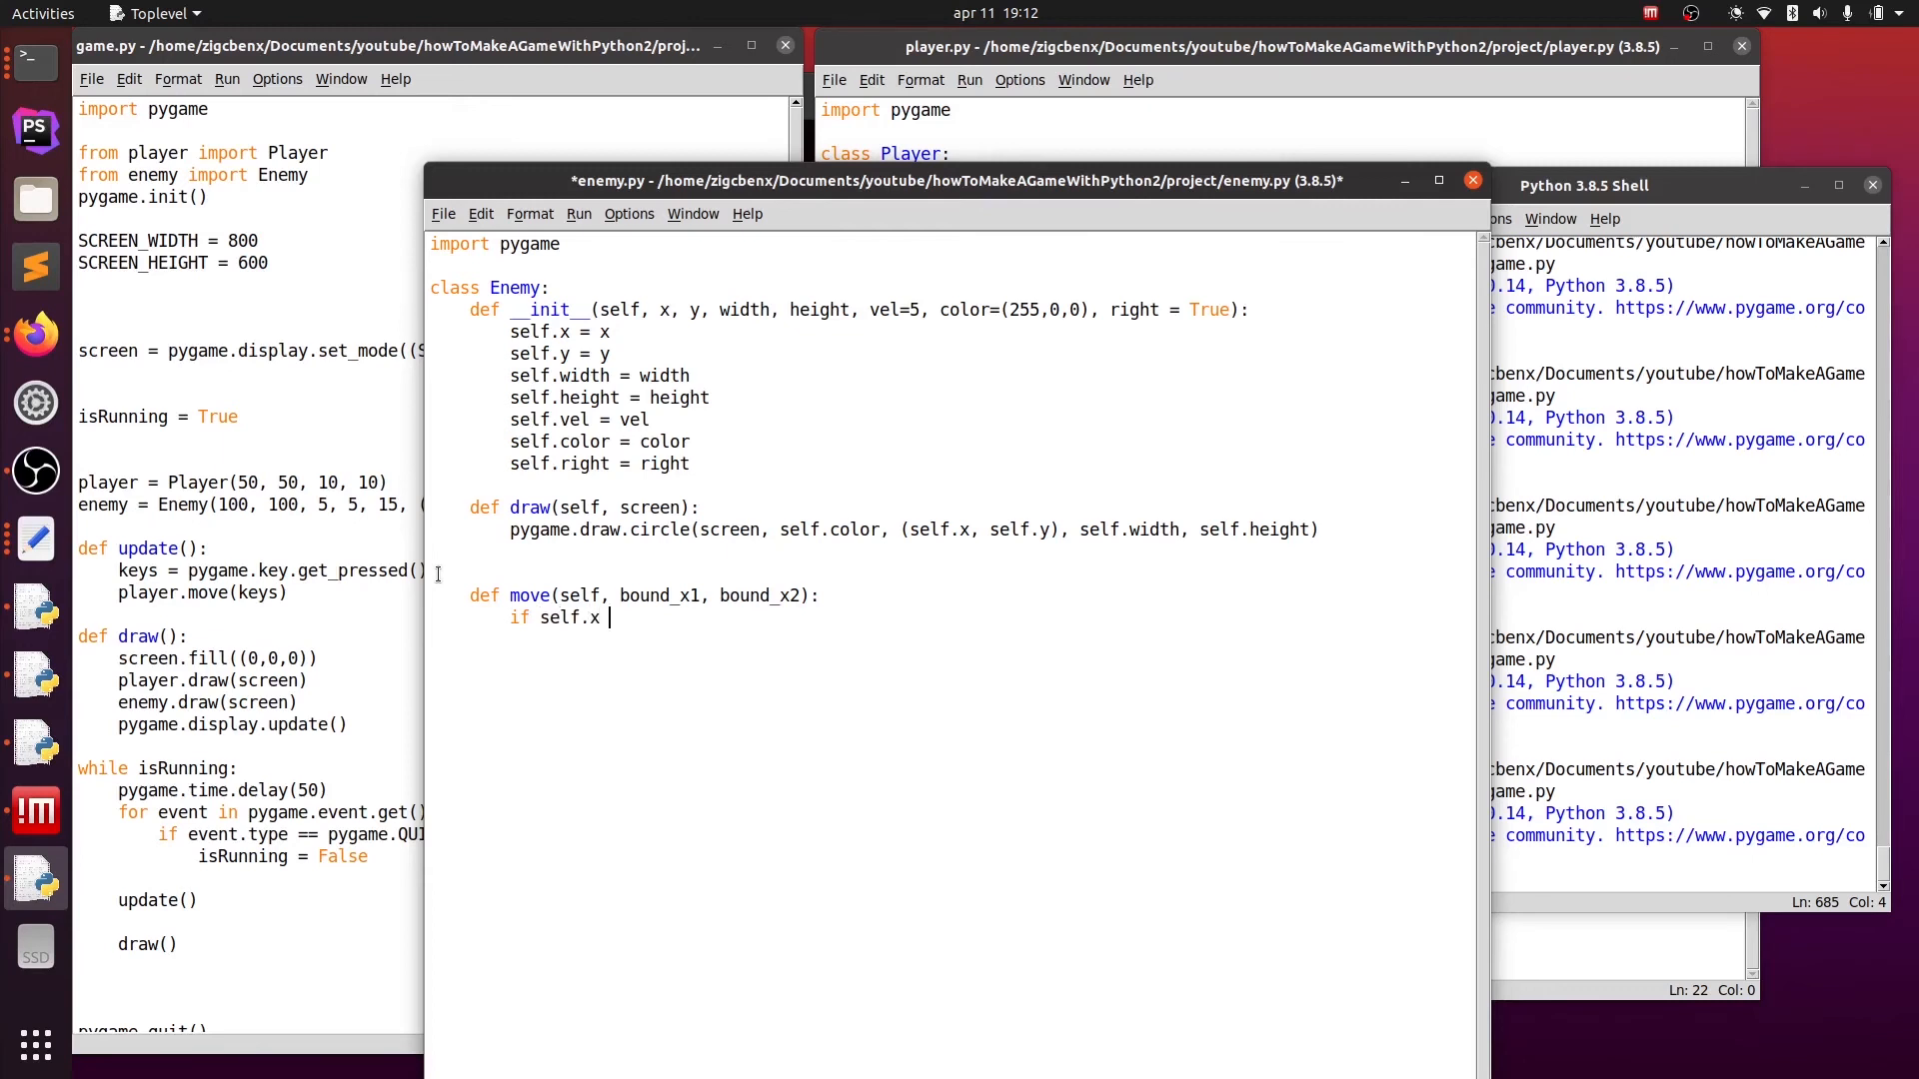
type("< bound")
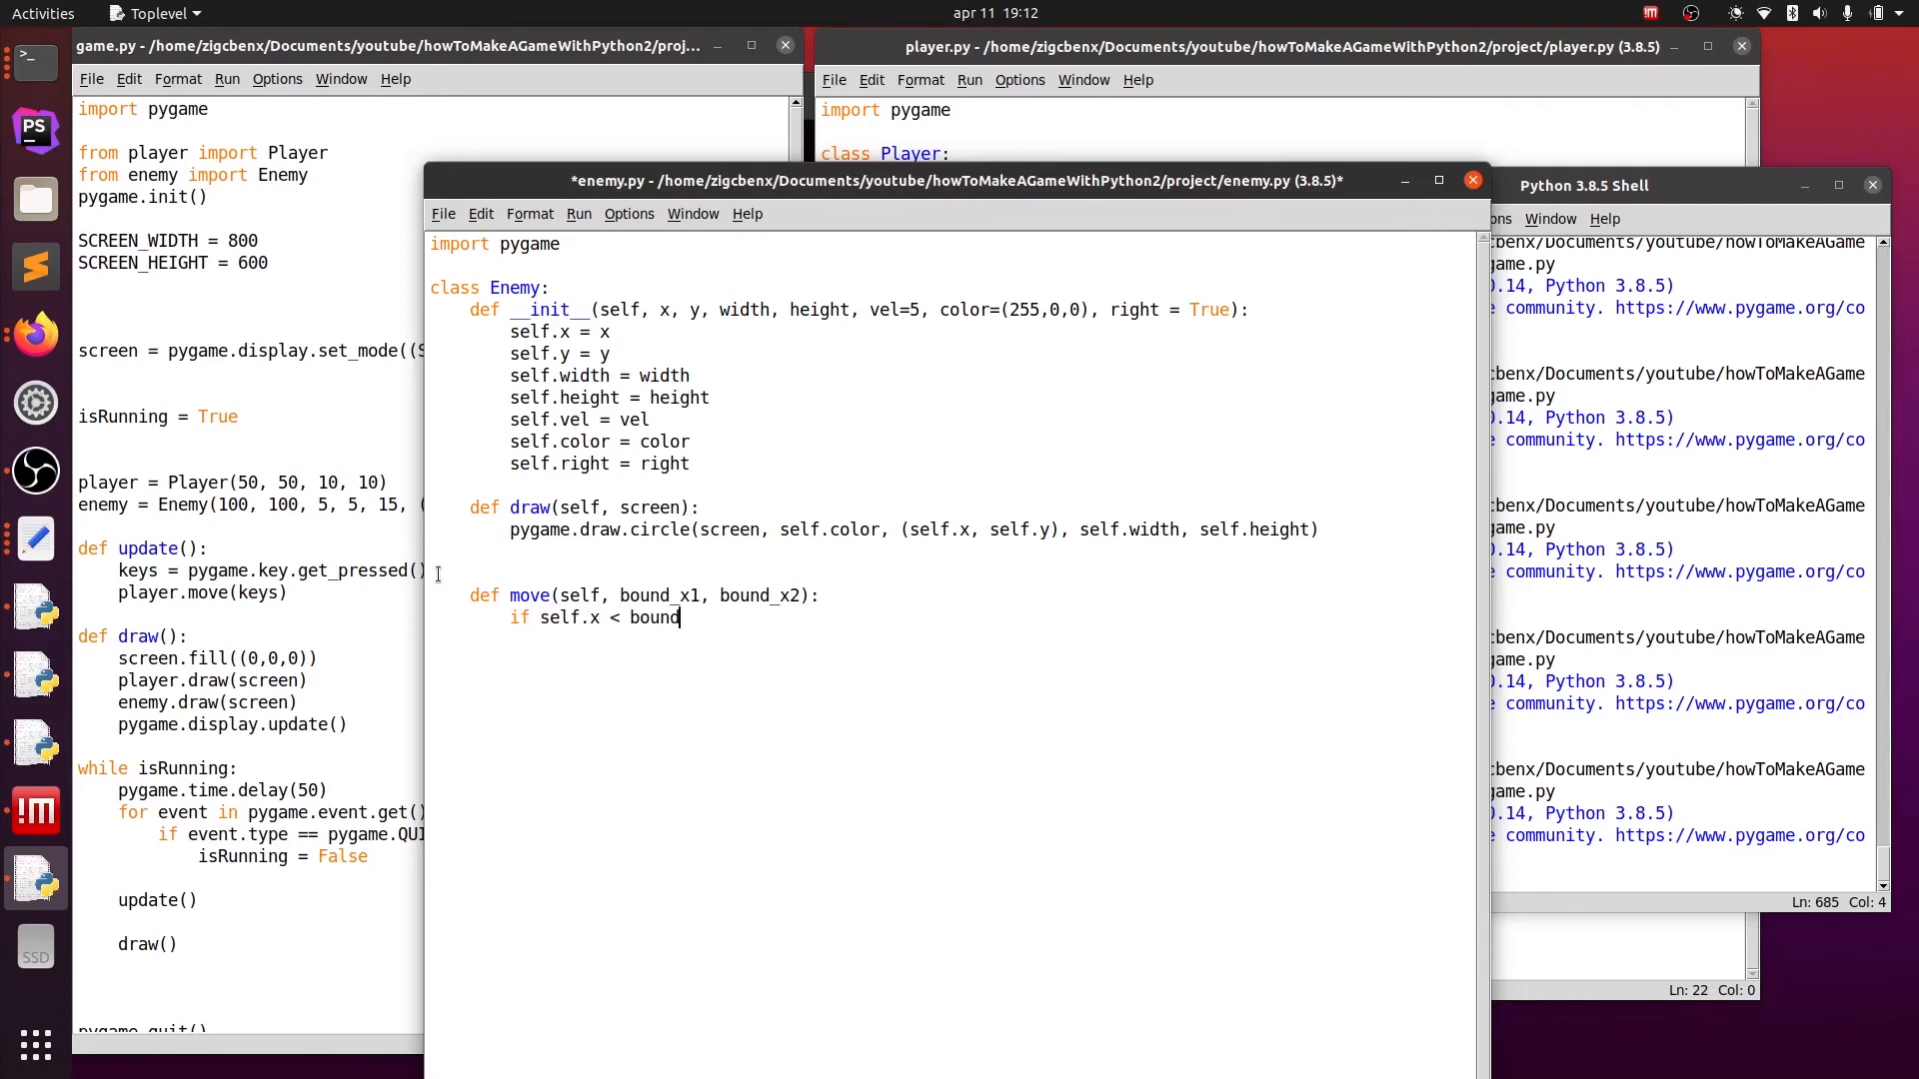
type("_x1")
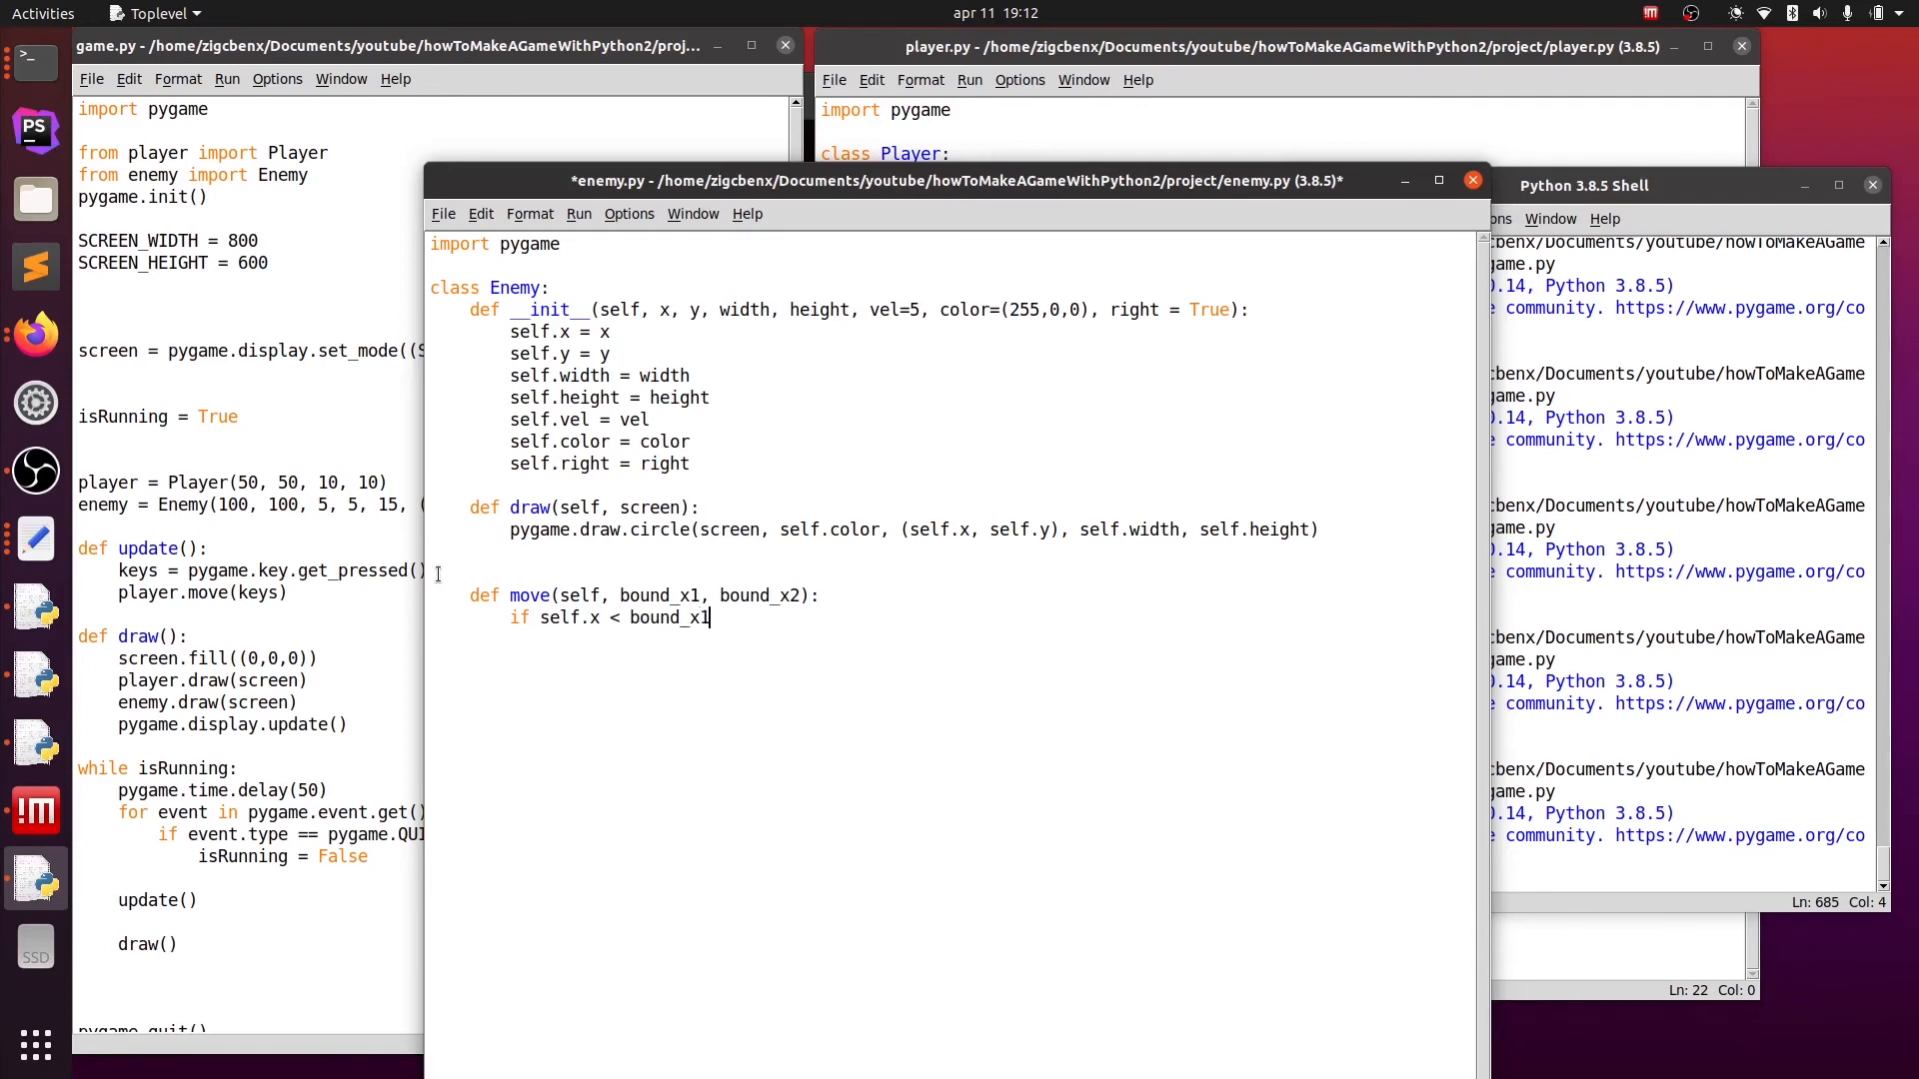
type("or sel")
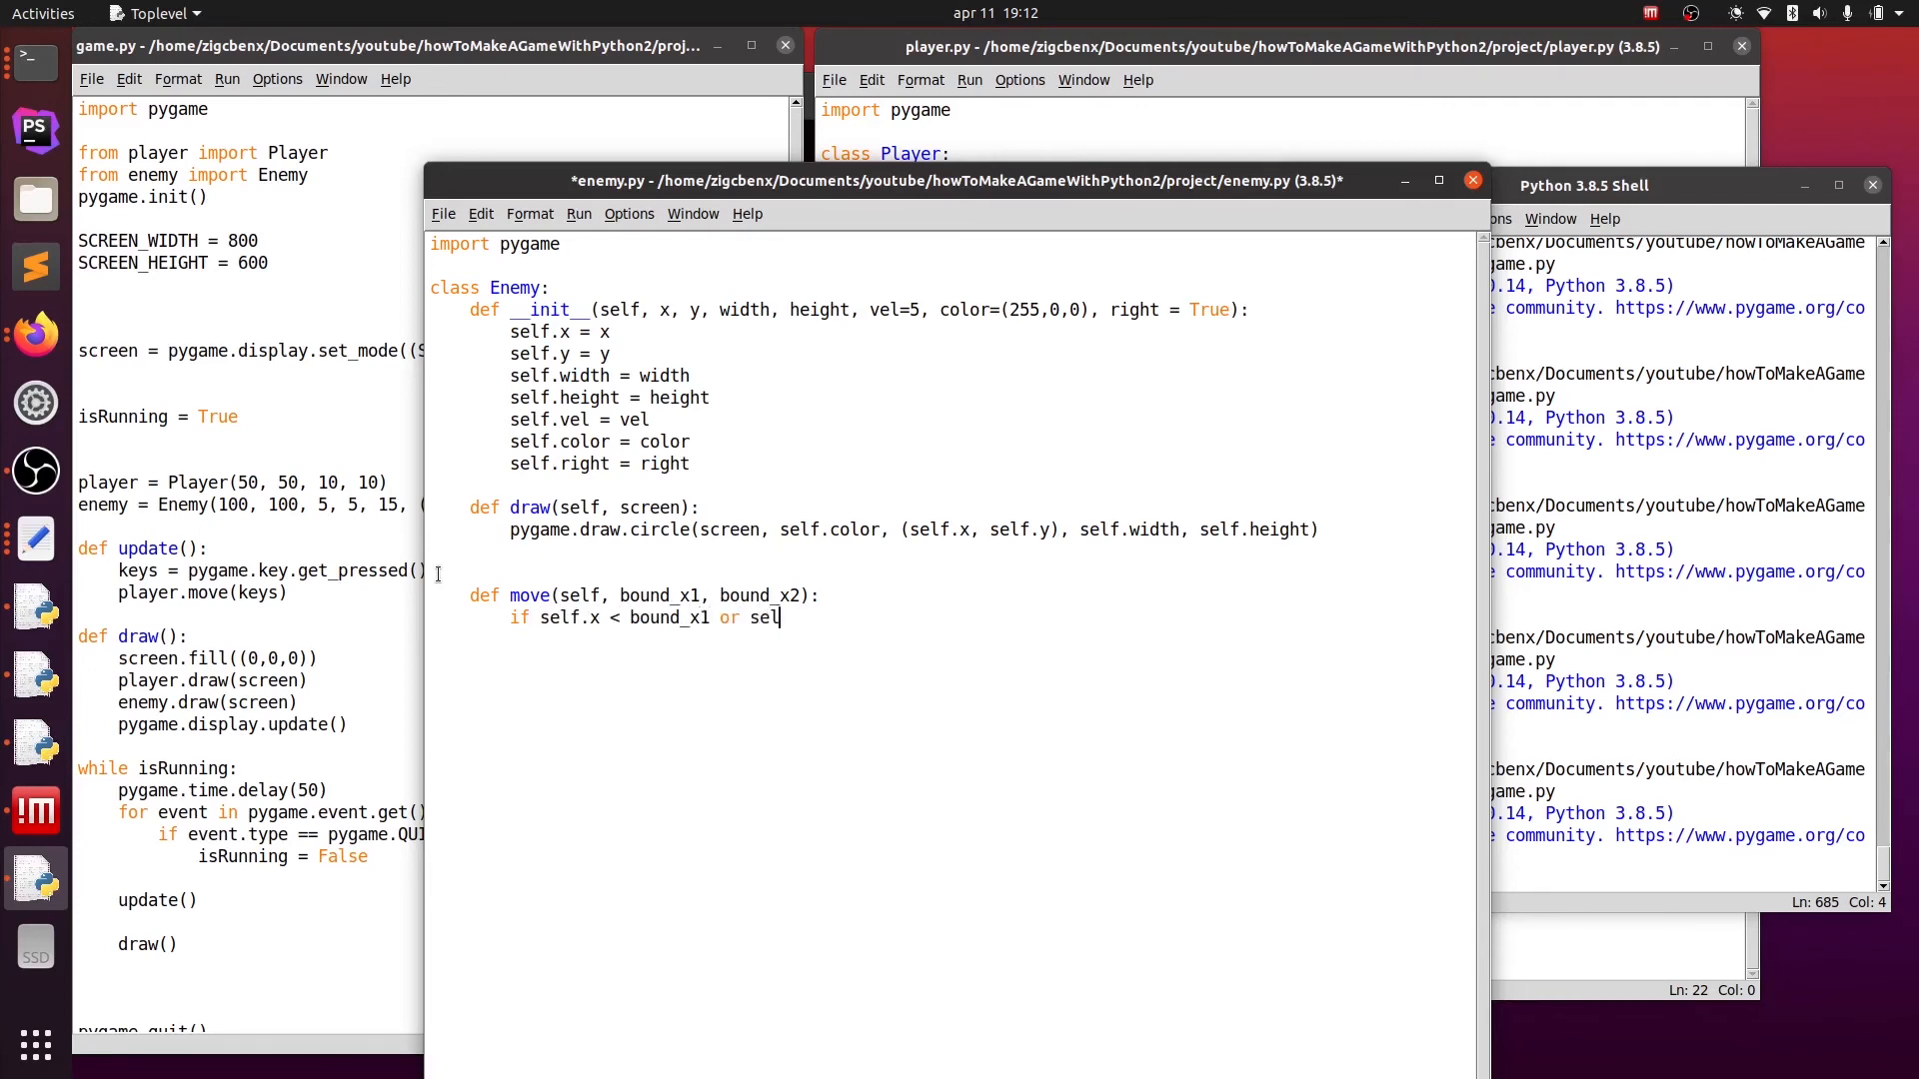
type("f.x > bound_x2:")
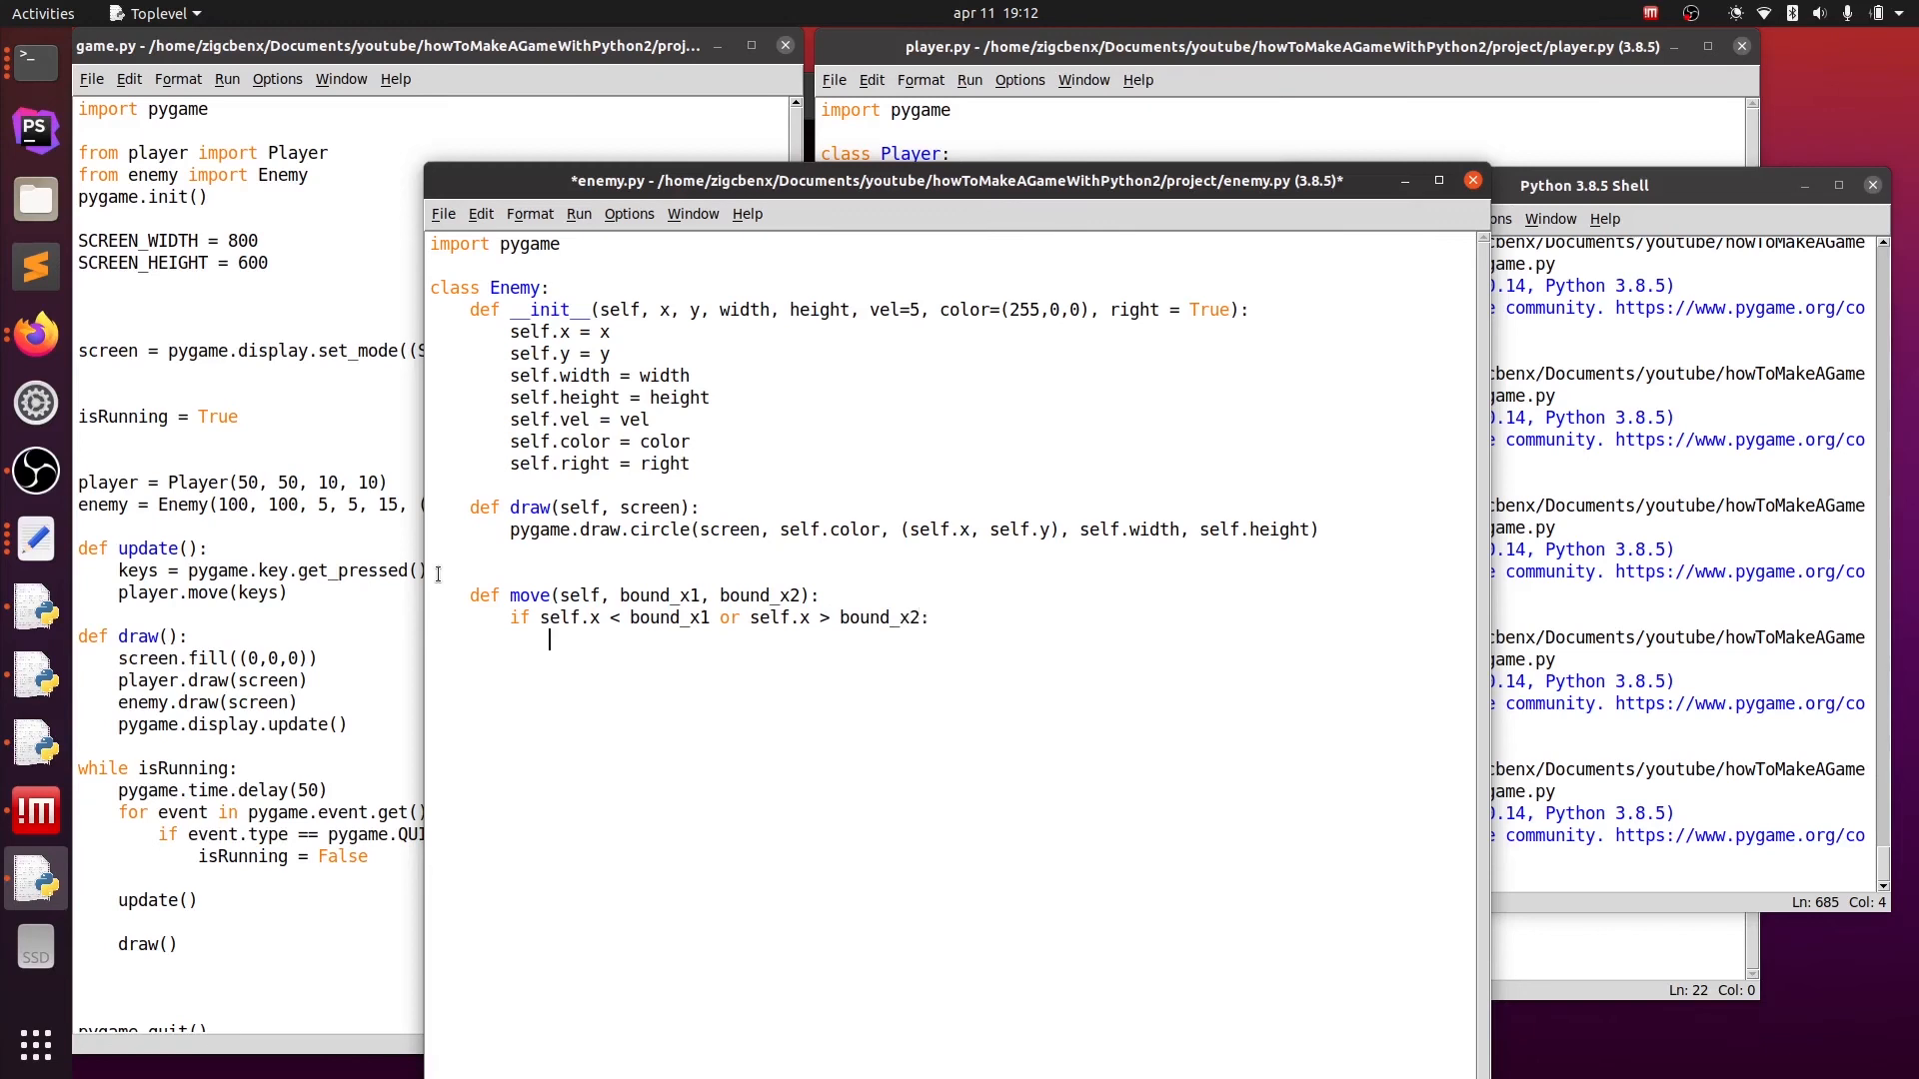
type("self")
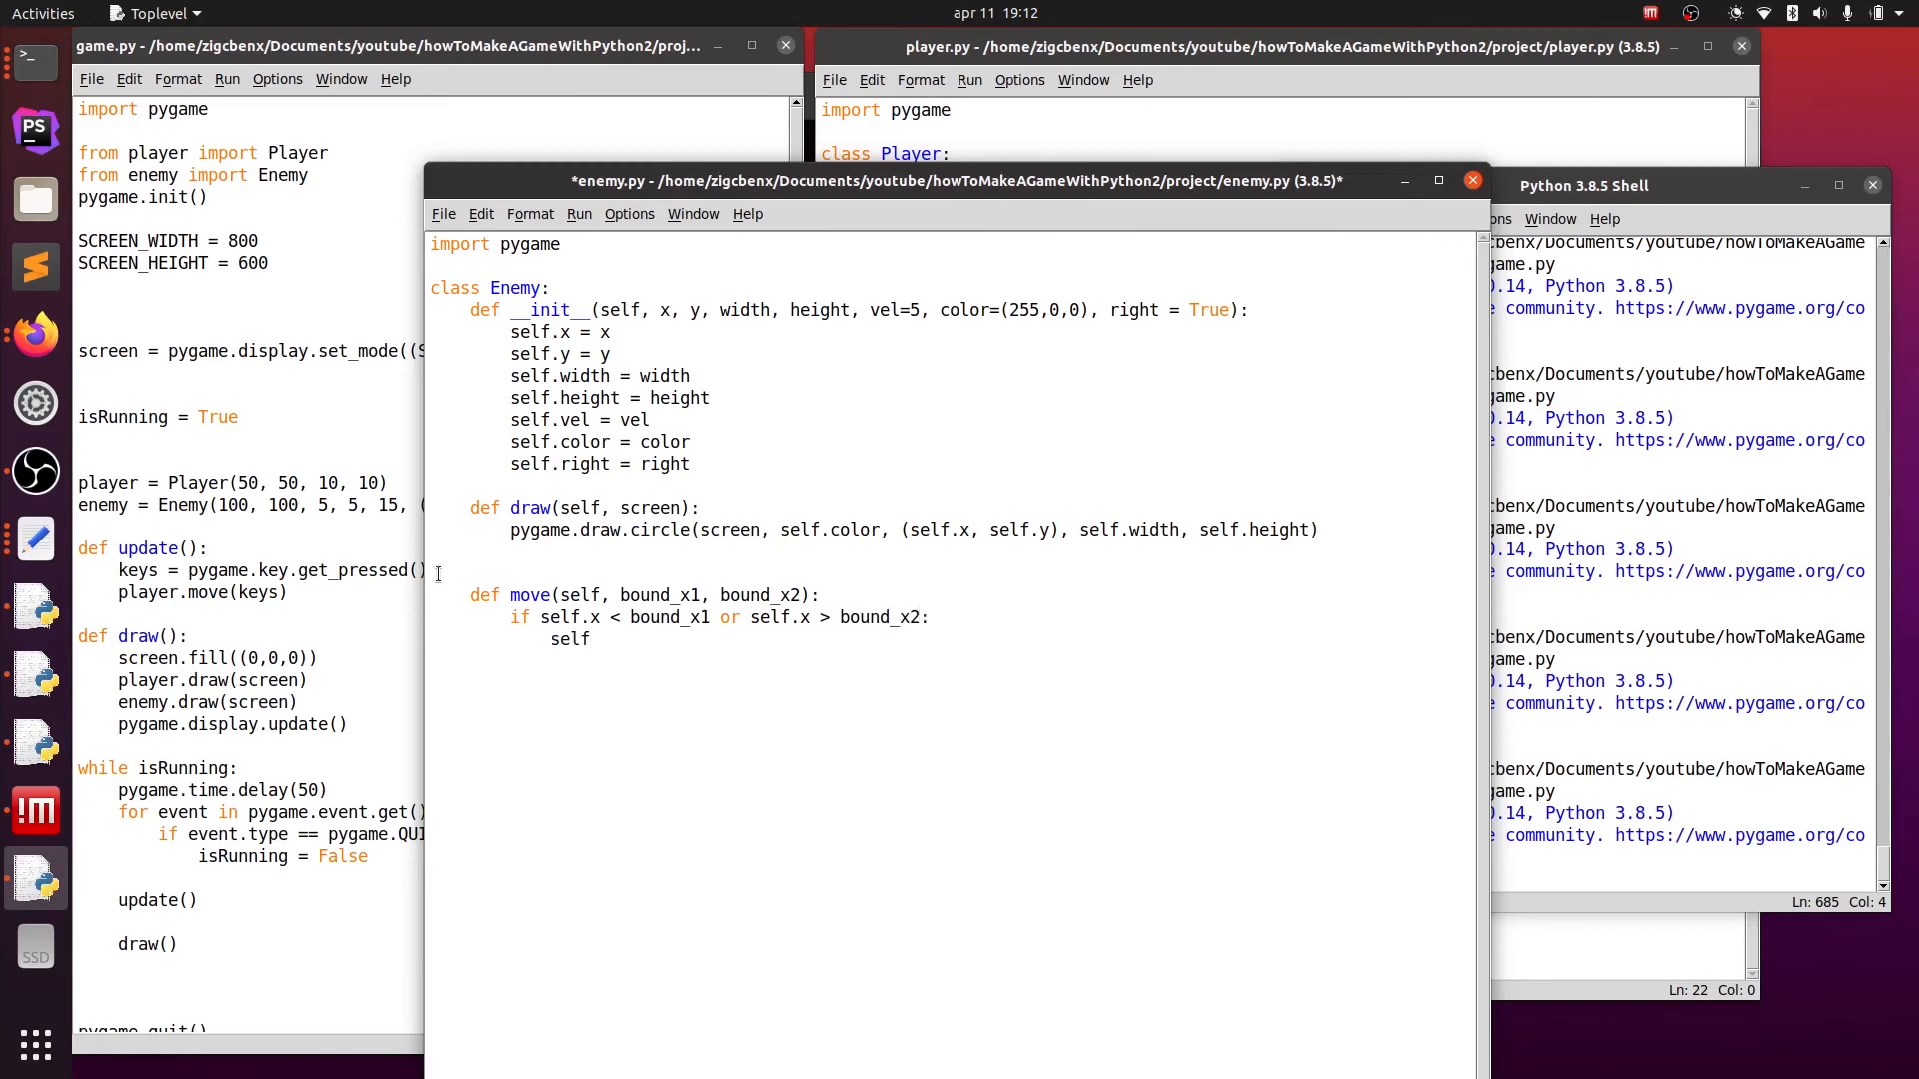
type(".right")
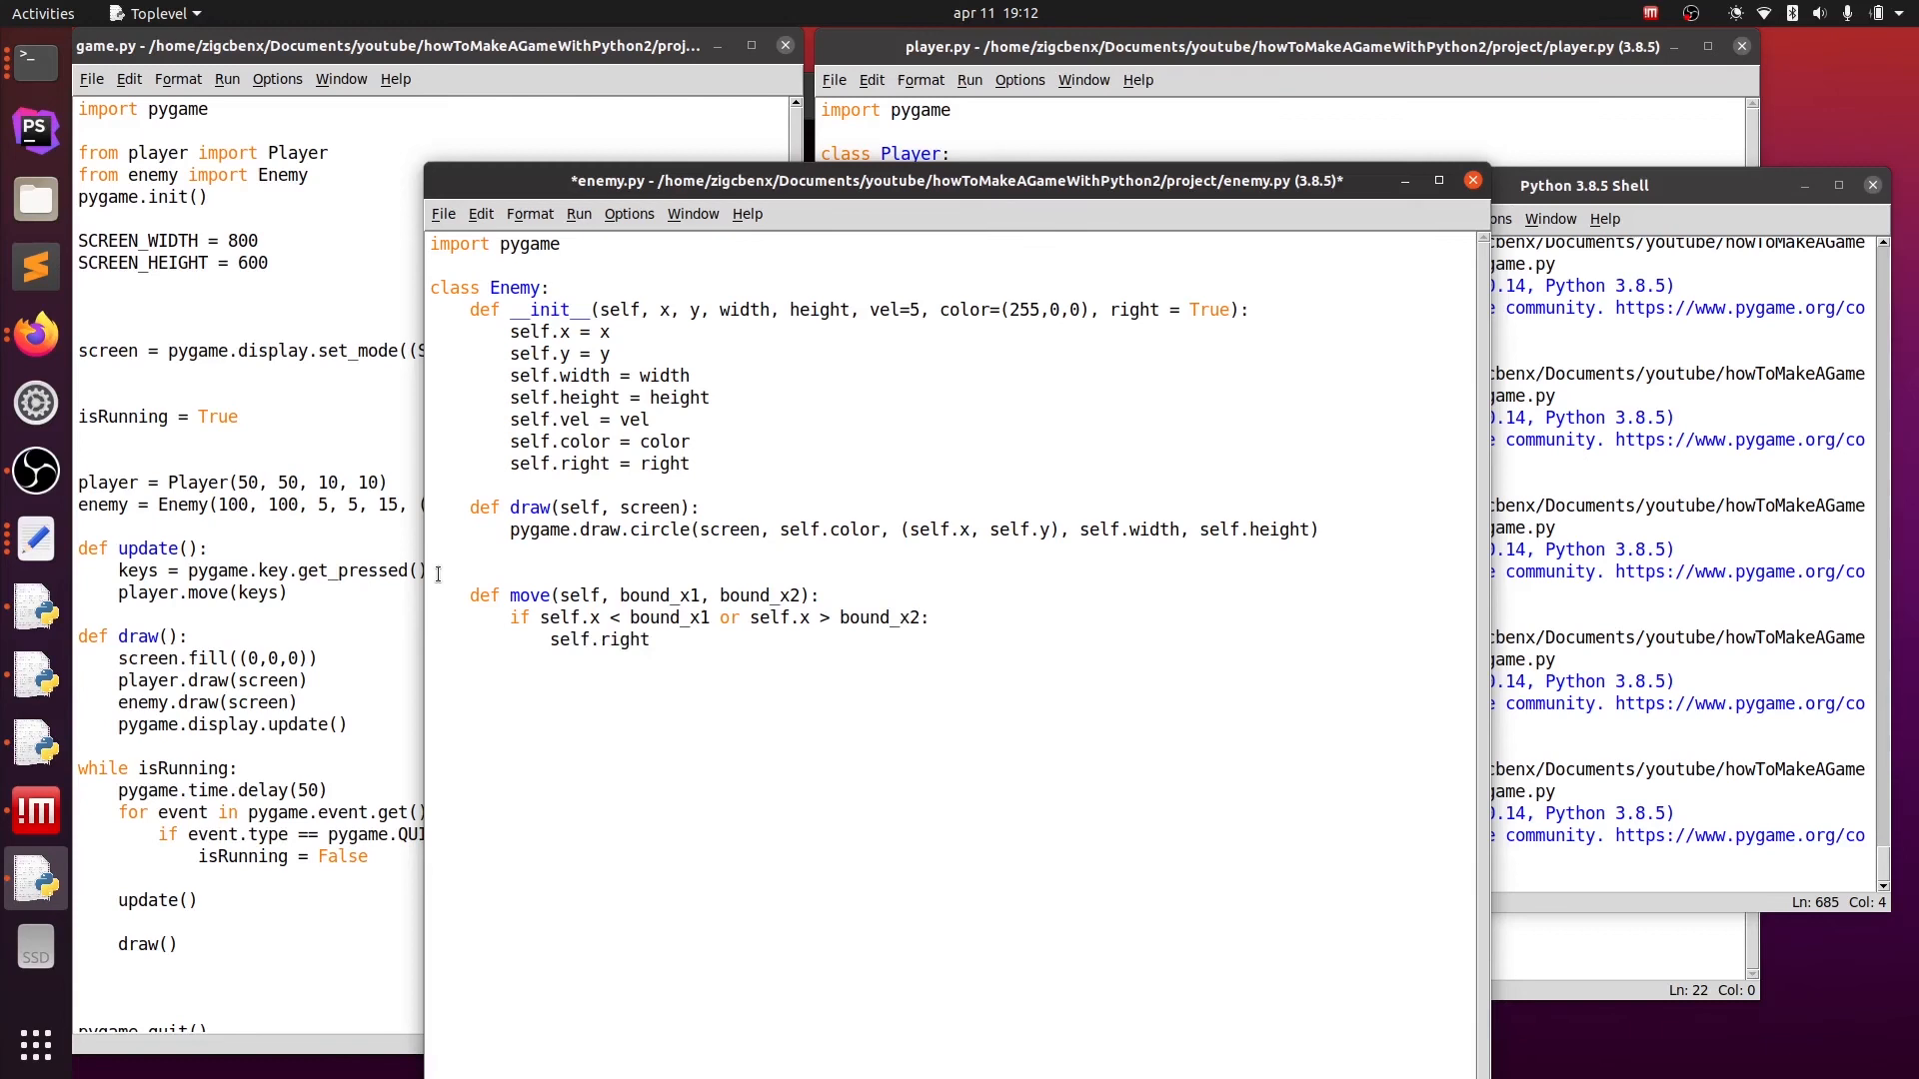
type("= not s")
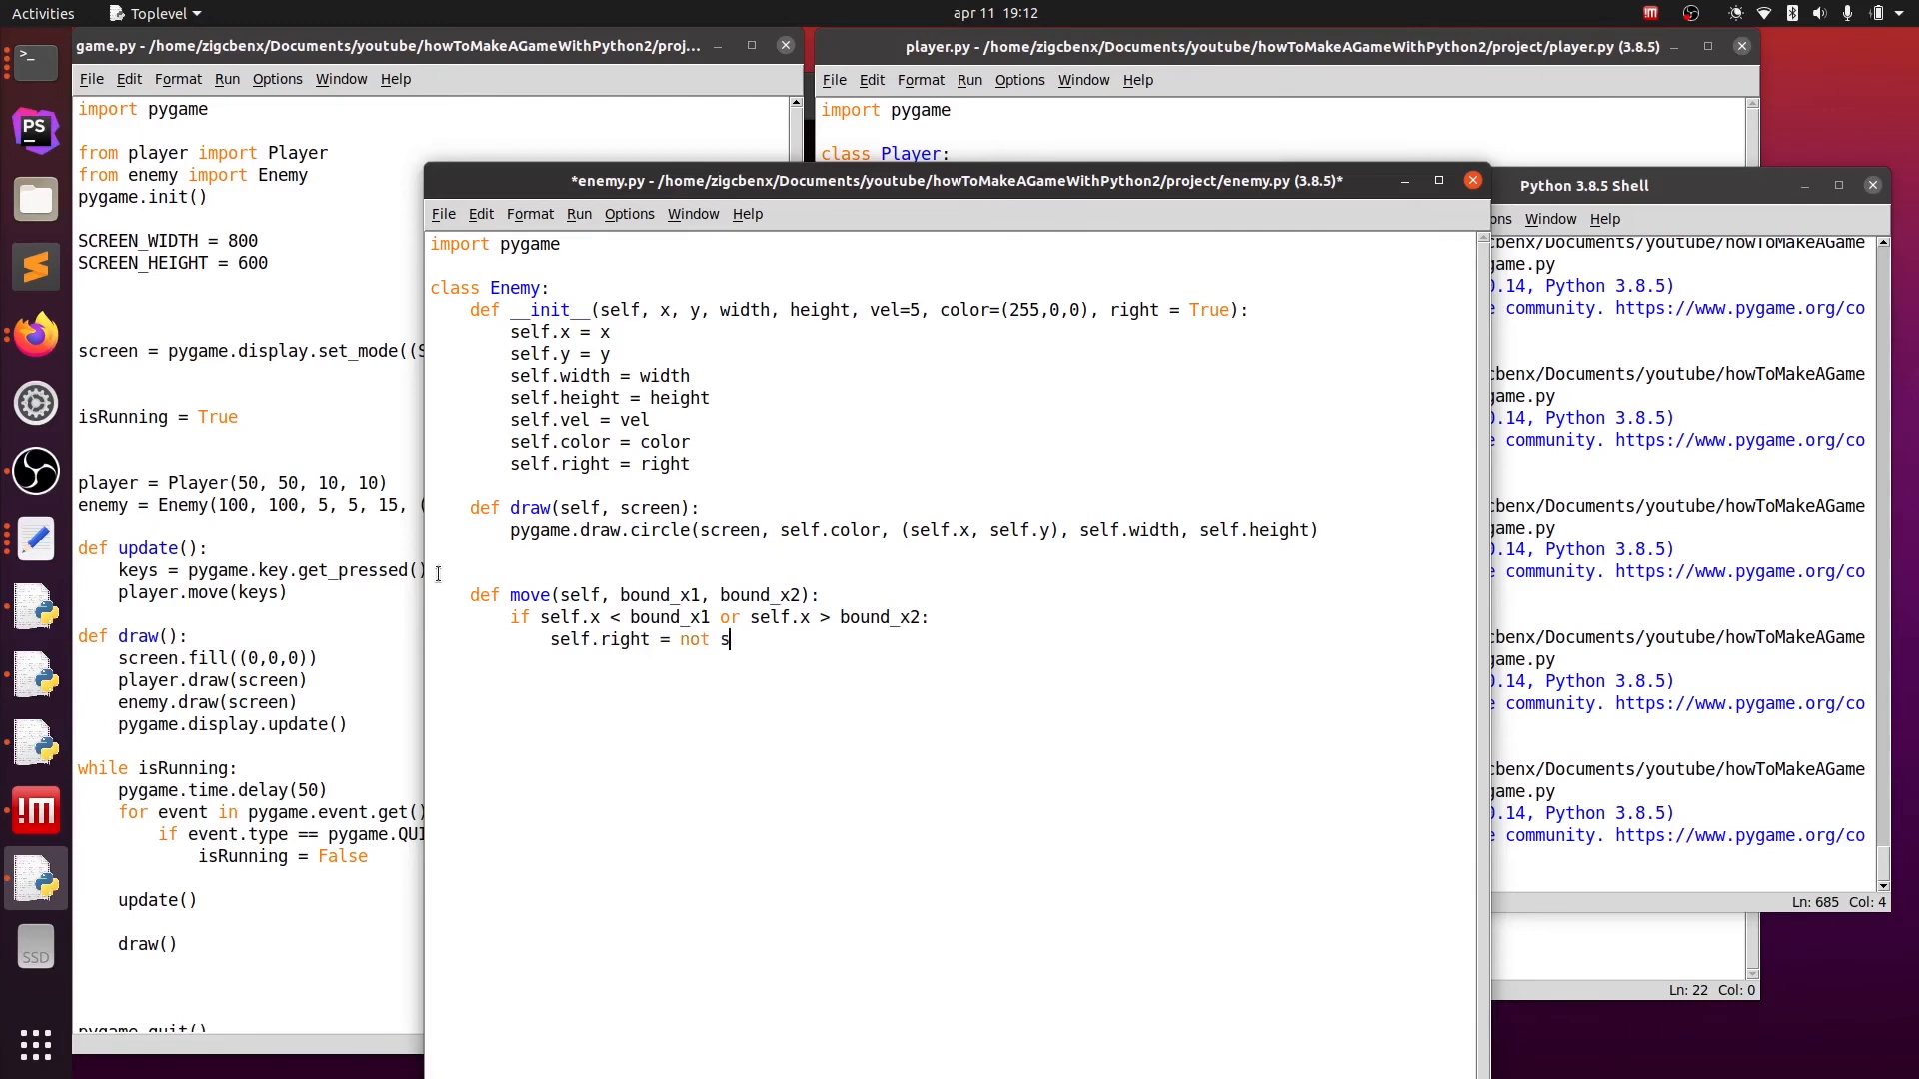
type("elf.righ")
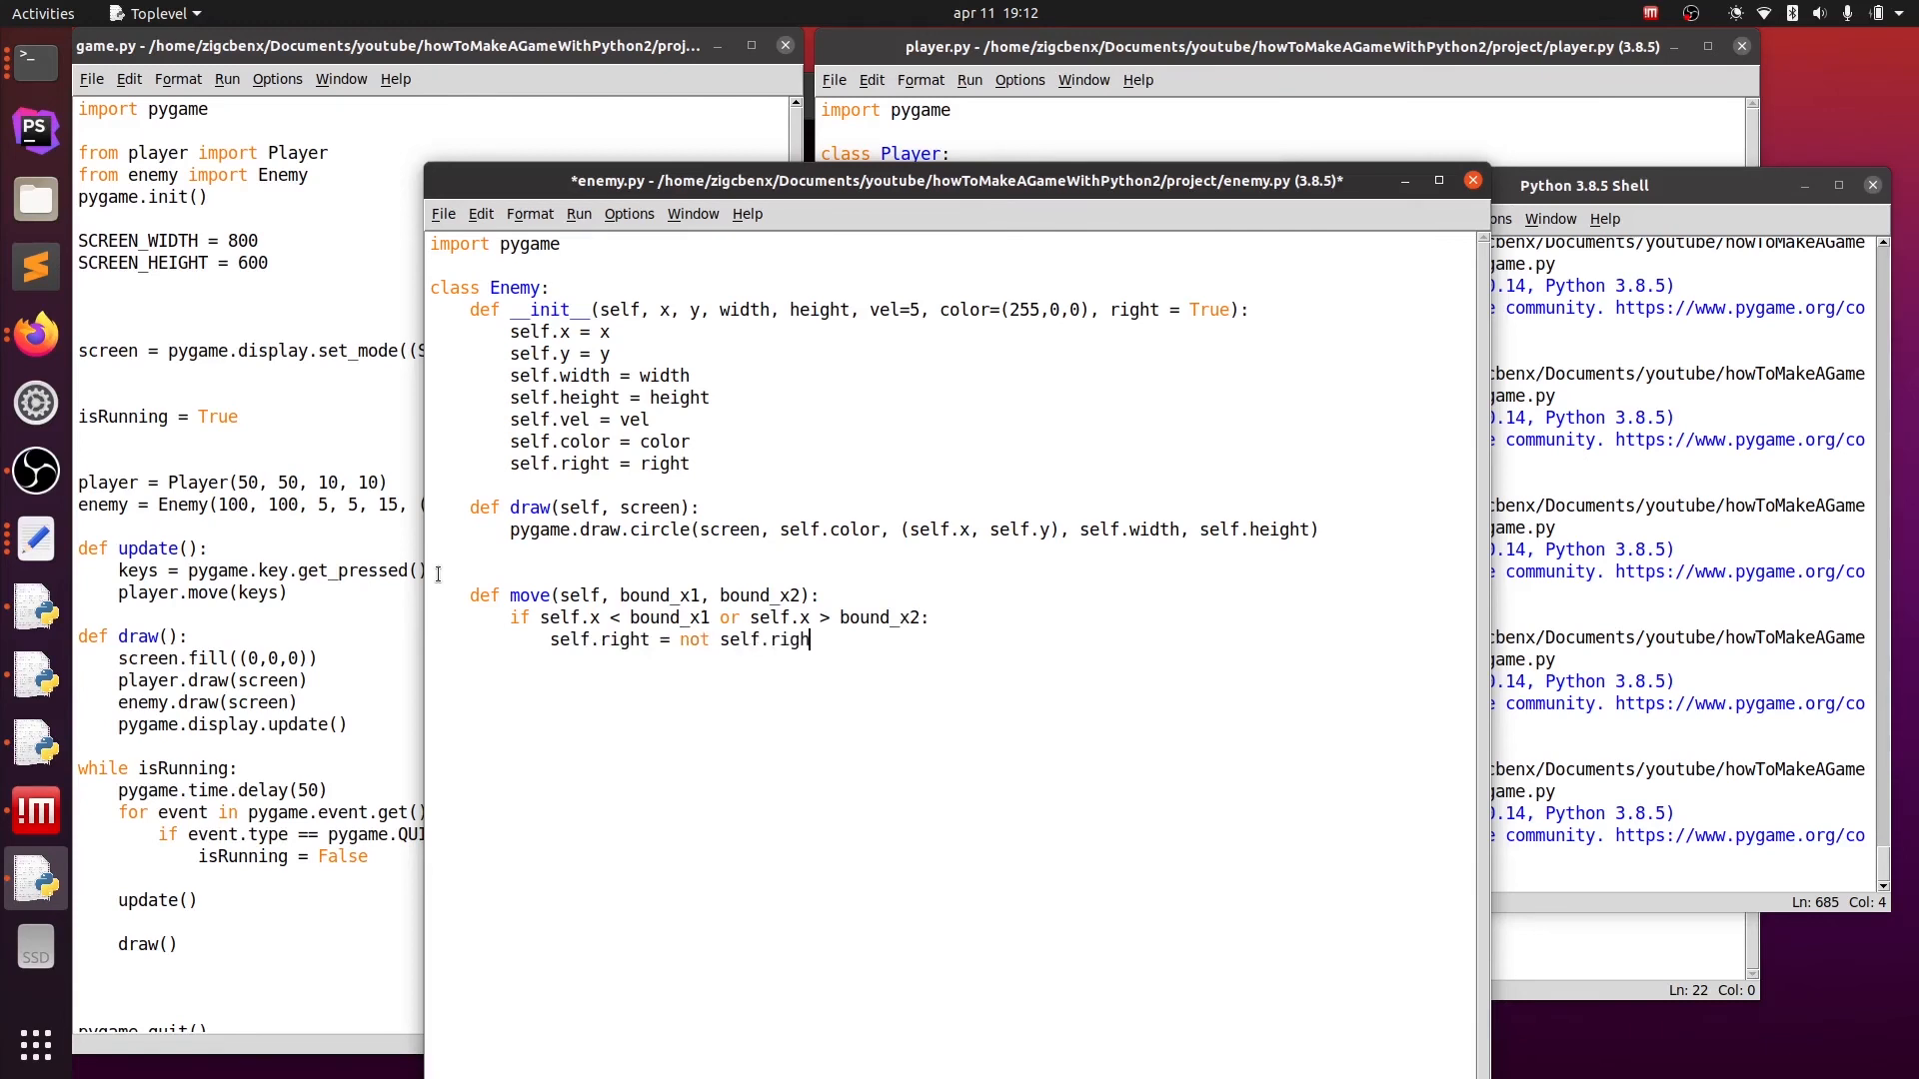
key("Return")
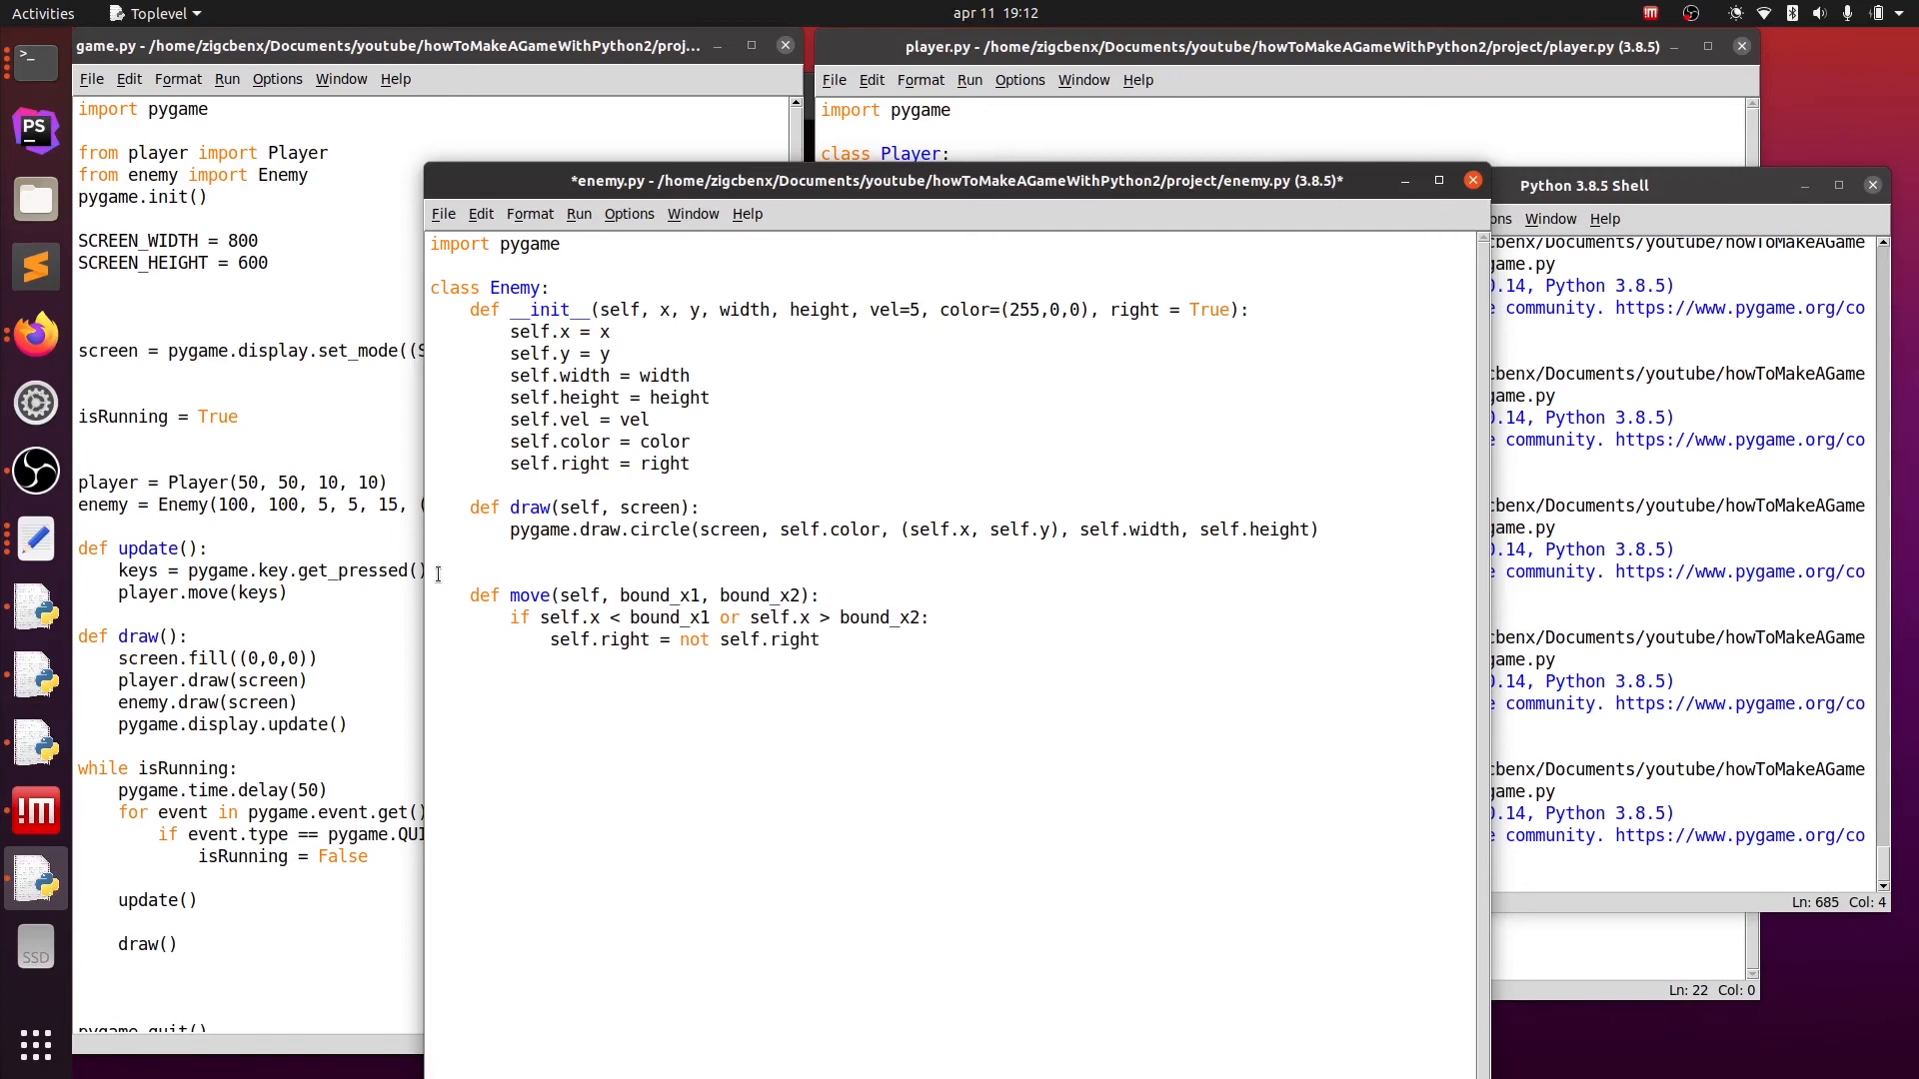
- Add if self.right: self.x += self.vel else: self.x -= self.vel, then return to game.py
type("if self.ri")
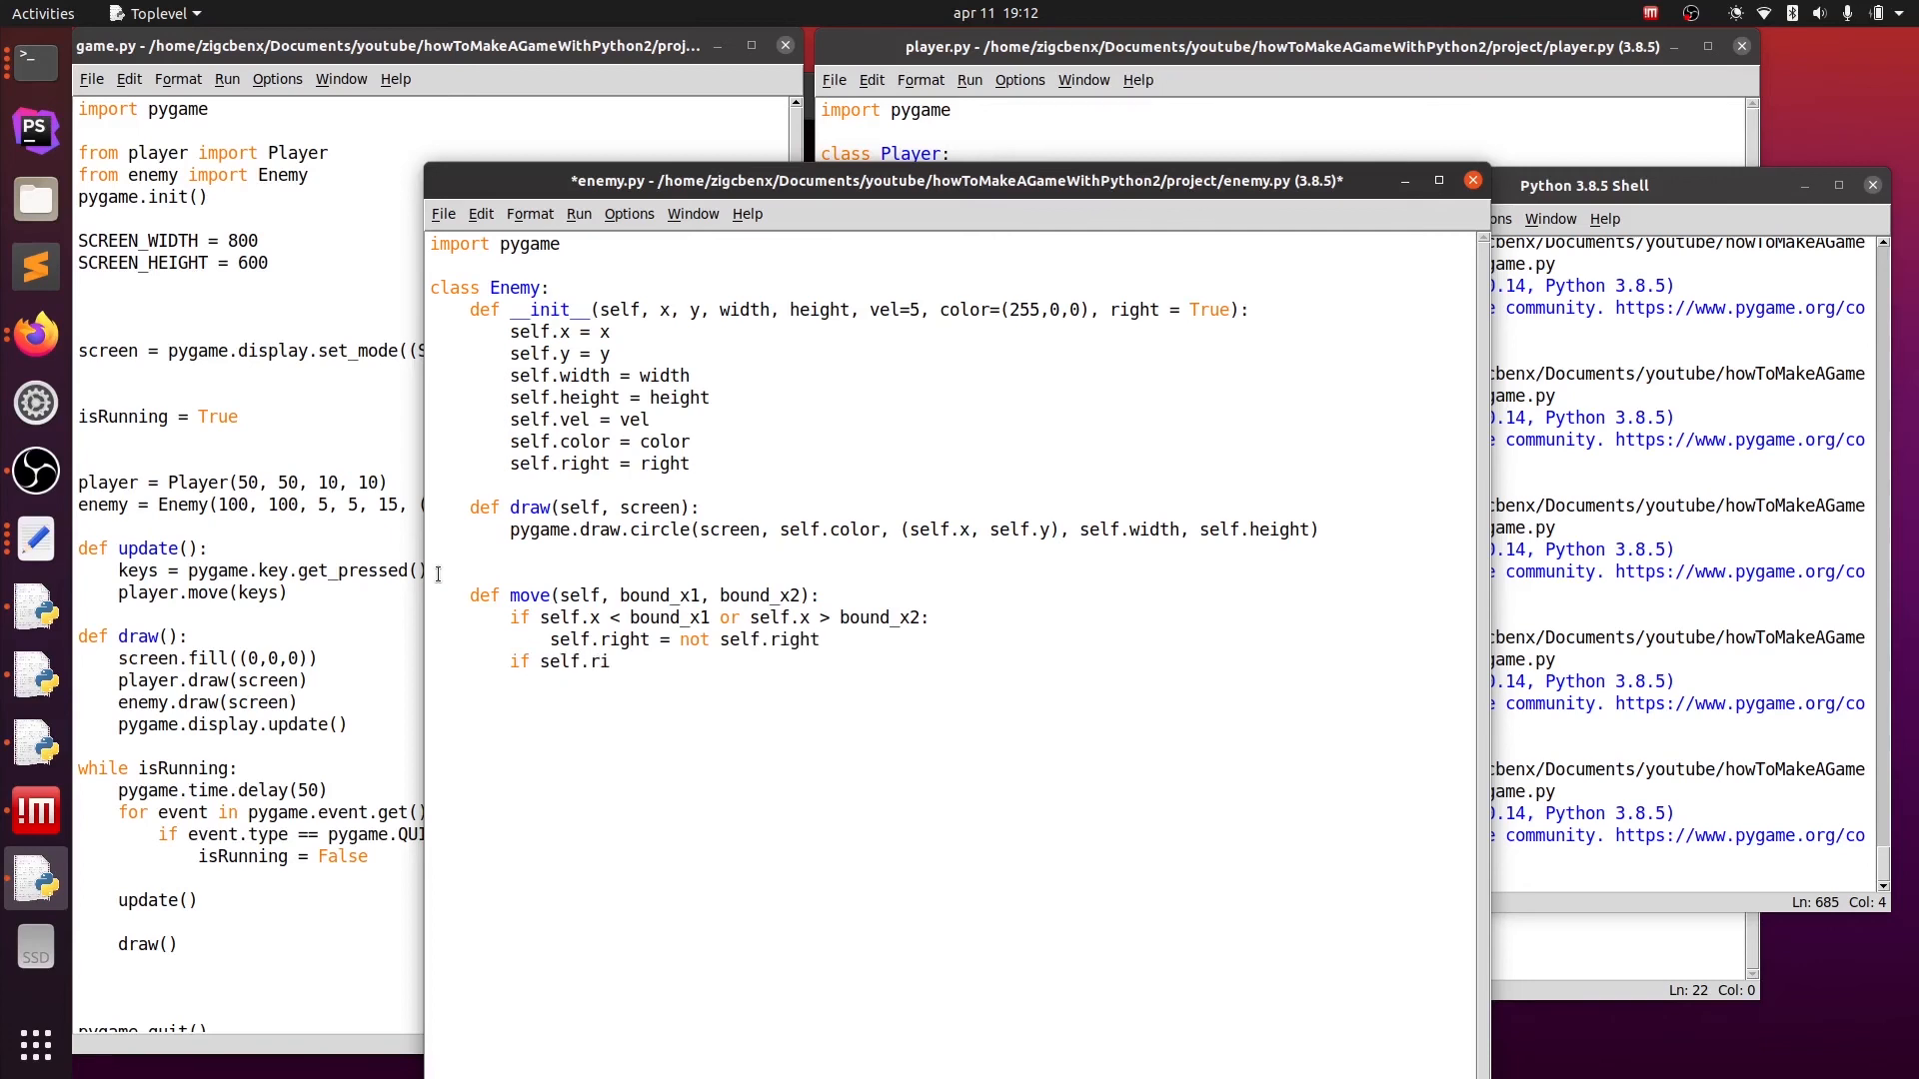
type("ght:")
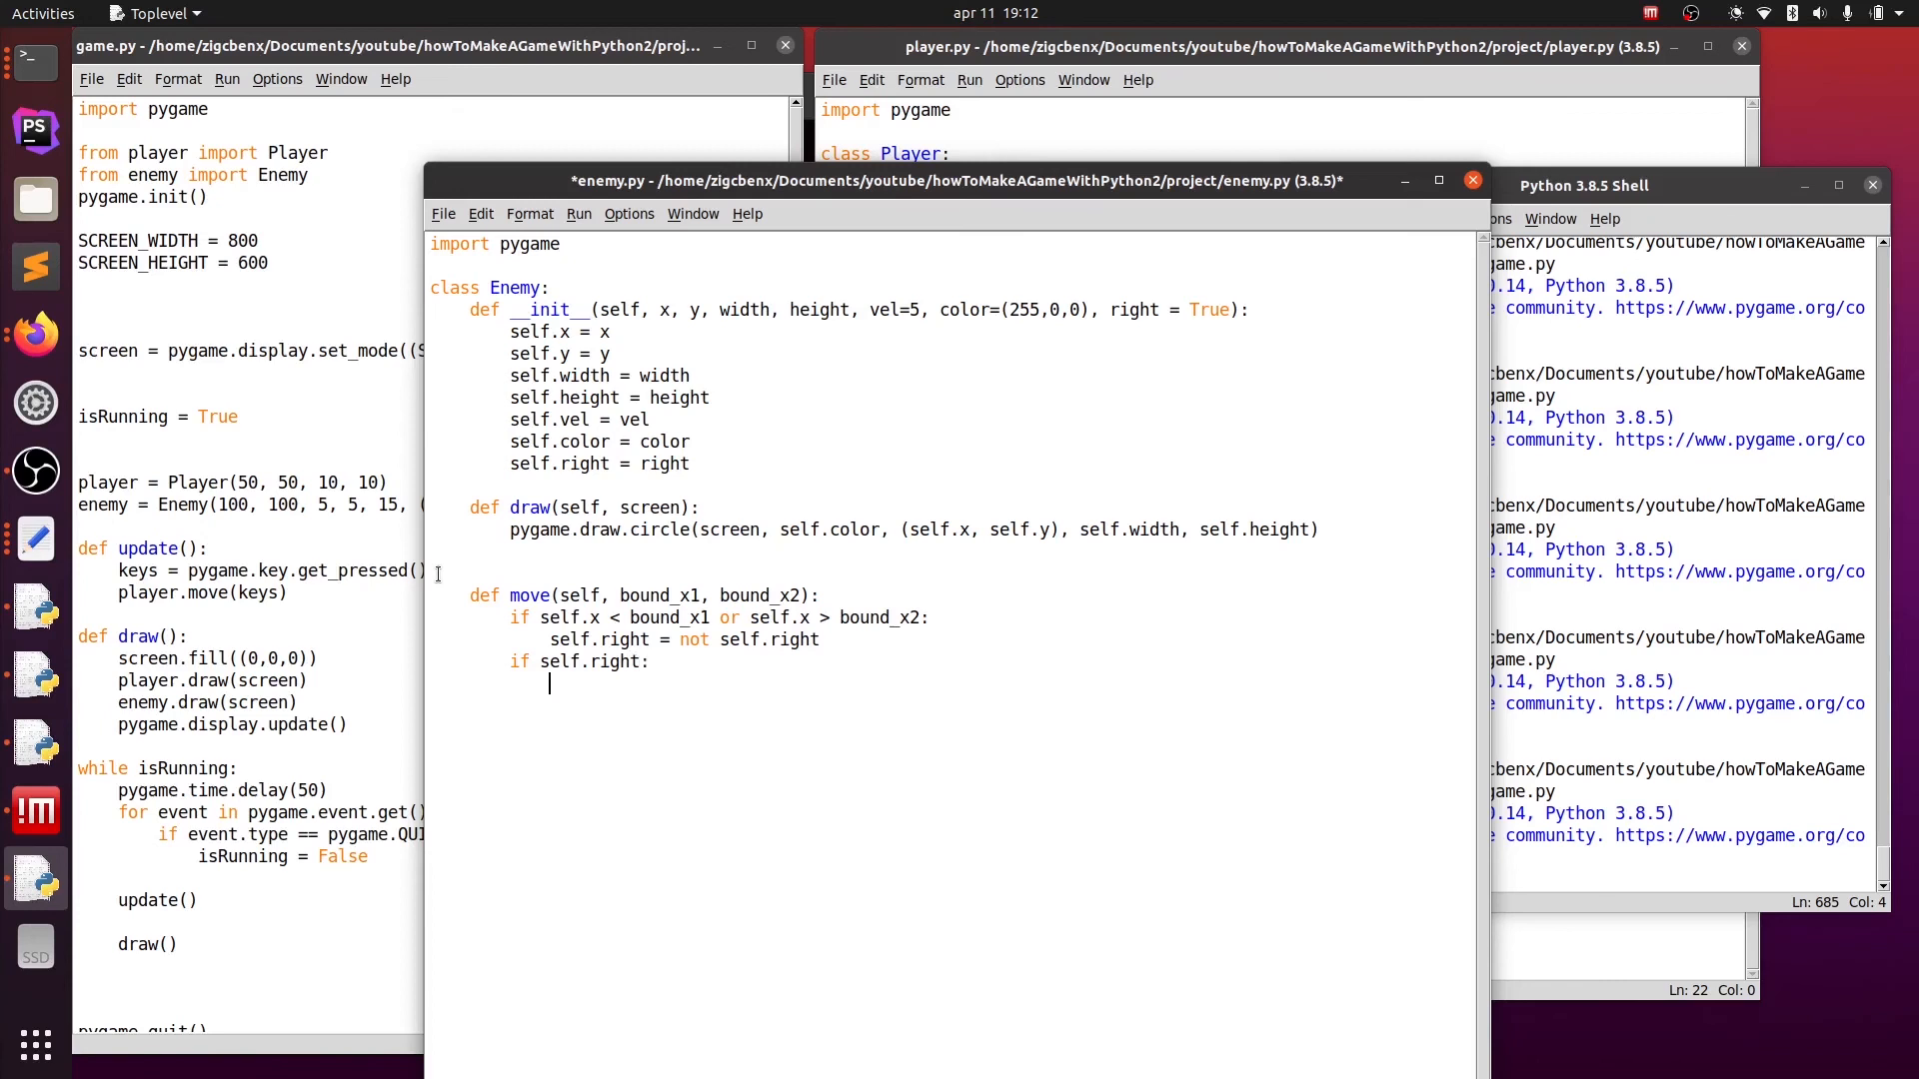
type("self.d")
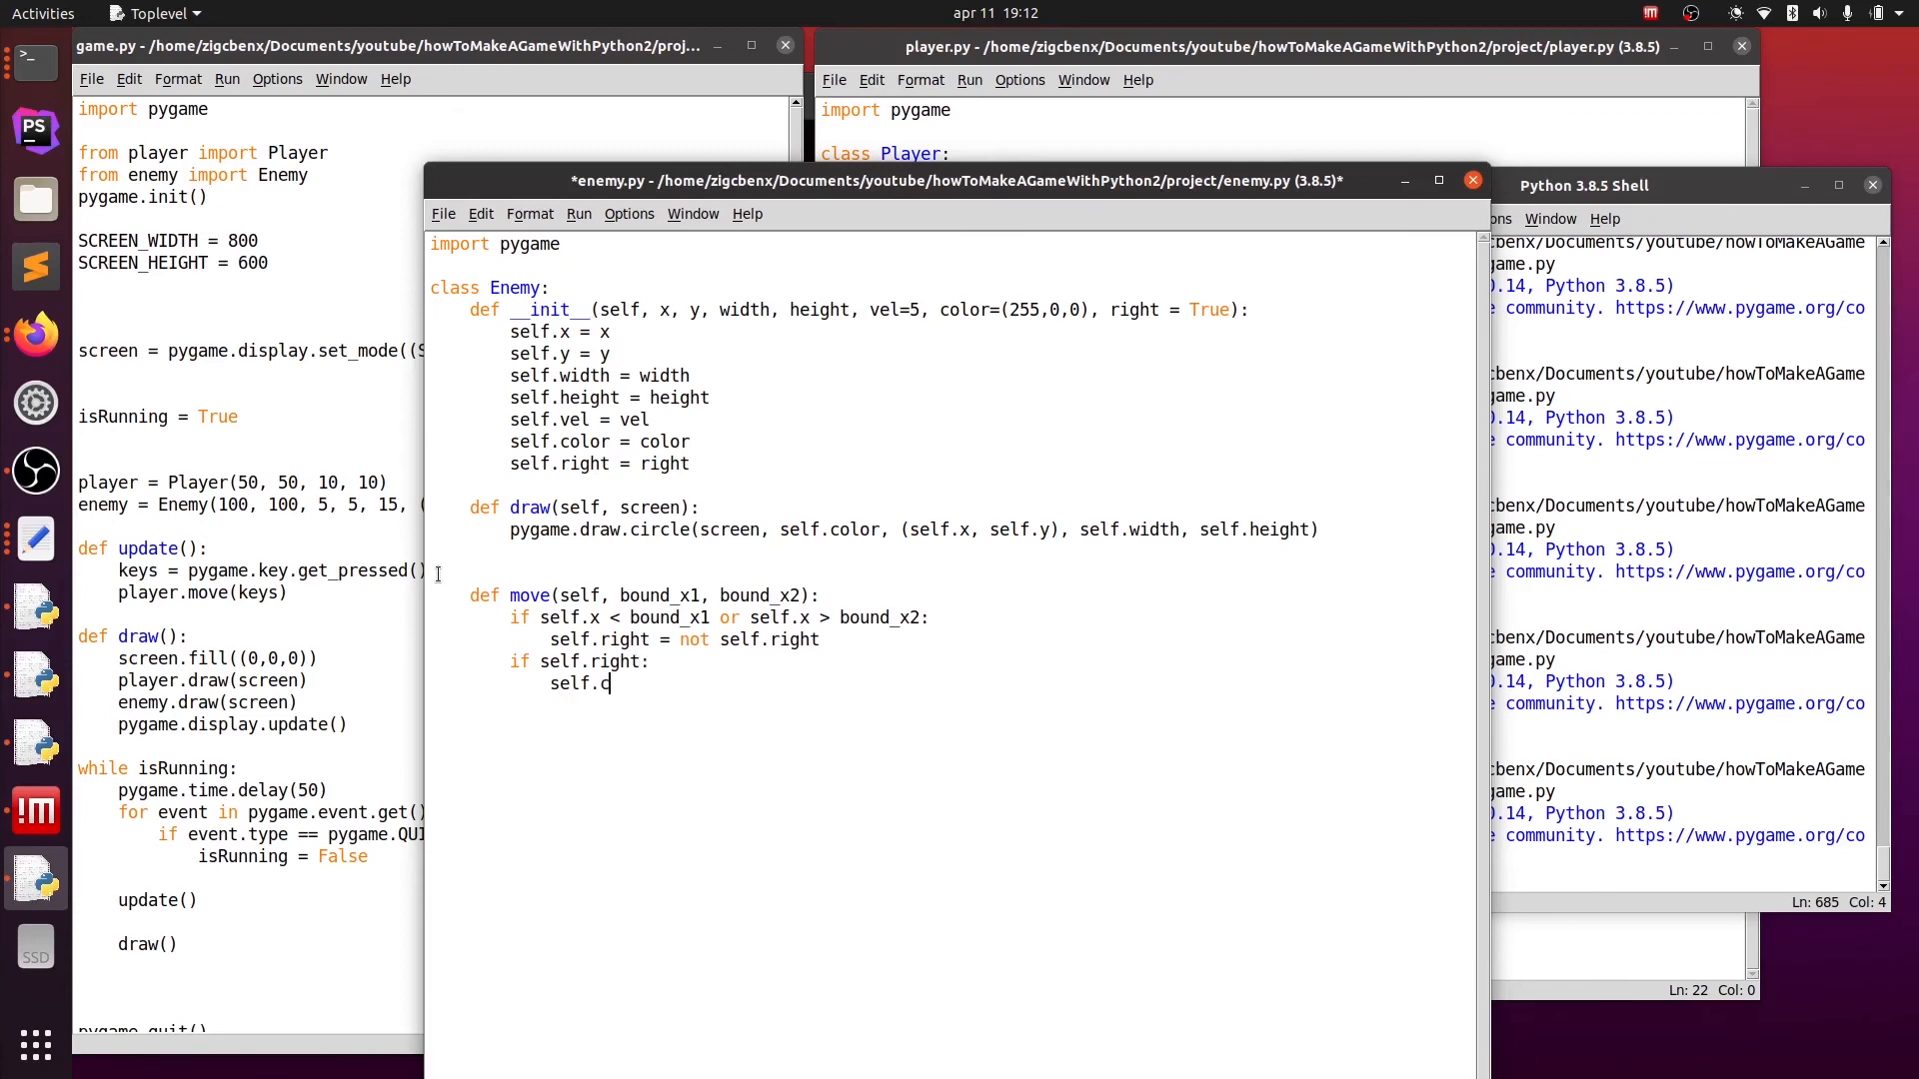
type("x")
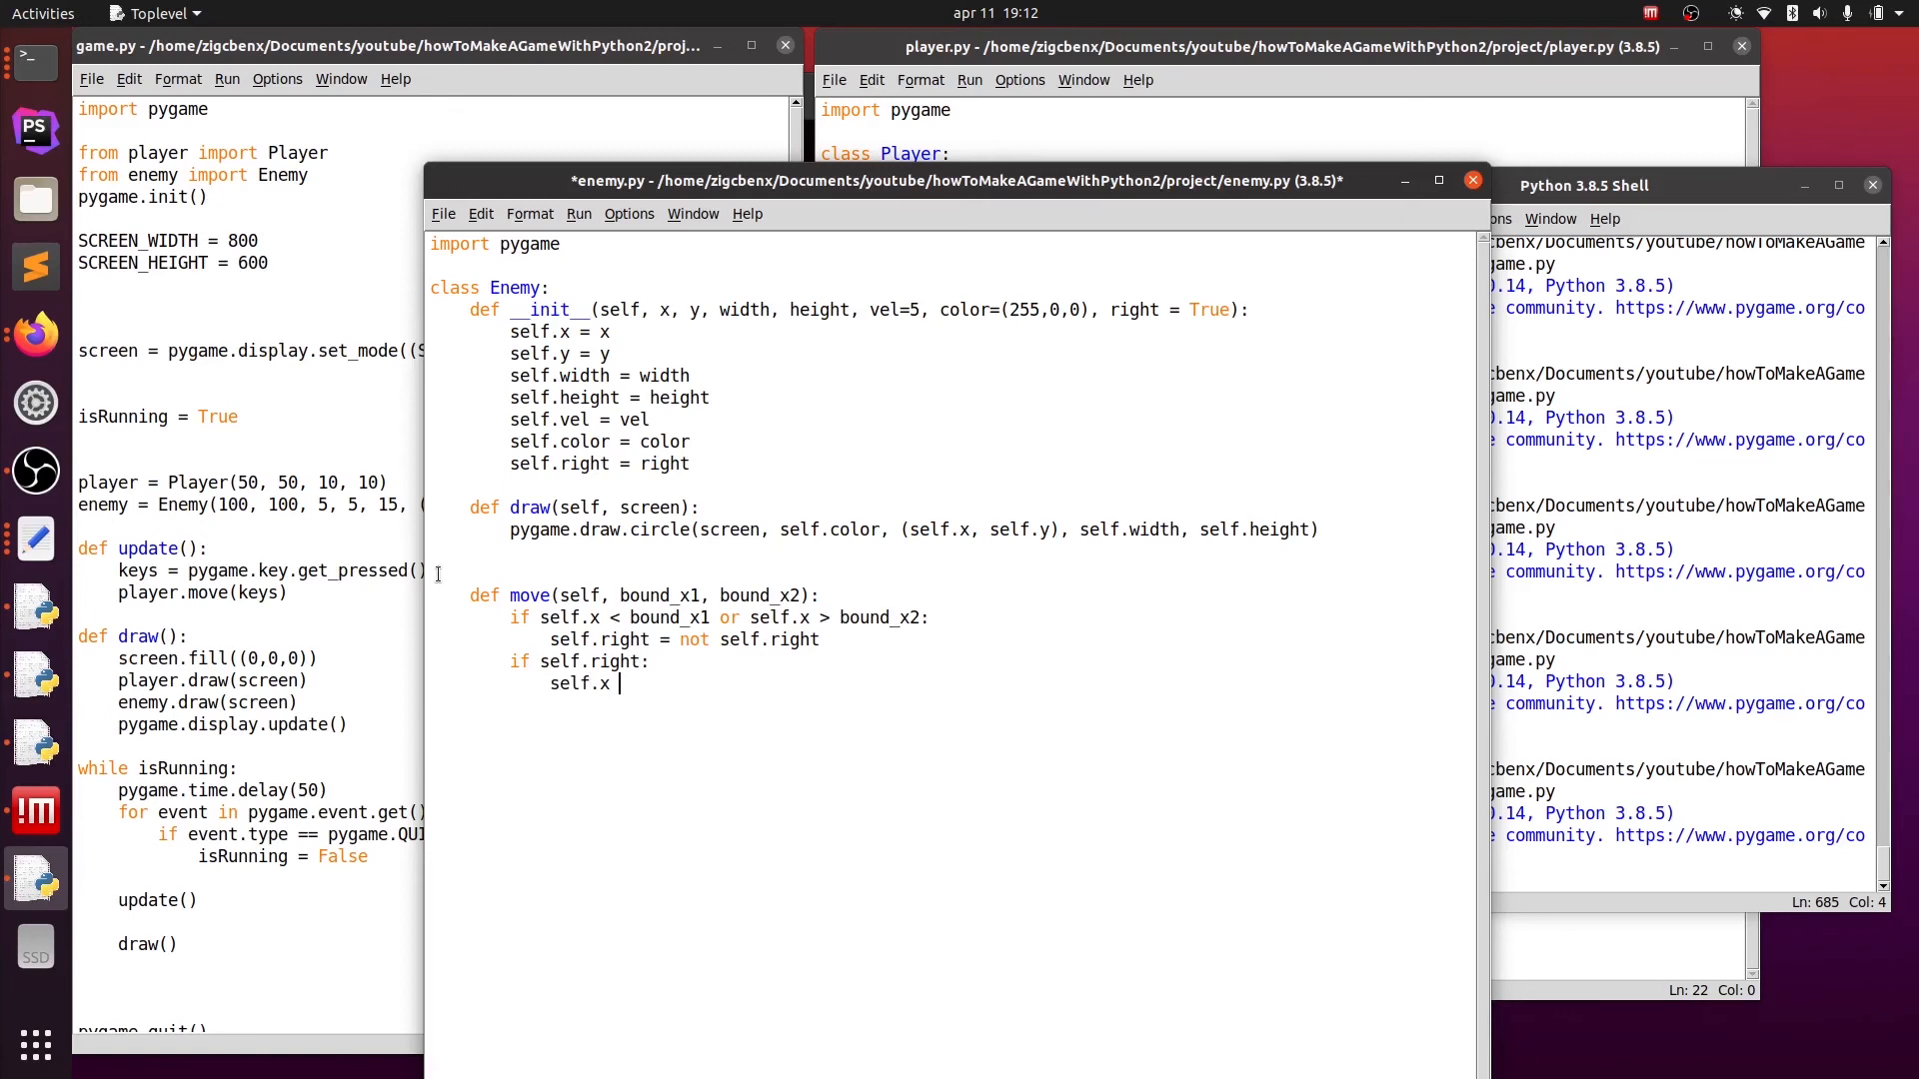
type("+= self.v")
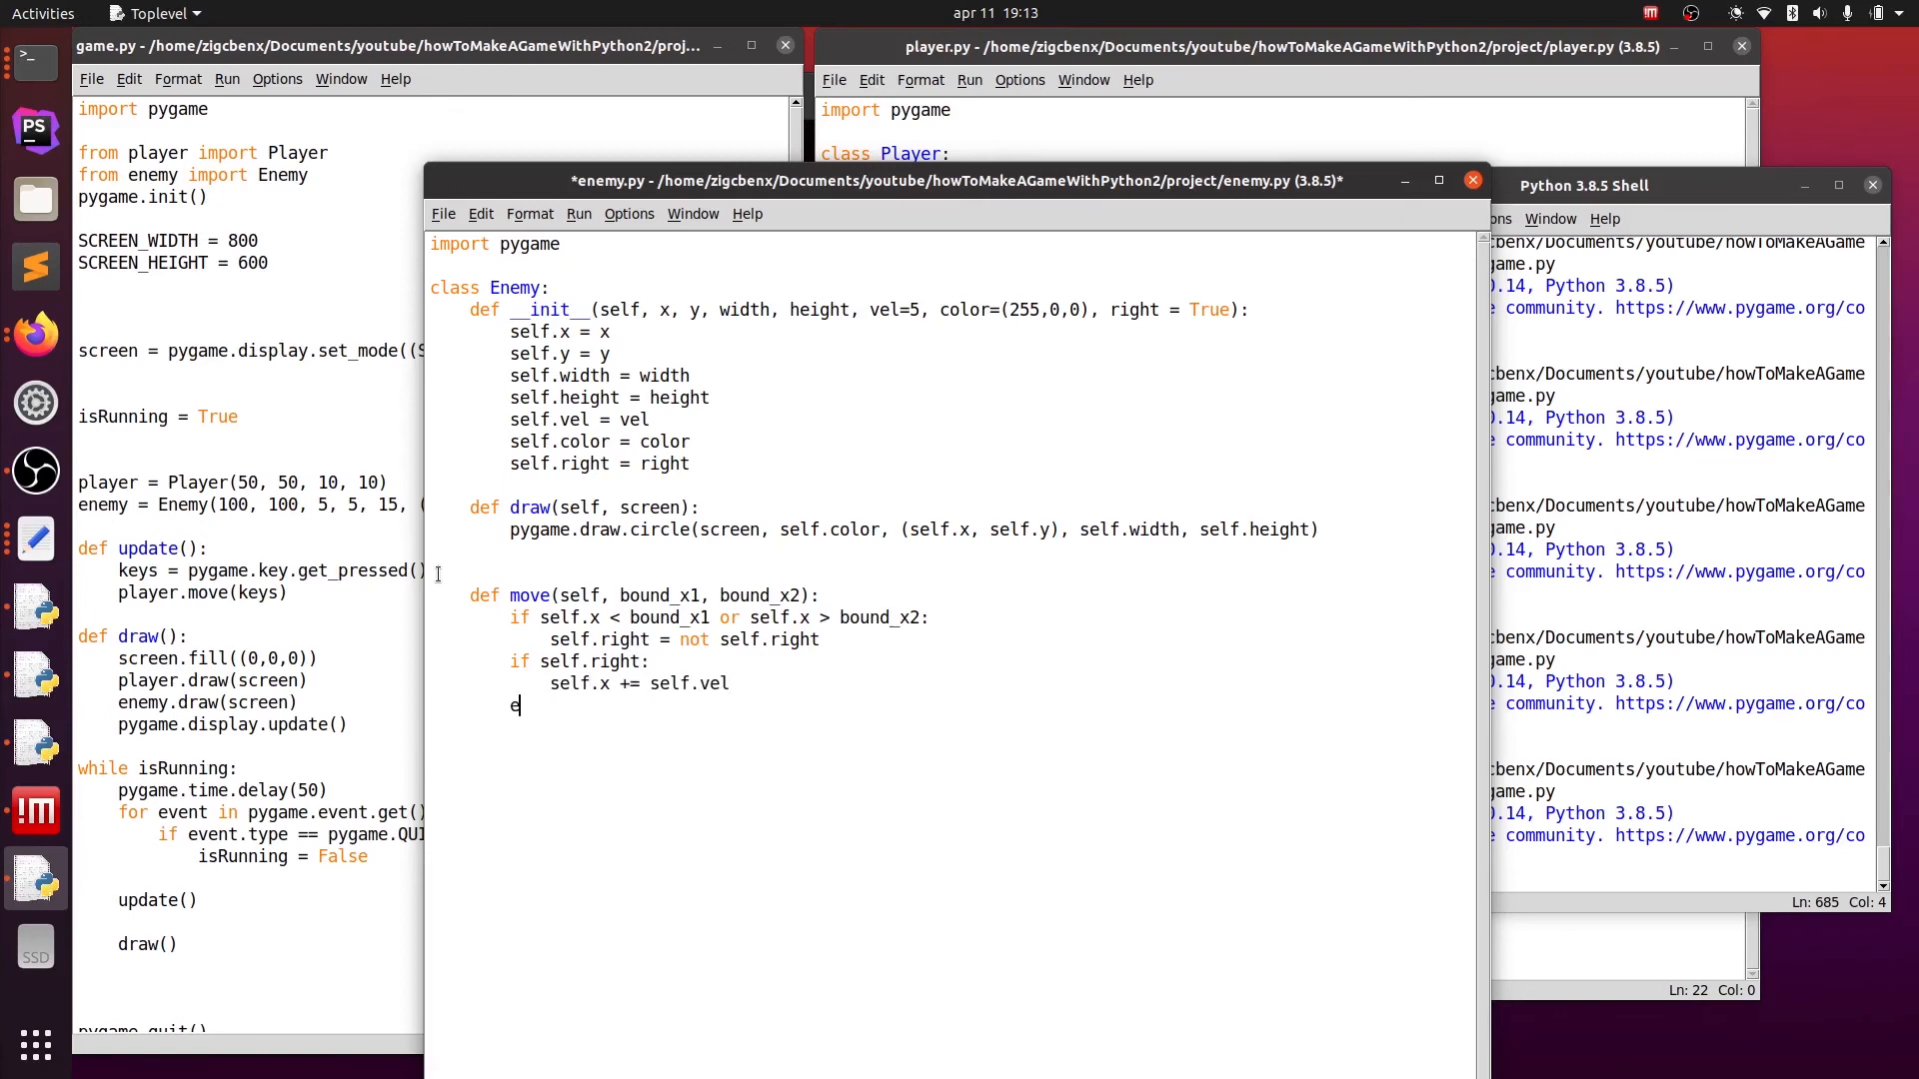
type("else:")
type("self.x")
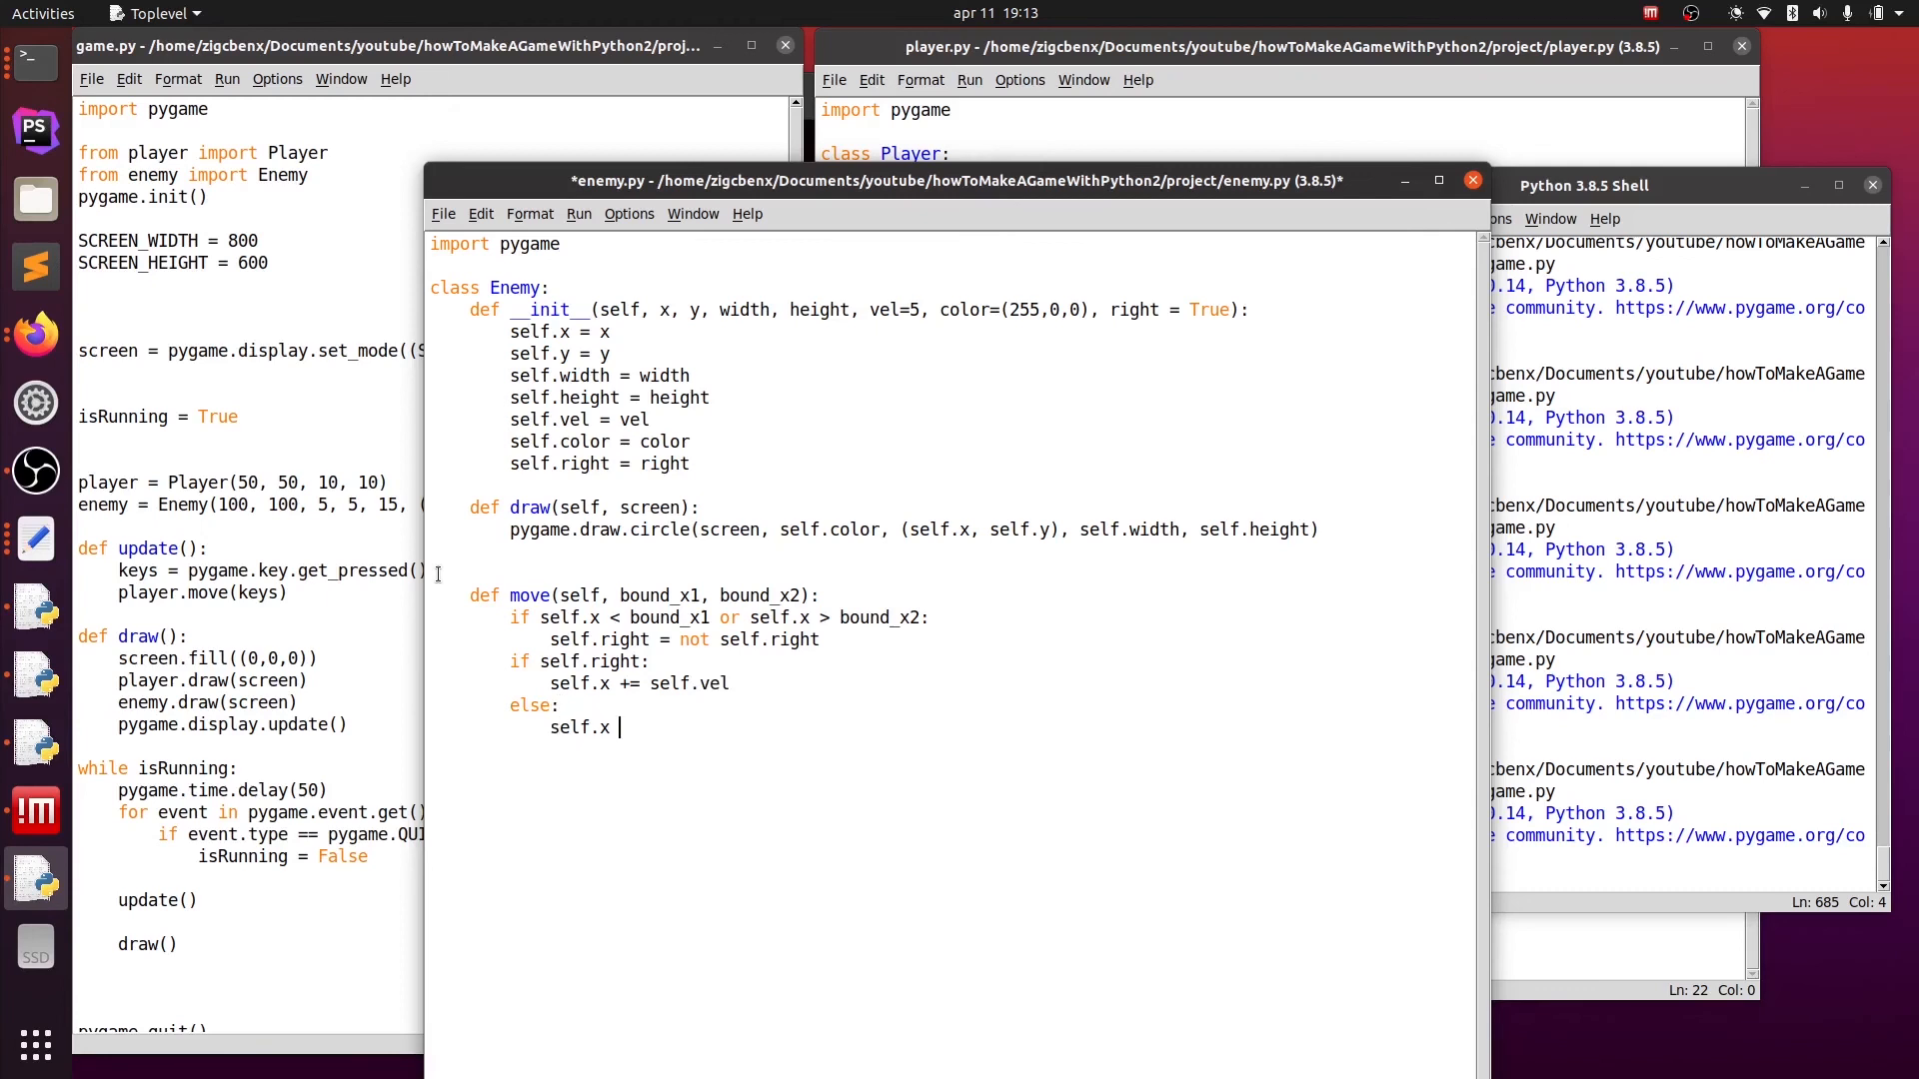
type("-= self.")
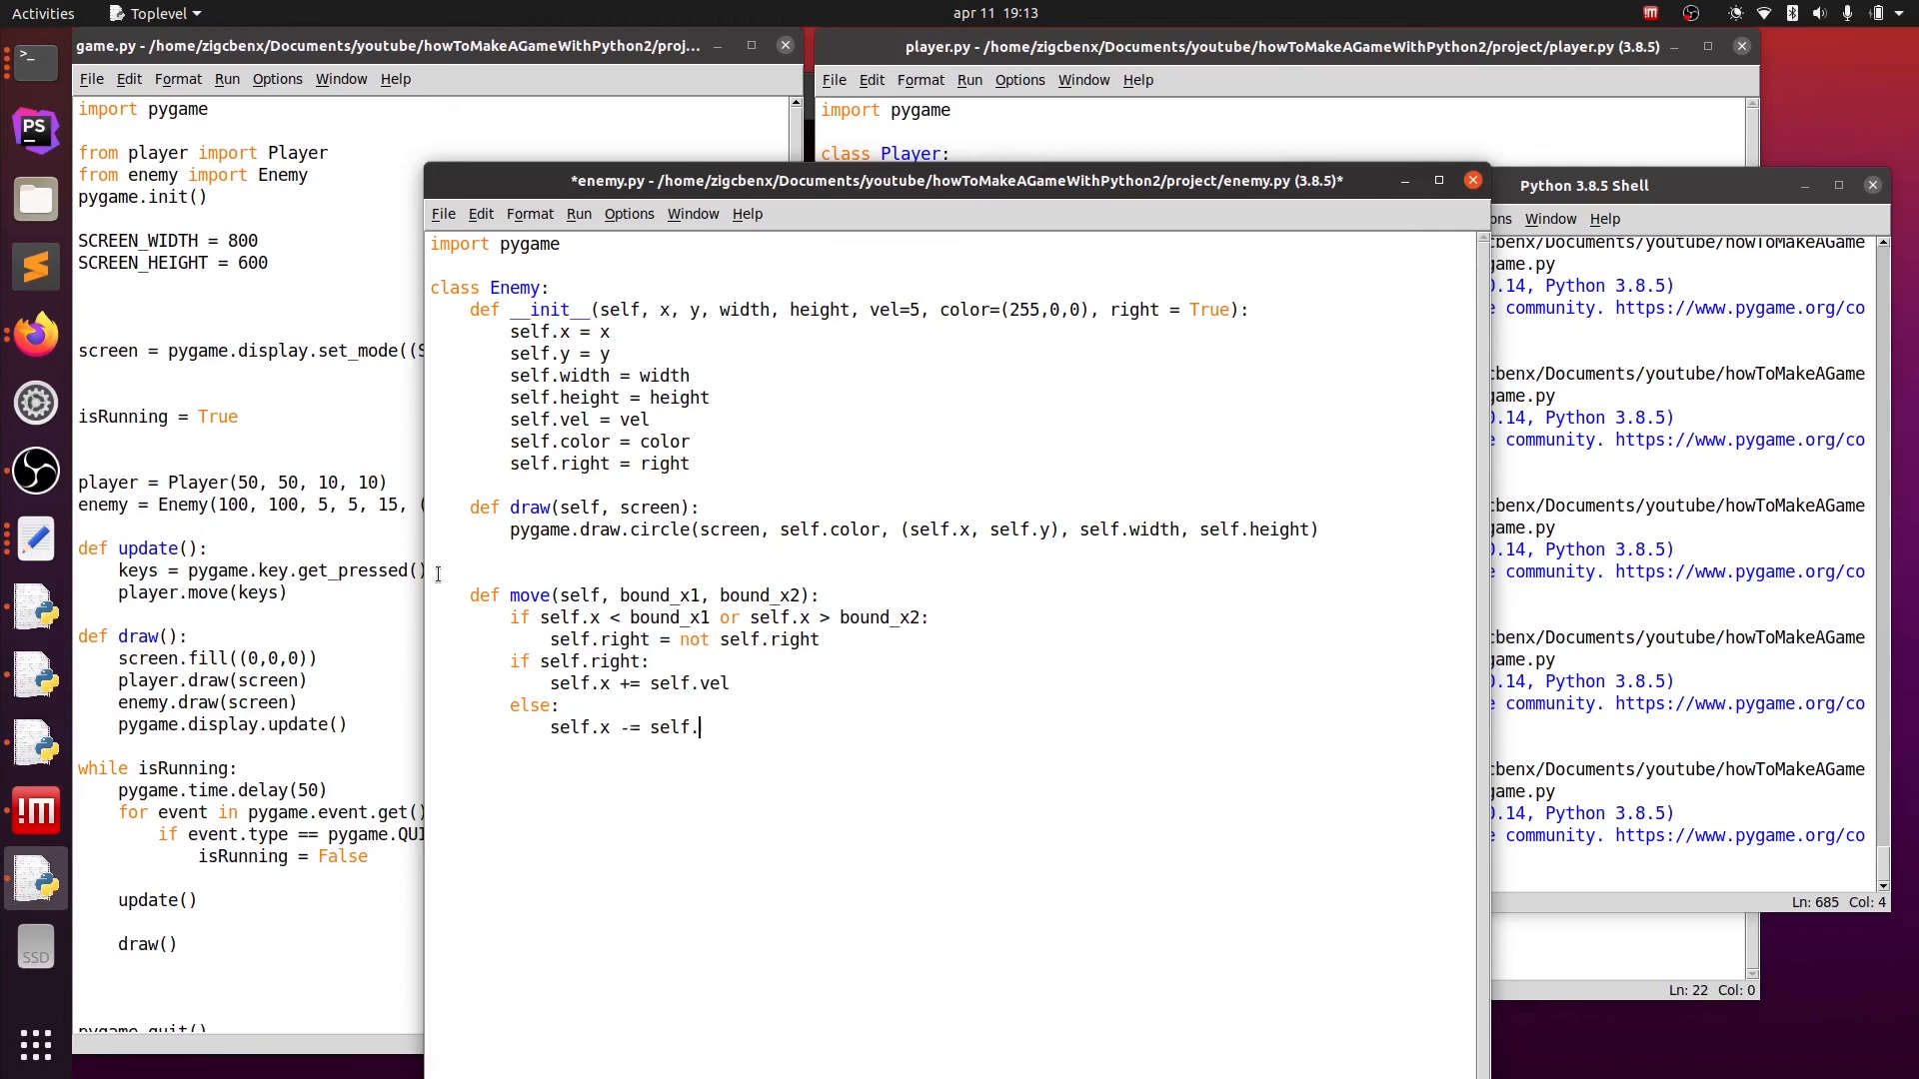
type("vel")
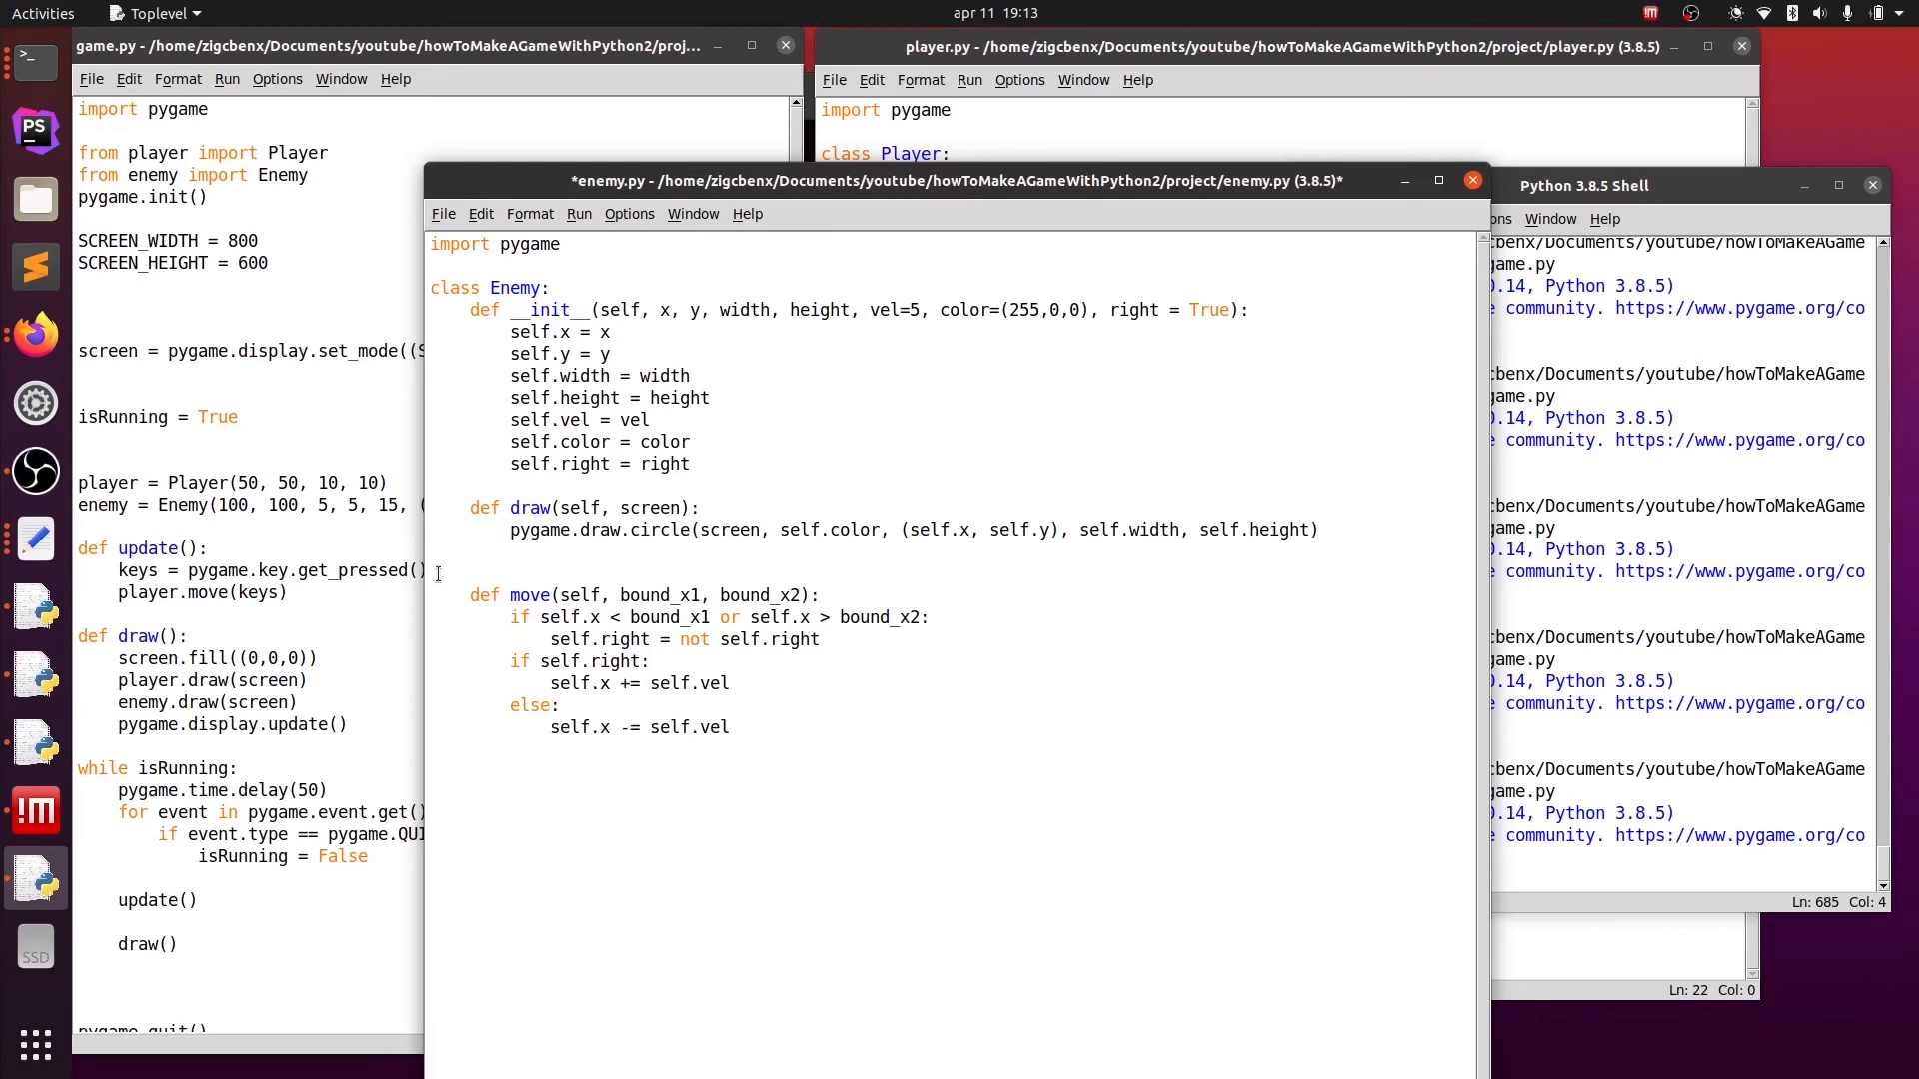
left_click(444, 214)
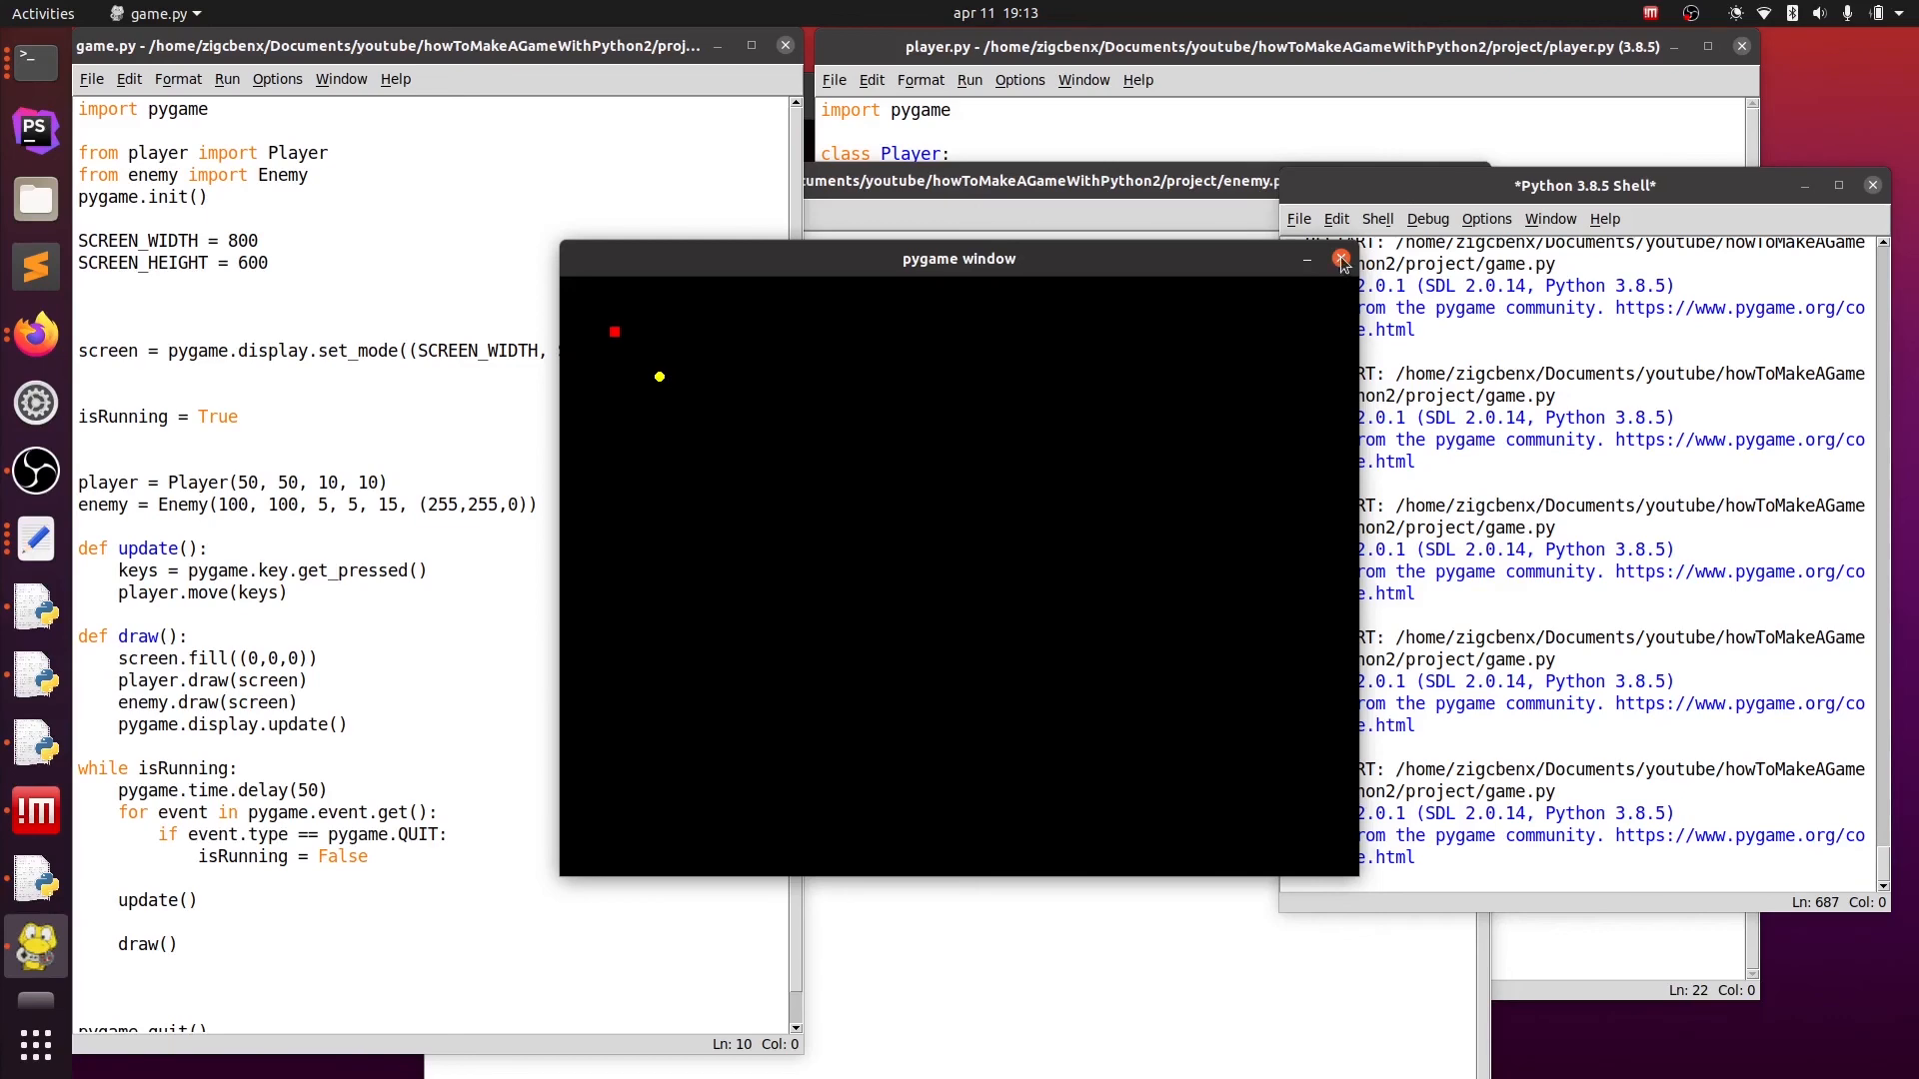
- Close the running pygame window after checking the yellow enemy
left_click(1342, 258)
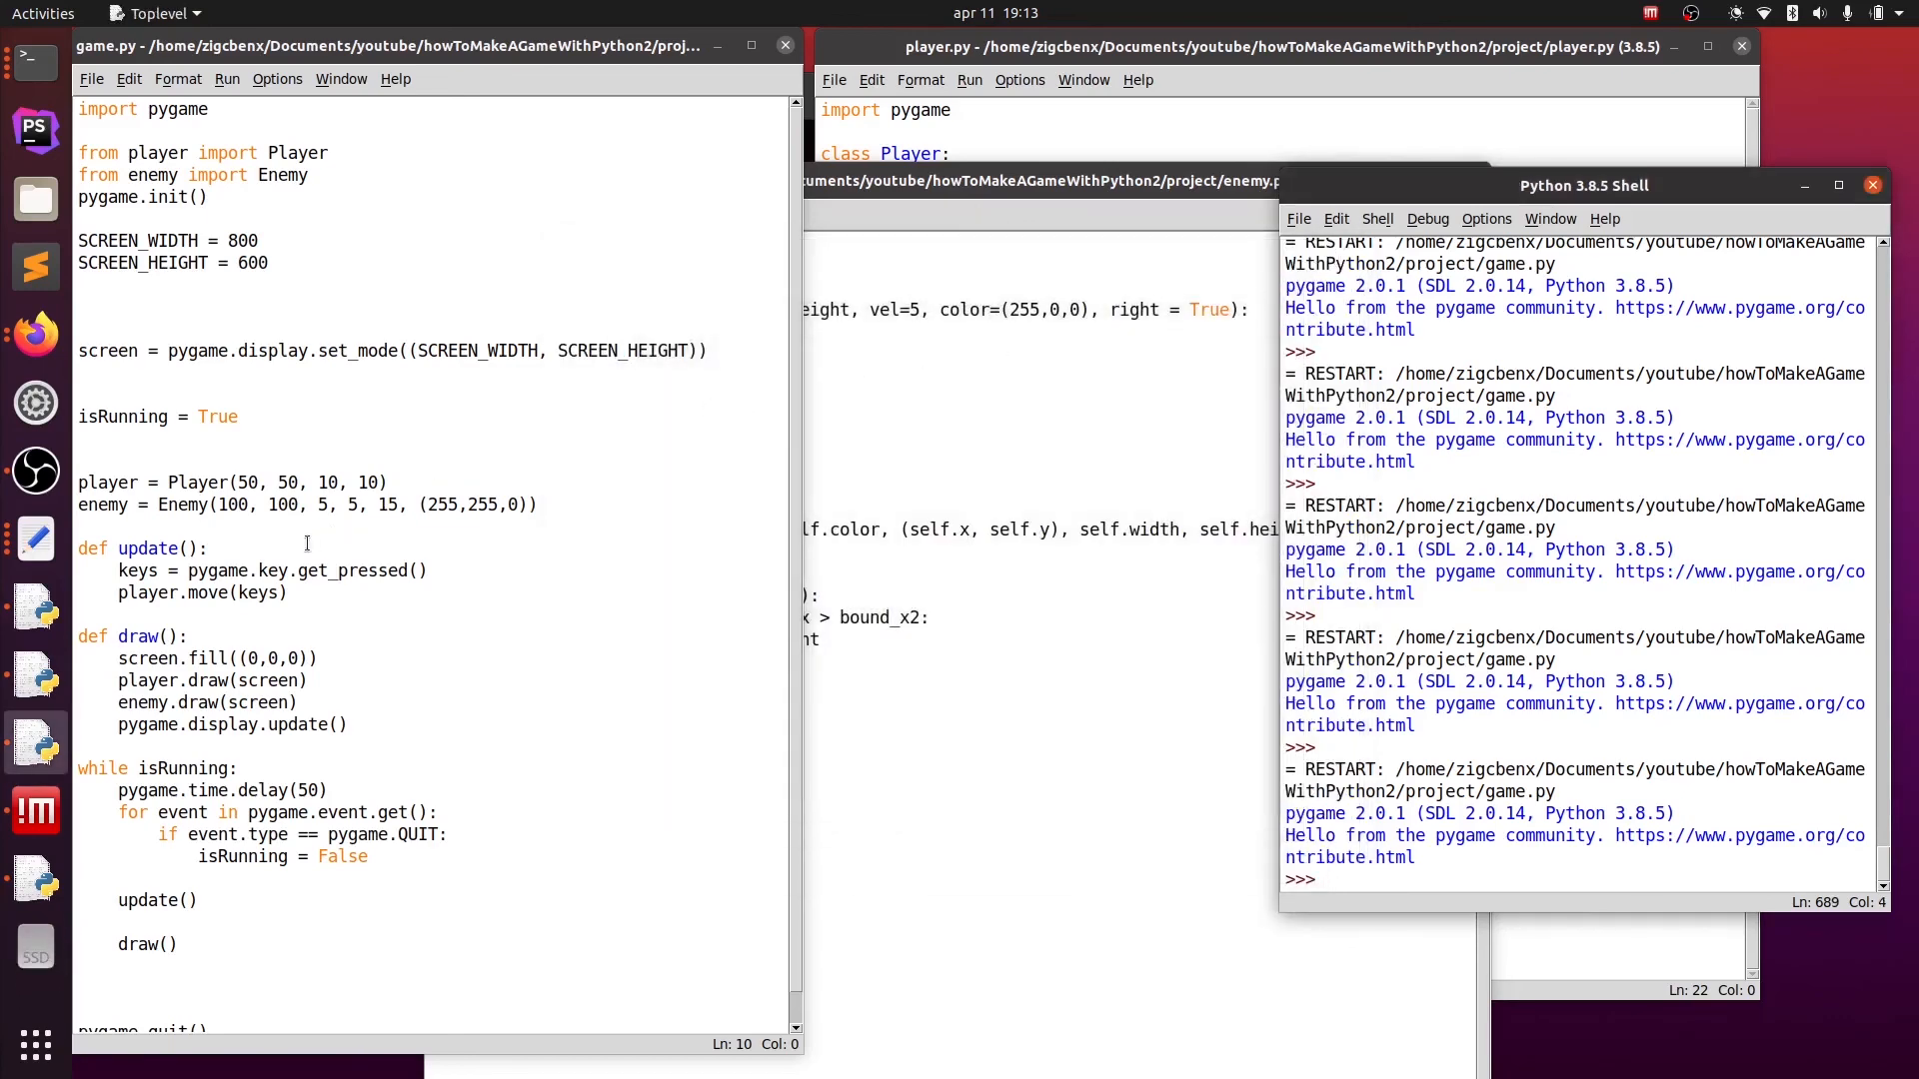
- Add enemy.move(50,250) to update(), save game.py and run it
left_click(352, 587)
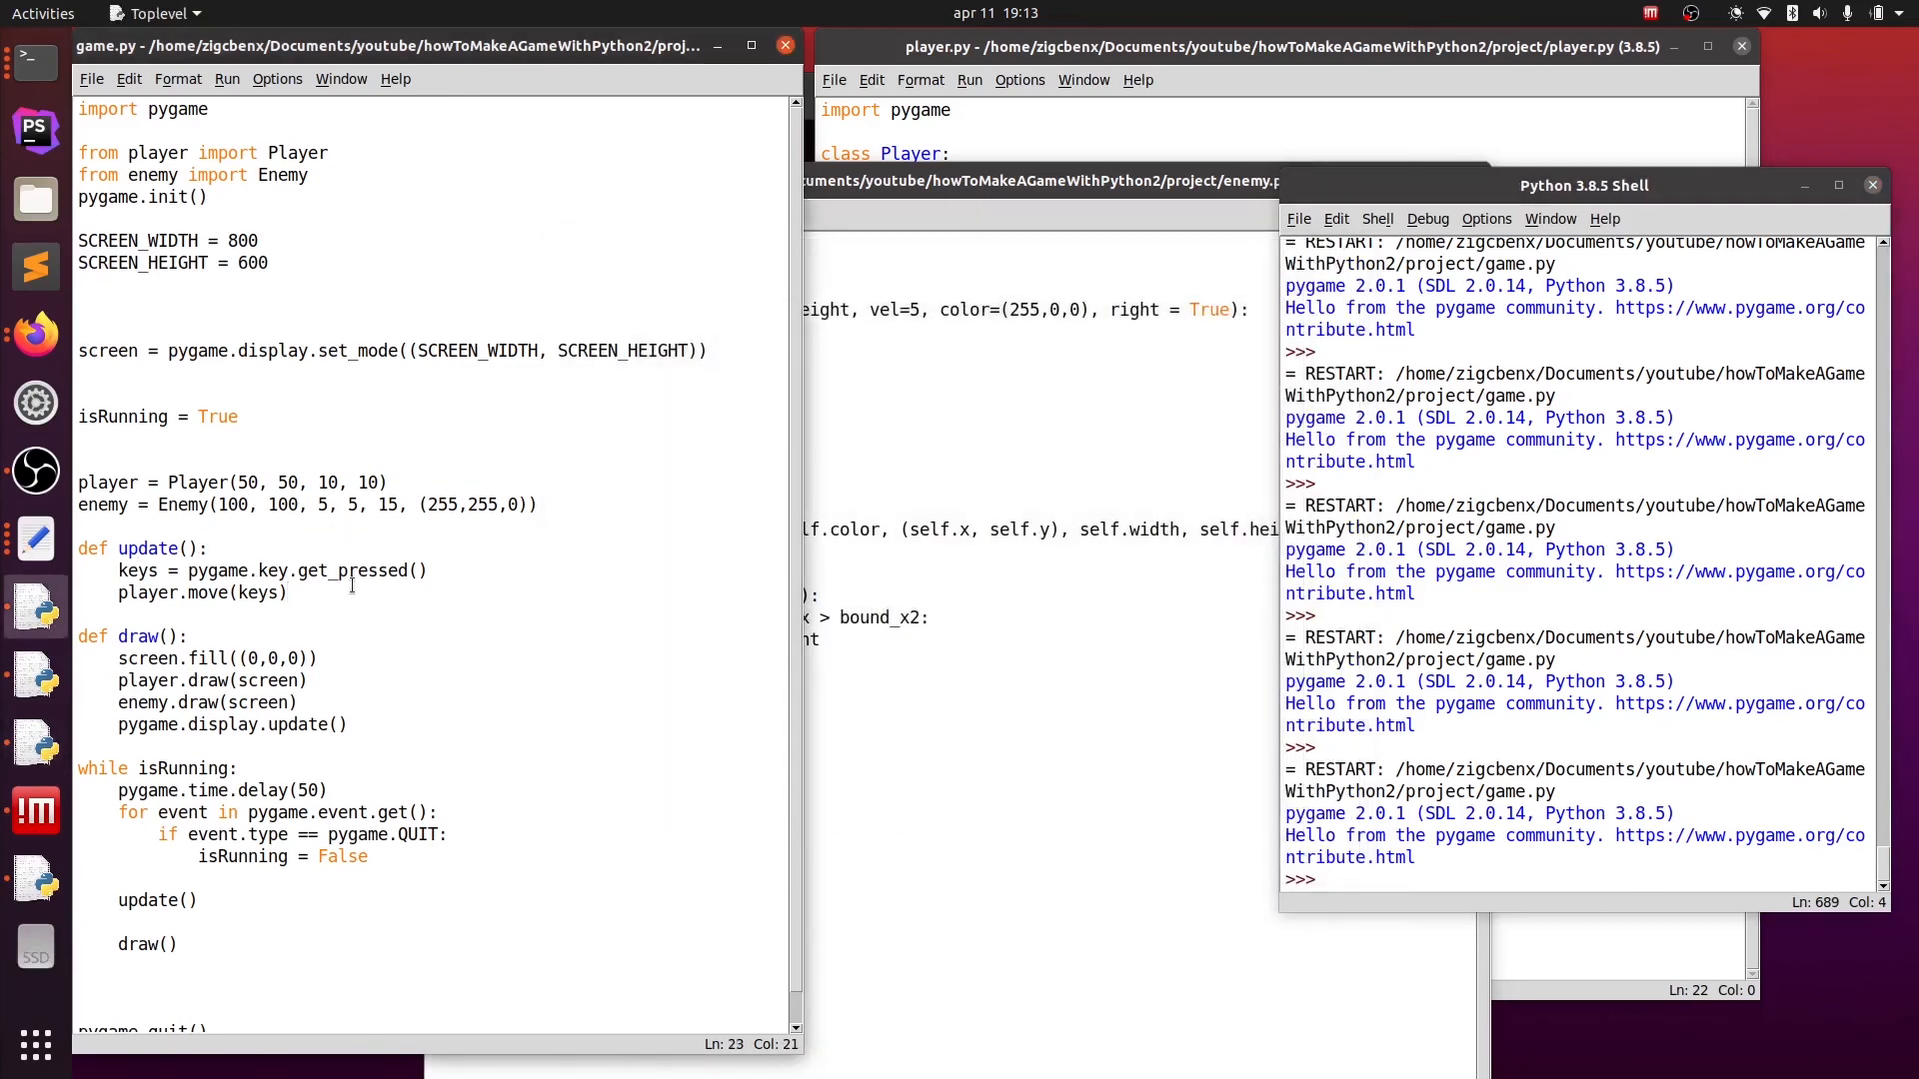
type("enemy.mo")
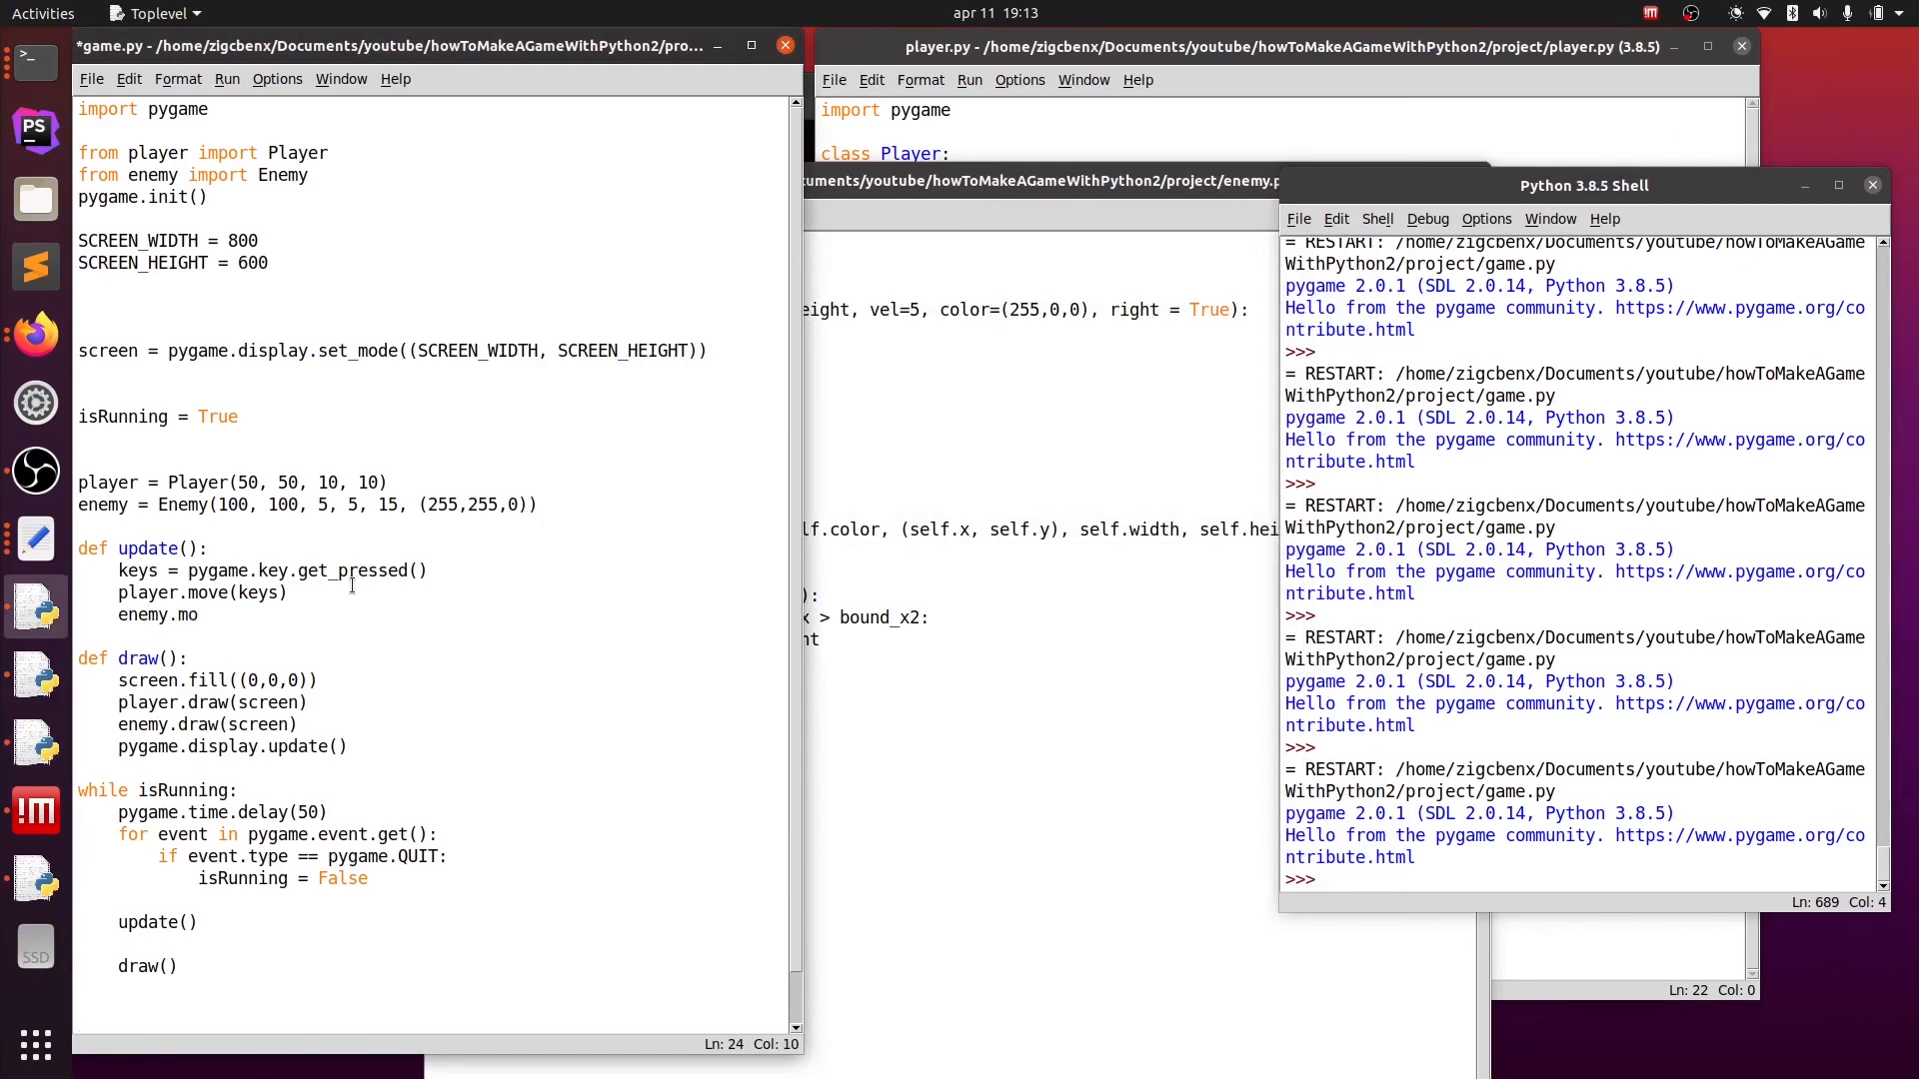
type("ve()")
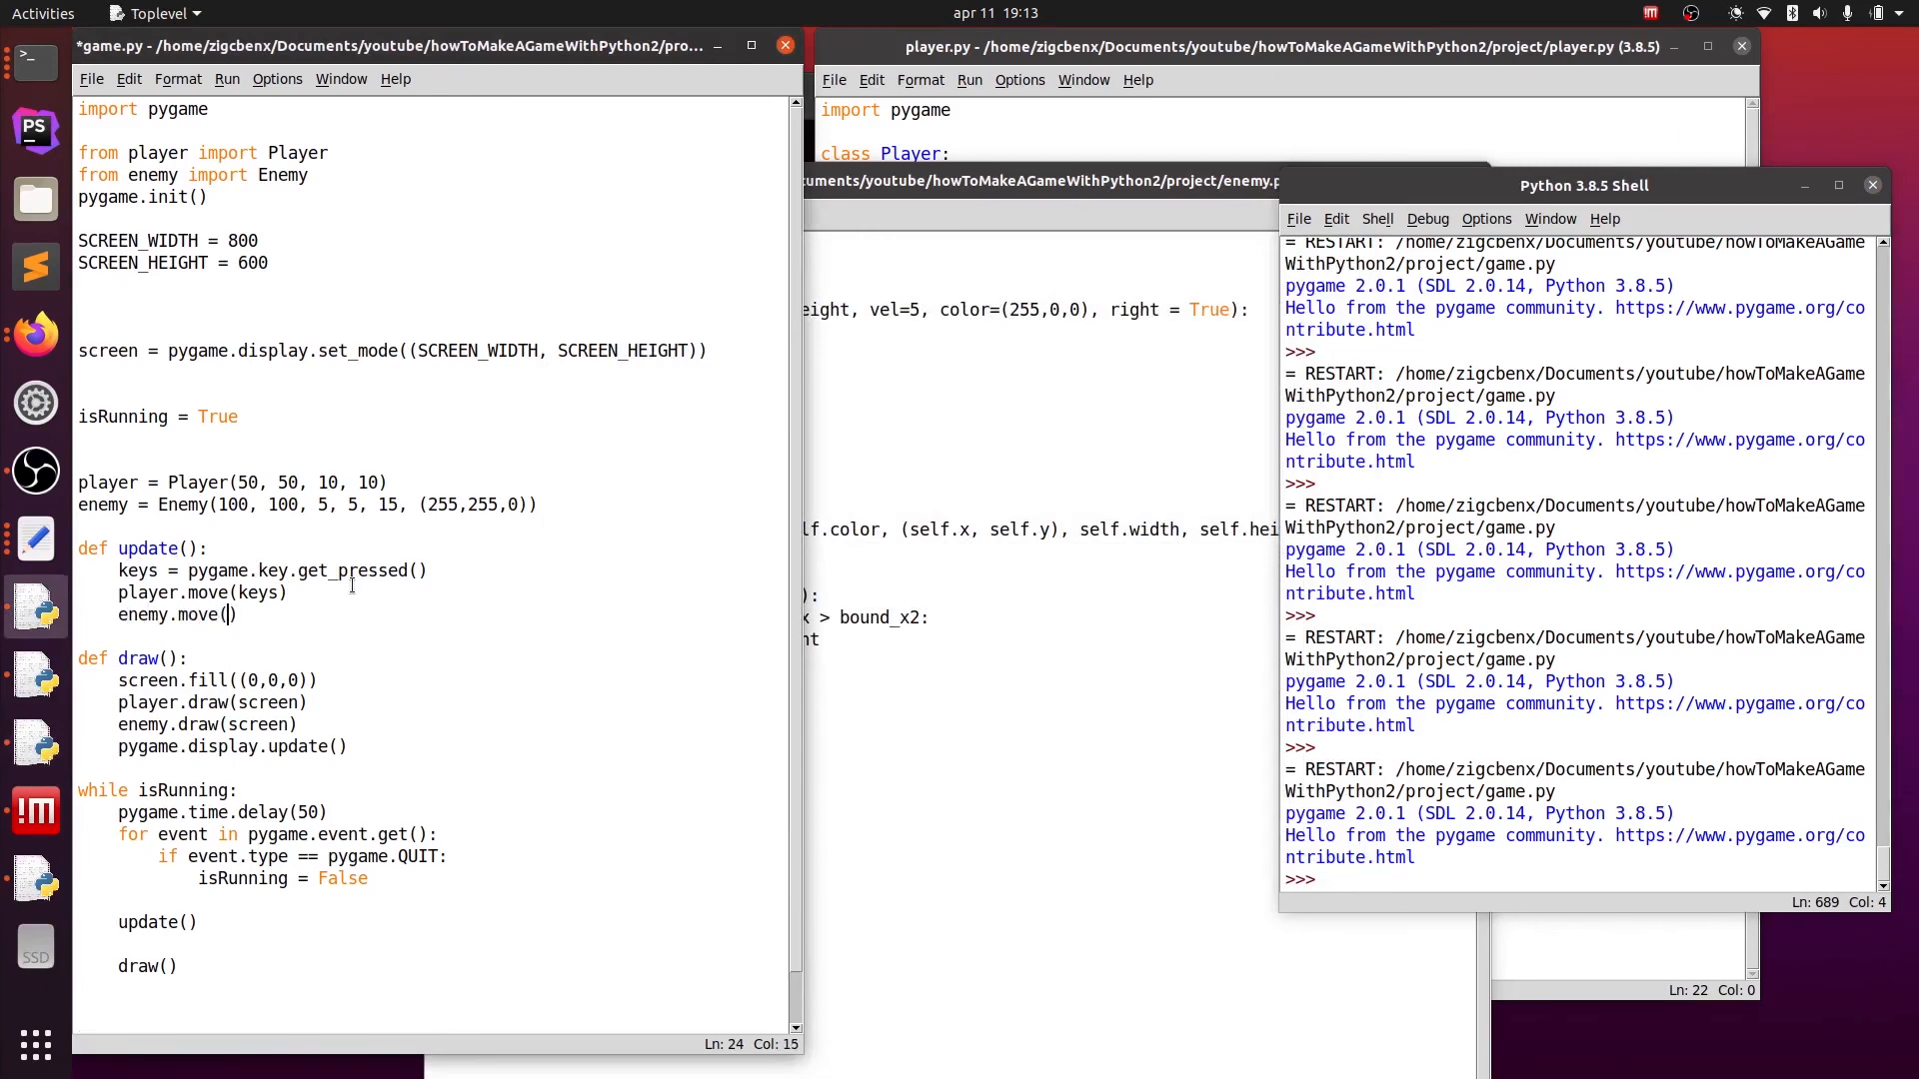
type("50,")
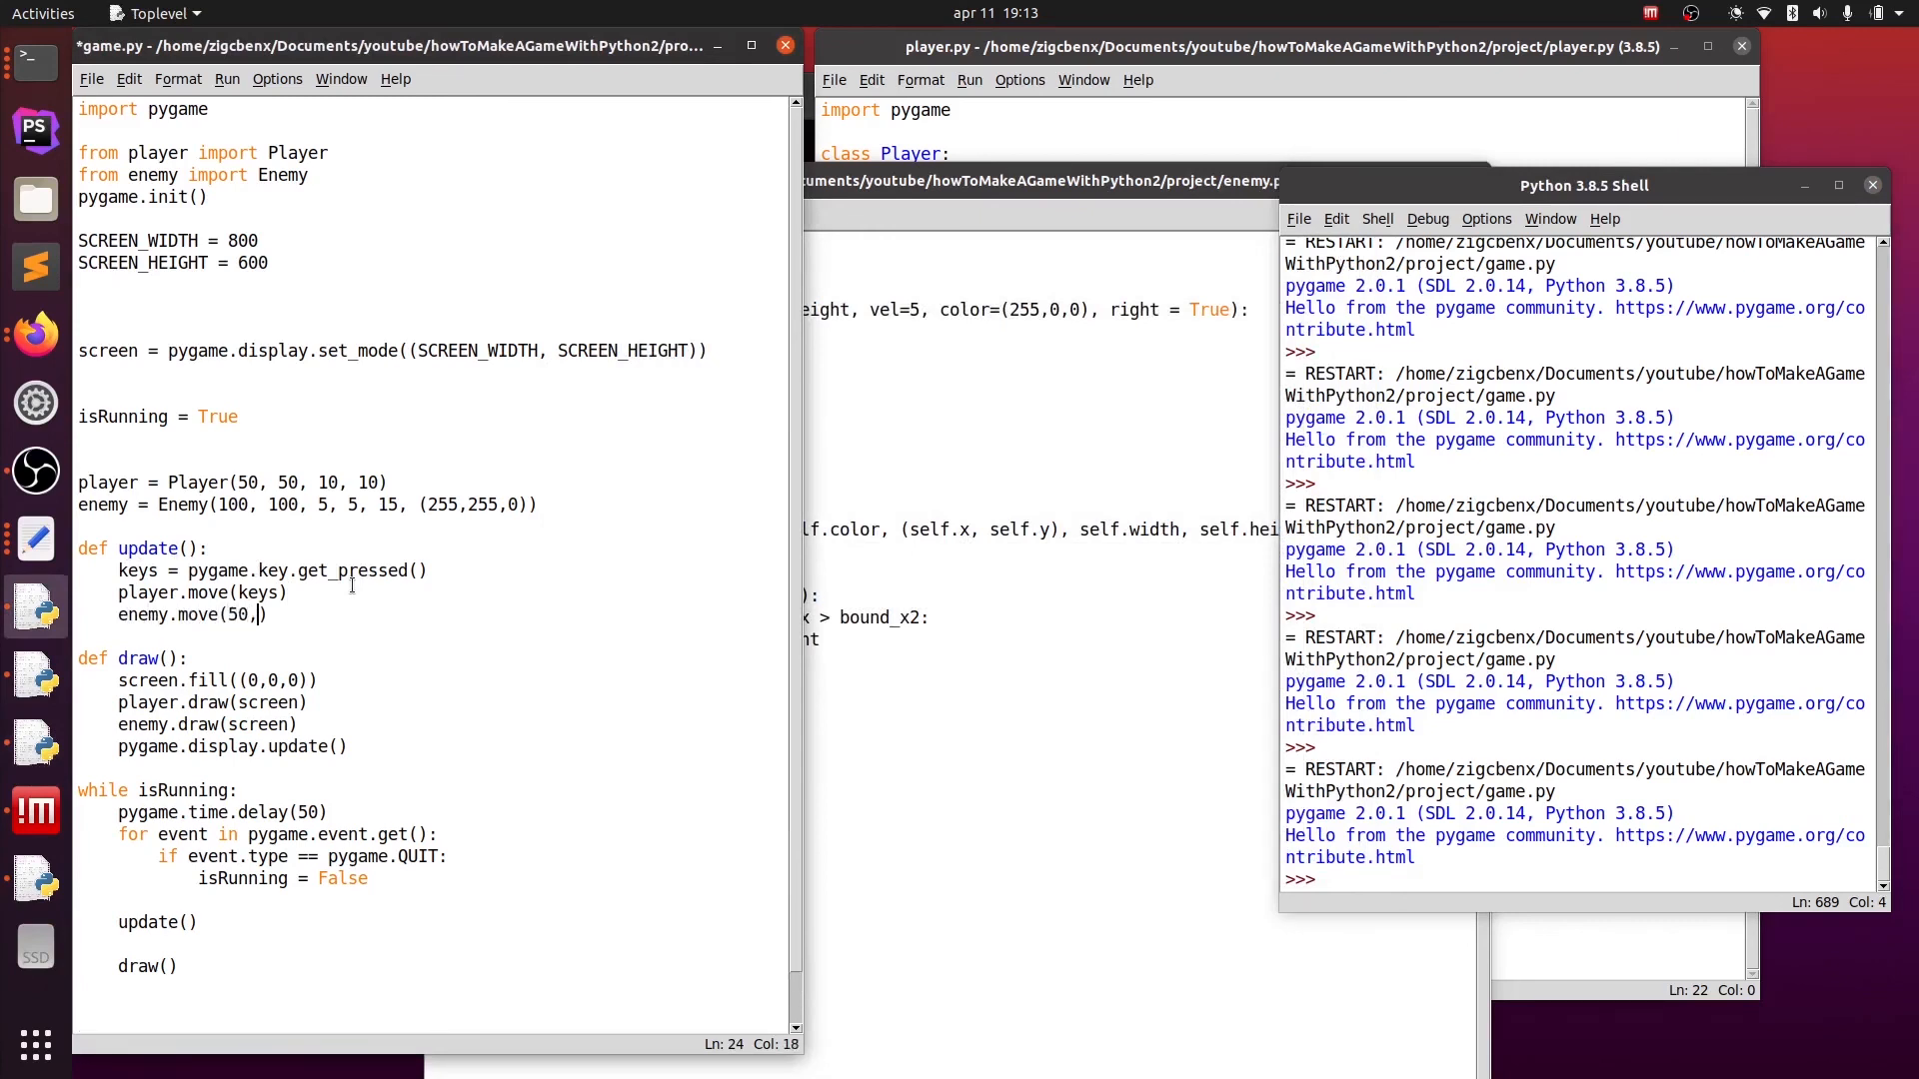
type("250")
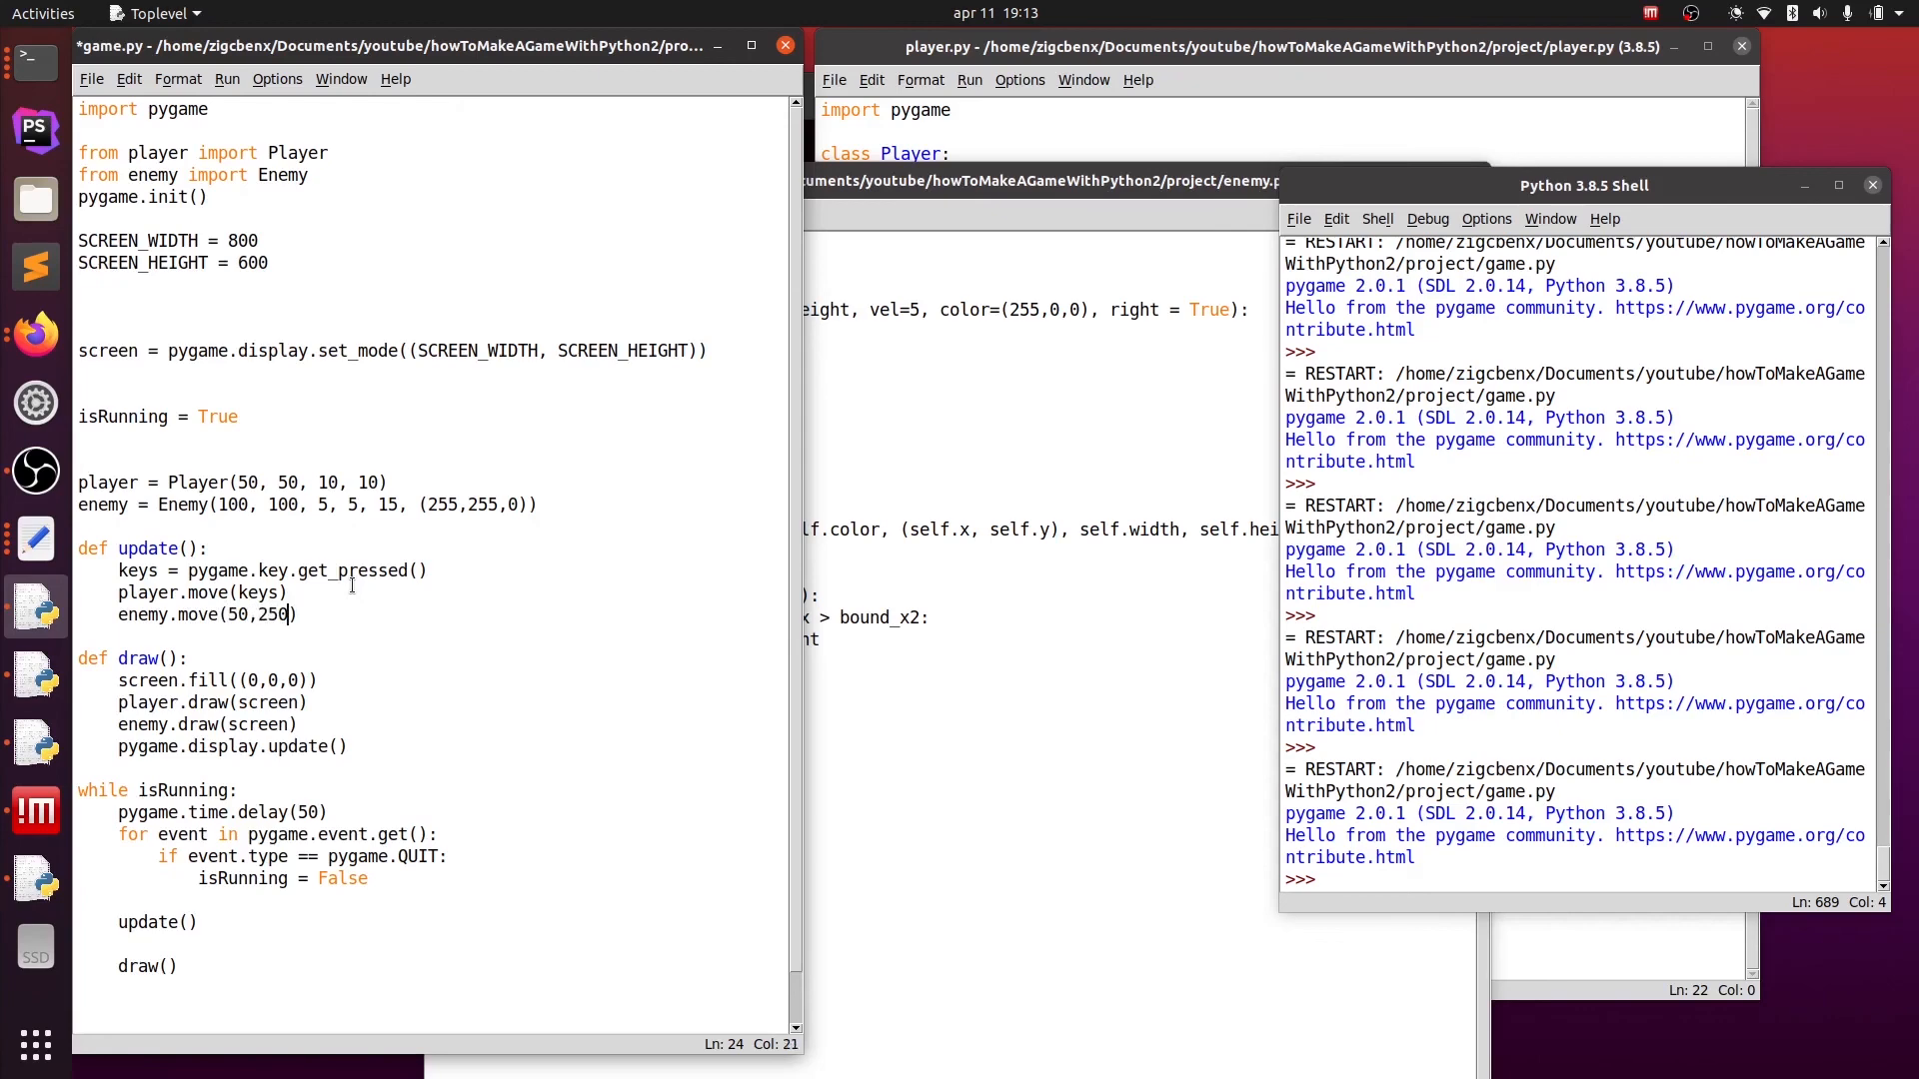
left_click(90, 78)
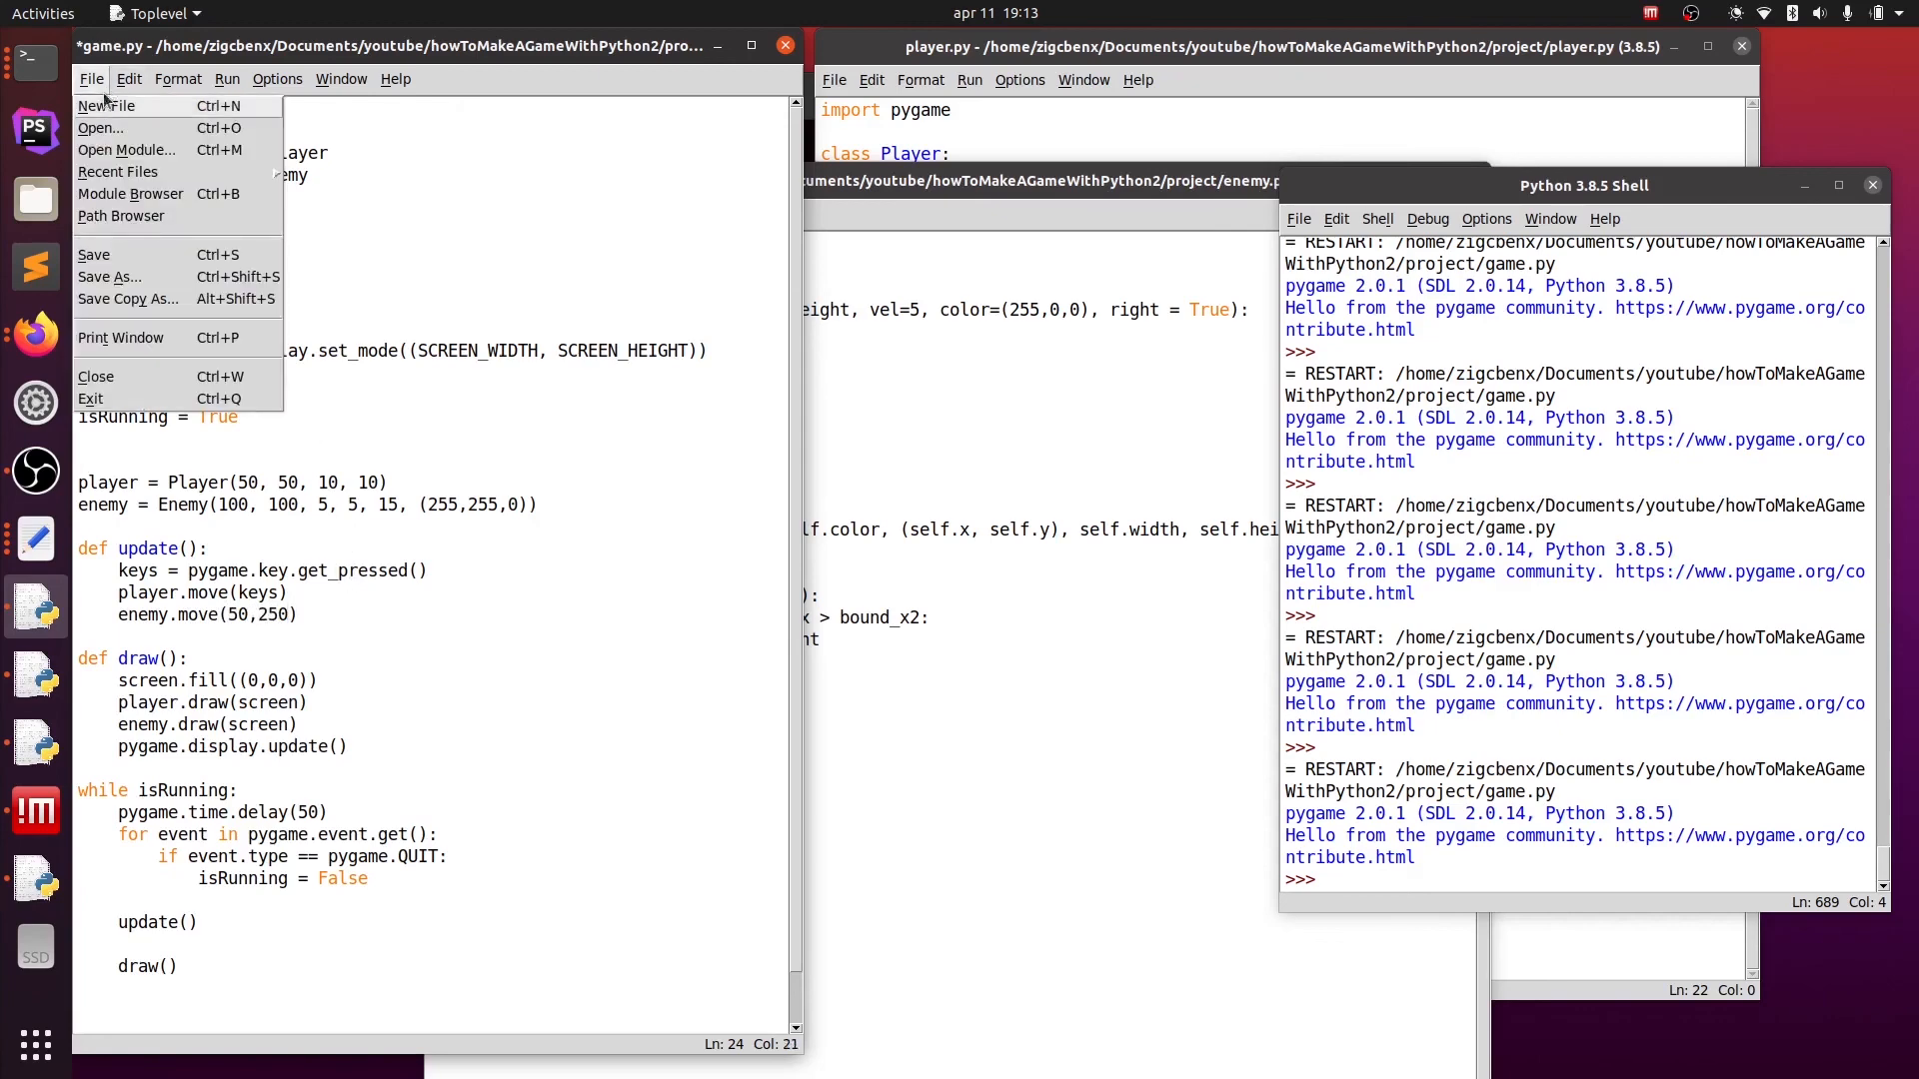
left_click(226, 78)
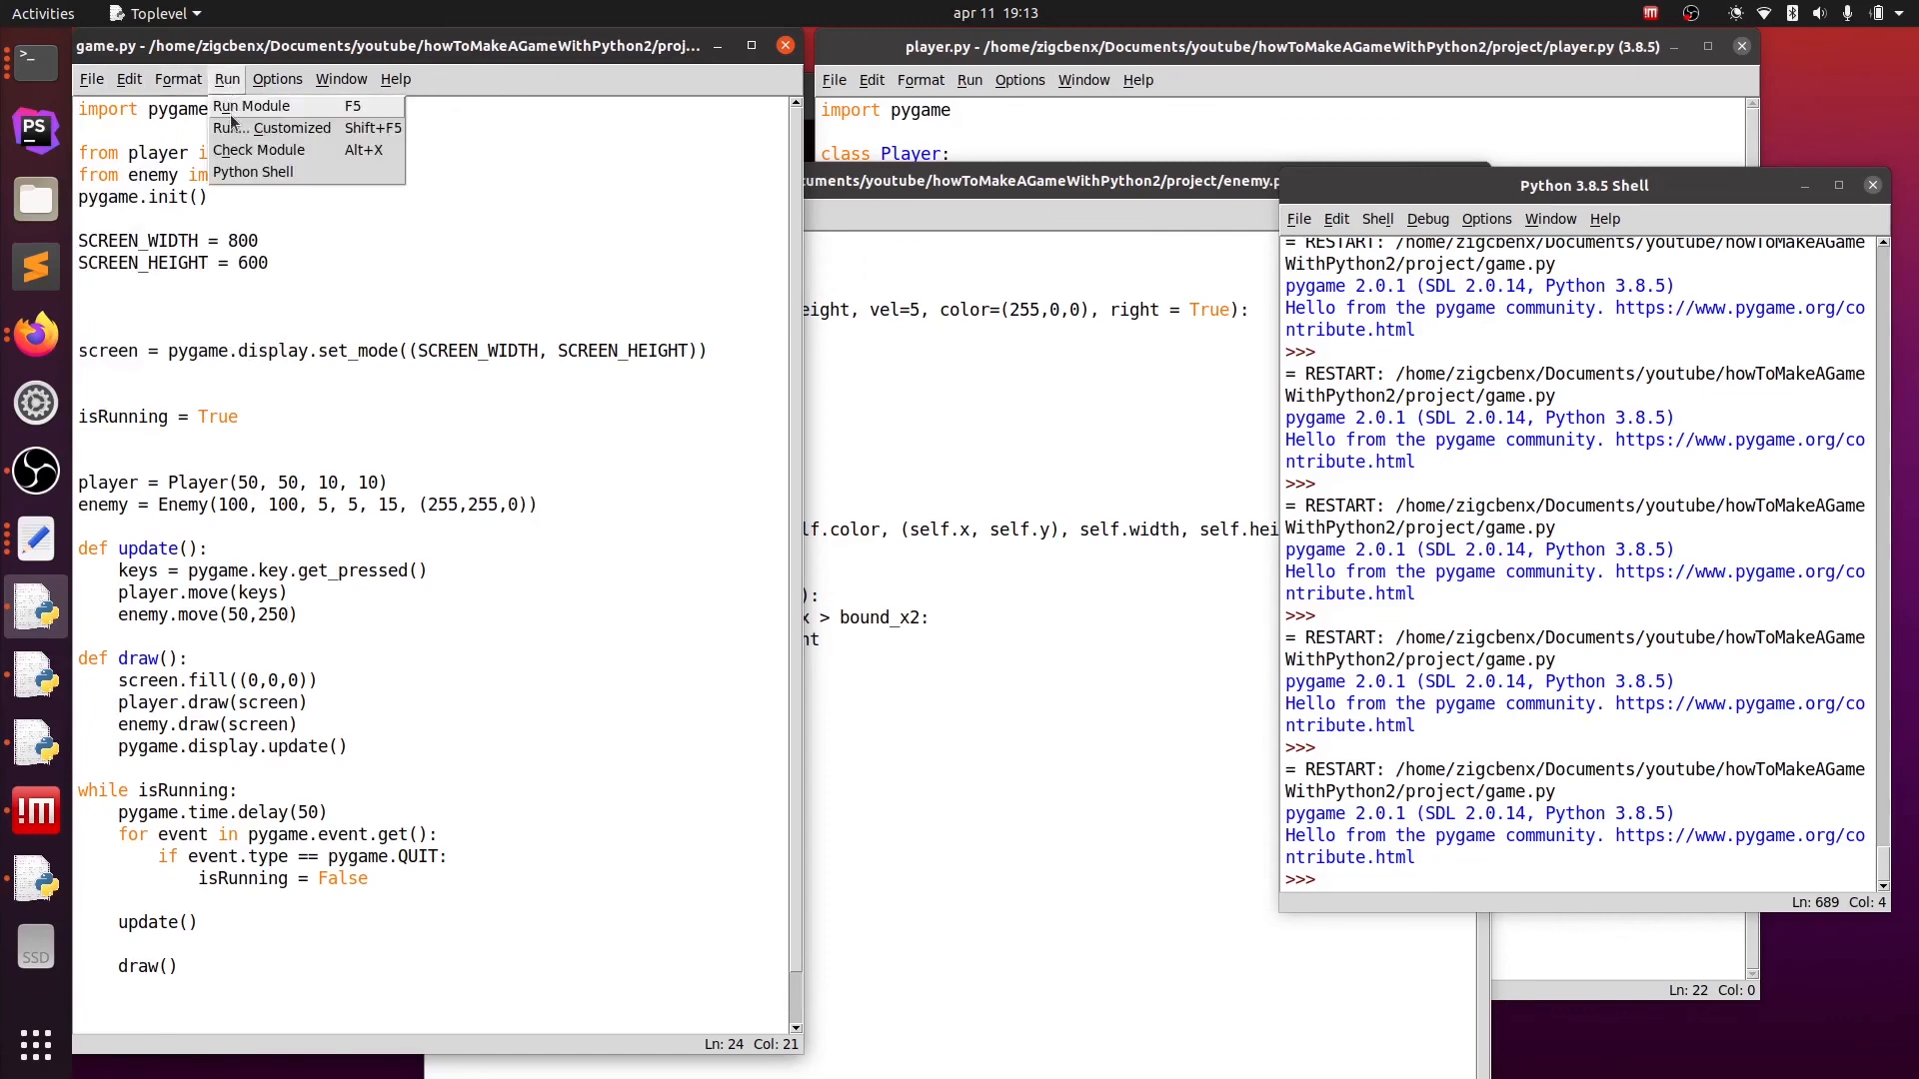
left_click(252, 106)
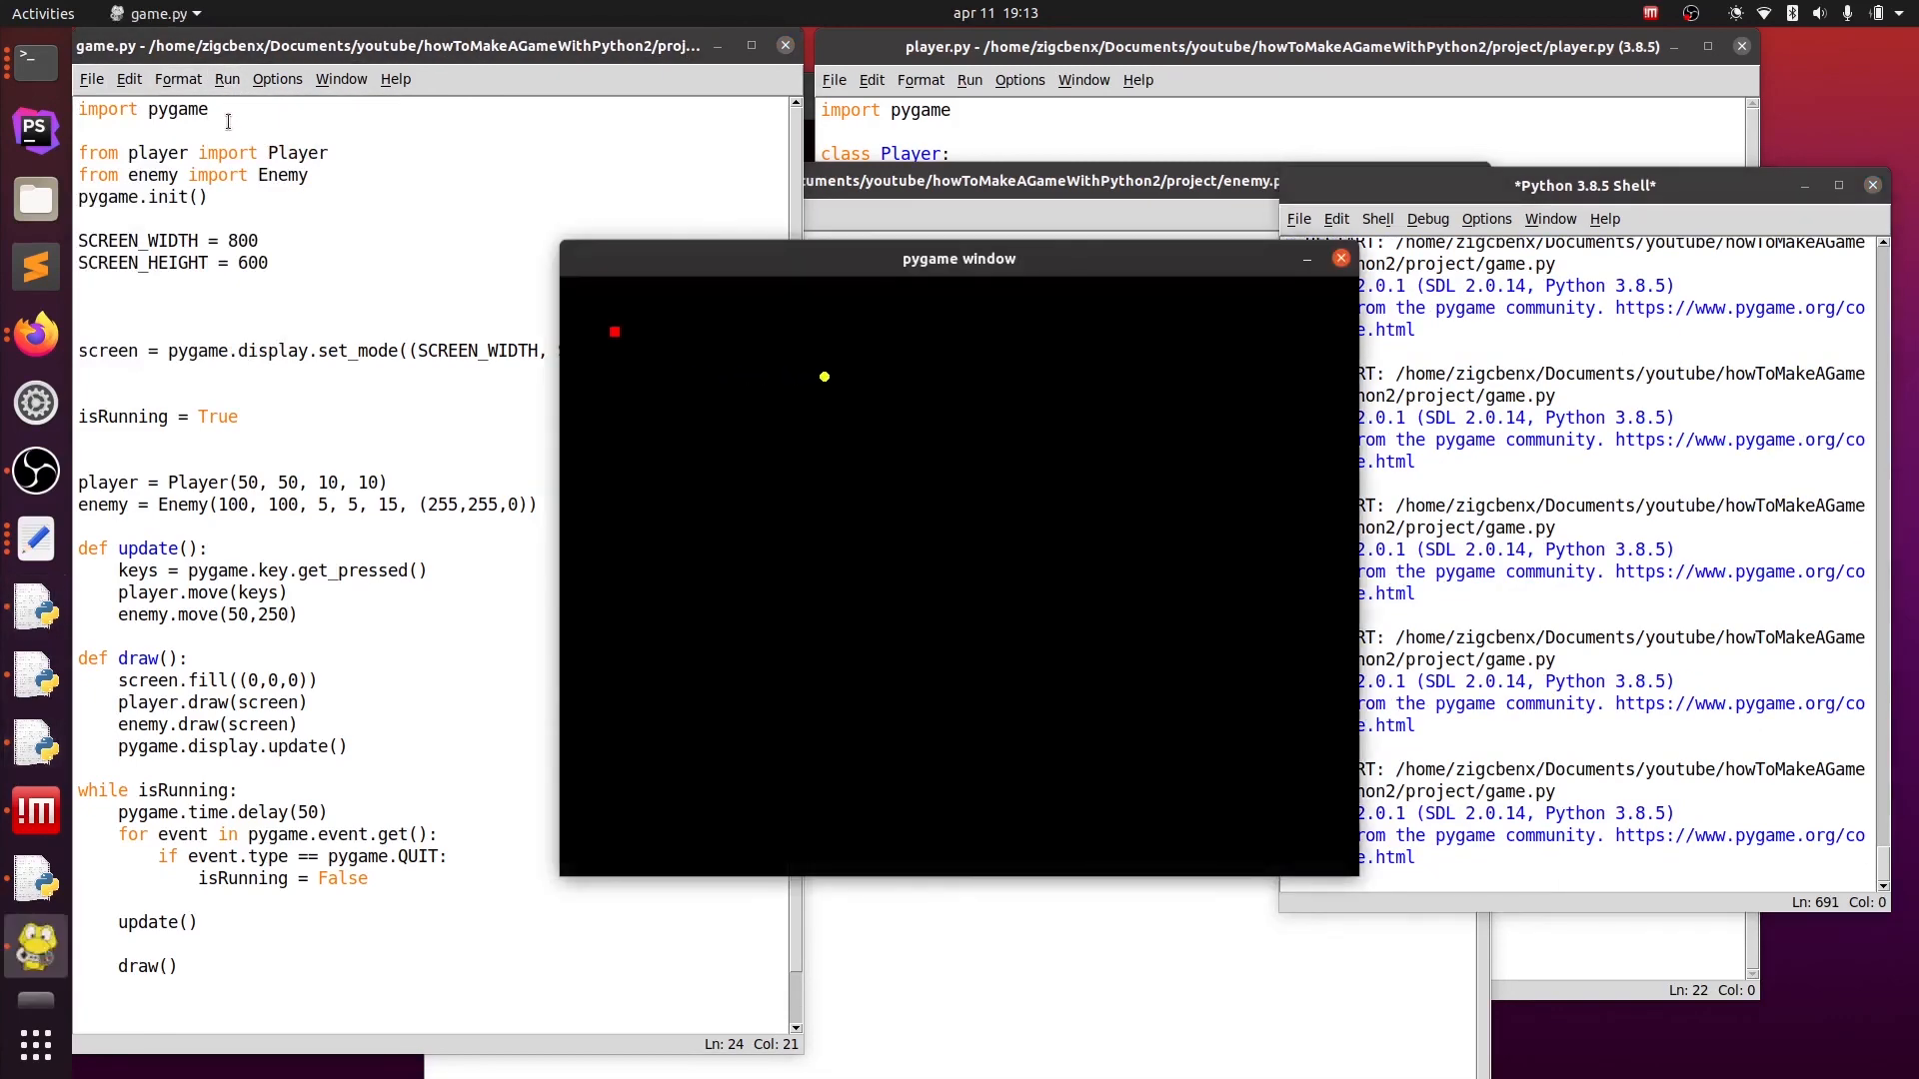